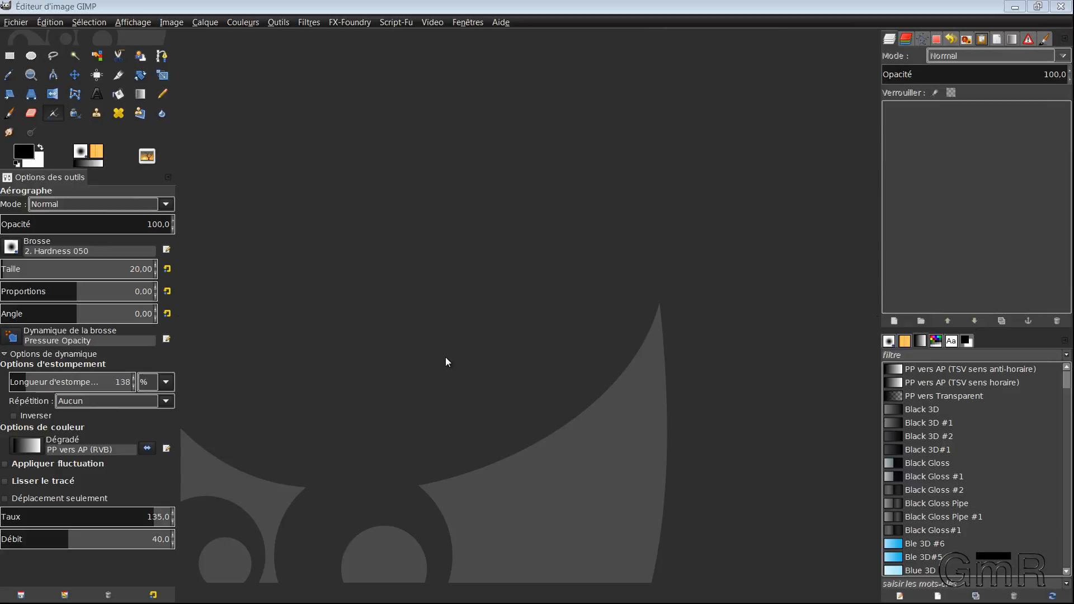
{"action": "mouse_move", "coordinate": [432, 337]}
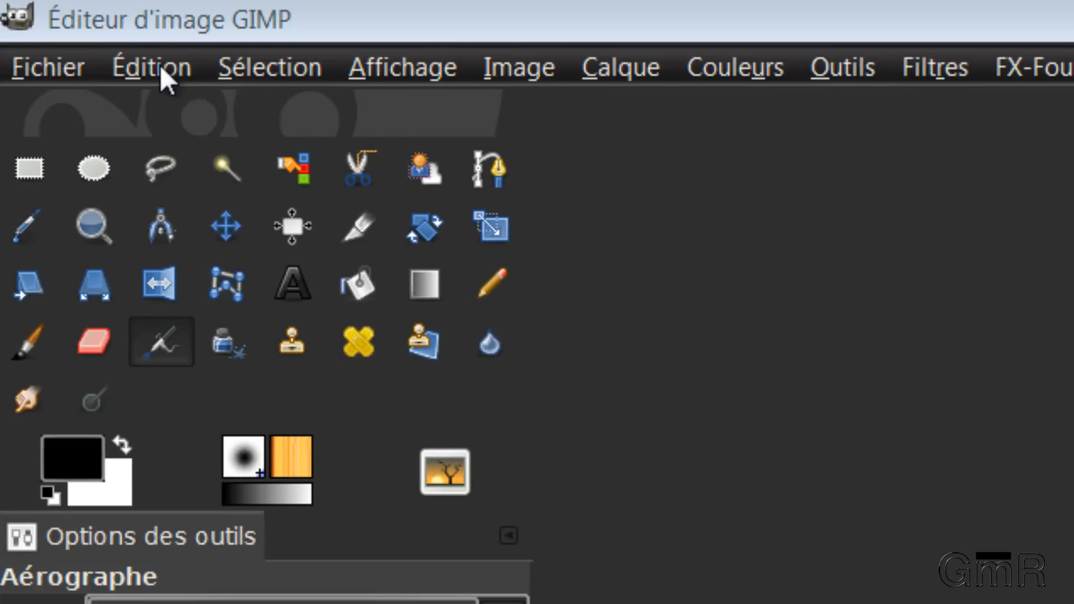
Show the Édition menu that contains the Préférences entry
{"action": "left_click", "coordinate": [150, 66]}
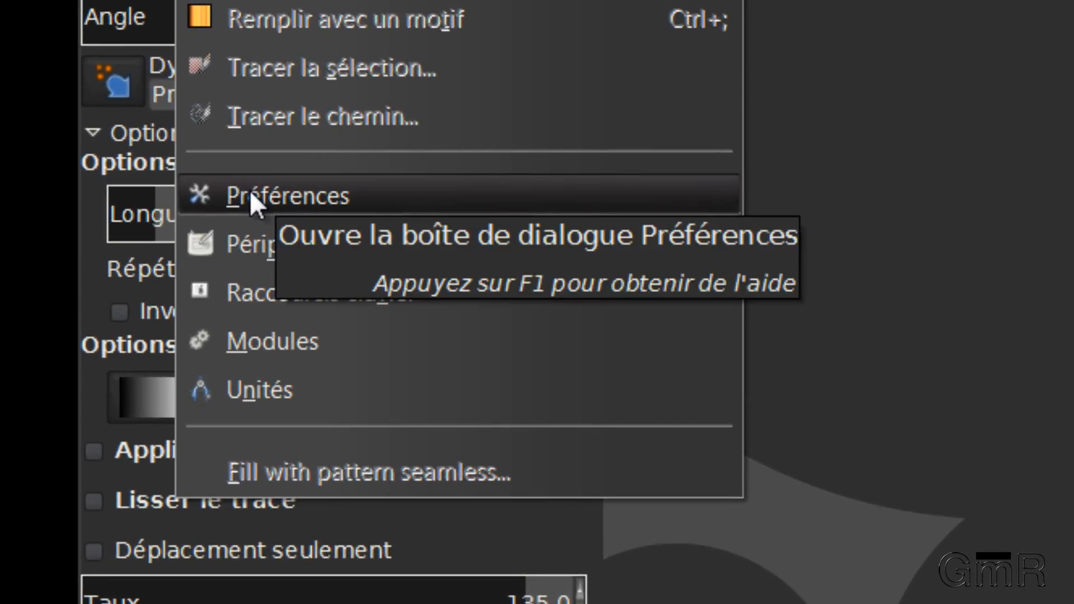
In Préférences, expand Dossiers and view the Brosses then Motifs folder lists
{"action": "left_click", "coordinate": [289, 195]}
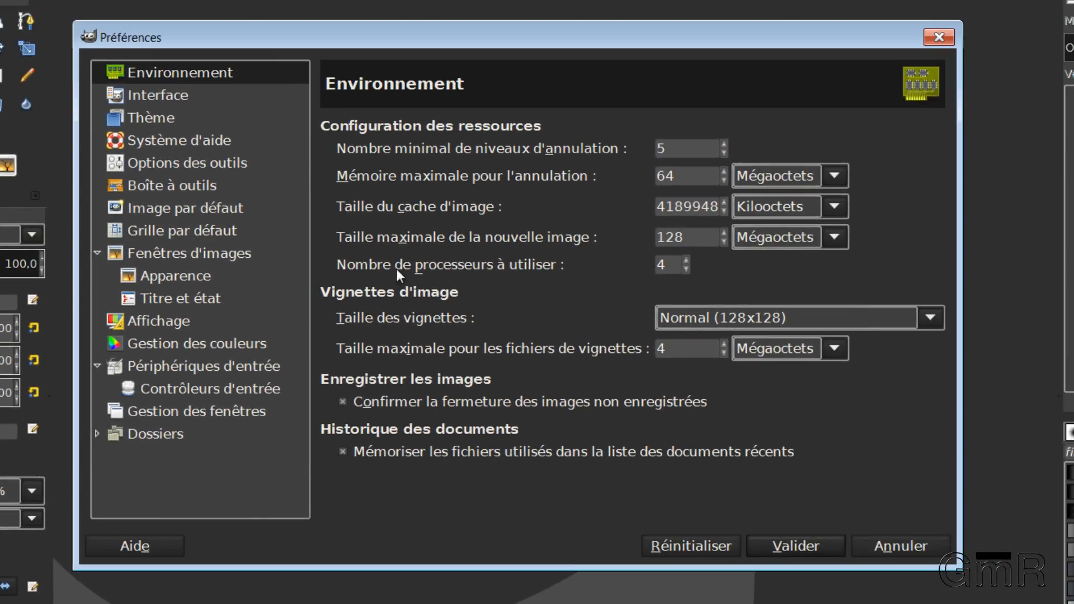
{"action": "mouse_move", "coordinate": [93, 446]}
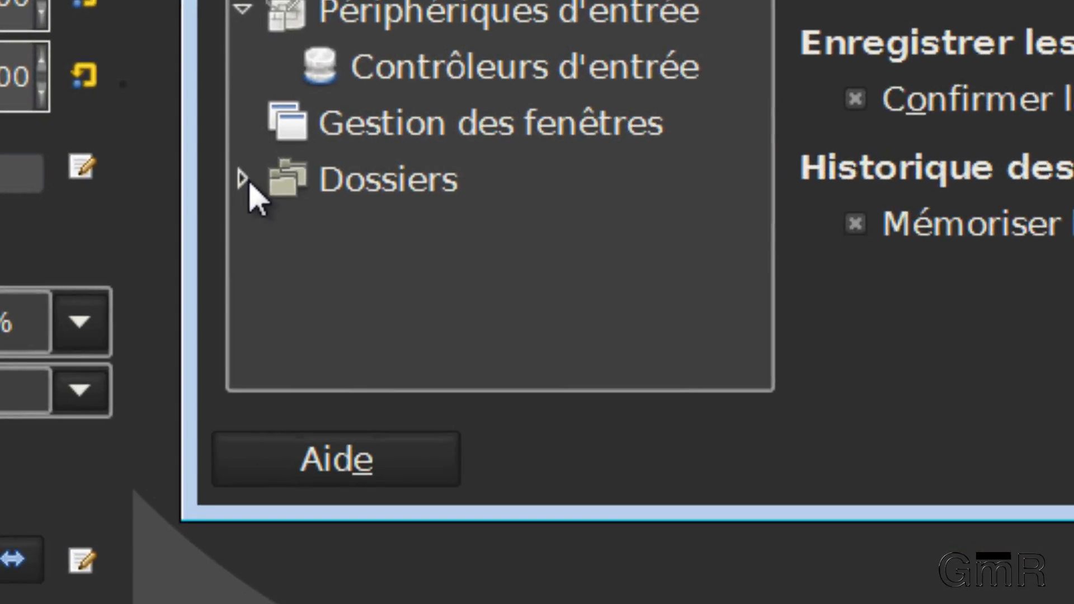
{"action": "left_click", "coordinate": [243, 177]}
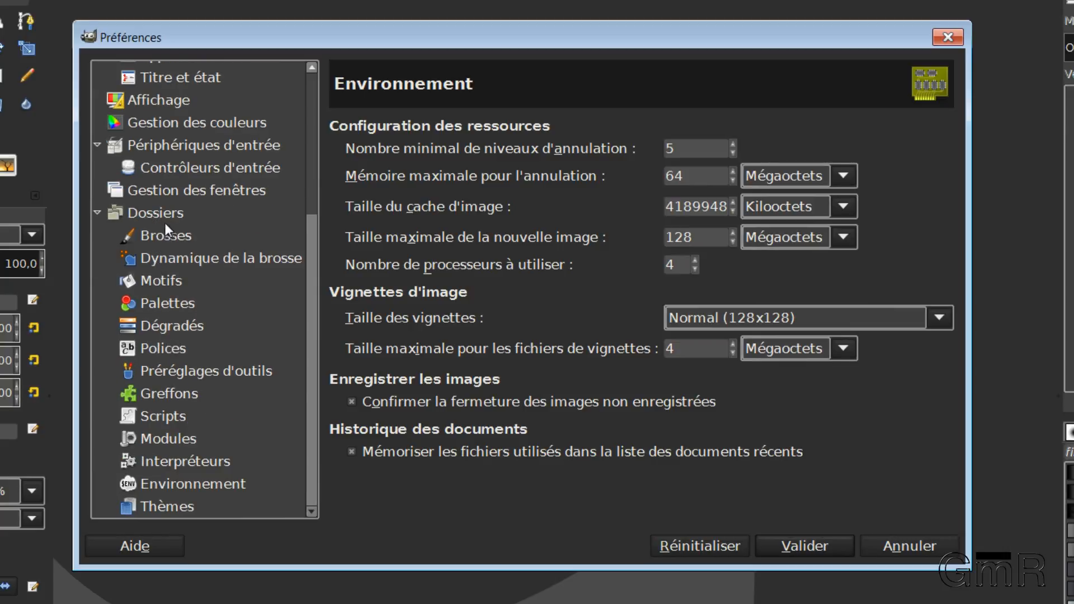
{"action": "left_click", "coordinate": [165, 212]}
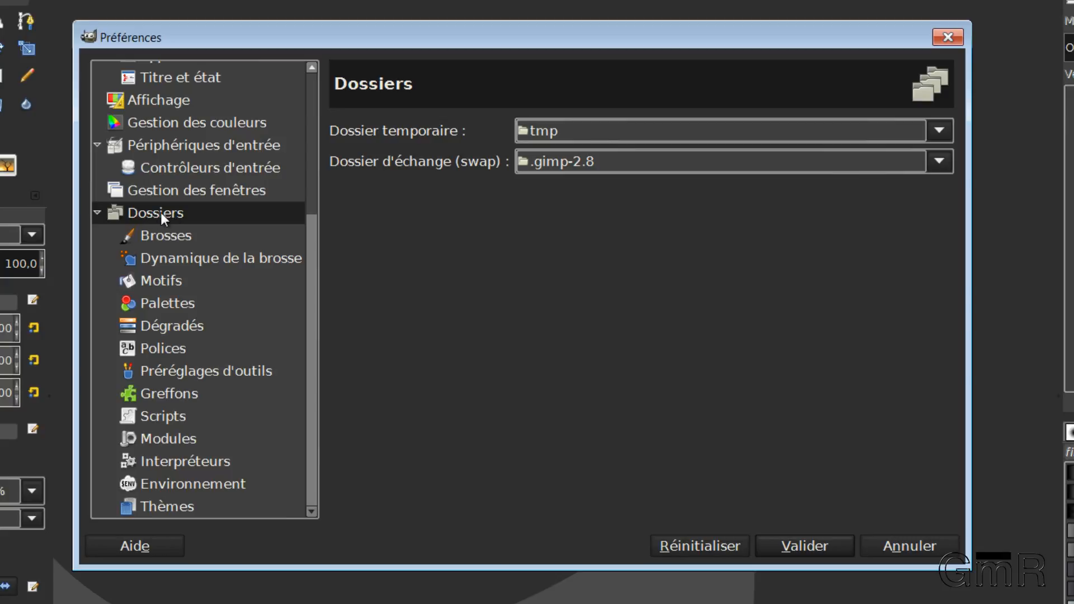
{"action": "mouse_move", "coordinate": [548, 131]}
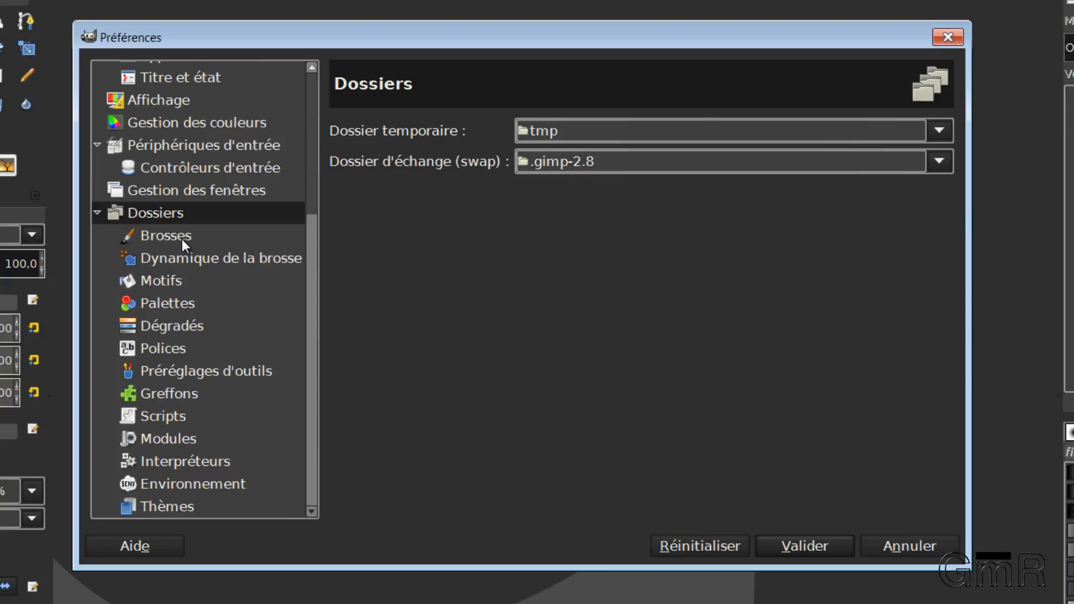
{"action": "left_click", "coordinate": [165, 235]}
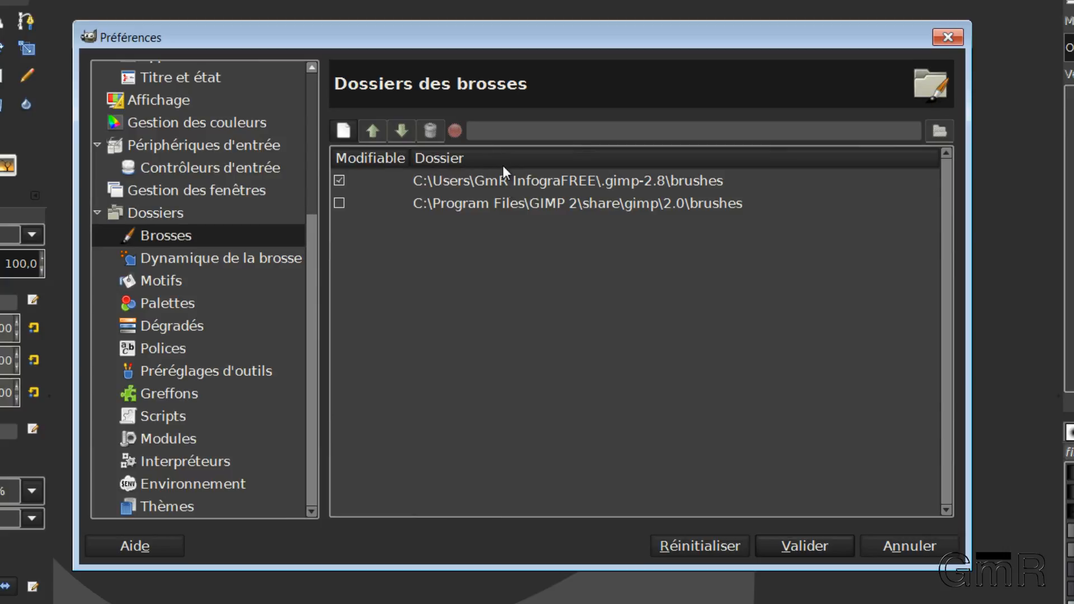
{"action": "mouse_move", "coordinate": [169, 282]}
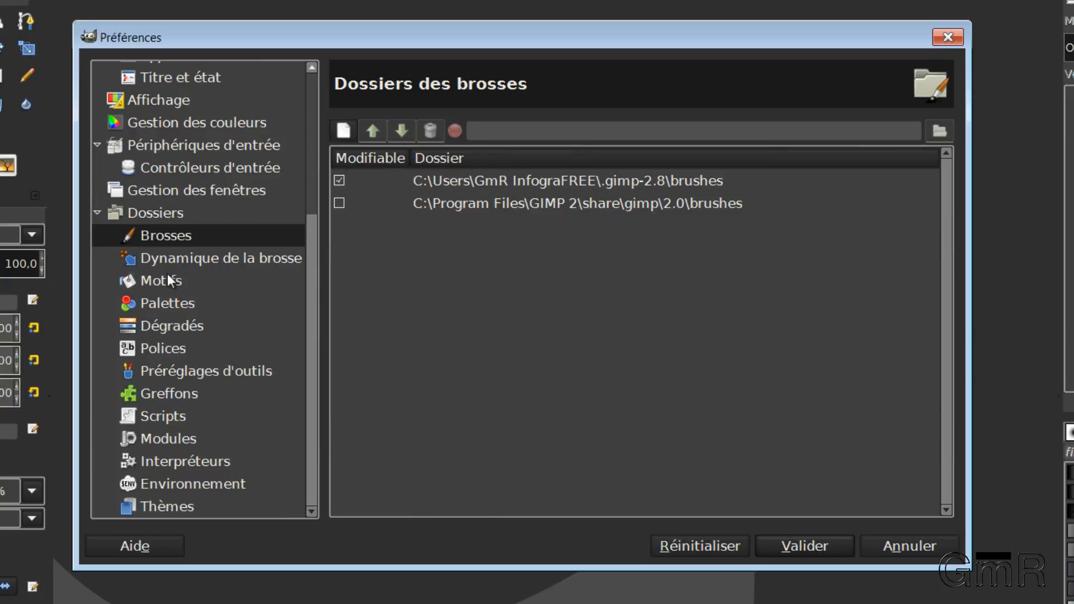
{"action": "left_click", "coordinate": [162, 279]}
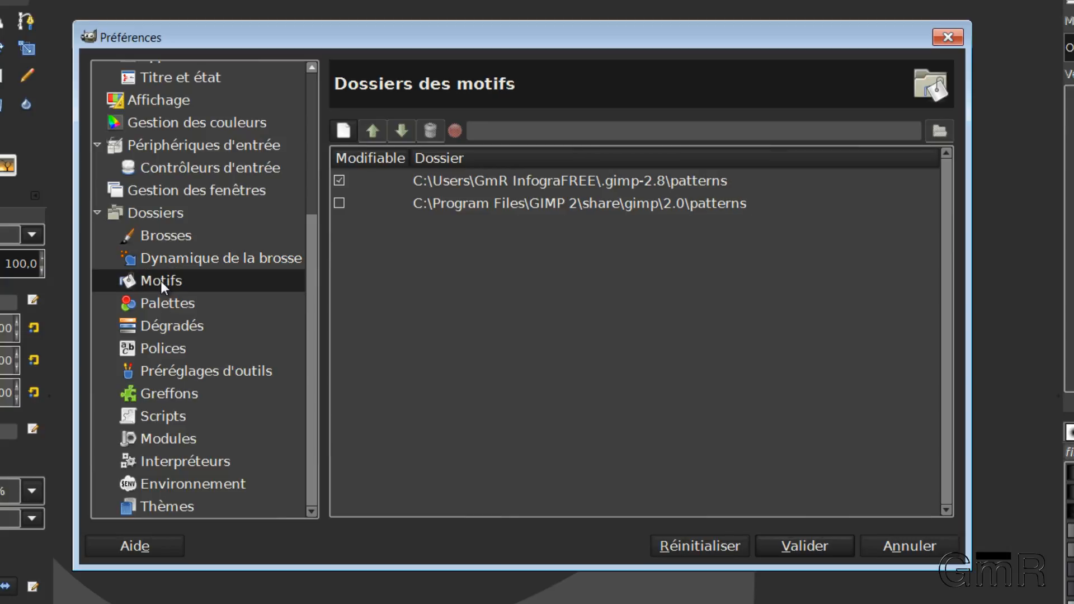
{"action": "mouse_move", "coordinate": [201, 375]}
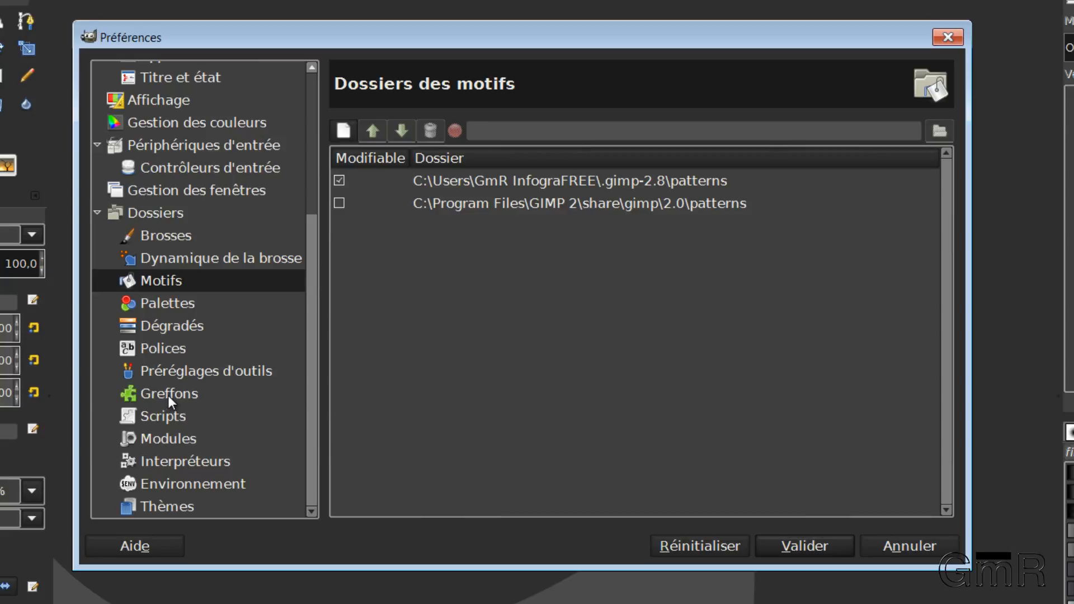
Show the Greffons folder list and start a new empty plug-in folder entry
{"action": "left_click", "coordinate": [167, 392]}
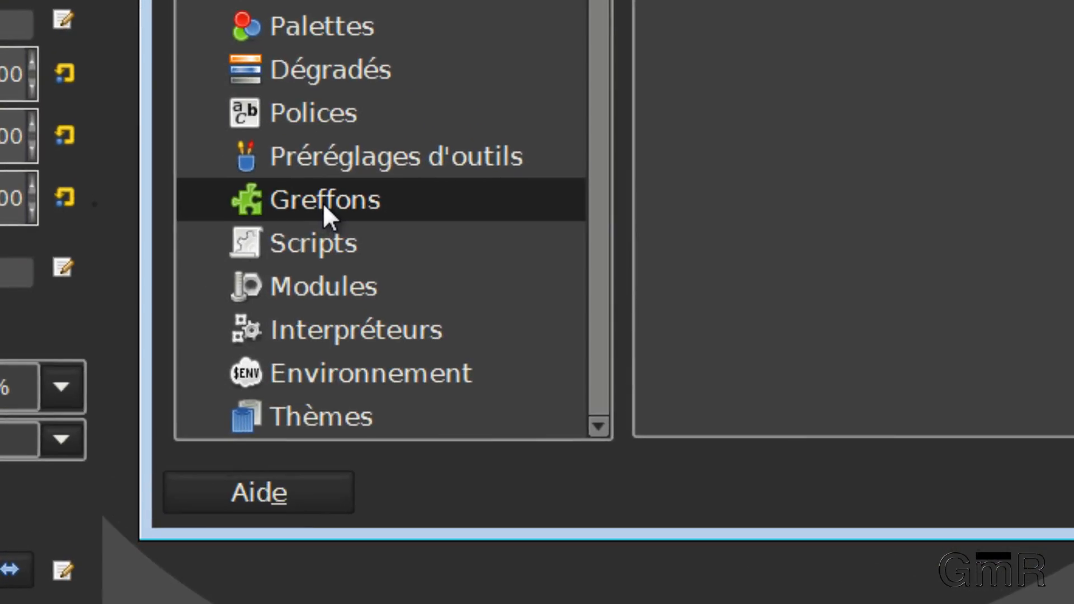
{"action": "left_click", "coordinate": [325, 199]}
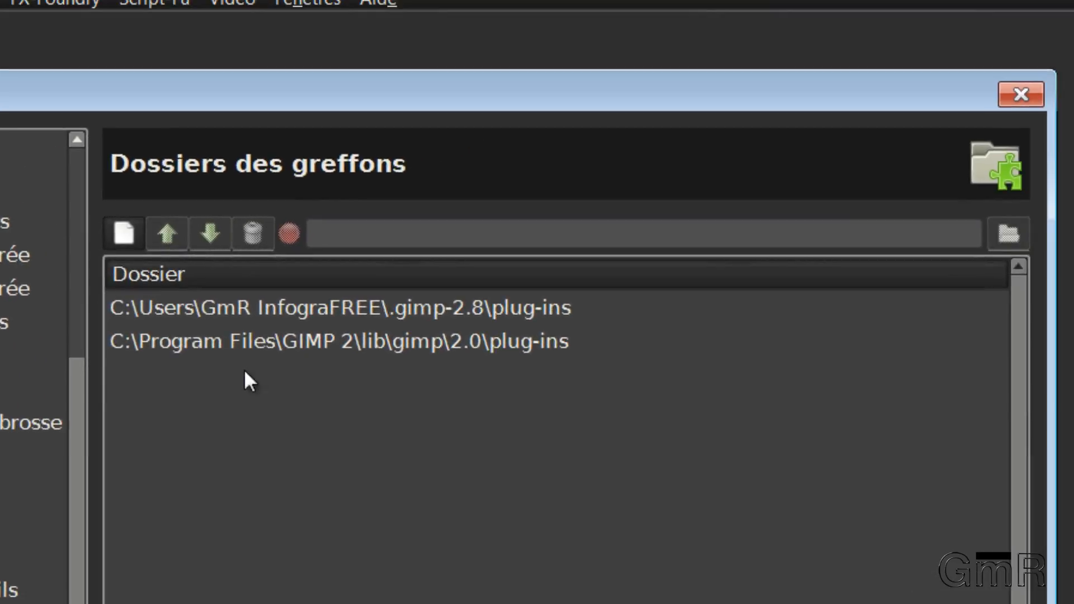
{"action": "mouse_move", "coordinate": [304, 364]}
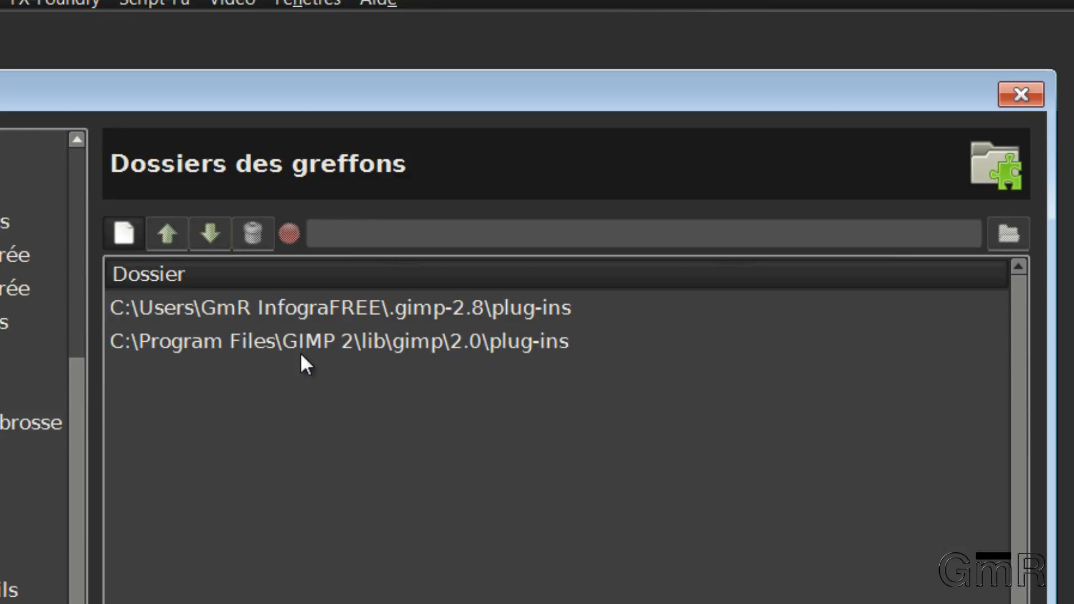
{"action": "mouse_move", "coordinate": [194, 322]}
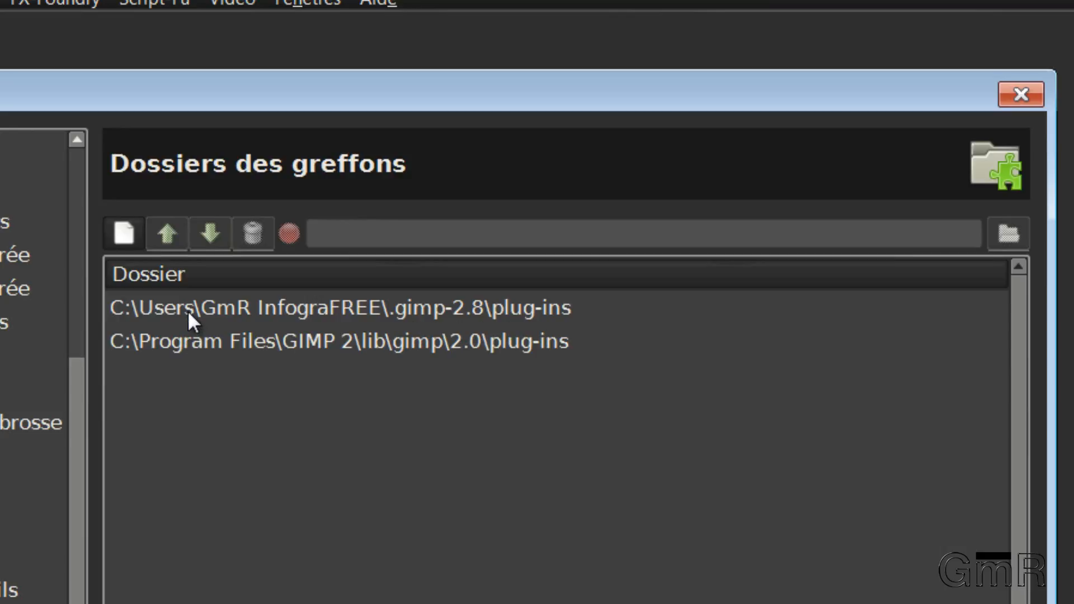
{"action": "mouse_move", "coordinate": [171, 331]}
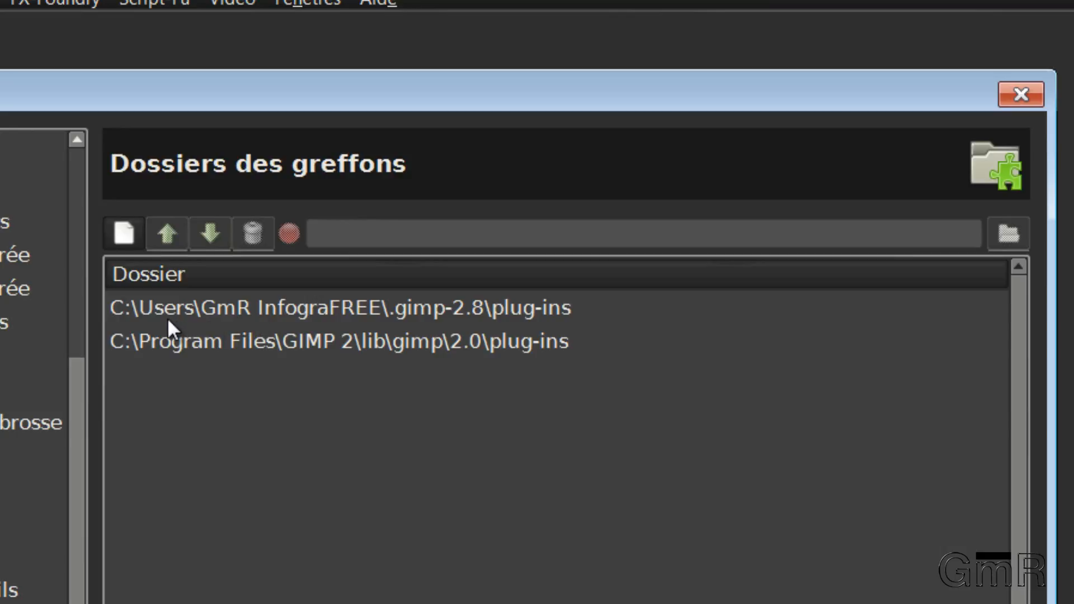
{"action": "mouse_move", "coordinate": [195, 326]}
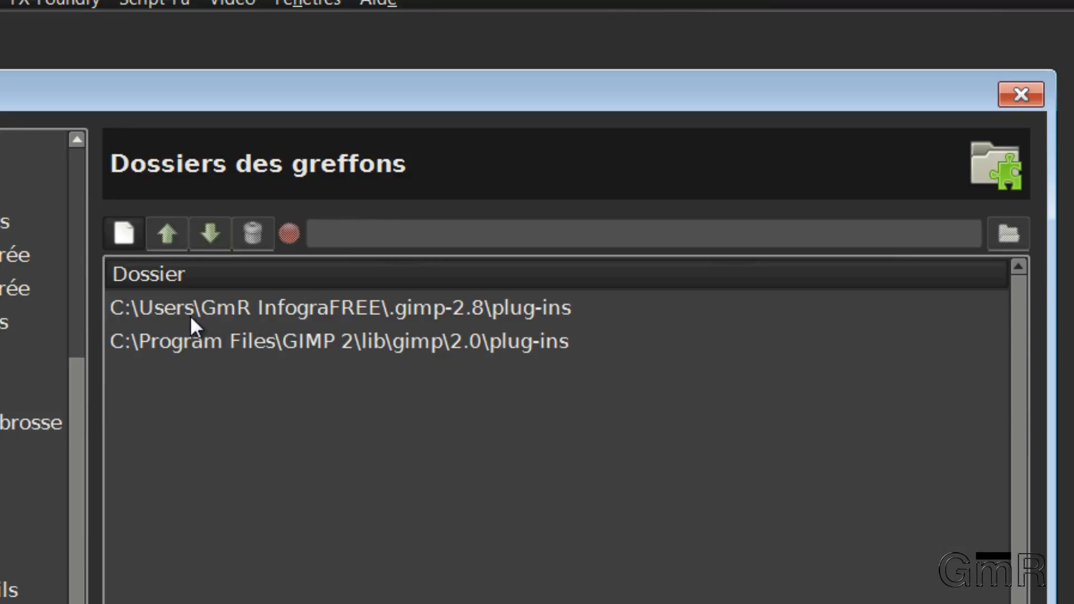
{"action": "mouse_move", "coordinate": [187, 322]}
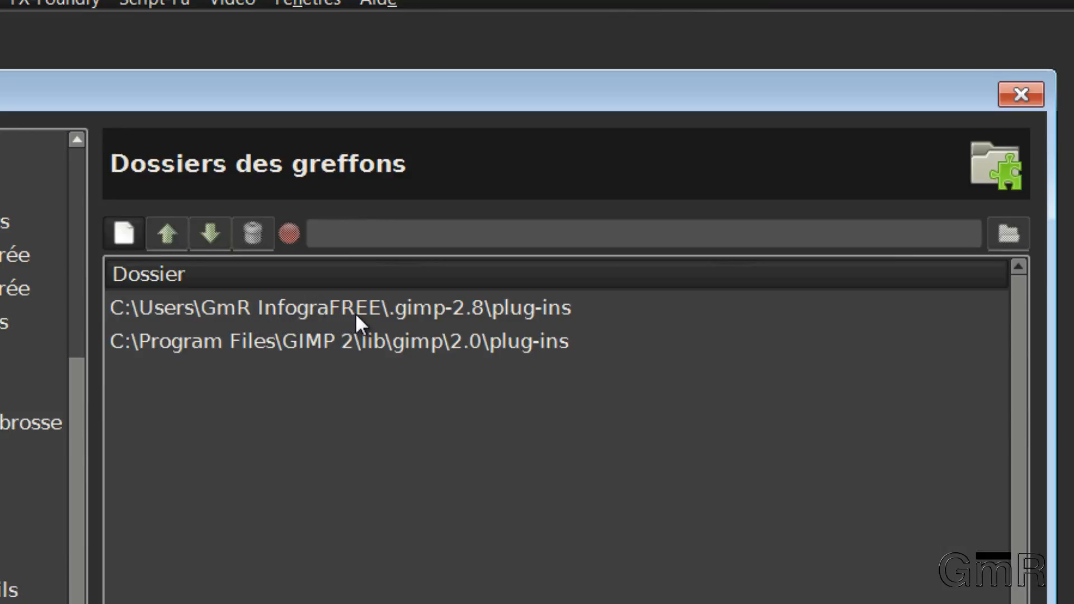
{"action": "mouse_move", "coordinate": [474, 319]}
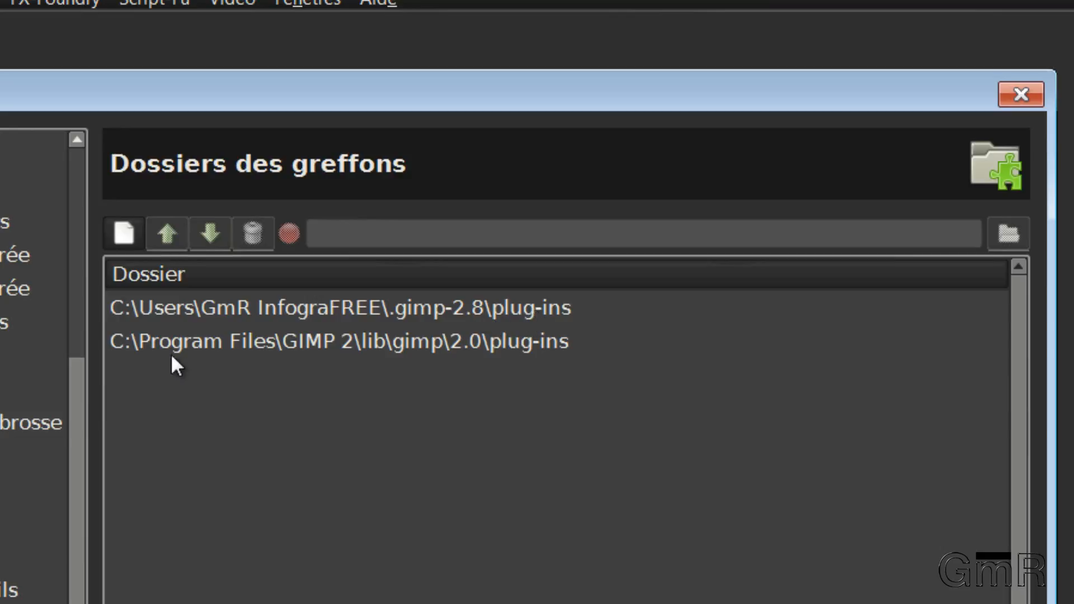
{"action": "mouse_move", "coordinate": [310, 352]}
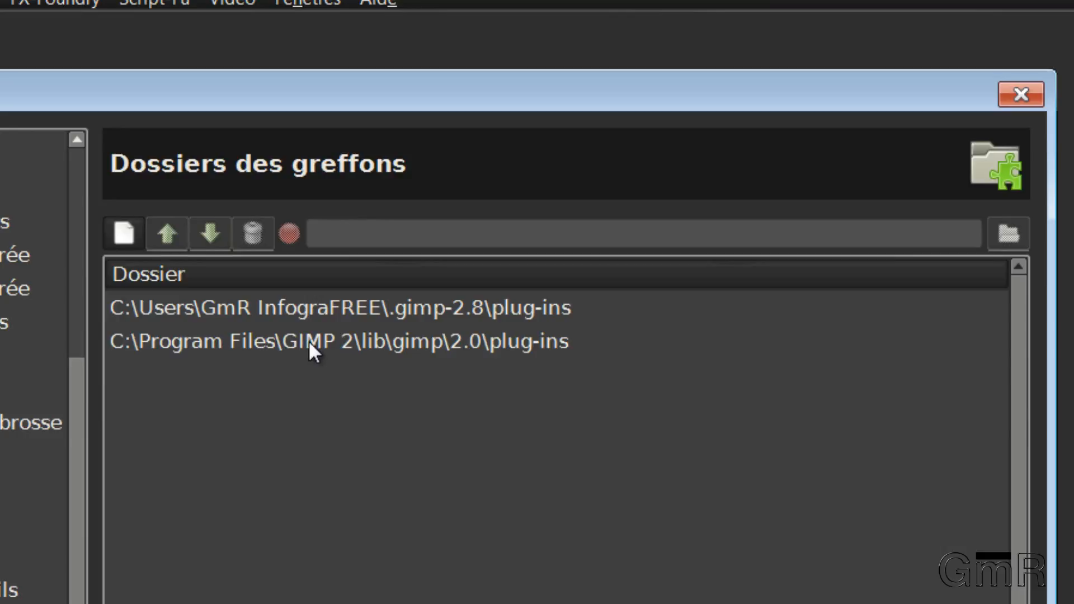
{"action": "mouse_move", "coordinate": [510, 359]}
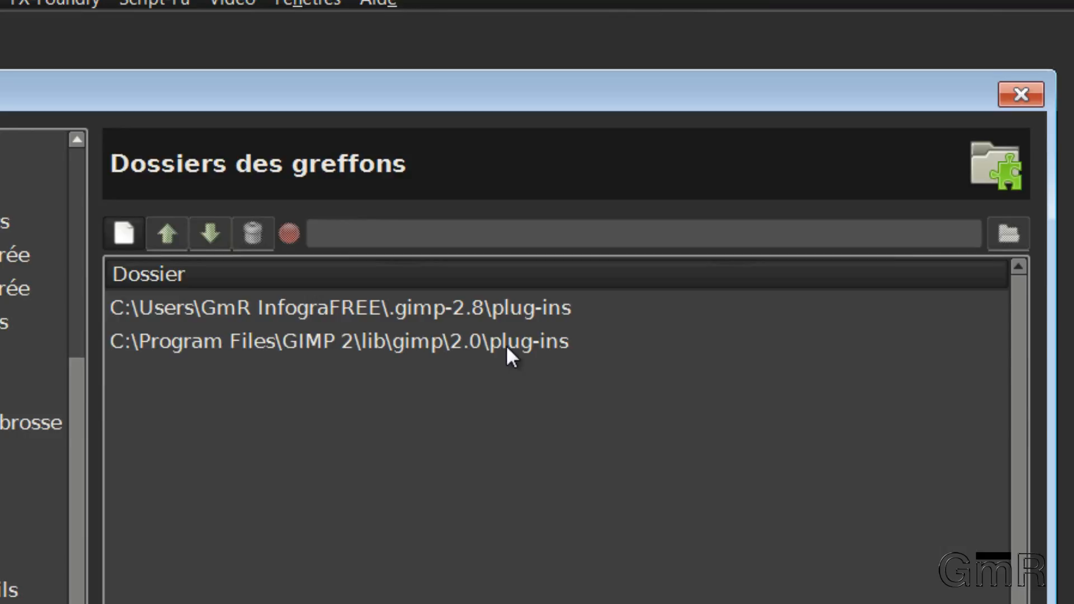
{"action": "mouse_move", "coordinate": [498, 351]}
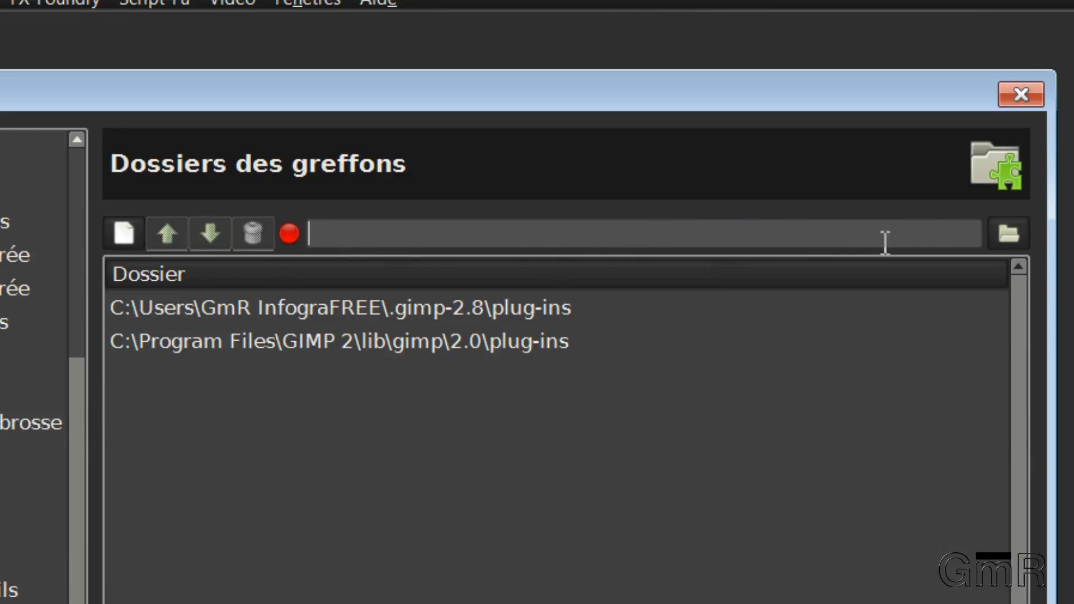
Browse via the Graphisme shortcut into the travaux folder for the new plug-in entry
{"action": "left_click", "coordinate": [1007, 233]}
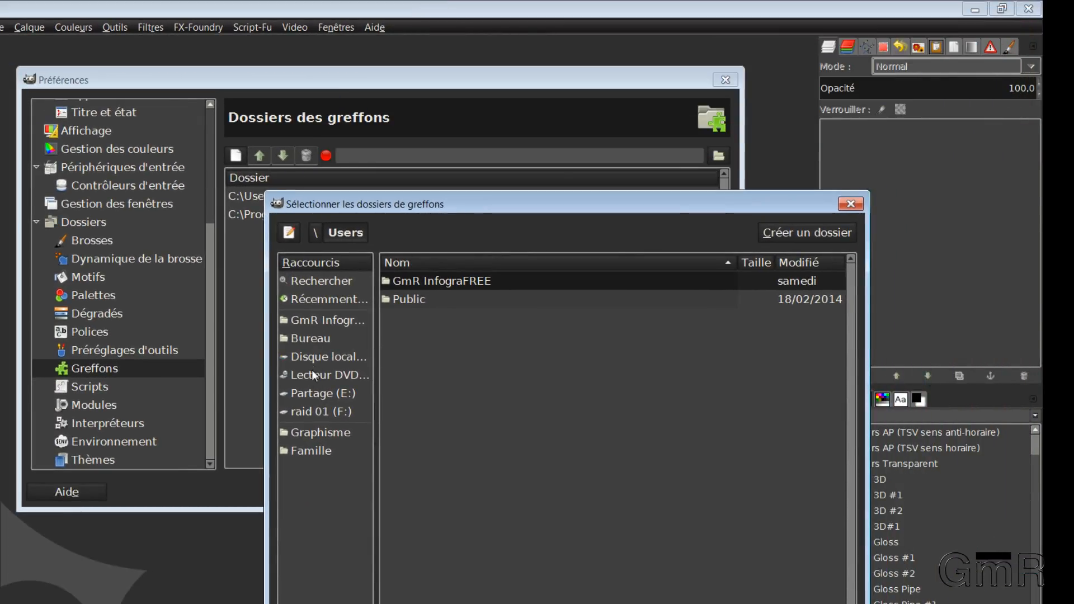
{"action": "mouse_move", "coordinate": [319, 396]}
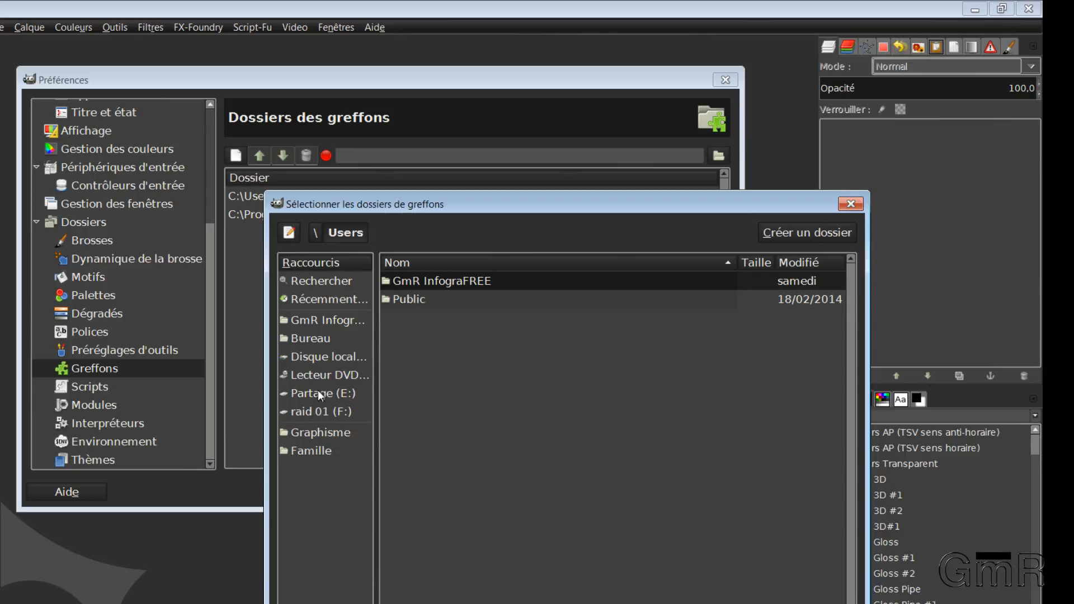
{"action": "left_click", "coordinate": [321, 392]}
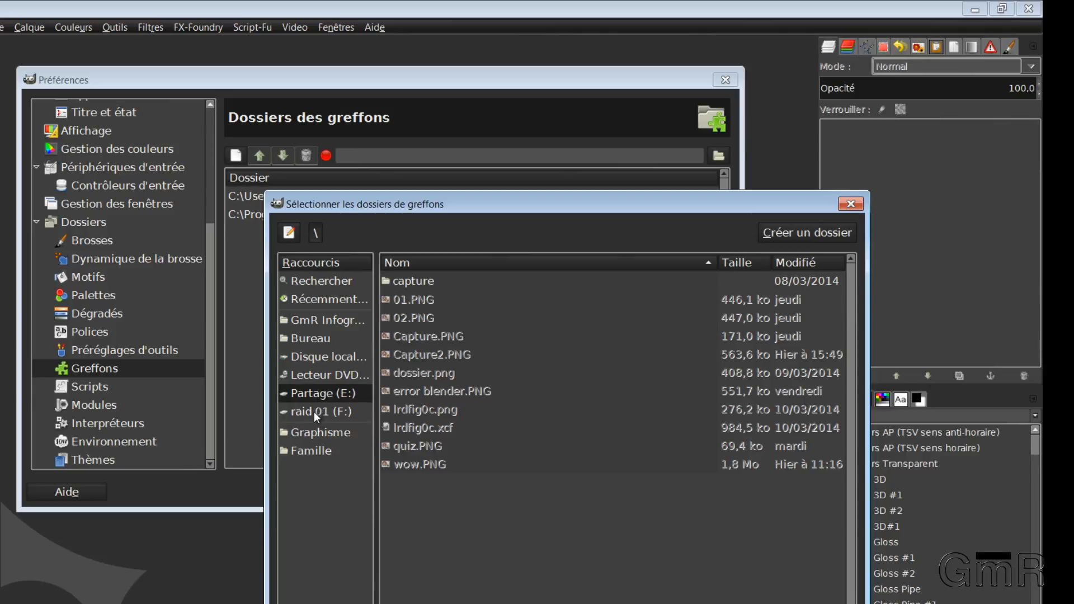
{"action": "left_click", "coordinate": [318, 431]}
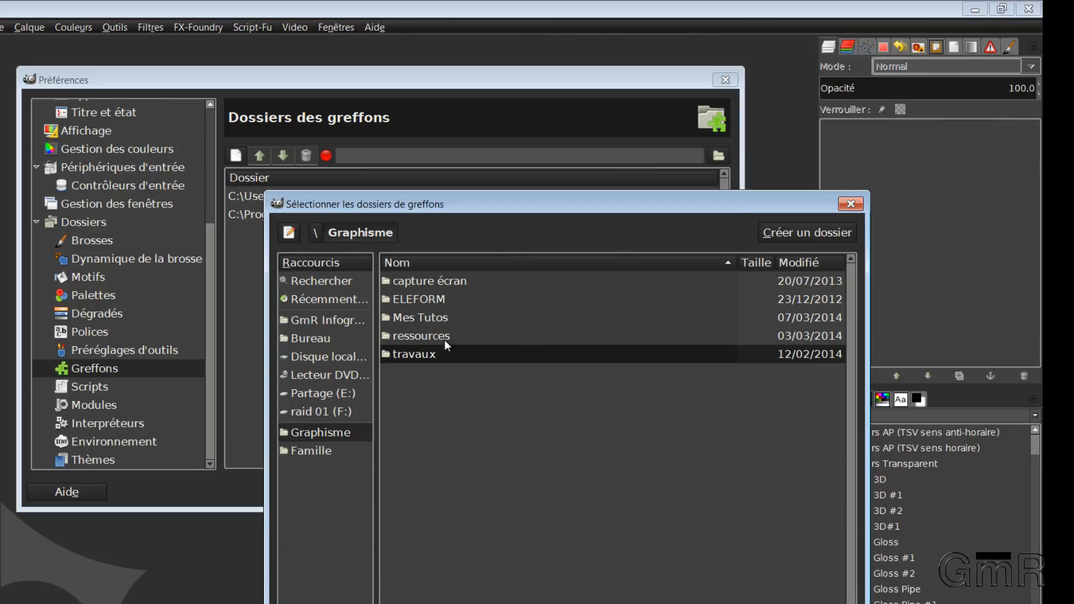
{"action": "double_click", "coordinate": [414, 355]}
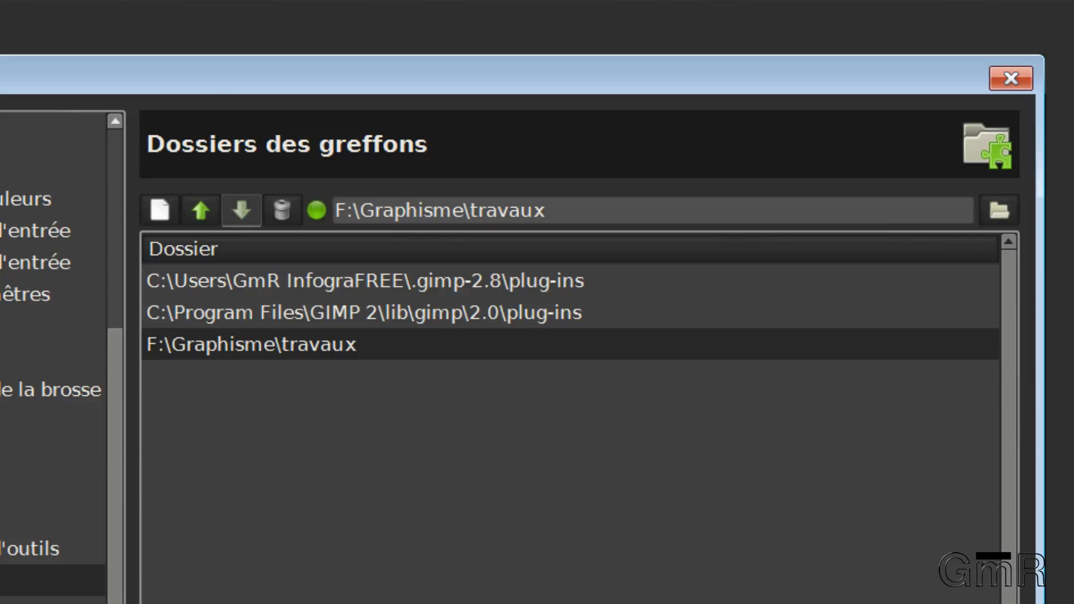
{"action": "mouse_move", "coordinate": [215, 346]}
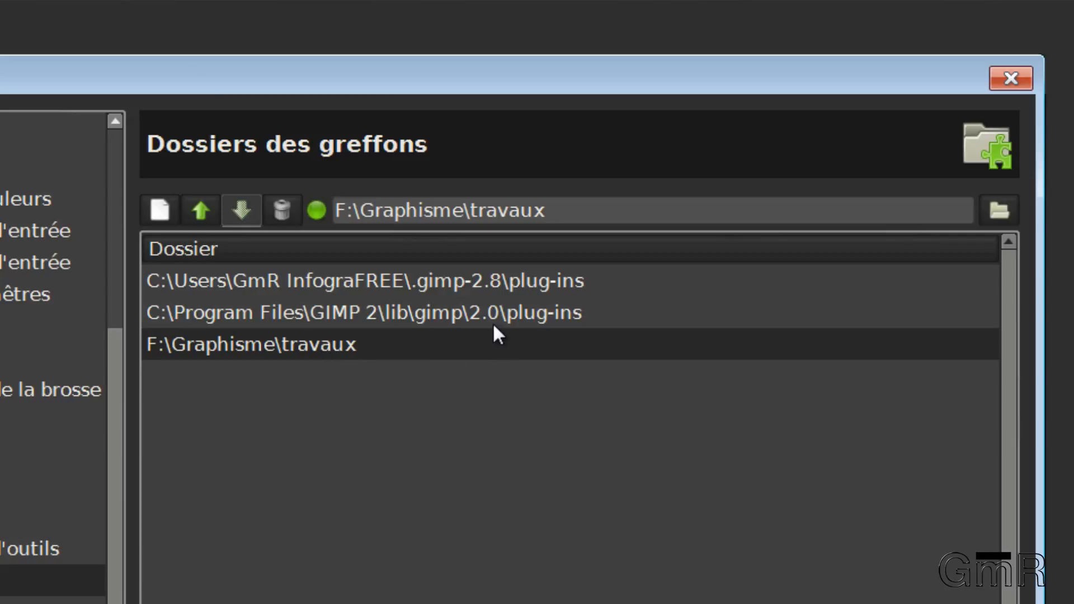
{"action": "mouse_move", "coordinate": [367, 359]}
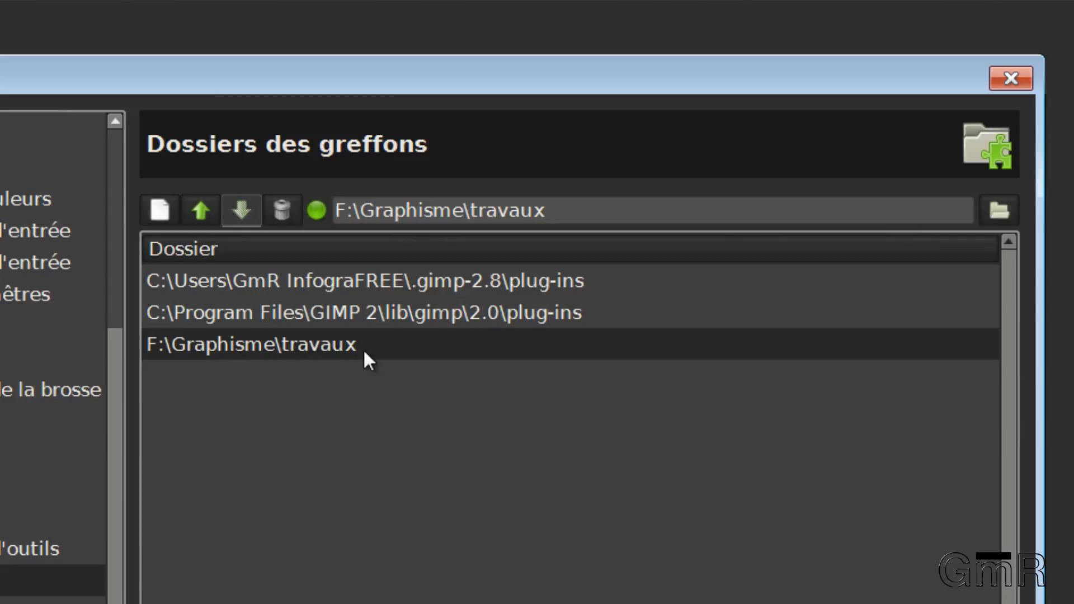
{"action": "mouse_move", "coordinate": [379, 357]}
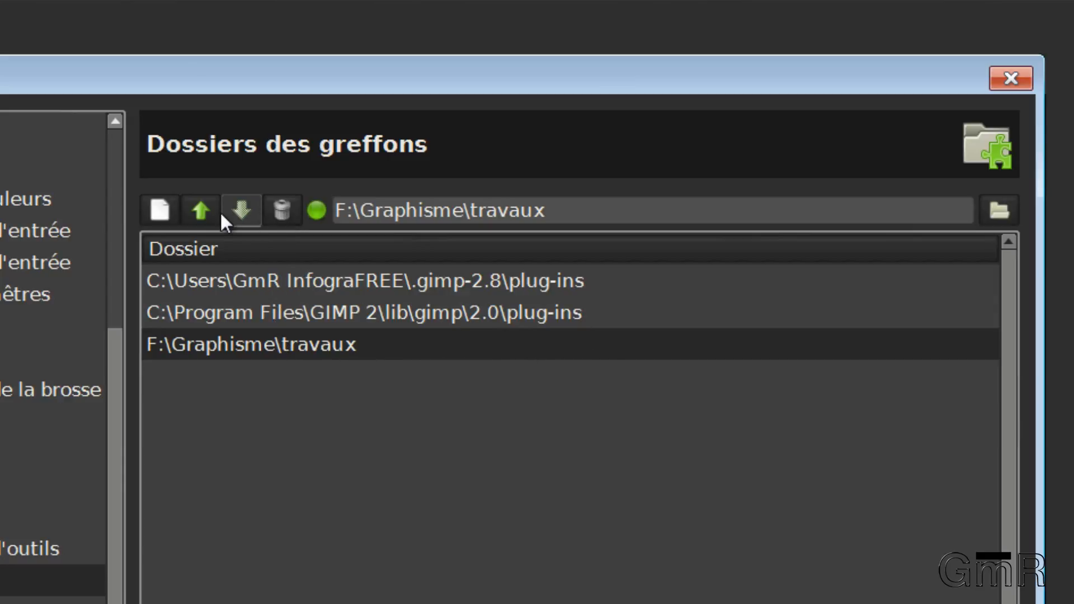
Move F:\Graphisme\travaux to the top, then back below the standard plug-ins folders
{"action": "left_click", "coordinate": [199, 209]}
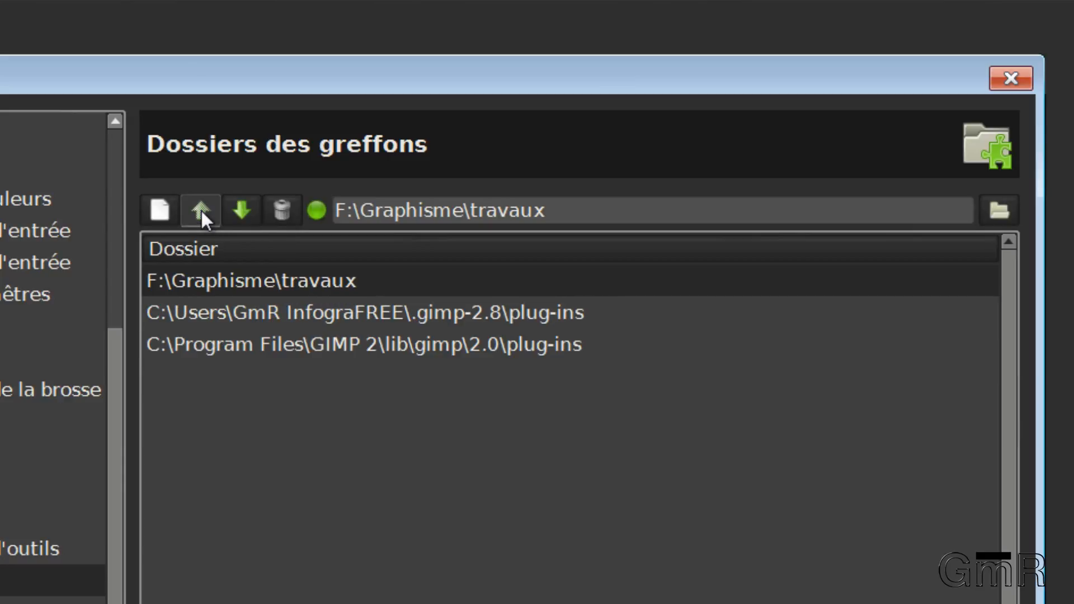
{"action": "left_click", "coordinate": [240, 210]}
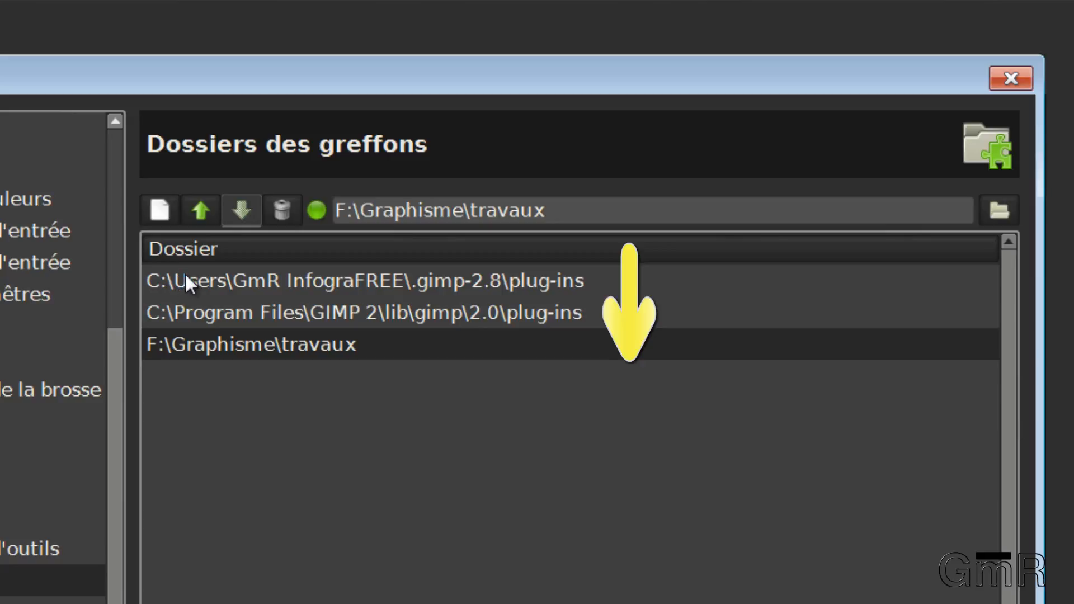
{"action": "mouse_move", "coordinate": [212, 293]}
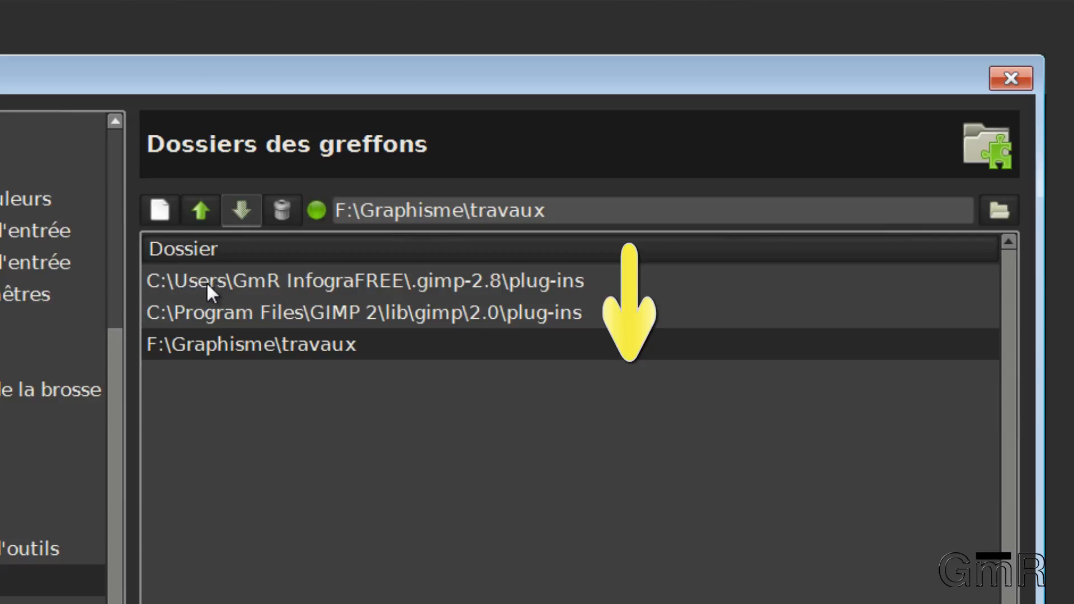
{"action": "mouse_move", "coordinate": [383, 336]}
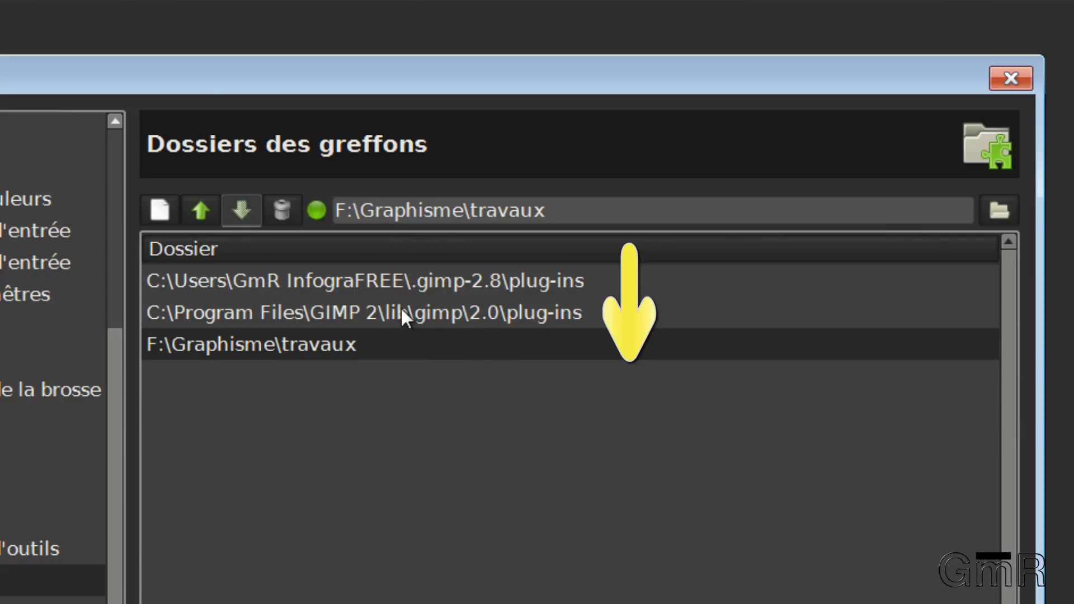
{"action": "mouse_move", "coordinate": [469, 322]}
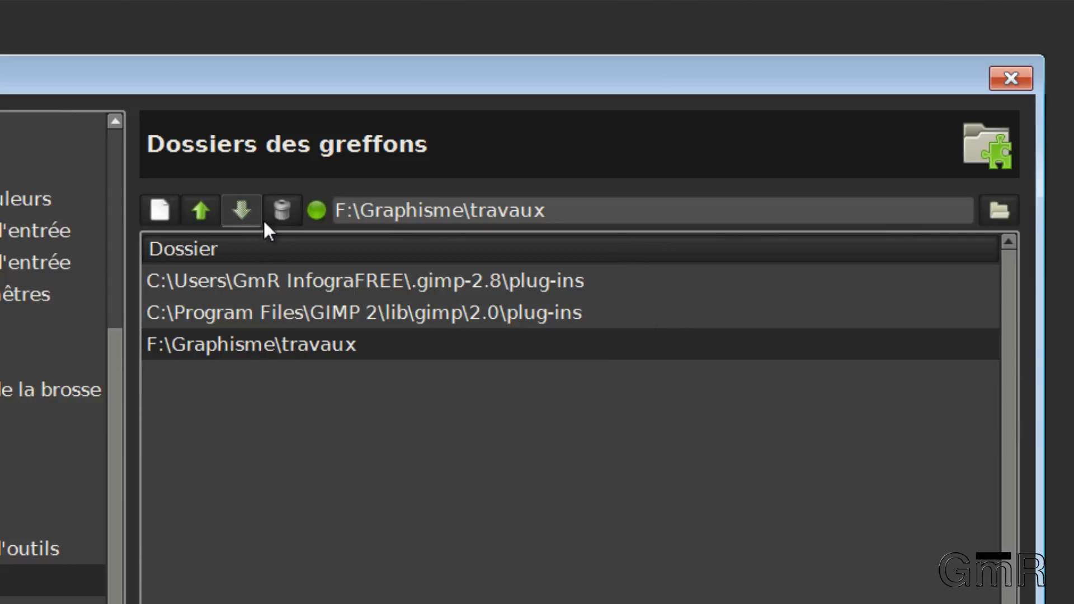
{"action": "mouse_move", "coordinate": [211, 355]}
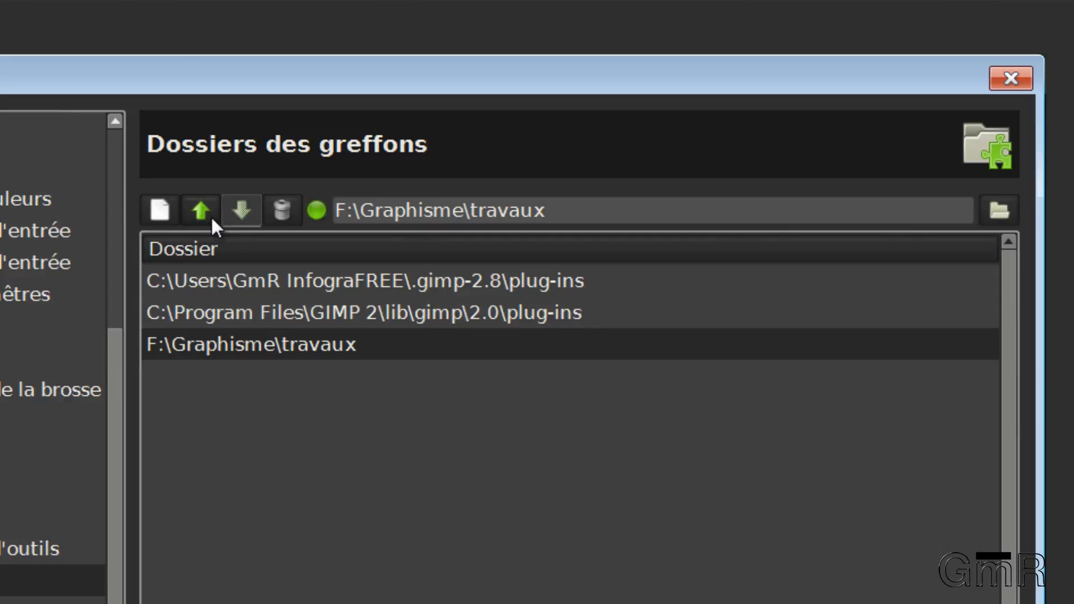
{"action": "mouse_move", "coordinate": [283, 211]}
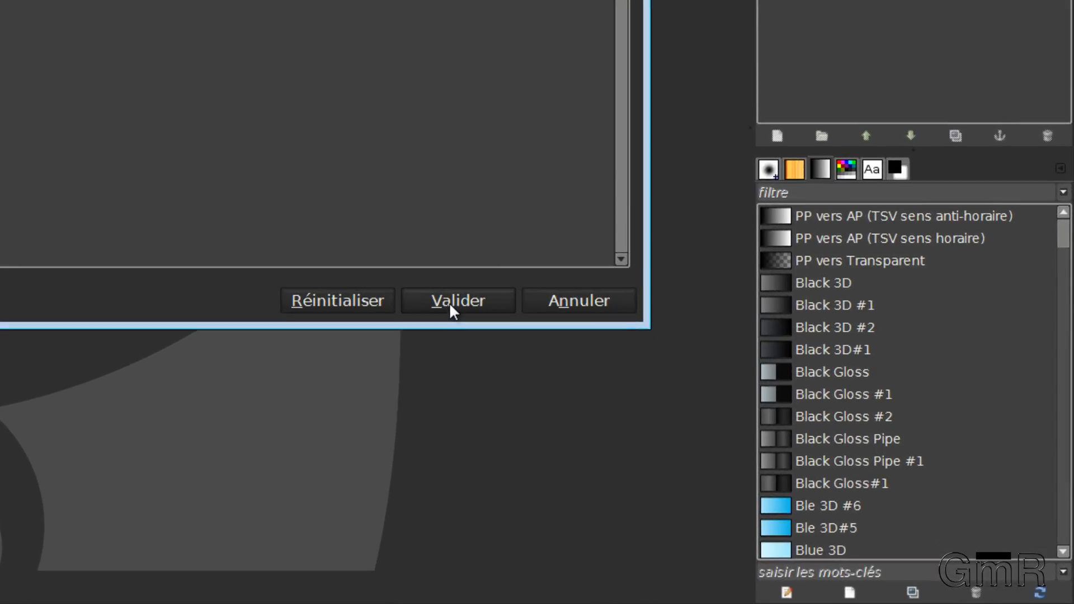
Validate the preferences, saving travaux as the third plug-in folder
{"action": "left_click", "coordinate": [456, 300]}
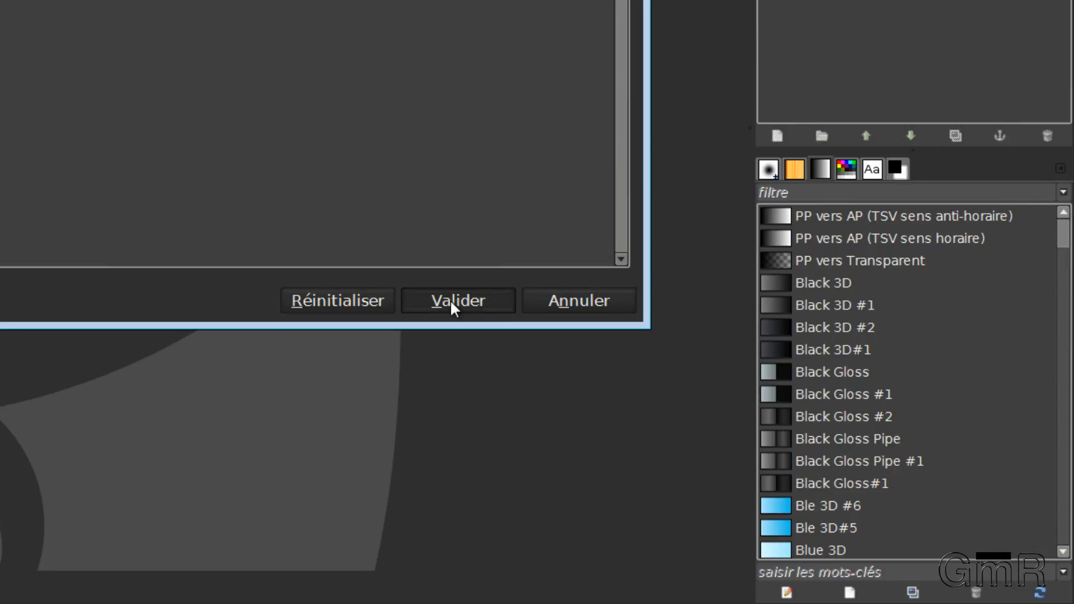
{"action": "left_click", "coordinate": [456, 299]}
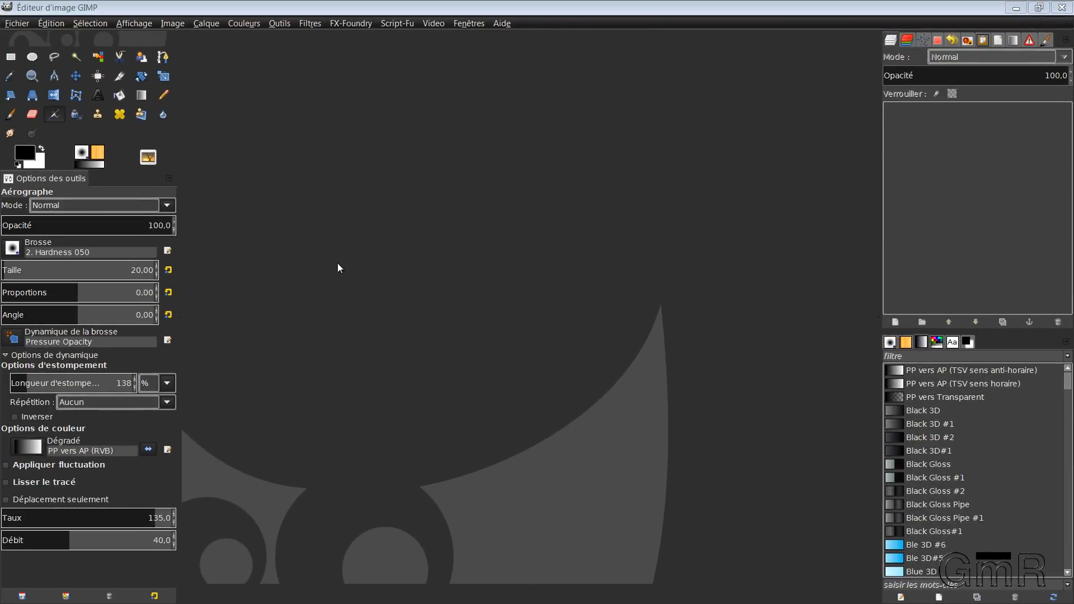
{"action": "mouse_move", "coordinate": [62, 26]}
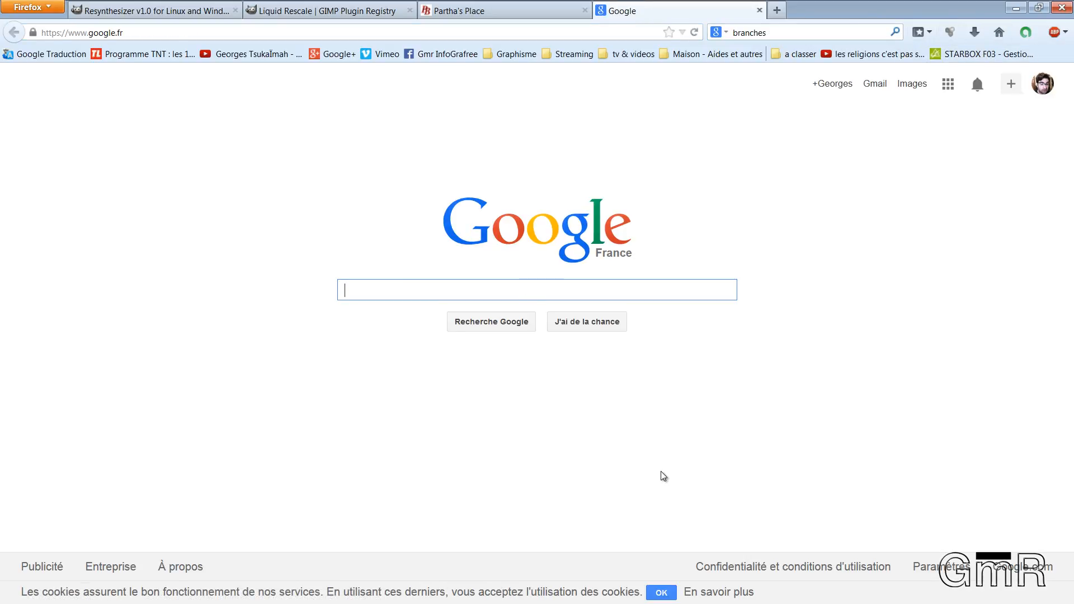
Search Google for 'gimp' and go to the gimp.org site
{"action": "type", "text": "gim"}
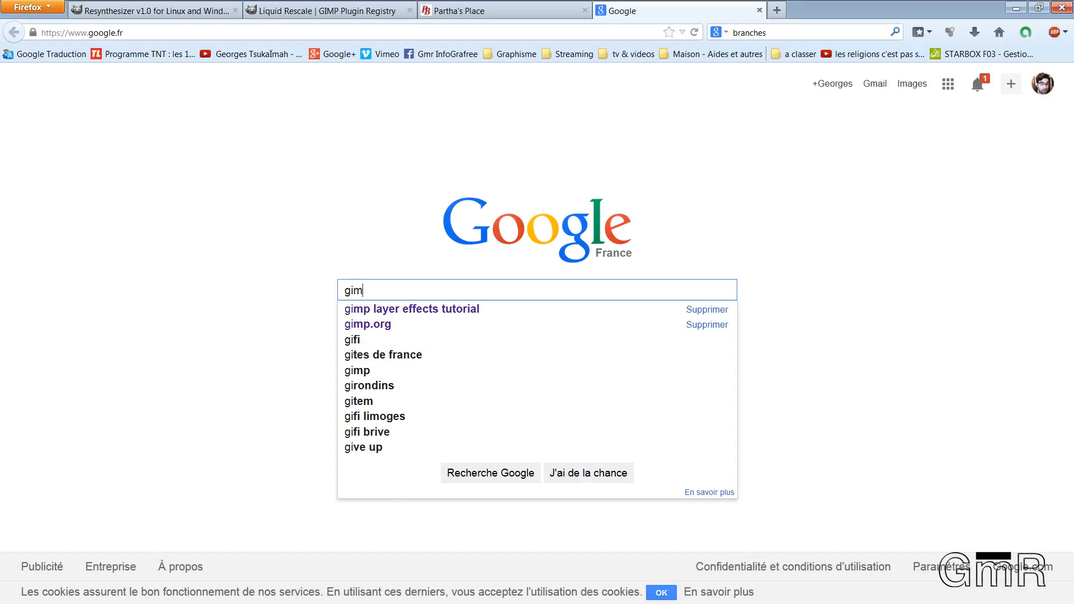
{"action": "type", "text": "p"}
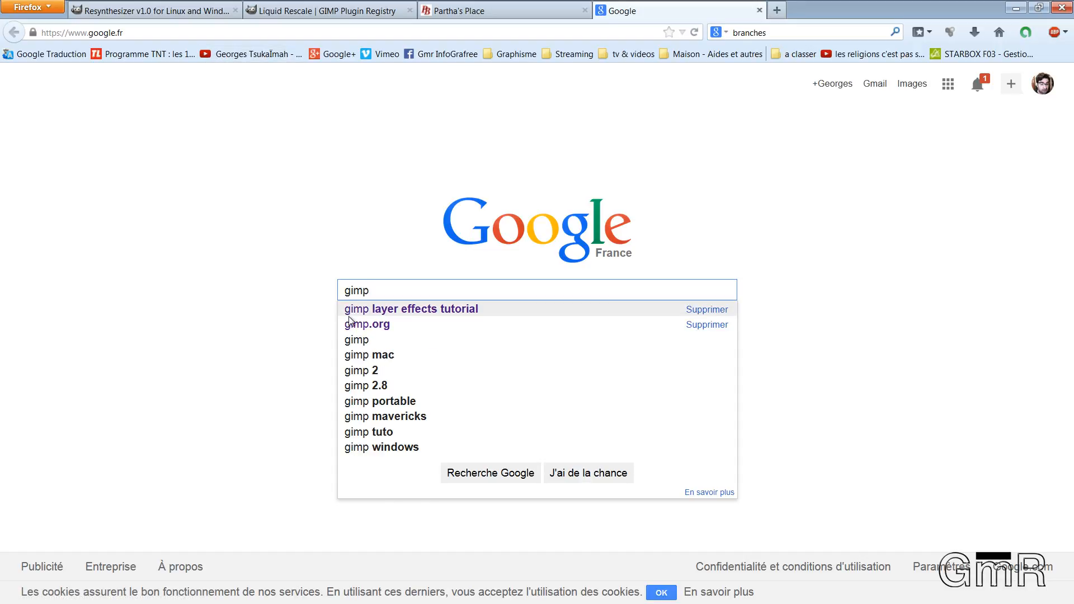
{"action": "left_click", "coordinate": [367, 324]}
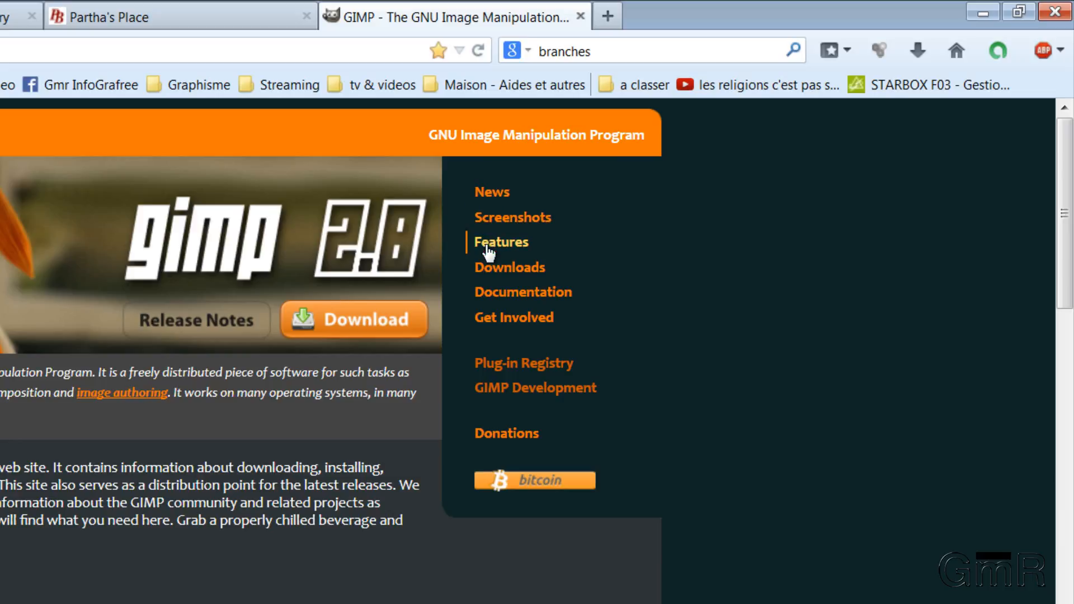
{"action": "mouse_move", "coordinate": [498, 267]}
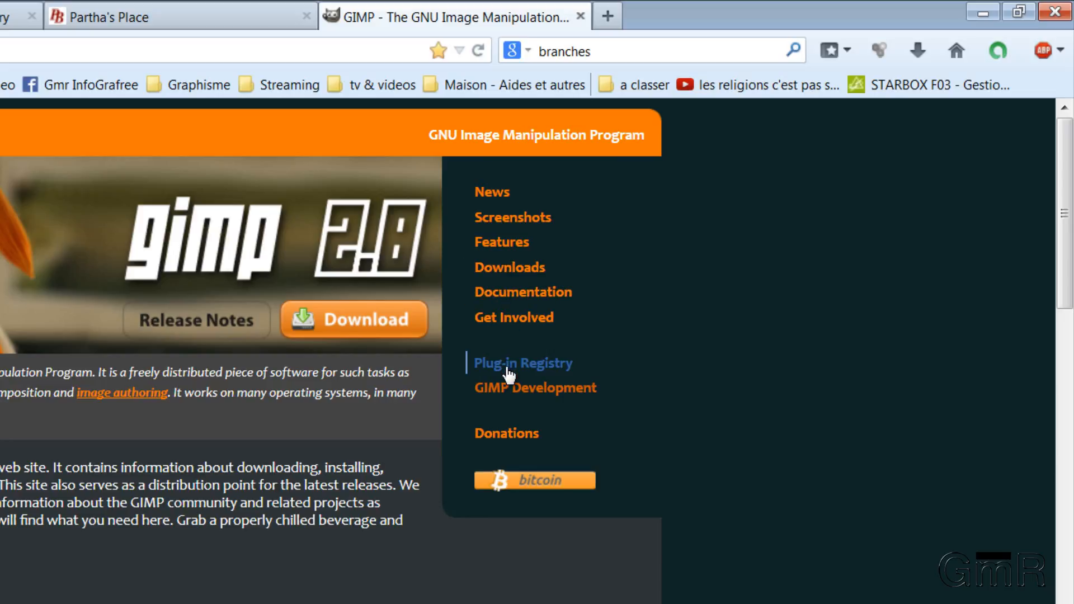
{"action": "mouse_move", "coordinate": [532, 374]}
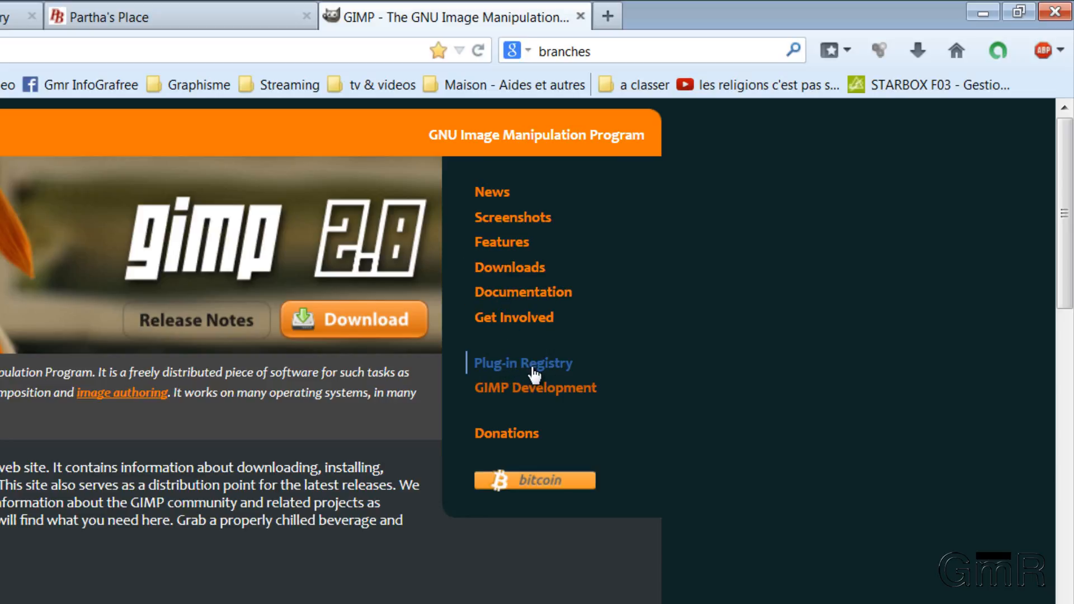
Follow the Plug-in Registry link to registry.gimp.org
{"action": "left_click", "coordinate": [523, 362]}
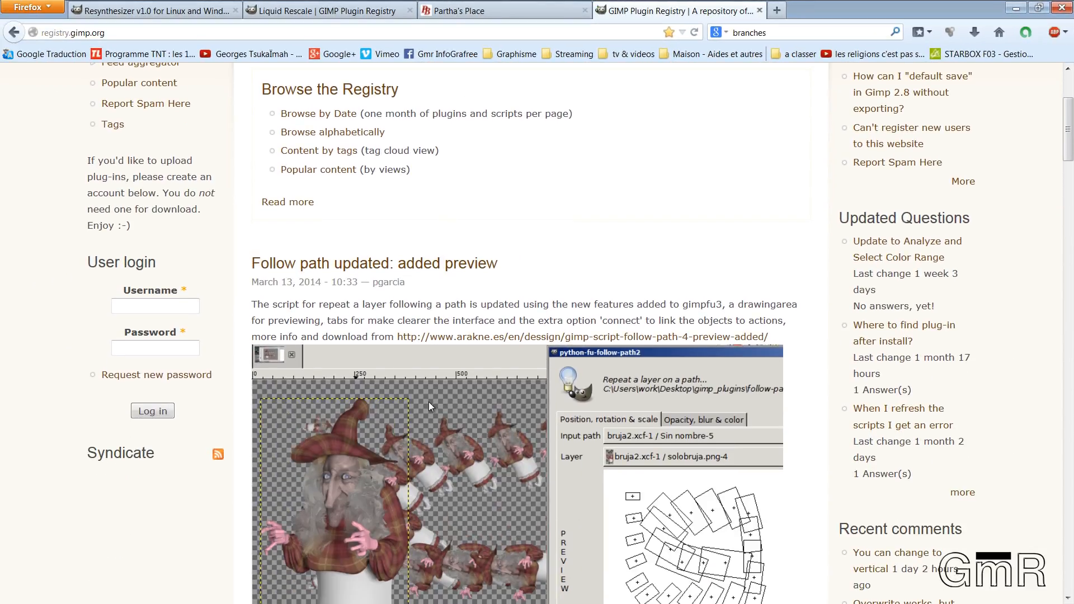
{"action": "scroll", "scroll_direction": "down", "scroll_amount": 3}
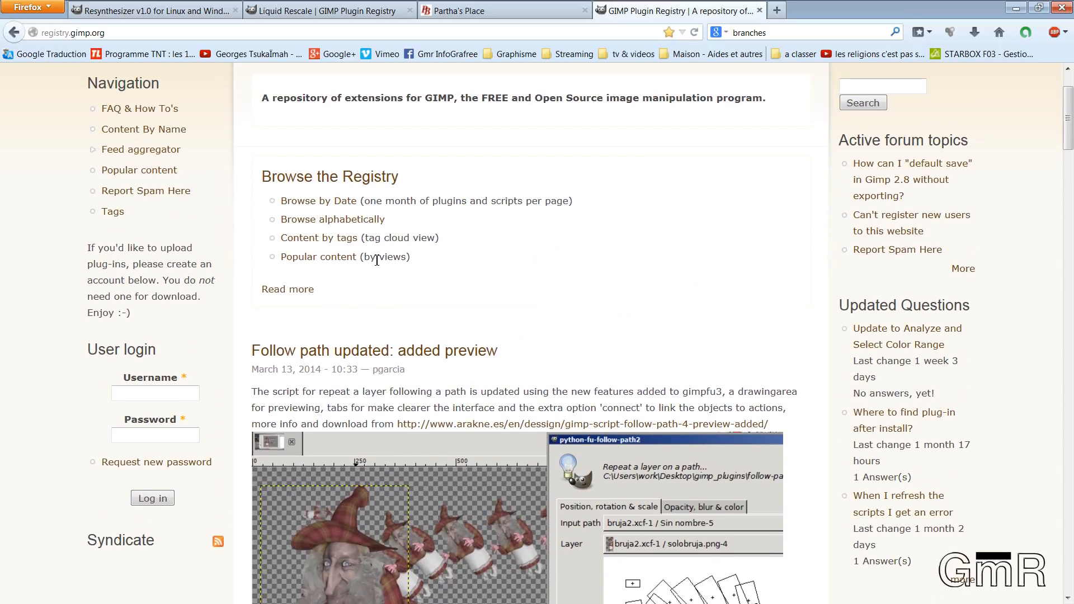
{"action": "scroll", "scroll_direction": "down", "scroll_amount": 3}
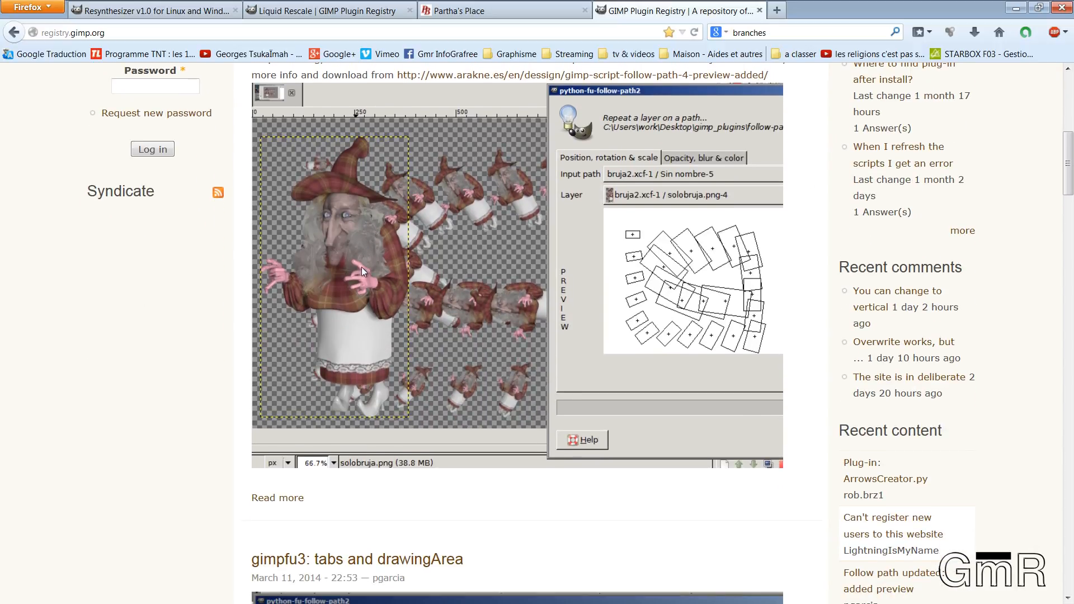
{"action": "scroll", "scroll_direction": "down", "scroll_amount": 3}
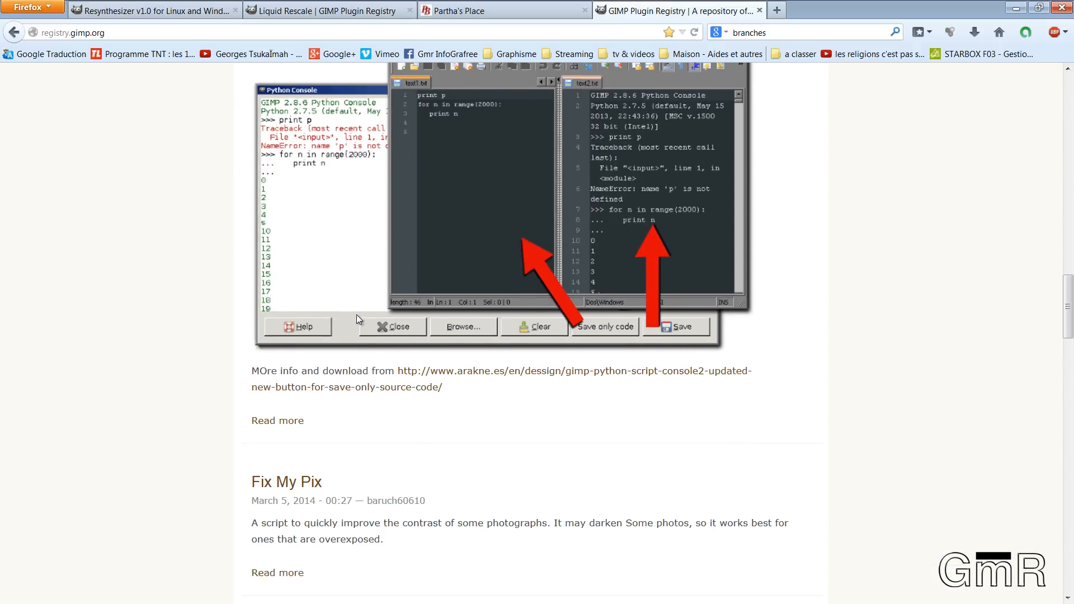
{"action": "scroll", "scroll_direction": "down", "scroll_amount": 3}
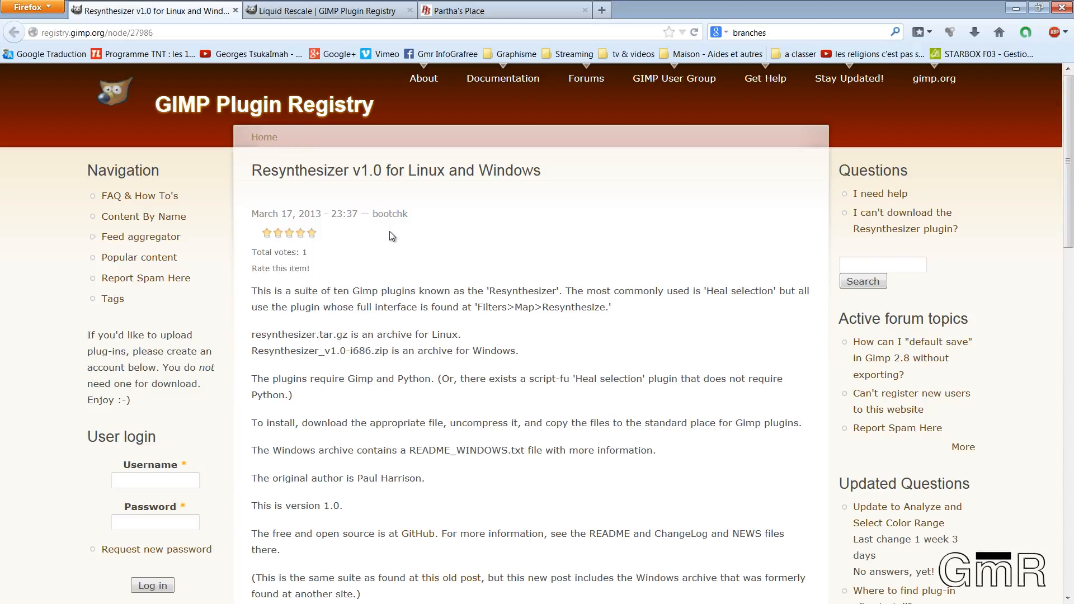
{"action": "mouse_move", "coordinate": [107, 27]}
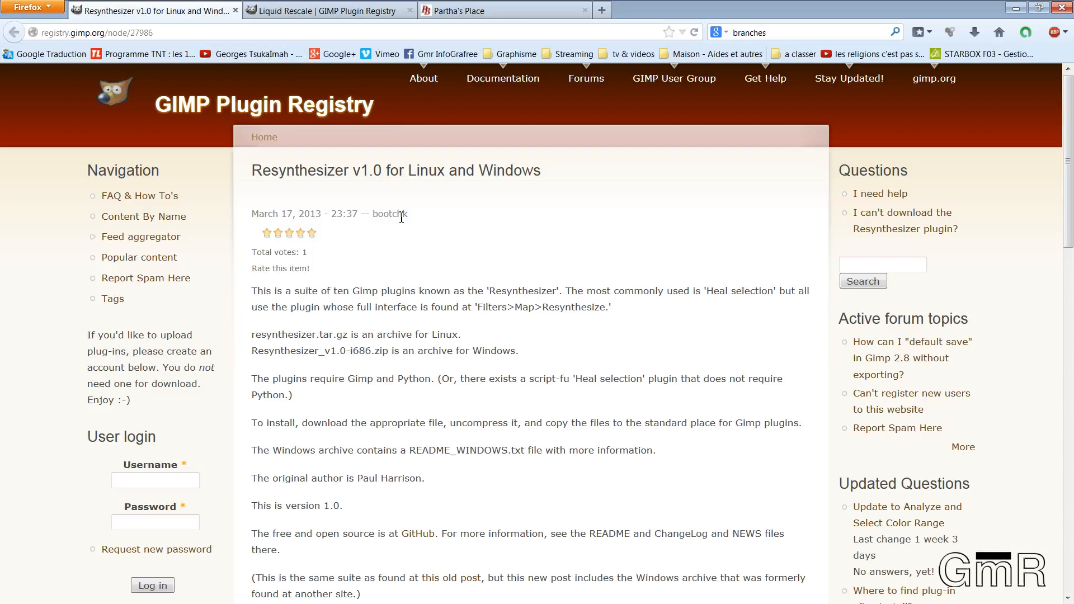
Scroll to the Resynthesizer attachments and highlight the 'GIMP Version: 2.x' line
{"action": "scroll", "scroll_direction": "down", "scroll_amount": 3}
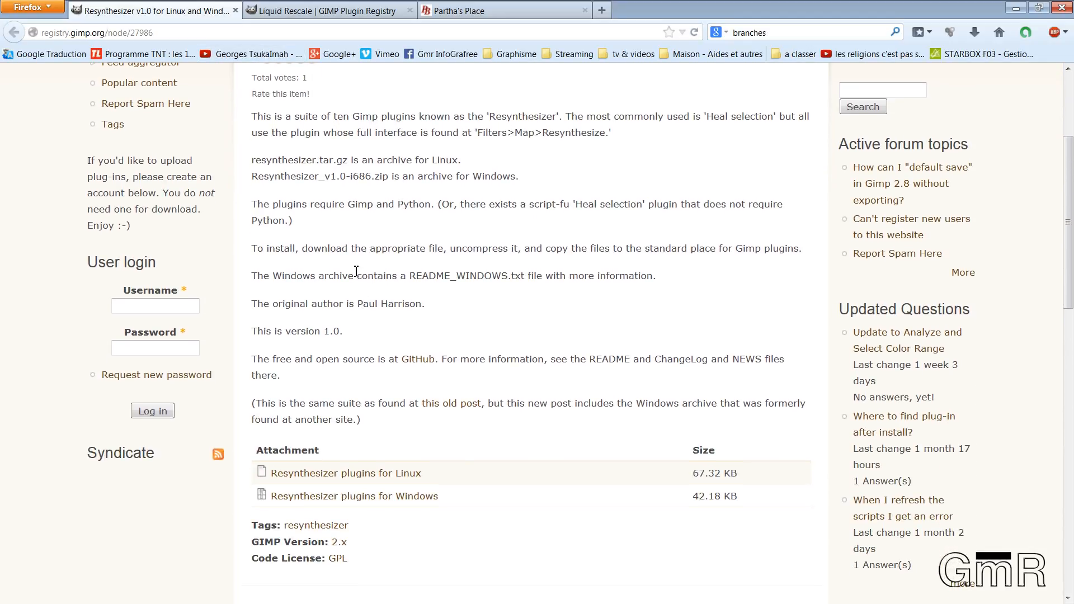
{"action": "scroll", "scroll_direction": "down", "scroll_amount": 3}
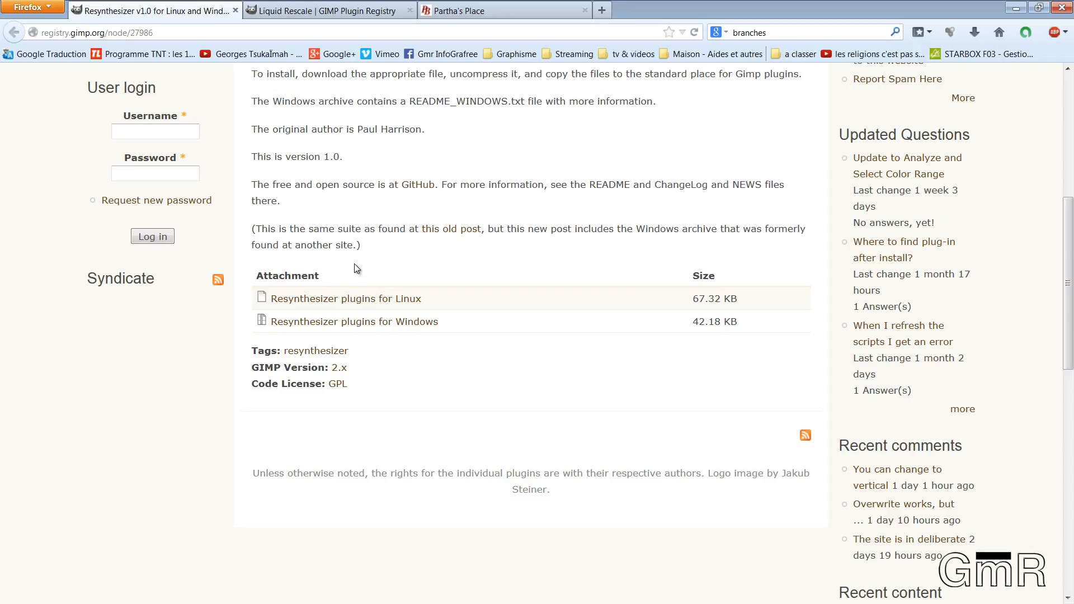
{"action": "mouse_move", "coordinate": [355, 321]}
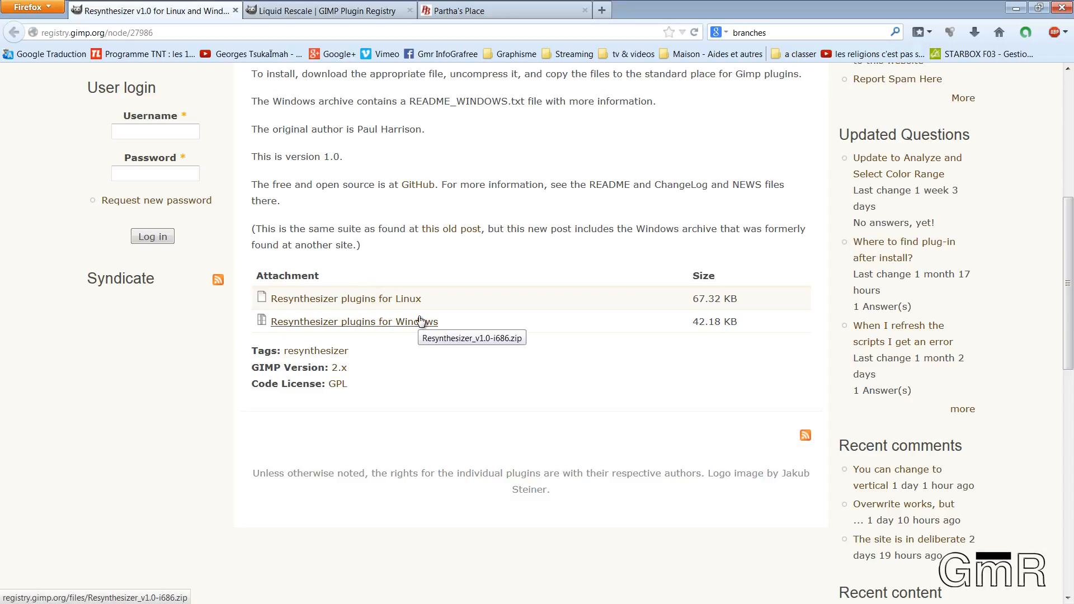
{"action": "mouse_move", "coordinate": [355, 315]}
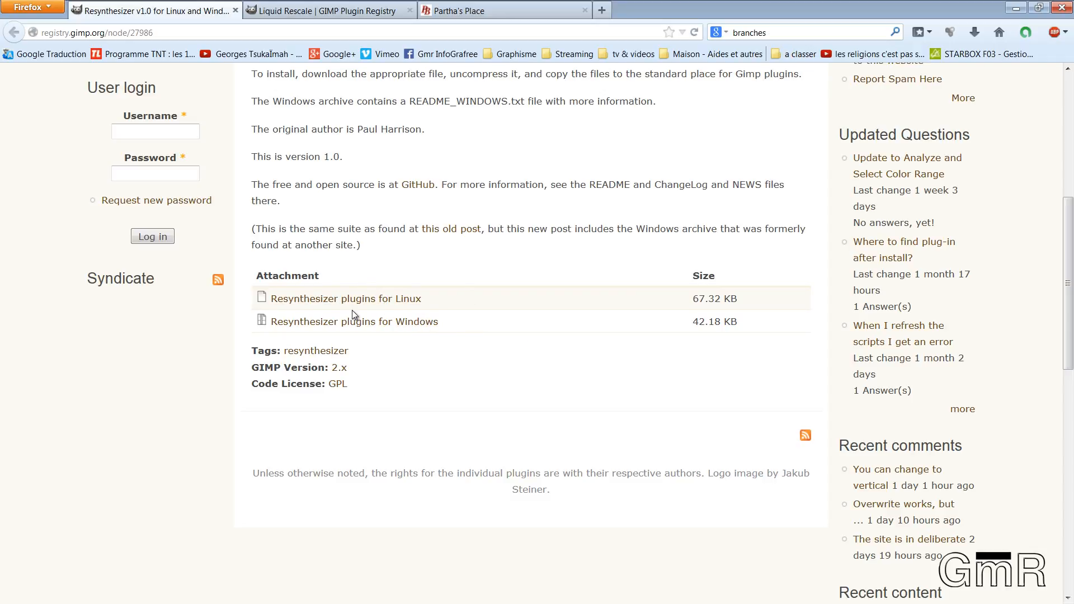
{"action": "mouse_move", "coordinate": [409, 319]}
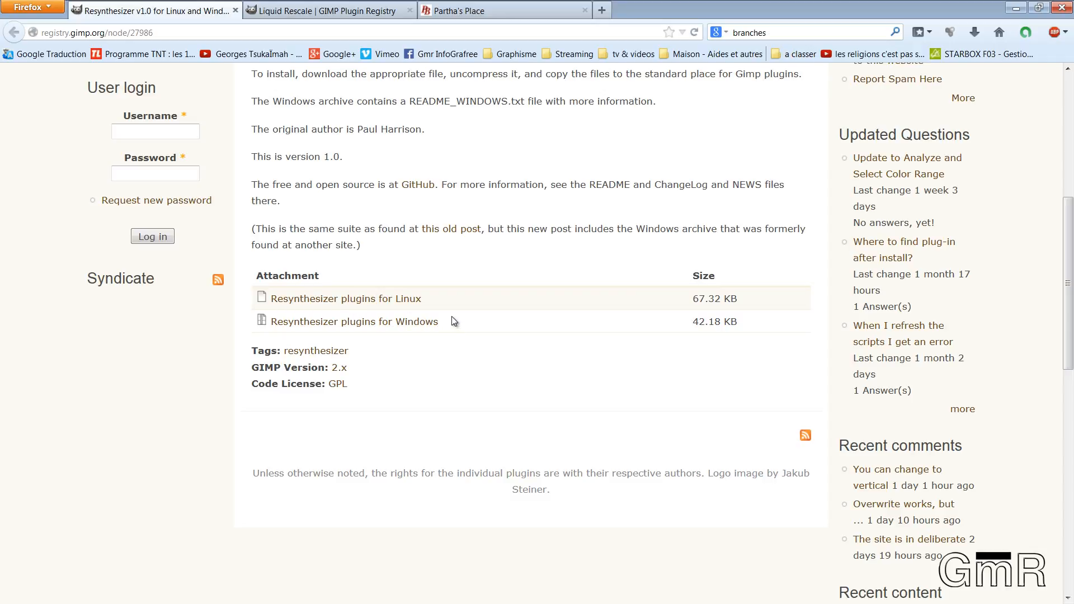
{"action": "mouse_move", "coordinate": [316, 308]}
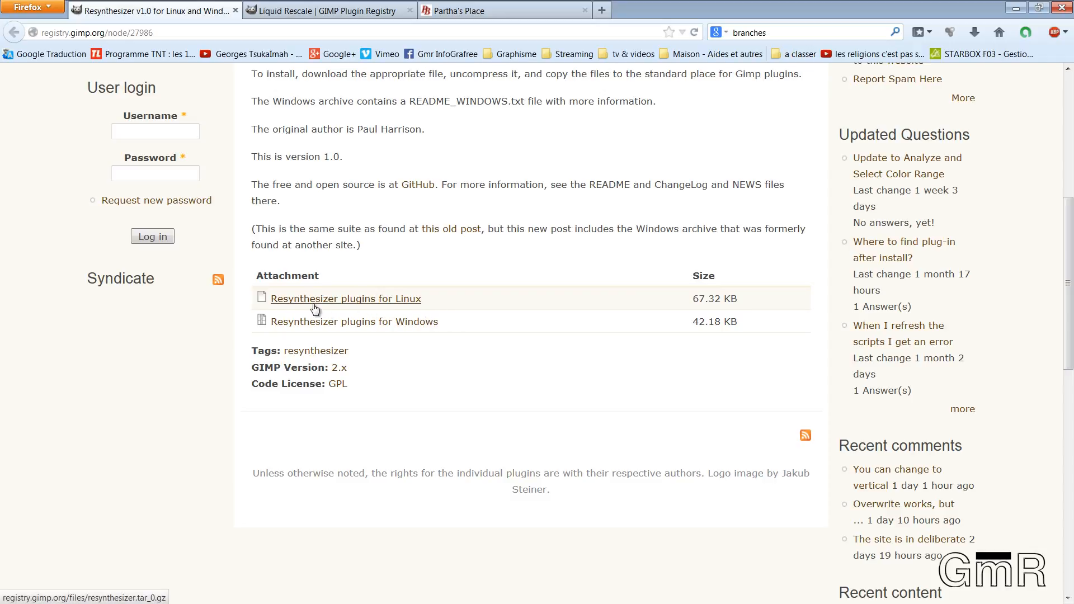
{"action": "mouse_move", "coordinate": [368, 308]}
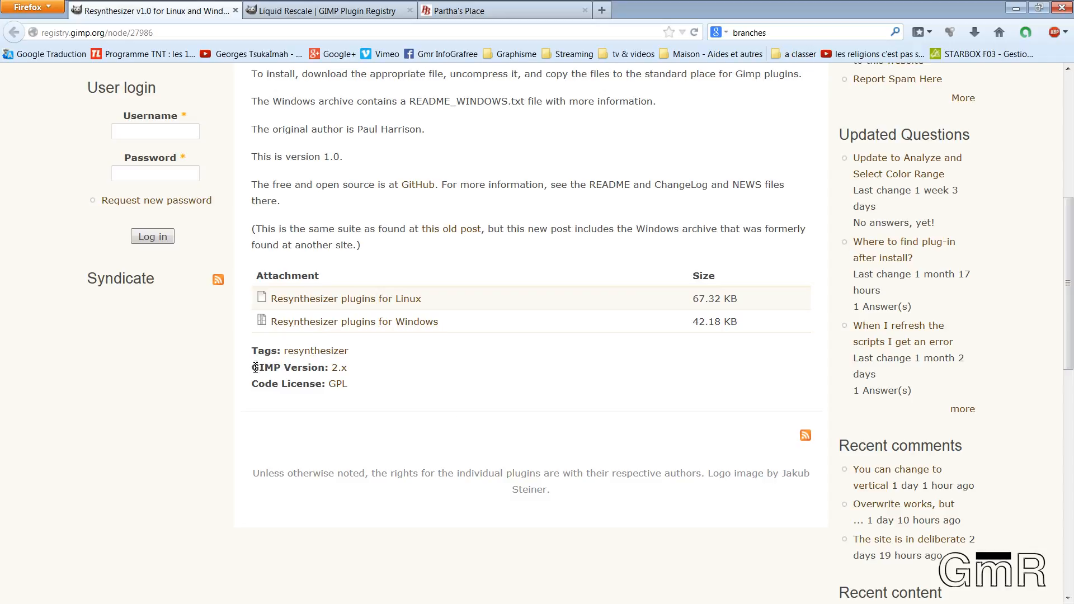
{"action": "triple_click", "coordinate": [299, 367]}
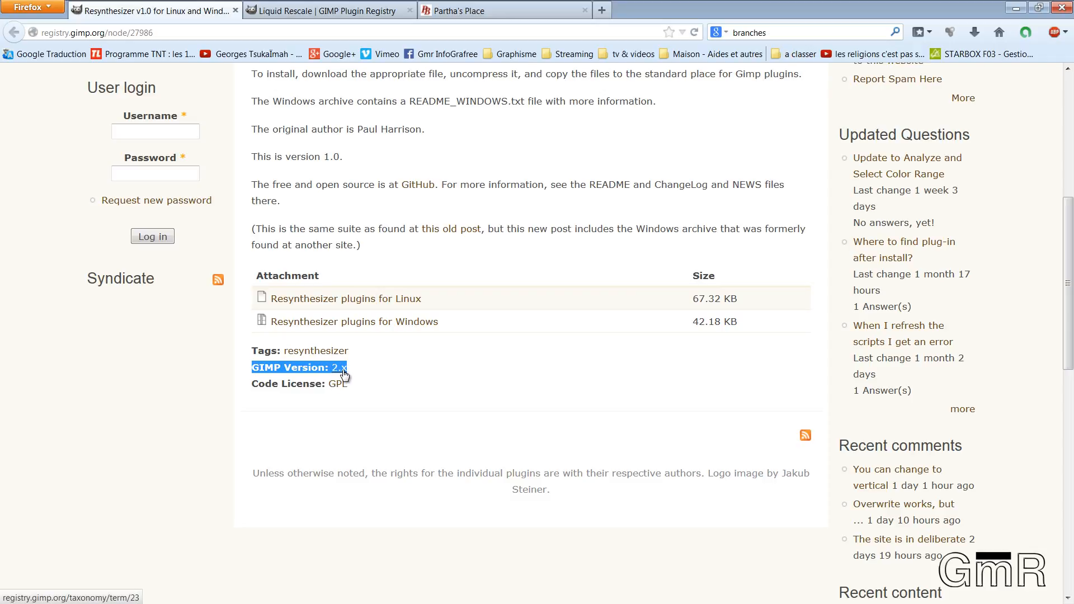
{"action": "mouse_move", "coordinate": [348, 375]}
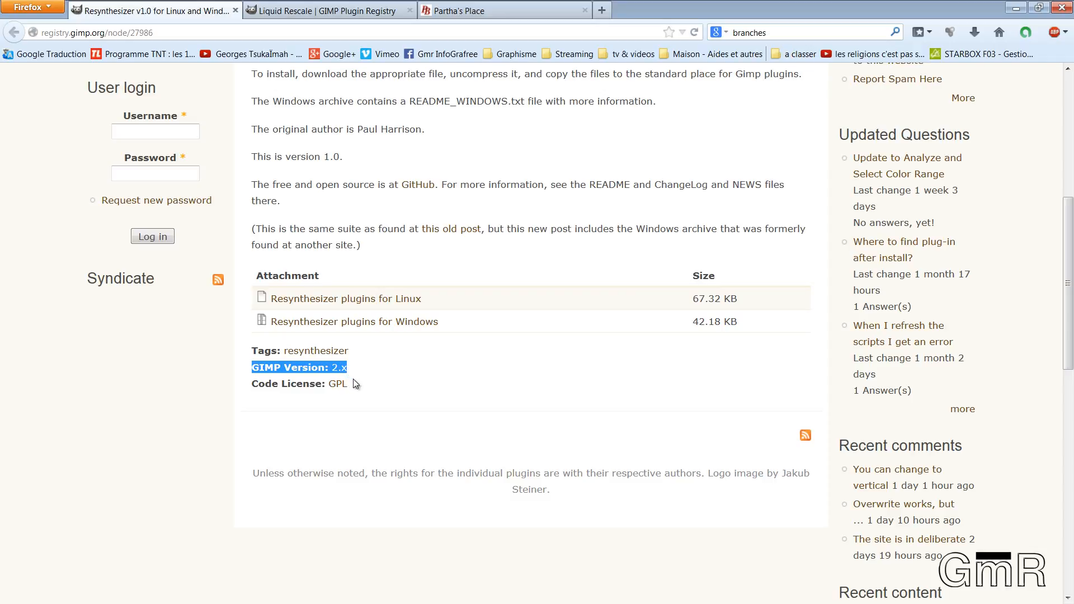
{"action": "mouse_move", "coordinate": [363, 380]}
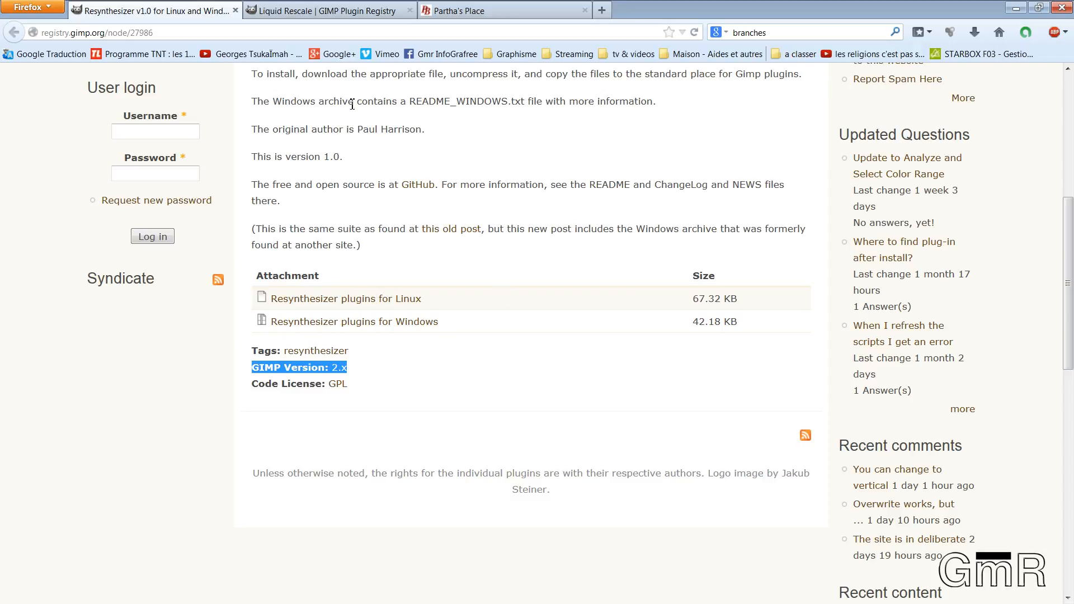
{"action": "left_click", "coordinate": [329, 11]}
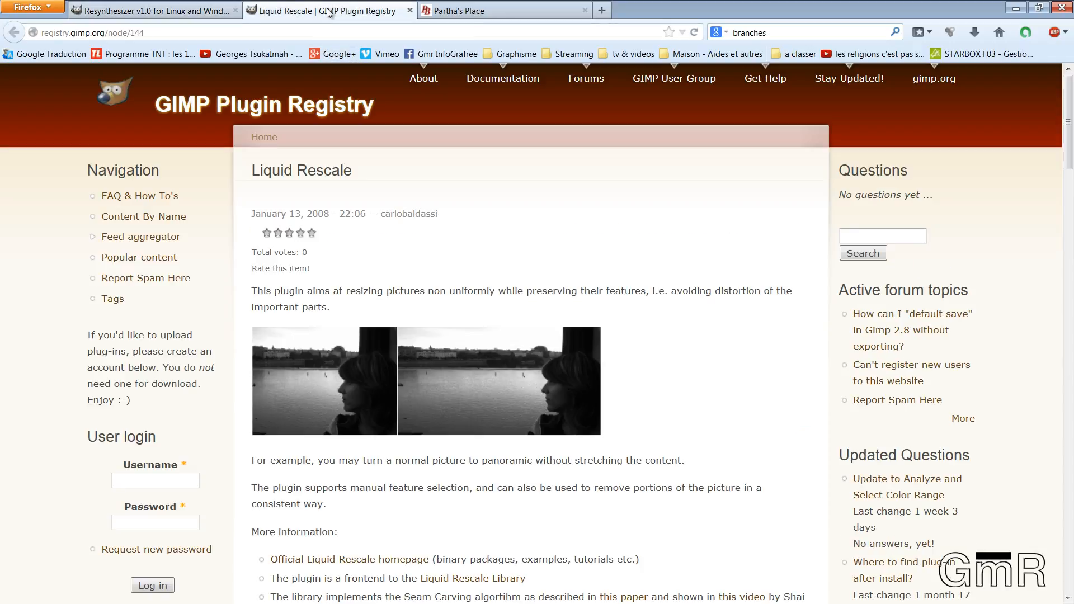
{"action": "mouse_move", "coordinate": [384, 287]}
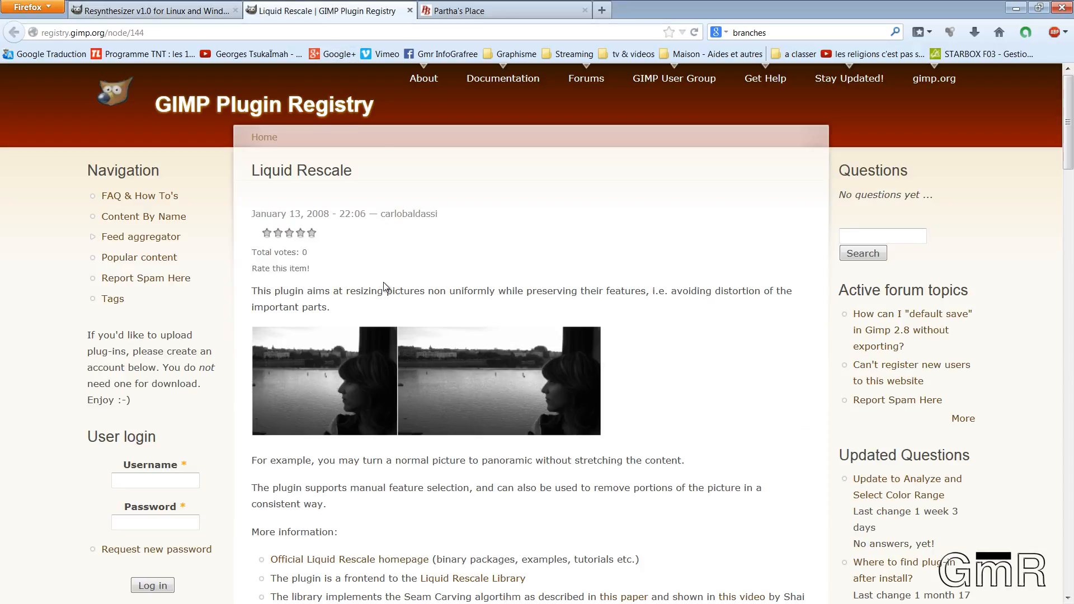
{"action": "scroll", "scroll_direction": "down", "scroll_amount": 3}
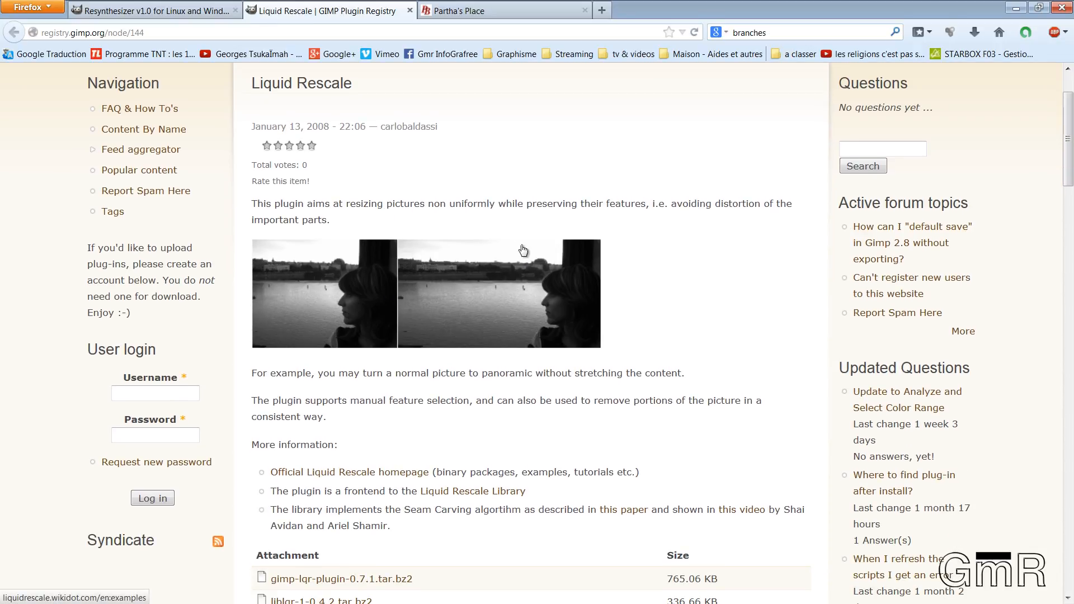
{"action": "mouse_move", "coordinate": [404, 251]}
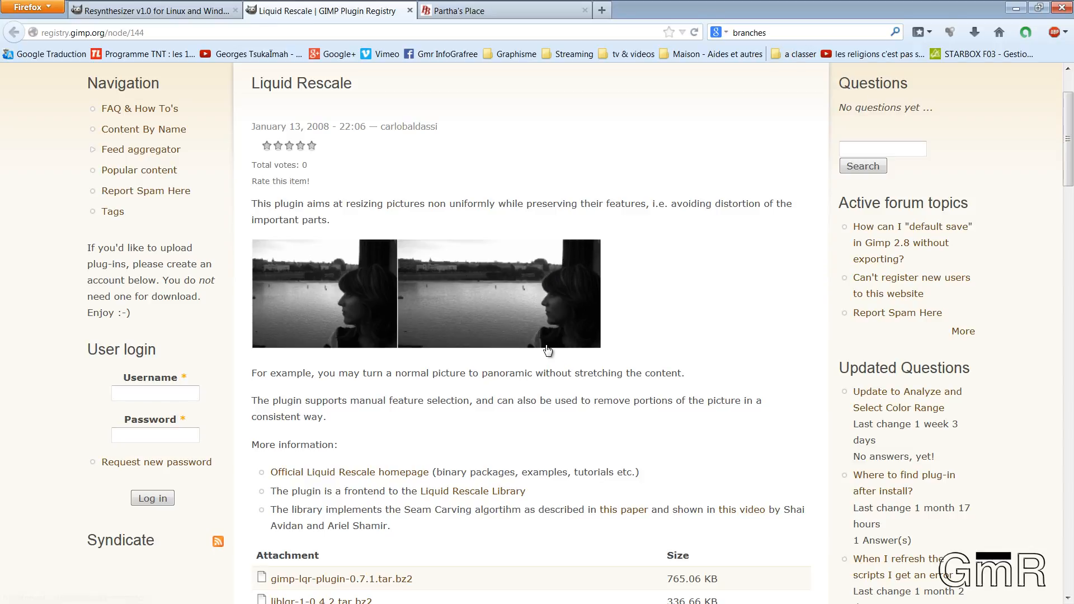
{"action": "scroll", "scroll_direction": "down", "scroll_amount": 3}
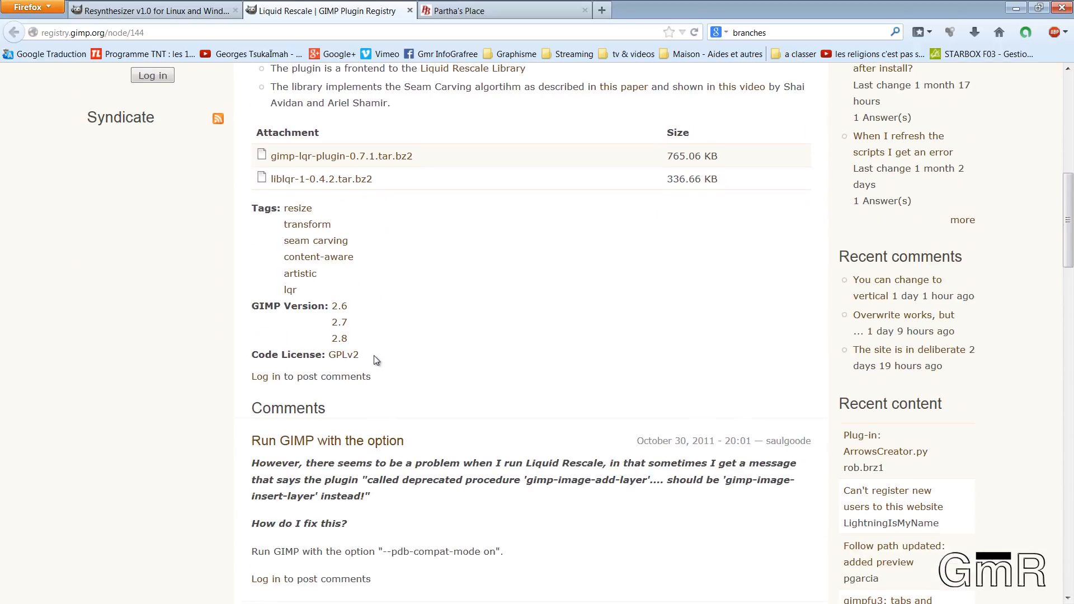
{"action": "scroll", "scroll_direction": "down", "scroll_amount": 3}
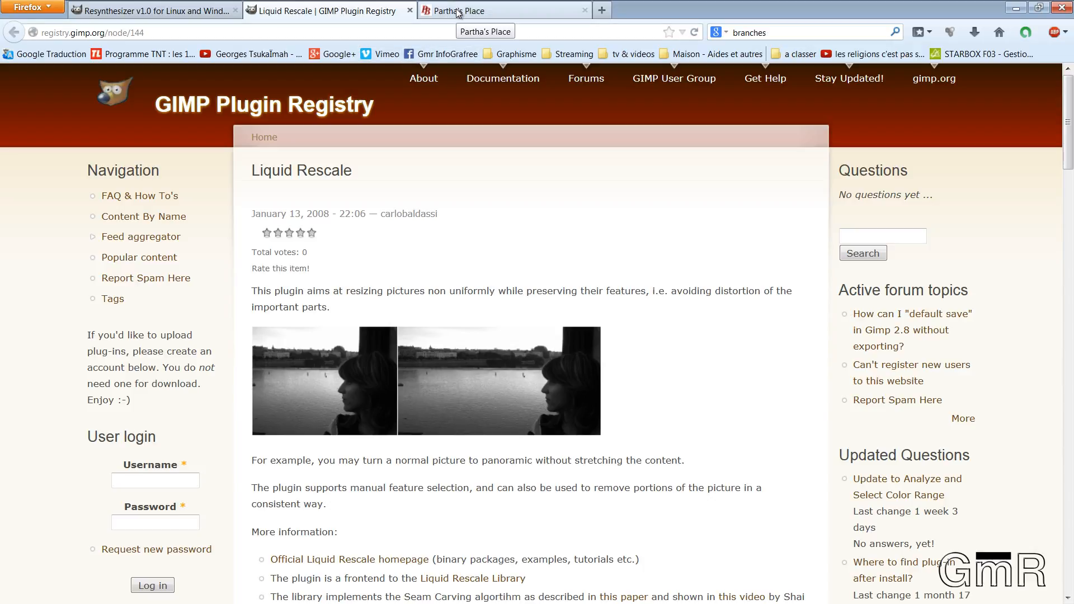
Return to the Partha's Place tab and scroll through its GIMP 2.8.10 downloads
{"action": "left_click", "coordinate": [503, 10]}
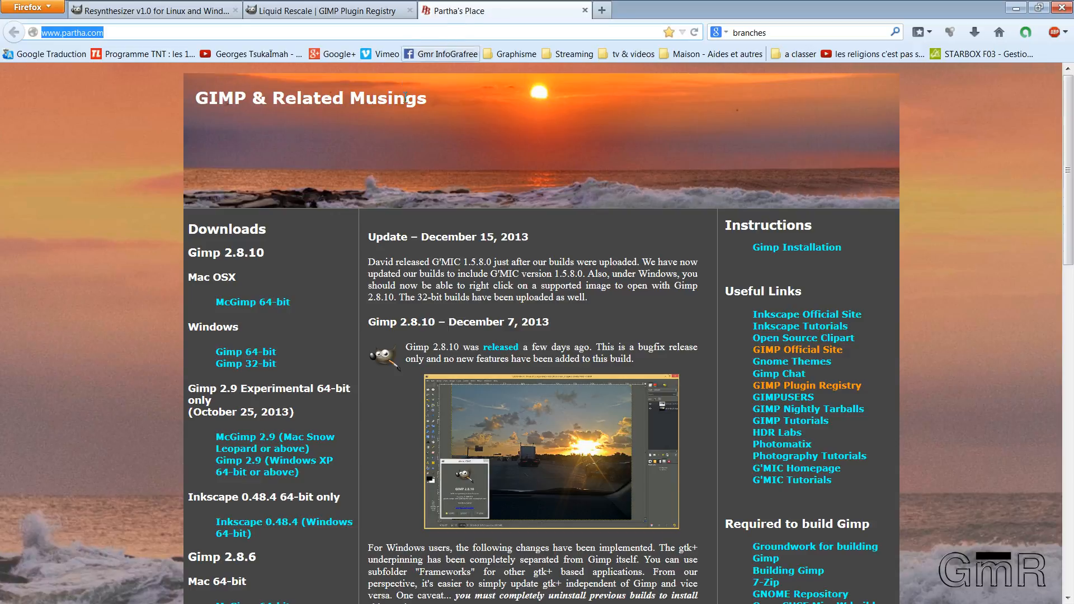
{"action": "mouse_move", "coordinate": [288, 118]}
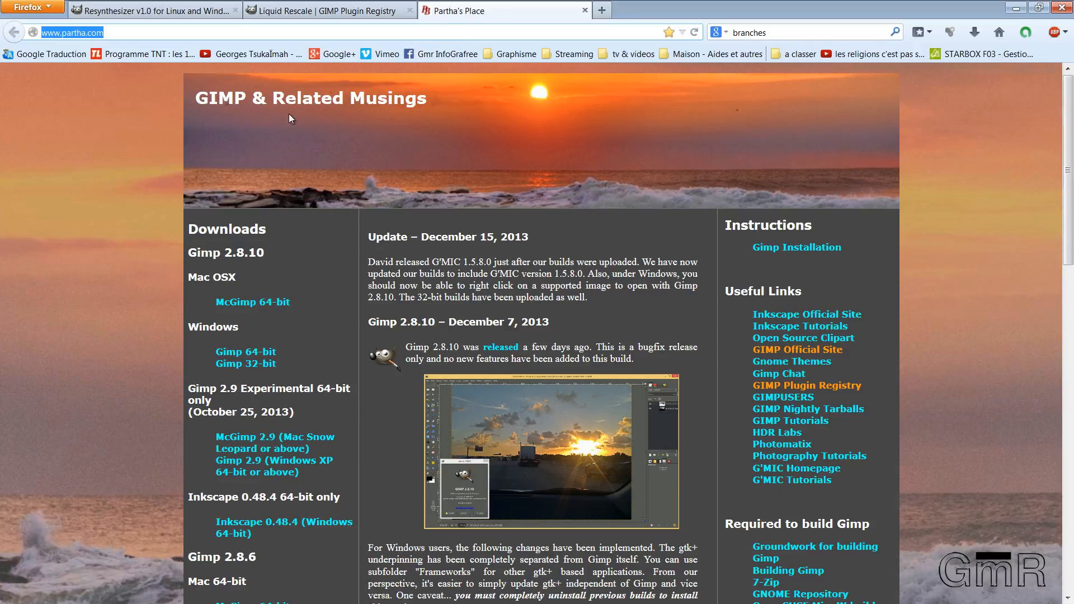
{"action": "mouse_move", "coordinate": [425, 254]}
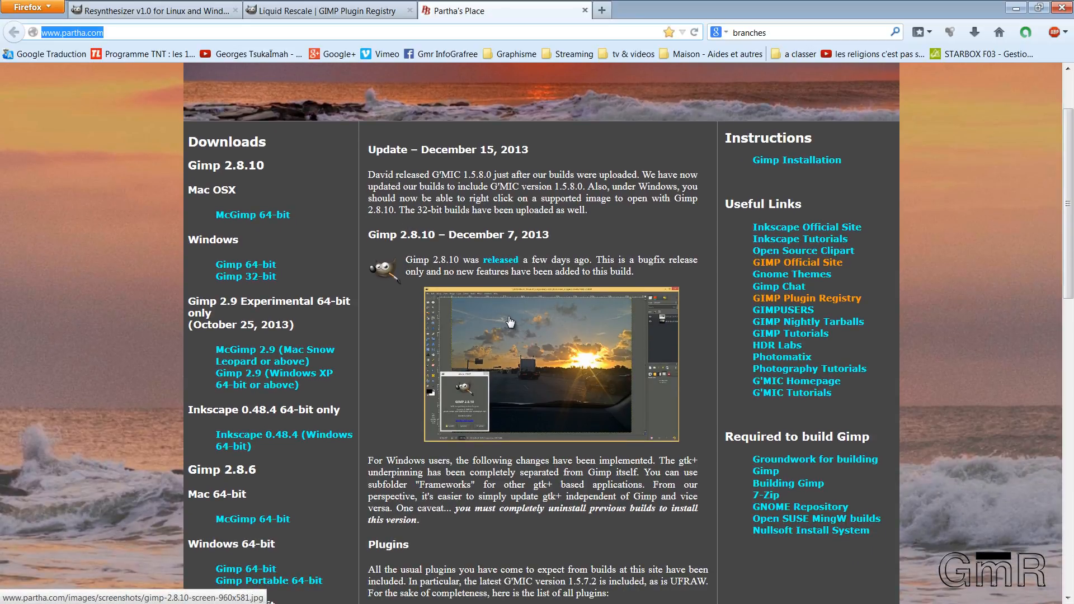
{"action": "mouse_move", "coordinate": [252, 215]}
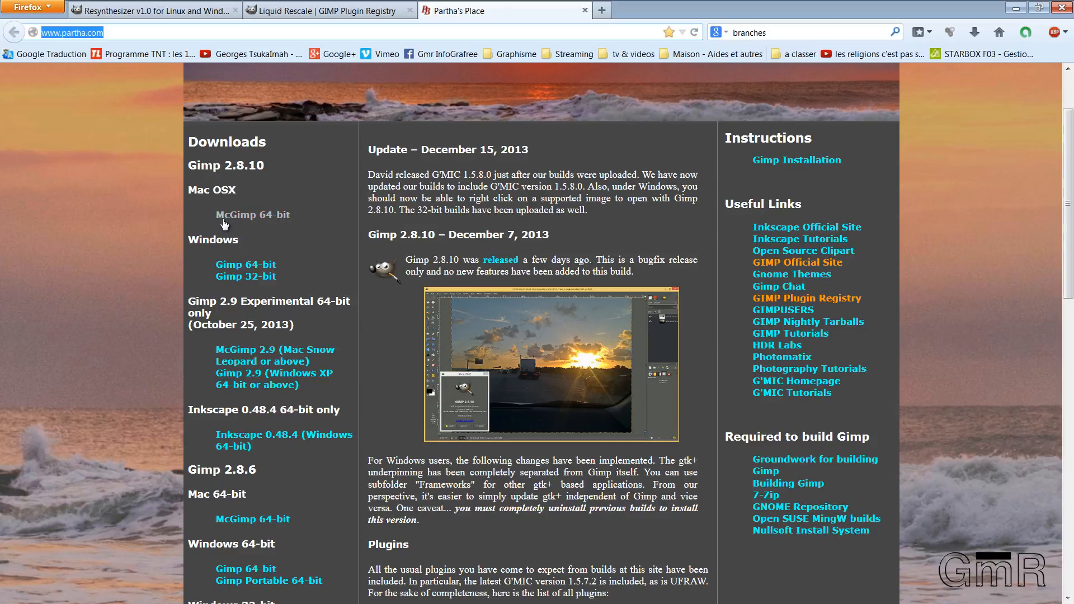
{"action": "mouse_move", "coordinate": [271, 221]}
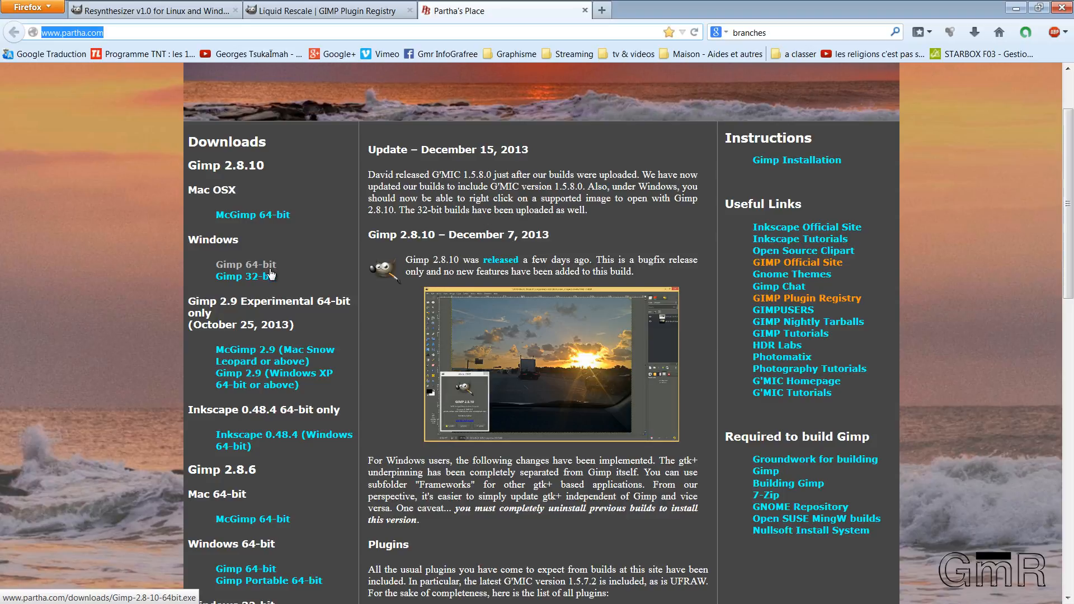
{"action": "scroll", "scroll_direction": "down", "scroll_amount": 3}
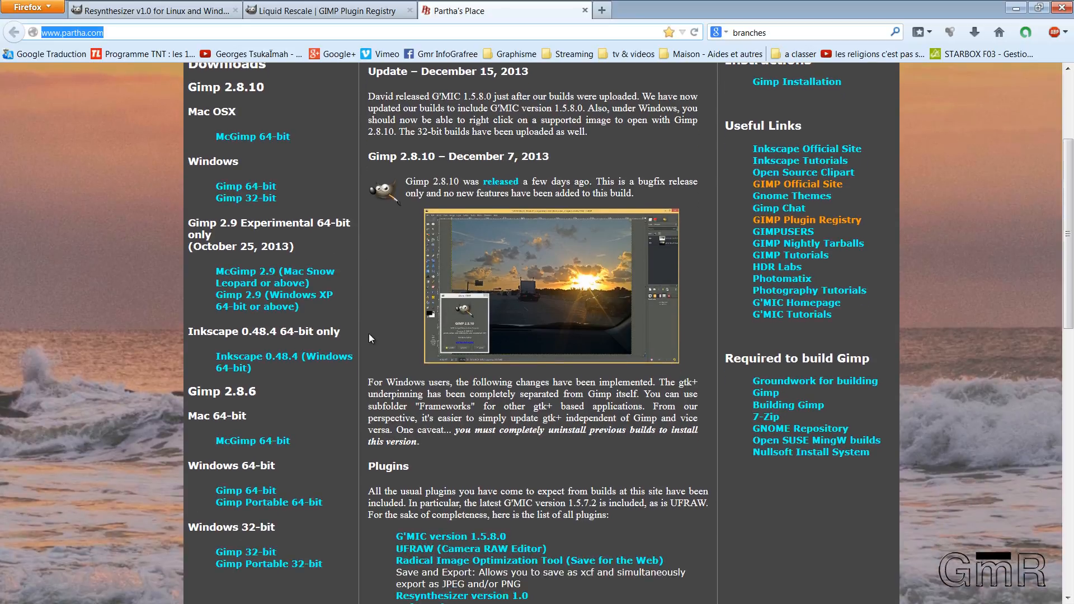
{"action": "scroll", "scroll_direction": "down", "scroll_amount": 3}
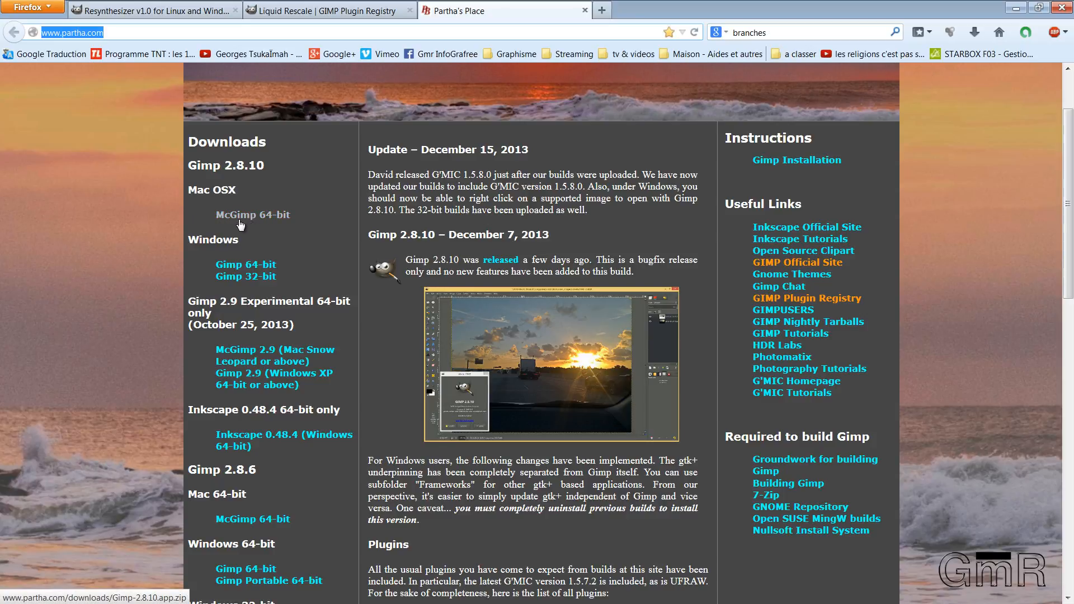
Scroll Partha's Place down to the bundled plug-ins list with Resynthesizer and Liquid Scaling
{"action": "scroll", "scroll_direction": "down", "scroll_amount": 3}
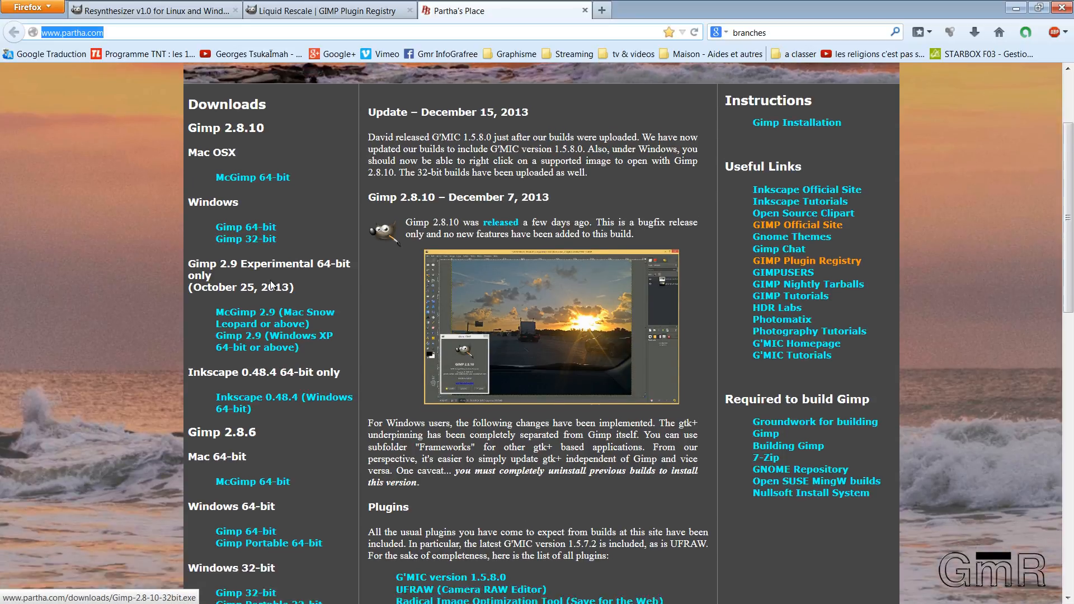
{"action": "scroll", "scroll_direction": "down", "scroll_amount": 3}
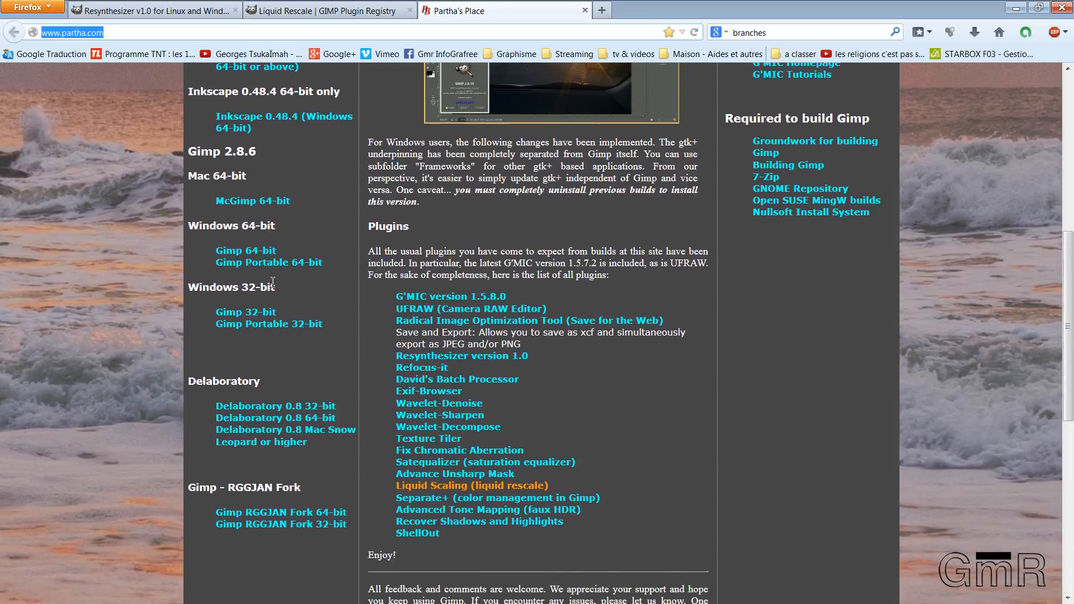
{"action": "scroll", "scroll_direction": "down", "scroll_amount": 3}
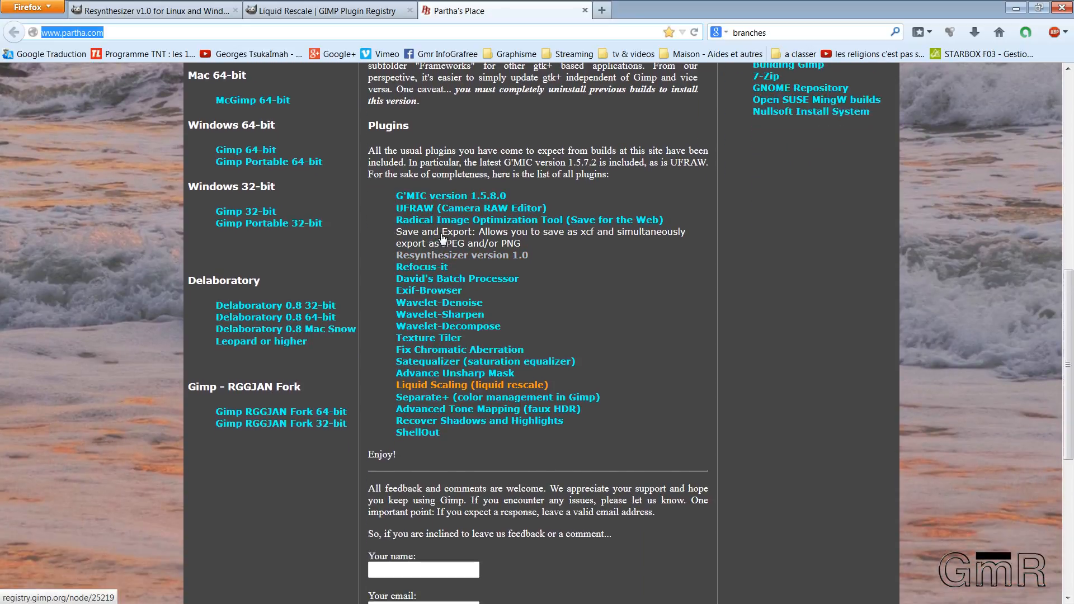
{"action": "scroll", "scroll_direction": "down", "scroll_amount": 3}
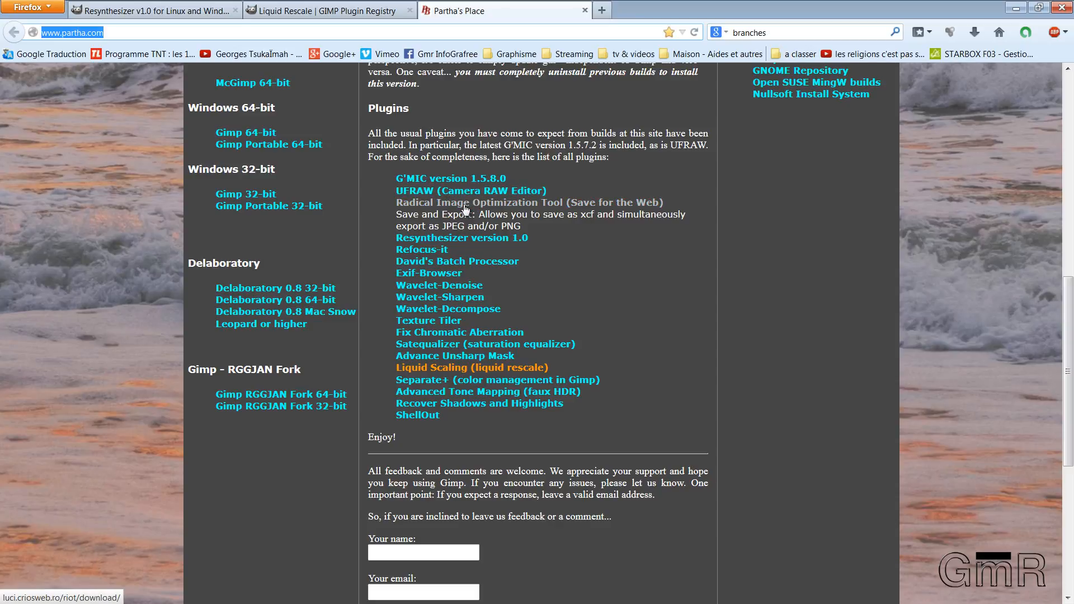
{"action": "mouse_move", "coordinate": [515, 215]}
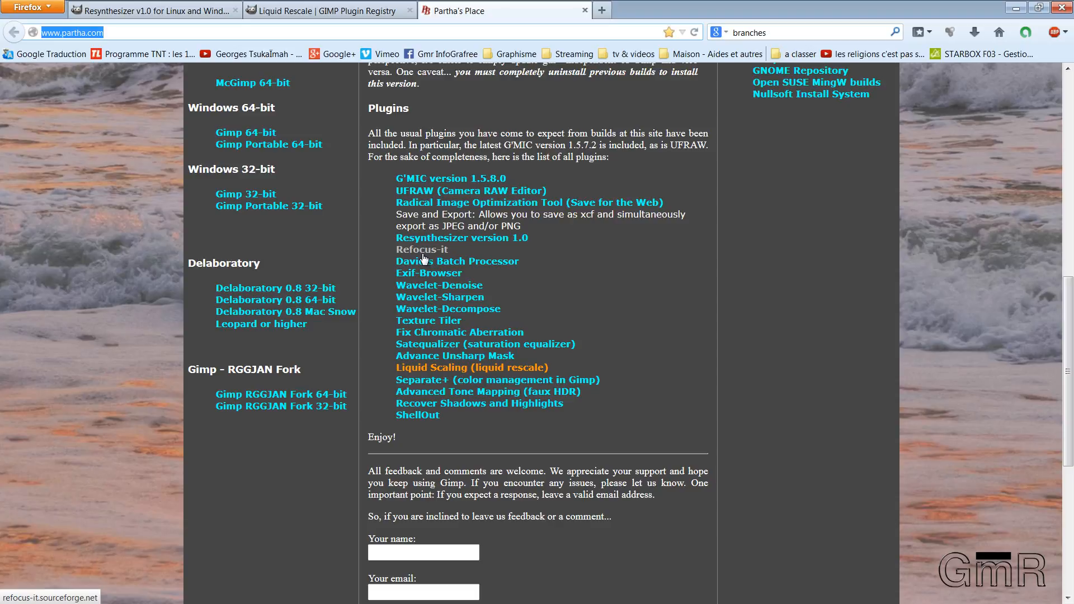
{"action": "mouse_move", "coordinate": [425, 261]}
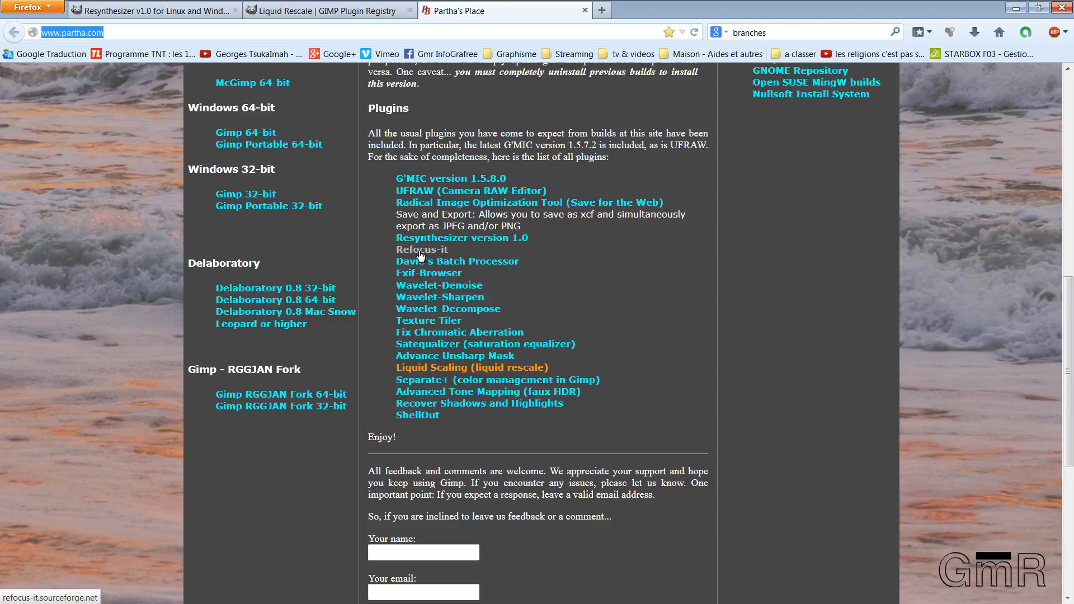
{"action": "mouse_move", "coordinate": [396, 258]}
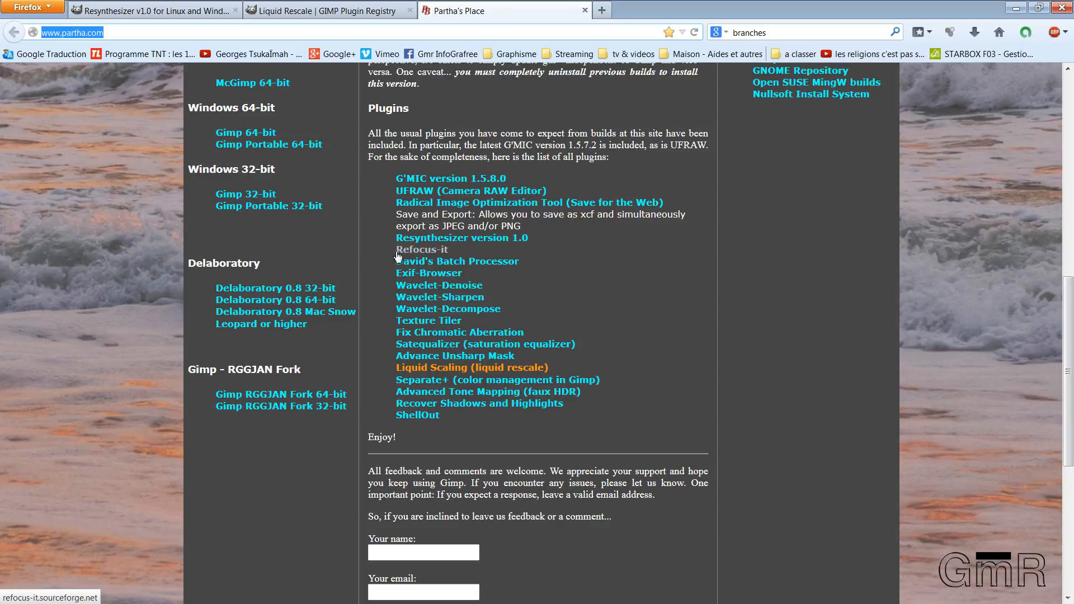
{"action": "mouse_move", "coordinate": [445, 273]}
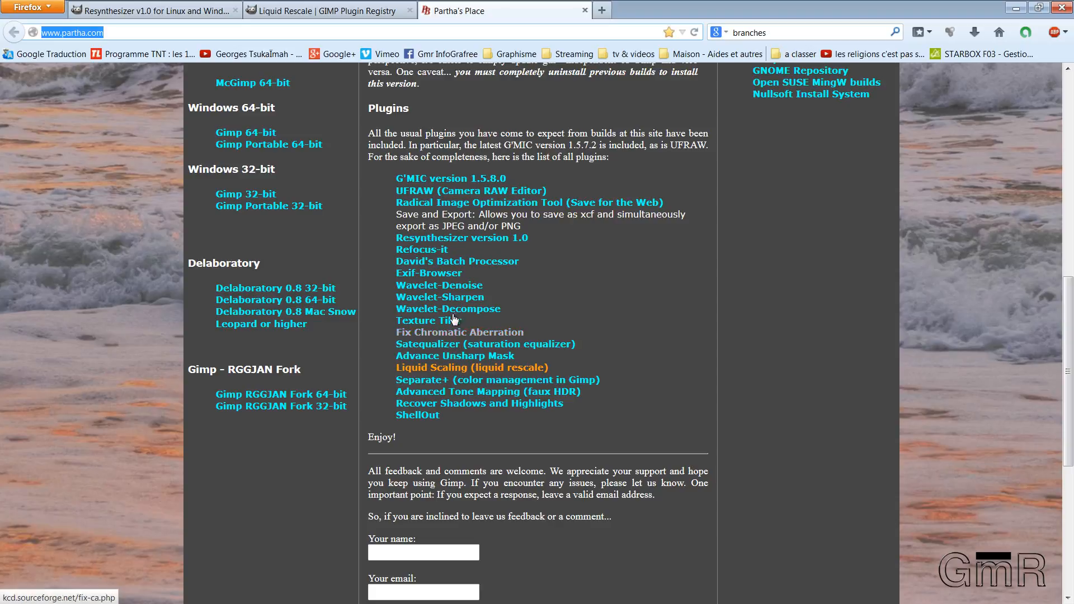
{"action": "mouse_move", "coordinate": [449, 265]}
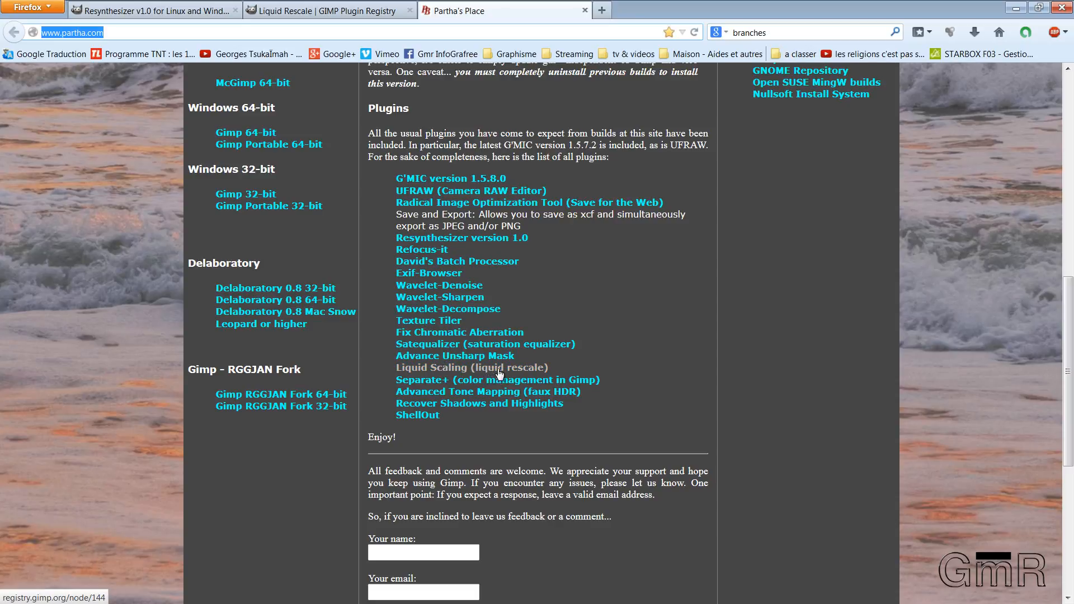
{"action": "mouse_move", "coordinate": [418, 375]}
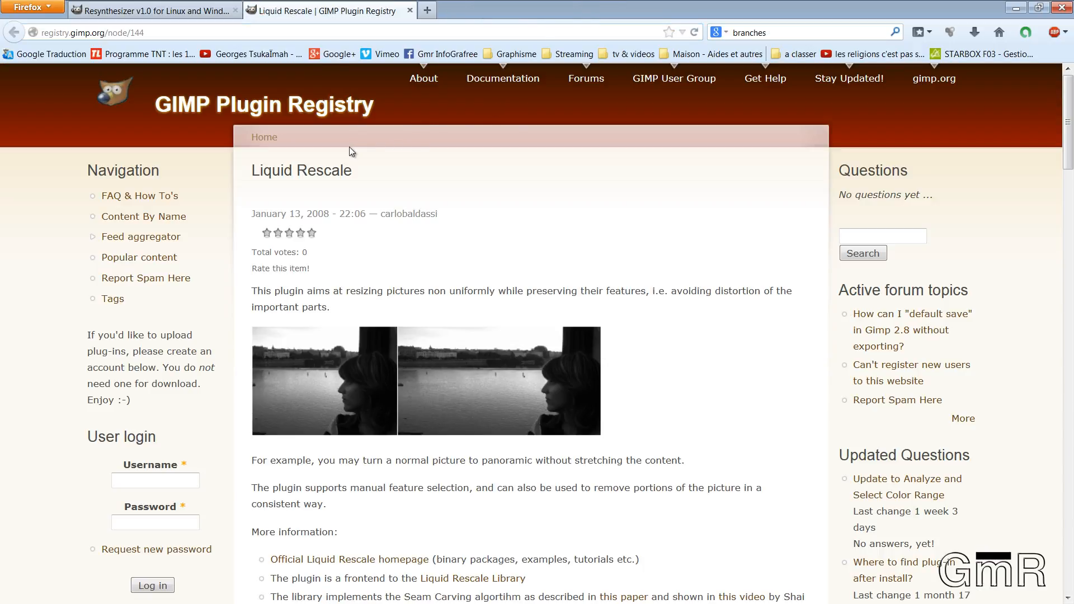
Download gimp-lqr-plugin-0.7.1.tar.bz2 from the registry page and save it to disk
{"action": "scroll", "scroll_direction": "down", "scroll_amount": 3}
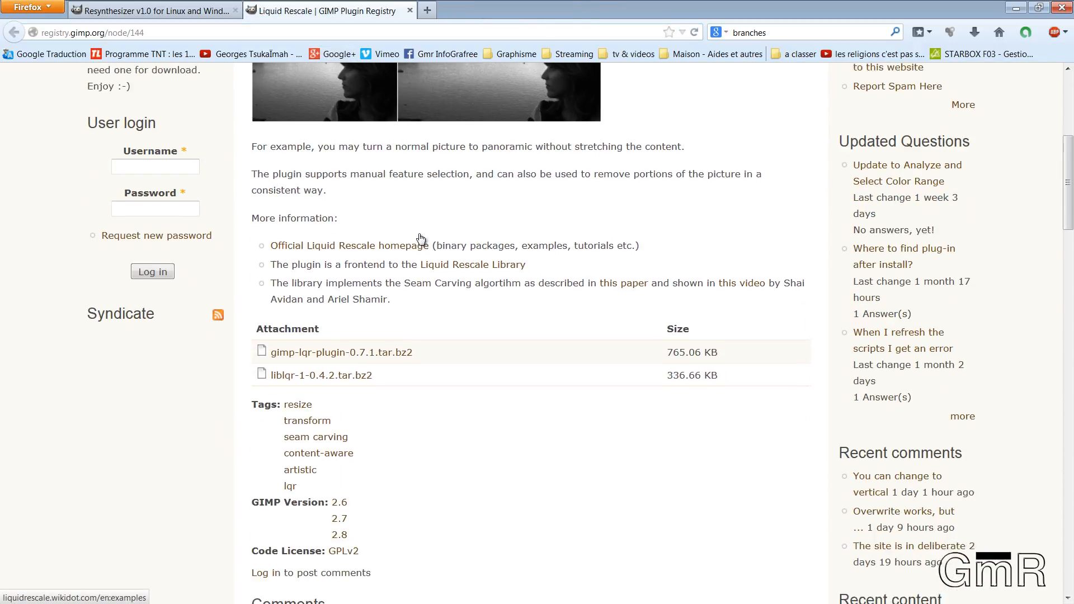
{"action": "scroll", "scroll_direction": "down", "scroll_amount": 3}
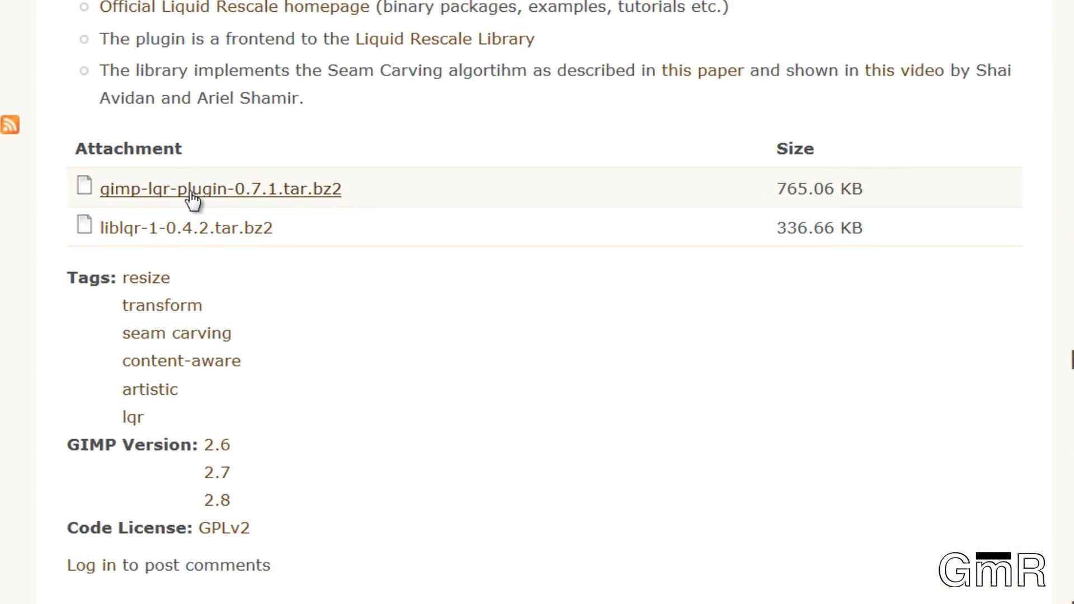
{"action": "left_click", "coordinate": [219, 189]}
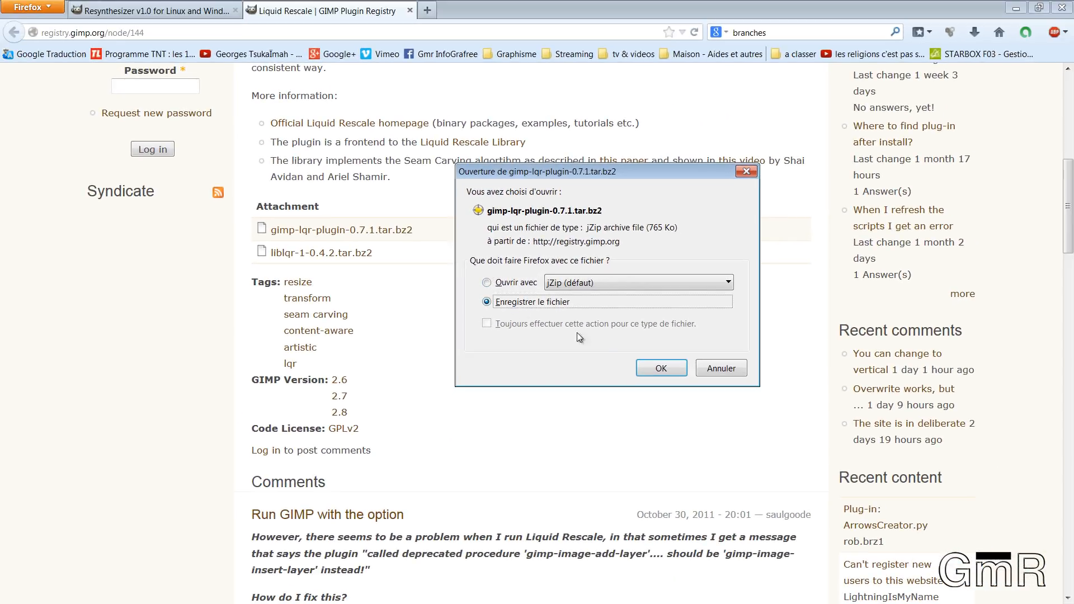
{"action": "left_click", "coordinate": [660, 368]}
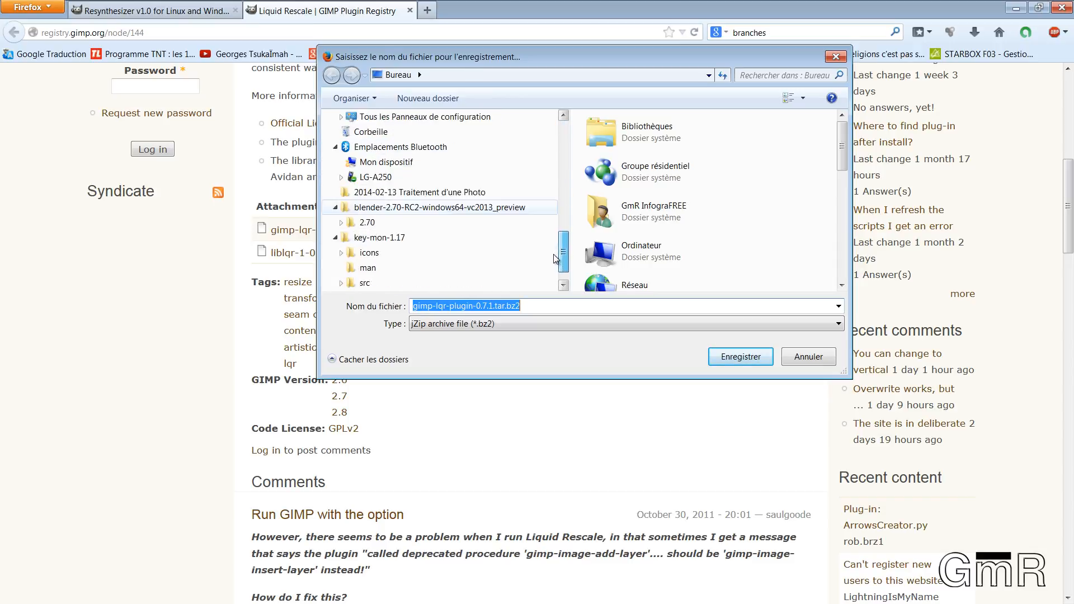
{"action": "scroll", "scroll_direction": "down", "scroll_amount": 3}
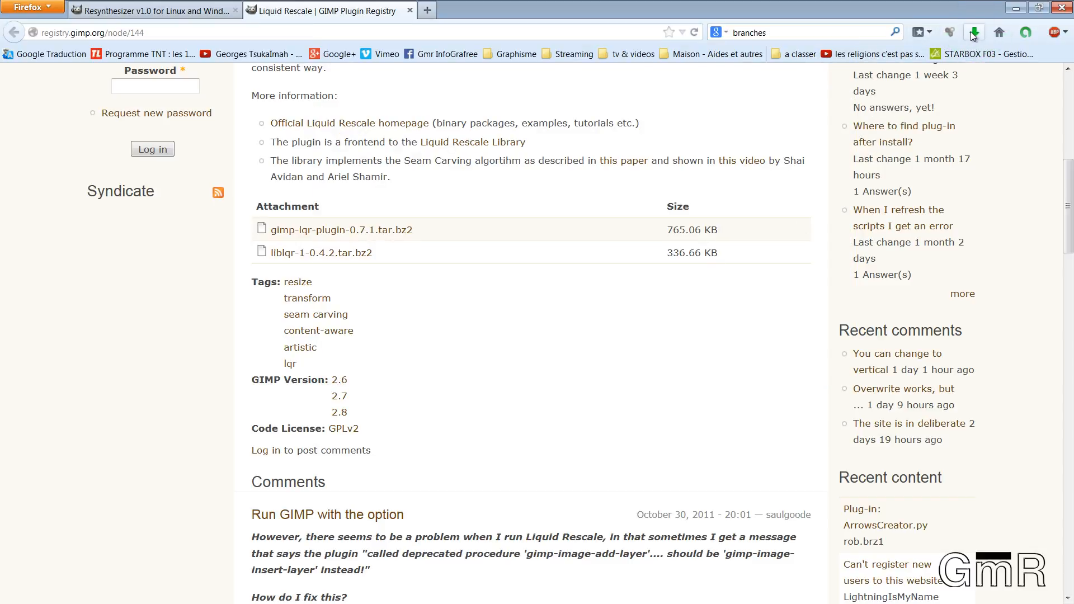
Show the downloaded archive in its folder and open its inner tar file in jZip
{"action": "left_click", "coordinate": [972, 32]}
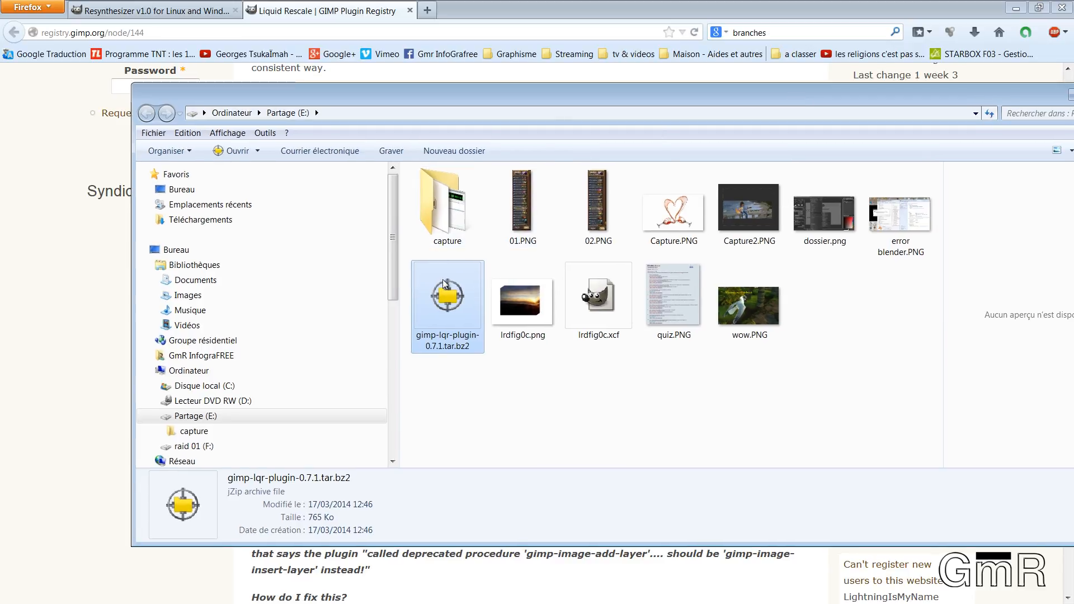
{"action": "mouse_move", "coordinate": [447, 302]}
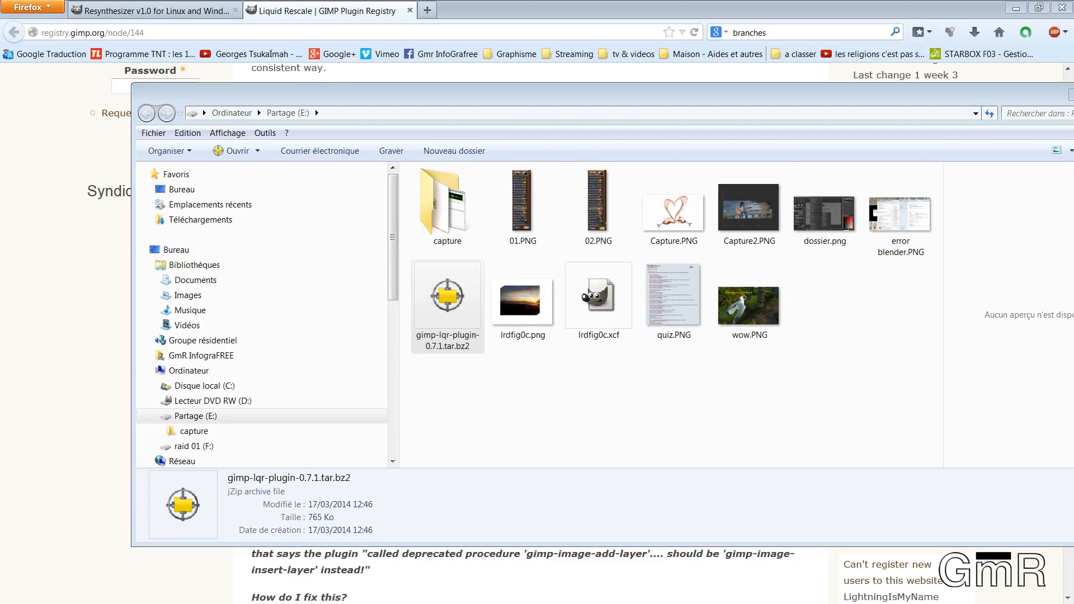
{"action": "double_click", "coordinate": [447, 295]}
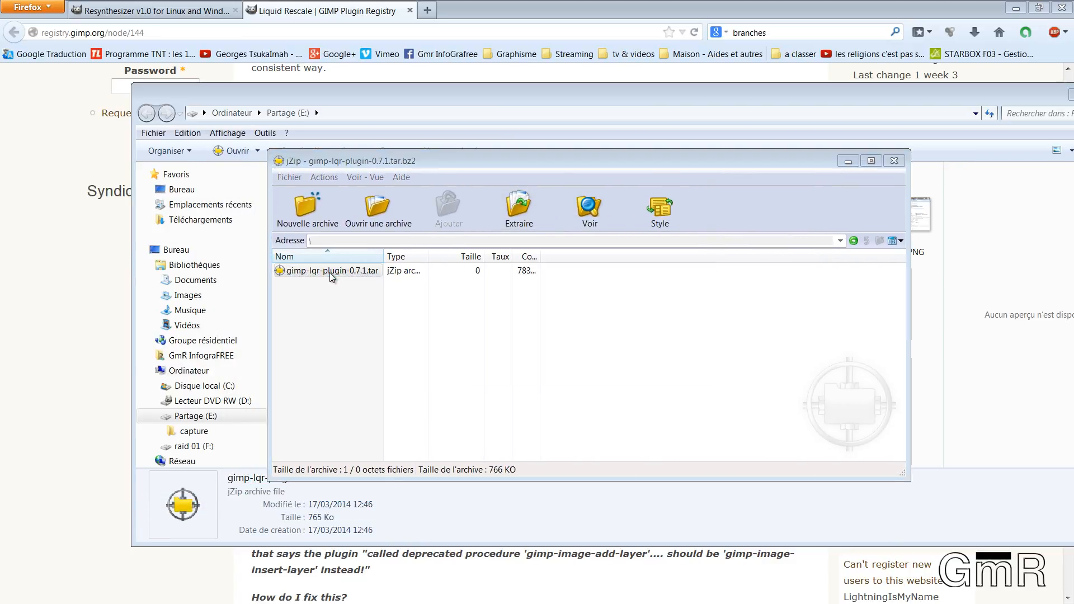
{"action": "double_click", "coordinate": [329, 270]}
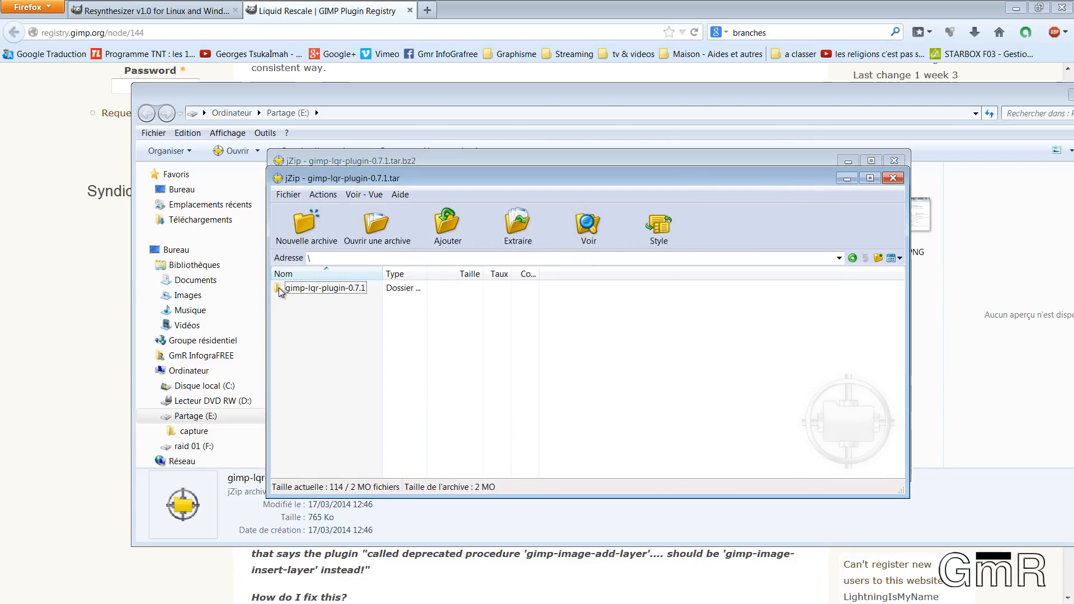
{"action": "left_click_drag", "start_coordinate": [380, 273], "coordinate": [435, 273]}
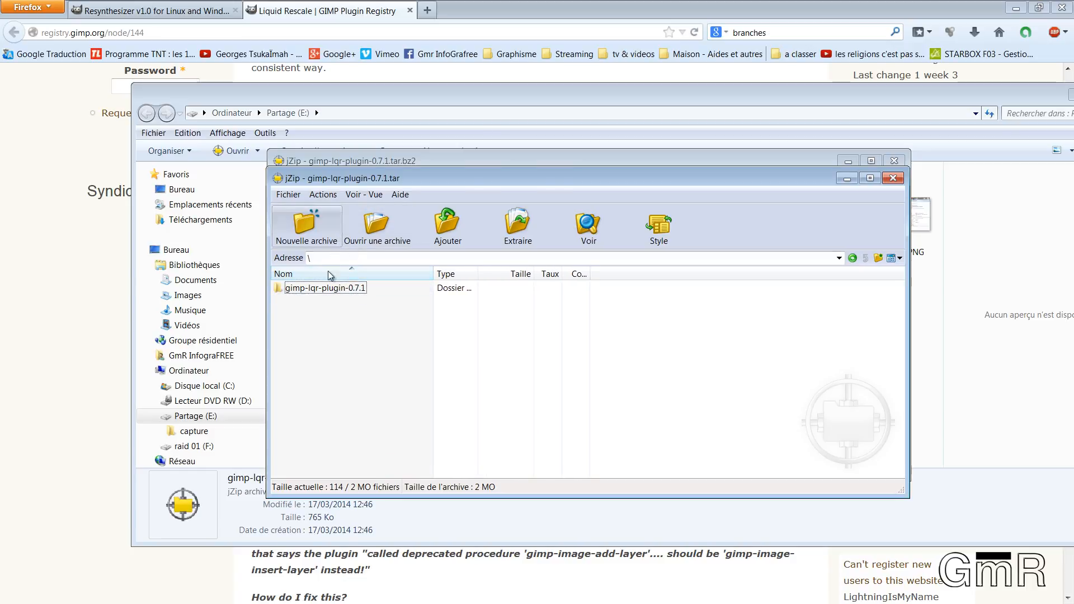
Enter the gimp-lqr-plugin-0.7.1 folder and select all its items to review them
{"action": "double_click", "coordinate": [325, 288]}
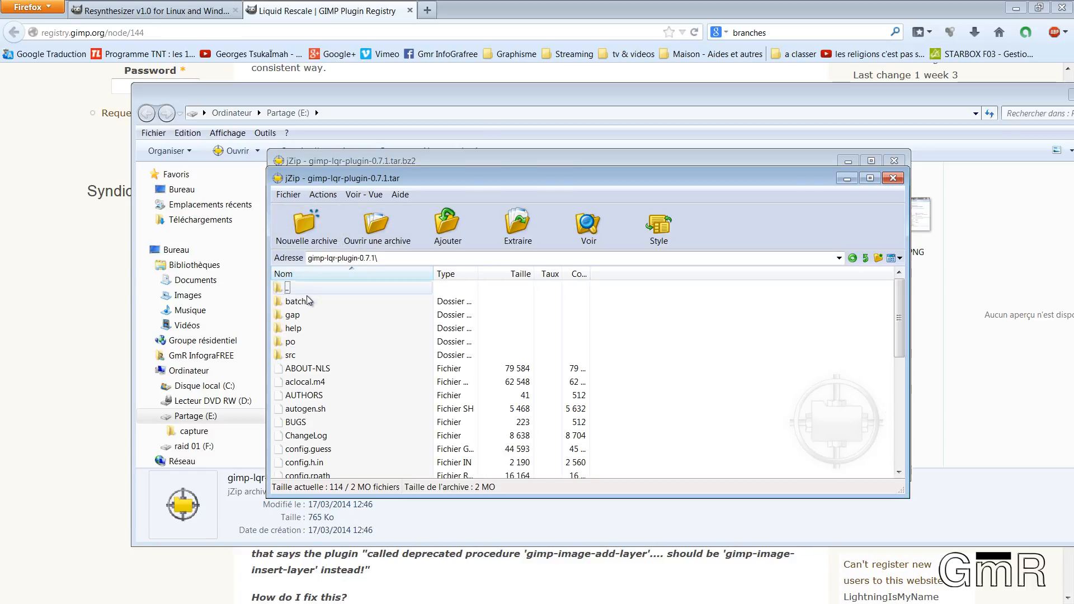
{"action": "left_click", "coordinate": [296, 301]}
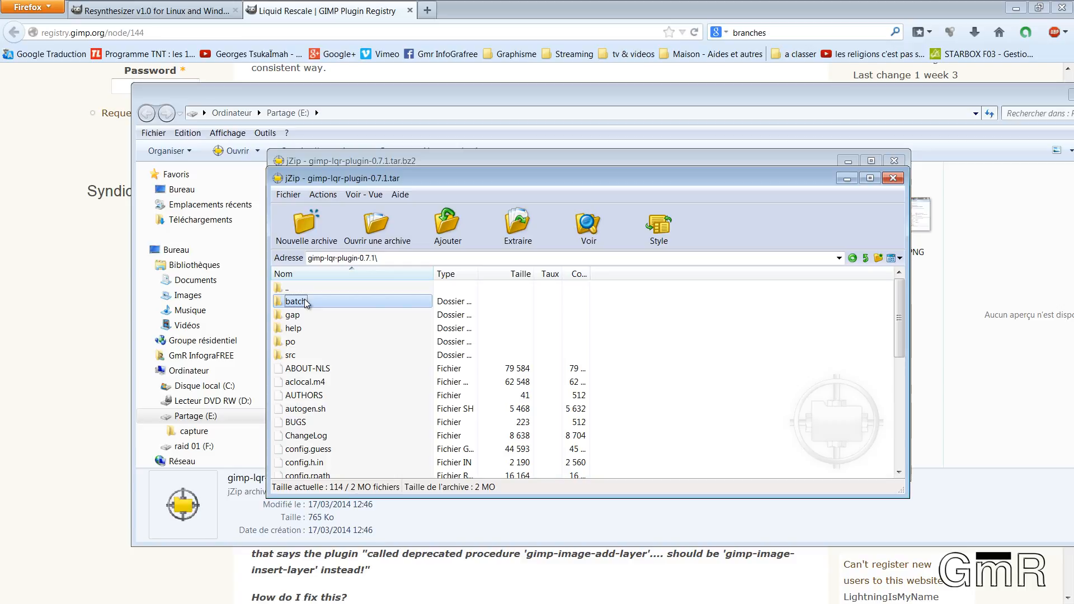
{"action": "key", "text": "ctrl+a"}
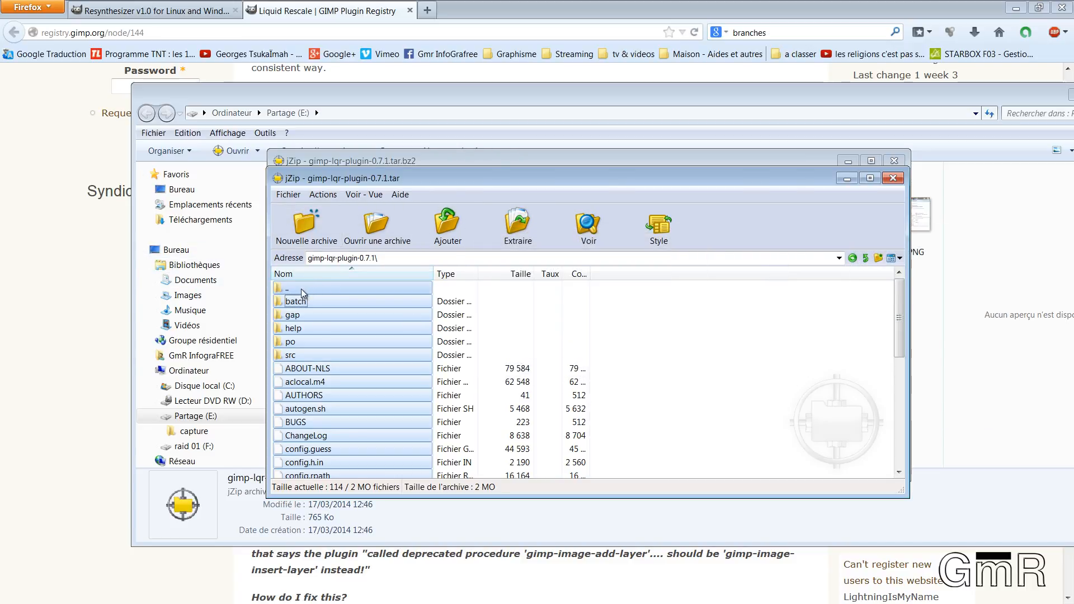
{"action": "left_click", "coordinate": [294, 286]}
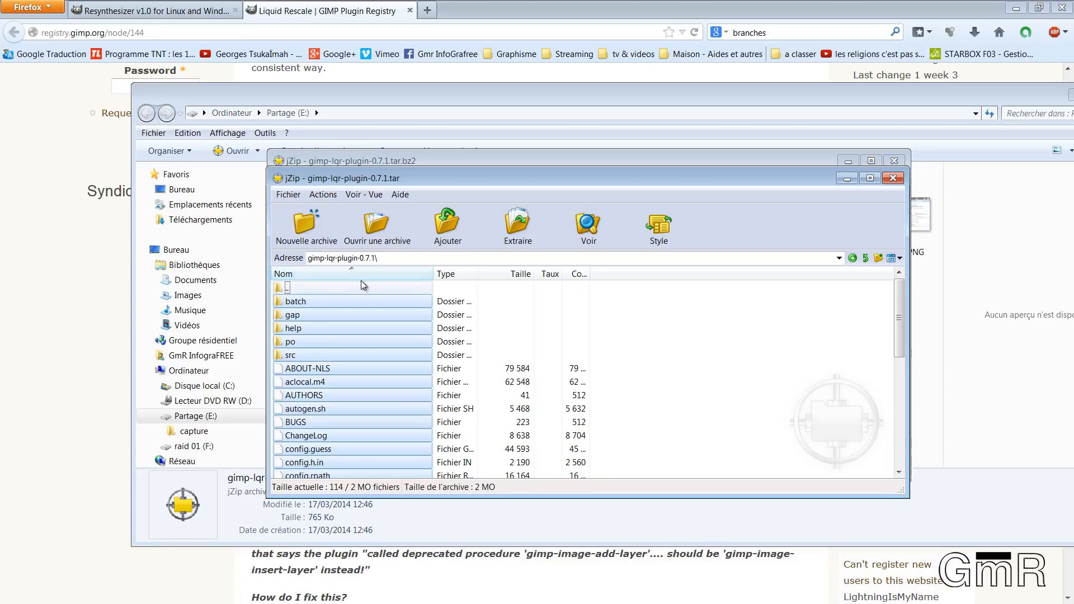
{"action": "mouse_move", "coordinate": [261, 252]}
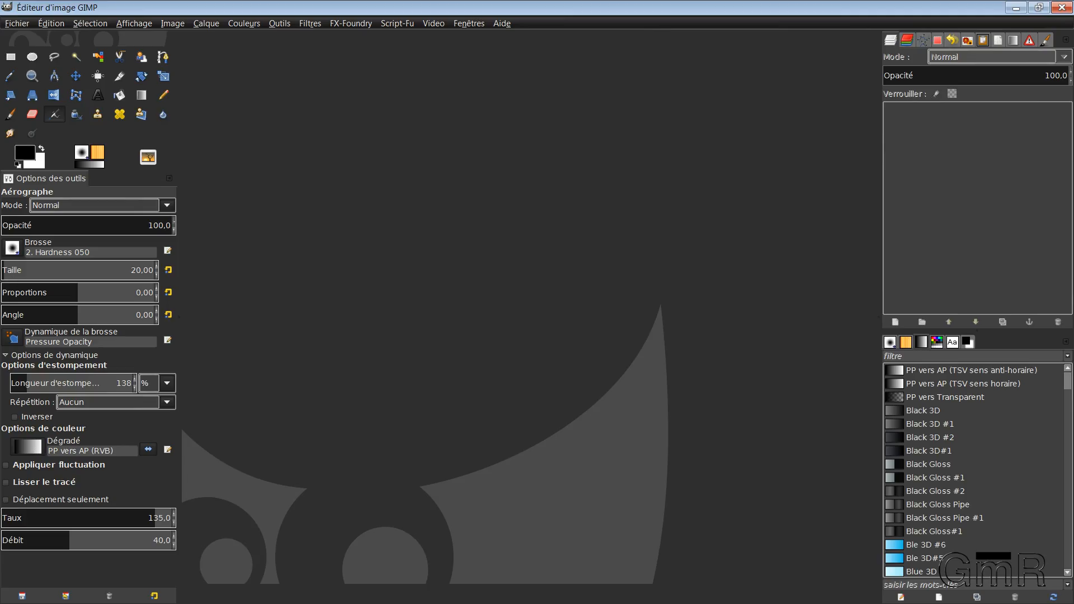
Reach Préférences > Dossiers > Greffons to see GIMP's plug-in folder paths
{"action": "left_click", "coordinate": [16, 23]}
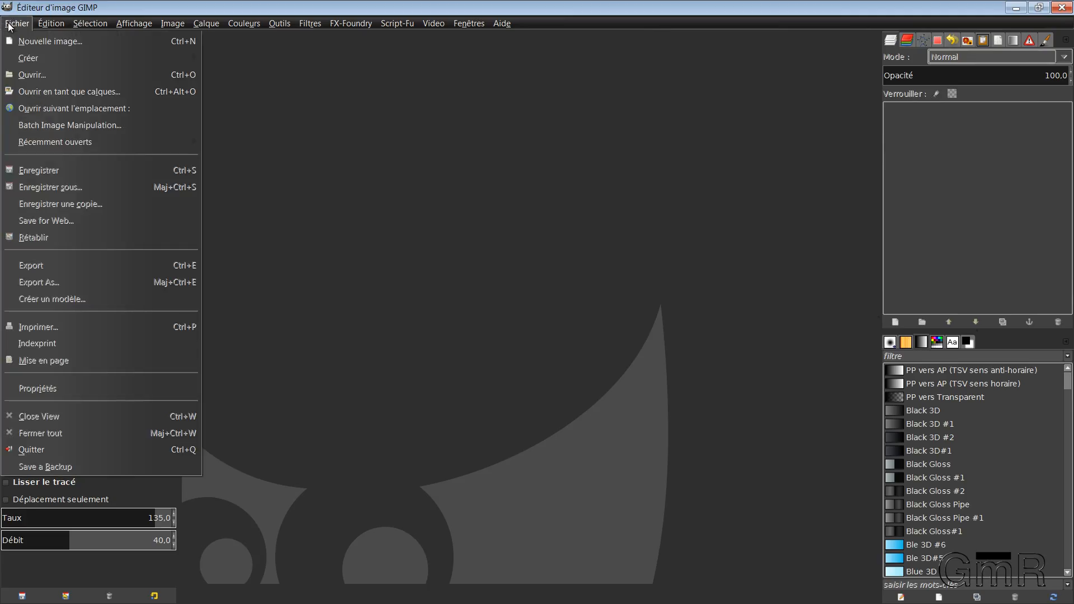
{"action": "mouse_move", "coordinate": [42, 383]}
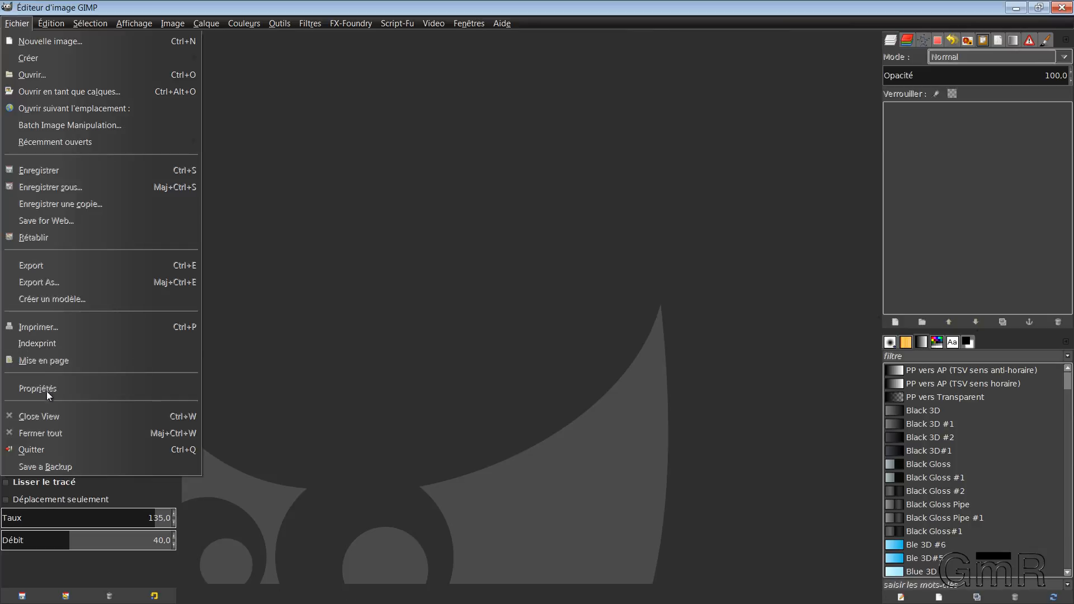
{"action": "left_click", "coordinate": [51, 23]}
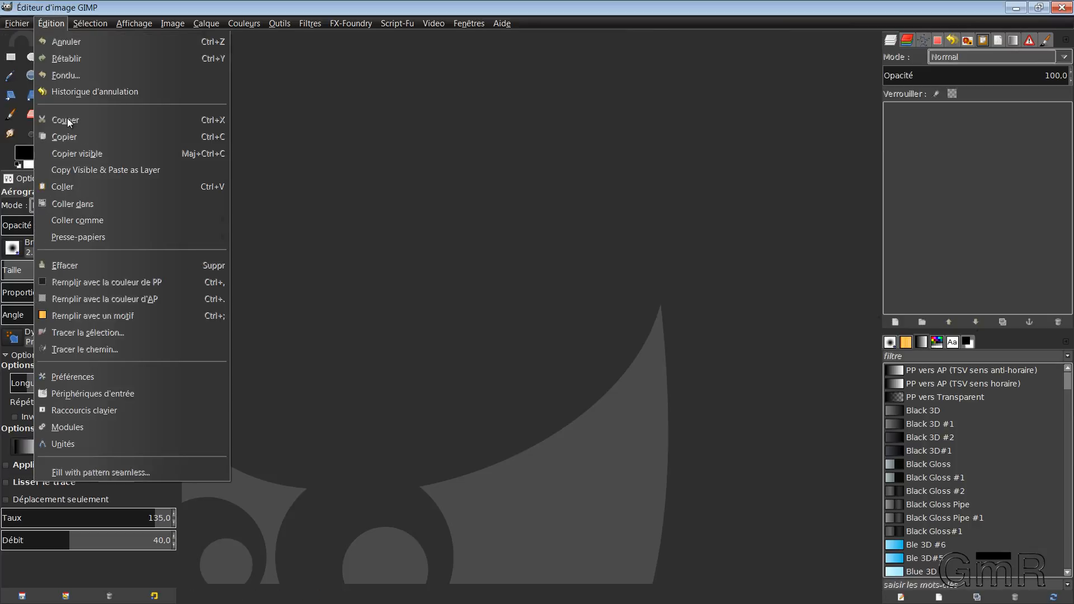
{"action": "left_click", "coordinate": [71, 376]}
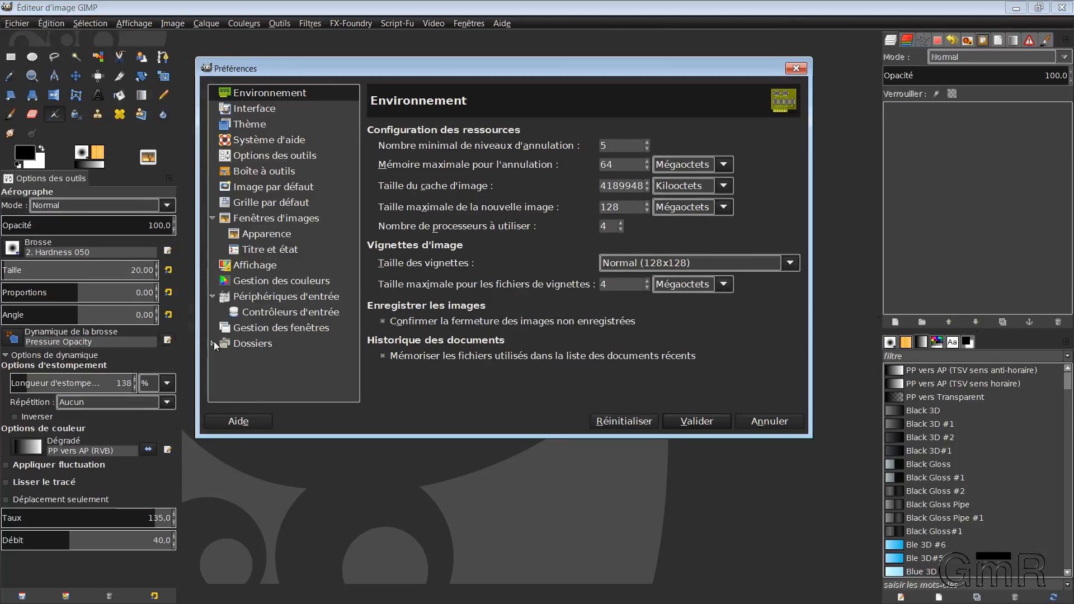
{"action": "left_click", "coordinate": [254, 343]}
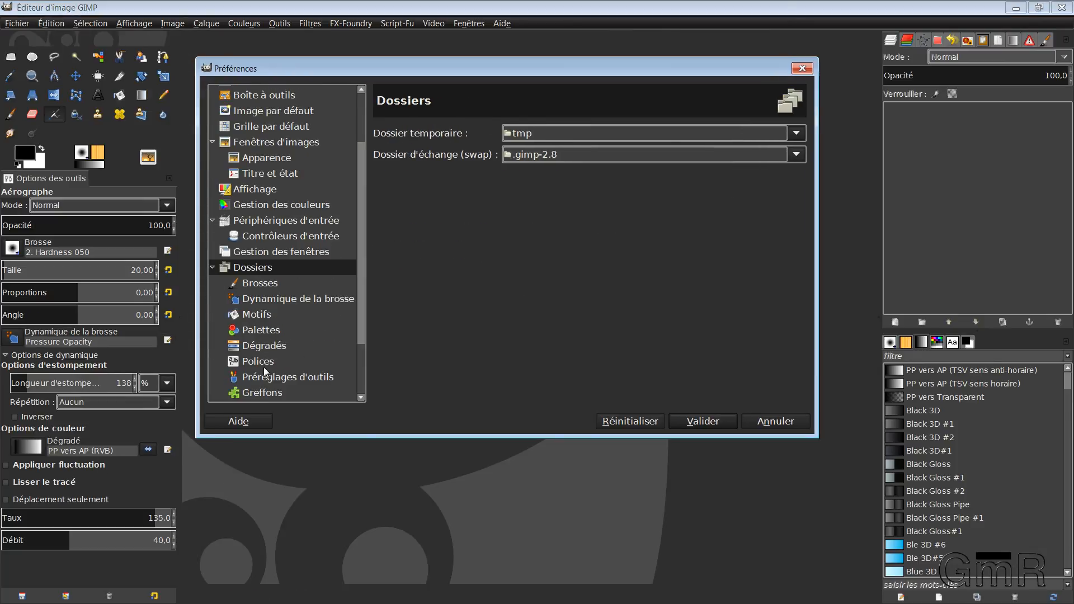
{"action": "left_click", "coordinate": [262, 391]}
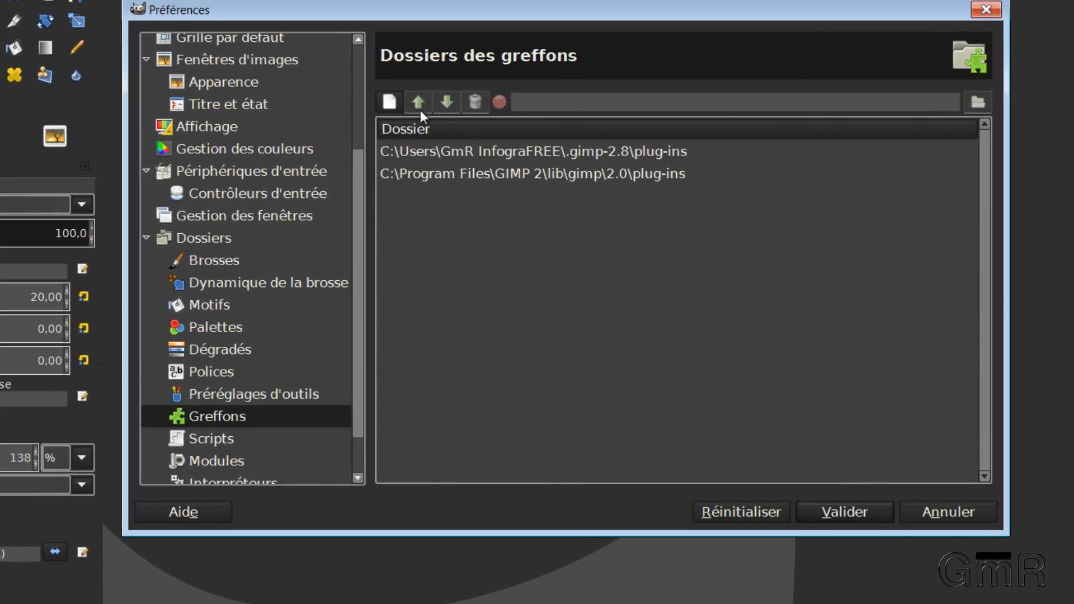
{"action": "mouse_move", "coordinate": [863, 463]}
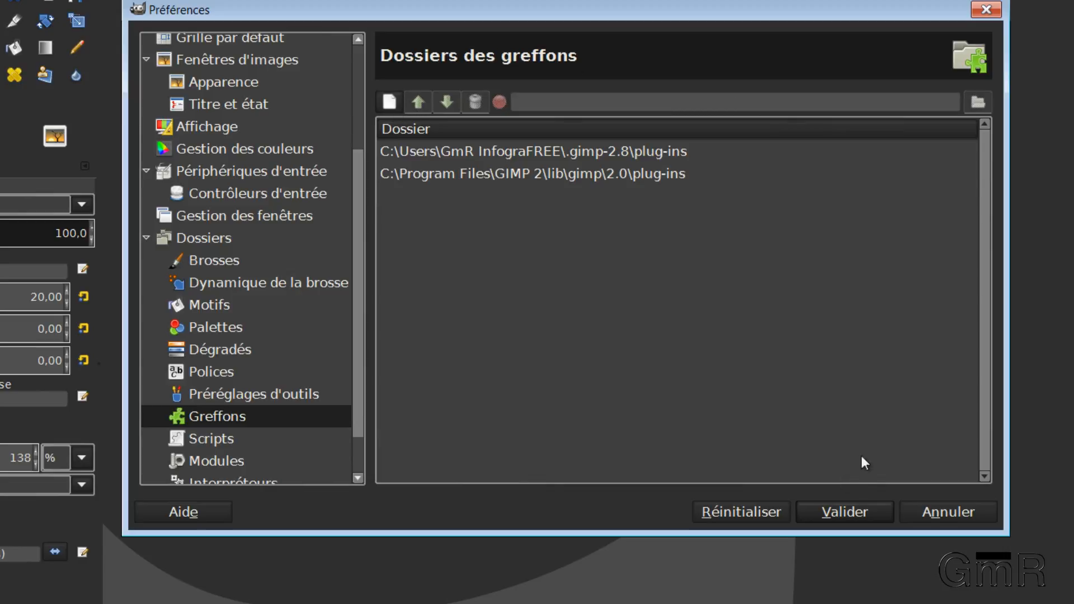
{"action": "left_click", "coordinate": [389, 102]}
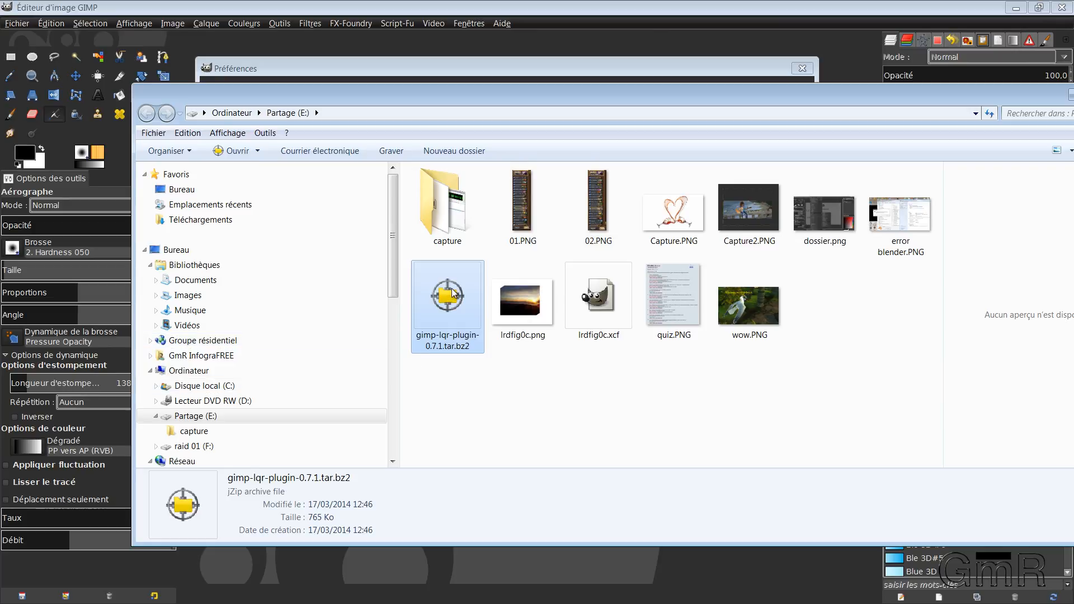
Extract the .tar.bz2 then the .tar on drive E and enter the resulting gimp-lqr-plugin-0.7.1 folder
{"action": "right_click", "coordinate": [448, 294]}
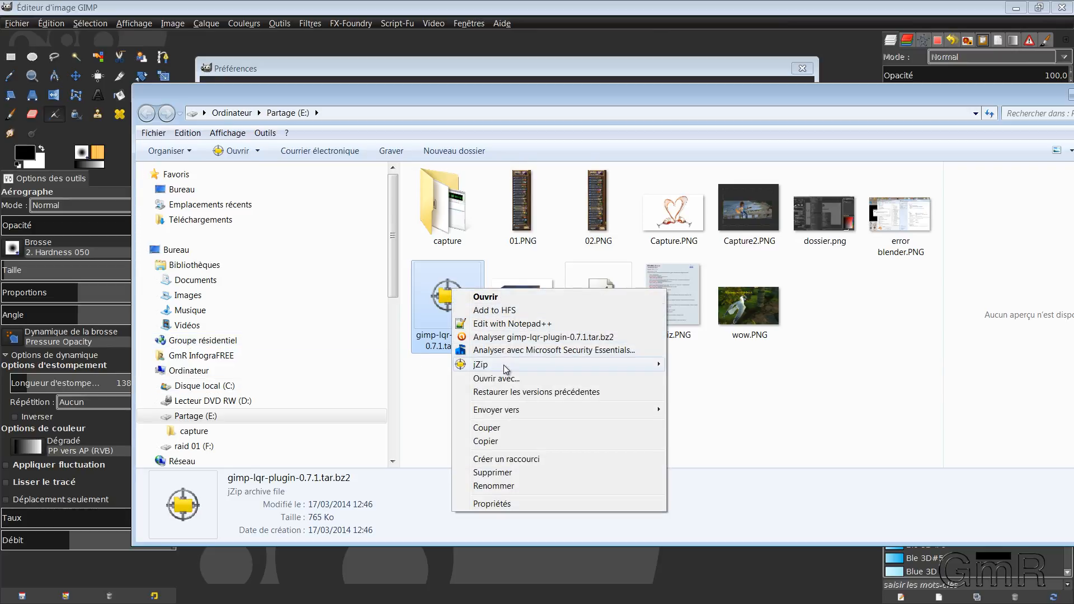
{"action": "mouse_move", "coordinate": [481, 364]}
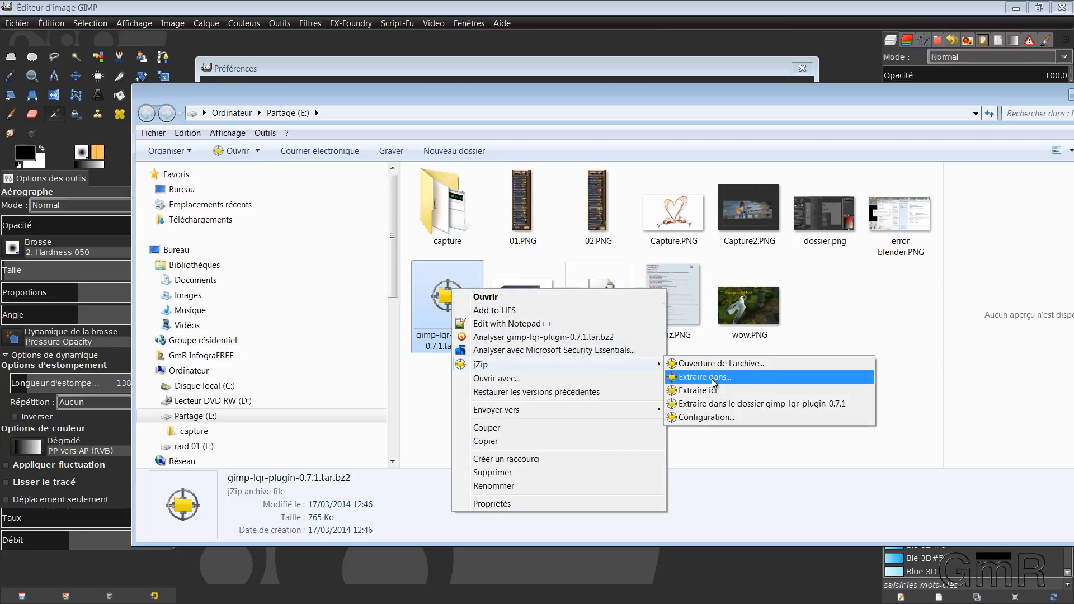
{"action": "mouse_move", "coordinate": [693, 391]}
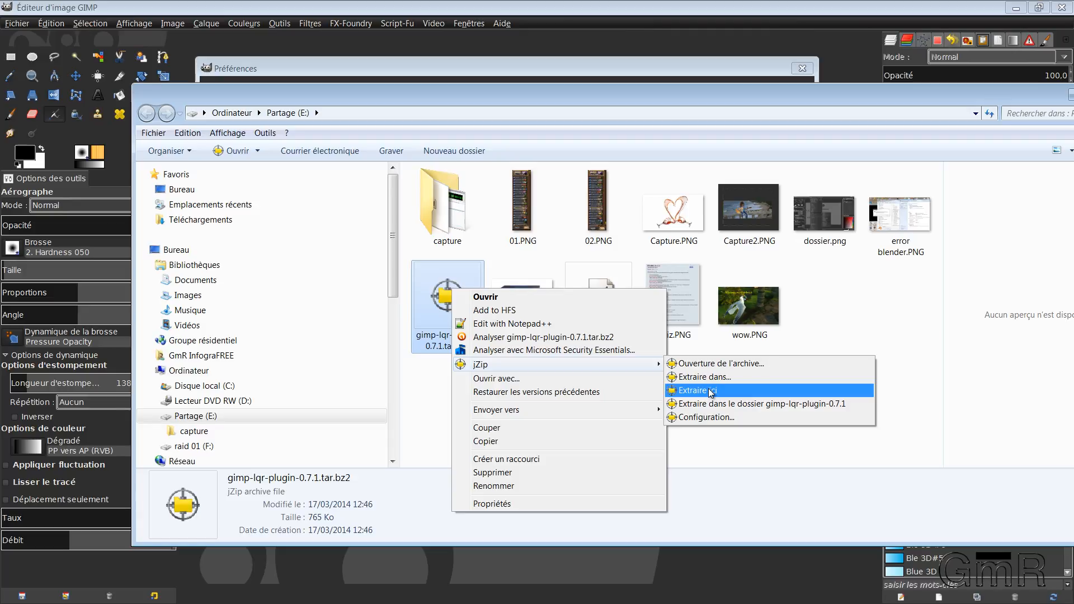
{"action": "left_click", "coordinate": [694, 390]}
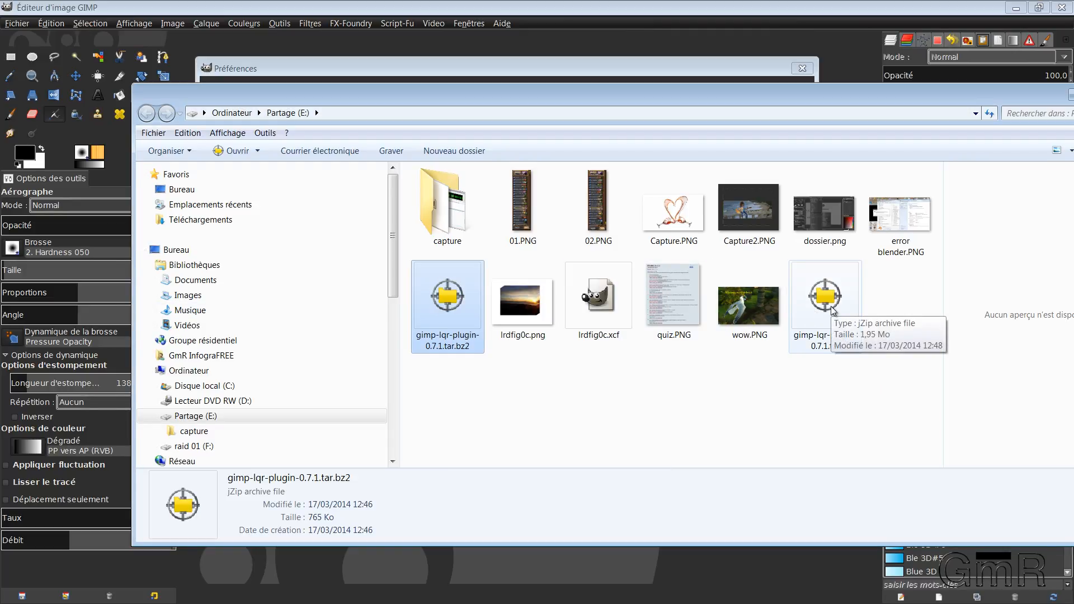
{"action": "right_click", "coordinate": [824, 295]}
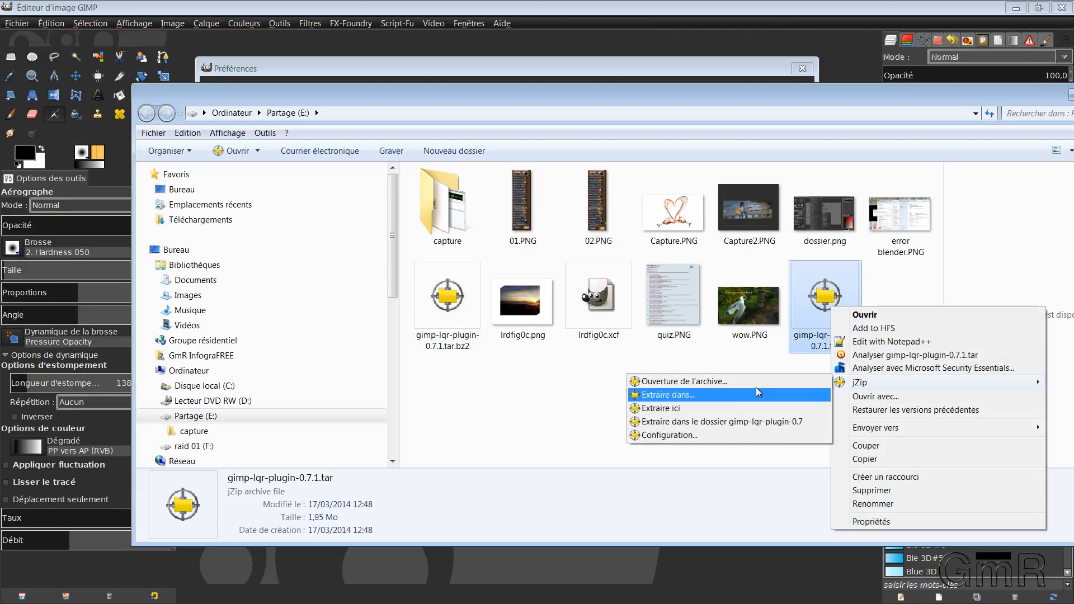
{"action": "mouse_move", "coordinate": [682, 380]}
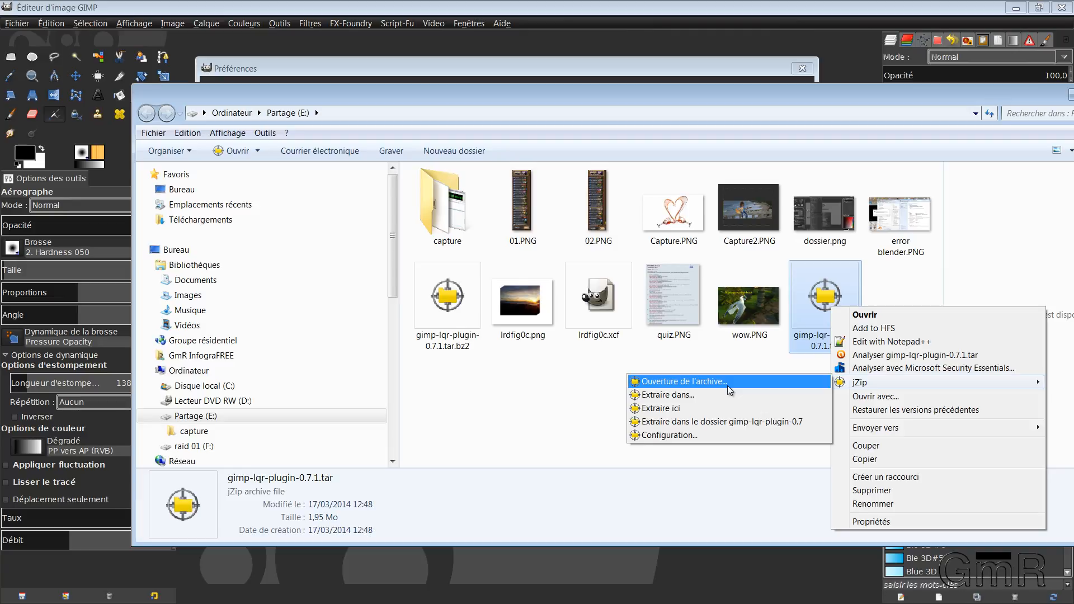
{"action": "mouse_move", "coordinate": [717, 390]}
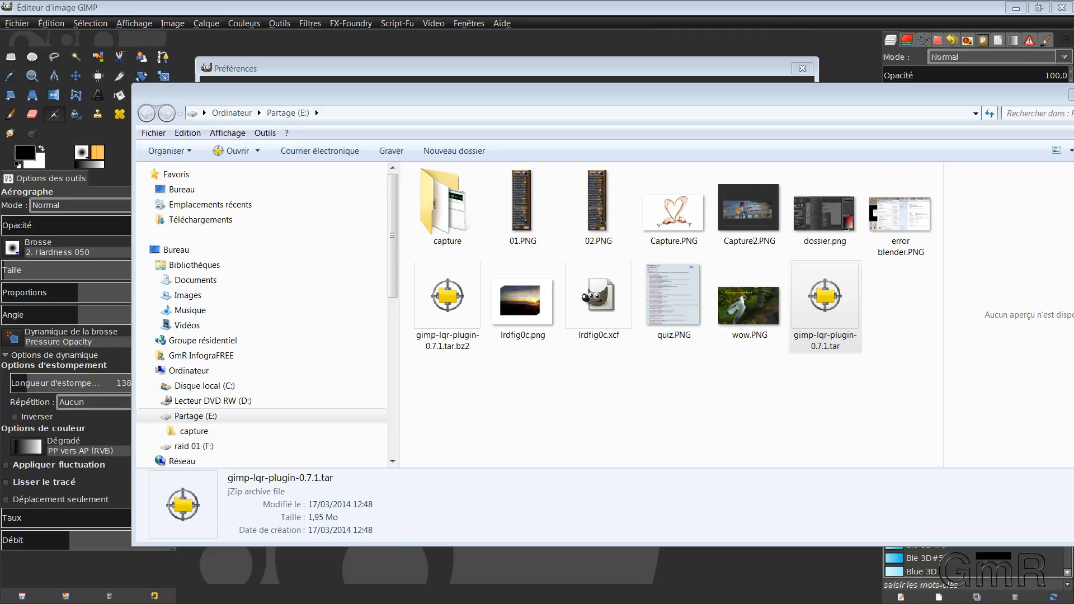
{"action": "right_click", "coordinate": [825, 295]}
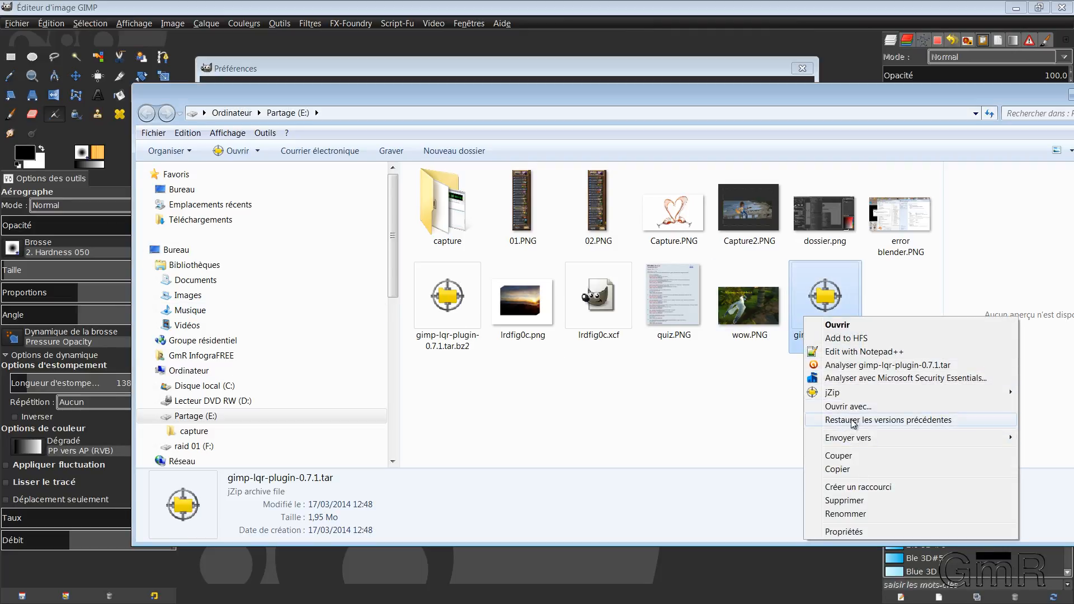
{"action": "mouse_move", "coordinate": [833, 391]}
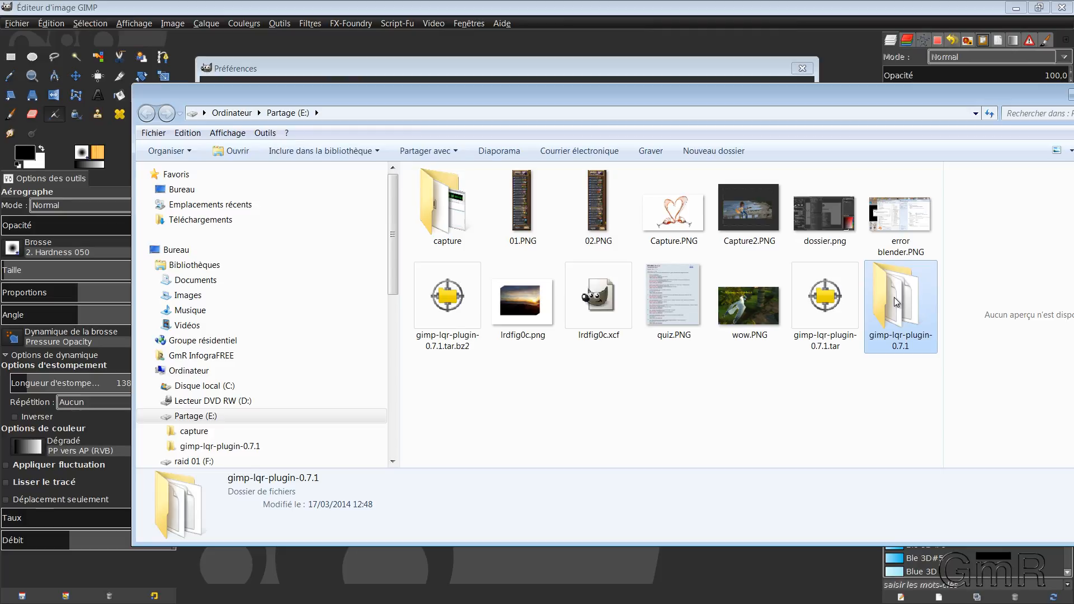
{"action": "double_click", "coordinate": [899, 298]}
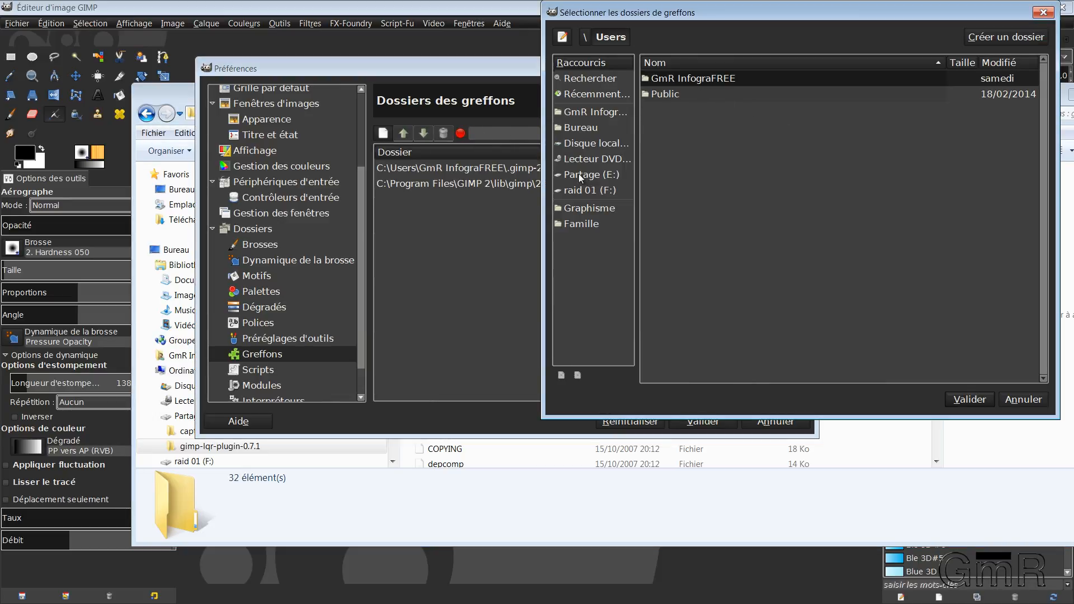
Add E:\gimp-lqr-plugin-0.7.1 as a plug-in folder entry via the folder chooser
{"action": "left_click", "coordinate": [590, 175]}
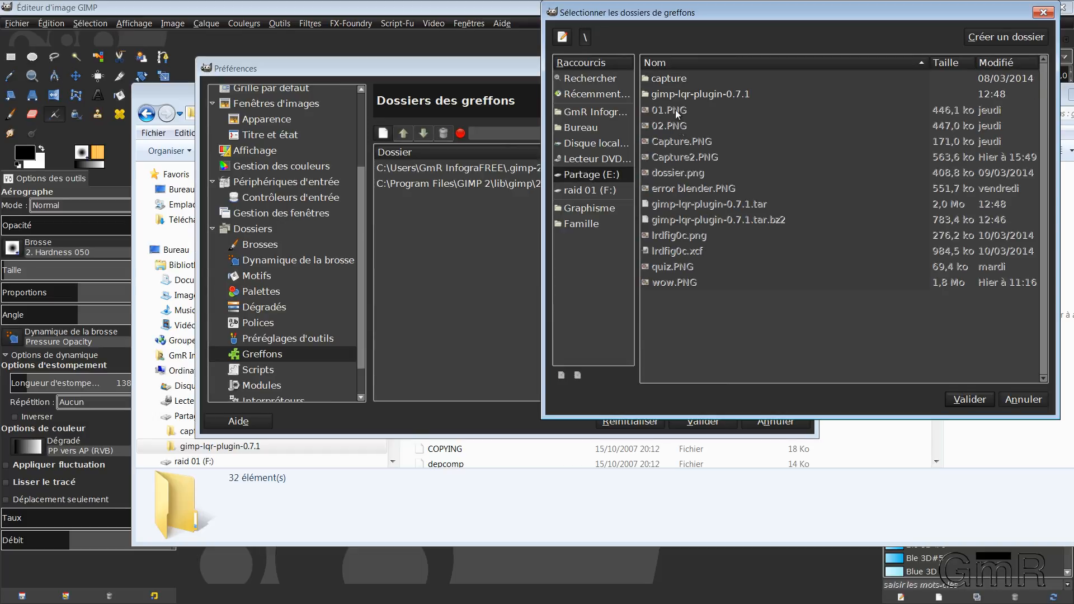
{"action": "left_click", "coordinate": [698, 94]}
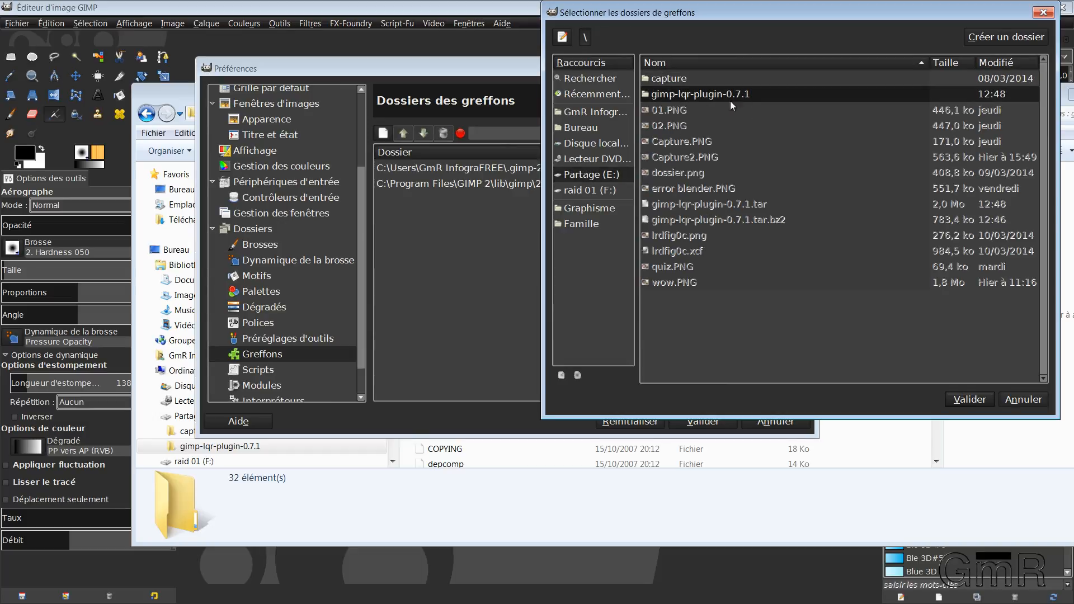
{"action": "double_click", "coordinate": [712, 94]}
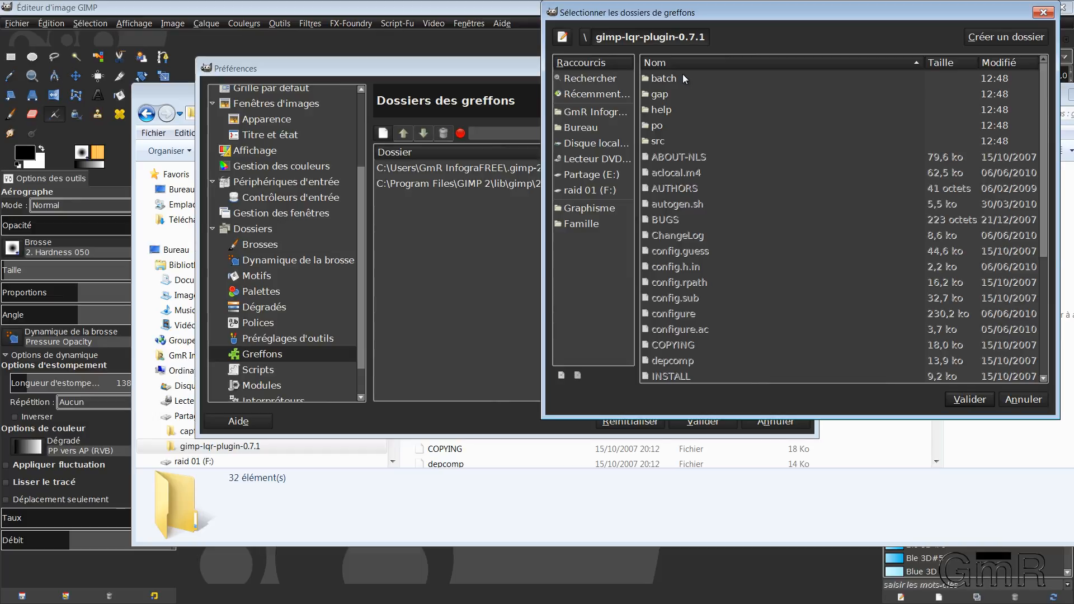
{"action": "mouse_move", "coordinate": [620, 72]}
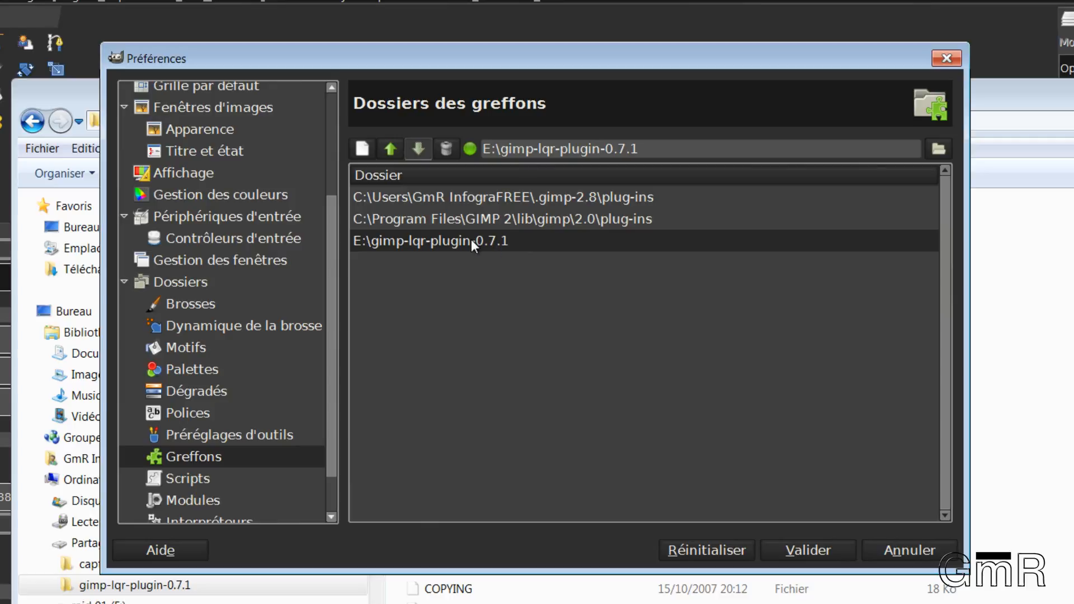
{"action": "mouse_move", "coordinate": [455, 257]}
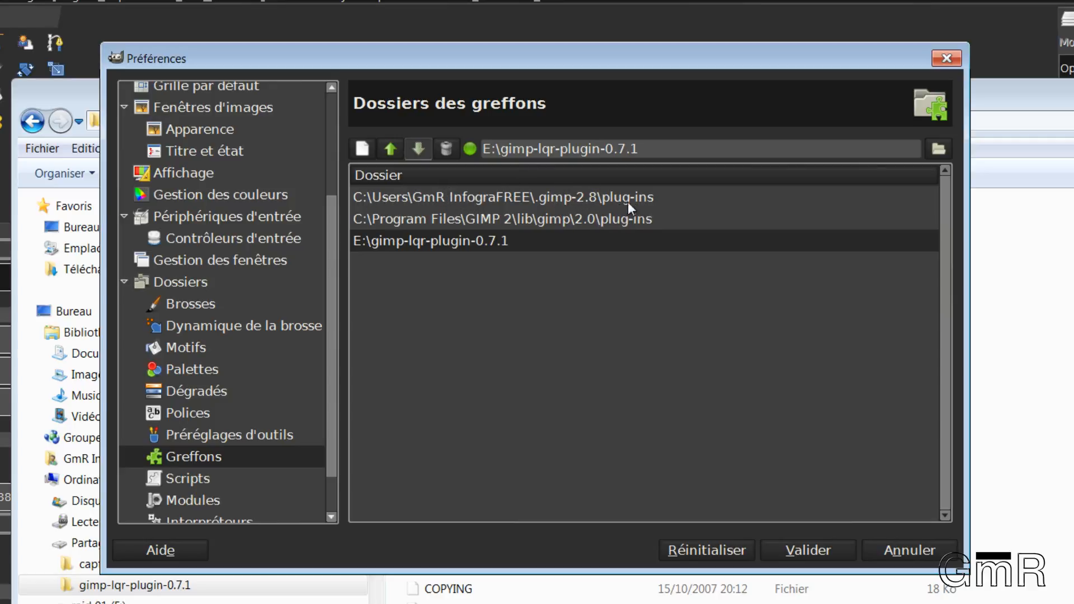
{"action": "left_click", "coordinate": [429, 241]}
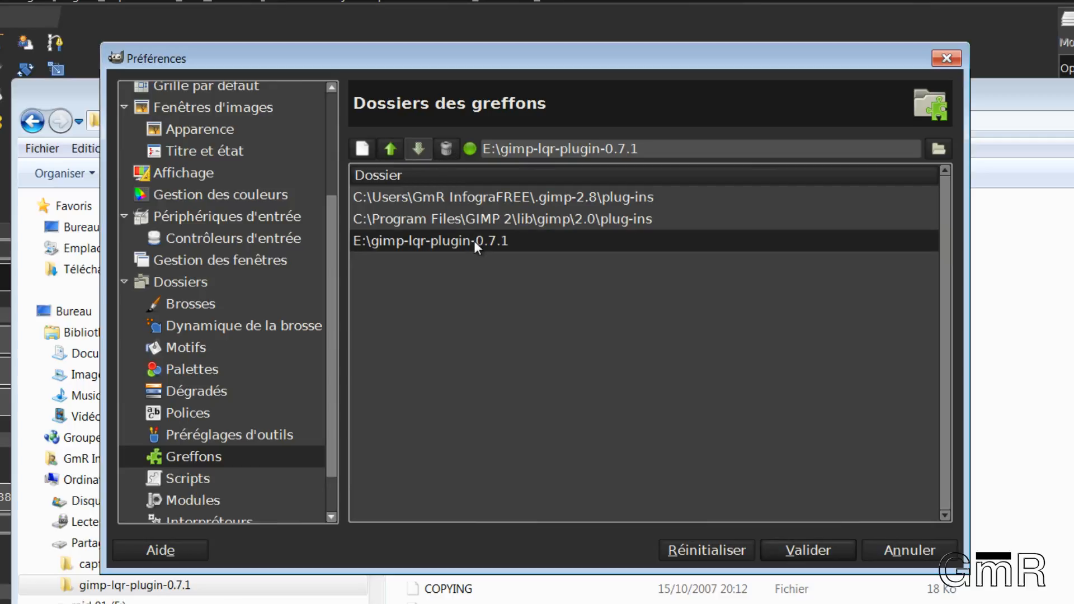
Select the personal .gimp-2.8 plug-ins folder entry and copy its path
{"action": "left_click", "coordinate": [446, 149]}
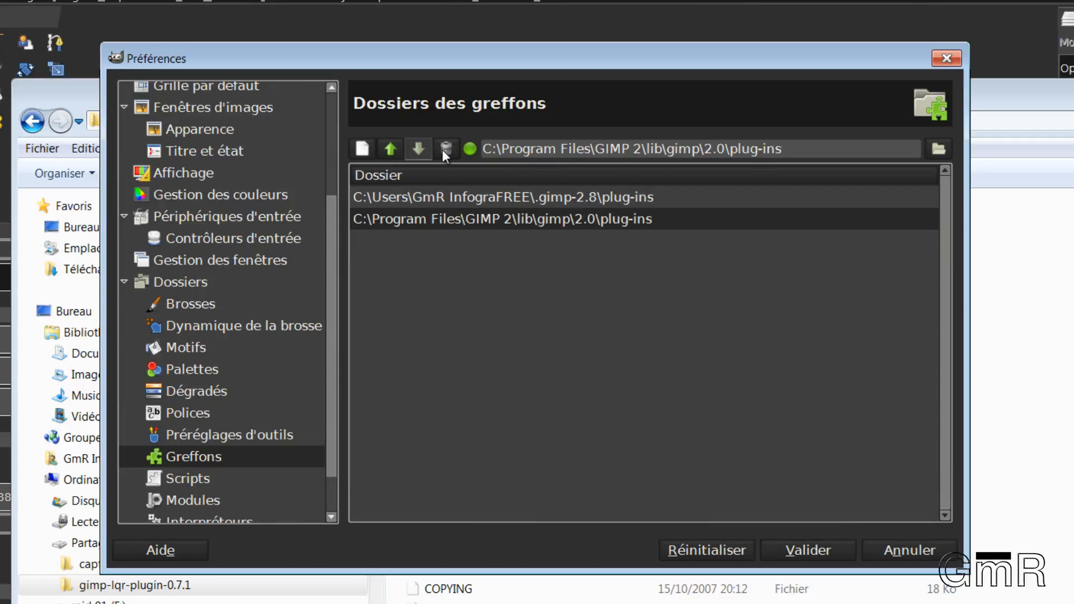
{"action": "mouse_move", "coordinate": [530, 206]}
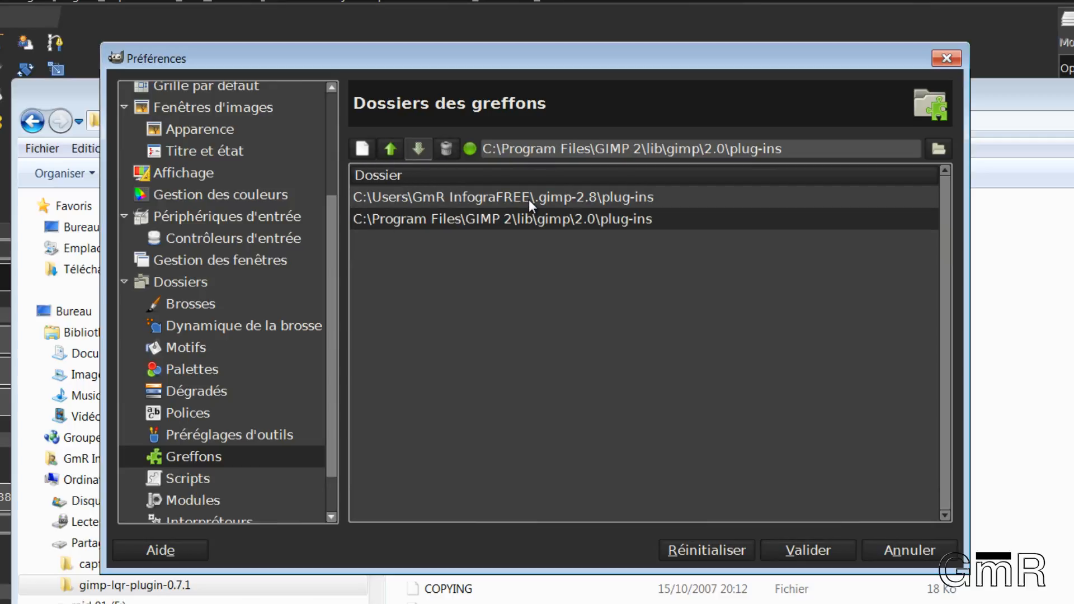
{"action": "left_click", "coordinate": [502, 197]}
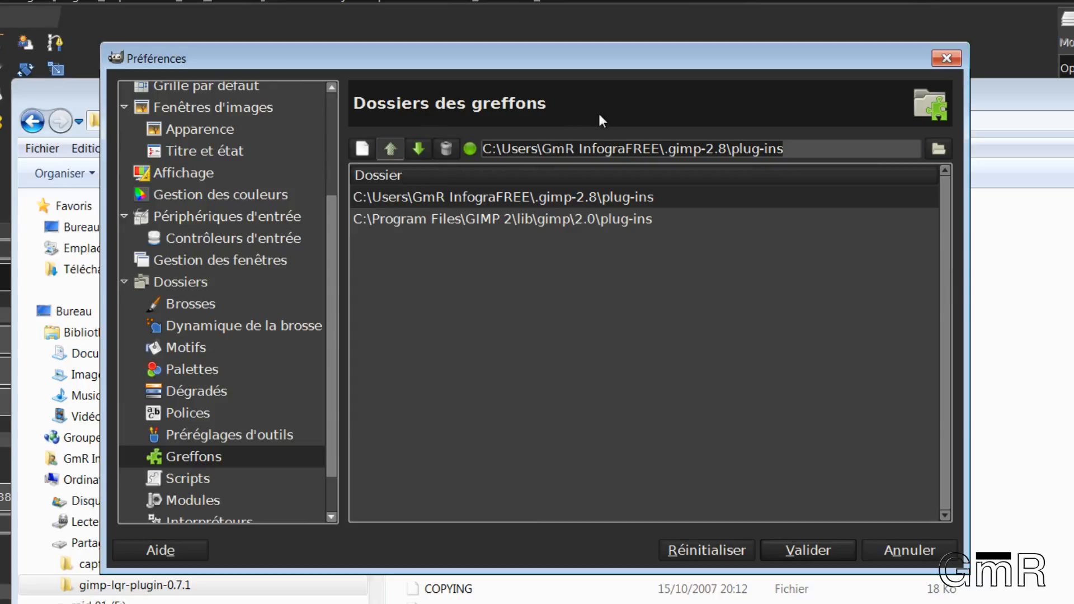
{"action": "right_click", "coordinate": [630, 149]}
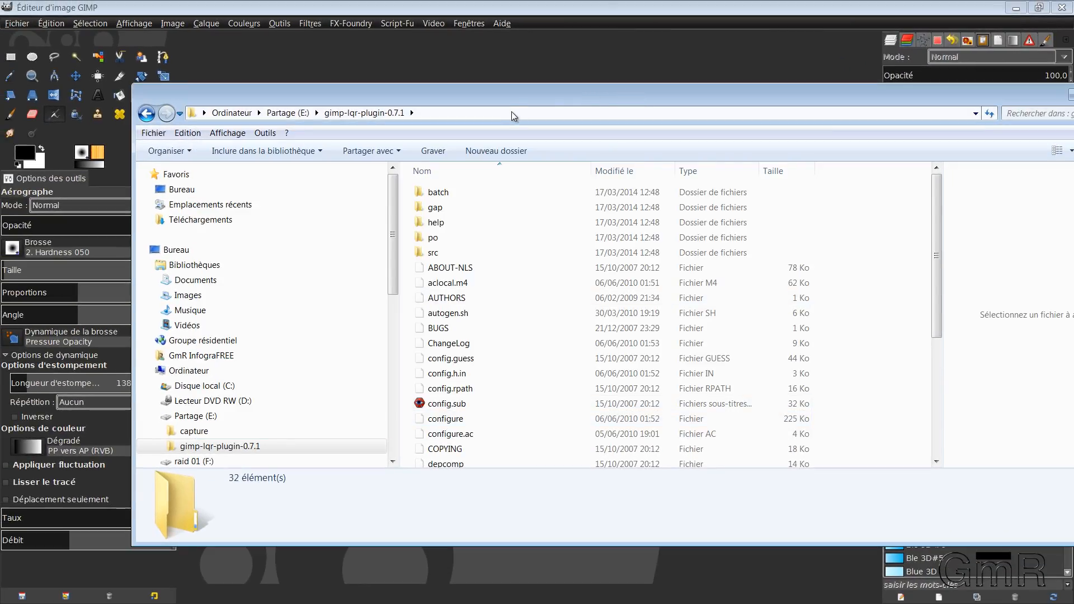
{"action": "mouse_move", "coordinate": [467, 82]}
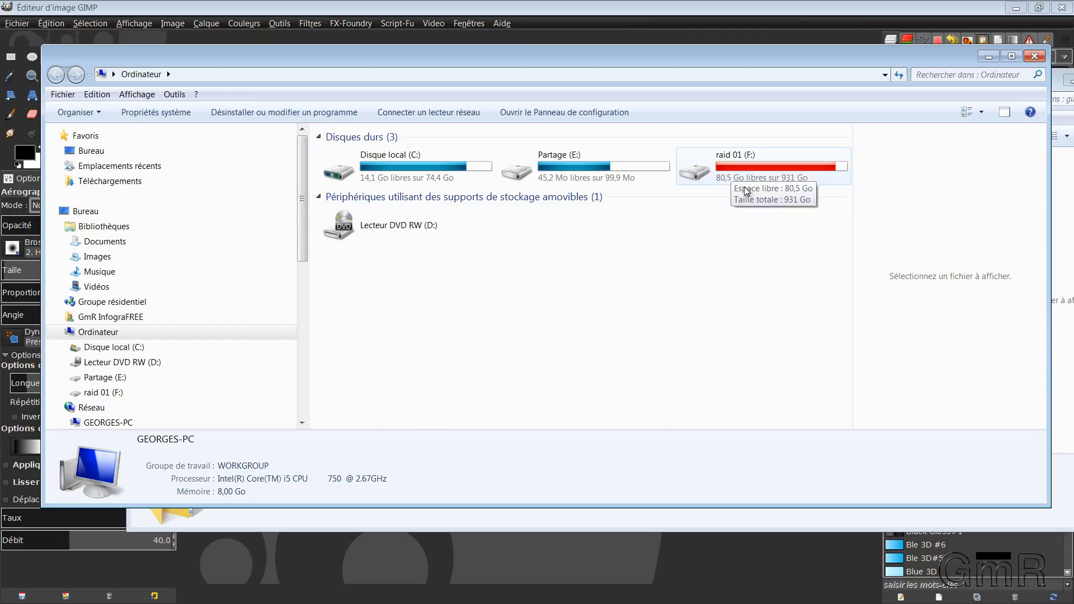
Navigate to C:\Users\GmR InfograFREE\.gimp-2.8\plug-ins and drag all 32 lqr plug-in items into it
{"action": "left_click", "coordinate": [407, 165]}
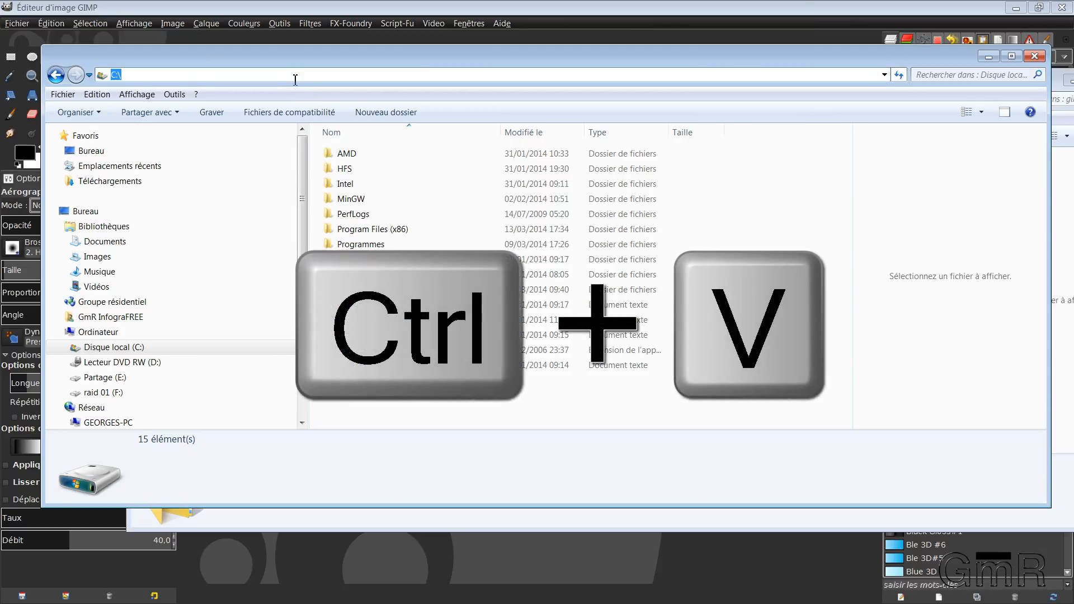
{"action": "type", "text": "C:\\Users\\GmR InfograFREE\\.gimp-2.8\\plug-ins"}
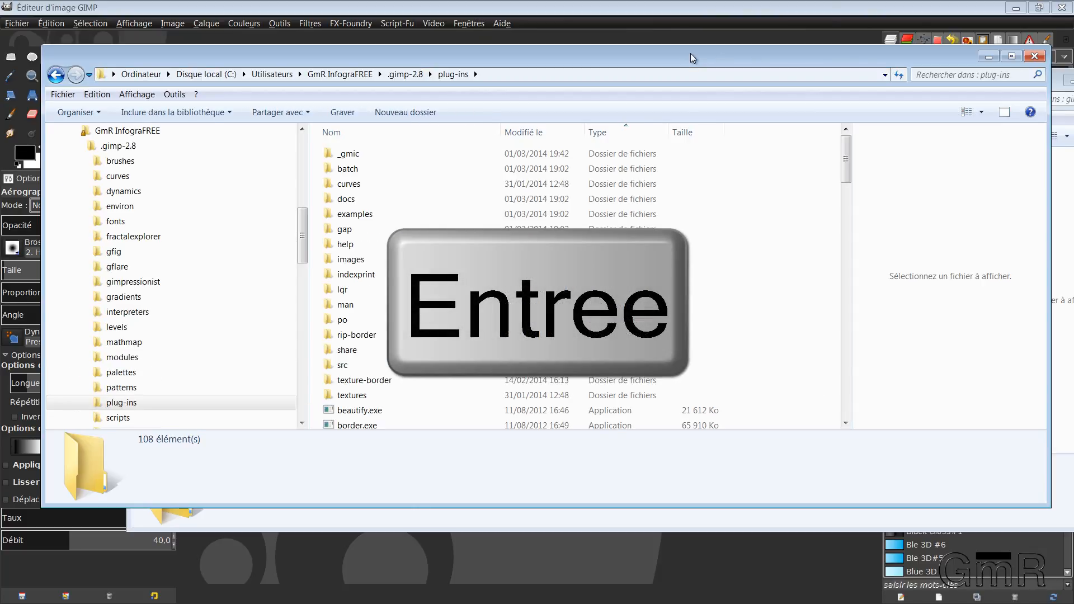
{"action": "mouse_move", "coordinate": [403, 127]}
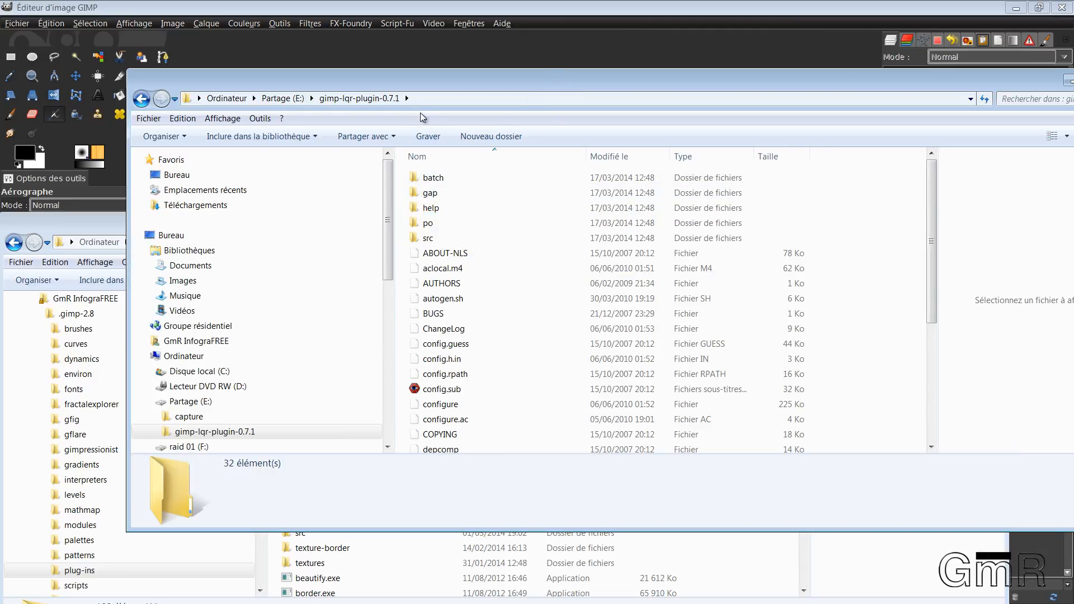
{"action": "left_click", "coordinate": [433, 178]}
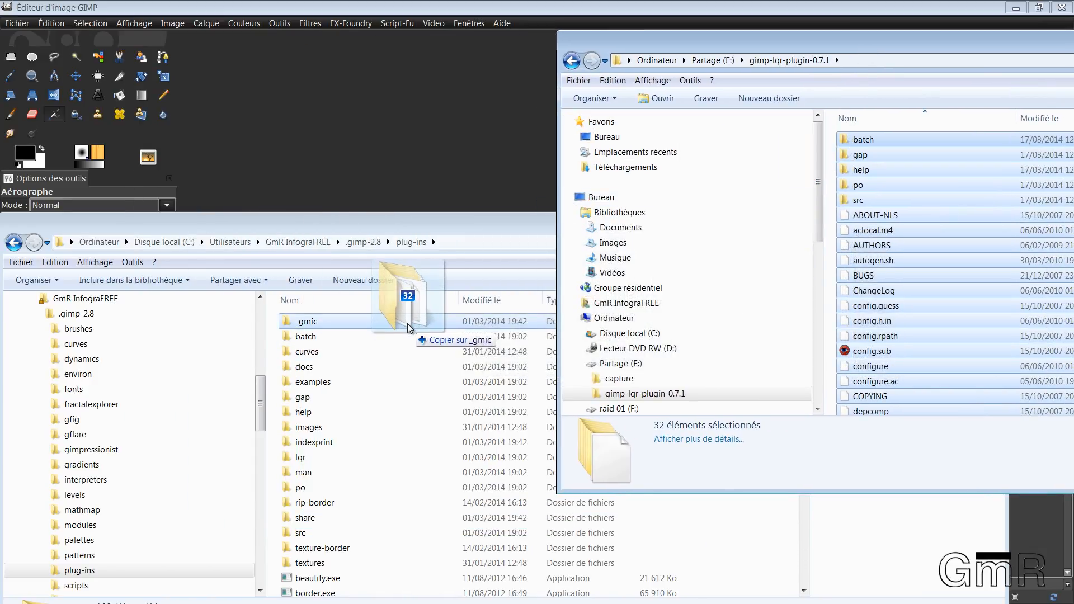
{"action": "left_click_drag", "start_coordinate": [407, 295], "coordinate": [129, 555]}
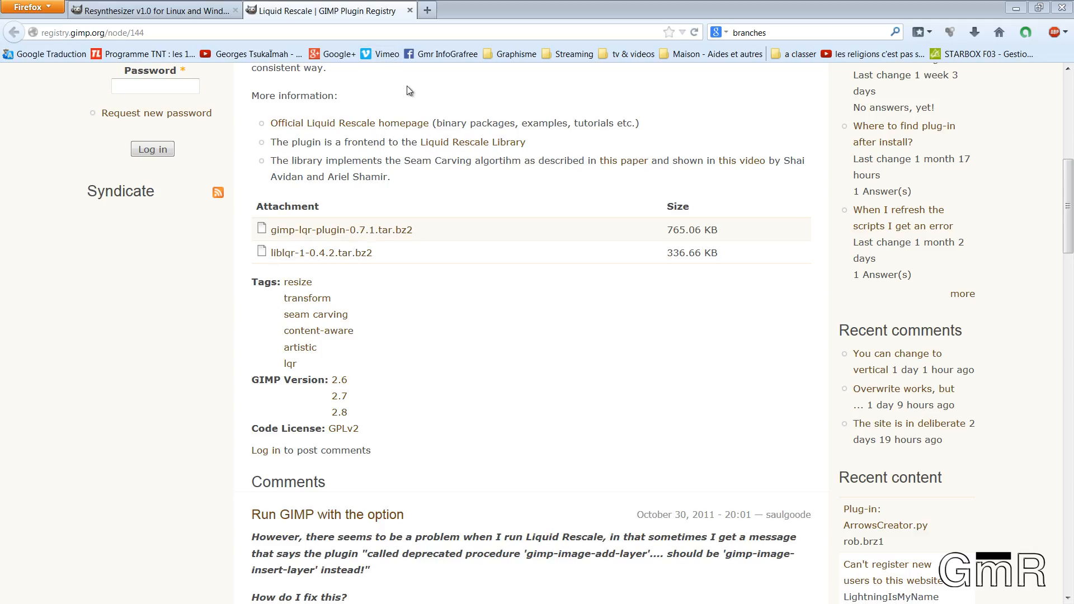
{"action": "mouse_move", "coordinate": [341, 229]}
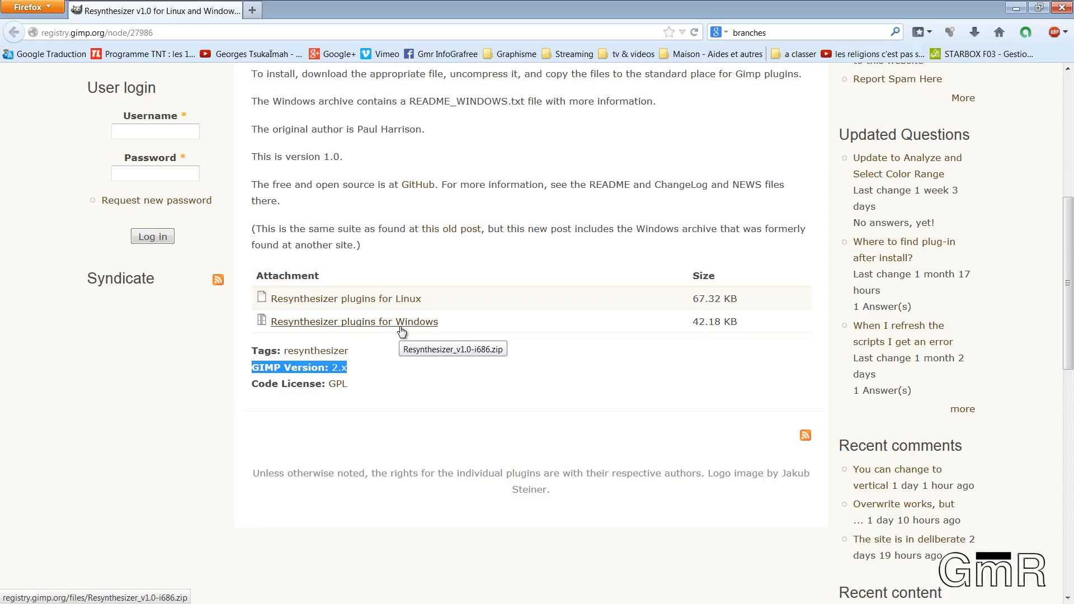
Download the Resynthesizer plugins for Windows zip and choose to save it
{"action": "left_click", "coordinate": [355, 321]}
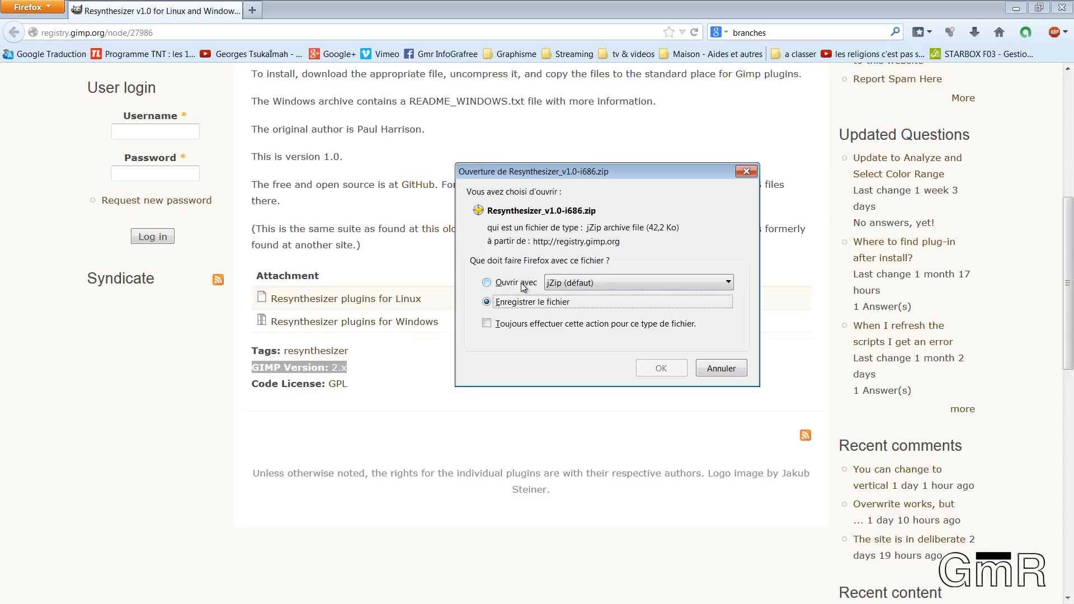
{"action": "left_click", "coordinate": [660, 368]}
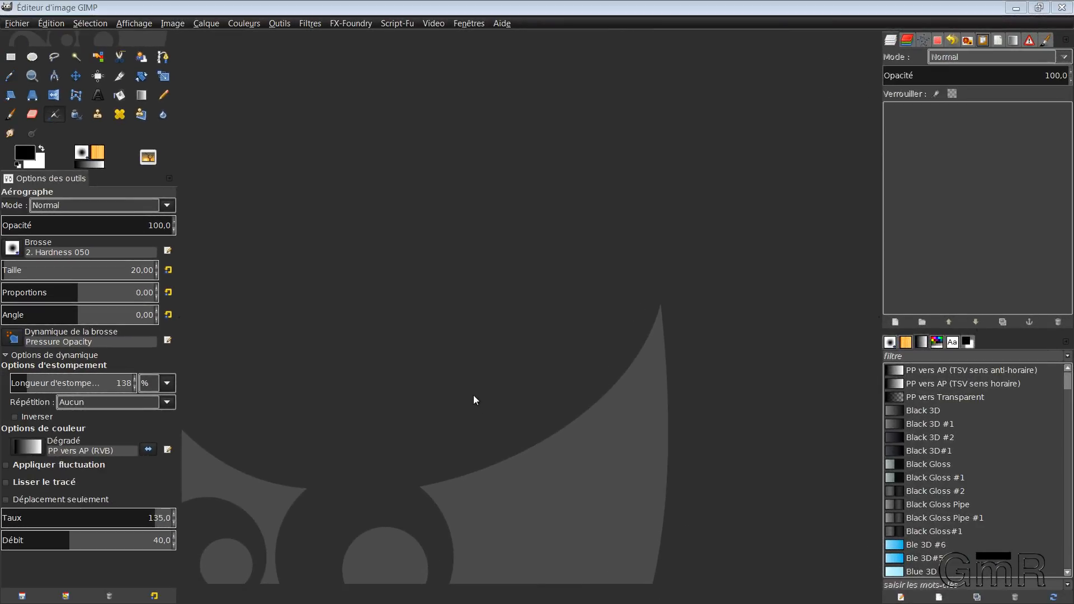
{"action": "mouse_move", "coordinate": [475, 398]}
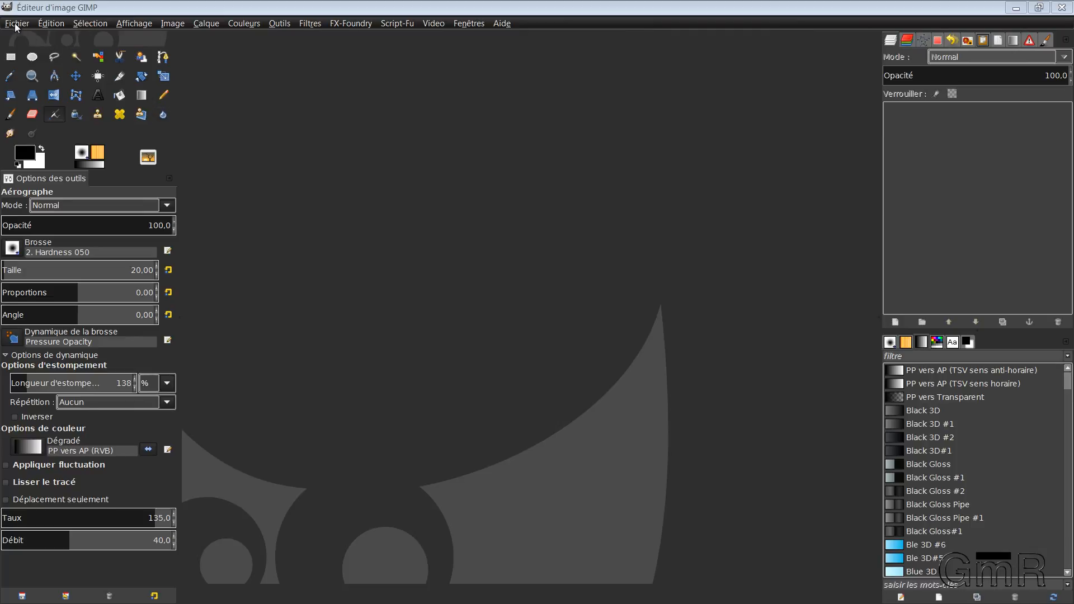
Start opening an image and browse into Graphisme > Mes Tutos
{"action": "left_click", "coordinate": [16, 23]}
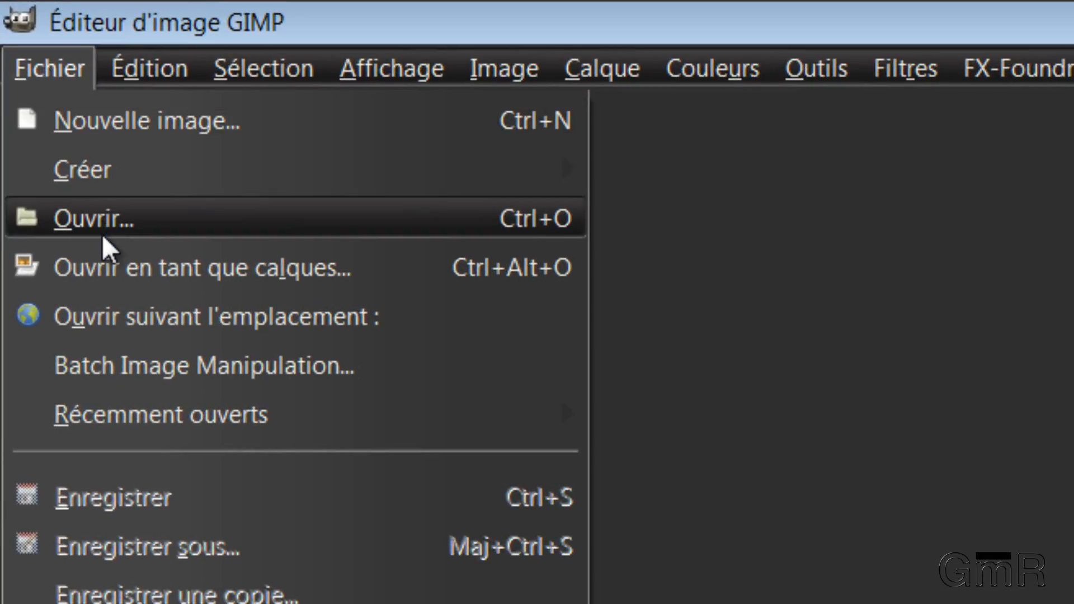
{"action": "left_click", "coordinate": [94, 218]}
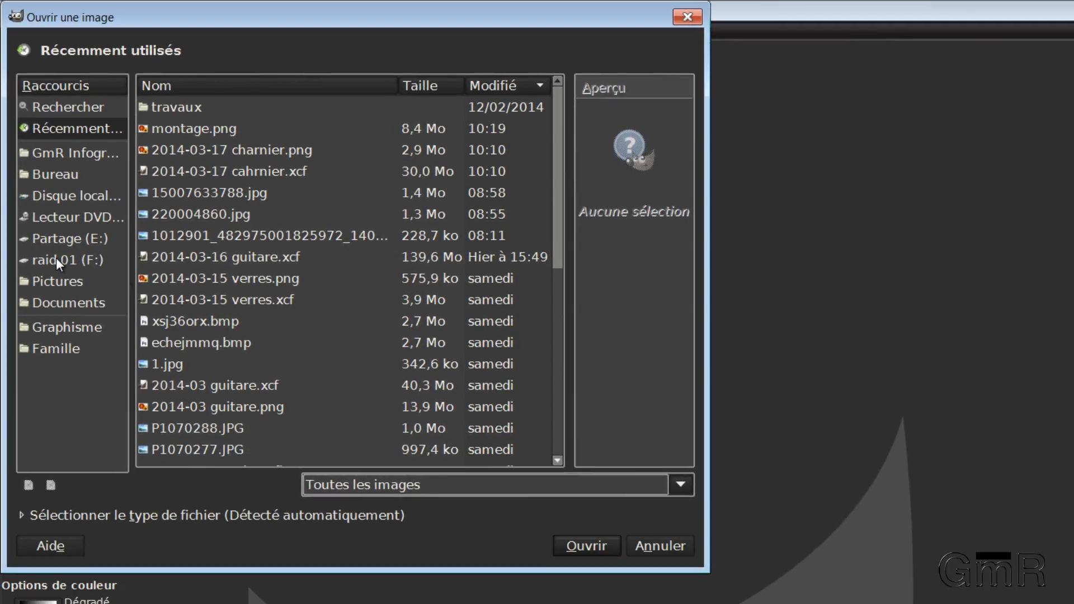
{"action": "left_click", "coordinate": [67, 259]}
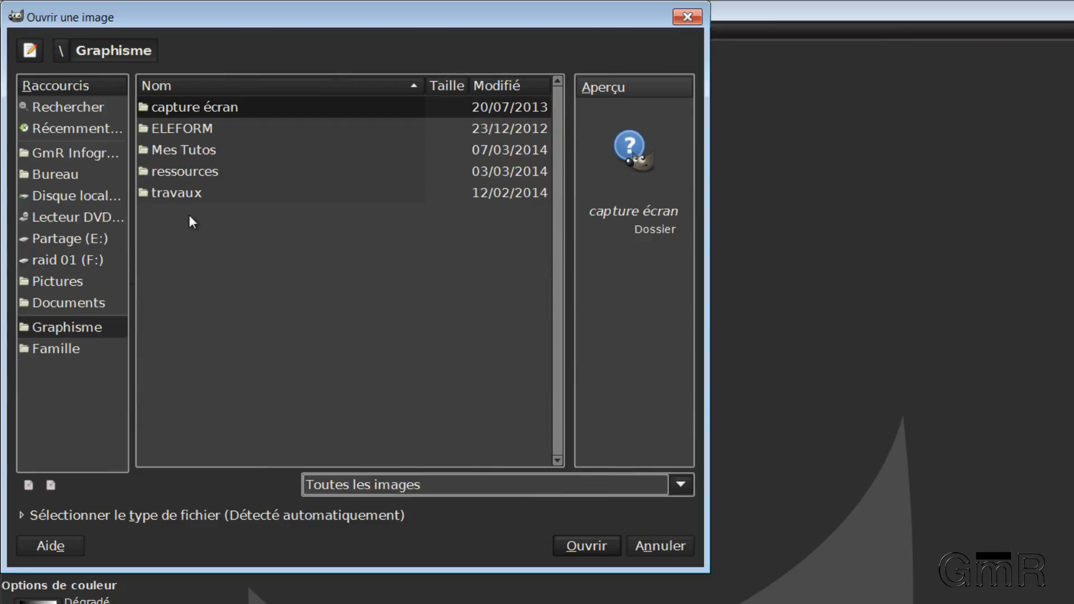
{"action": "double_click", "coordinate": [186, 149]}
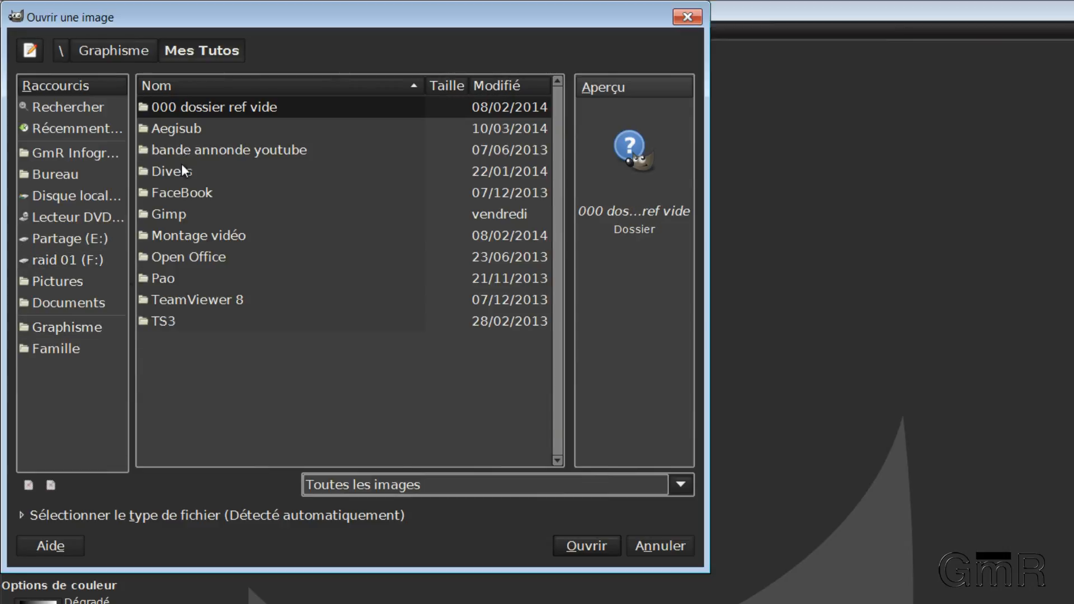
Continue into Gimp > 2014-02-13 Traitement d'une Photo and open Photo_Originale.JPG
{"action": "double_click", "coordinate": [168, 214]}
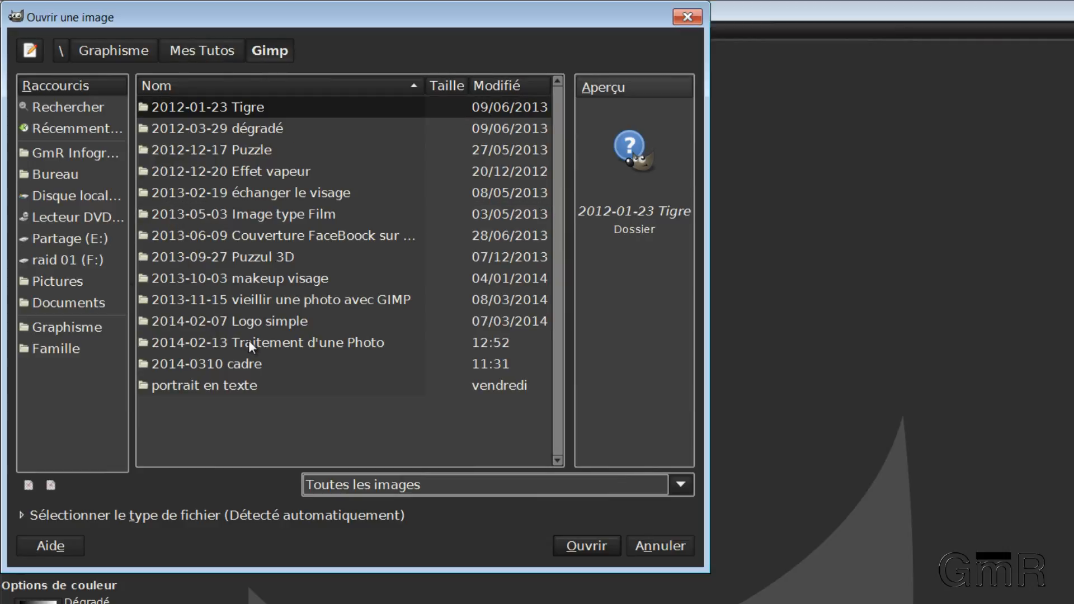
{"action": "double_click", "coordinate": [279, 343]}
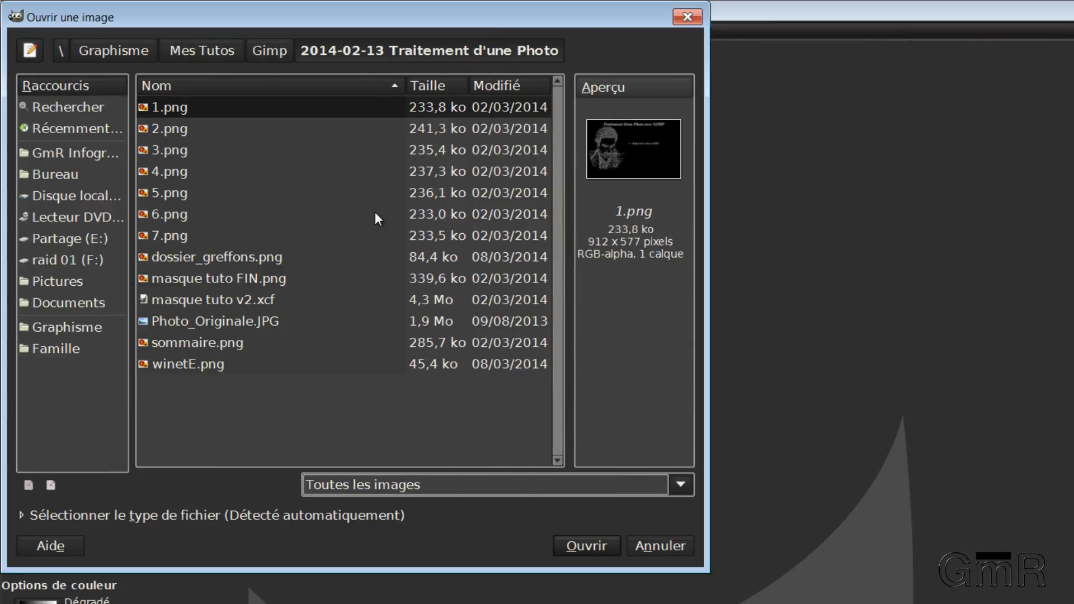
{"action": "left_click", "coordinate": [215, 321]}
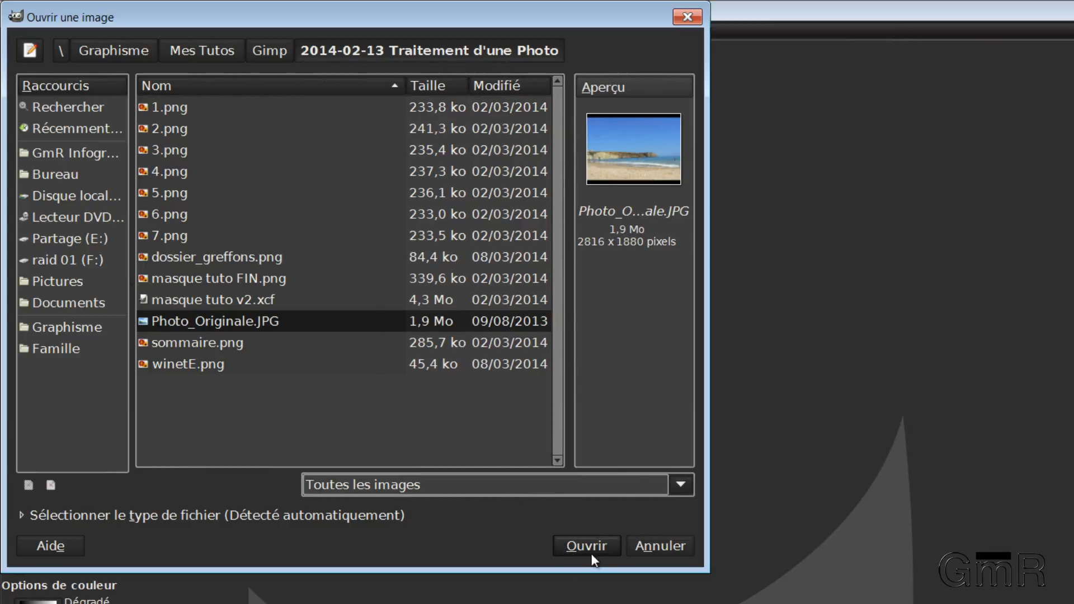
{"action": "left_click", "coordinate": [585, 546]}
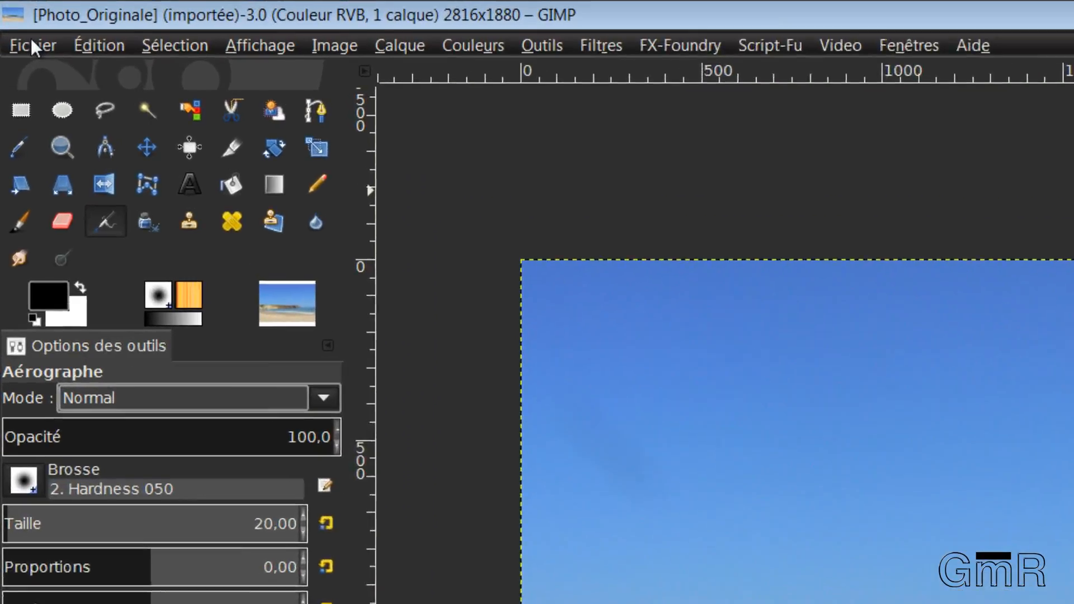
Save the beach photo as Photo_Originale.xcf in the 2014-02-13 Traitement d'une Photo folder
{"action": "left_click", "coordinate": [32, 45]}
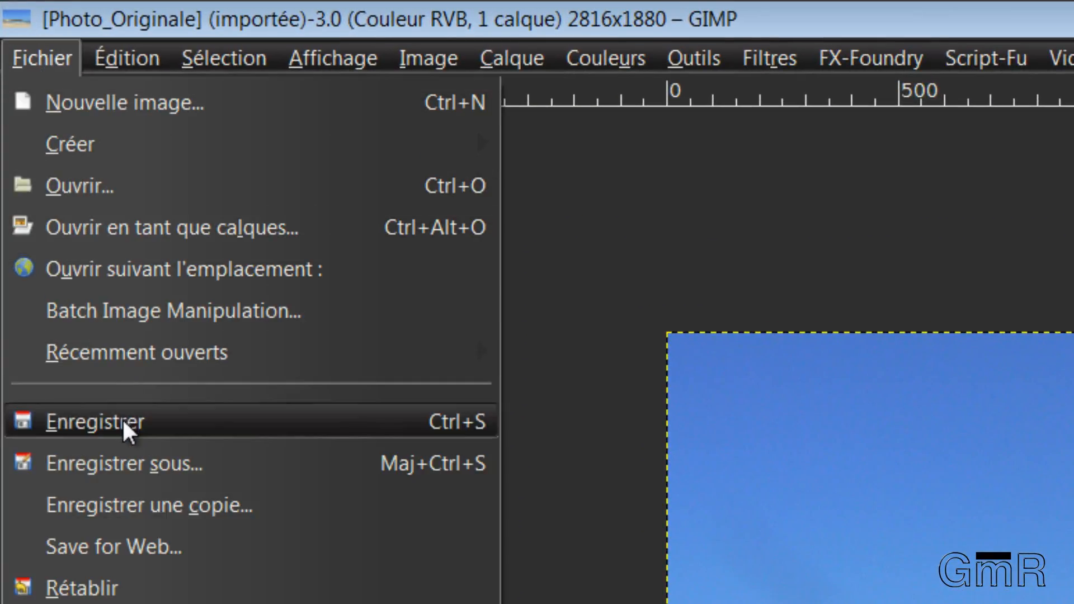
{"action": "left_click", "coordinate": [96, 421]}
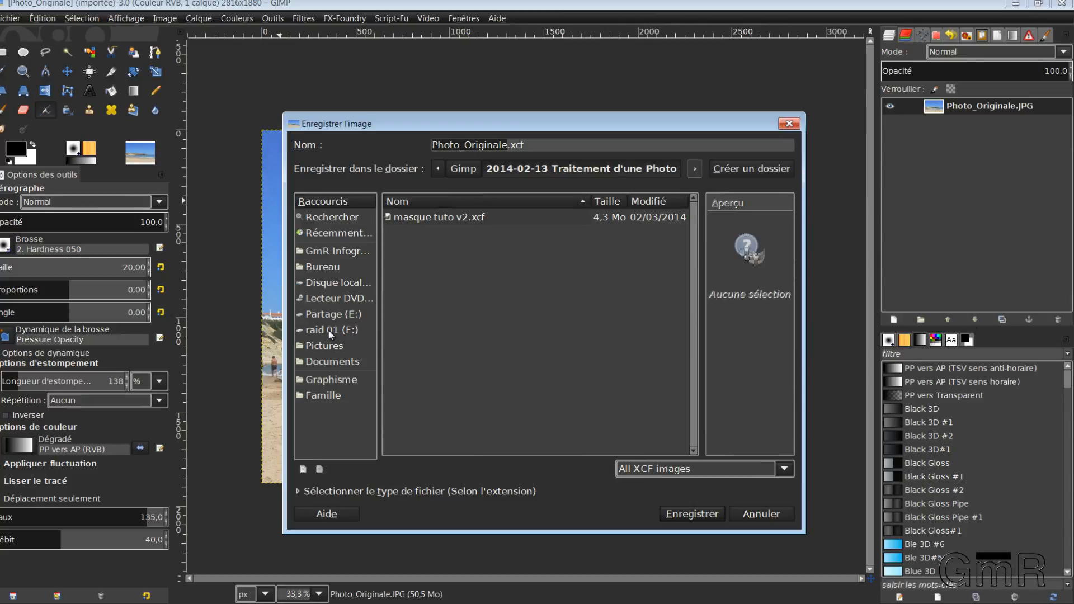
{"action": "left_click", "coordinate": [332, 379]}
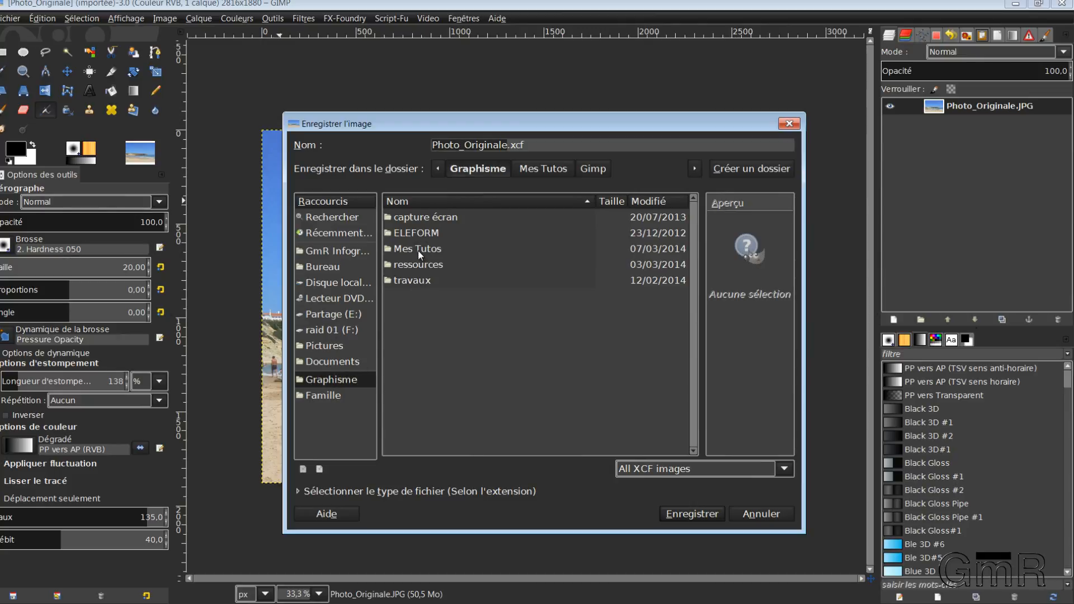
{"action": "left_click", "coordinate": [543, 169]}
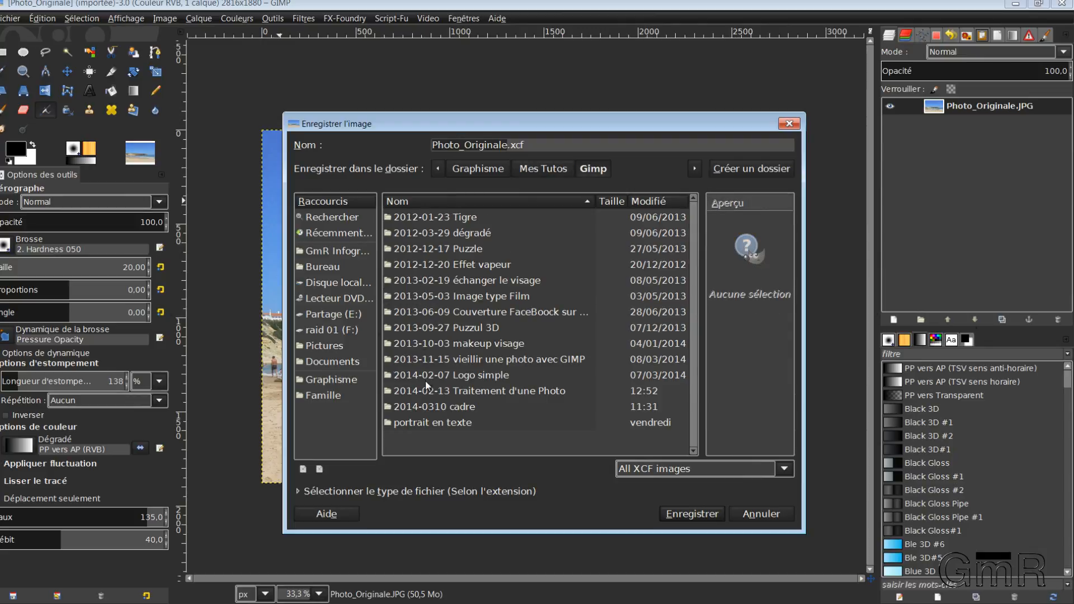
{"action": "double_click", "coordinate": [477, 390]}
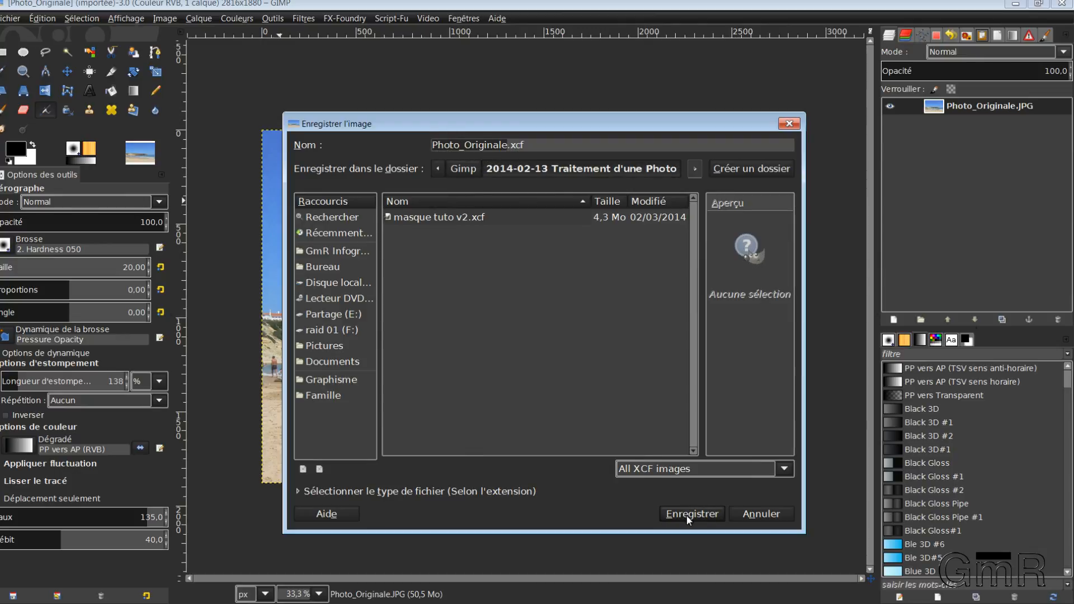
{"action": "left_click", "coordinate": [692, 513]}
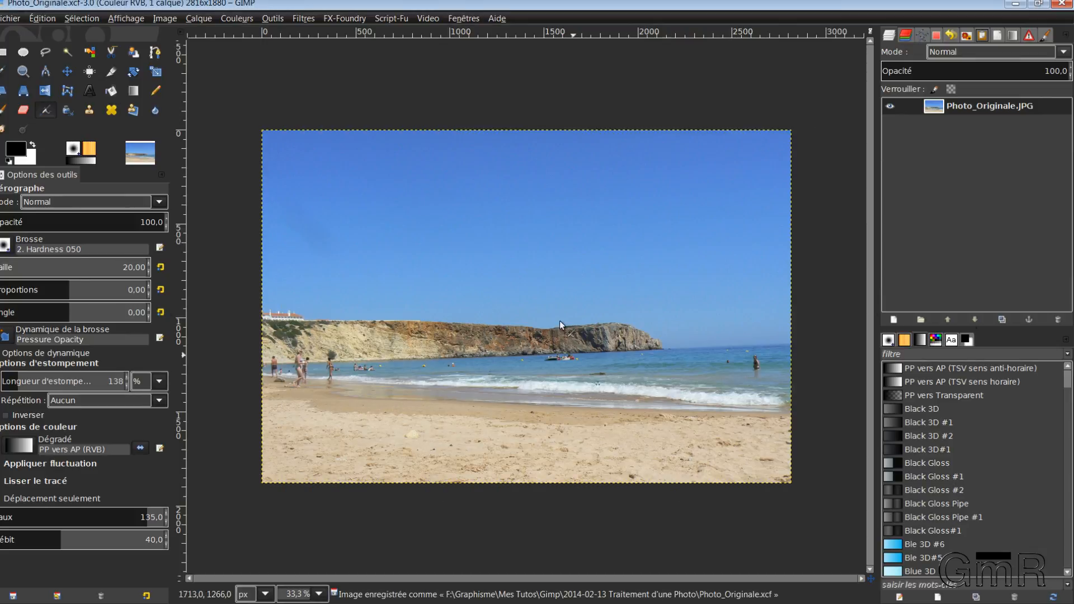
{"action": "mouse_move", "coordinate": [930, 165]}
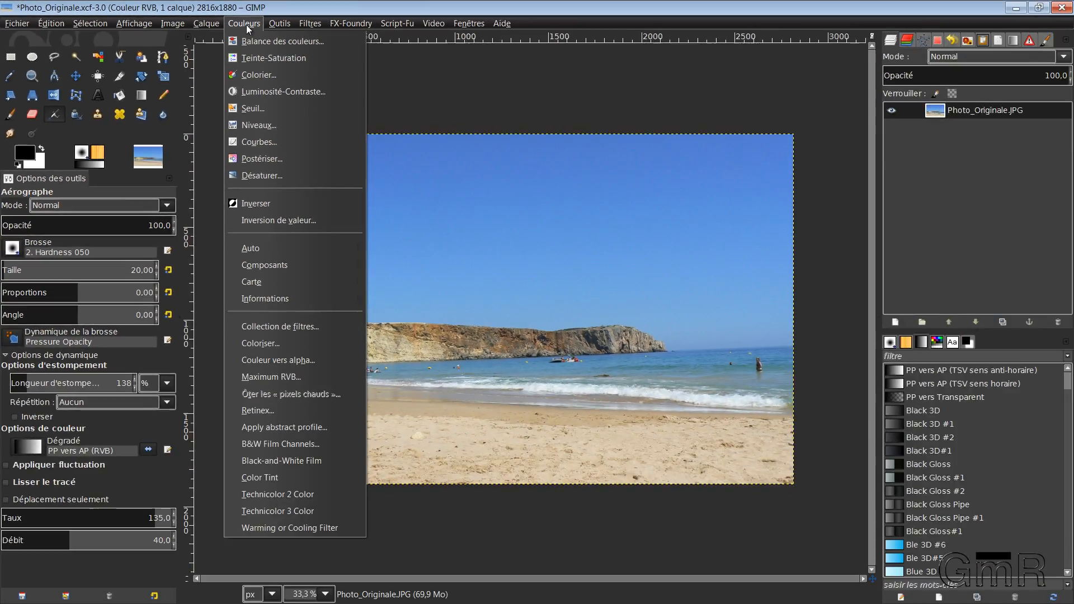
{"action": "mouse_move", "coordinate": [291, 359]}
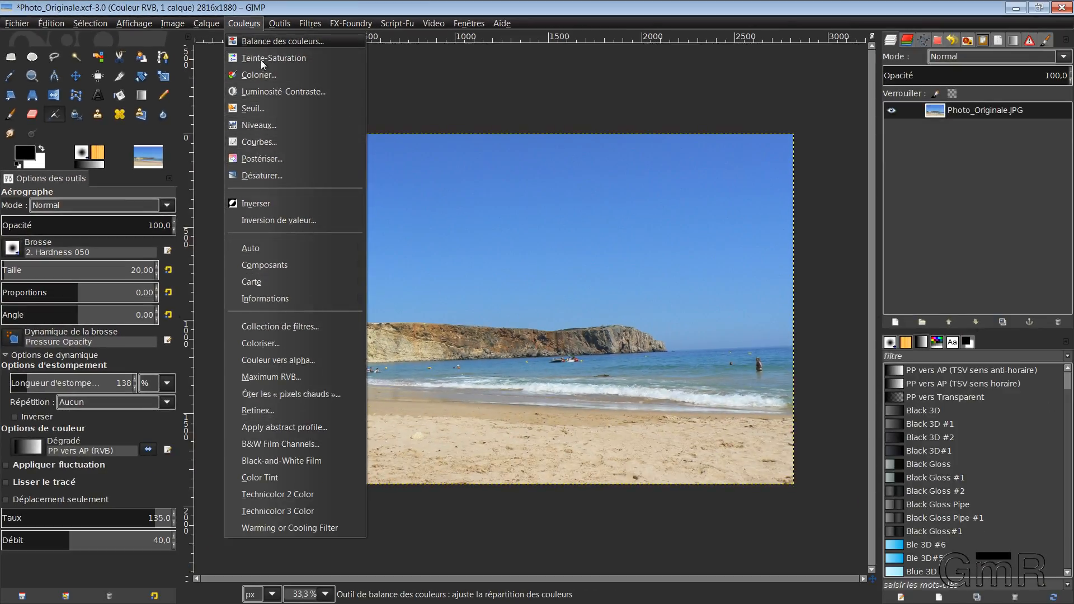
{"action": "mouse_move", "coordinate": [264, 184]}
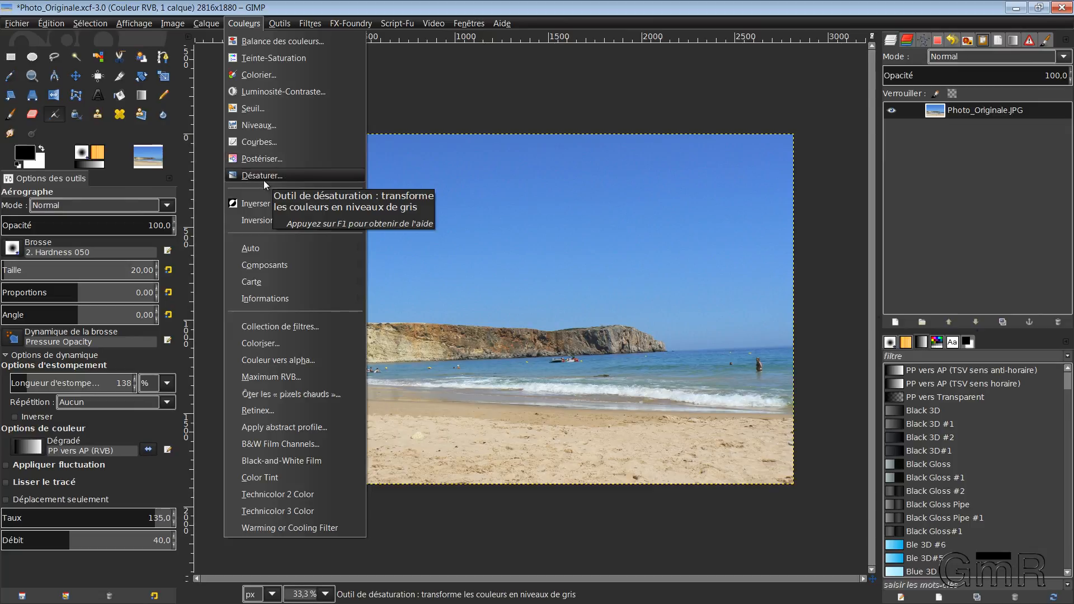
{"action": "mouse_move", "coordinate": [257, 142]}
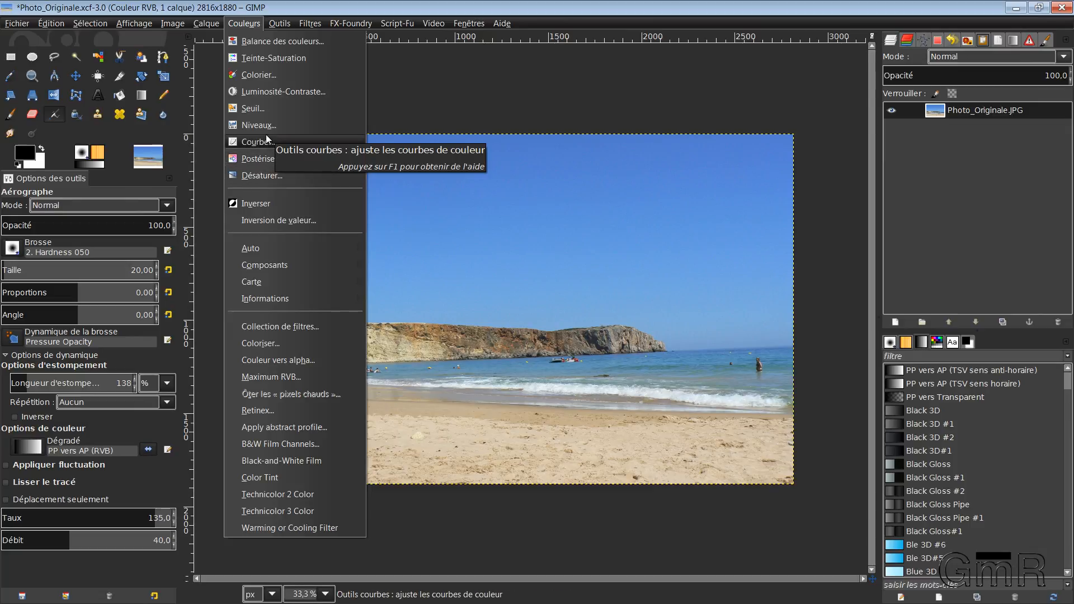
{"action": "mouse_move", "coordinate": [257, 124]}
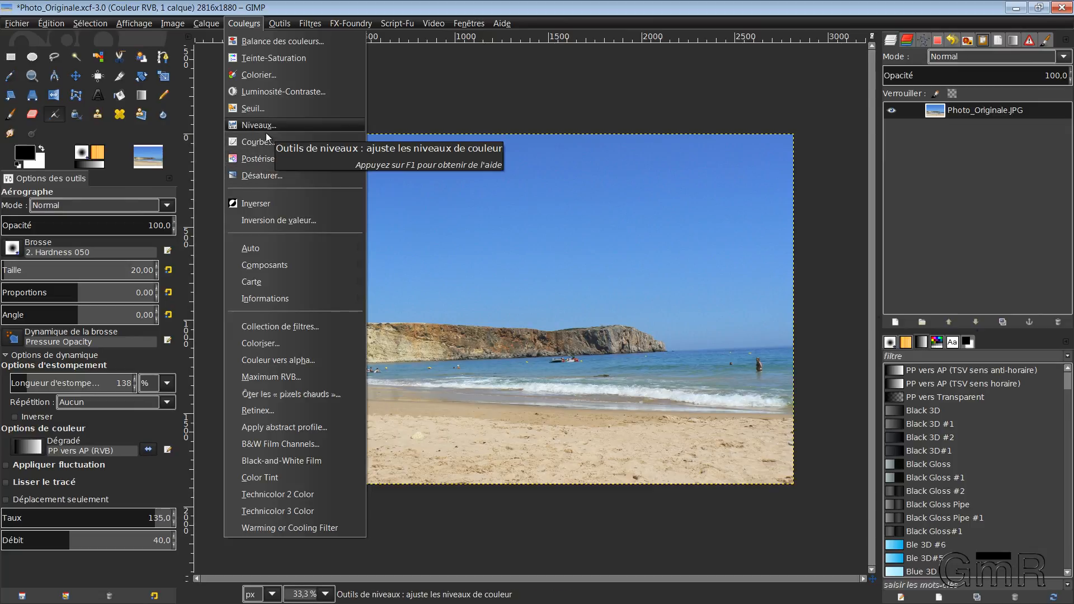
{"action": "mouse_move", "coordinate": [258, 142]}
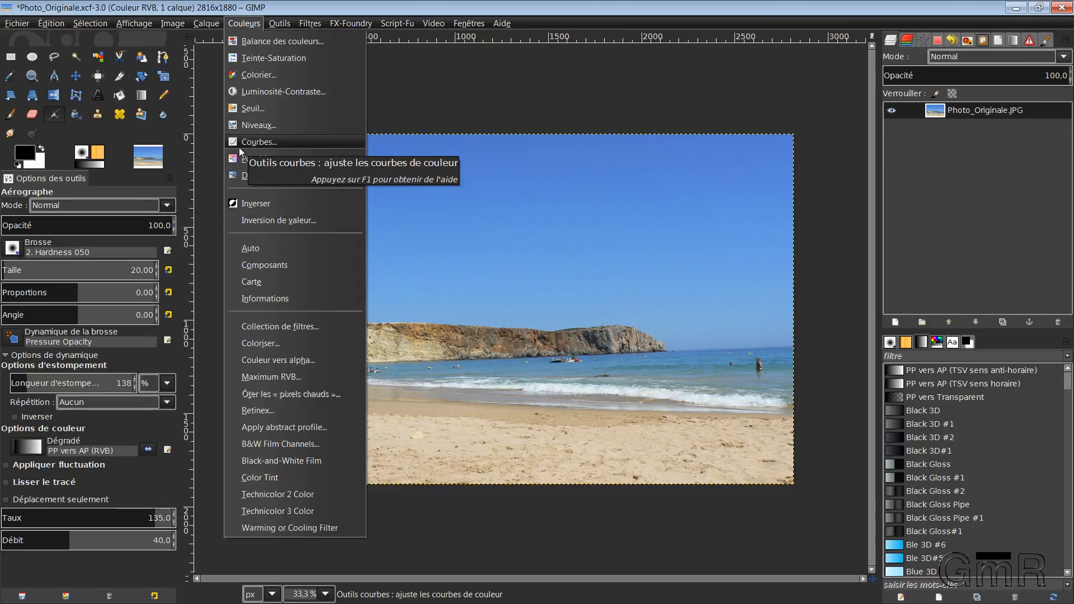
{"action": "mouse_move", "coordinate": [283, 90]}
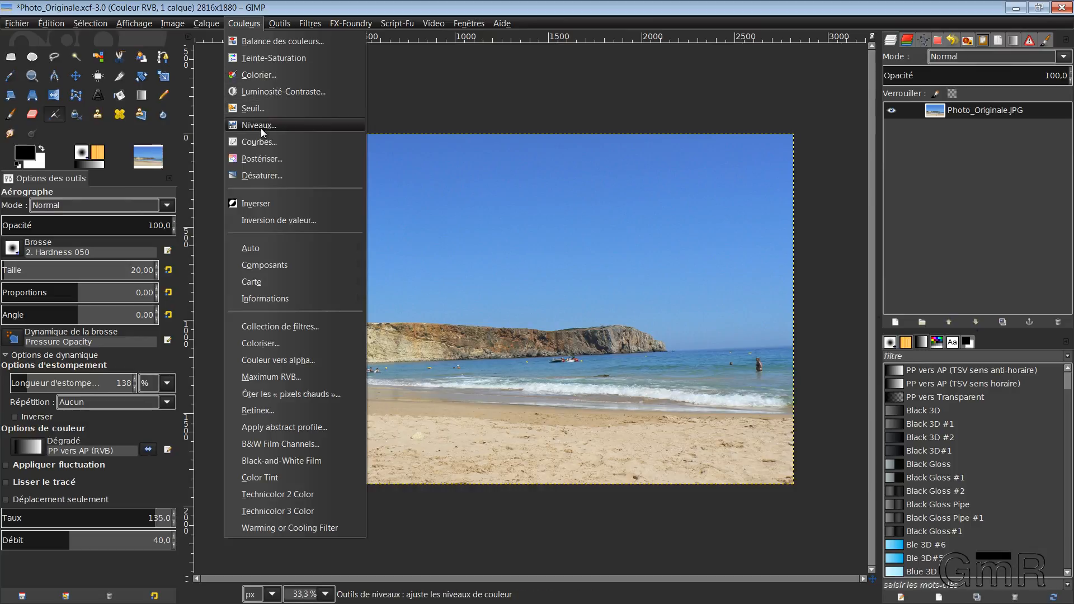
{"action": "mouse_move", "coordinate": [258, 142]}
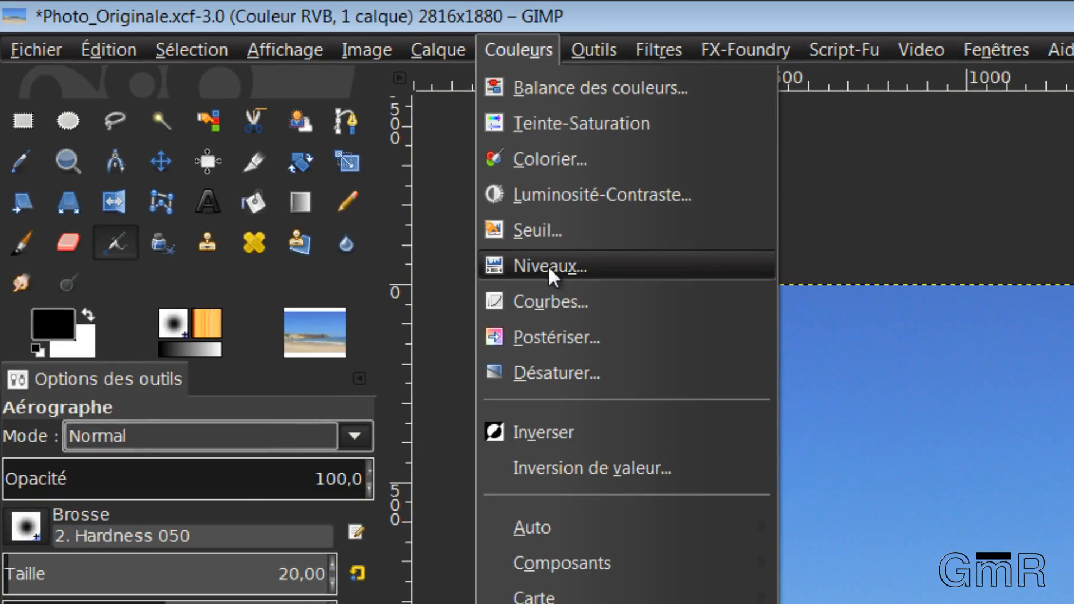
Bring up the Levels adjustment (Couleurs > Niveaux) and move its window clear of the photo
{"action": "left_click", "coordinate": [551, 267]}
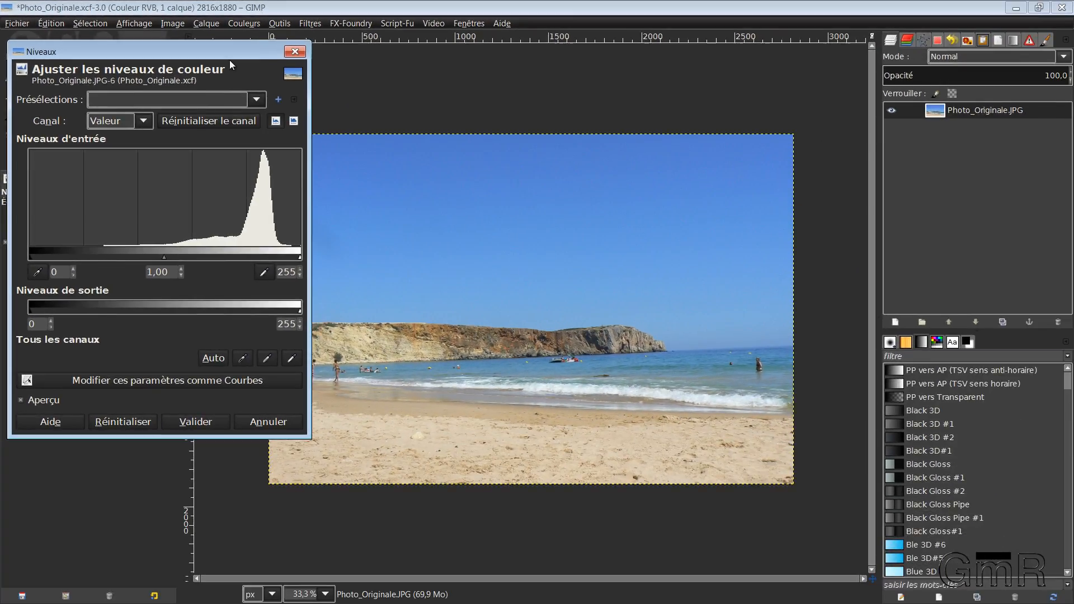
{"action": "left_click_drag", "start_coordinate": [158, 51], "coordinate": [243, 66]}
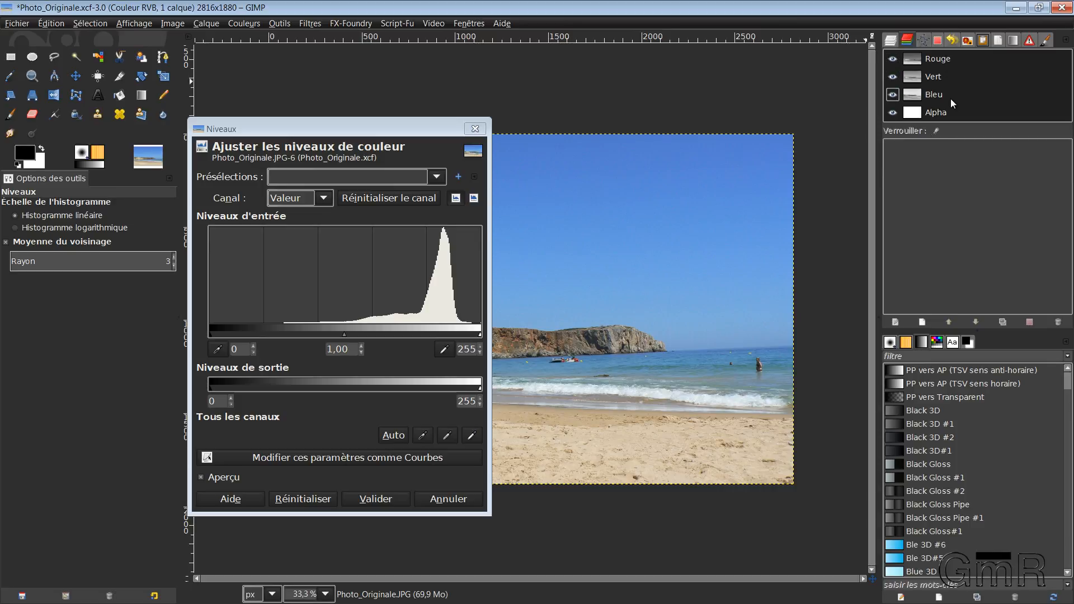
{"action": "left_click_drag", "start_coordinate": [338, 128], "coordinate": [349, 117]}
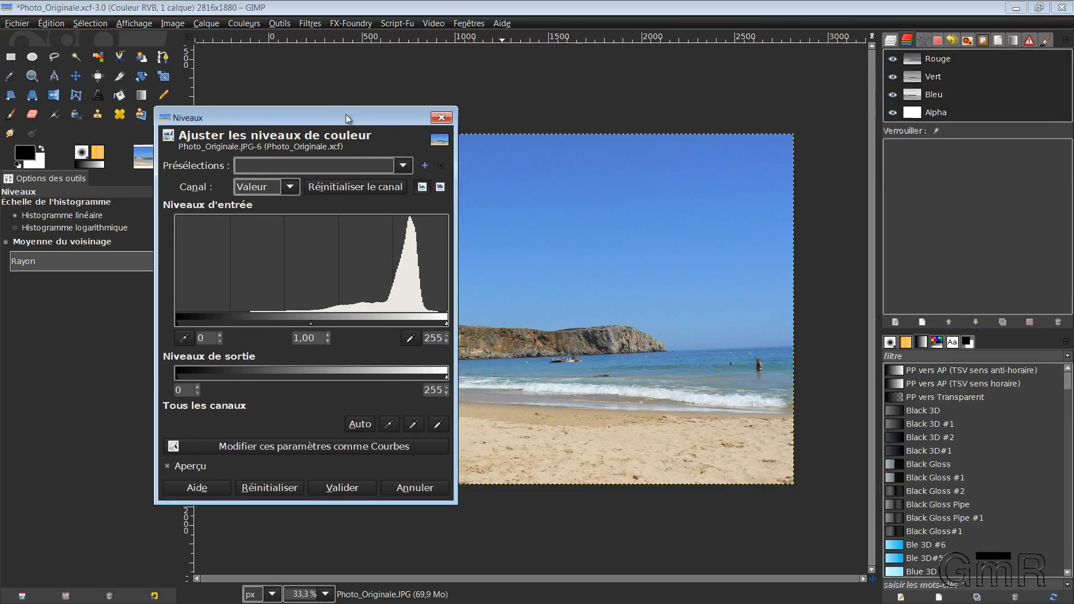
{"action": "left_click_drag", "start_coordinate": [346, 118], "coordinate": [209, 109]}
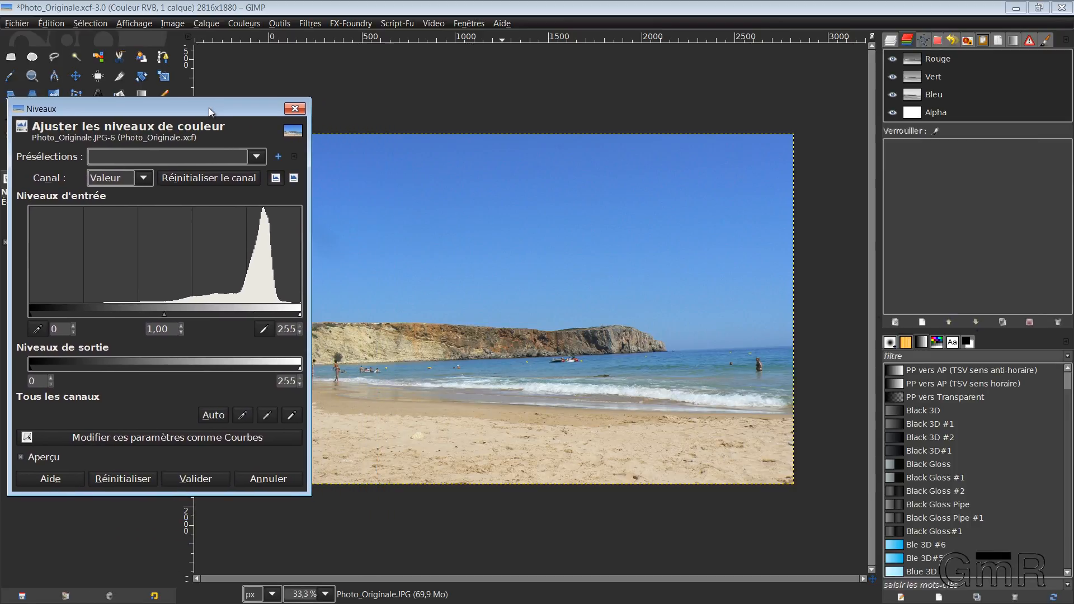
{"action": "mouse_move", "coordinate": [649, 219]}
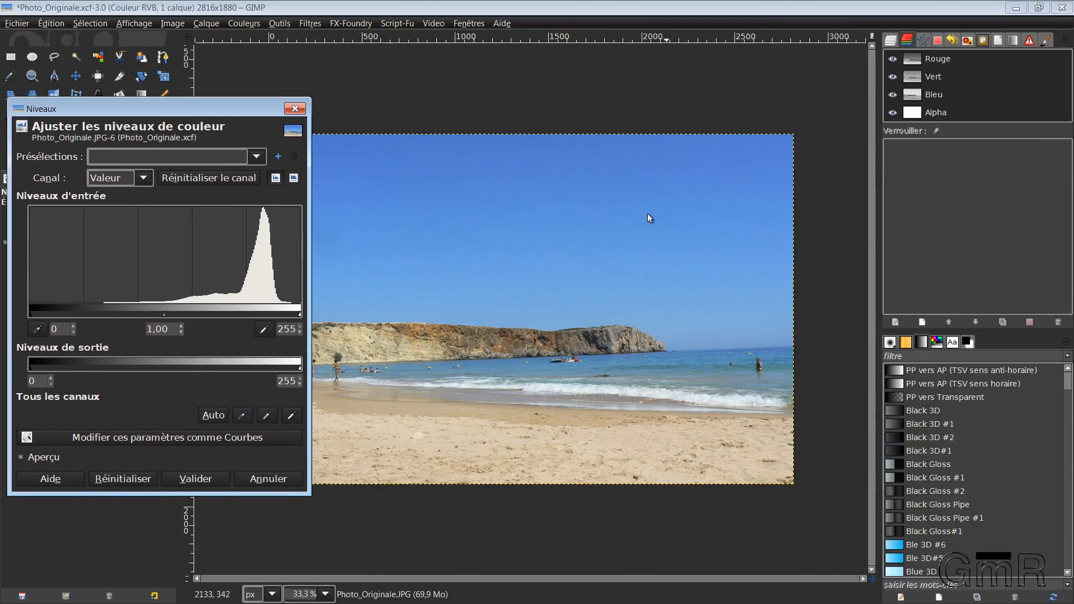
{"action": "mouse_move", "coordinate": [423, 312]}
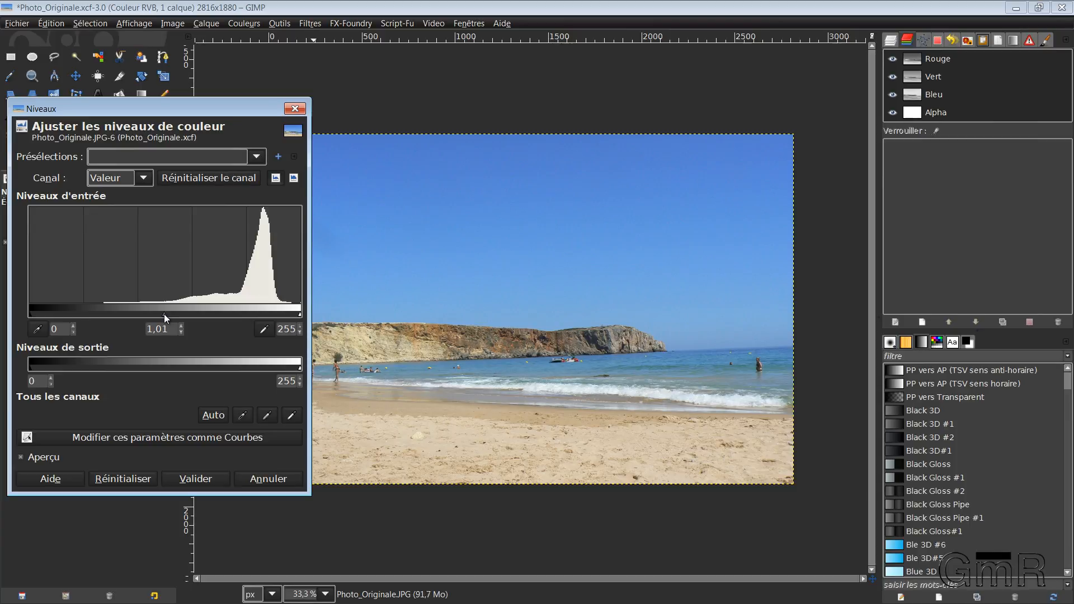
Darken the midtones, trying several values and settling the middle input slider at about 0.82
{"action": "left_click_drag", "start_coordinate": [162, 319], "coordinate": [204, 319]}
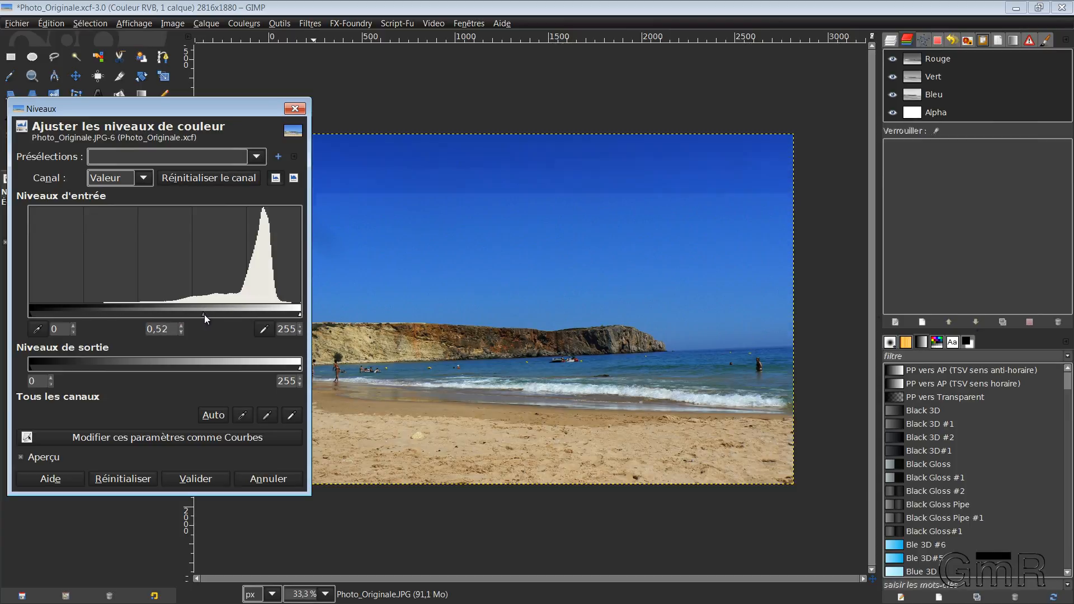
{"action": "left_click_drag", "start_coordinate": [203, 315], "coordinate": [232, 316]}
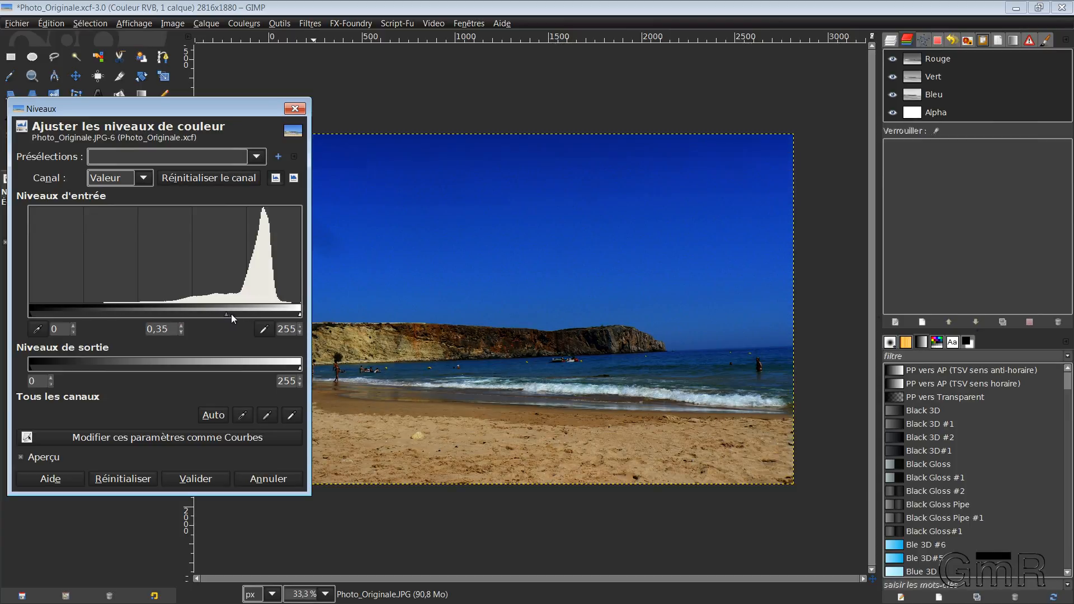
{"action": "left_click_drag", "start_coordinate": [231, 314], "coordinate": [193, 313]}
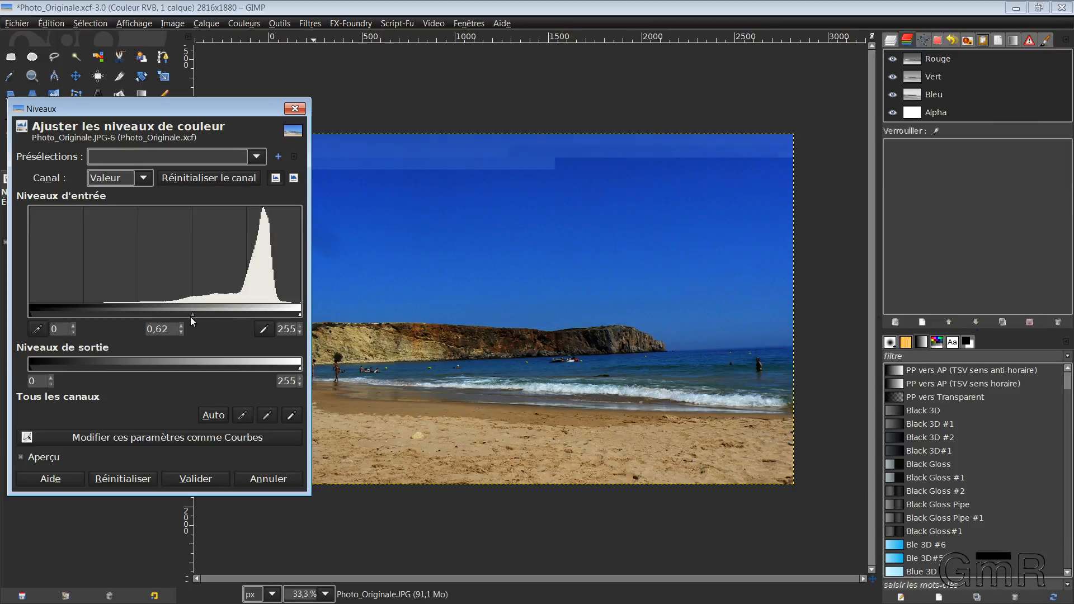
{"action": "left_click_drag", "start_coordinate": [191, 314], "coordinate": [212, 313]}
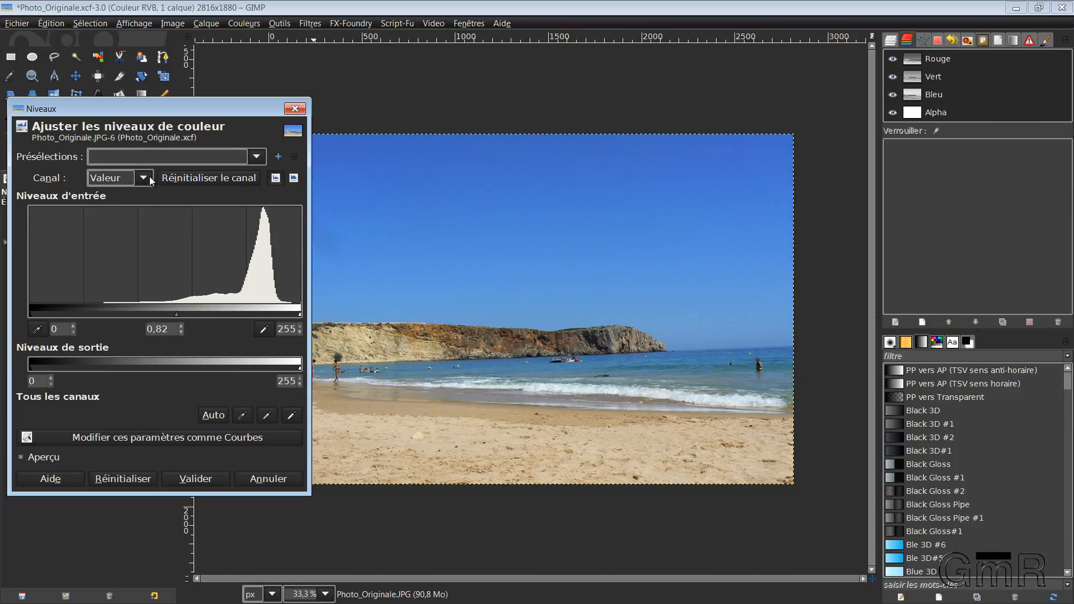
{"action": "left_click", "coordinate": [142, 177]}
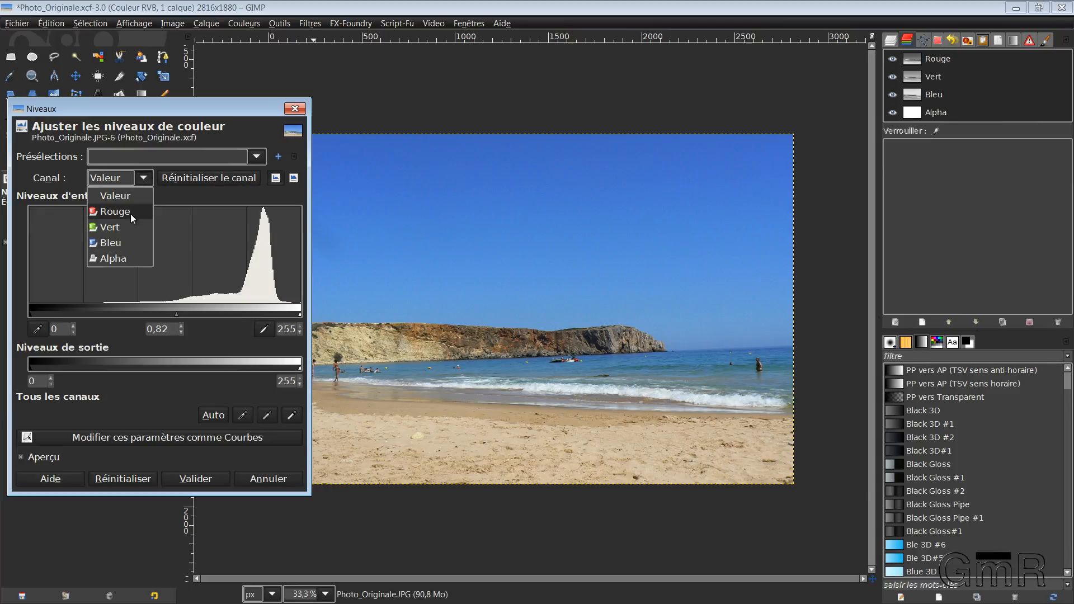
{"action": "mouse_move", "coordinate": [126, 227]}
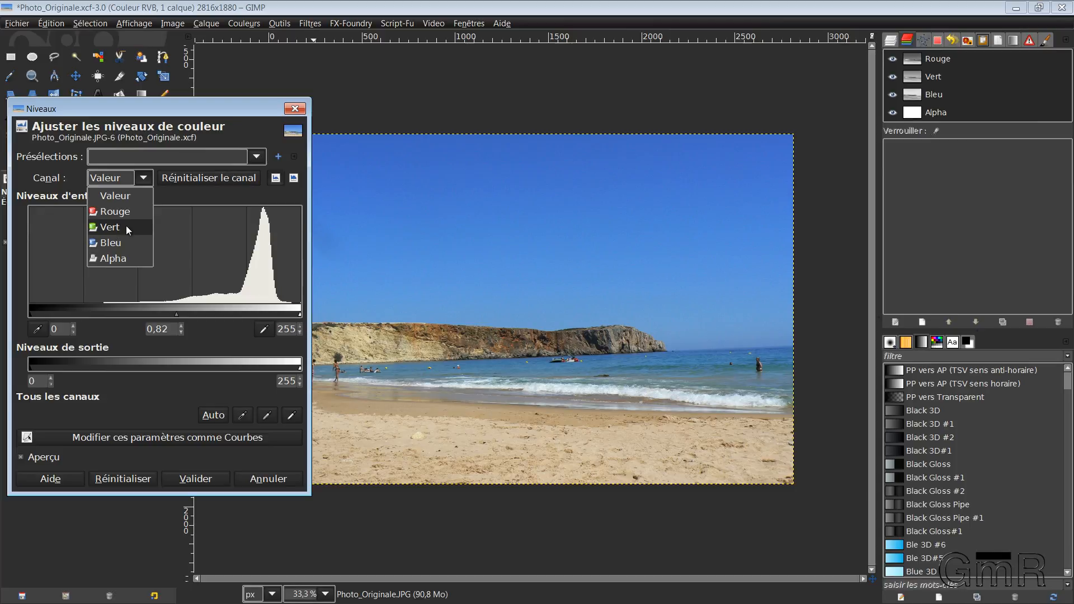
{"action": "mouse_move", "coordinate": [112, 258]}
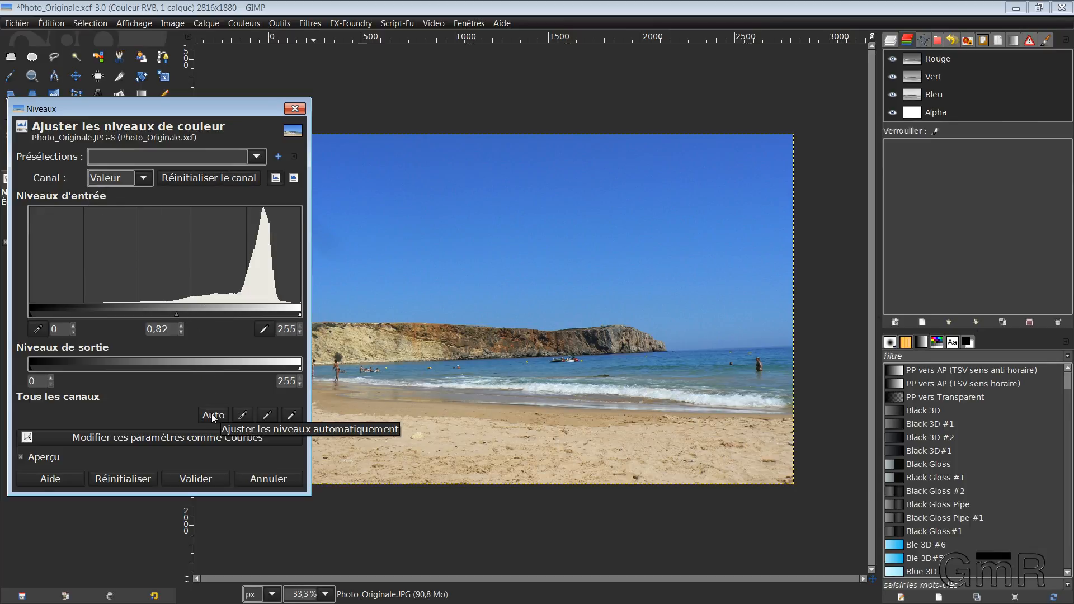
Try the Auto level correction, then reset the levels so midtones return to 1.00
{"action": "left_click", "coordinate": [213, 414]}
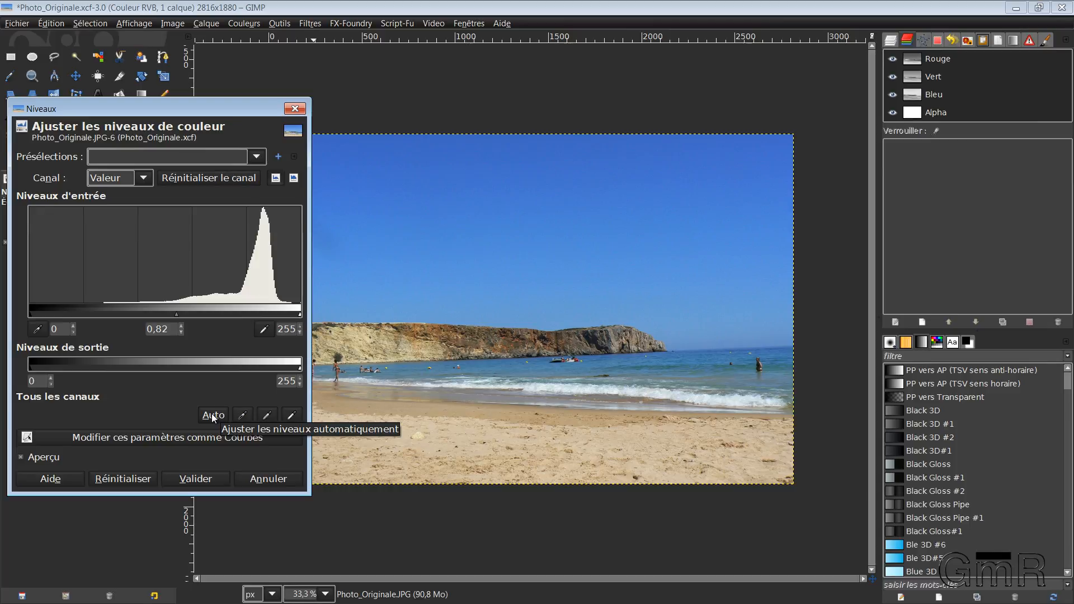
{"action": "left_click", "coordinate": [213, 415]}
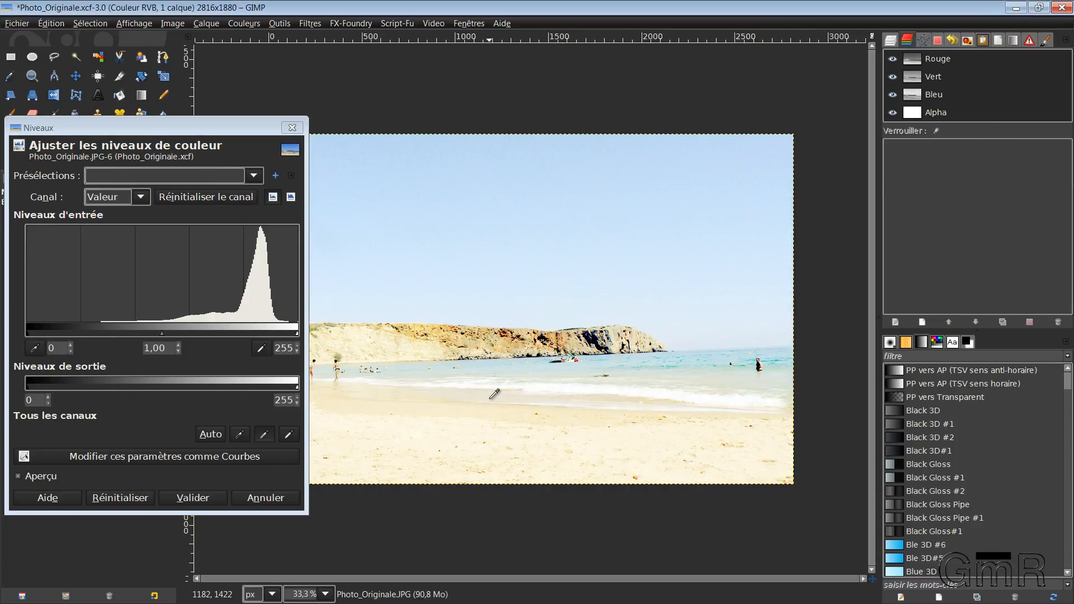
{"action": "mouse_move", "coordinate": [613, 331]}
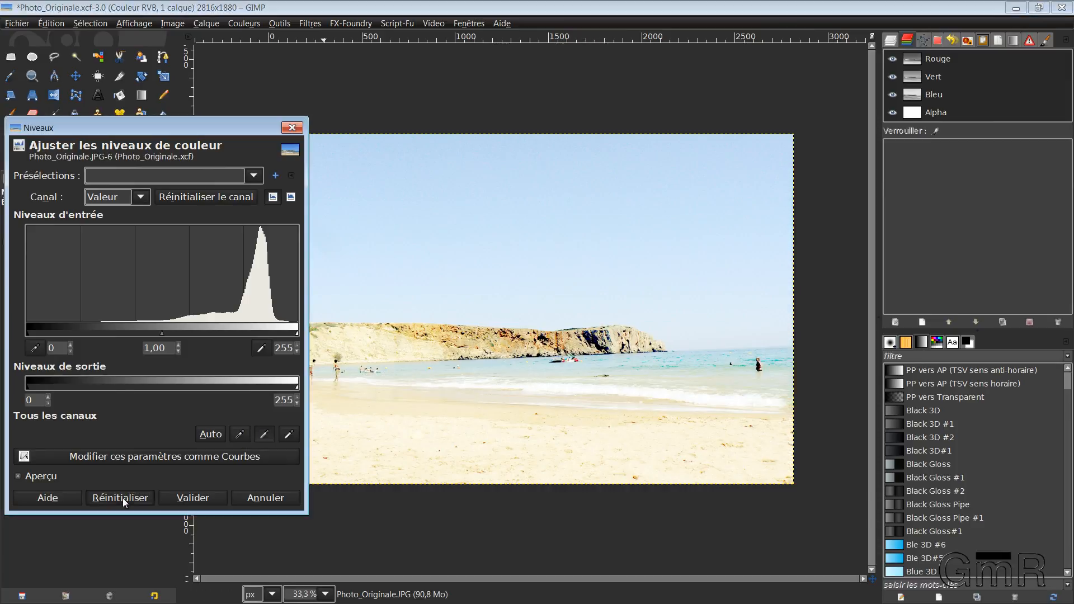
{"action": "left_click", "coordinate": [120, 497]}
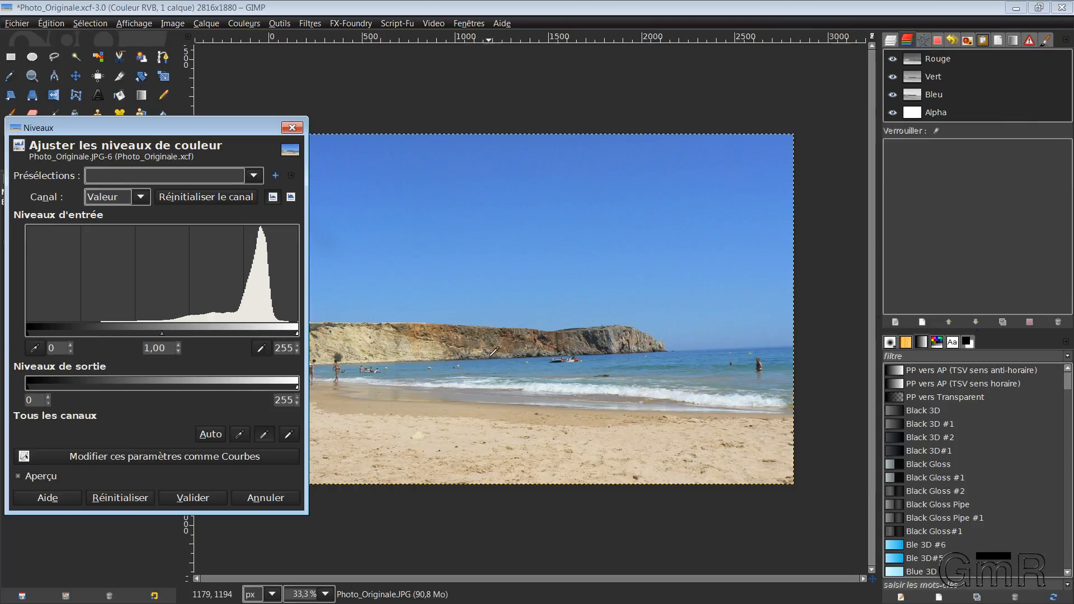
{"action": "mouse_move", "coordinate": [500, 350]}
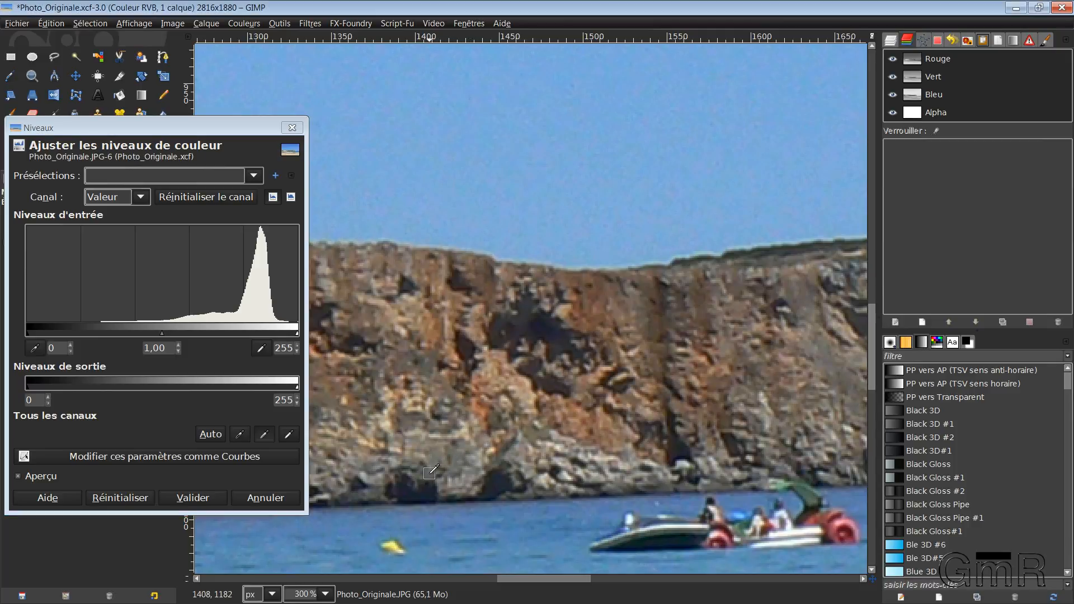
{"action": "left_click", "coordinate": [320, 594]}
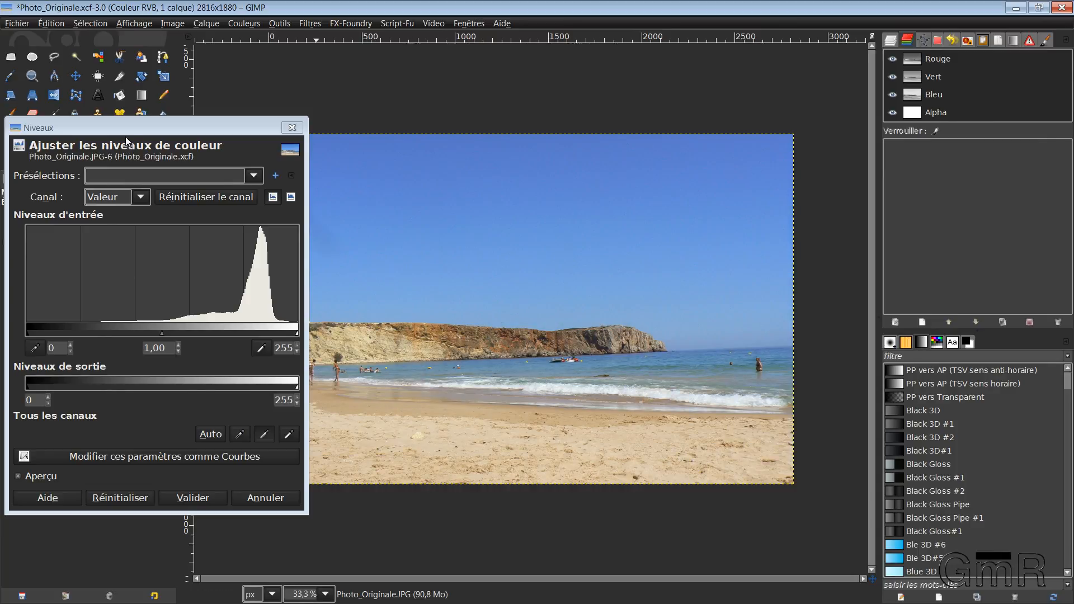
Switch the Levels dialog to the red channel and nudge its midtone level
{"action": "left_click_drag", "start_coordinate": [127, 127], "coordinate": [240, 73]}
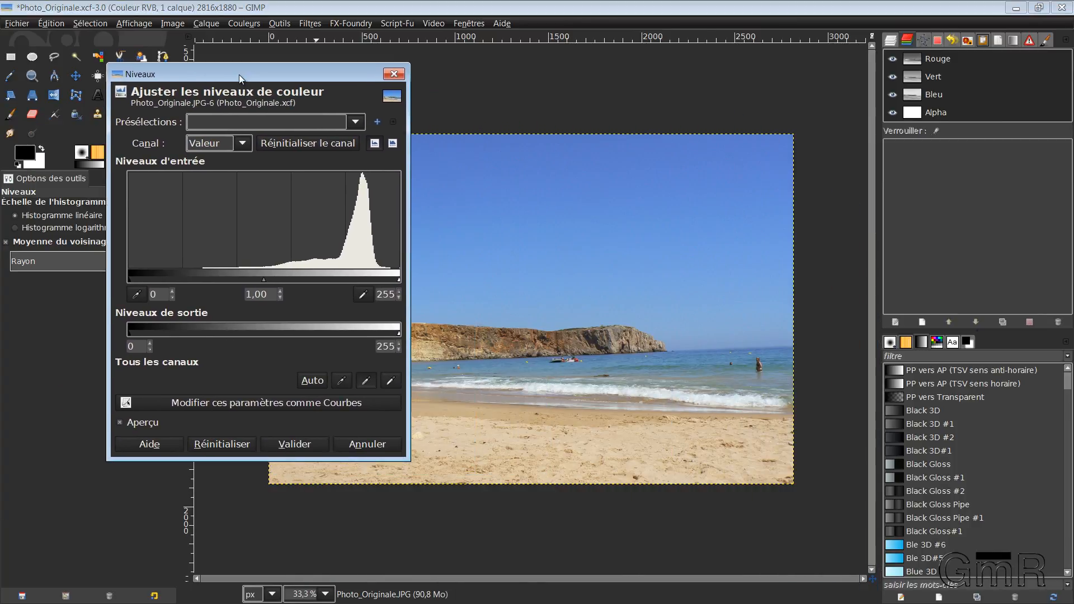
{"action": "left_click", "coordinate": [218, 142]}
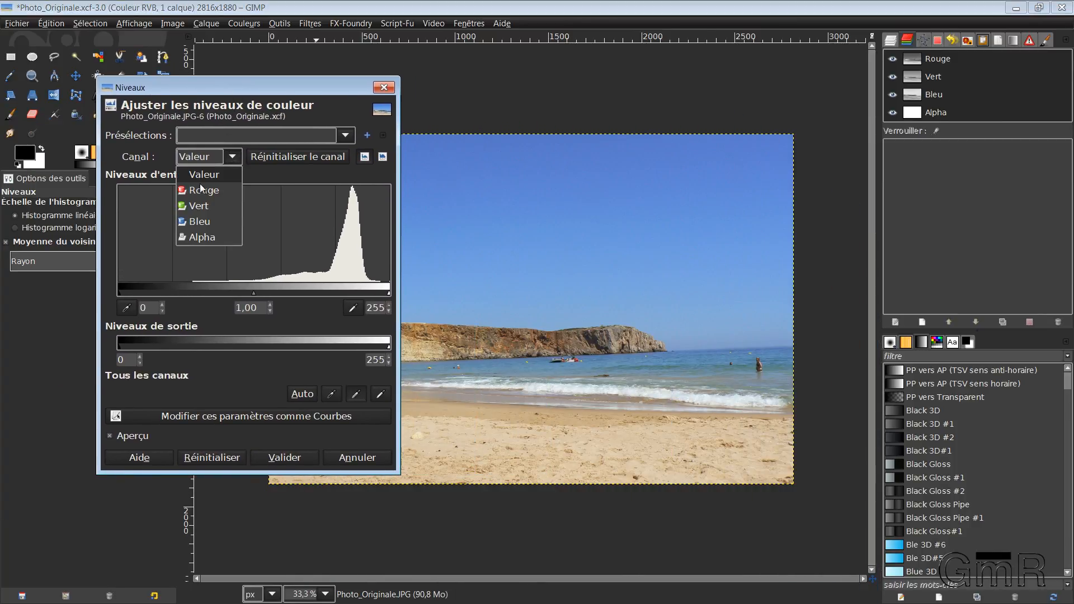
{"action": "left_click", "coordinate": [204, 190]}
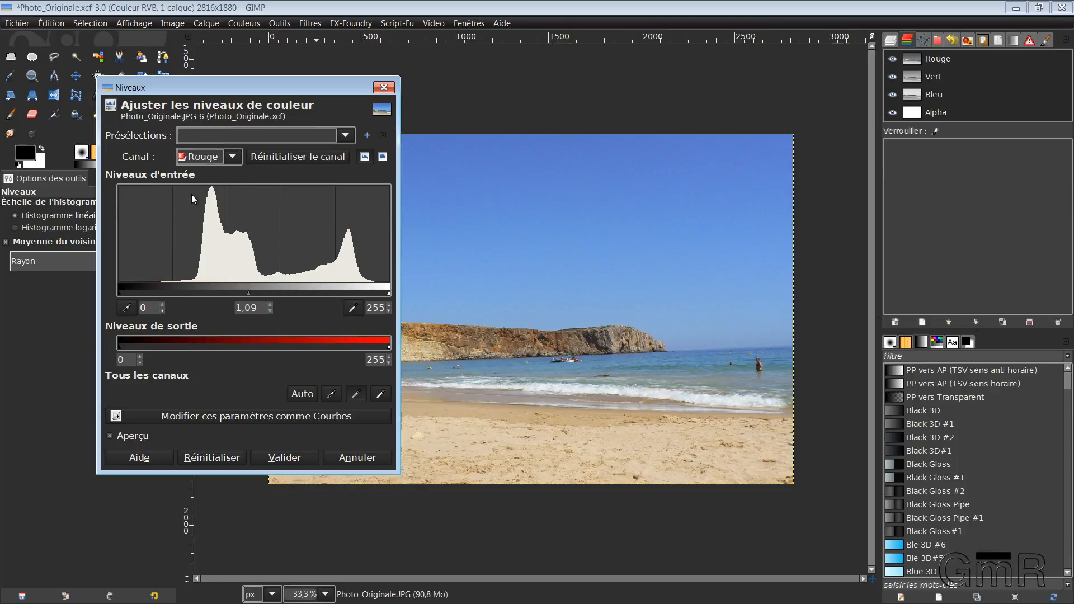
{"action": "mouse_move", "coordinate": [248, 296]}
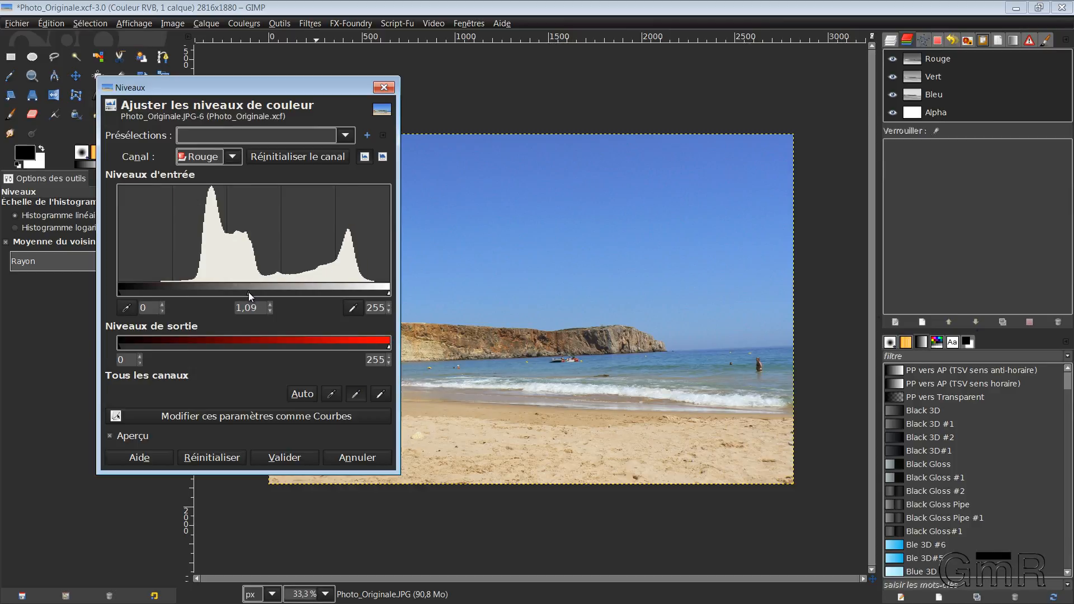
{"action": "left_click_drag", "start_coordinate": [248, 287], "coordinate": [240, 288]}
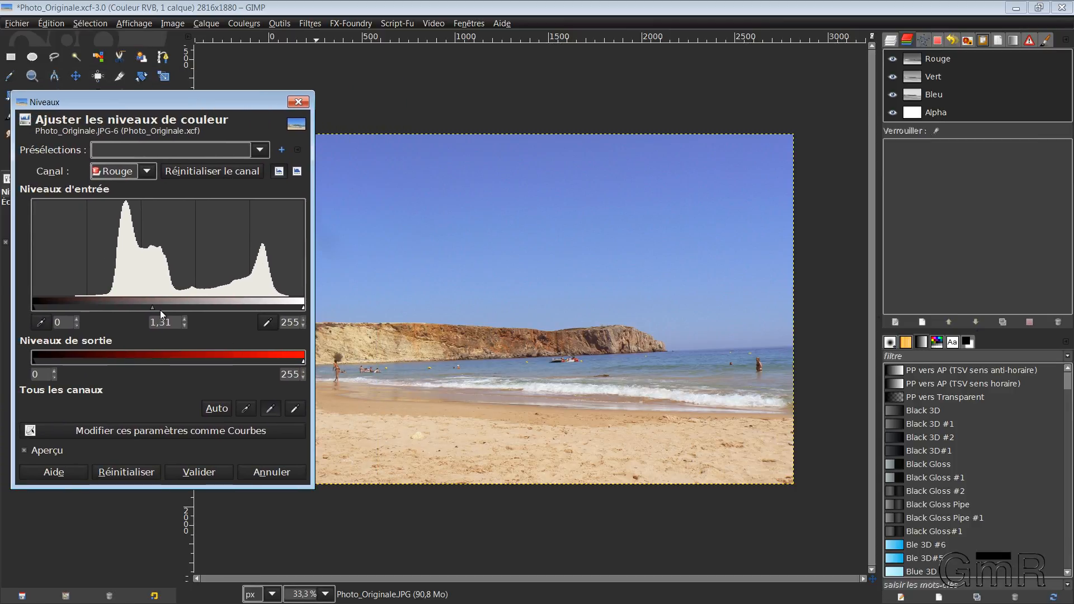
Try several red midtone values, return to 1.00 and validate the levels adjustment
{"action": "left_click_drag", "start_coordinate": [161, 308], "coordinate": [185, 308]}
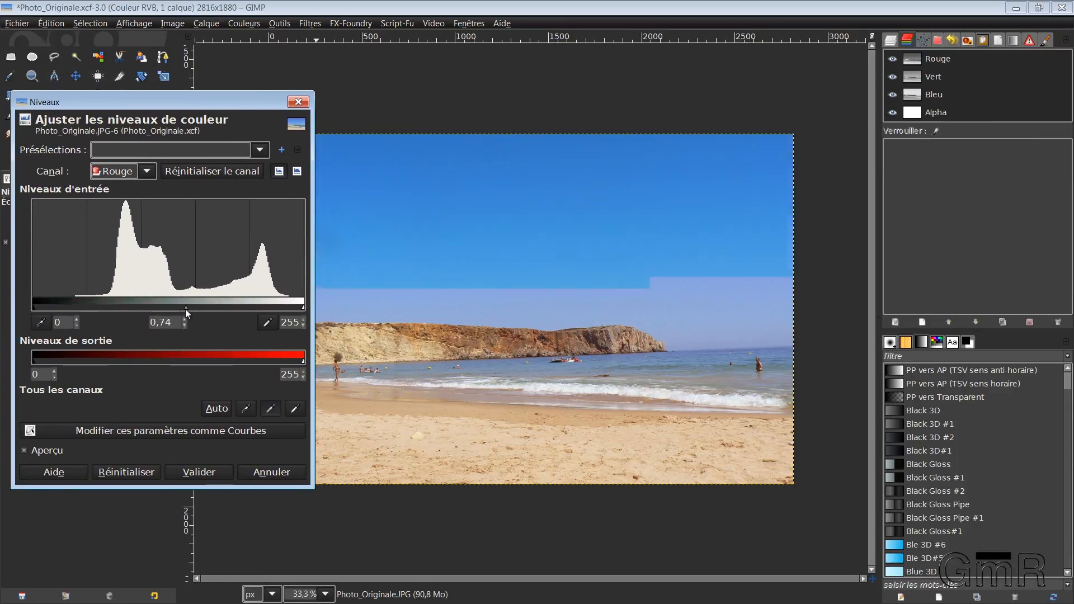
{"action": "left_click_drag", "start_coordinate": [187, 313], "coordinate": [203, 312]}
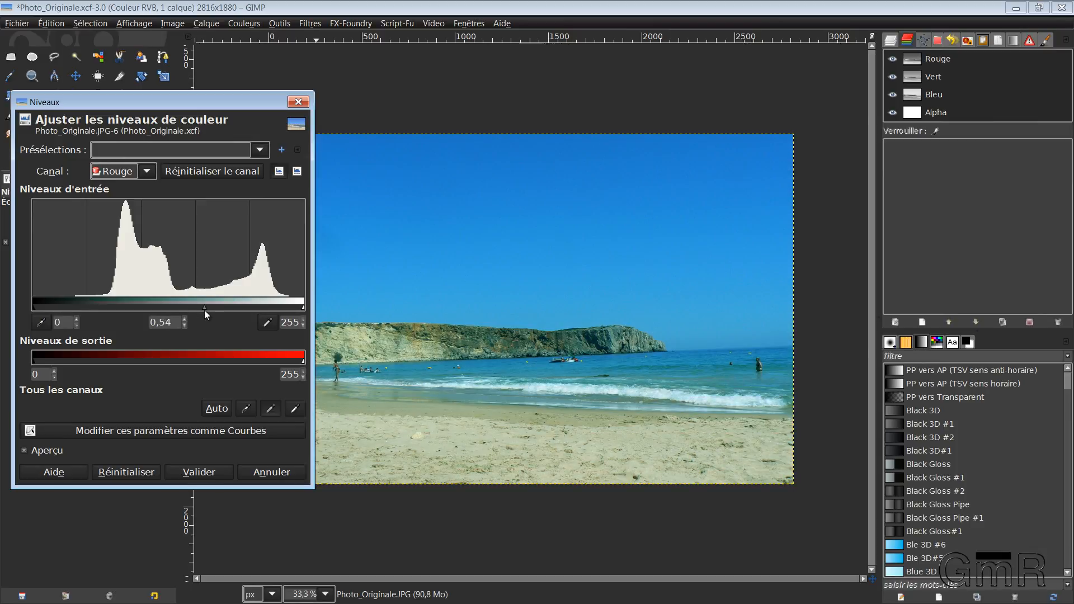
{"action": "left_click_drag", "start_coordinate": [203, 312], "coordinate": [169, 313]}
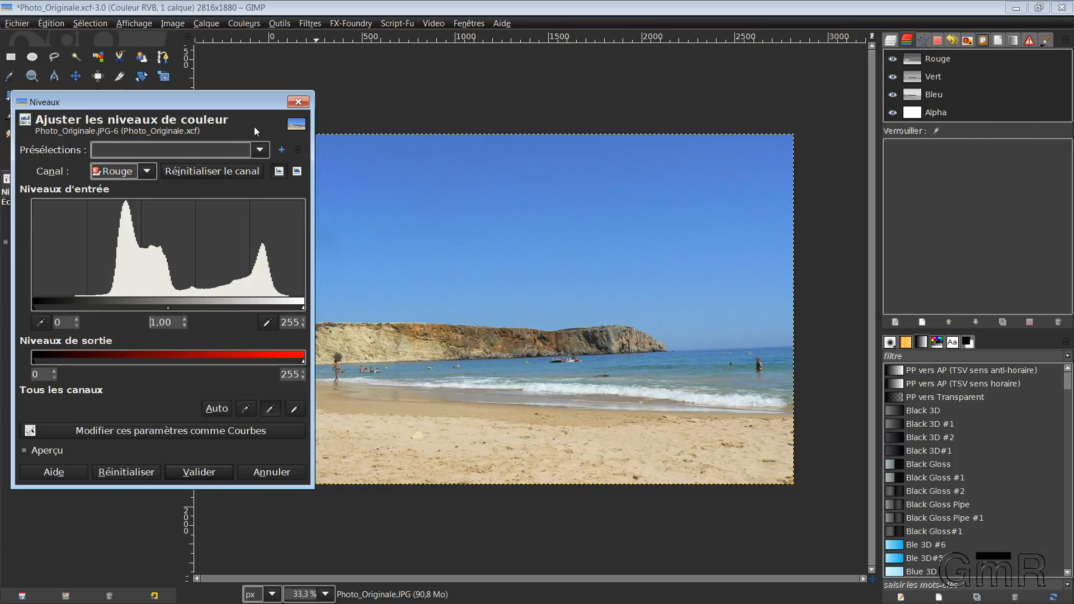
{"action": "left_click", "coordinate": [199, 471]}
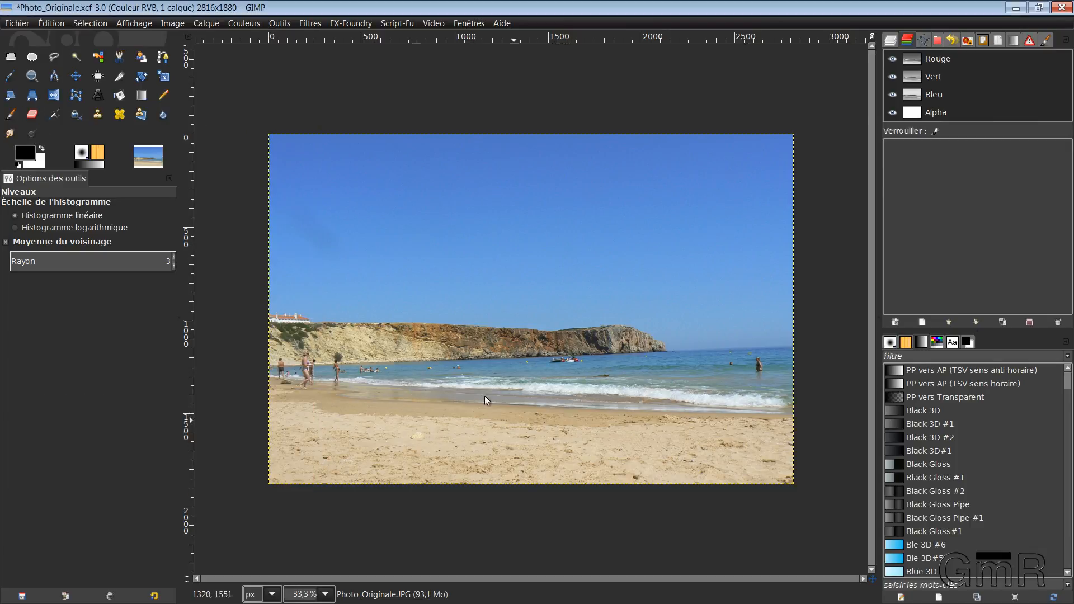
Check the photo's zoom, then bring up the Curves adjustment (Couleurs > Courbes)
{"action": "left_click", "coordinate": [304, 594]}
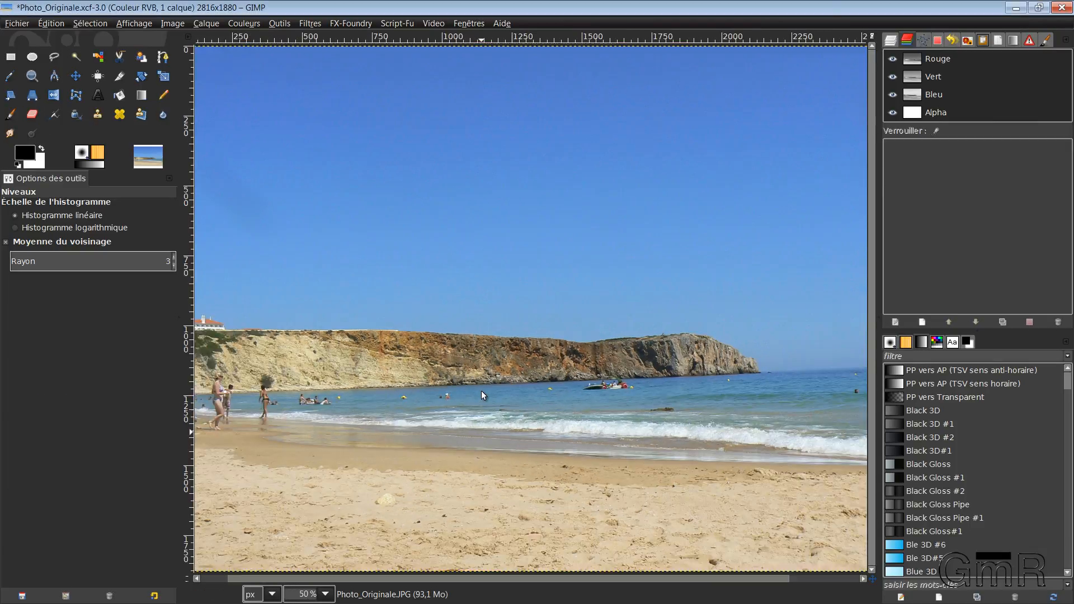
{"action": "left_click", "coordinate": [307, 594]}
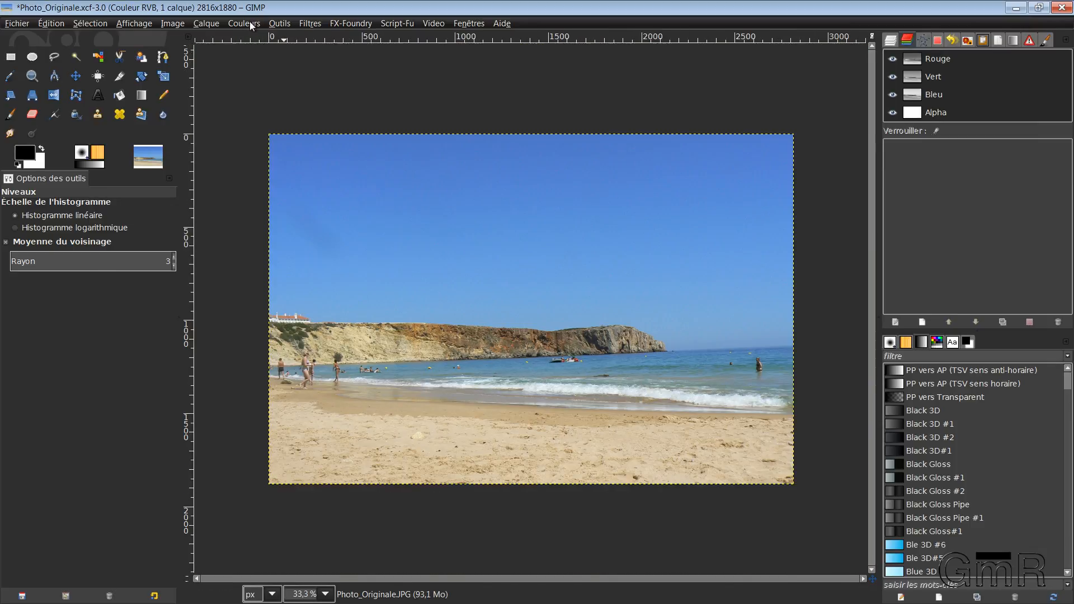
{"action": "left_click", "coordinate": [243, 22]}
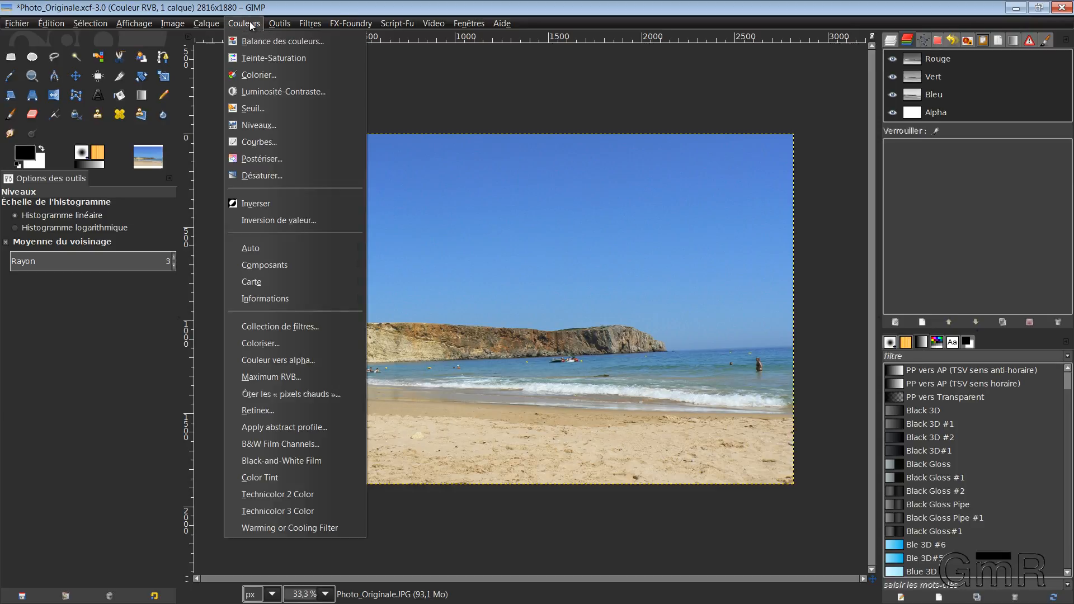
{"action": "mouse_move", "coordinate": [258, 142]}
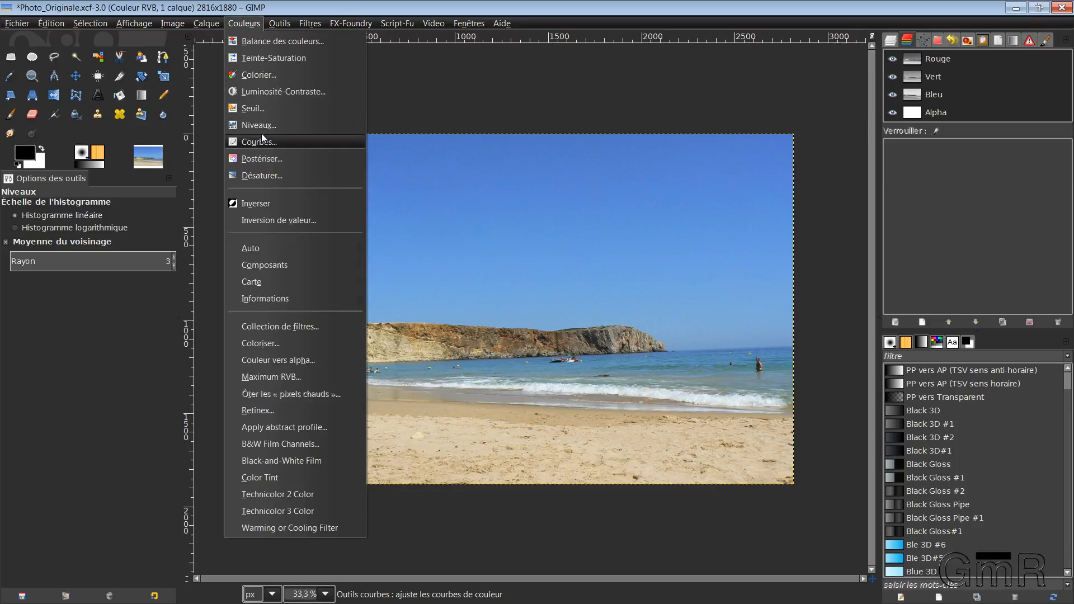
{"action": "left_click", "coordinate": [258, 141]}
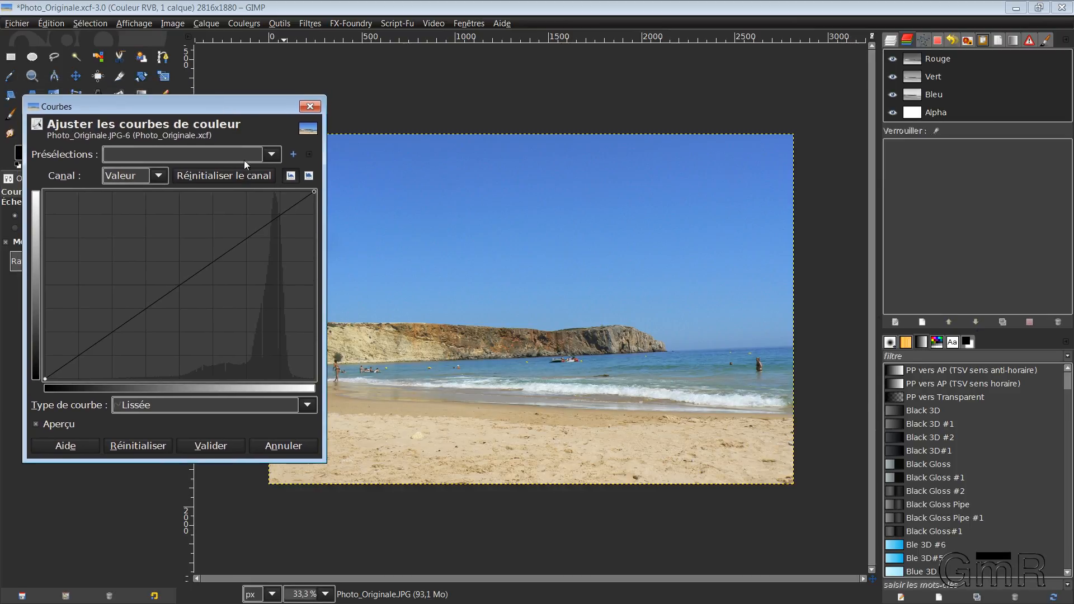
{"action": "mouse_move", "coordinate": [483, 355]}
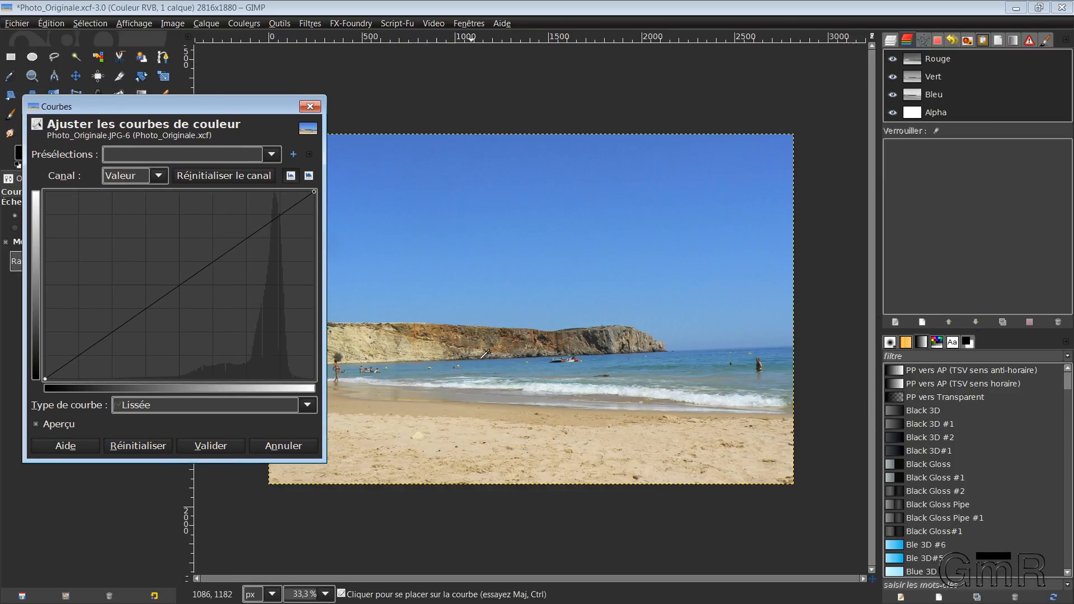
{"action": "mouse_move", "coordinate": [542, 190]}
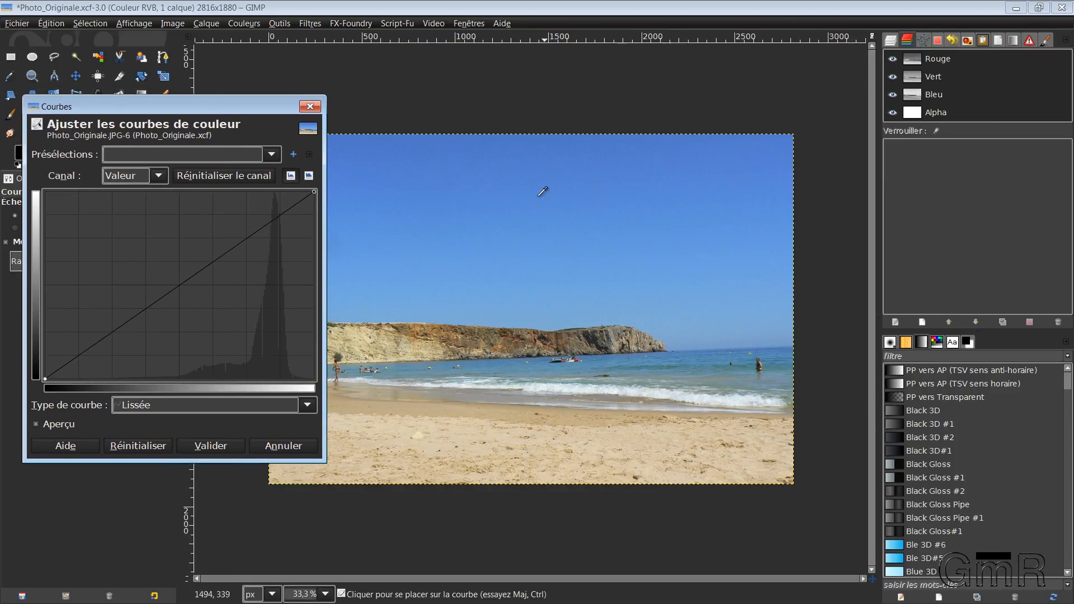
{"action": "mouse_move", "coordinate": [648, 239]}
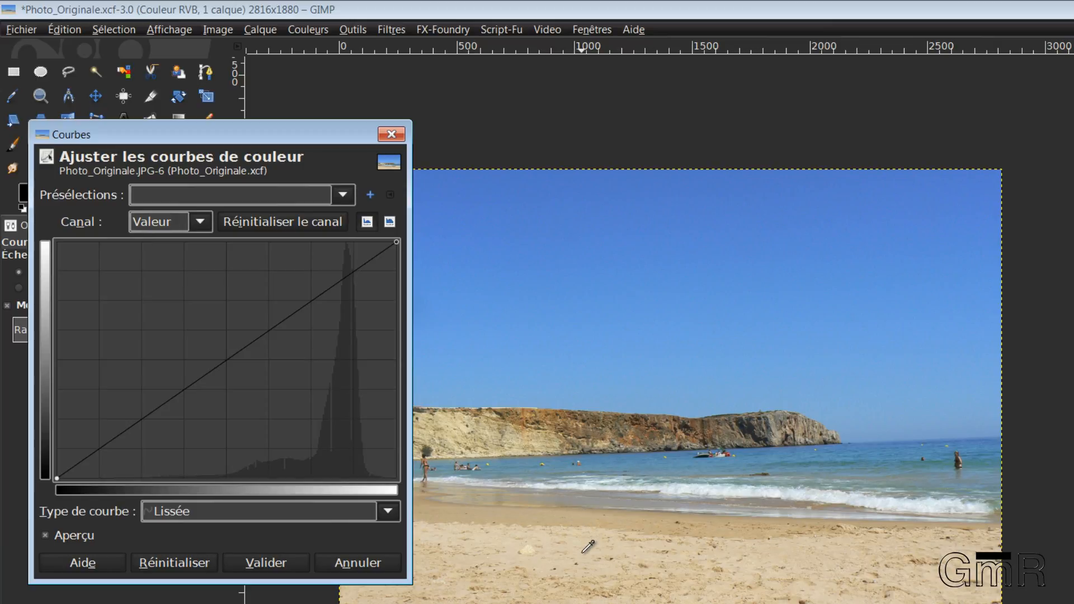
{"action": "mouse_move", "coordinate": [596, 559]}
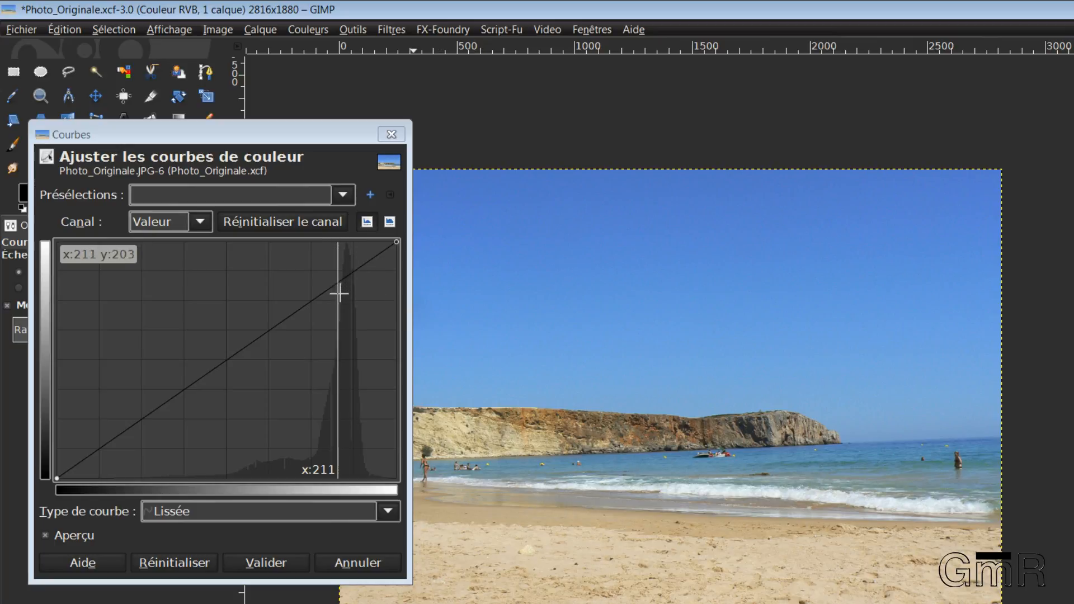
{"action": "mouse_move", "coordinate": [346, 285]}
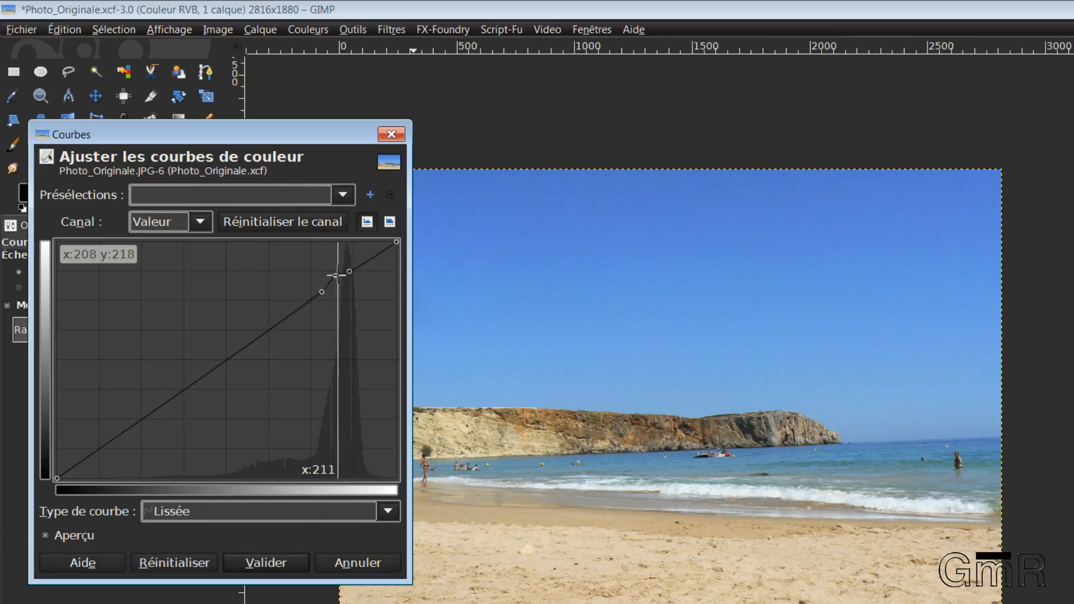
Add and drag points near the bright end of the Valeur curve, trying highlight lifts and dips
{"action": "left_click_drag", "start_coordinate": [349, 271], "coordinate": [340, 399]}
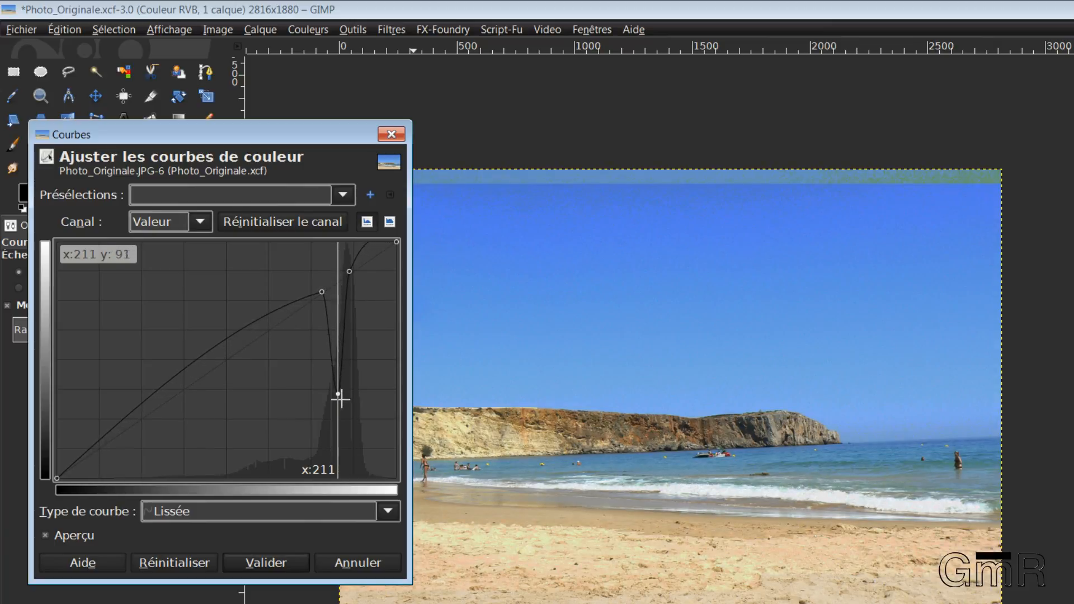
{"action": "left_click_drag", "start_coordinate": [340, 400], "coordinate": [340, 472]}
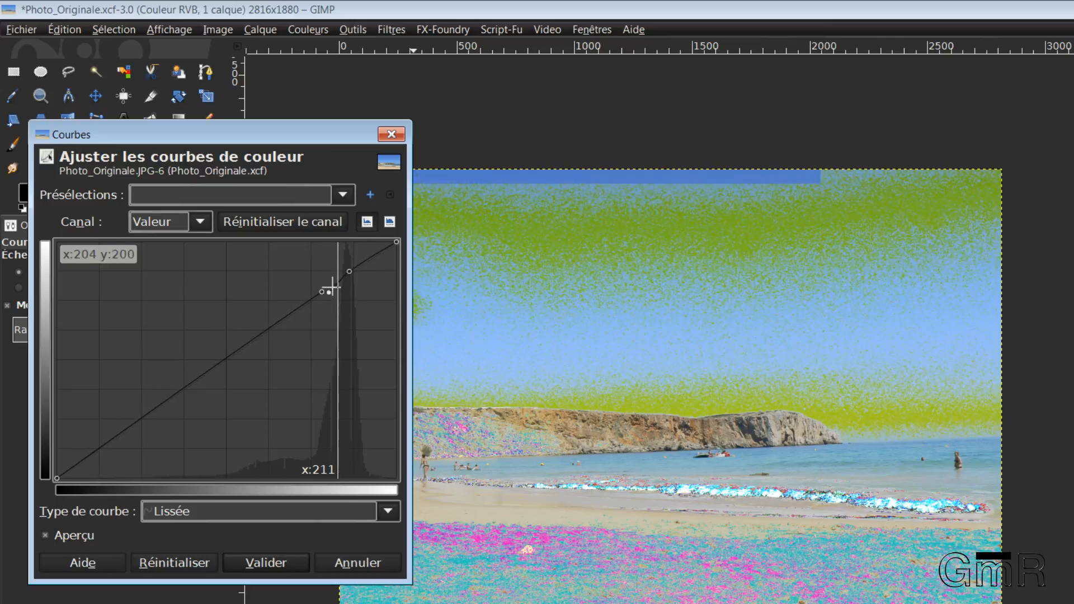
{"action": "left_click_drag", "start_coordinate": [331, 291], "coordinate": [336, 267]}
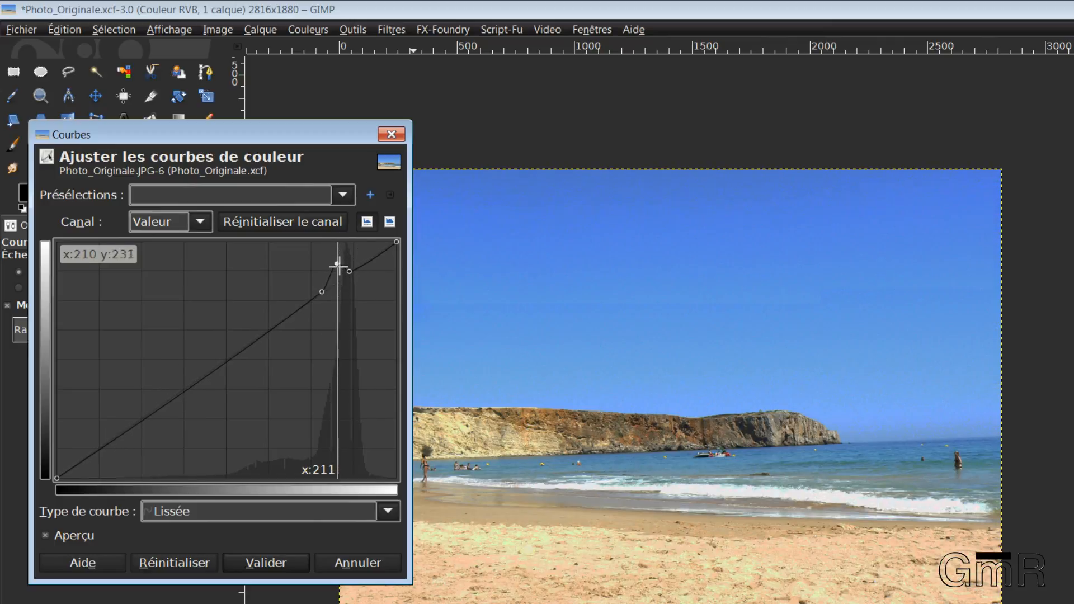
{"action": "left_click_drag", "start_coordinate": [349, 270], "coordinate": [347, 273]}
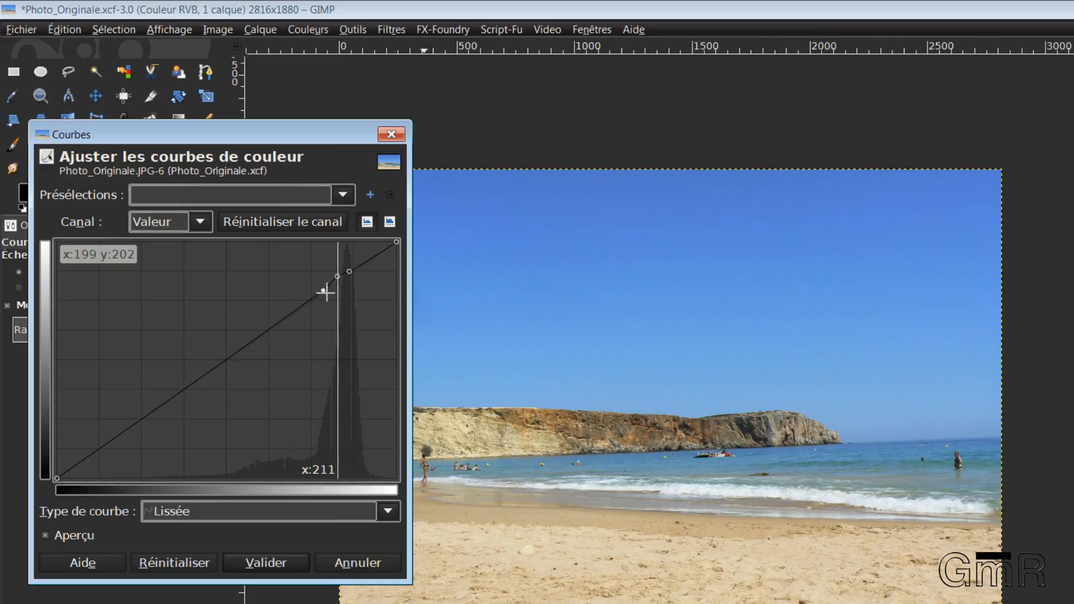
{"action": "left_click_drag", "start_coordinate": [335, 277], "coordinate": [329, 301]}
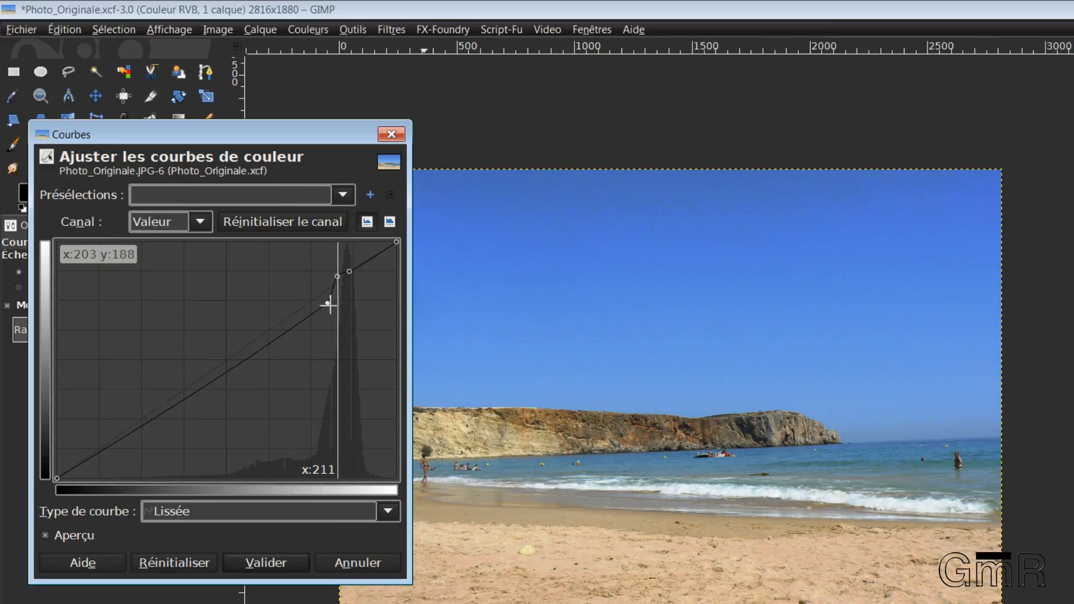
{"action": "left_click_drag", "start_coordinate": [327, 288], "coordinate": [297, 329]}
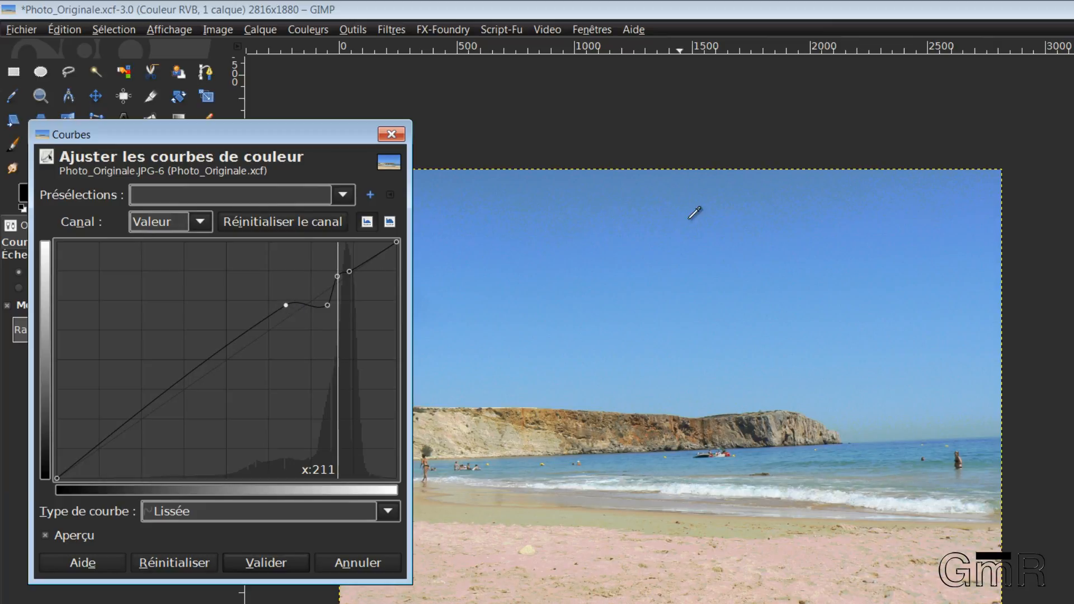
{"action": "mouse_move", "coordinate": [676, 178]}
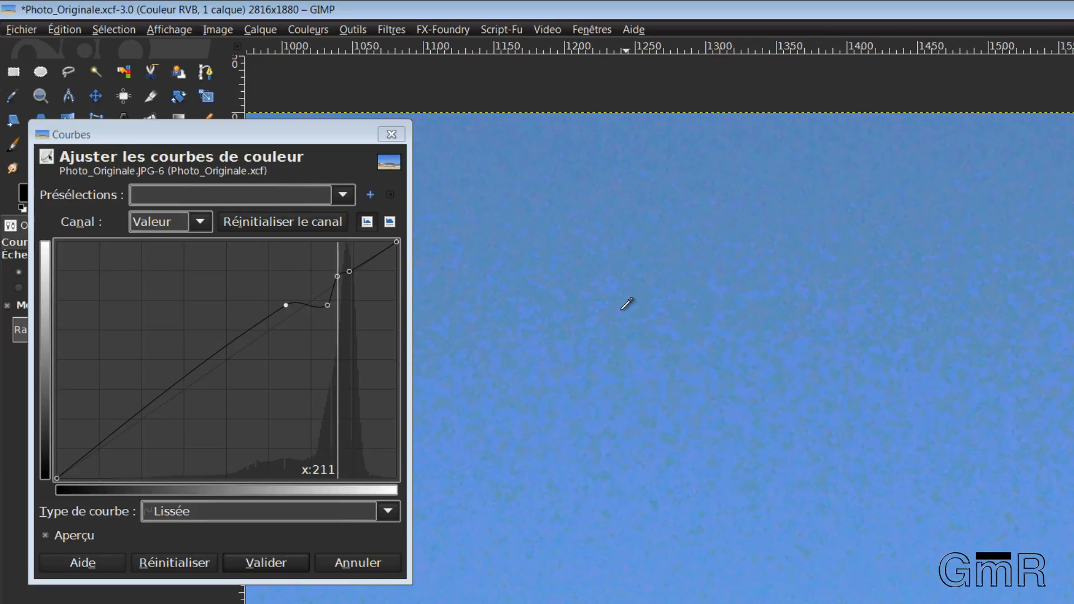
{"action": "mouse_move", "coordinate": [832, 458]}
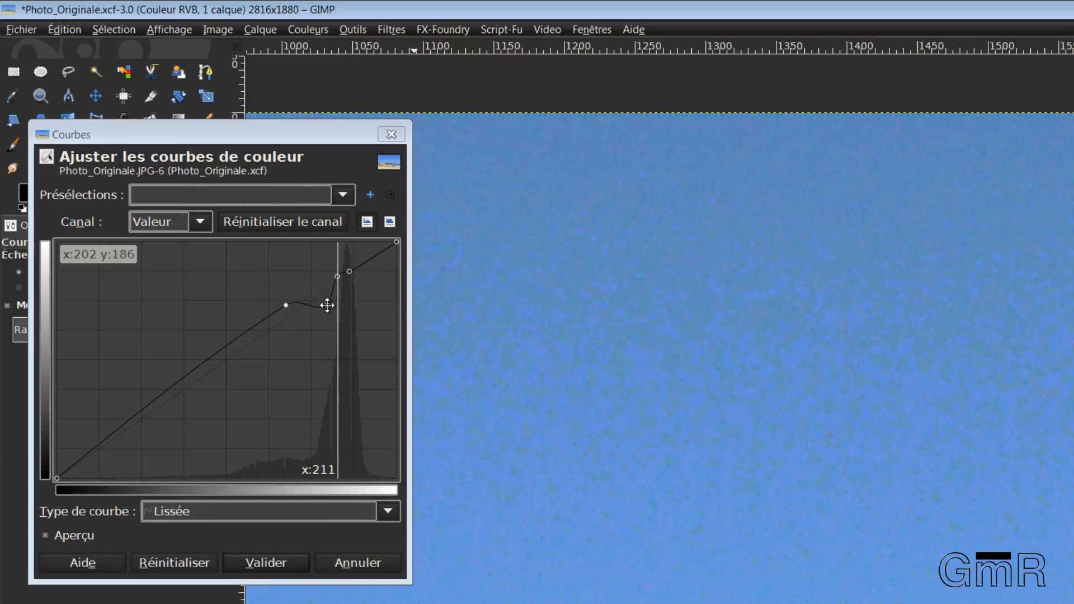
Ease the curve points back just above the diagonal for a gentle brightening lift
{"action": "left_click_drag", "start_coordinate": [327, 304], "coordinate": [325, 286]}
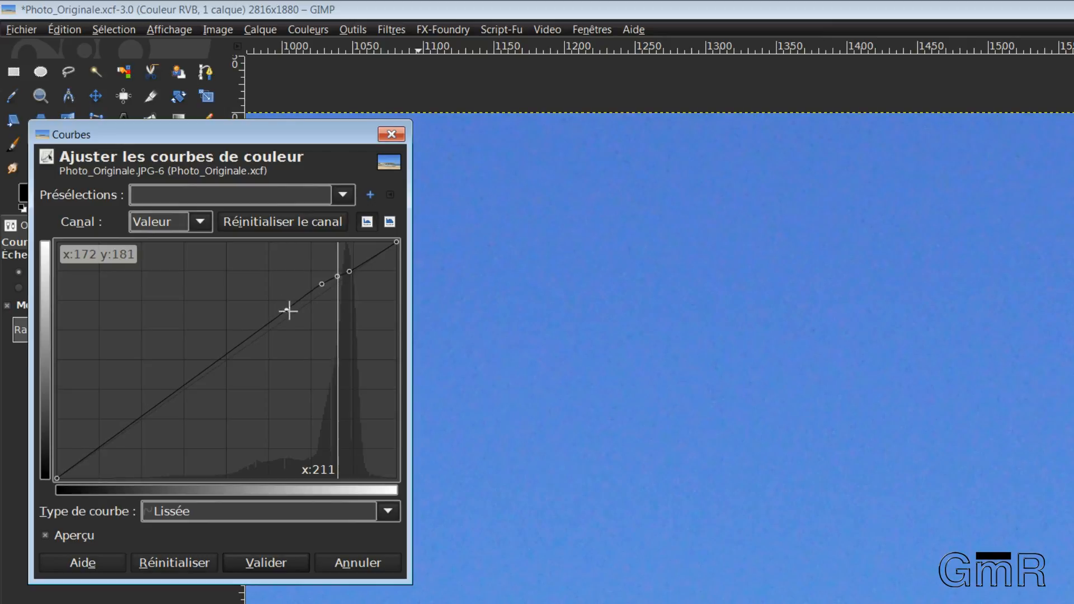
{"action": "left_click_drag", "start_coordinate": [287, 310], "coordinate": [288, 307]}
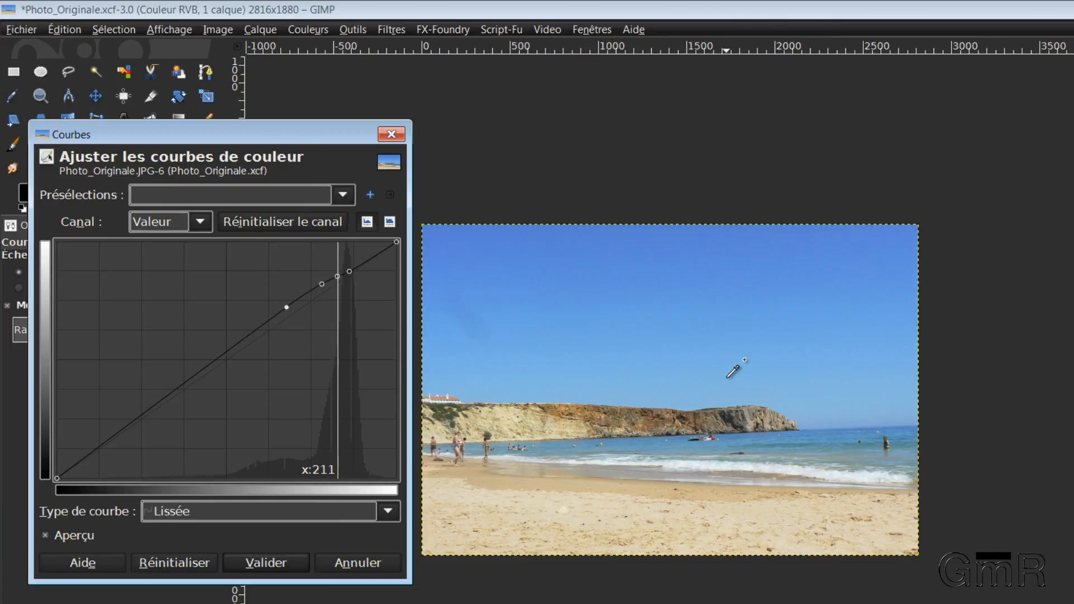
{"action": "mouse_move", "coordinate": [827, 368]}
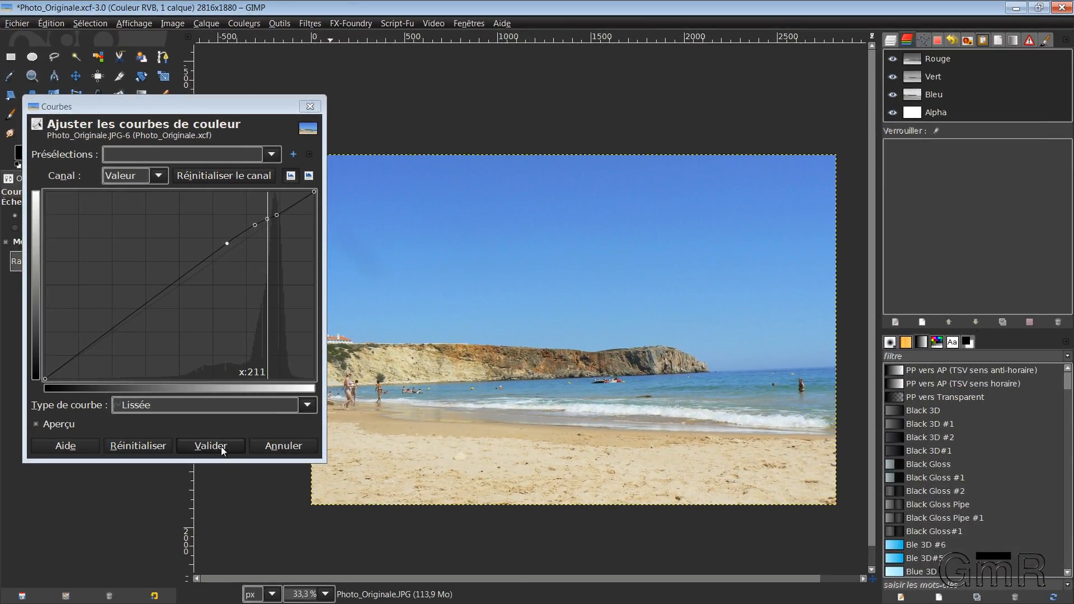
Validate the curves adjustment and bring up the Luminosité-Contraste adjustment
{"action": "left_click", "coordinate": [210, 446]}
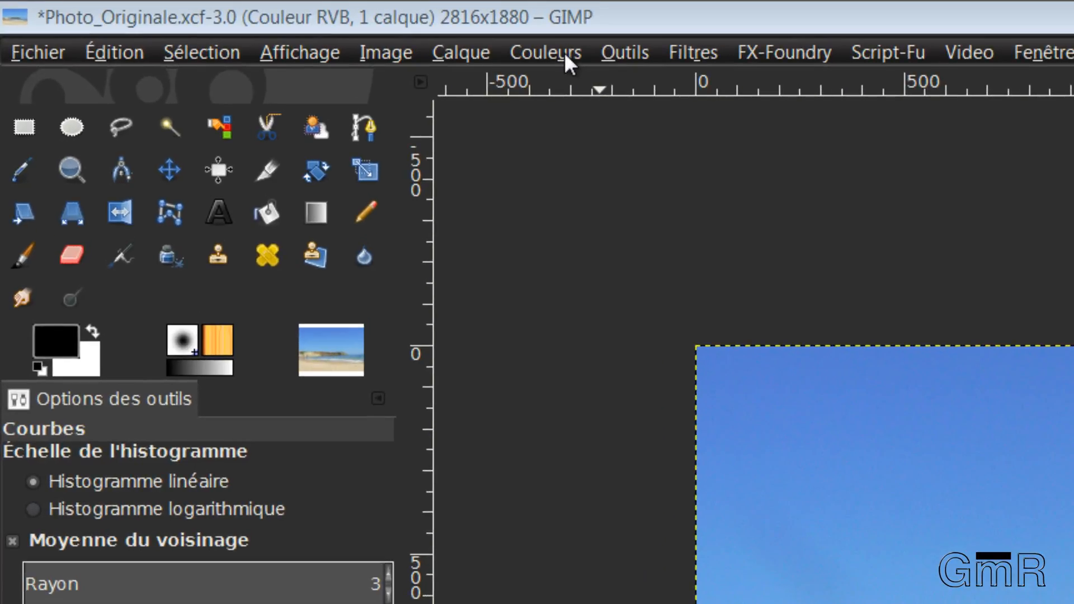
{"action": "left_click", "coordinate": [544, 52]}
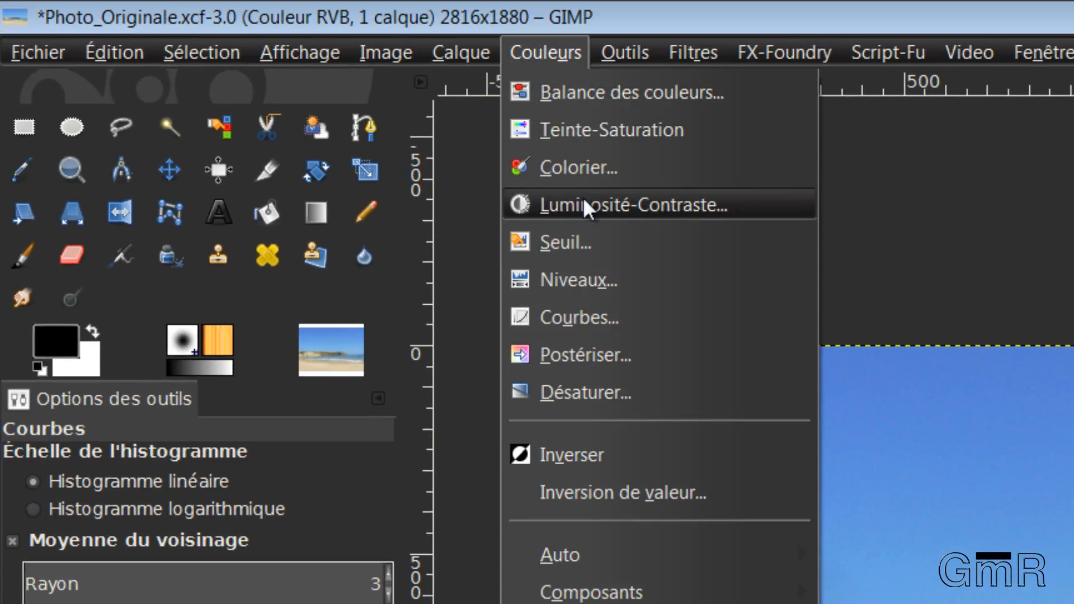
{"action": "left_click", "coordinate": [617, 204]}
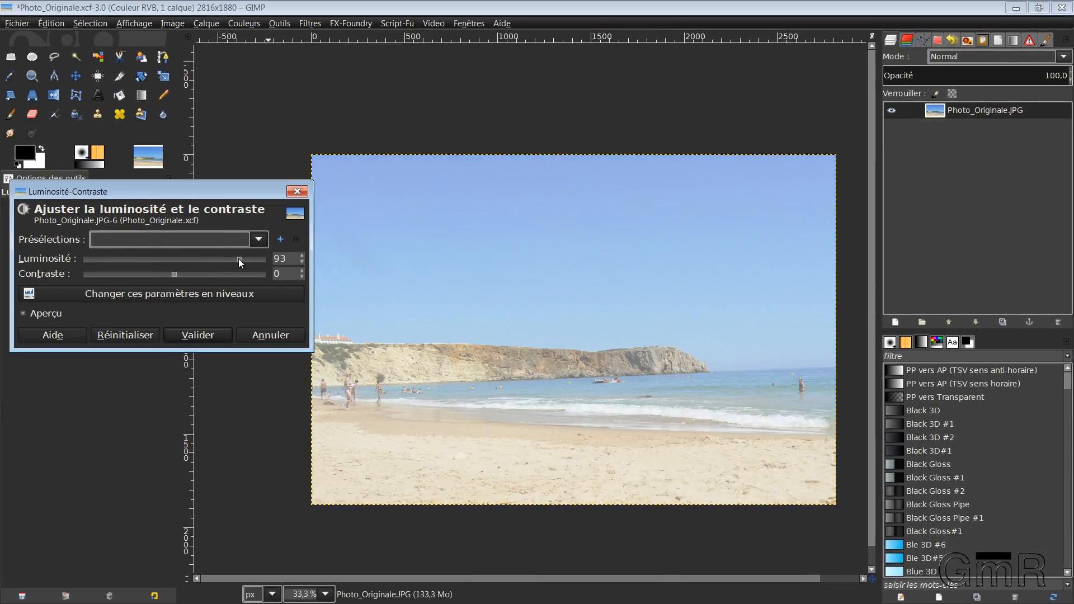
Lower the brightness toward neutral and try a strong contrast boost, easing it back
{"action": "left_click_drag", "start_coordinate": [239, 258], "coordinate": [202, 259]}
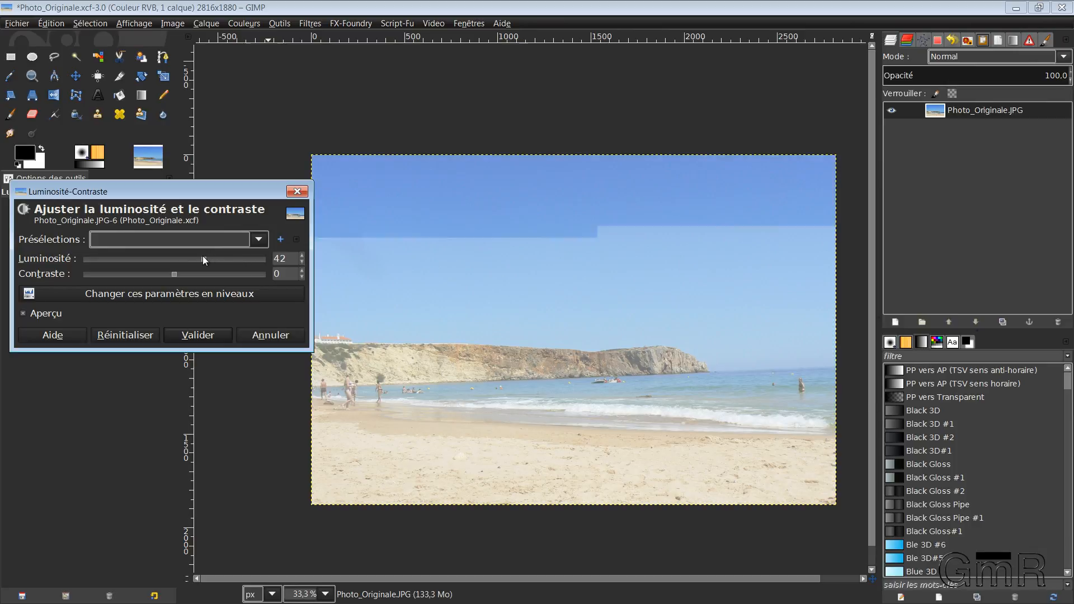
{"action": "left_click_drag", "start_coordinate": [204, 258], "coordinate": [190, 259]}
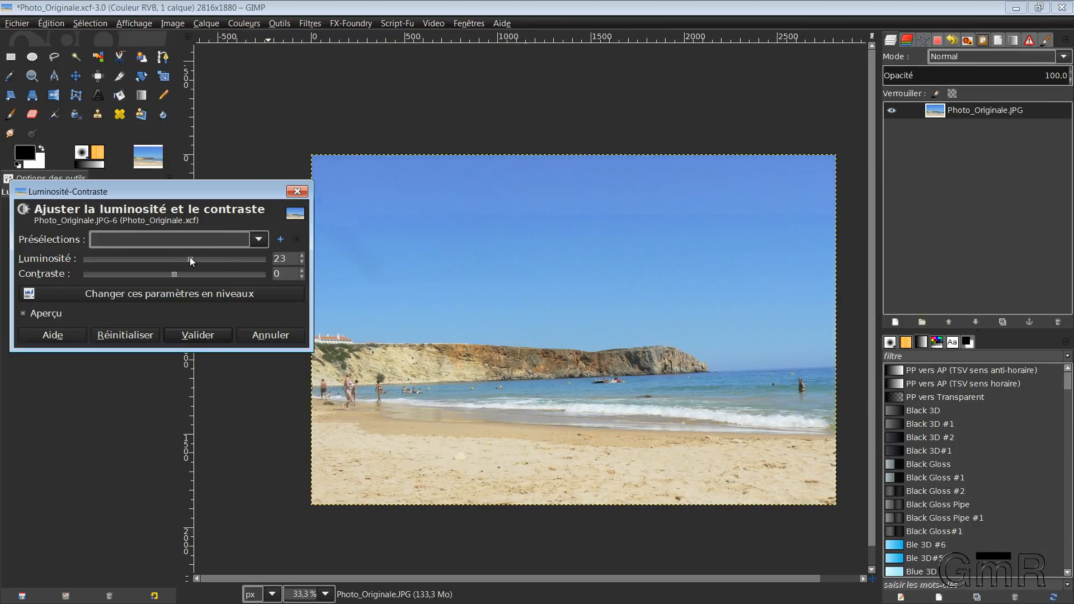
{"action": "left_click_drag", "start_coordinate": [191, 259], "coordinate": [174, 259]}
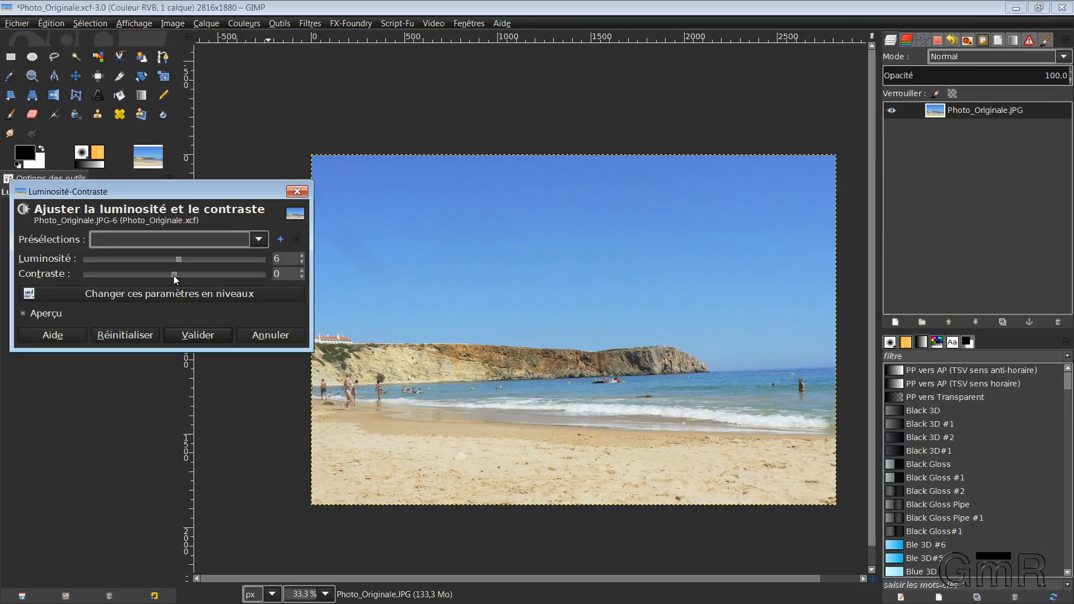
{"action": "left_click_drag", "start_coordinate": [175, 274], "coordinate": [229, 274]}
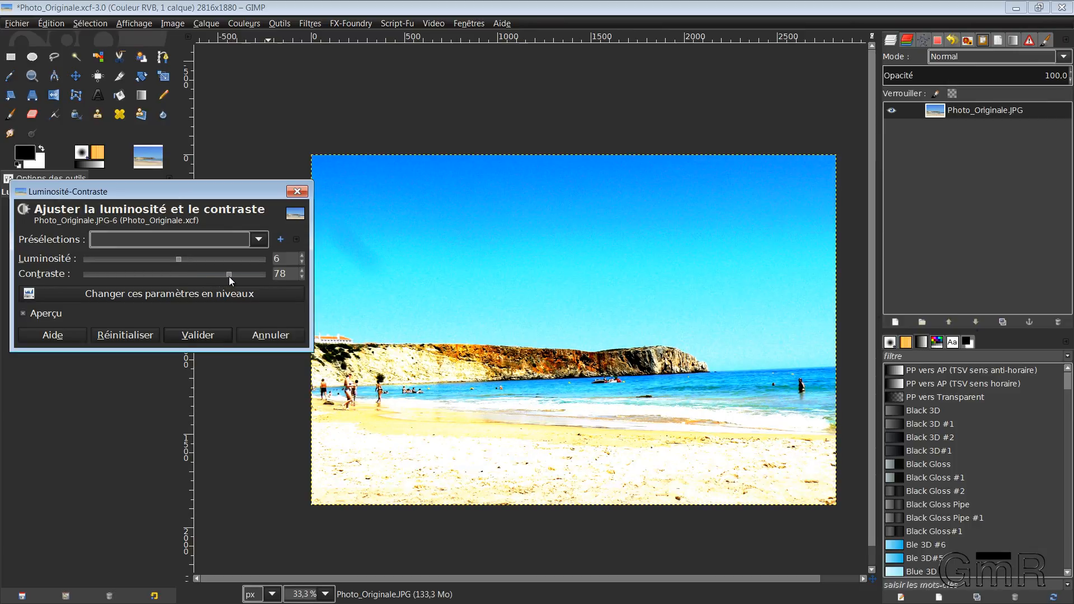
{"action": "left_click_drag", "start_coordinate": [230, 275], "coordinate": [220, 274]}
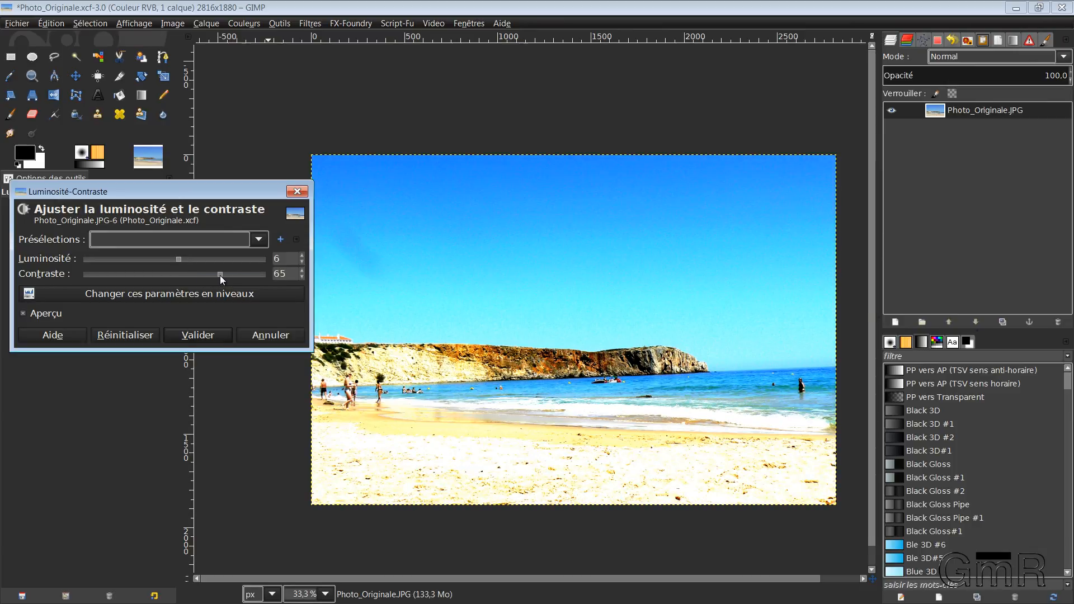
{"action": "left_click_drag", "start_coordinate": [221, 274], "coordinate": [194, 274]}
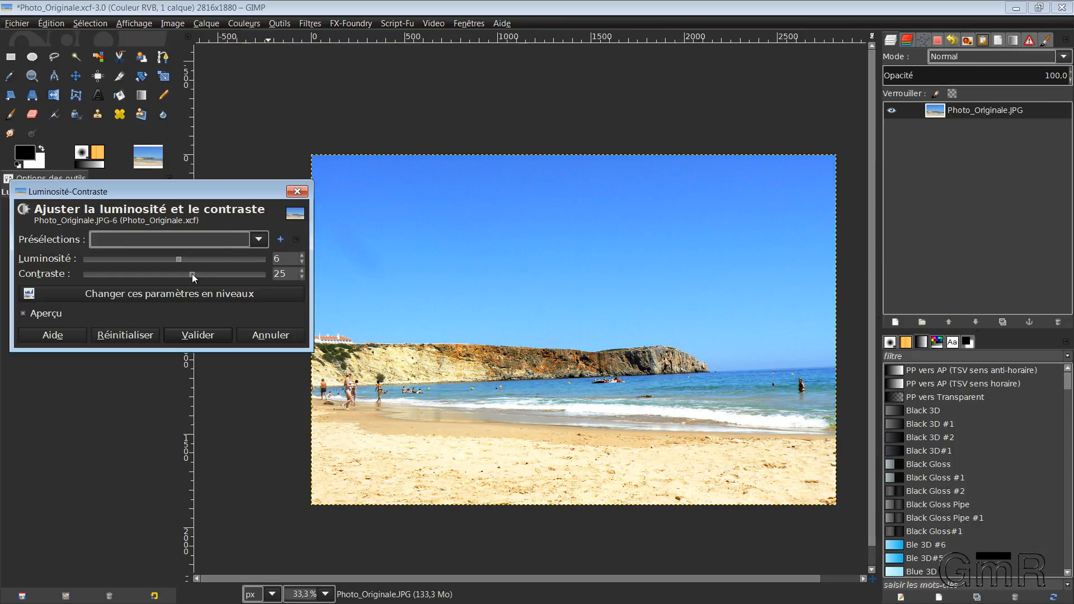
Settle on contrast 1 and brightness 13 and validate the adjustment
{"action": "left_click_drag", "start_coordinate": [192, 274], "coordinate": [177, 274]}
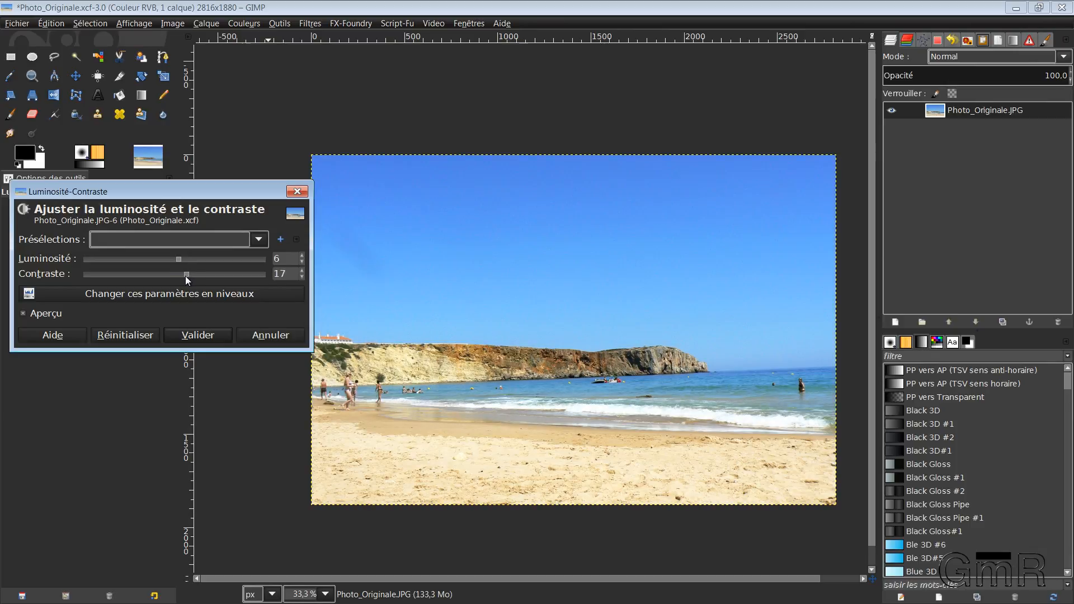
{"action": "left_click_drag", "start_coordinate": [184, 274], "coordinate": [181, 274]}
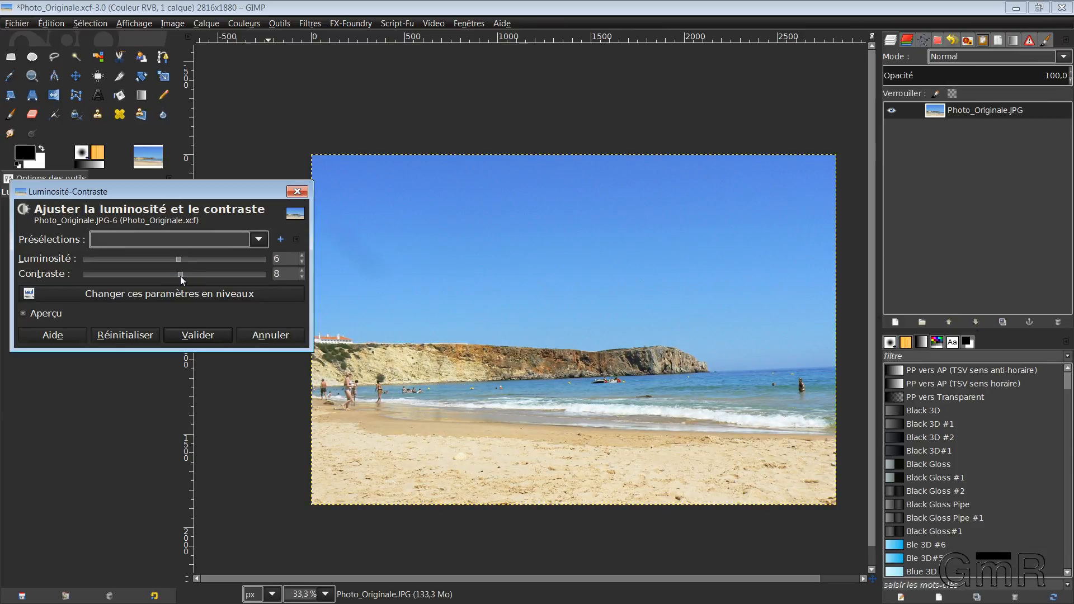
{"action": "left_click_drag", "start_coordinate": [181, 274], "coordinate": [177, 274]}
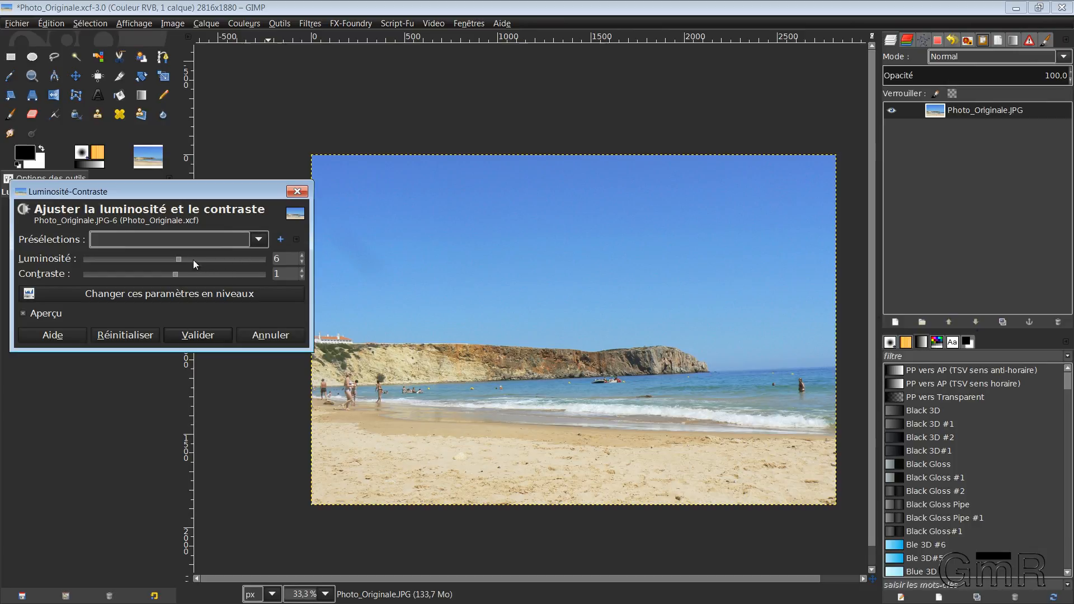
{"action": "left_click_drag", "start_coordinate": [179, 258], "coordinate": [184, 259]}
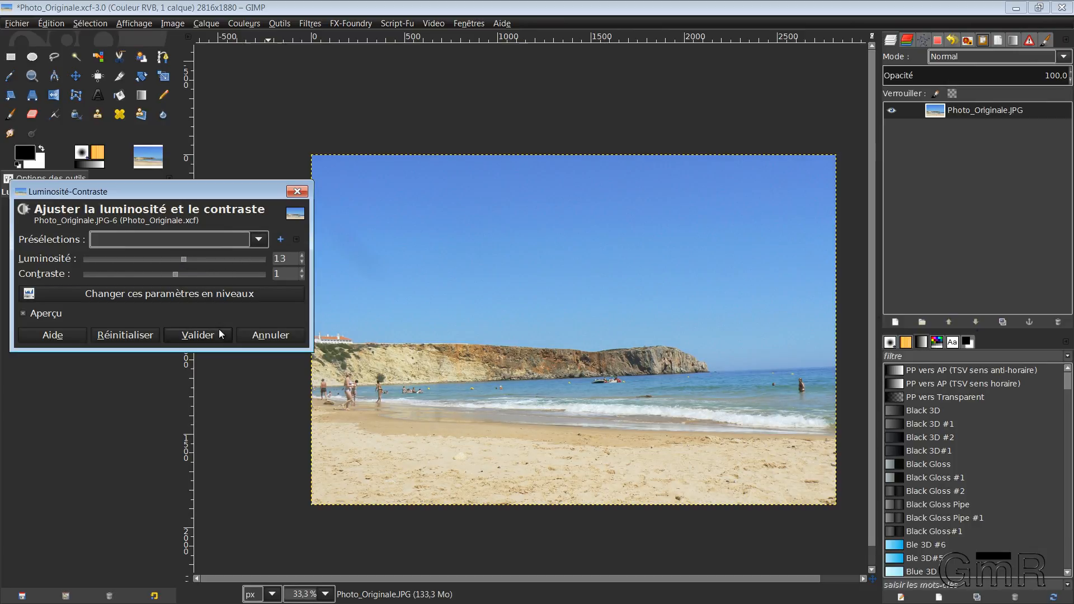
{"action": "left_click", "coordinate": [197, 334]}
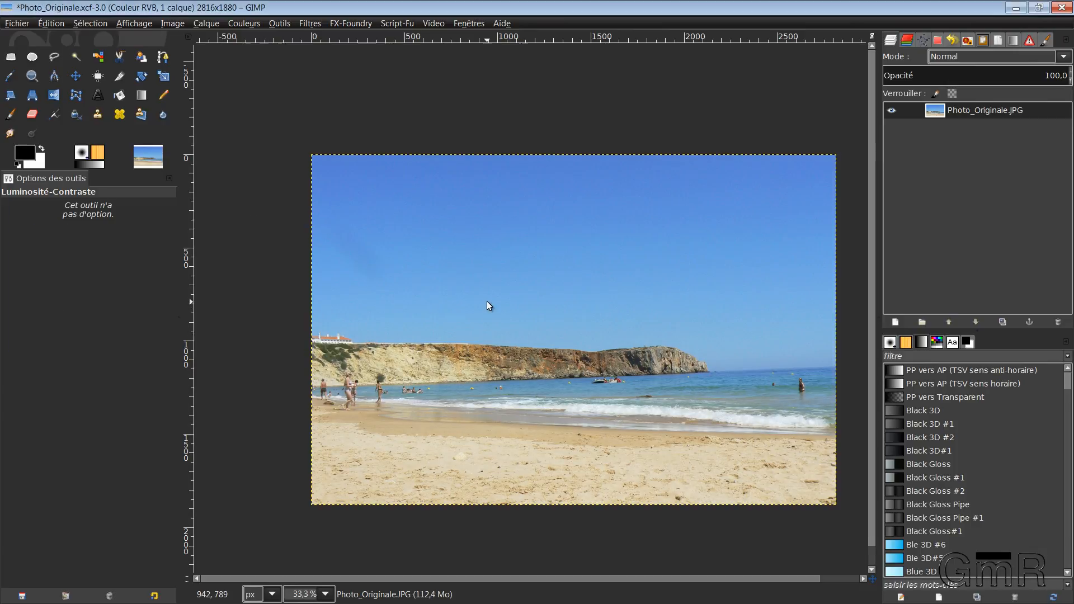
{"action": "mouse_move", "coordinate": [599, 313]}
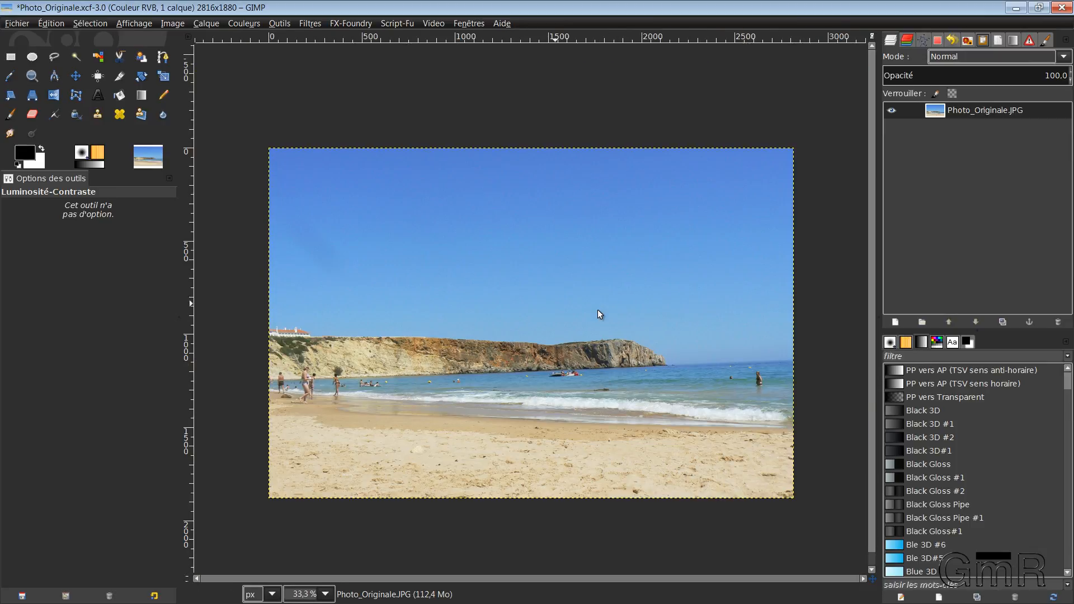
{"action": "mouse_move", "coordinate": [511, 255]}
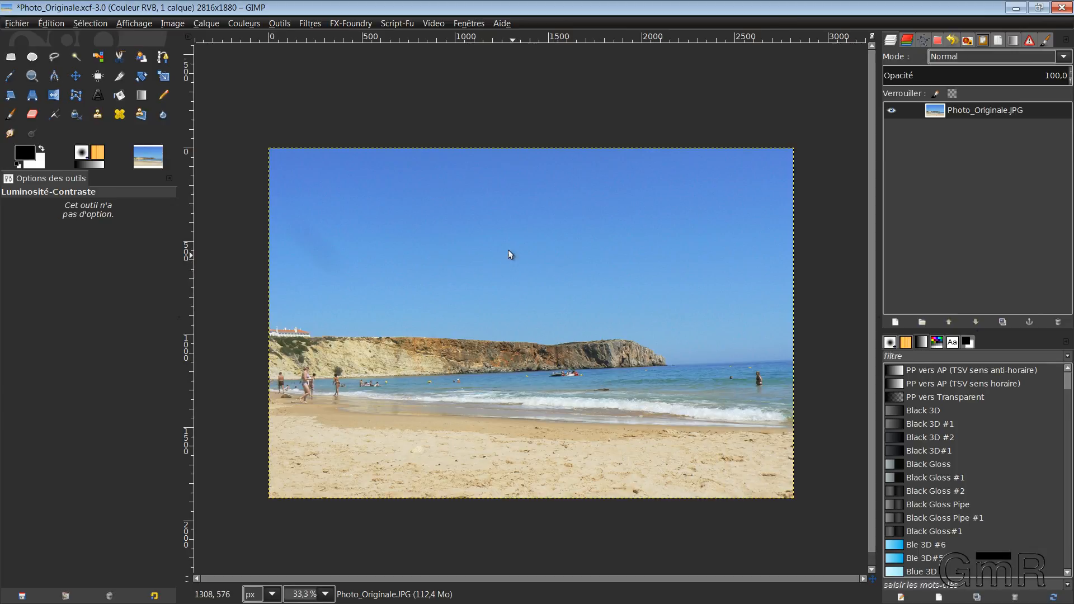
{"action": "mouse_move", "coordinate": [453, 230]}
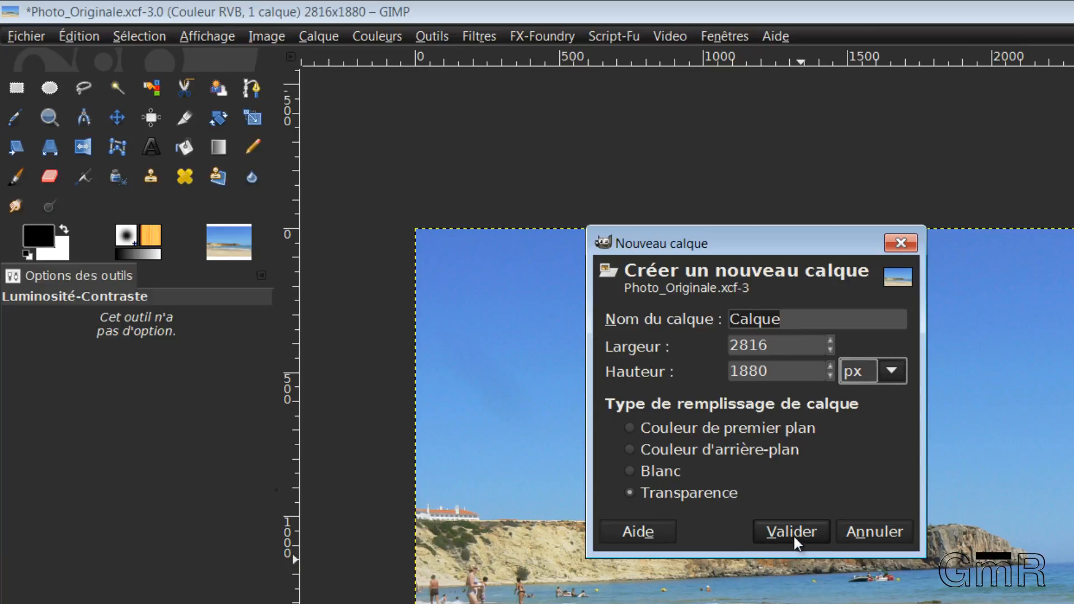
Confirm the new transparent layer named Calque above Photo_Originale.JPG
{"action": "left_click", "coordinate": [790, 531]}
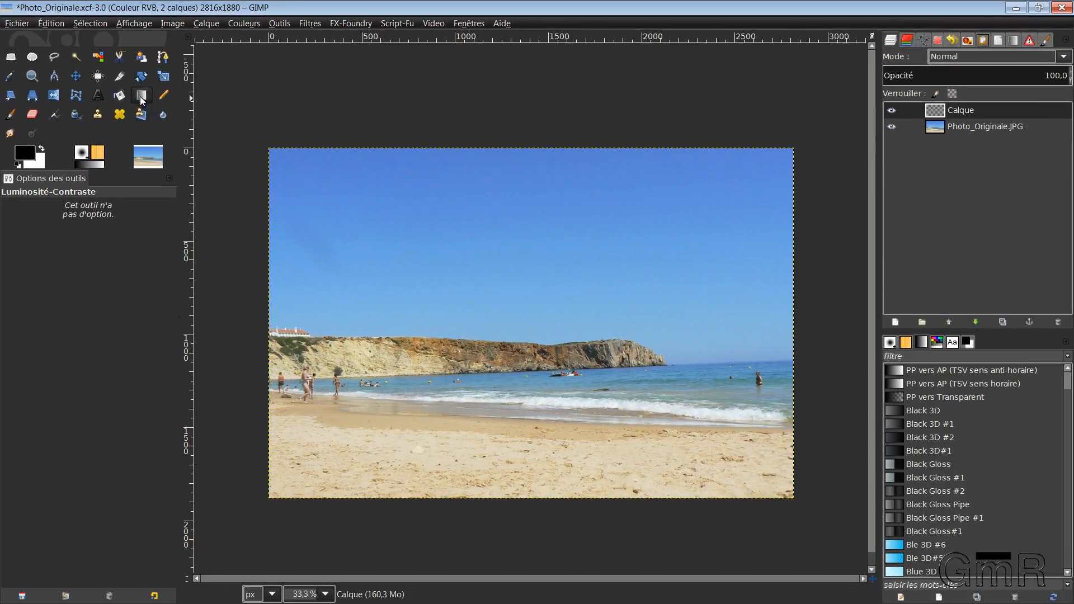
With the Dégradé tool (PP vers AP), fill Calque with a vertical black-to-white gradient from above the sky downward
{"action": "left_click", "coordinate": [140, 96]}
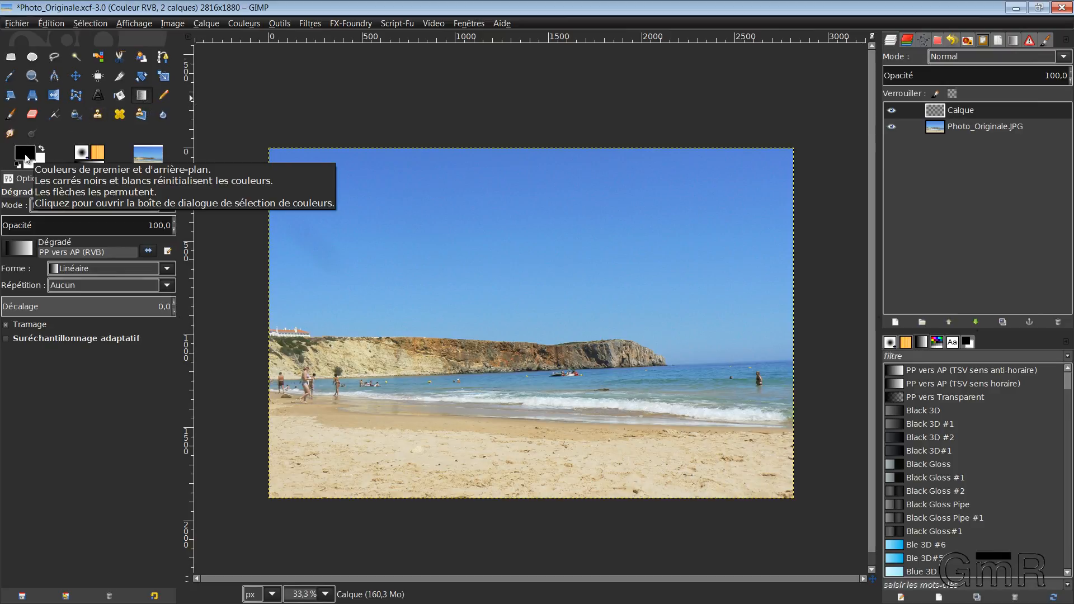
{"action": "mouse_move", "coordinate": [94, 170]}
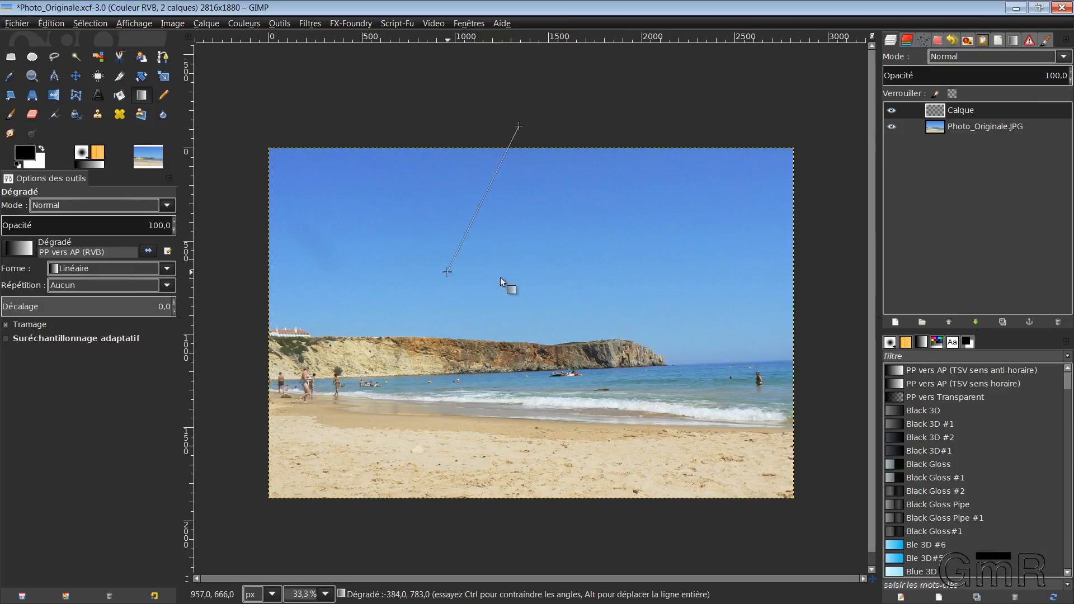
{"action": "left_click_drag", "start_coordinate": [448, 271], "coordinate": [517, 266]}
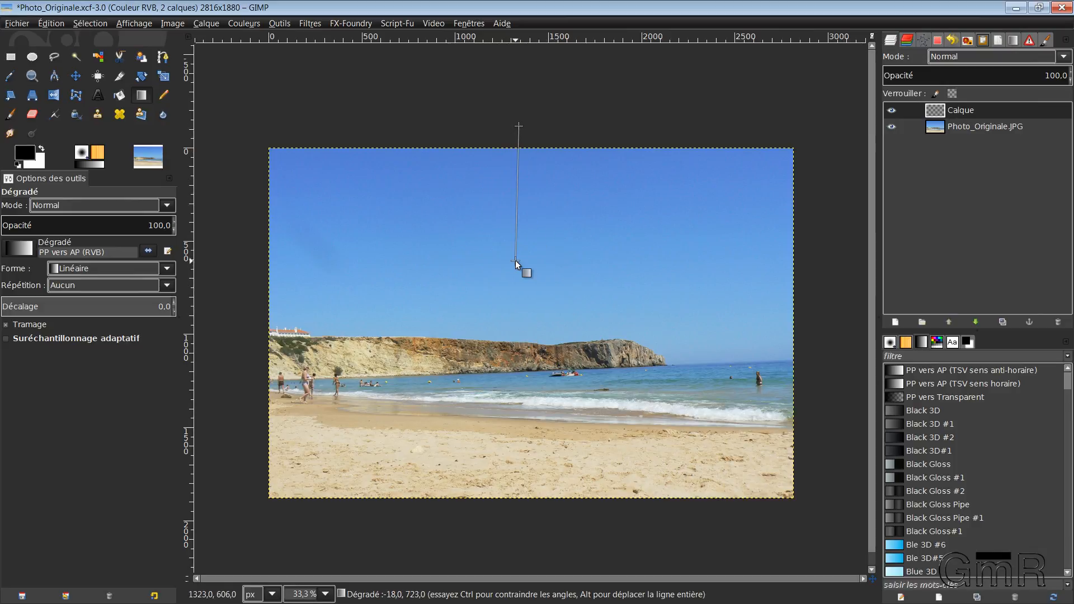
{"action": "left_click_drag", "start_coordinate": [517, 267], "coordinate": [603, 268]}
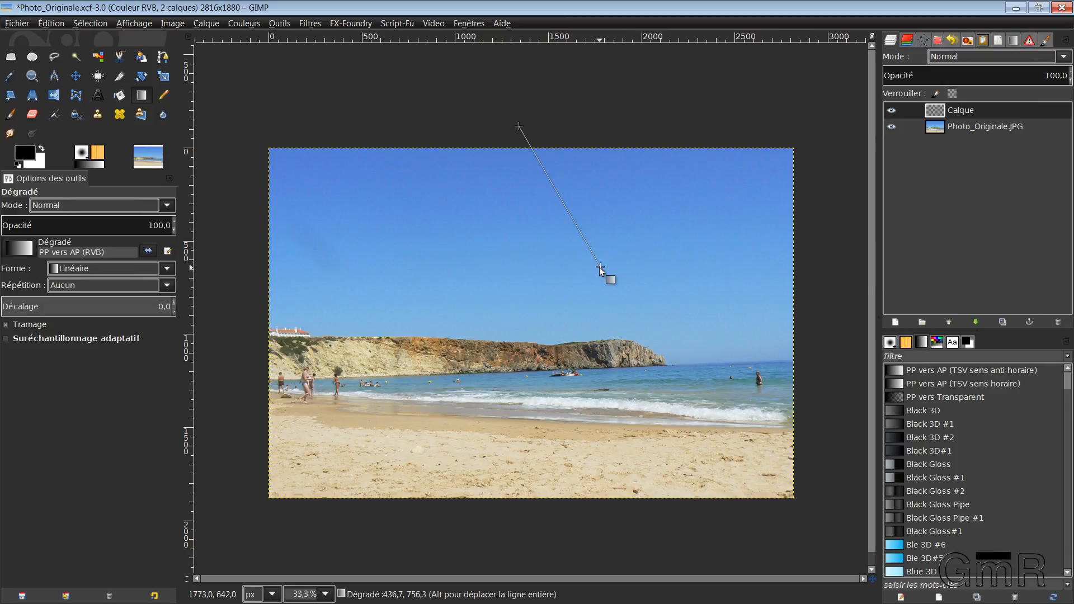
{"action": "left_click_drag", "start_coordinate": [600, 269], "coordinate": [517, 280]}
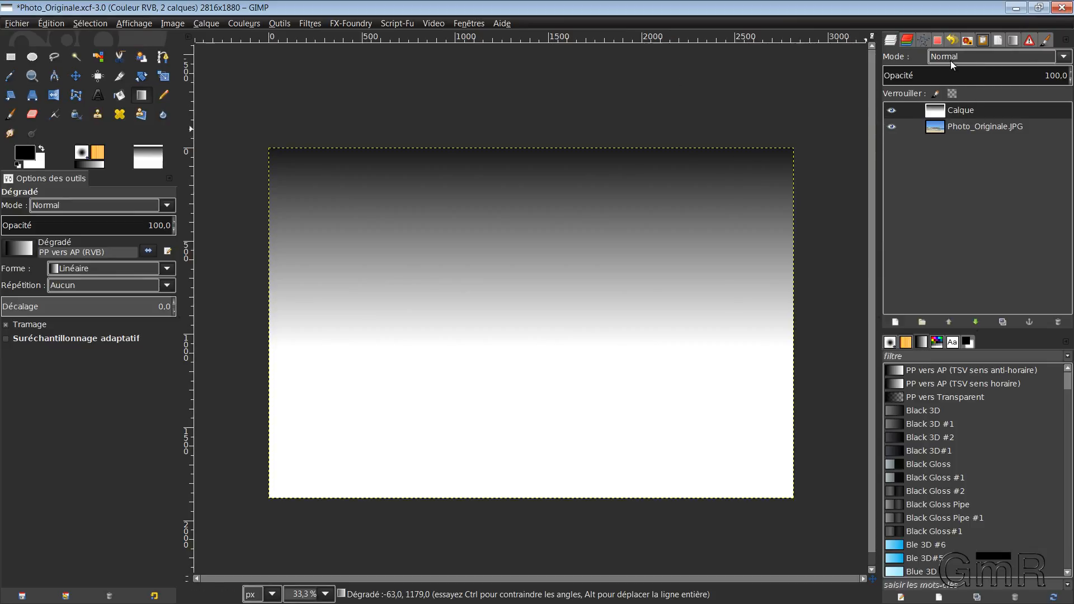
{"action": "mouse_move", "coordinate": [1015, 62]}
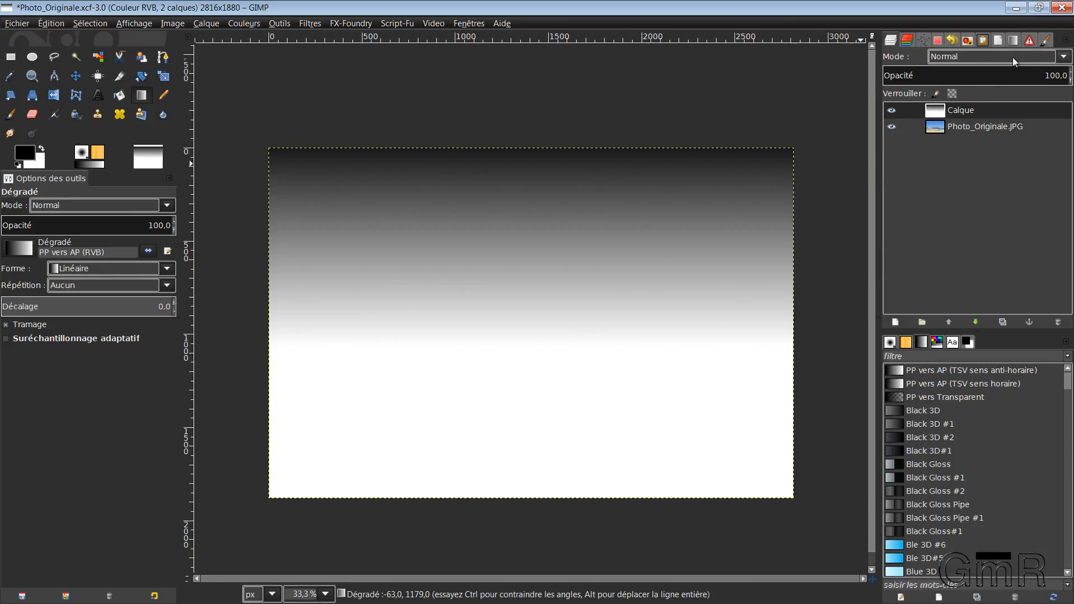
Set the Calque layer's mode to Lumière douce after trying Saturation
{"action": "left_click", "coordinate": [996, 56]}
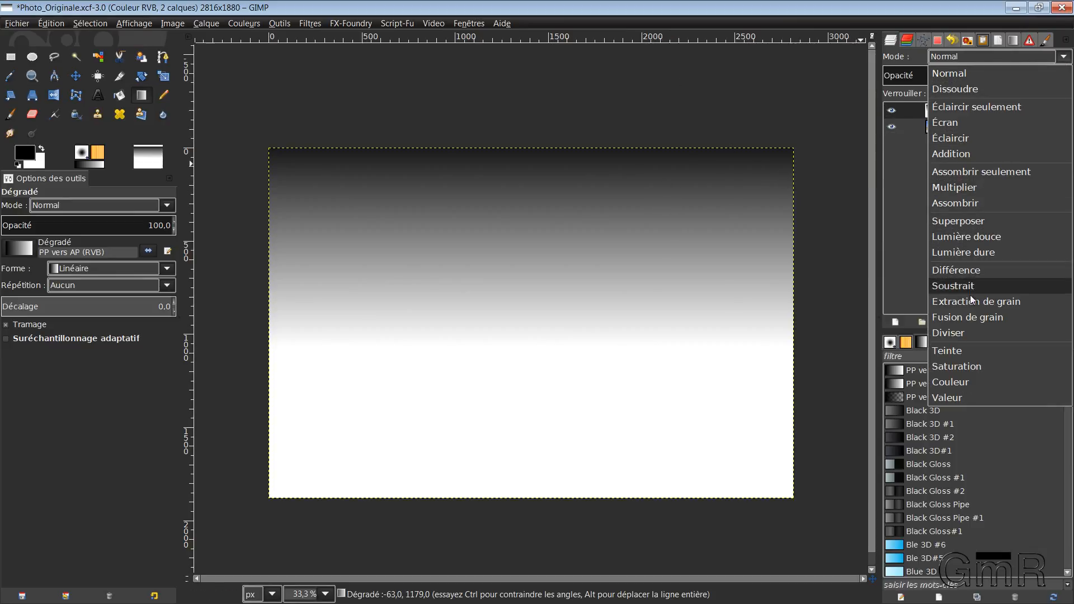
{"action": "left_click", "coordinate": [956, 365]}
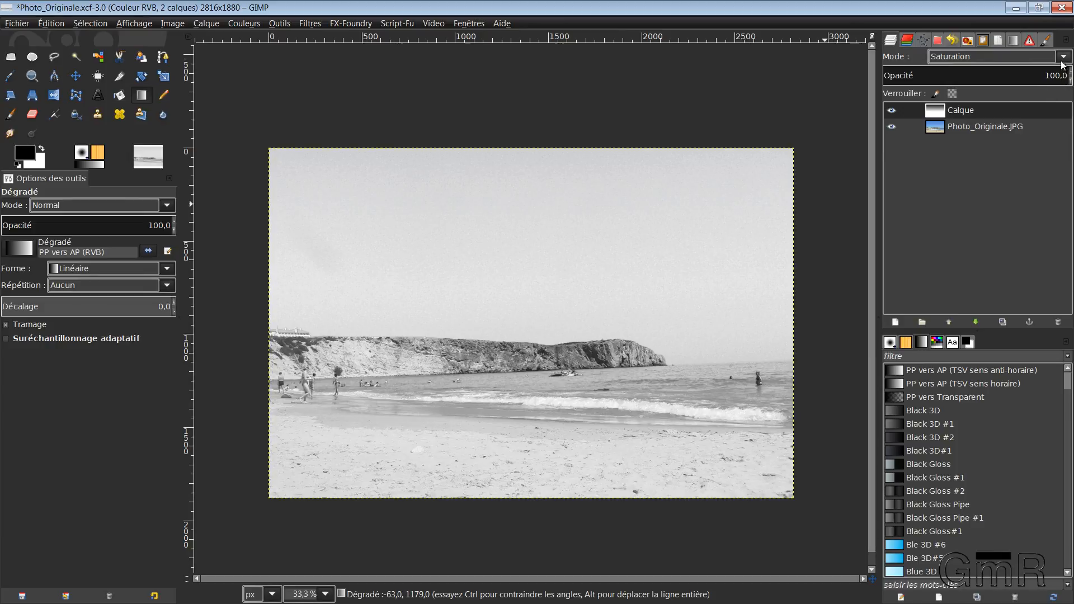
{"action": "left_click", "coordinate": [1057, 56]}
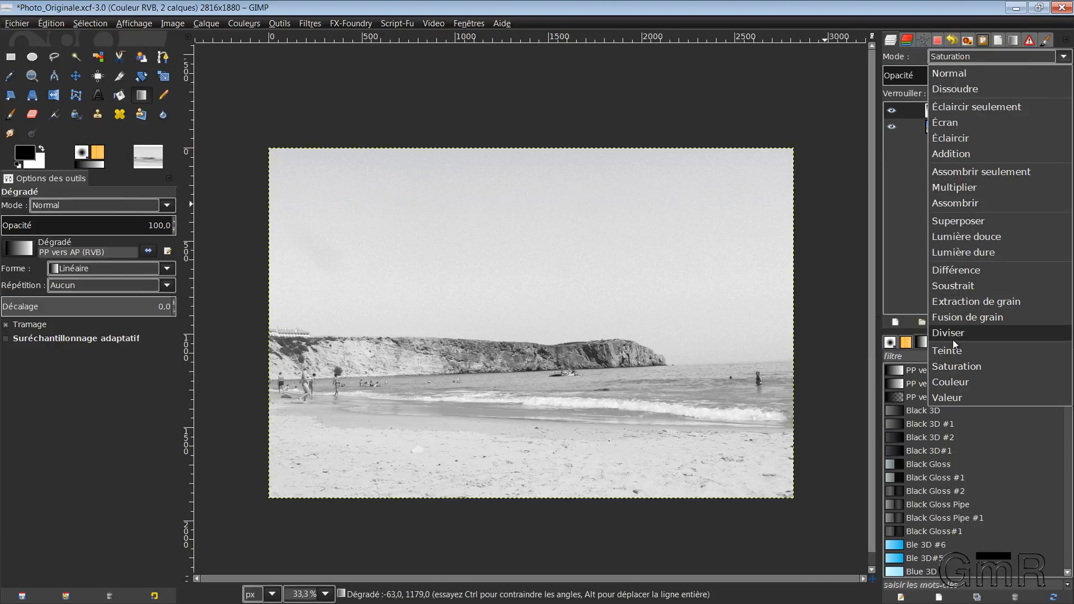
{"action": "left_click", "coordinate": [957, 366]}
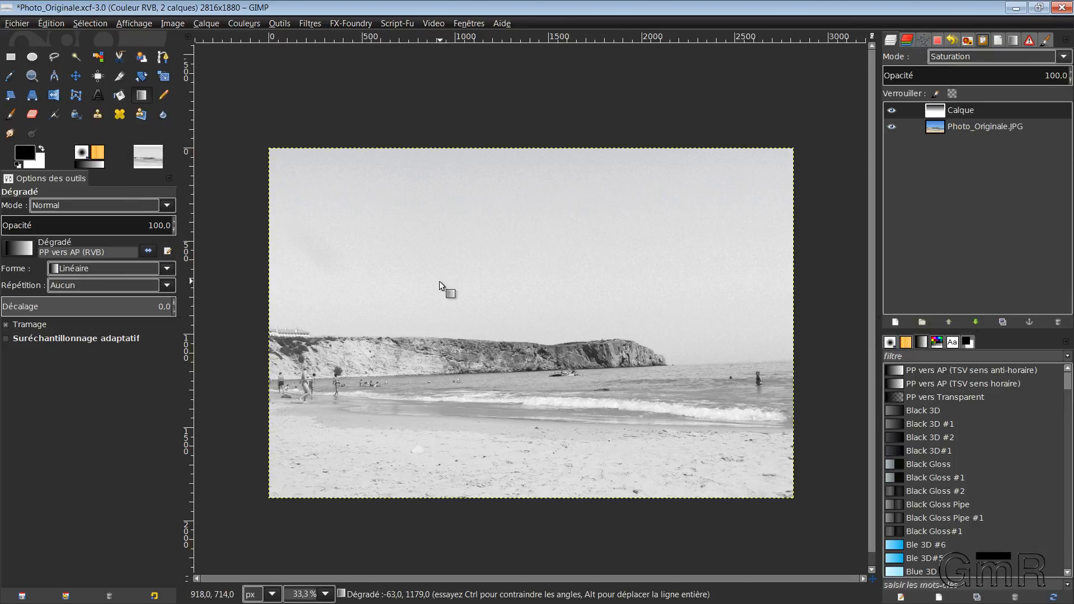
{"action": "mouse_move", "coordinate": [375, 375]}
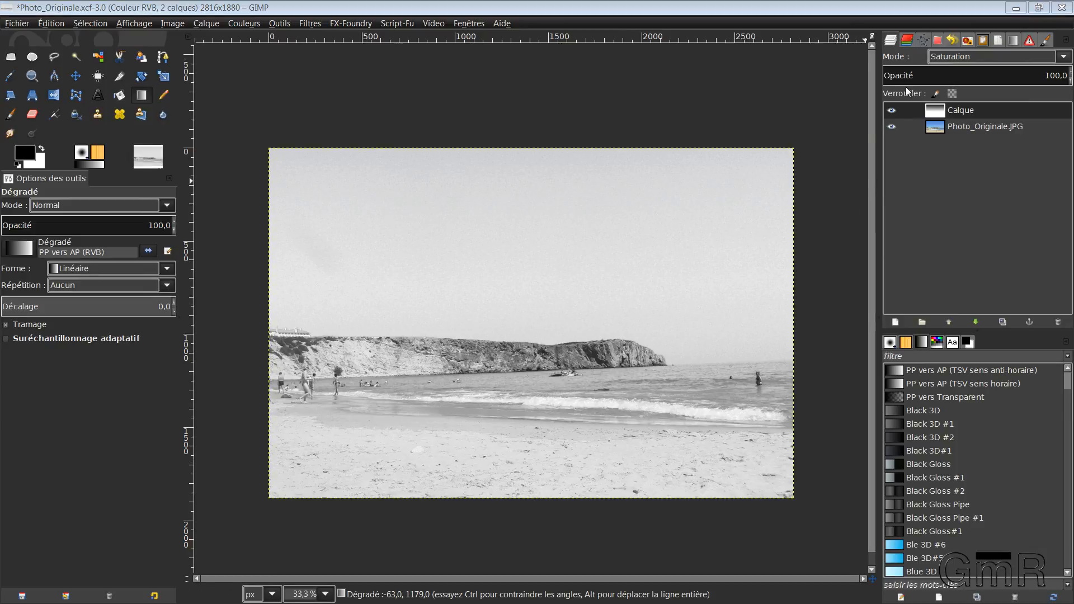
{"action": "left_click", "coordinate": [891, 110]}
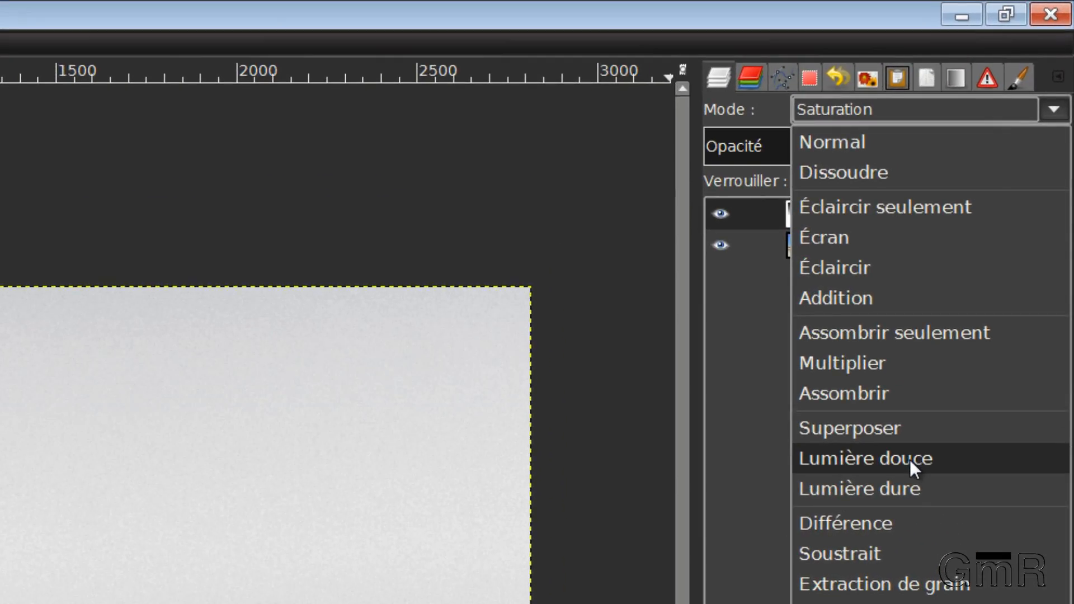
{"action": "left_click", "coordinate": [865, 459]}
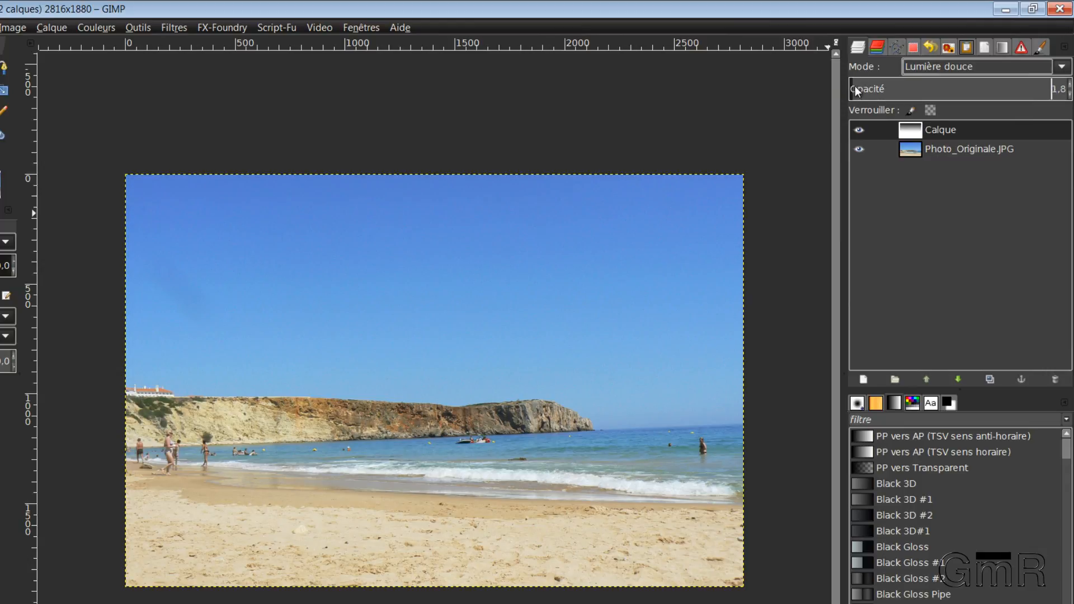
Raise the Calque layer's opacity in stages to about 60.5%
{"action": "left_click_drag", "start_coordinate": [856, 89], "coordinate": [945, 89]}
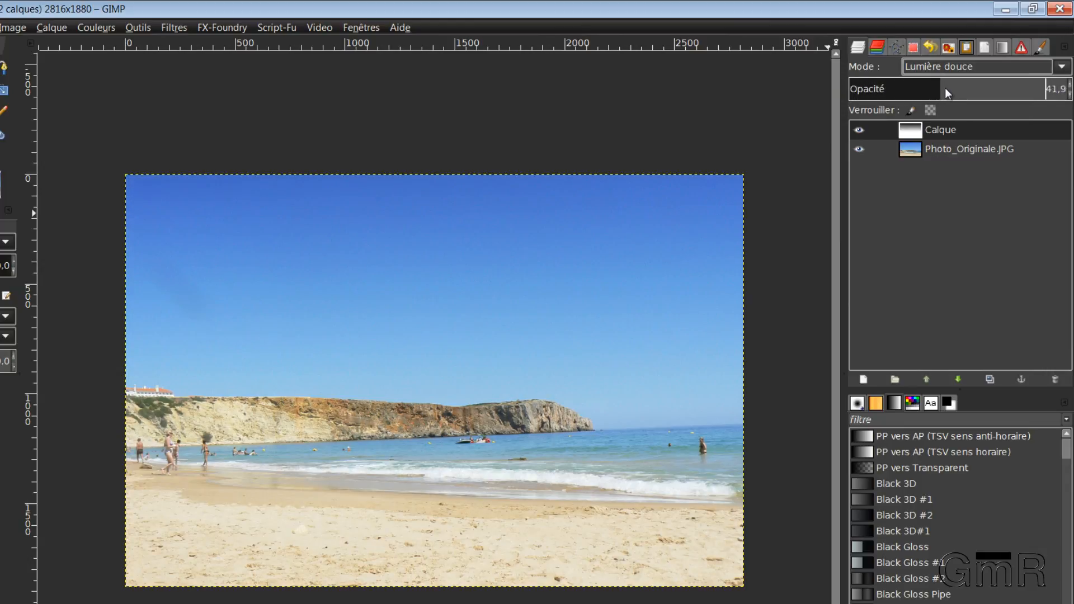
{"action": "left_click_drag", "start_coordinate": [945, 89], "coordinate": [969, 89]}
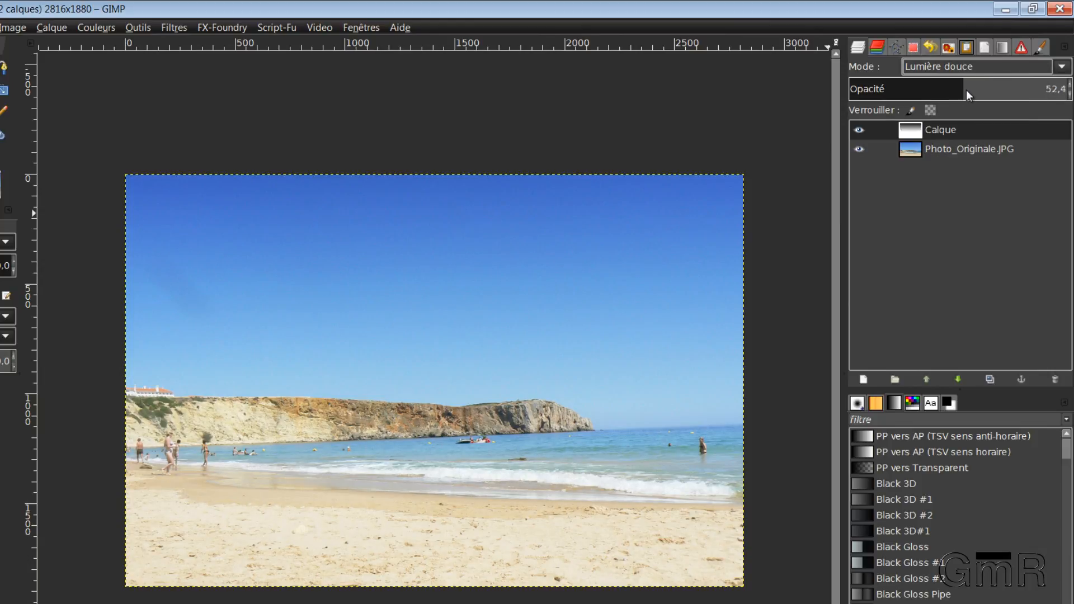
{"action": "left_click_drag", "start_coordinate": [965, 88], "coordinate": [1007, 88]}
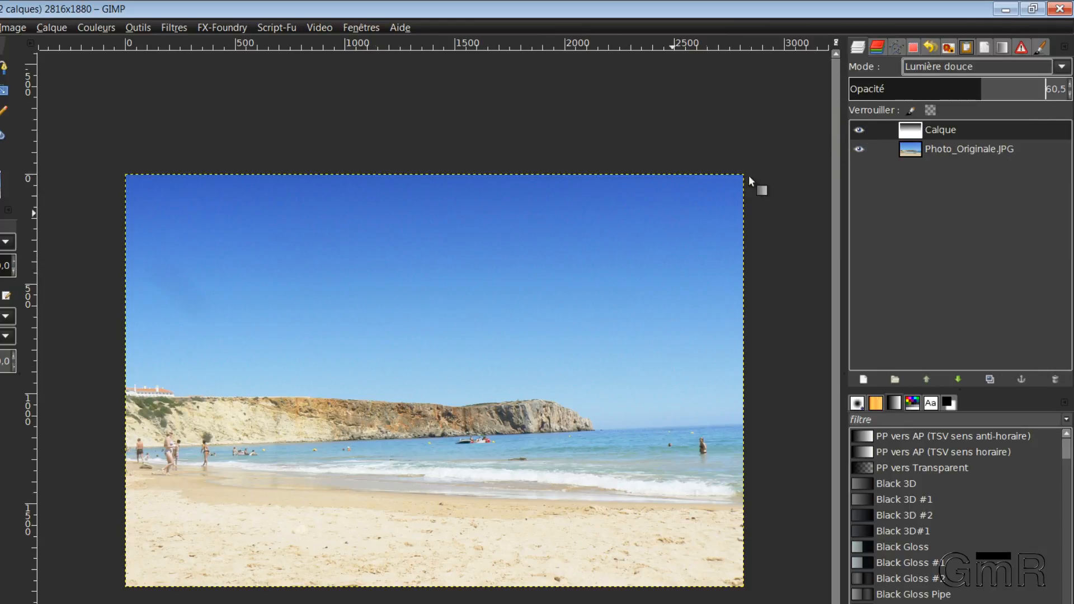
{"action": "left_click", "coordinate": [858, 129]}
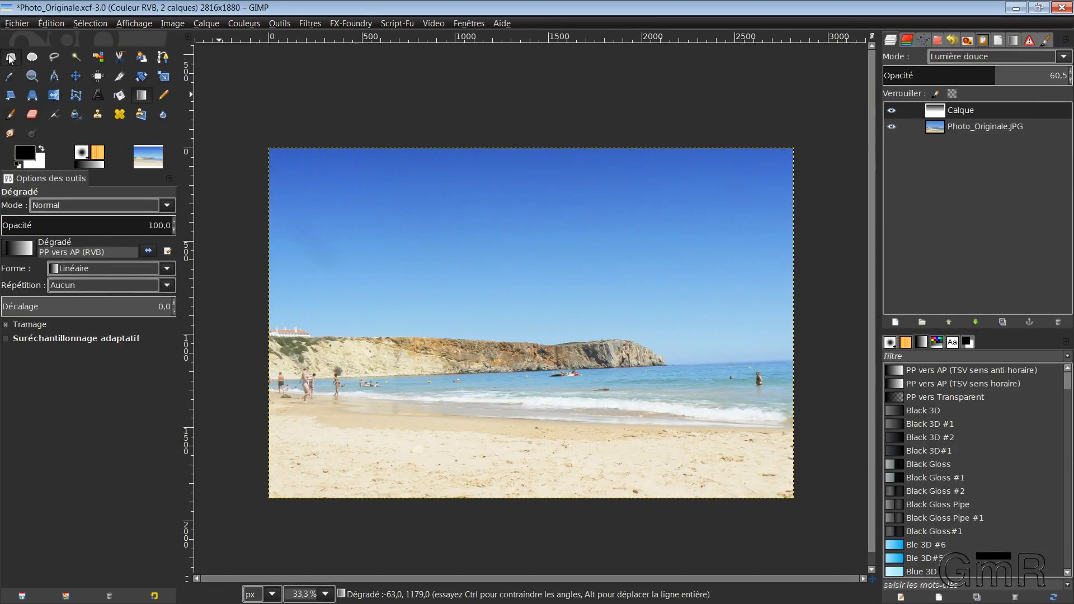
Use a rectangular selection to clear the gradient layer's lower portion, then remove the selection
{"action": "left_click", "coordinate": [10, 57]}
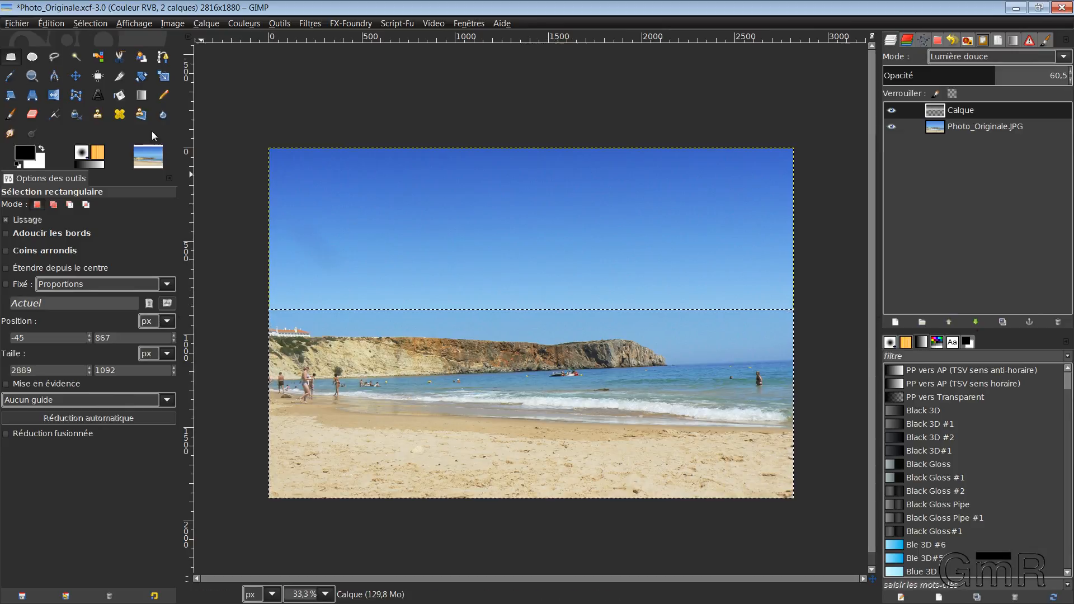
{"action": "left_click", "coordinate": [89, 22]}
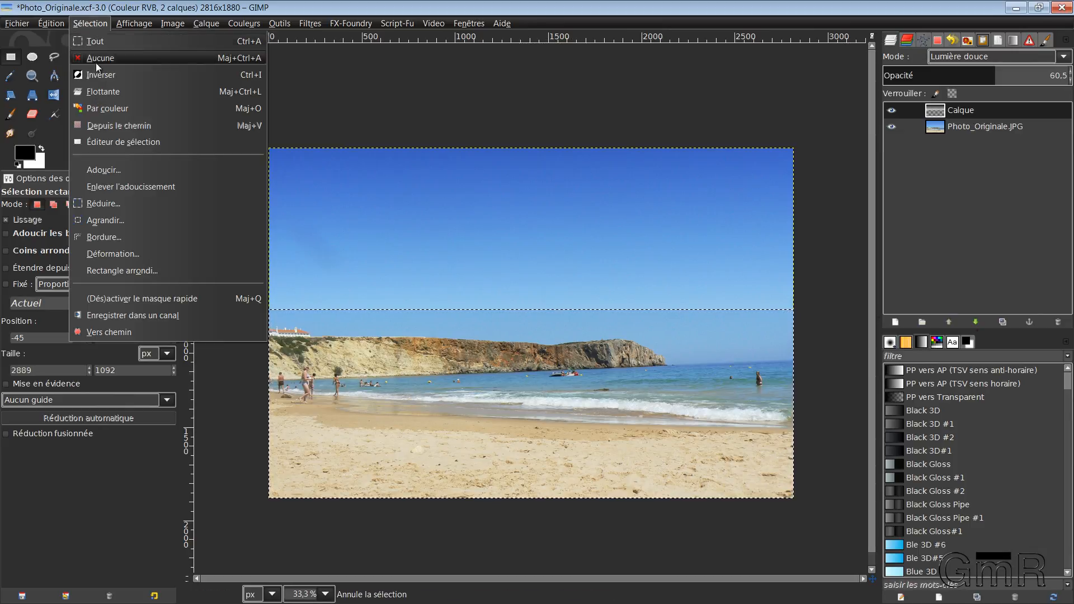
{"action": "left_click", "coordinate": [100, 57]}
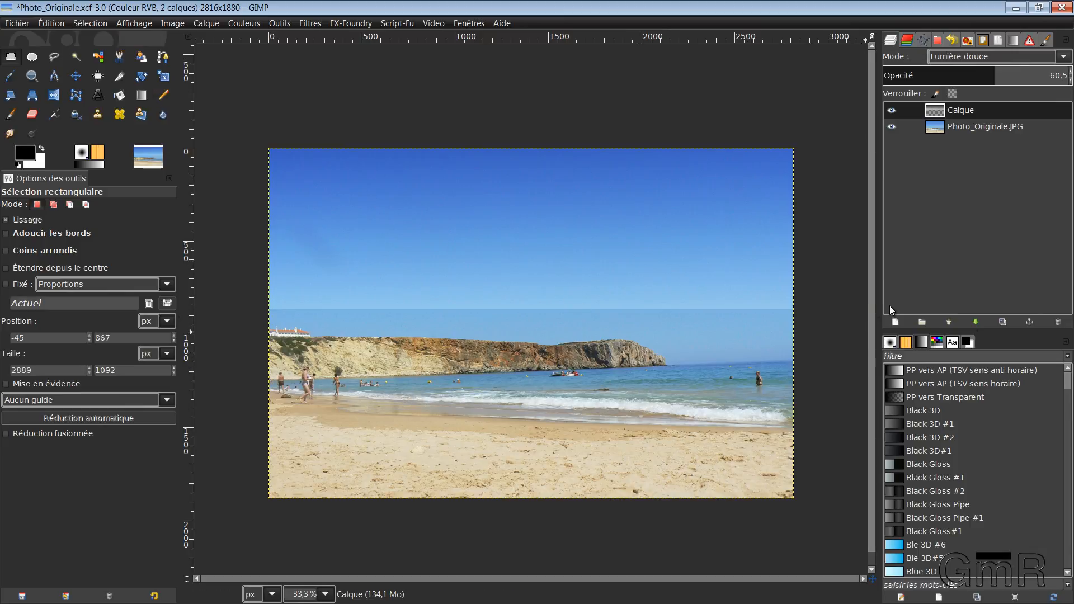
{"action": "mouse_move", "coordinate": [684, 301]}
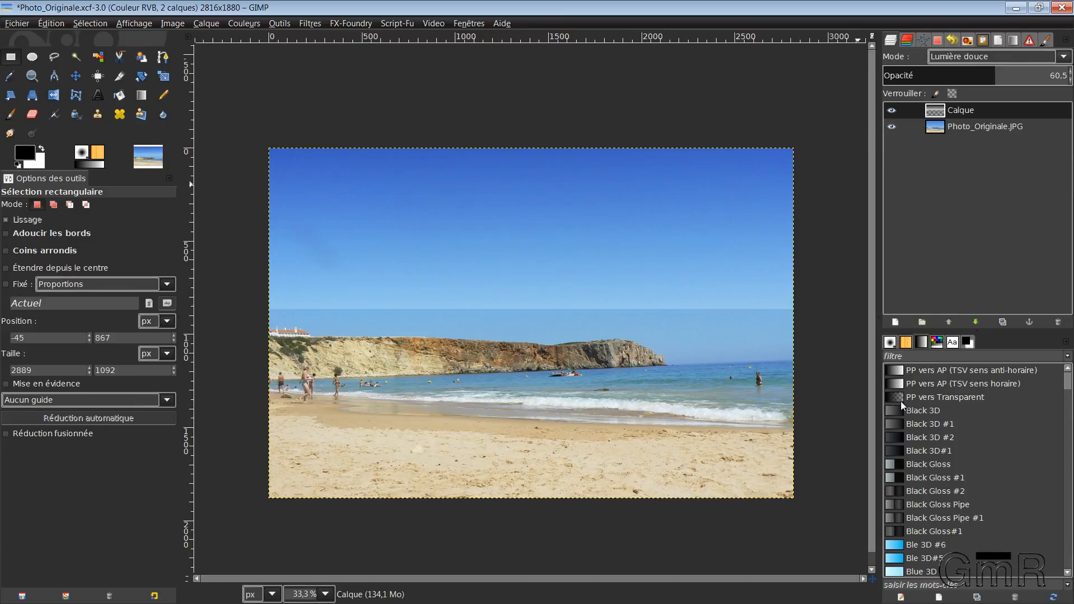
{"action": "left_click", "coordinate": [952, 396]}
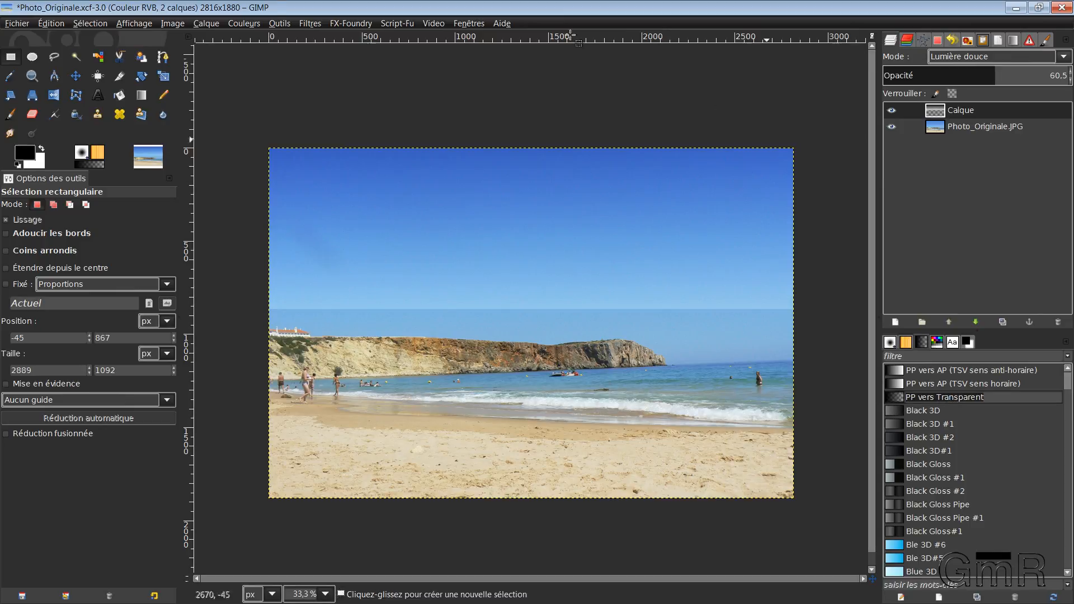
Switch to the Gradient tool and request a new layer filled with Transparence
{"action": "left_click", "coordinate": [141, 94]}
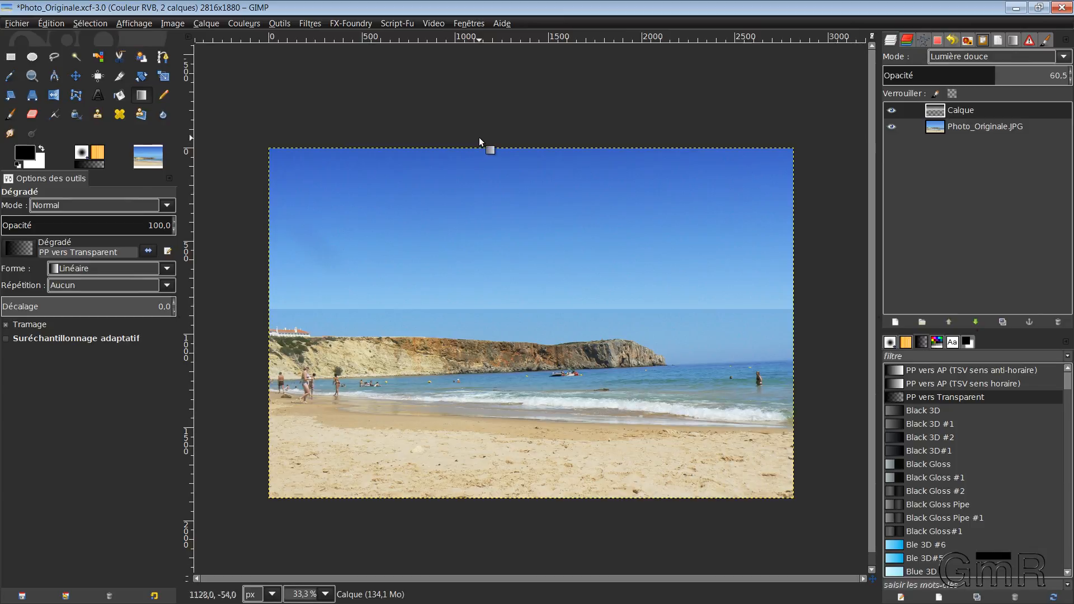
{"action": "mouse_move", "coordinate": [365, 319]}
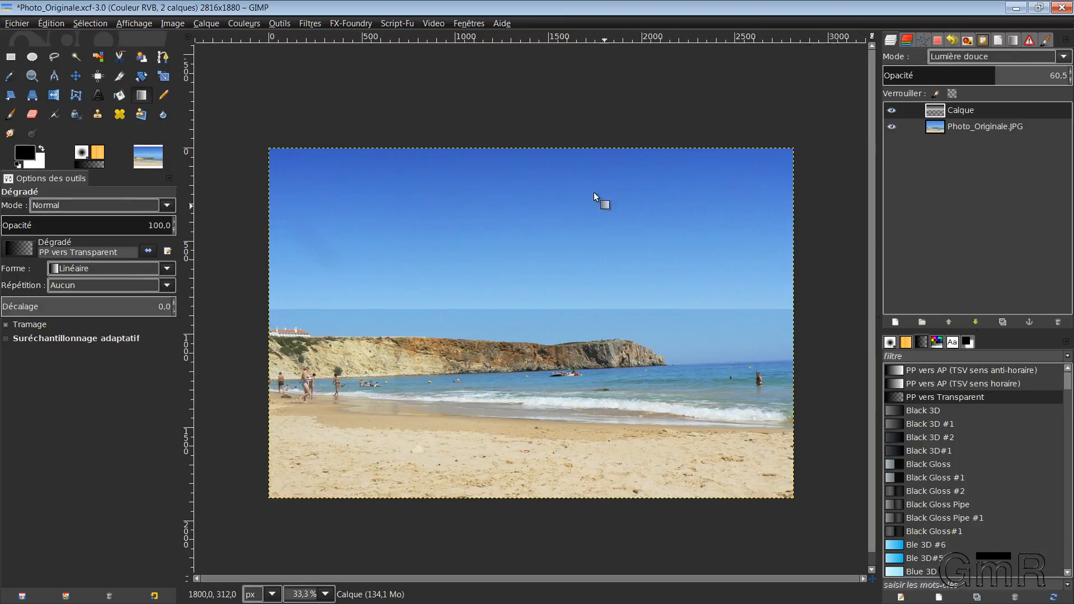
{"action": "left_click_drag", "start_coordinate": [515, 144], "coordinate": [514, 294]}
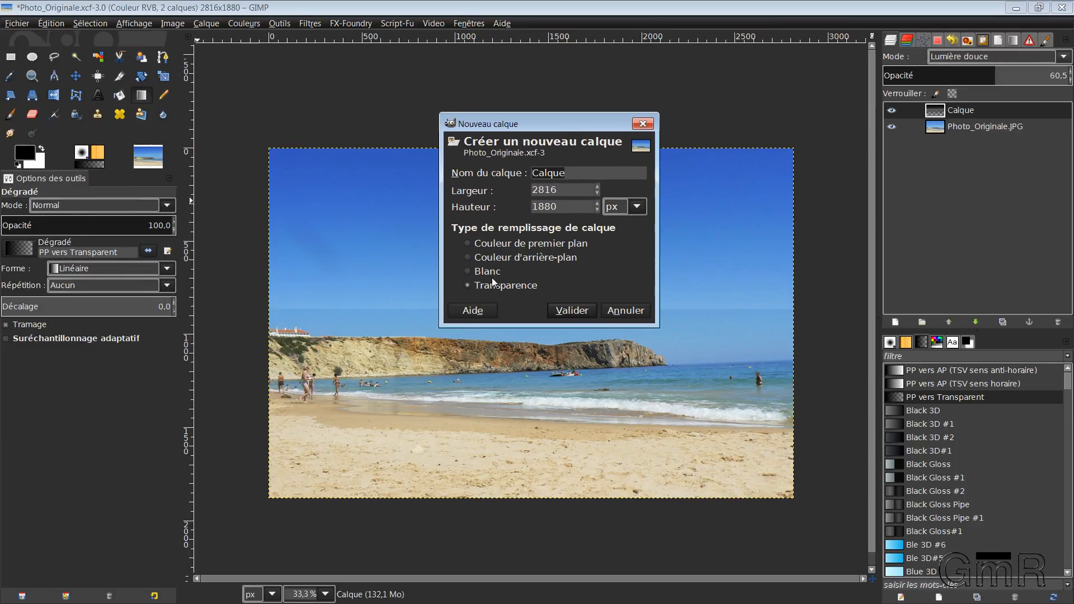
Create the transparent layer and draw a foreground-to-transparent gradient down the sky toward the cliffs
{"action": "left_click", "coordinate": [570, 309]}
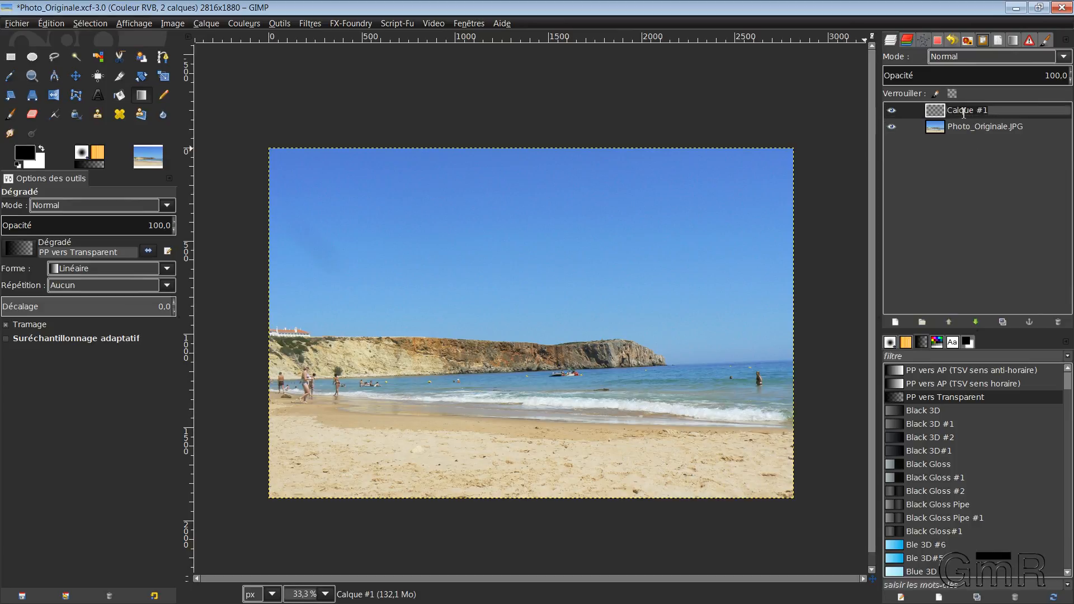
{"action": "double_click", "coordinate": [966, 111]}
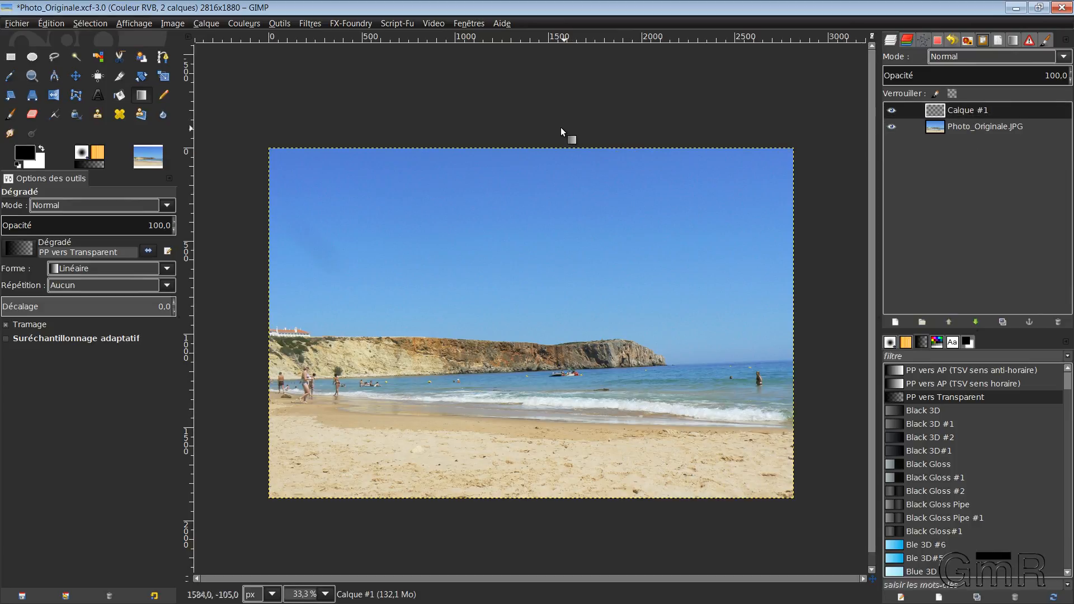
{"action": "left_click_drag", "start_coordinate": [561, 130], "coordinate": [636, 329]}
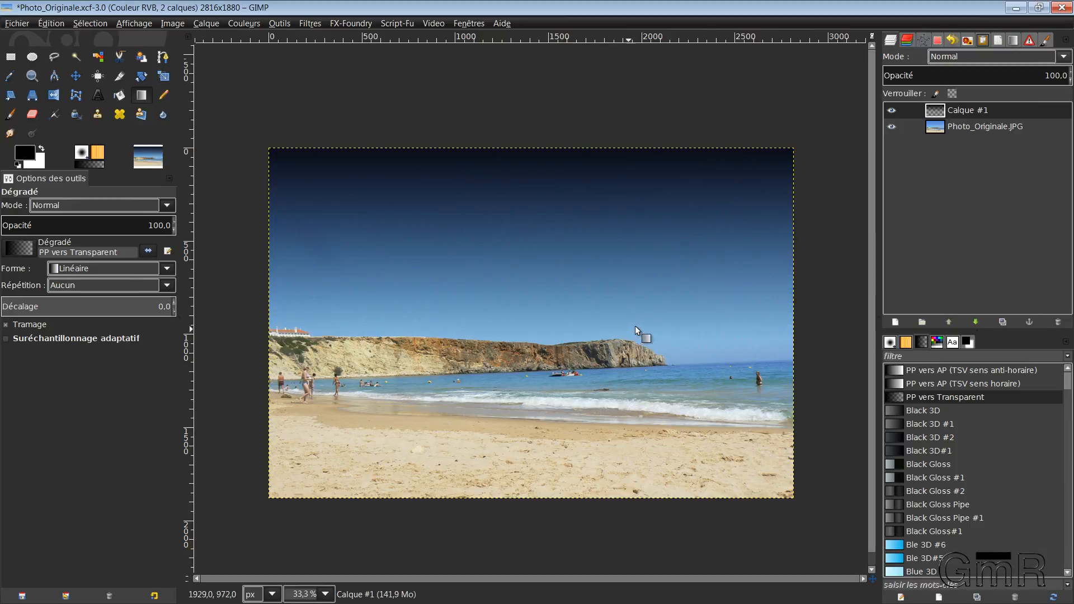
{"action": "mouse_move", "coordinate": [1038, 67]}
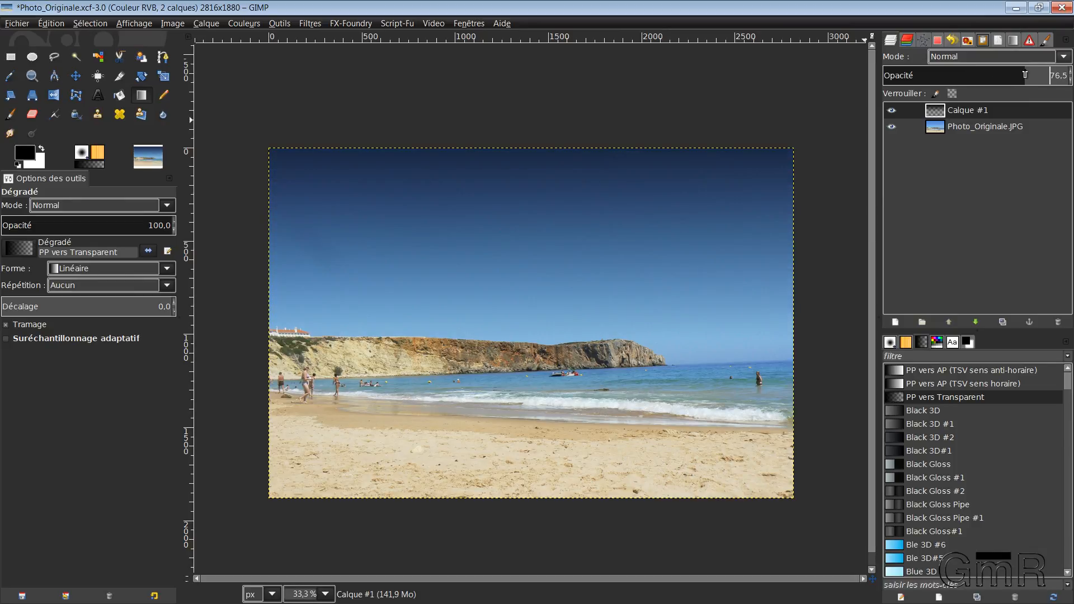
Blend the gradient layer in Lumière douce at 100% opacity
{"action": "left_click", "coordinate": [993, 56]}
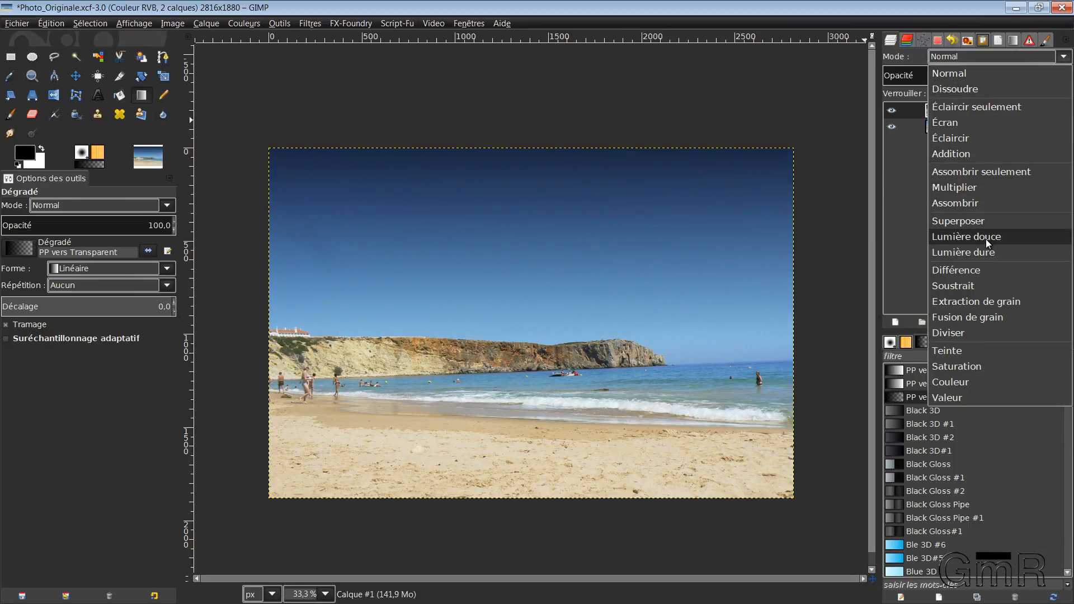
{"action": "left_click", "coordinate": [965, 236]}
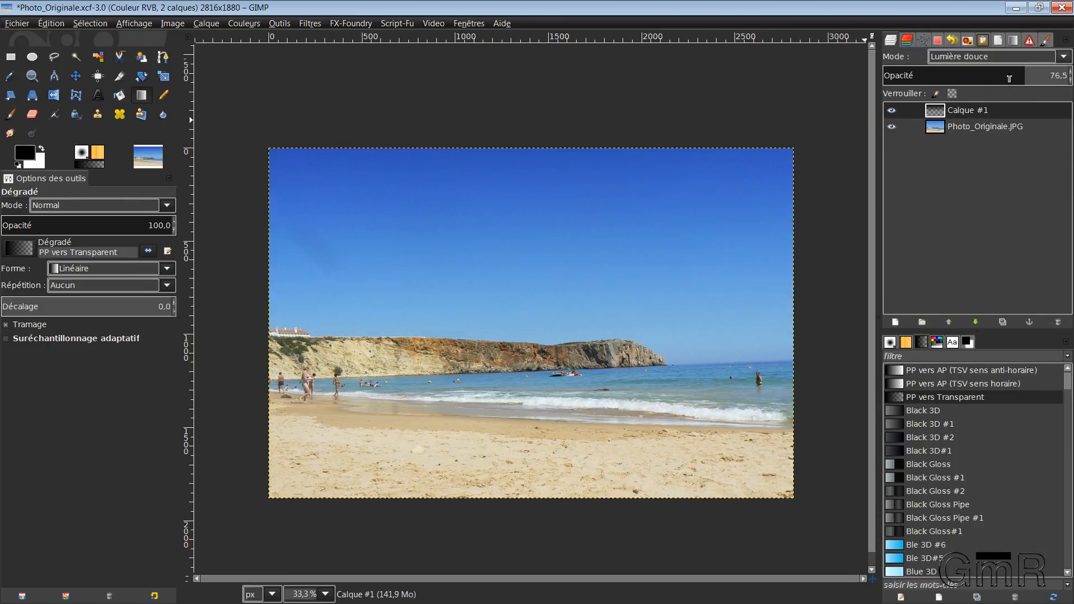
{"action": "left_click_drag", "start_coordinate": [986, 75], "coordinate": [1055, 75]}
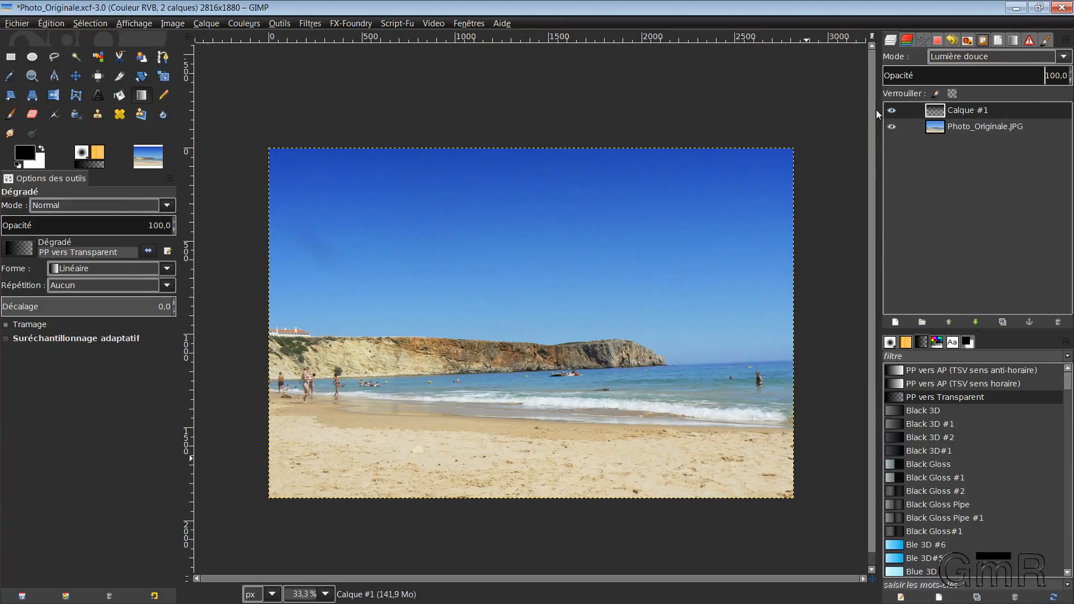
Merge the gradient layer down into the photo and save Photo_Originale.xcf
{"action": "left_click", "coordinate": [893, 110]}
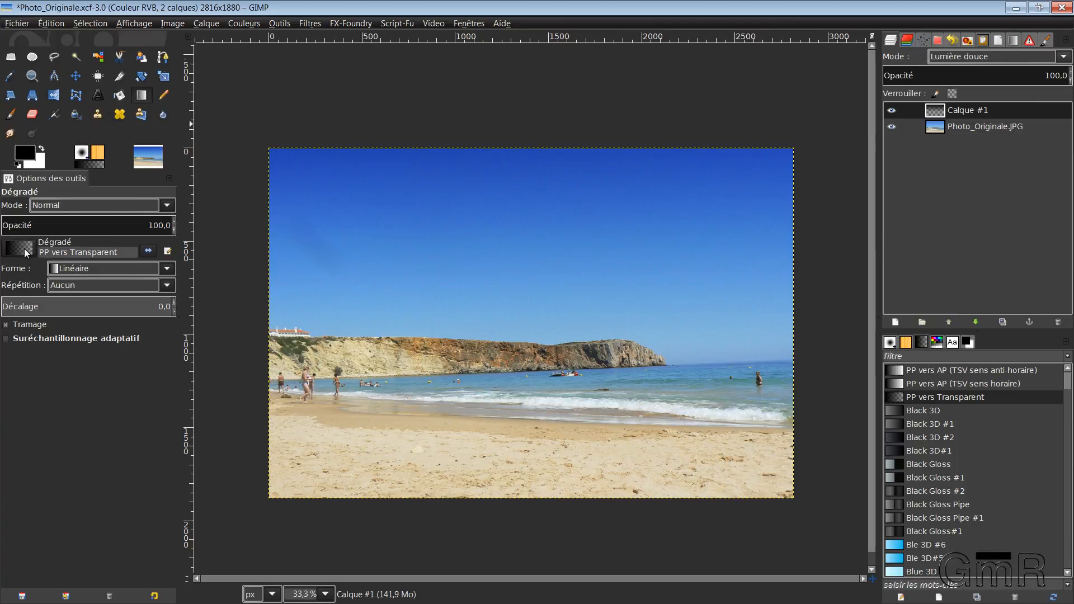
{"action": "mouse_move", "coordinate": [559, 374]}
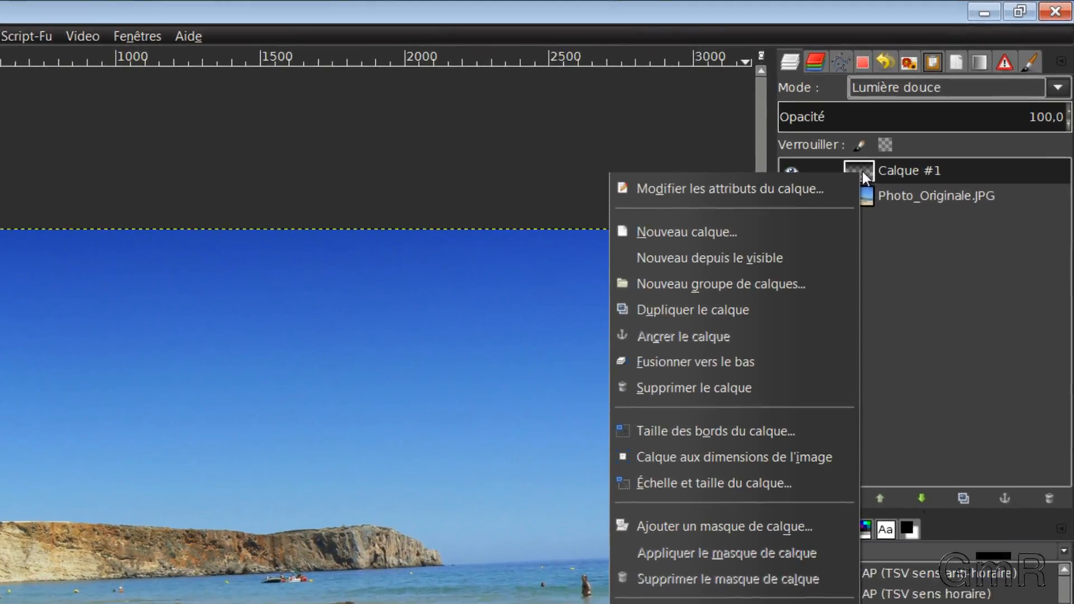
{"action": "mouse_move", "coordinate": [662, 331]}
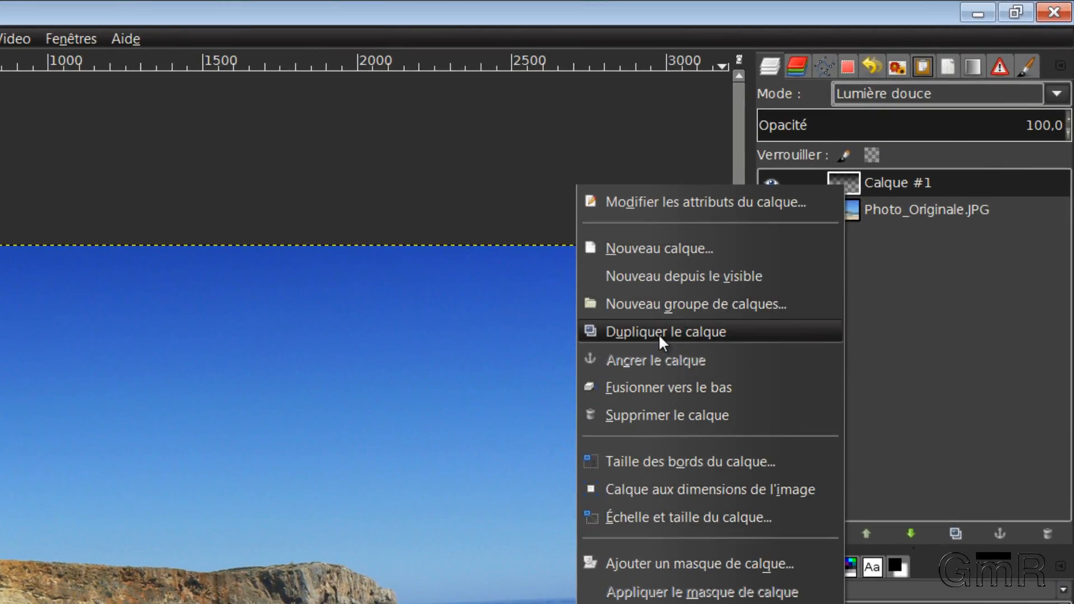
{"action": "mouse_move", "coordinate": [652, 387]}
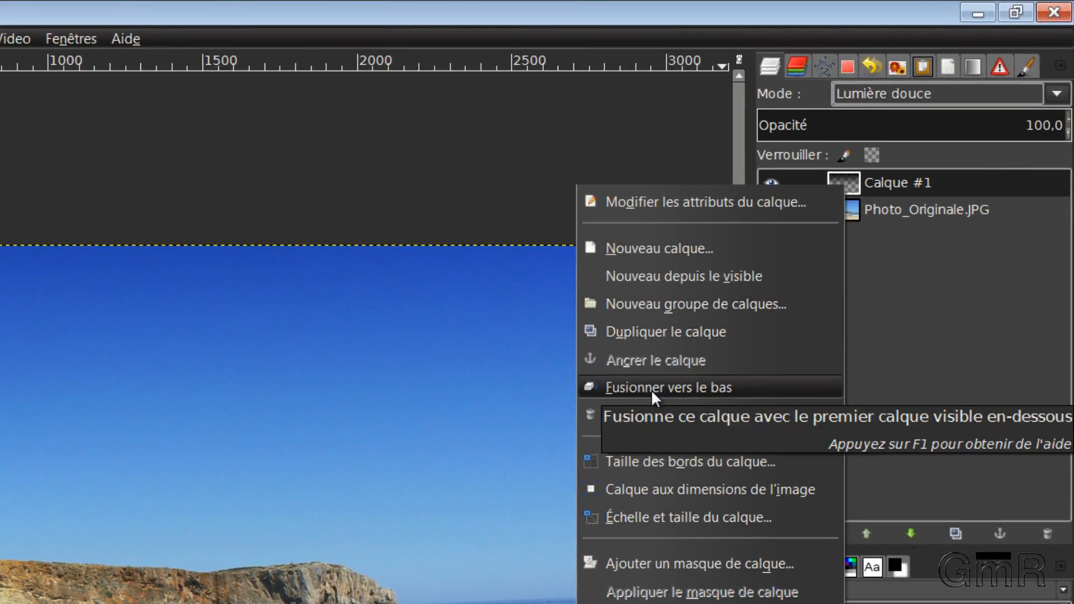
{"action": "left_click", "coordinate": [667, 387]}
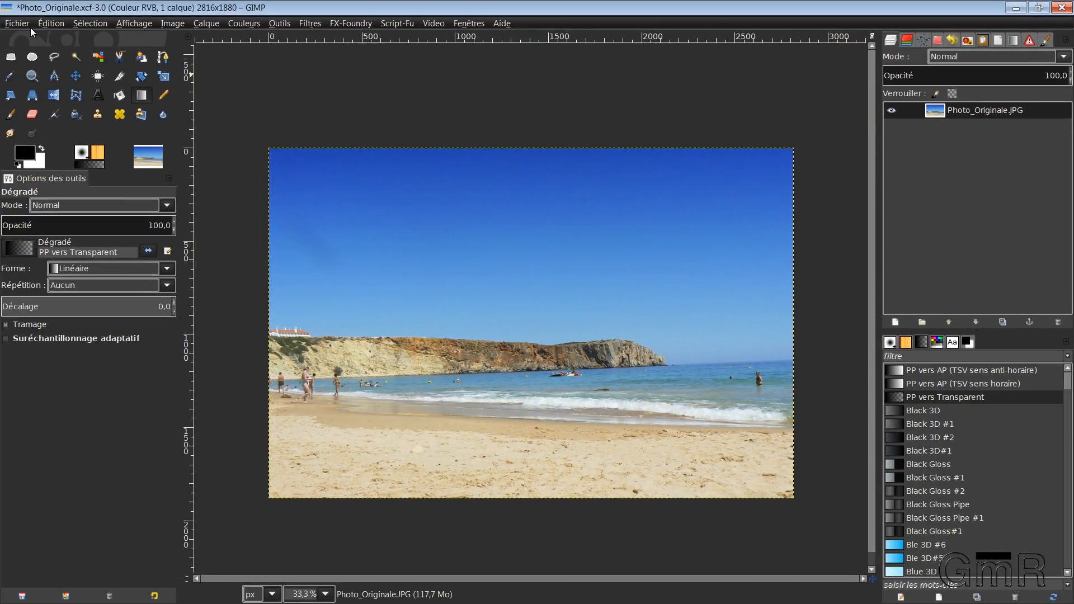
{"action": "left_click", "coordinate": [17, 22]}
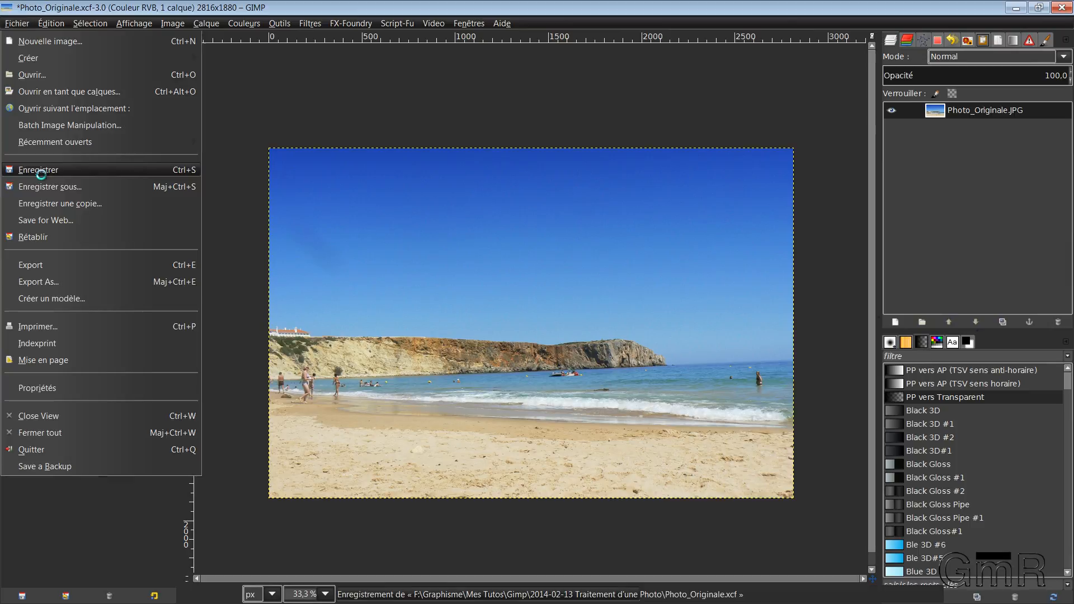
{"action": "left_click", "coordinate": [38, 169]}
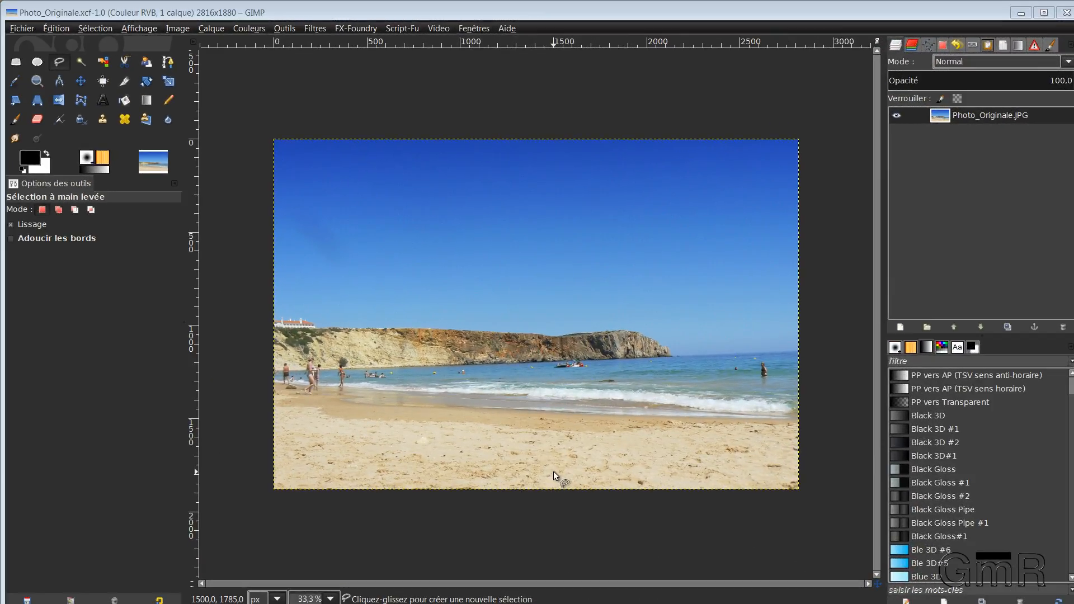
{"action": "mouse_move", "coordinate": [545, 428]}
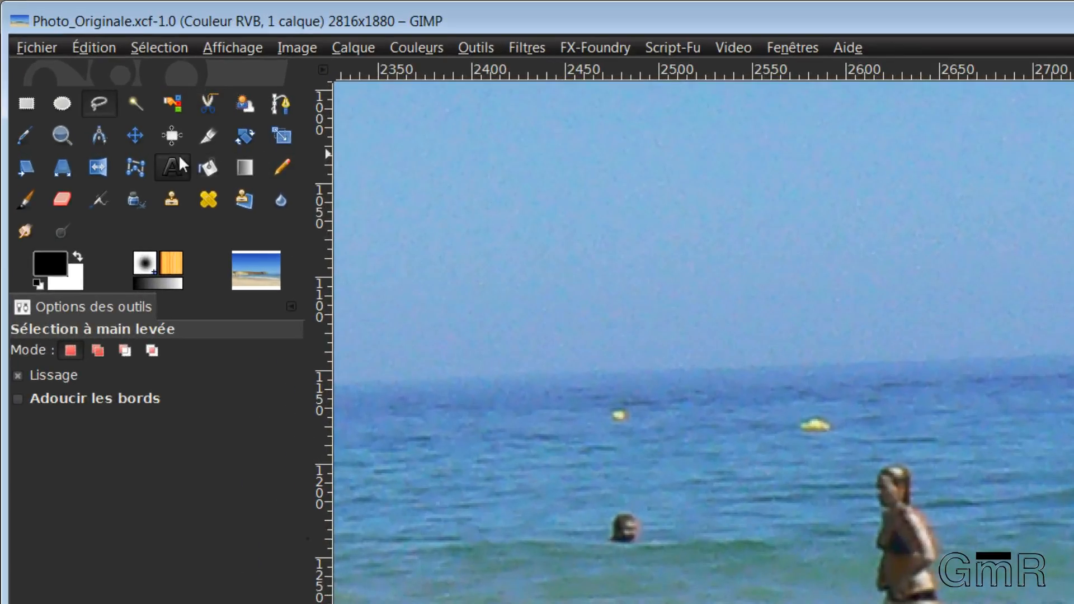
{"action": "mouse_move", "coordinate": [100, 104]}
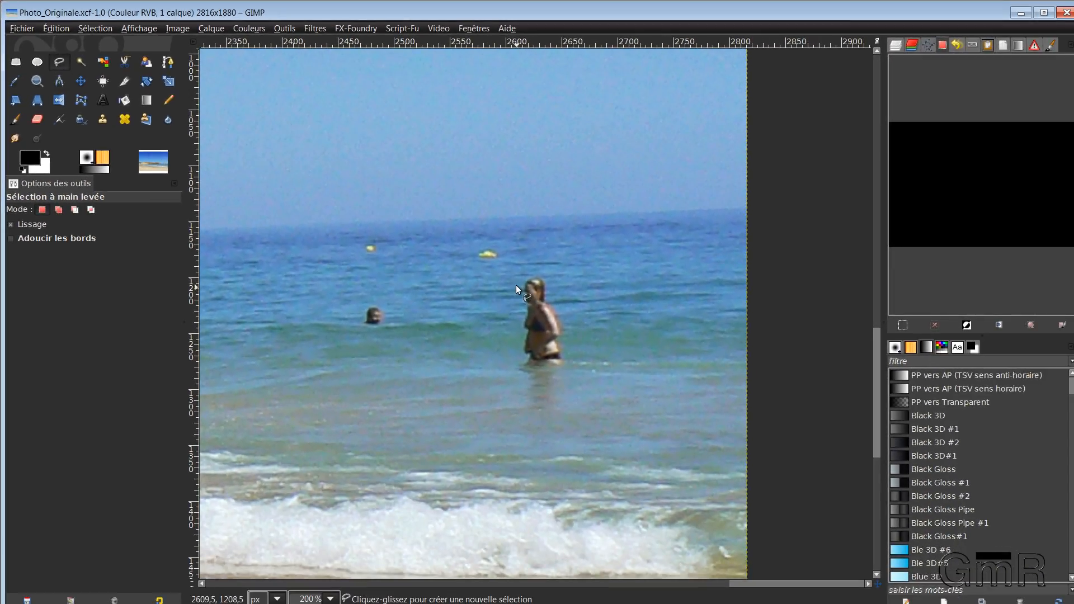
Lasso a closed outline around the wading woman and turn it into a selection
{"action": "left_click_drag", "start_coordinate": [521, 281], "coordinate": [516, 356]}
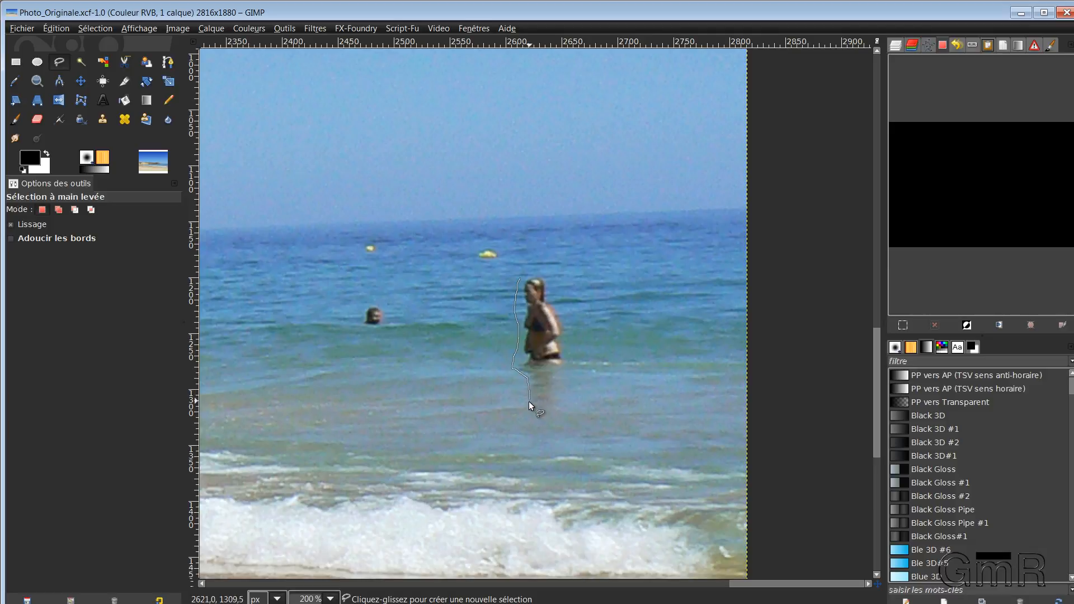
{"action": "mouse_move", "coordinate": [554, 414]}
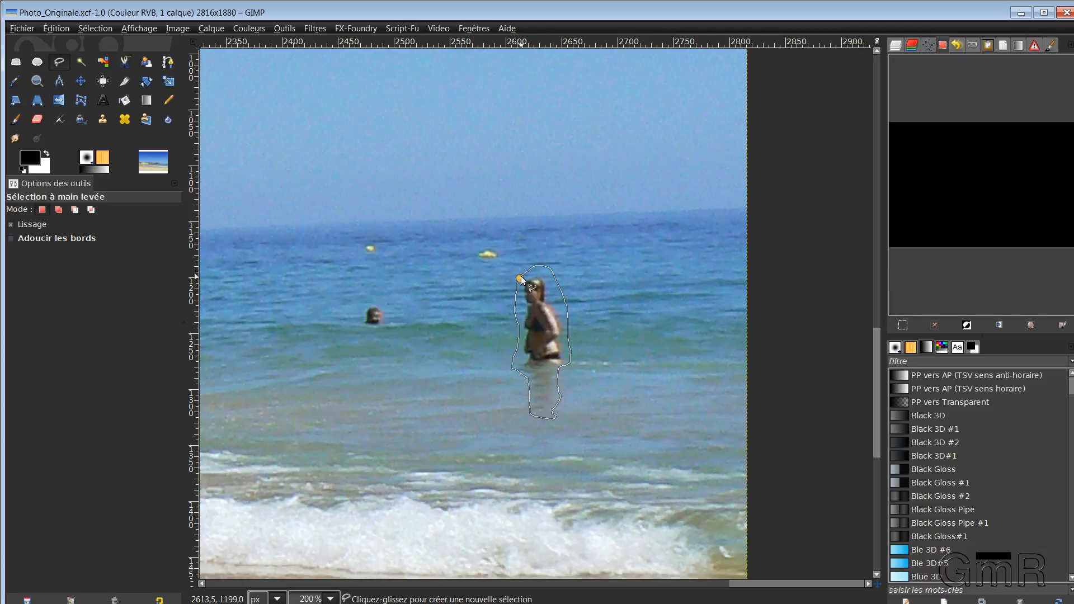
{"action": "left_click", "coordinate": [519, 278]}
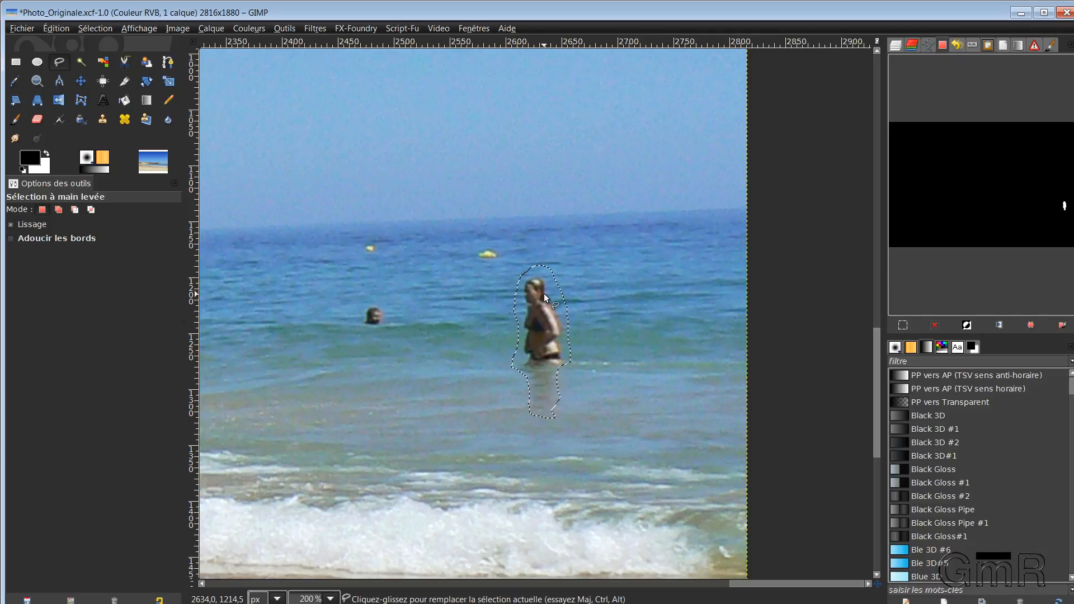
{"action": "left_click", "coordinate": [314, 28]}
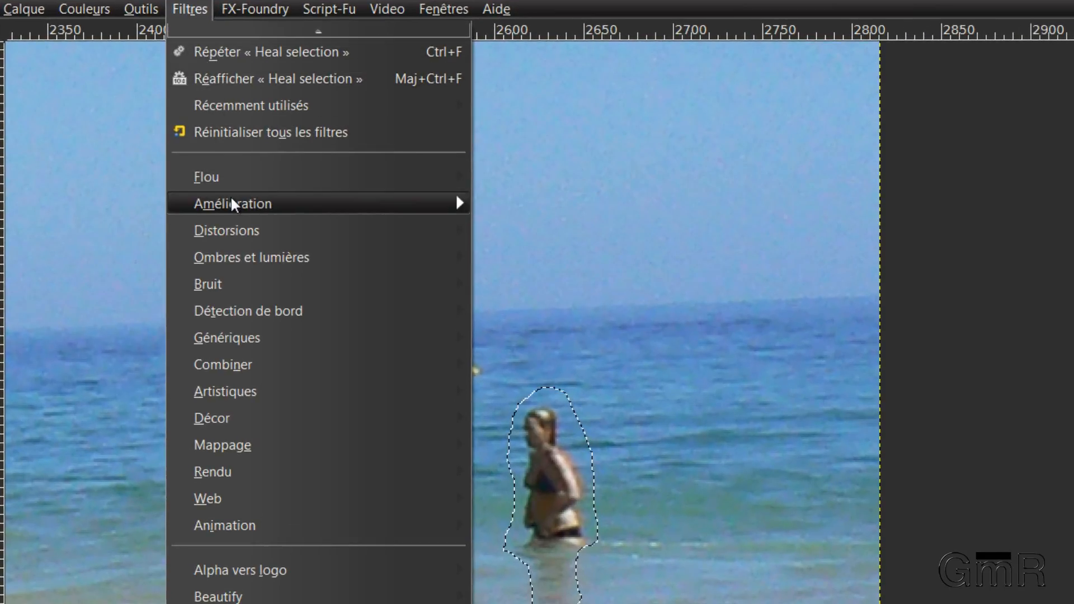
{"action": "mouse_move", "coordinate": [233, 203]}
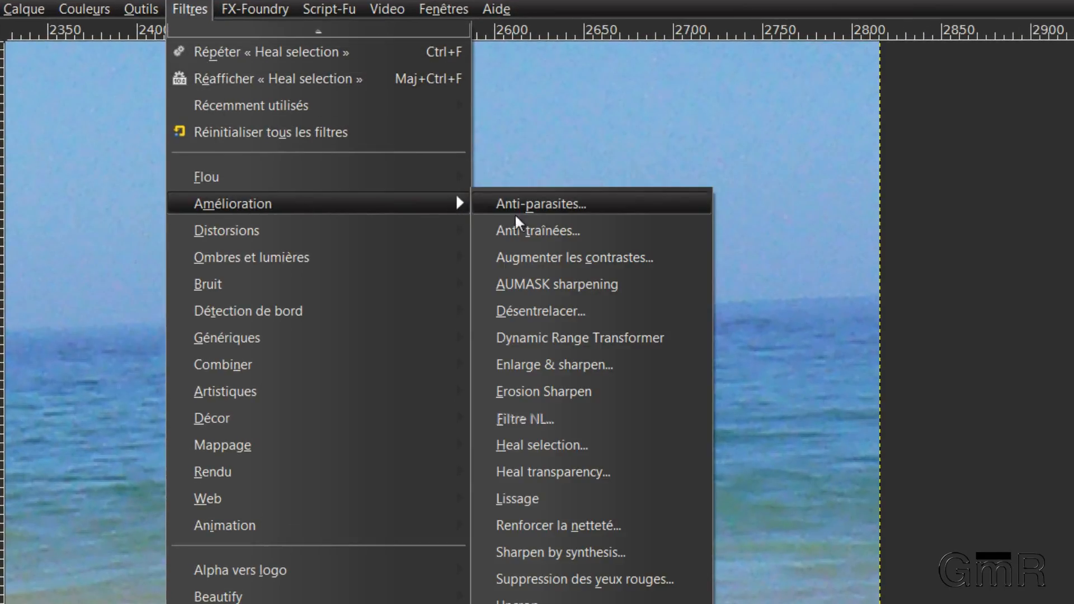
{"action": "mouse_move", "coordinate": [554, 445]}
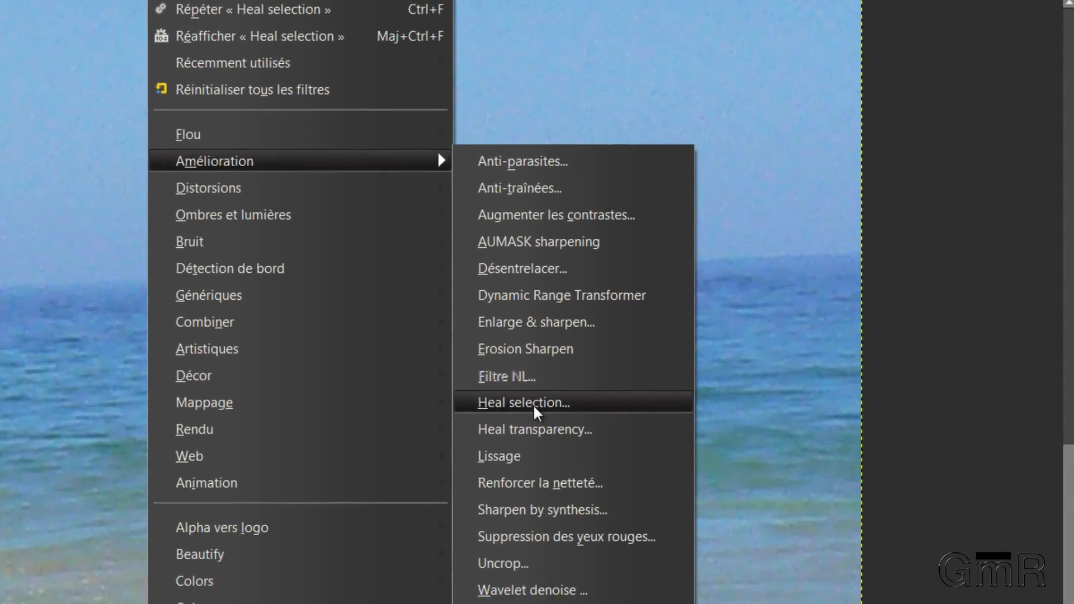
Bring up the Heal selection dialog and move it clear of the selected woman
{"action": "left_click", "coordinate": [522, 401]}
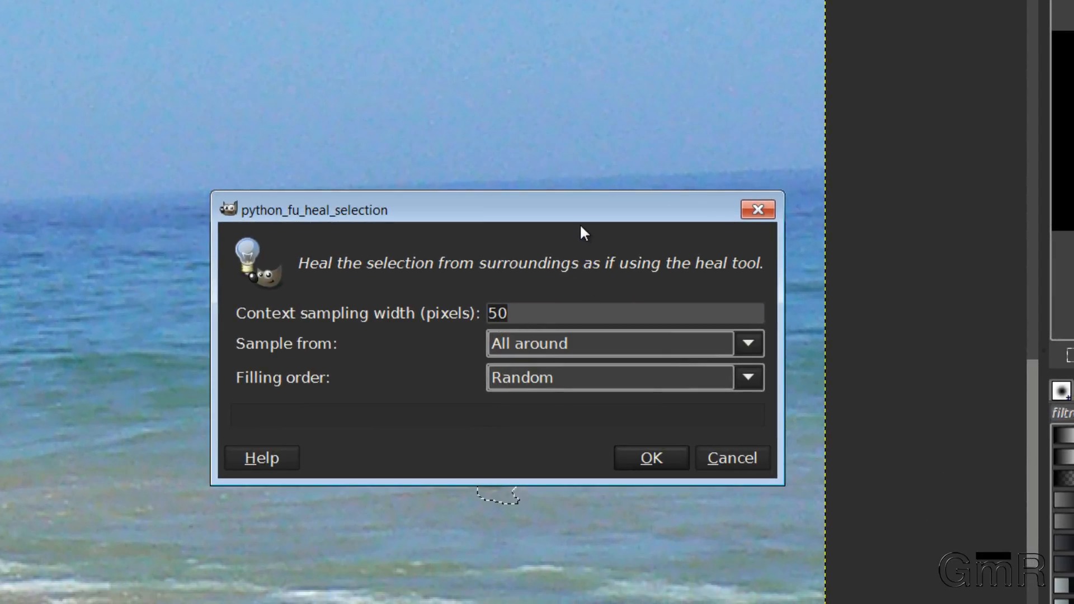
{"action": "mouse_move", "coordinate": [279, 328]}
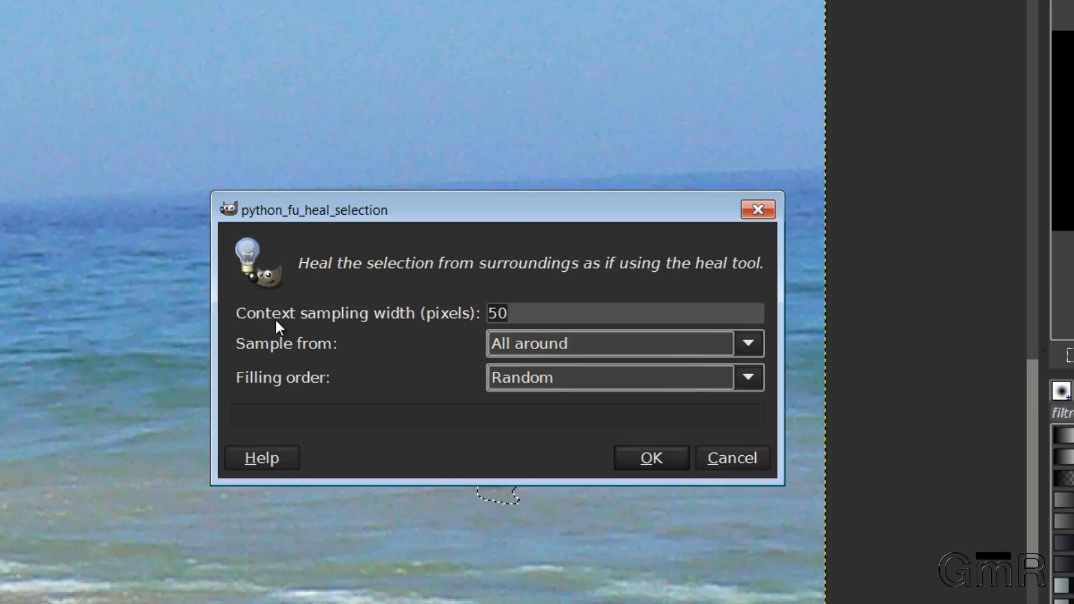
{"action": "mouse_move", "coordinate": [462, 187]}
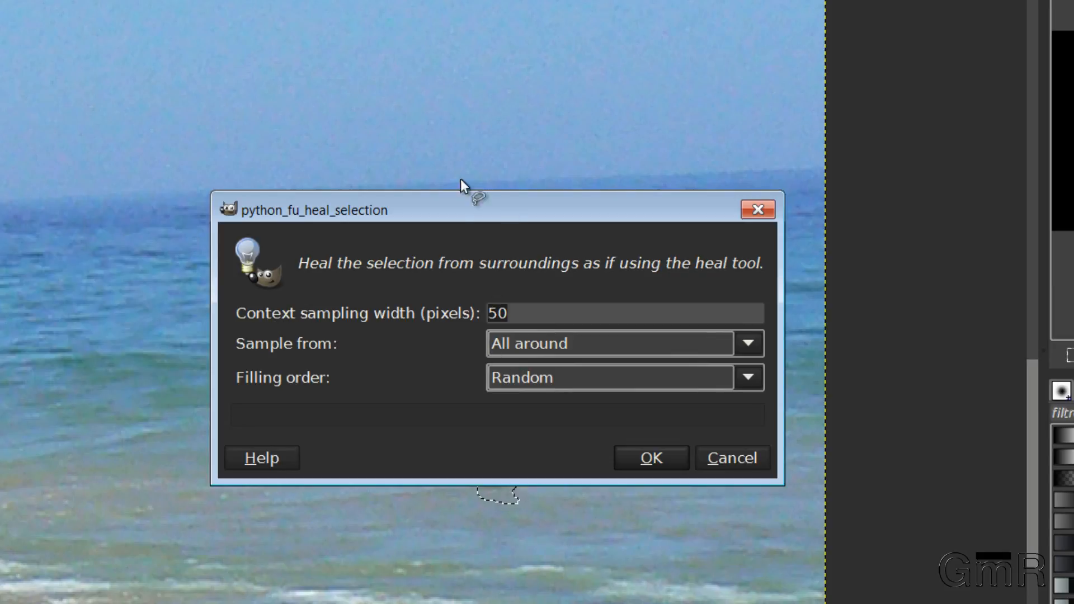
{"action": "left_click_drag", "start_coordinate": [470, 209], "coordinate": [470, 19]}
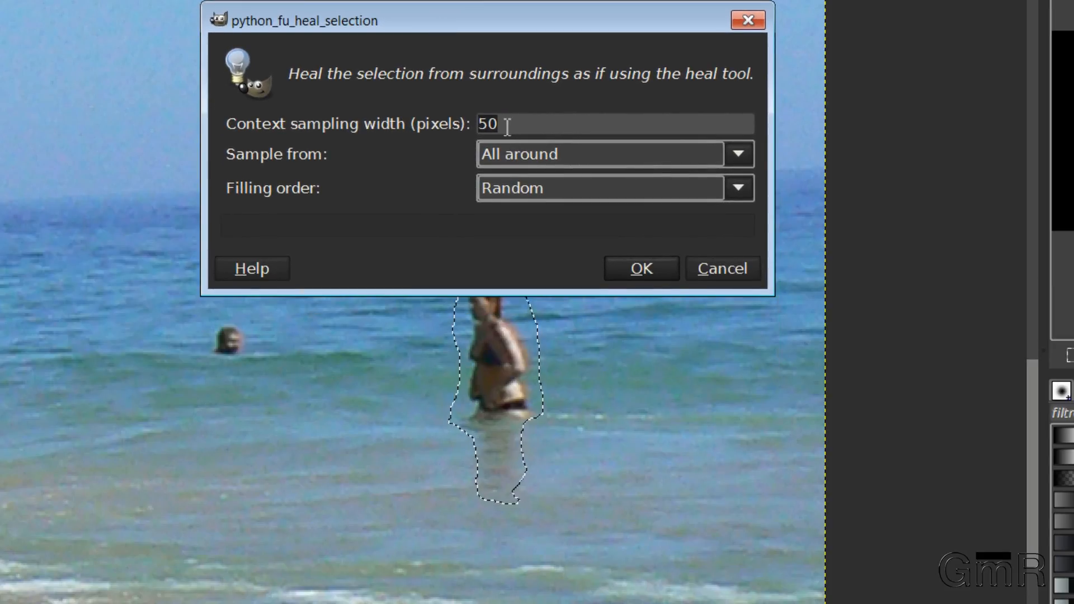
{"action": "mouse_move", "coordinate": [400, 335]}
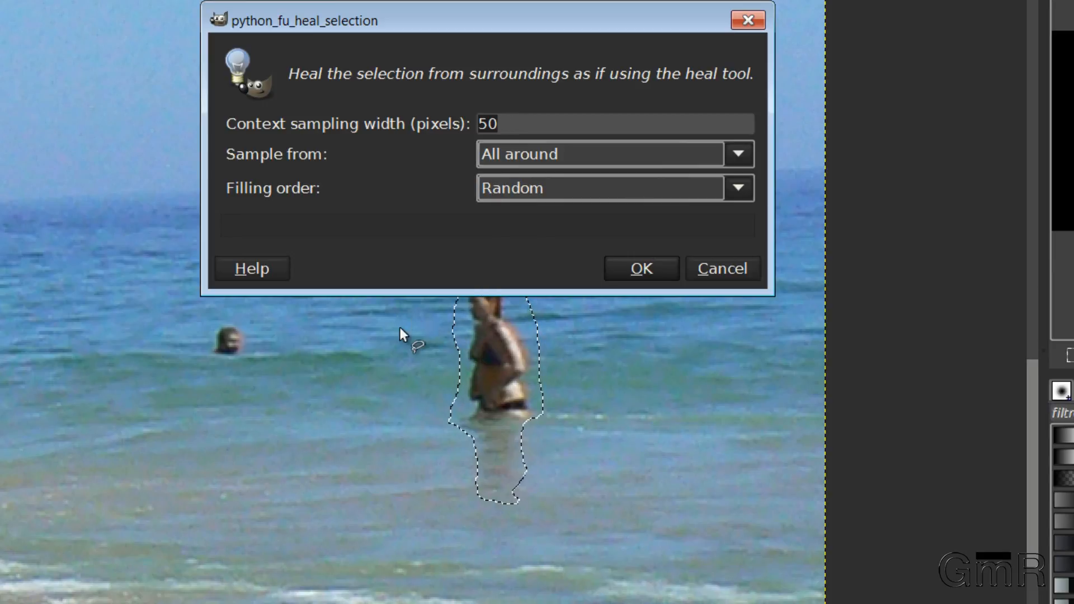
{"action": "mouse_move", "coordinate": [468, 24]}
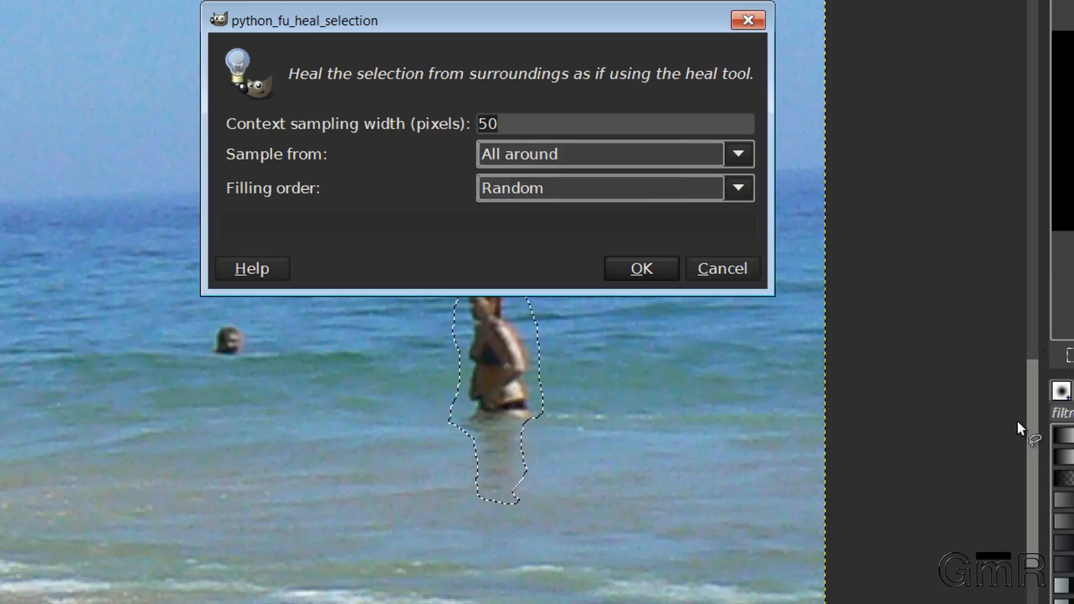
{"action": "left_click", "coordinate": [640, 268]}
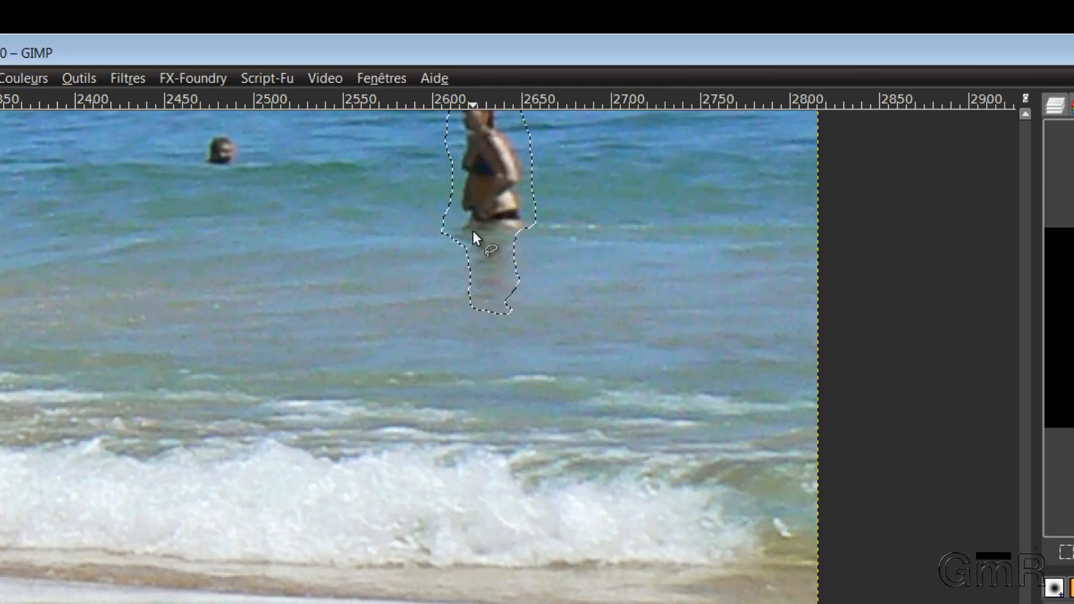
{"action": "mouse_move", "coordinate": [471, 190]}
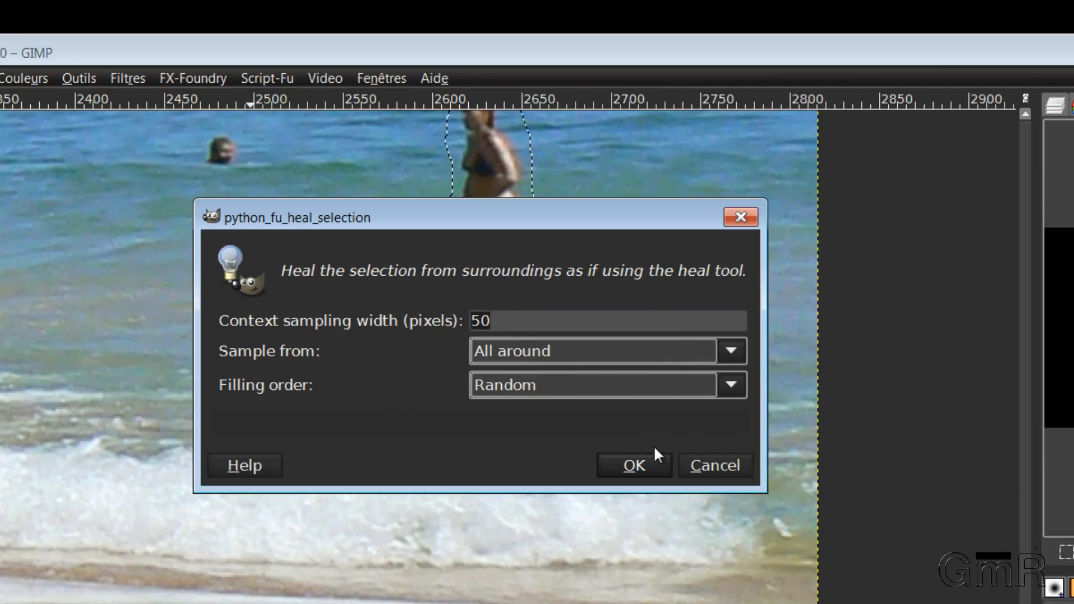
{"action": "mouse_move", "coordinate": [570, 235]}
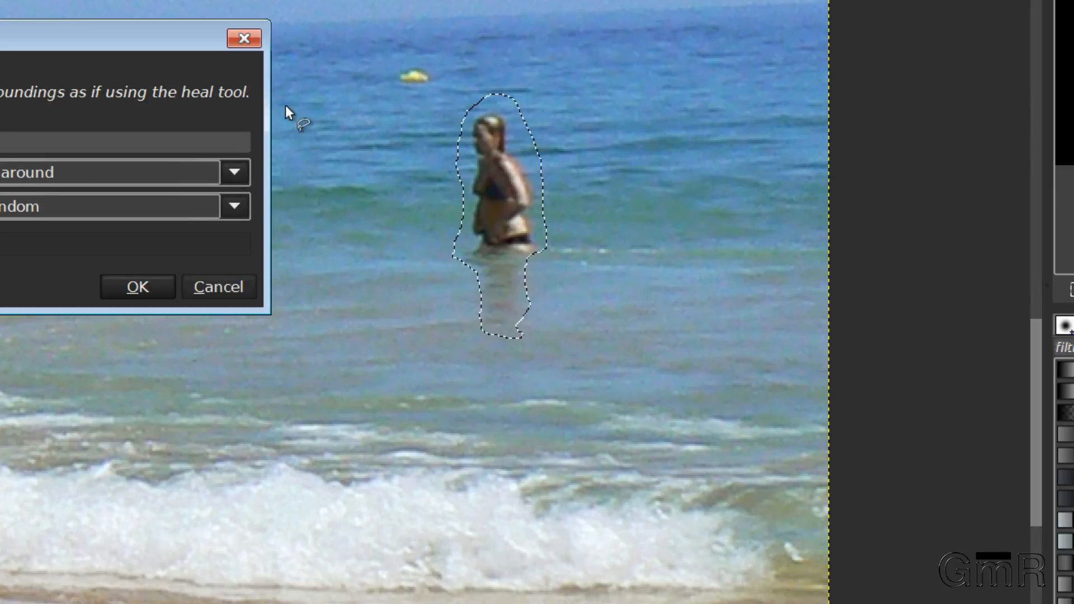
{"action": "mouse_move", "coordinate": [541, 51]}
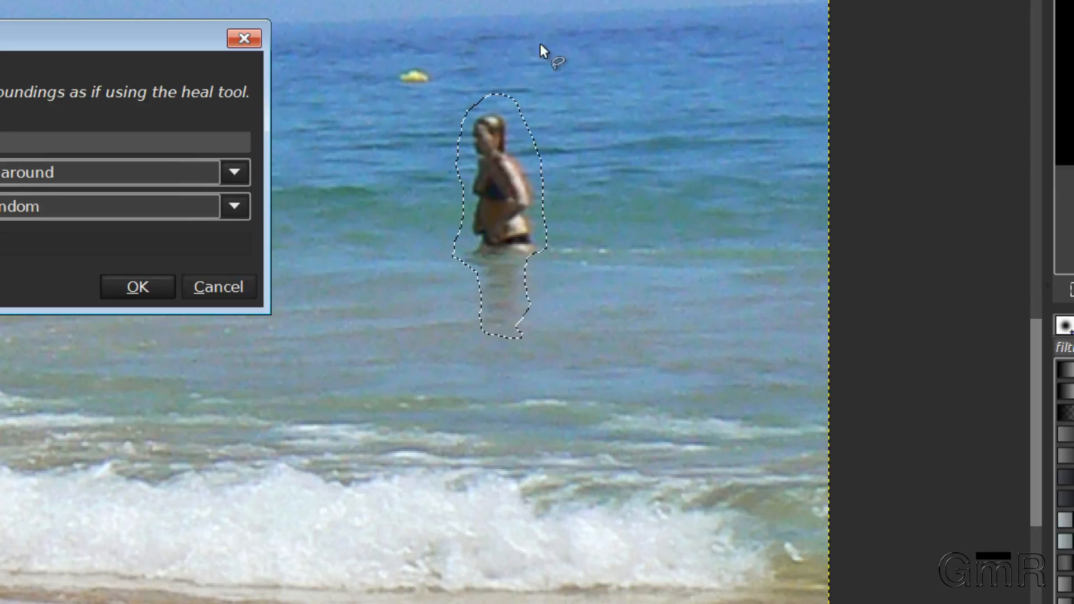
Heal the woman away, sampling from Sides with filling order Inwards towards center
{"action": "left_click", "coordinate": [540, 173]}
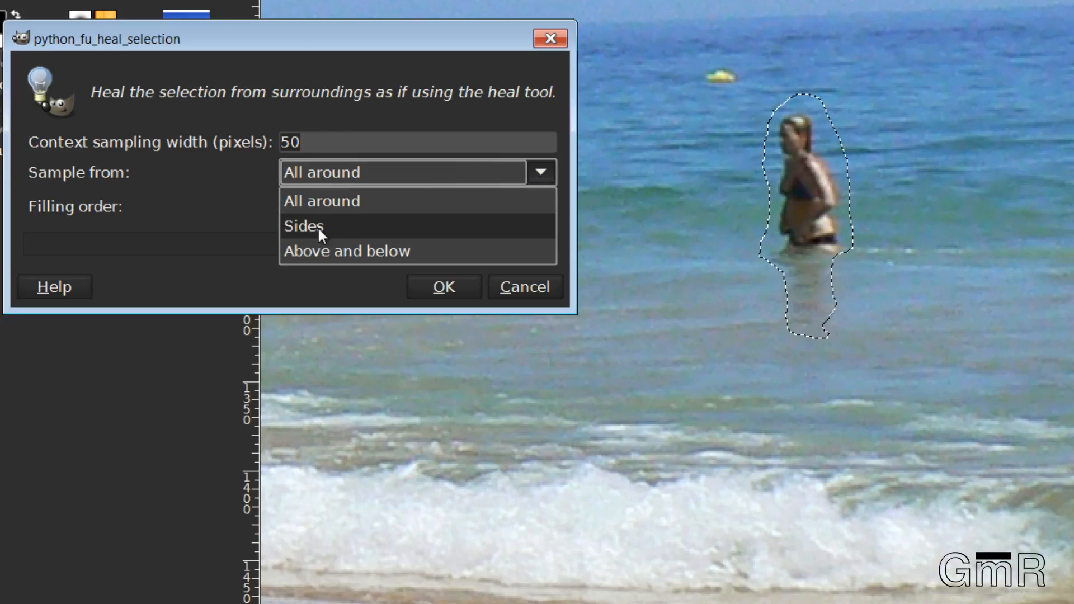
{"action": "left_click", "coordinate": [303, 226]}
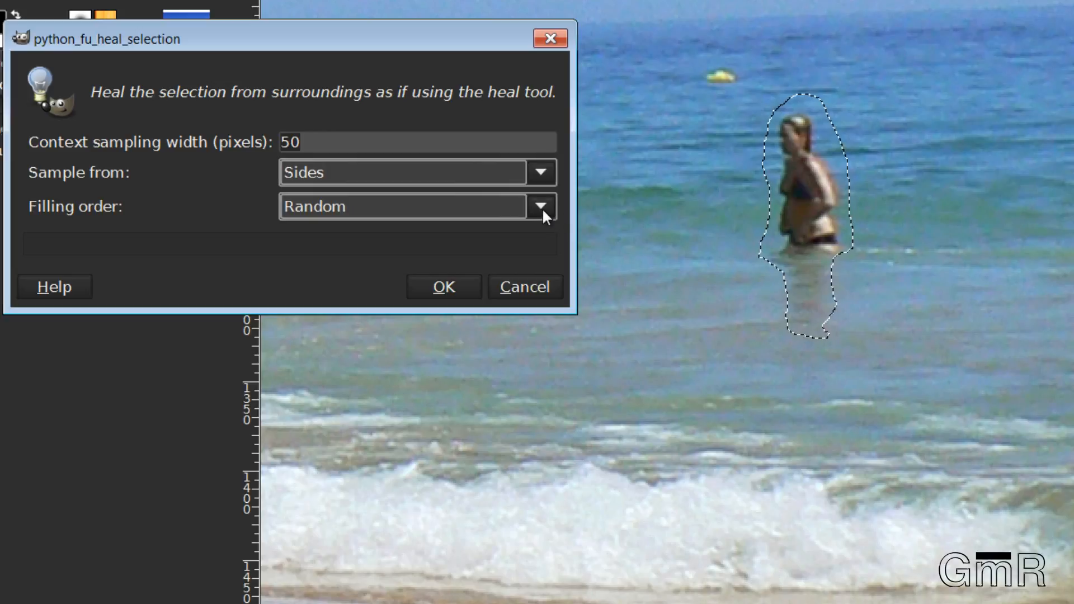
{"action": "left_click", "coordinate": [541, 206]}
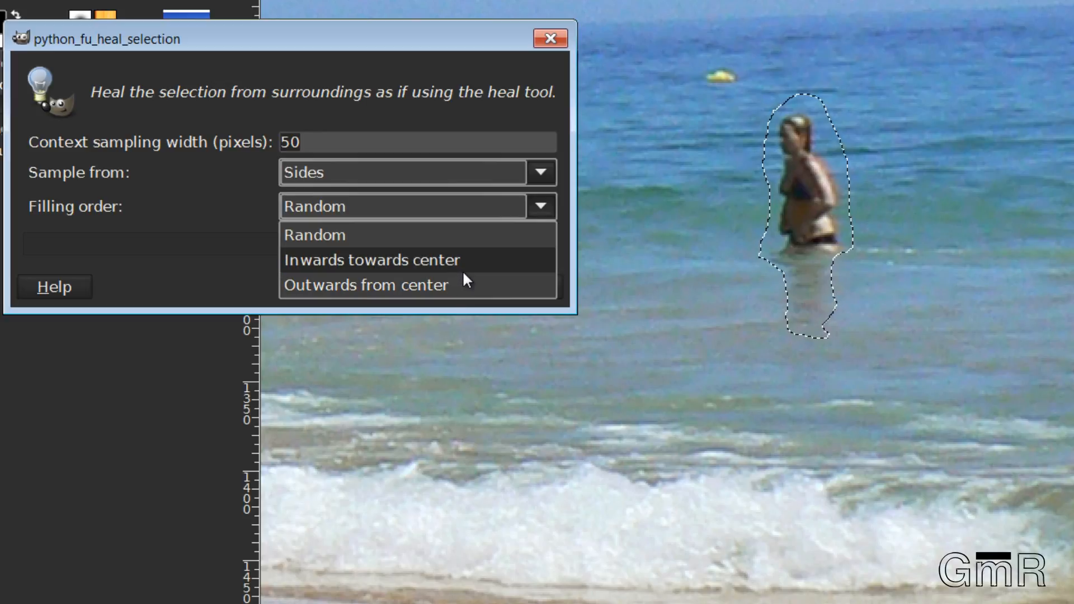
{"action": "mouse_move", "coordinate": [466, 300]}
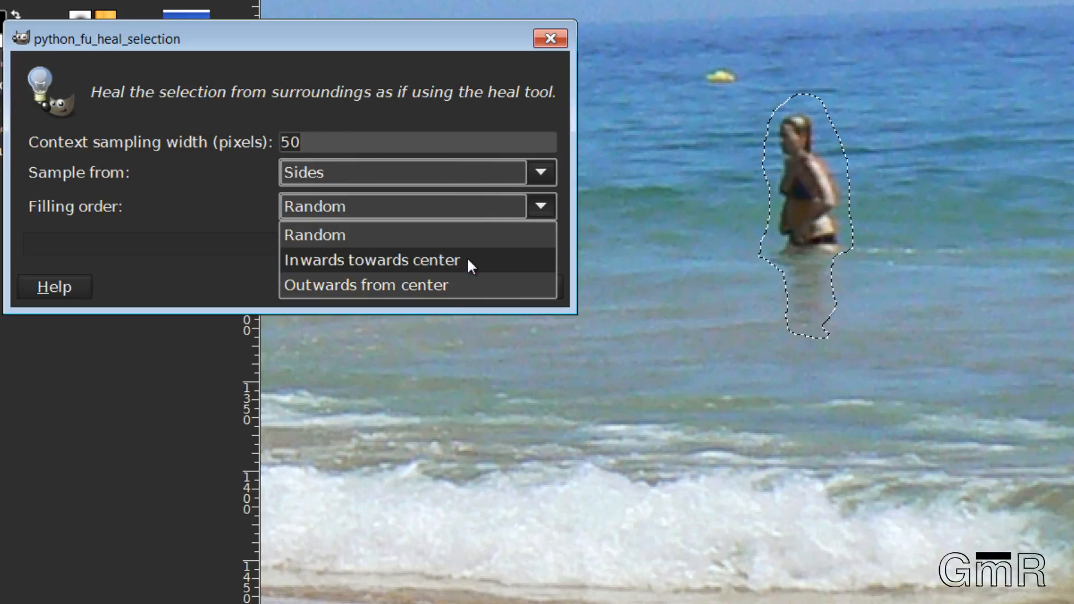
{"action": "left_click", "coordinate": [374, 260]}
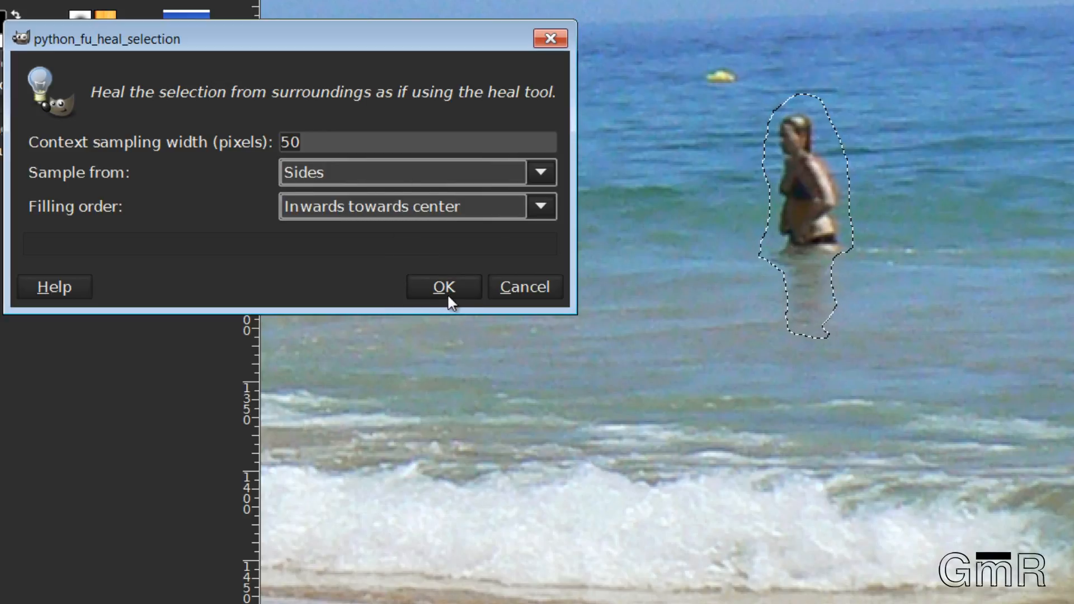
{"action": "left_click", "coordinate": [443, 286]}
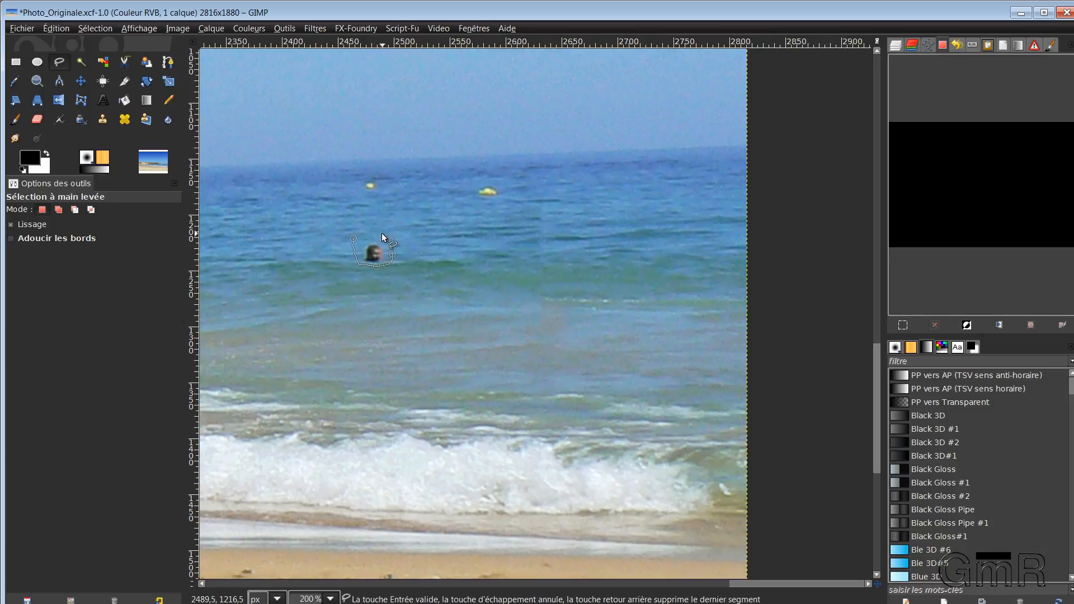
Repeat Heal selection on the swimmer's head, then on the yellow buoy
{"action": "key", "text": "Return"}
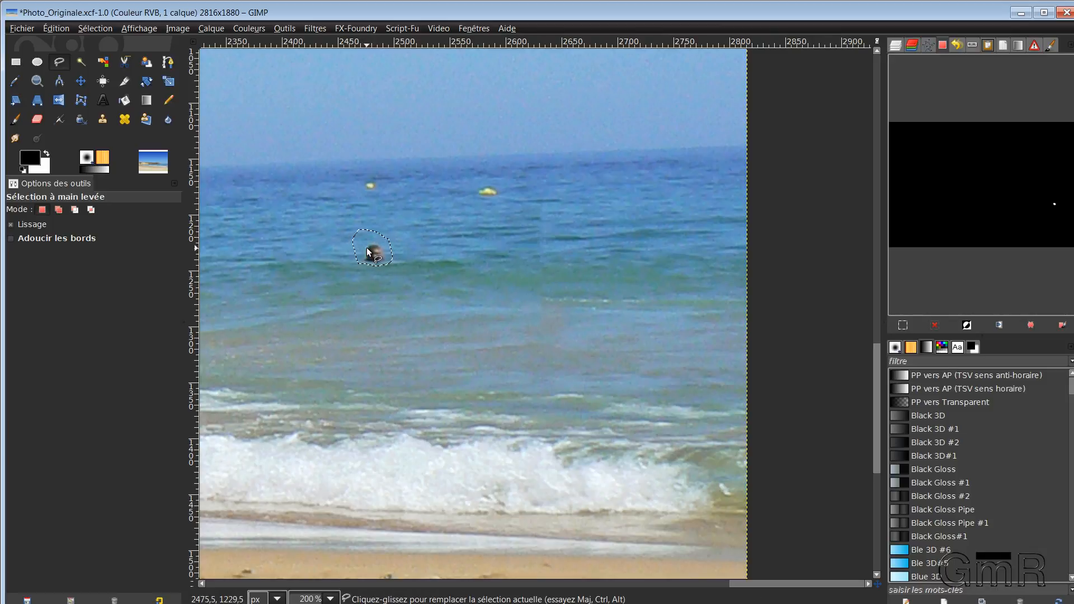
{"action": "left_click", "coordinate": [314, 28]}
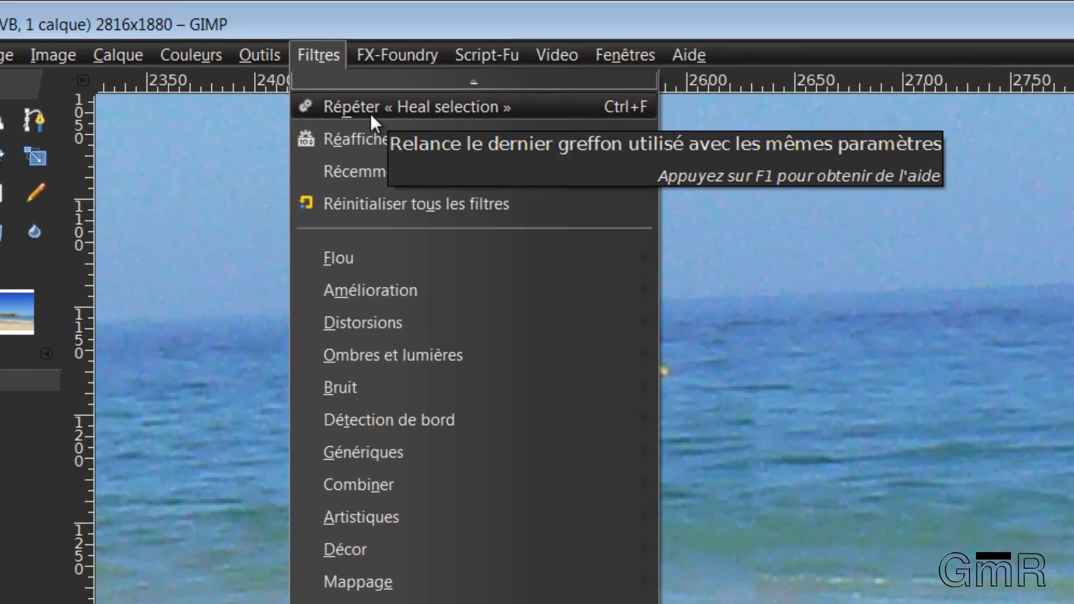
{"action": "left_click", "coordinate": [410, 106]}
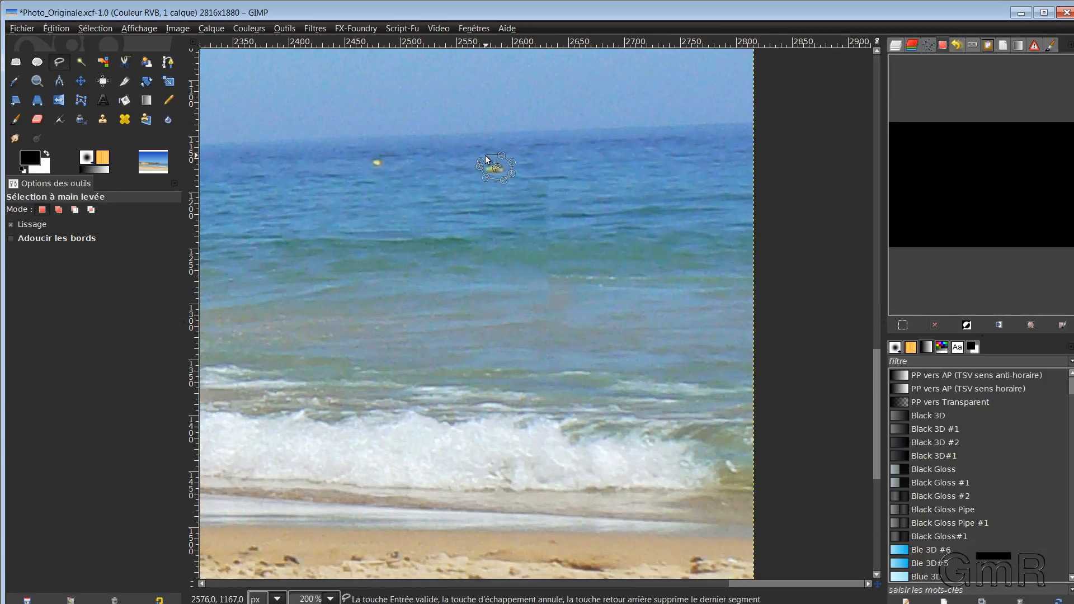
{"action": "key", "text": "Return"}
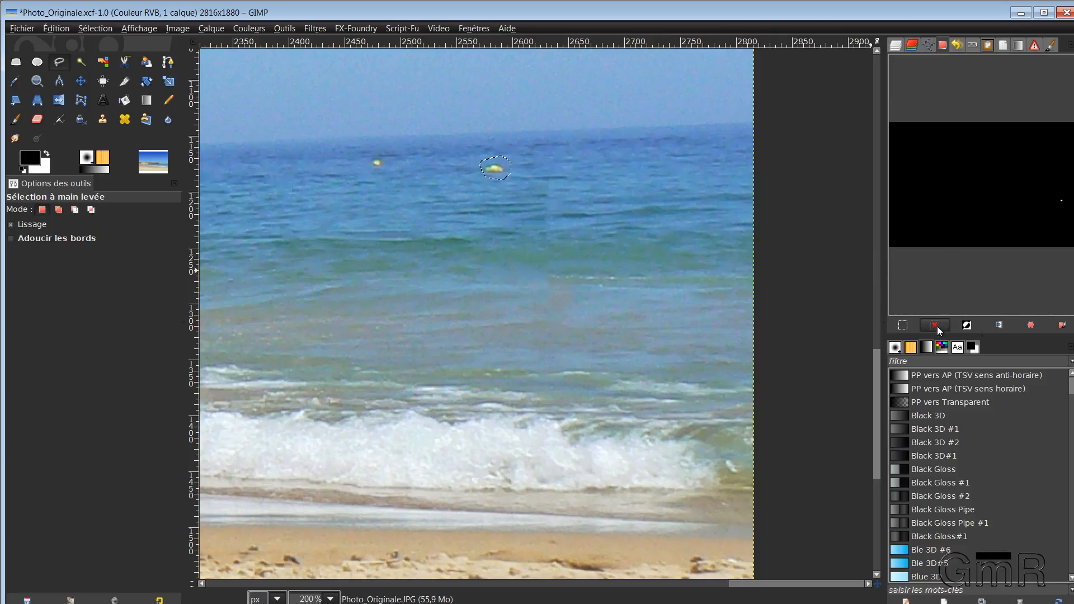
{"action": "left_click", "coordinate": [315, 28]}
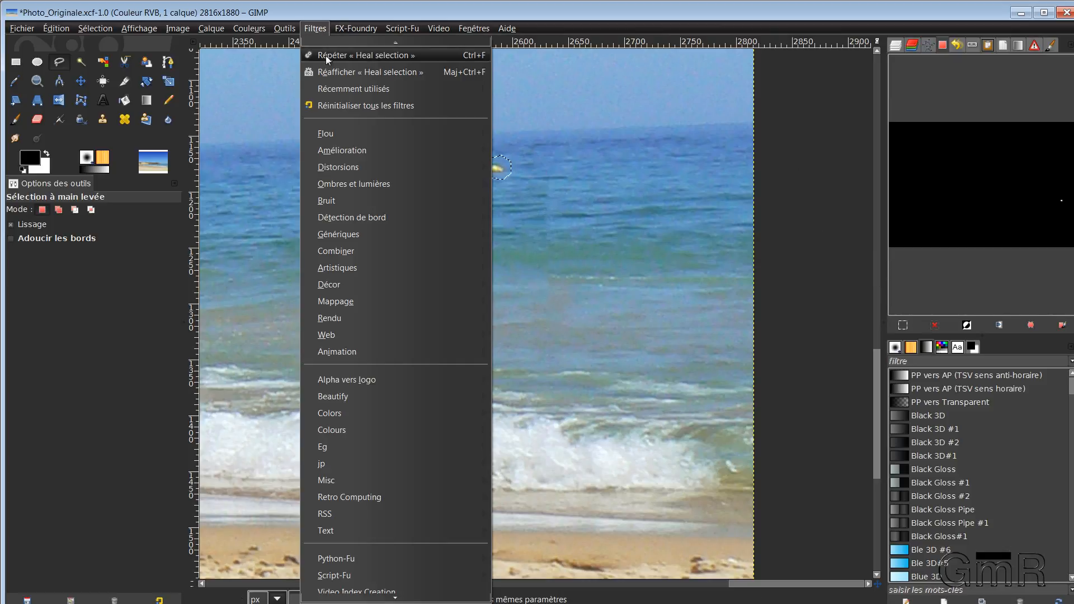
{"action": "left_click", "coordinate": [370, 55]}
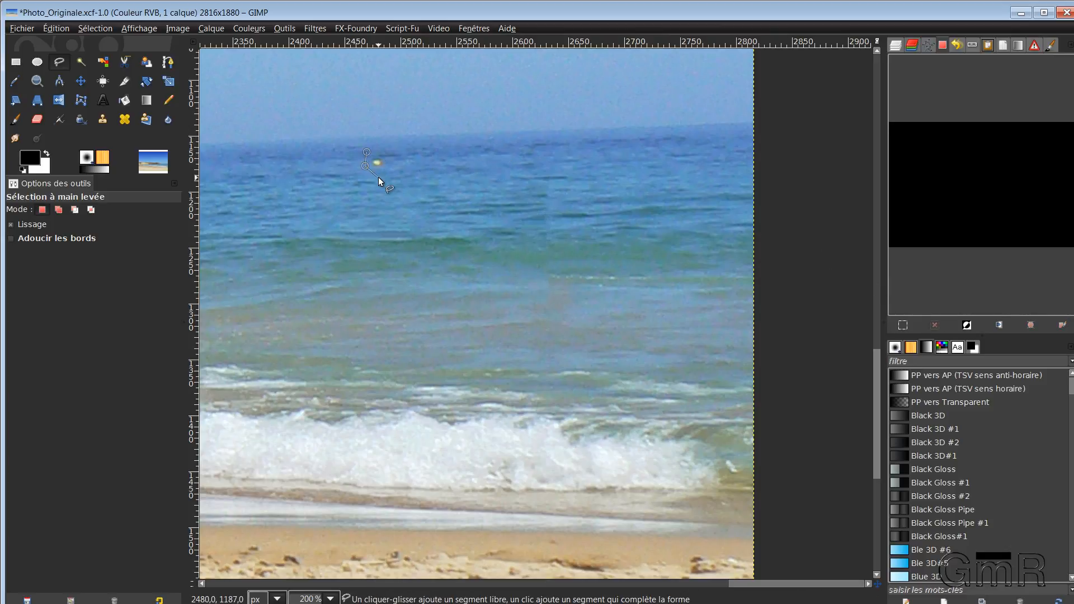
Close a lasso outline around the remaining buoy ready for another heal
{"action": "left_click", "coordinate": [368, 154]}
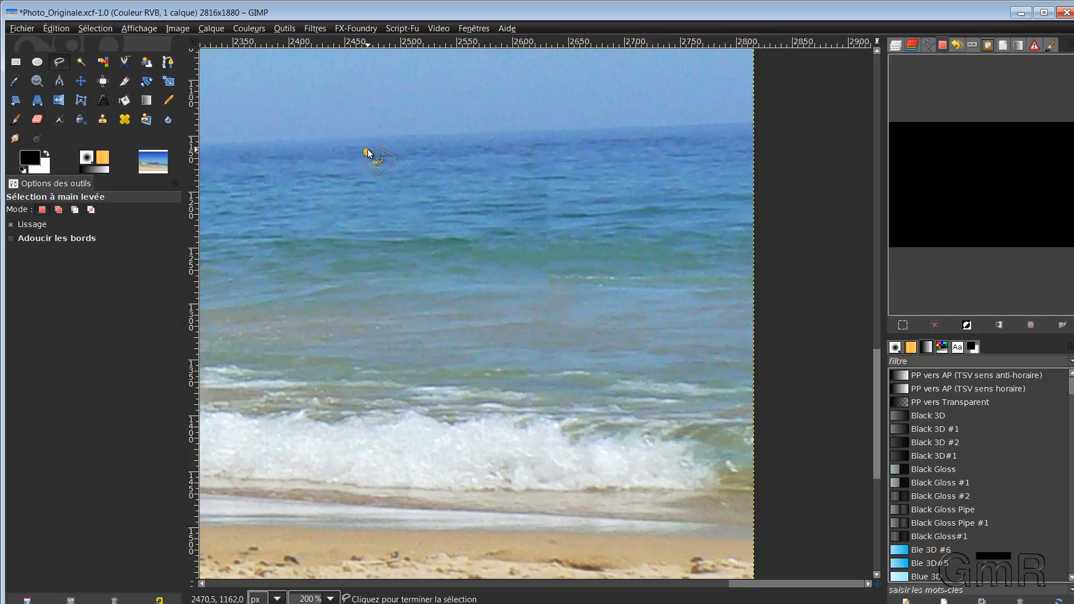
{"action": "left_click", "coordinate": [367, 152]}
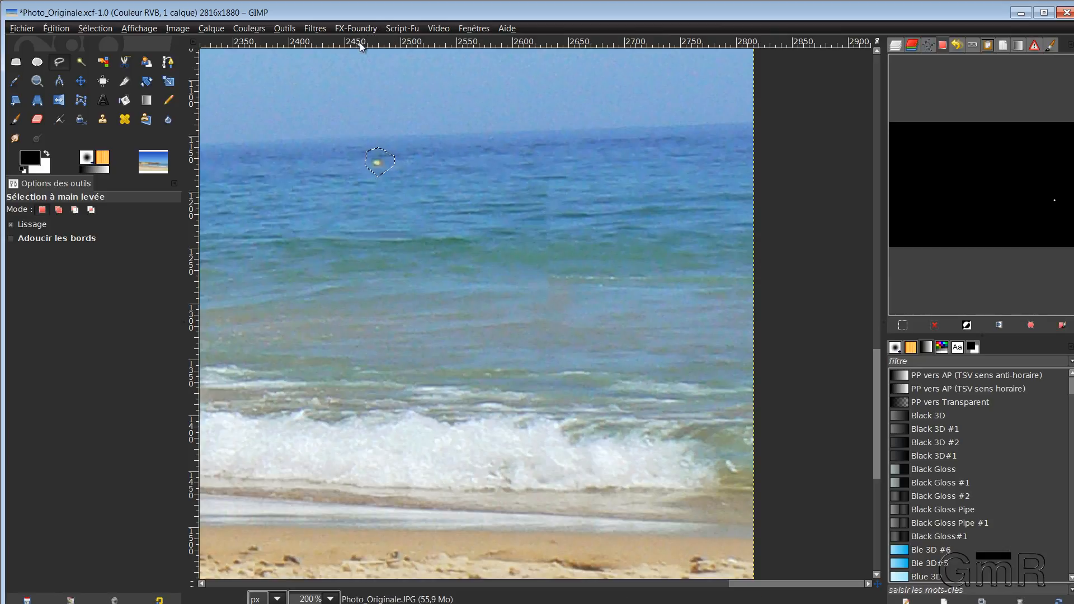
{"action": "left_click", "coordinate": [315, 28]}
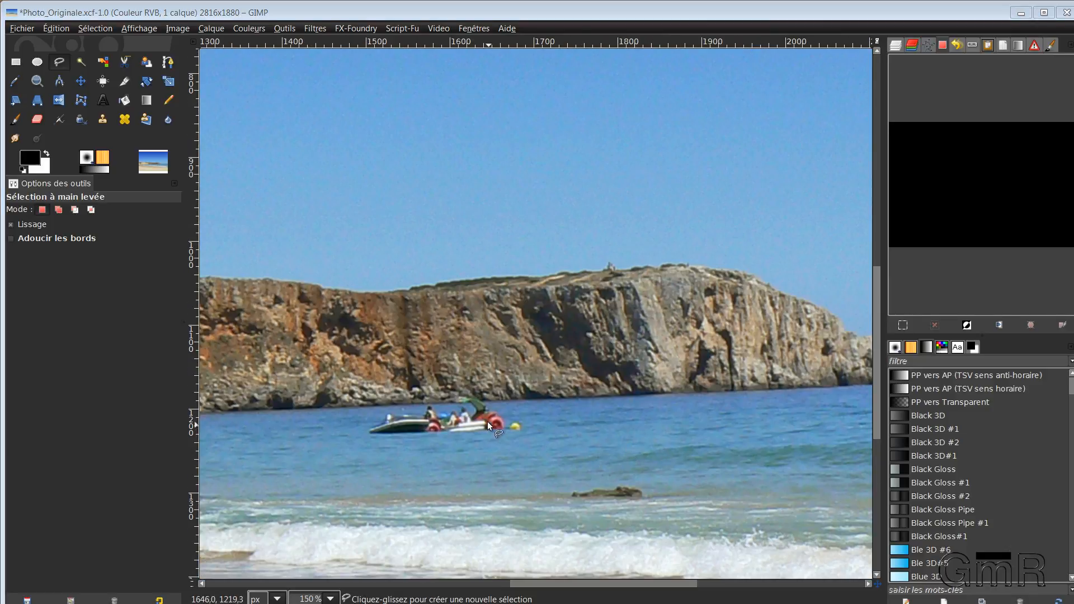
{"action": "mouse_move", "coordinate": [470, 465]}
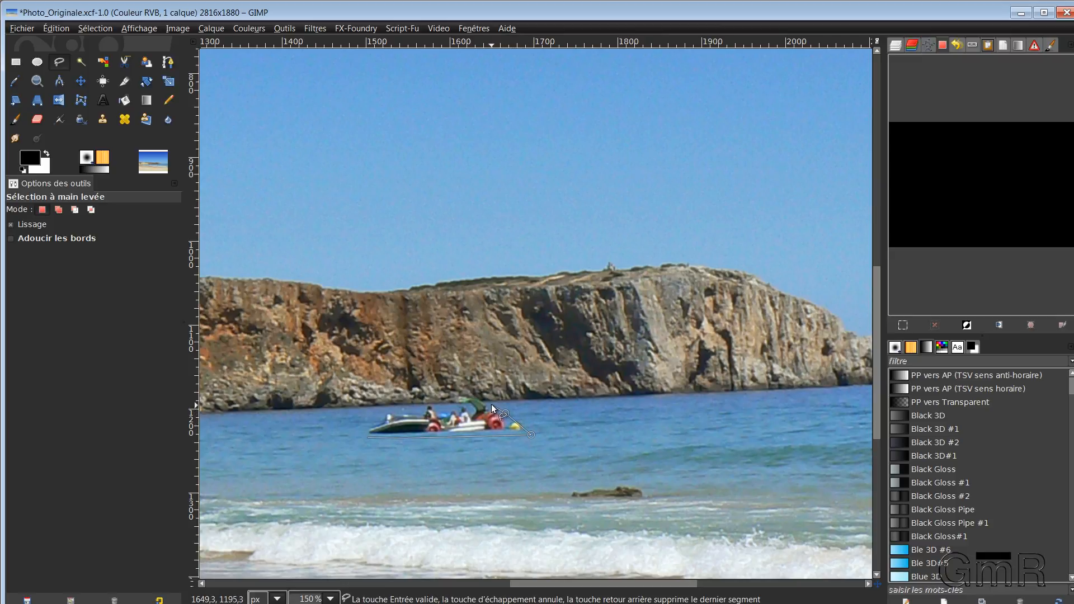
Outline the pedal boat and its canopy and repeat Heal selection until it vanishes
{"action": "left_click", "coordinate": [477, 401]}
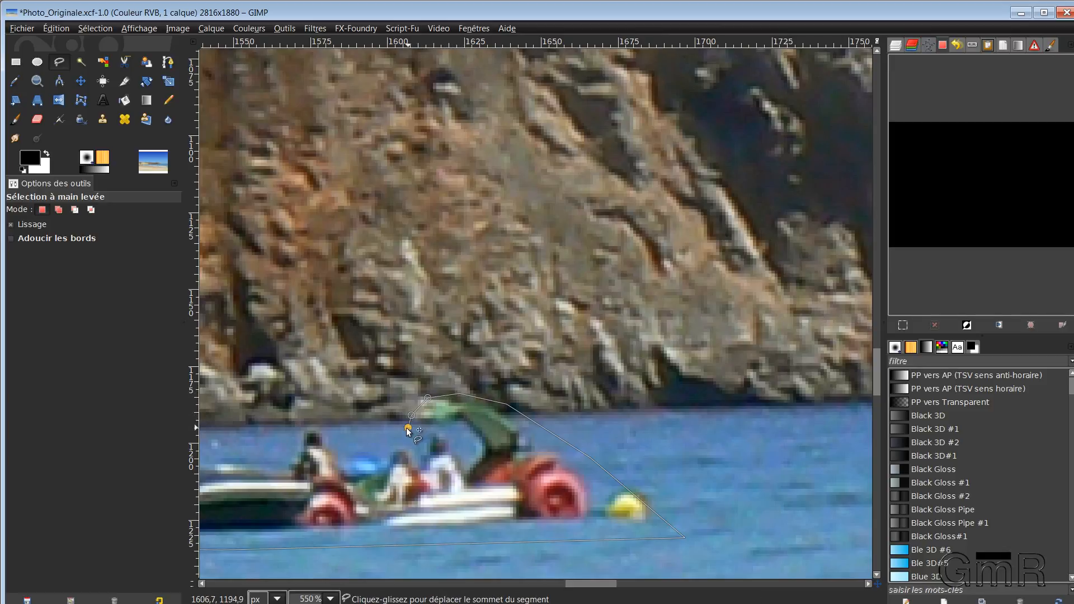
{"action": "left_click_drag", "start_coordinate": [407, 432], "coordinate": [304, 431]}
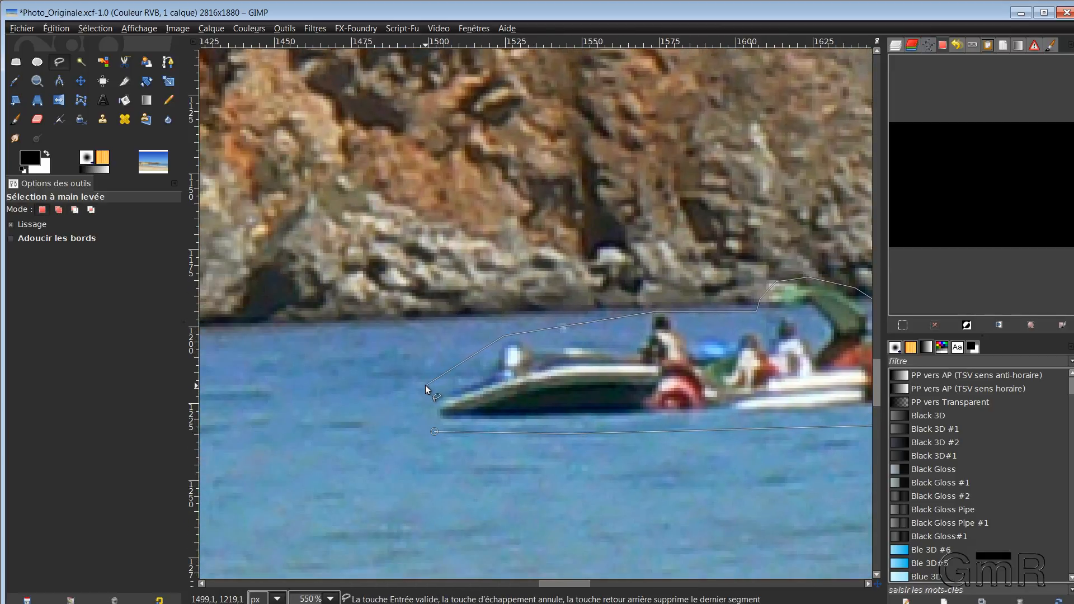
{"action": "left_click", "coordinate": [433, 431]}
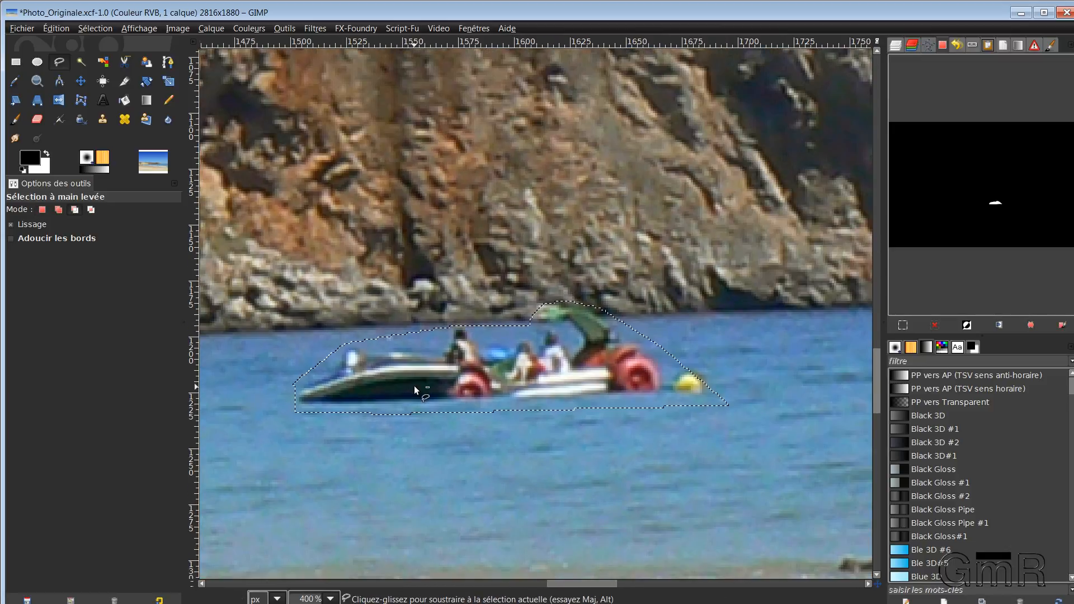
{"action": "key", "text": "ctrl+f"}
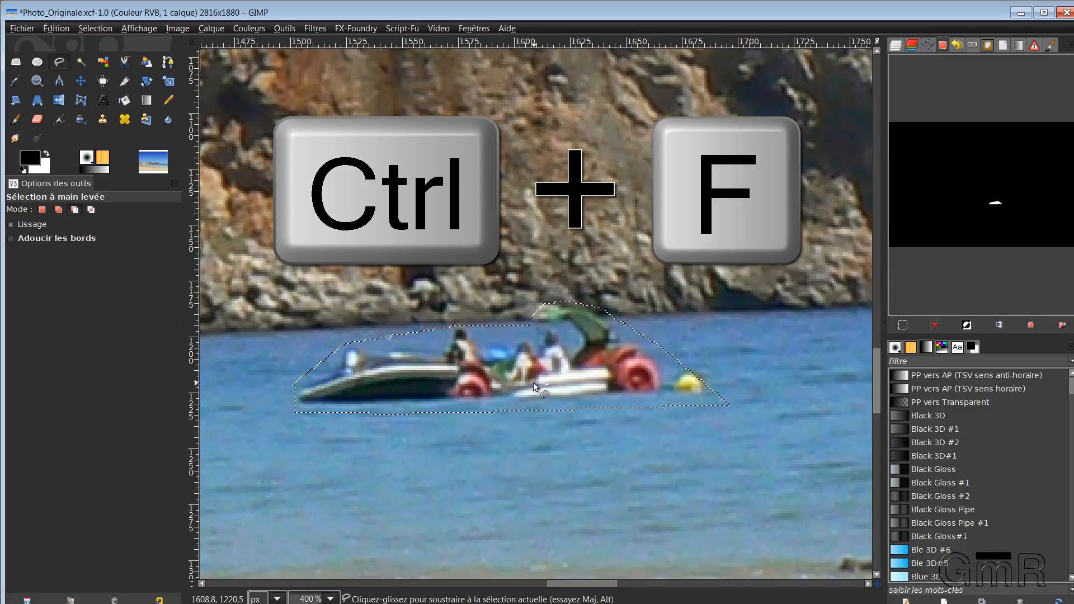
{"action": "key", "text": "ctrl+f"}
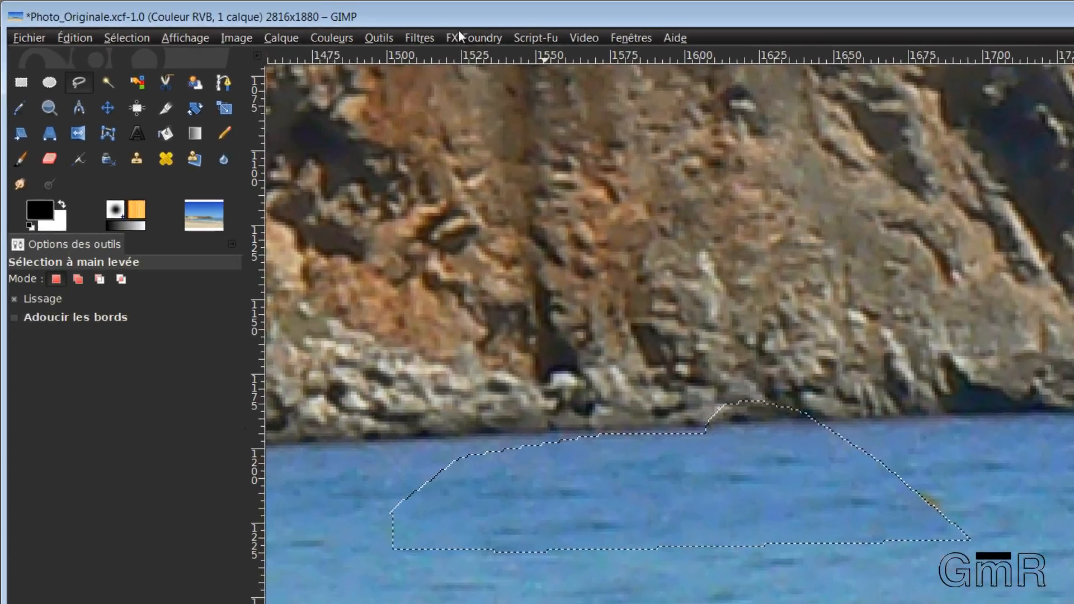
{"action": "left_click", "coordinate": [419, 38]}
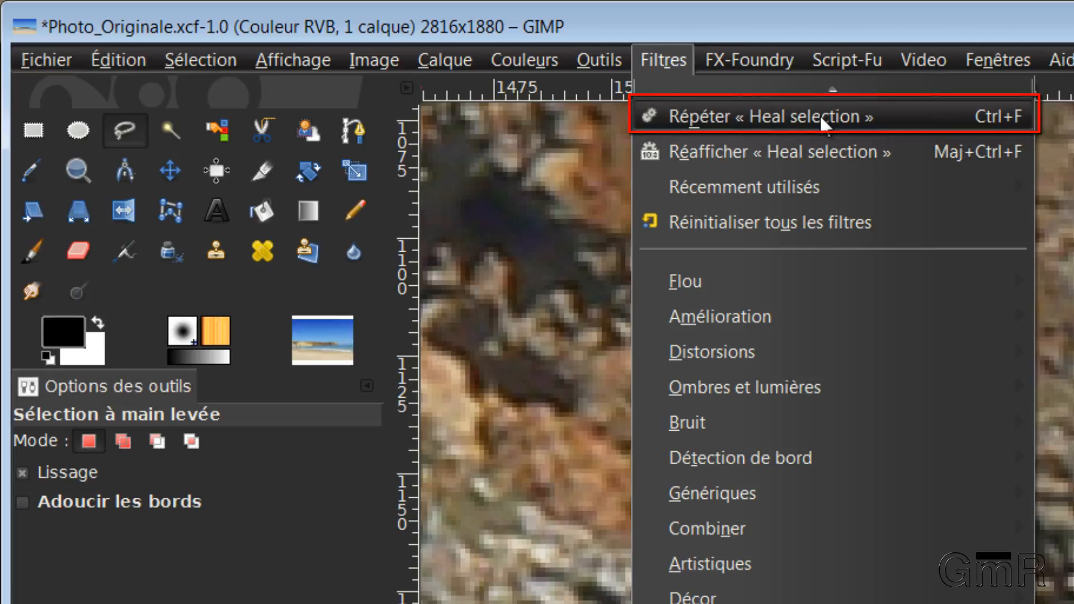
{"action": "left_click", "coordinate": [996, 59]}
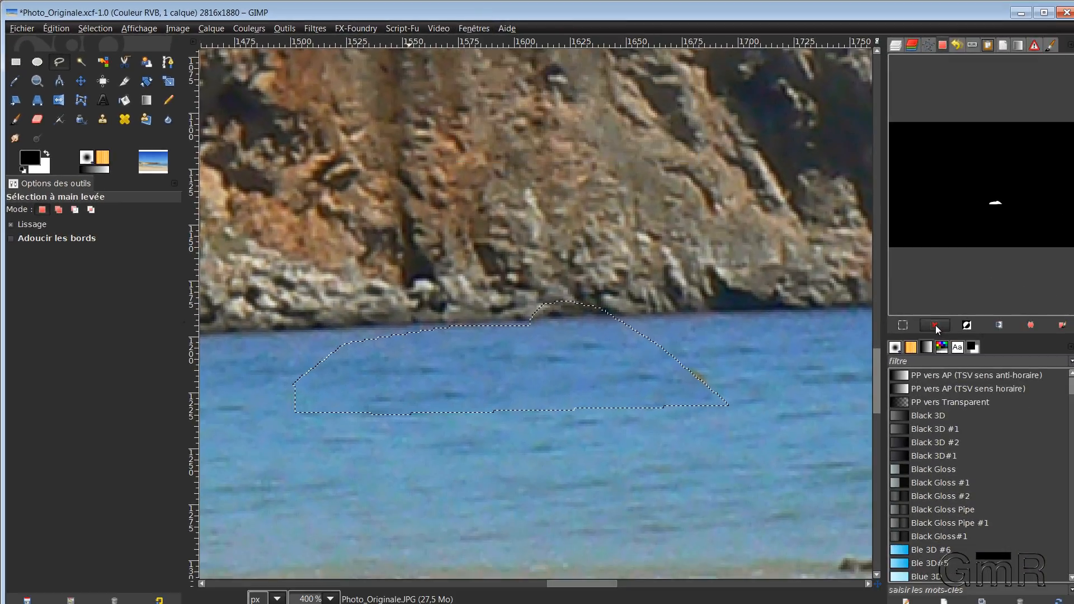
Clear the selection, outline the leftover dark speck and heal it
{"action": "left_click", "coordinate": [934, 325]}
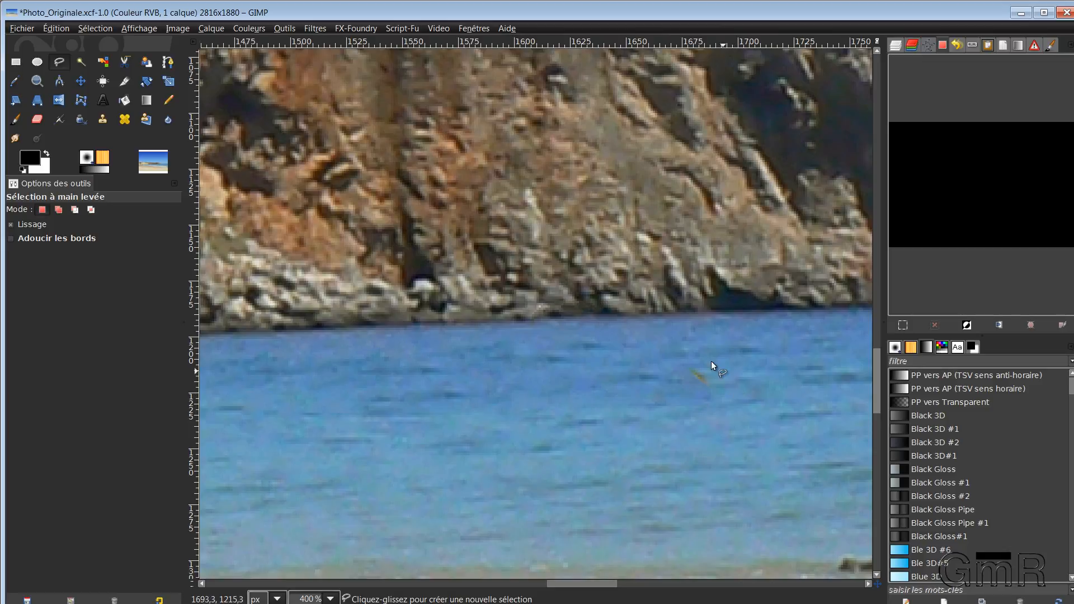
{"action": "left_click", "coordinate": [703, 398]}
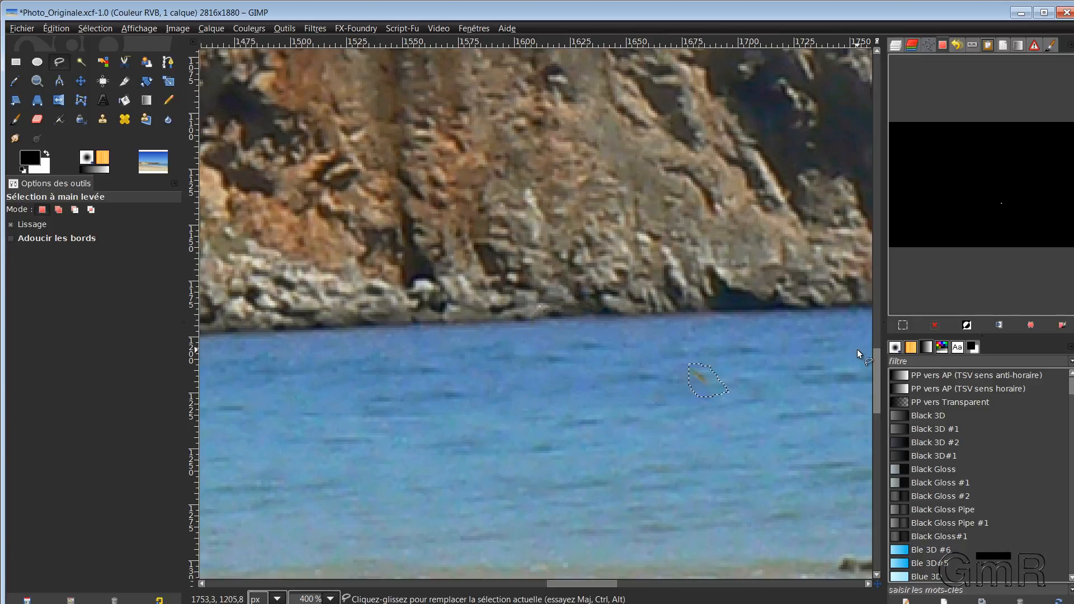
{"action": "key", "text": "ctrl+f"}
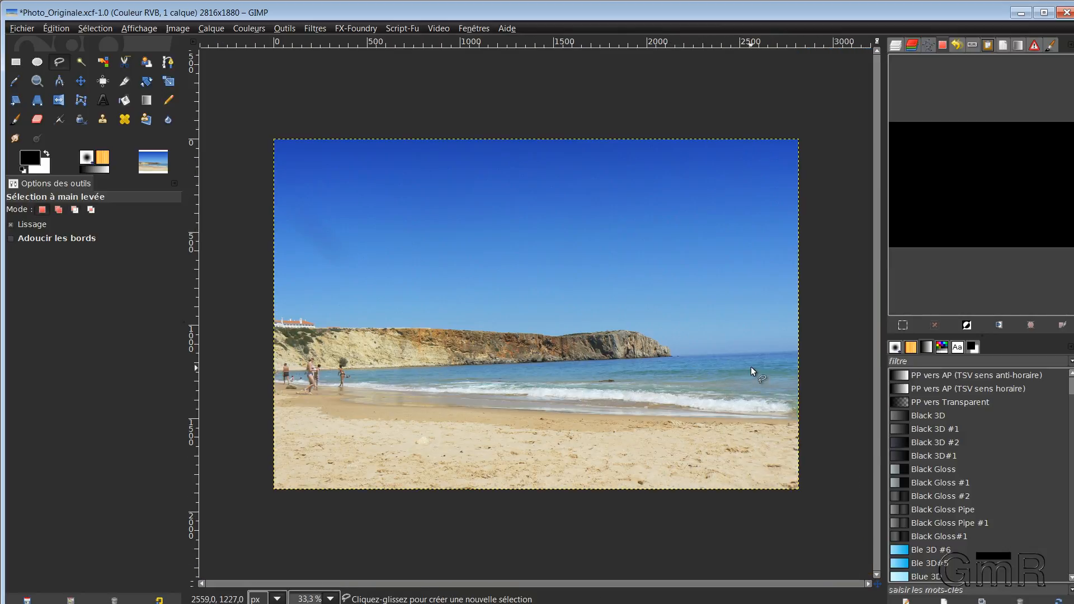
{"action": "mouse_move", "coordinate": [746, 409]}
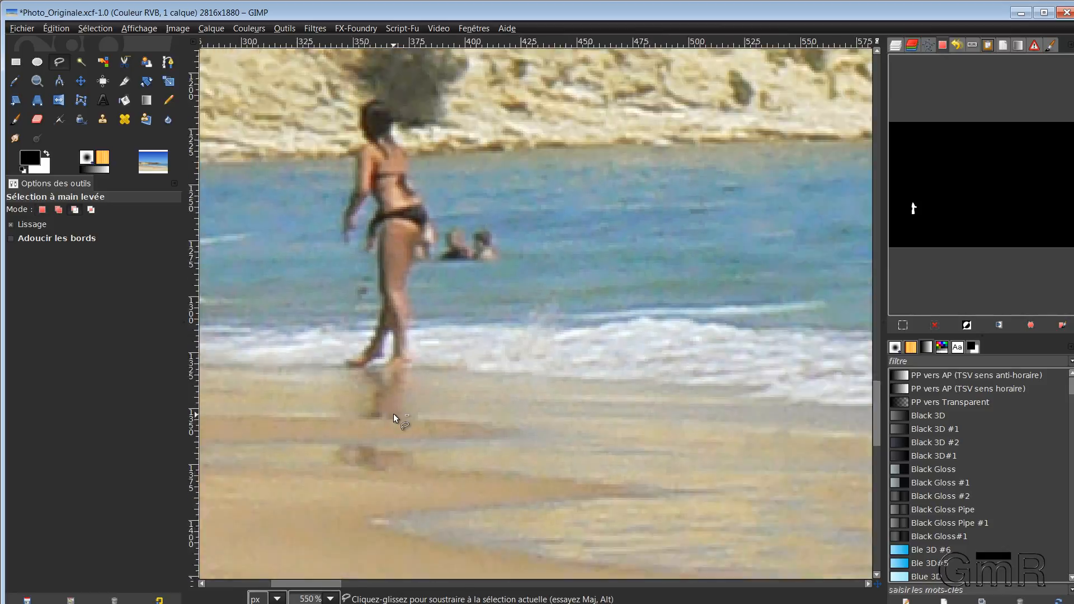
Heal away the walking woman, then outline and heal the smudge below the bush
{"action": "key", "text": "ctrl+f"}
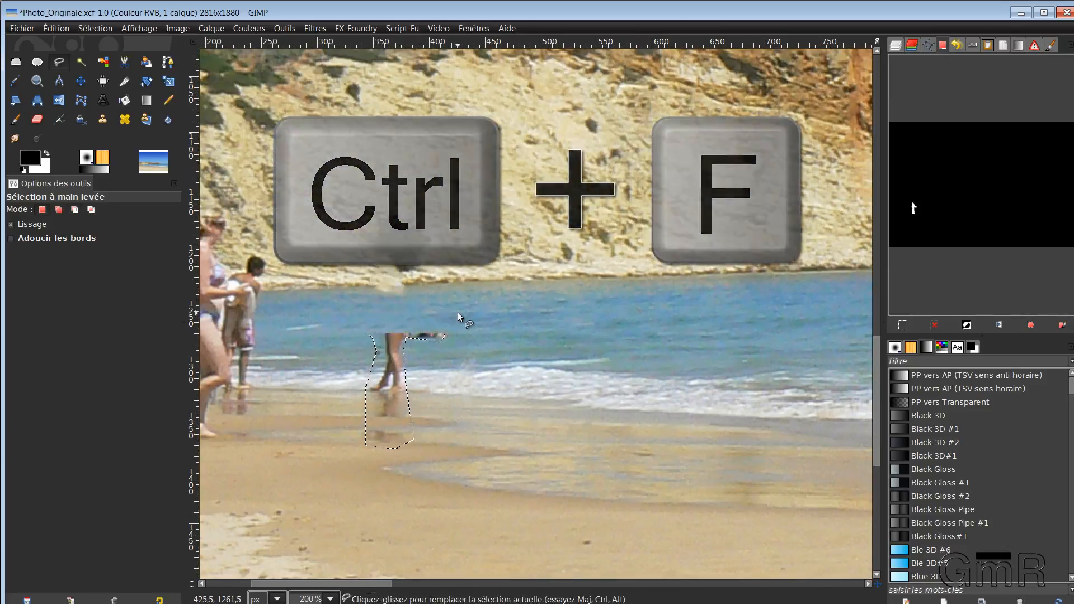
{"action": "key", "text": "ctrl+f"}
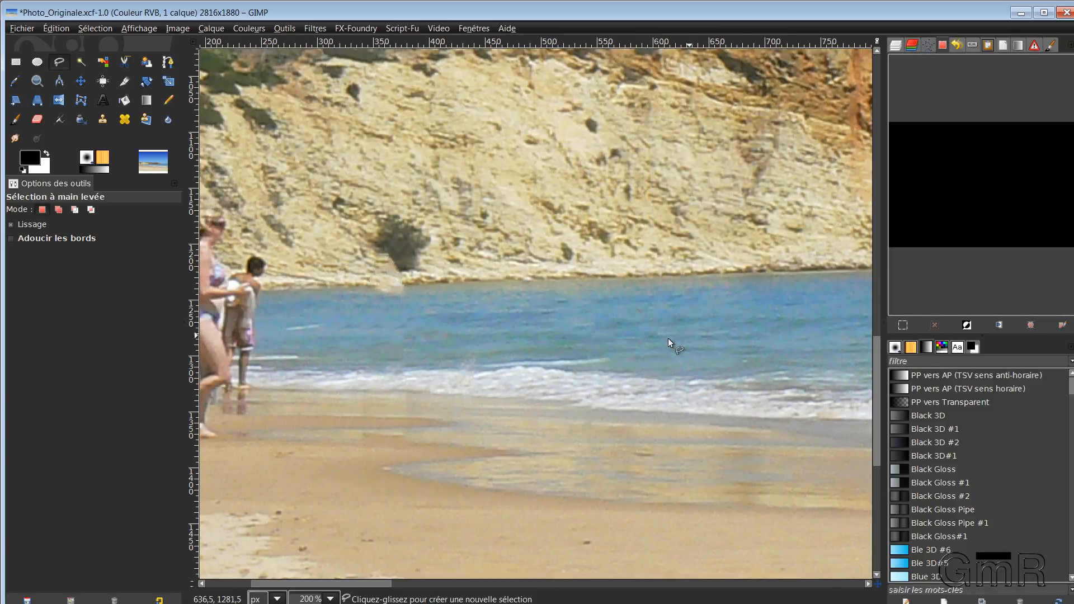
{"action": "mouse_move", "coordinate": [419, 387]}
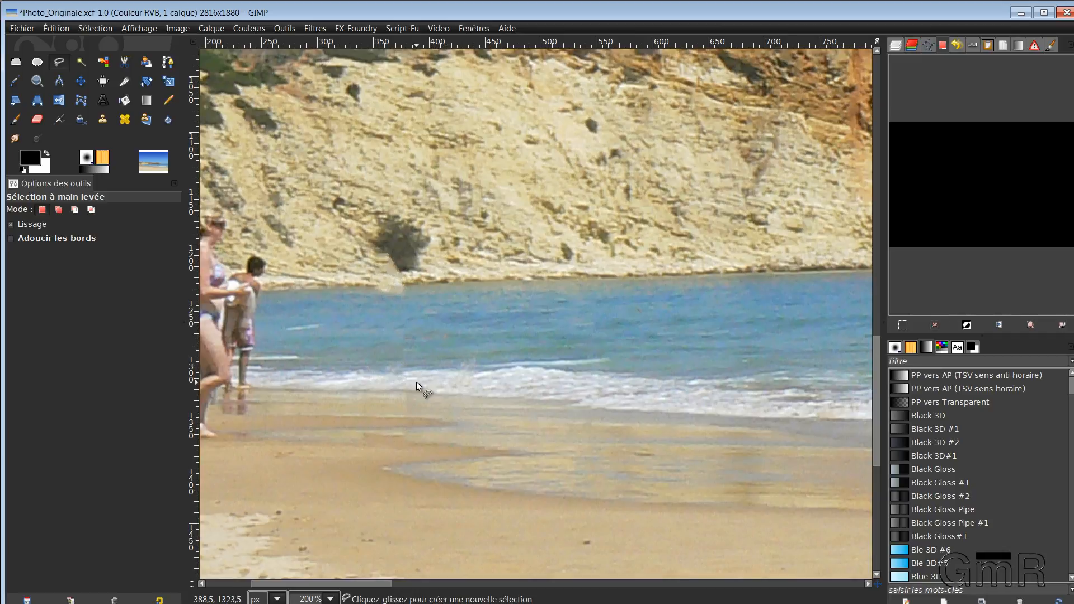
{"action": "mouse_move", "coordinate": [384, 295]}
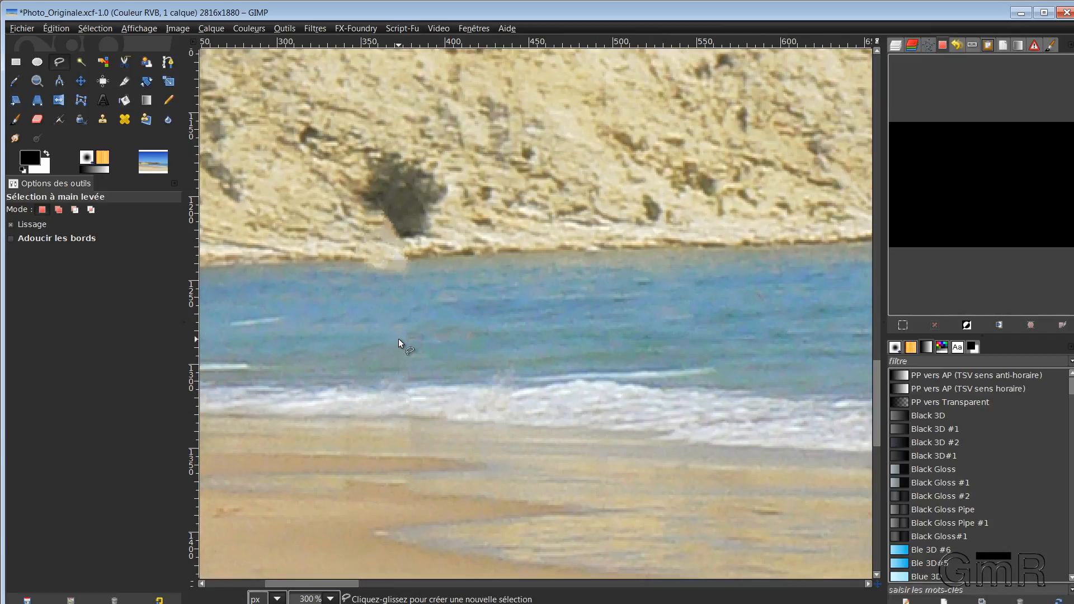
{"action": "mouse_move", "coordinate": [367, 230]}
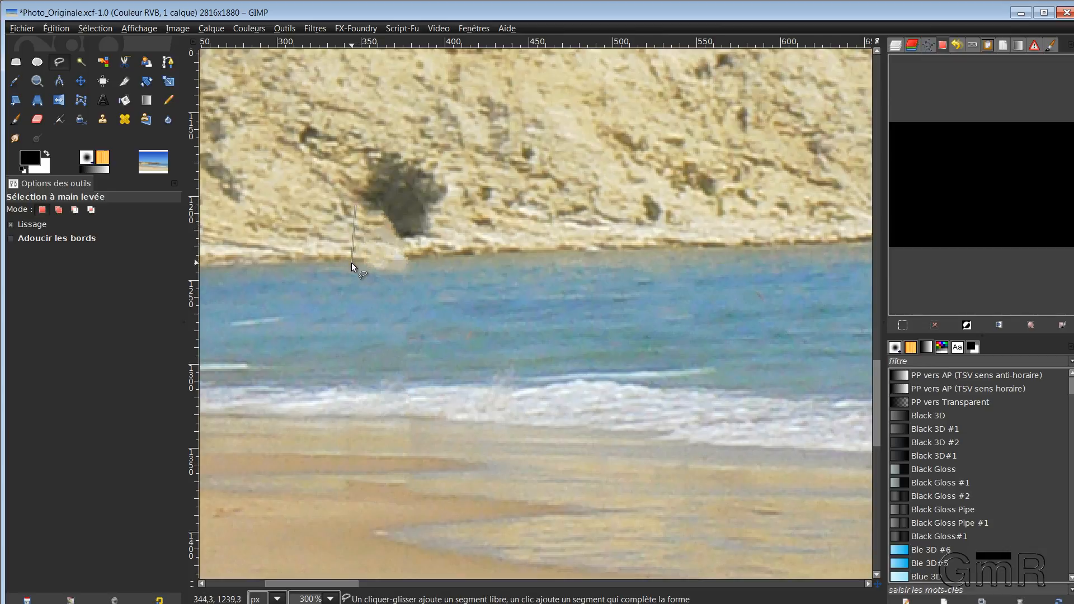
{"action": "left_click", "coordinate": [413, 288]}
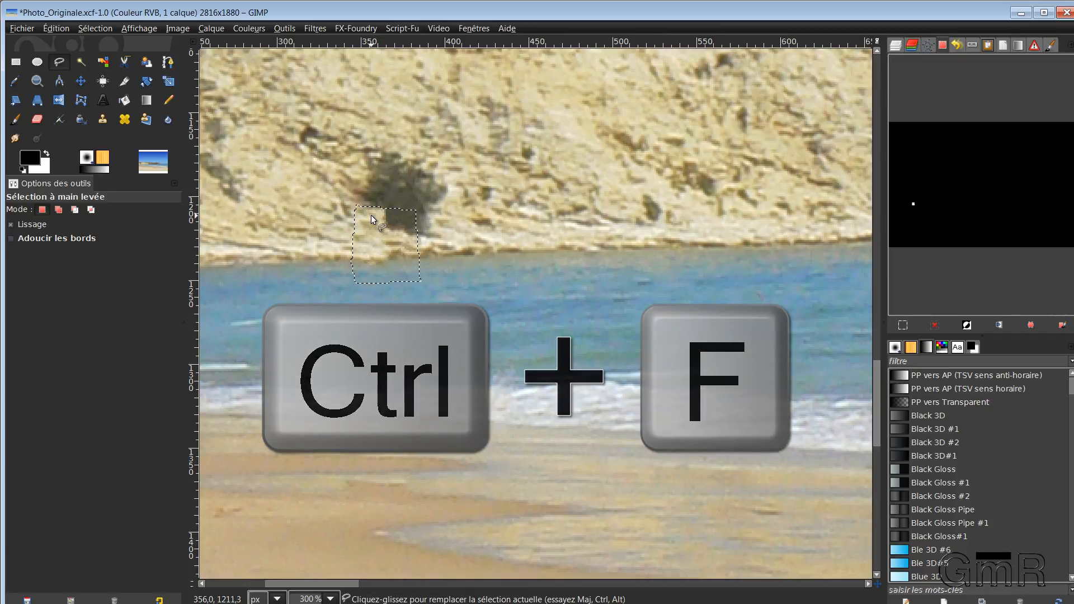
{"action": "key", "text": "ctrl+f"}
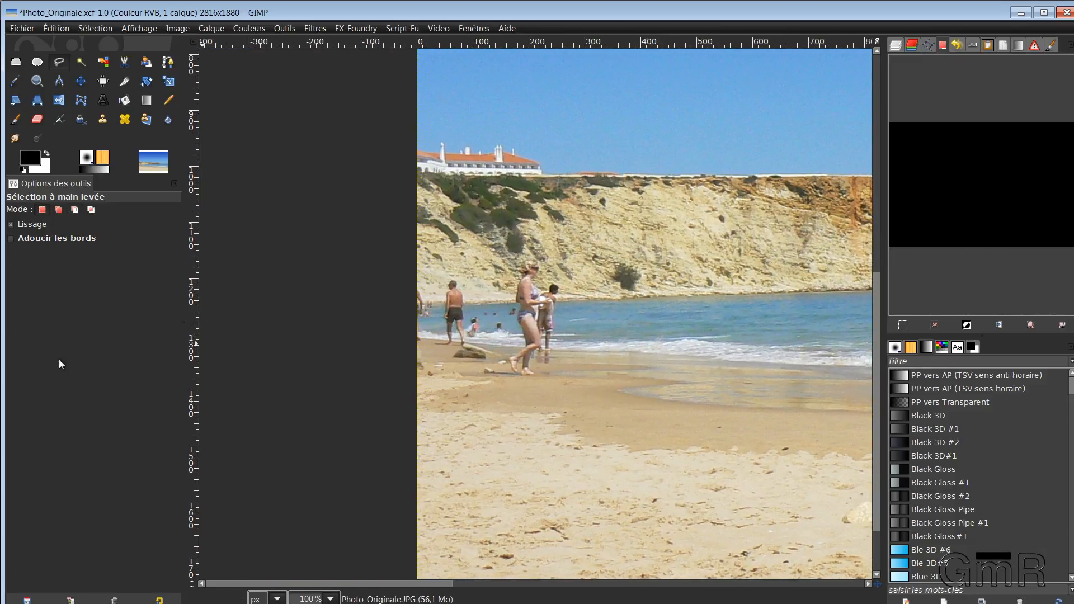
{"action": "mouse_move", "coordinate": [435, 399]}
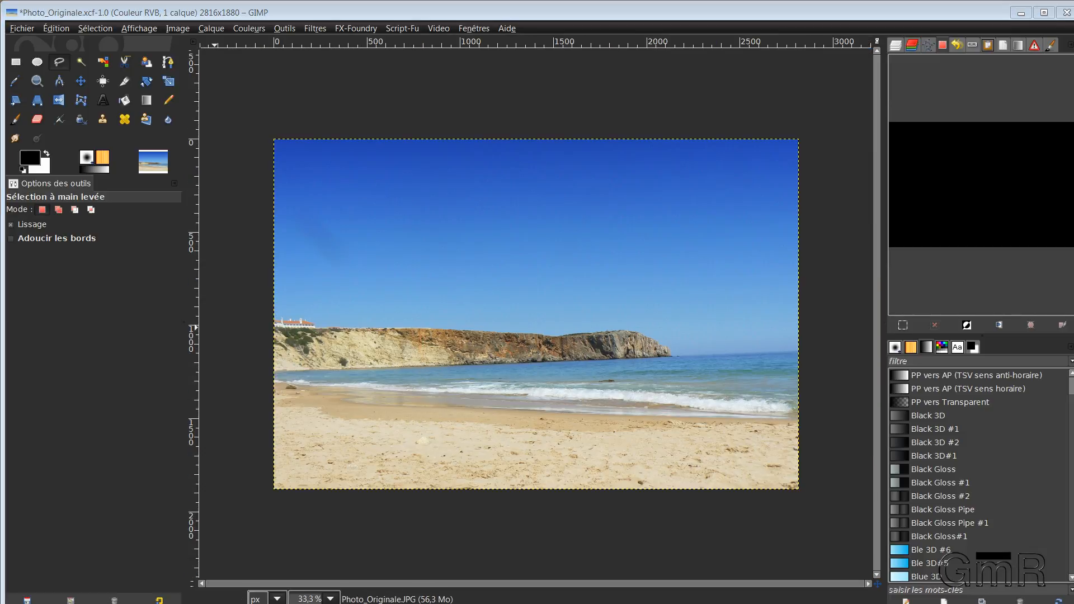
{"action": "mouse_move", "coordinate": [468, 422]}
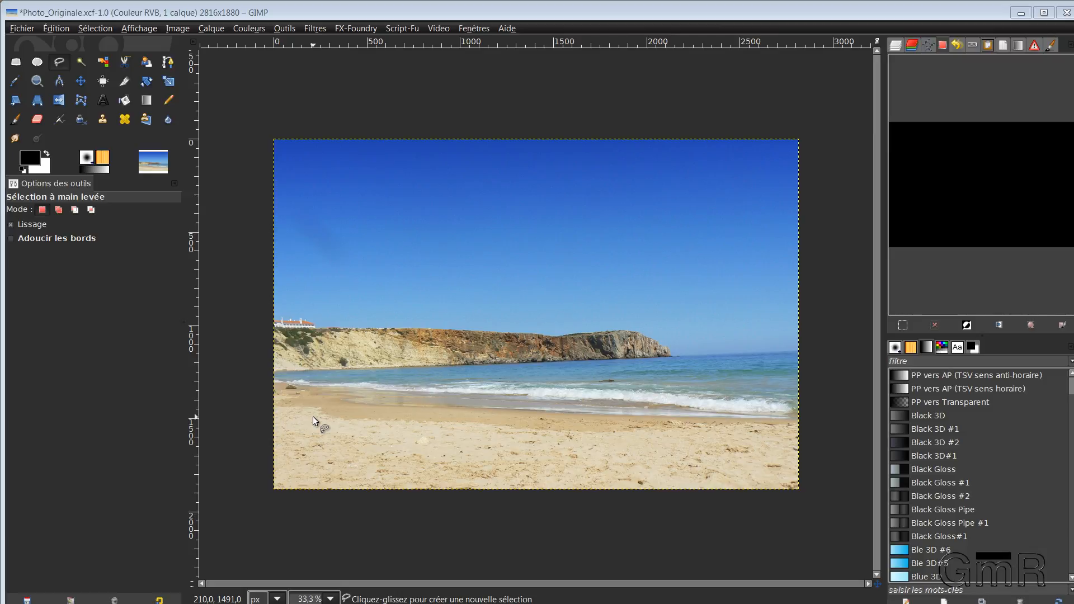
{"action": "mouse_move", "coordinate": [327, 420]}
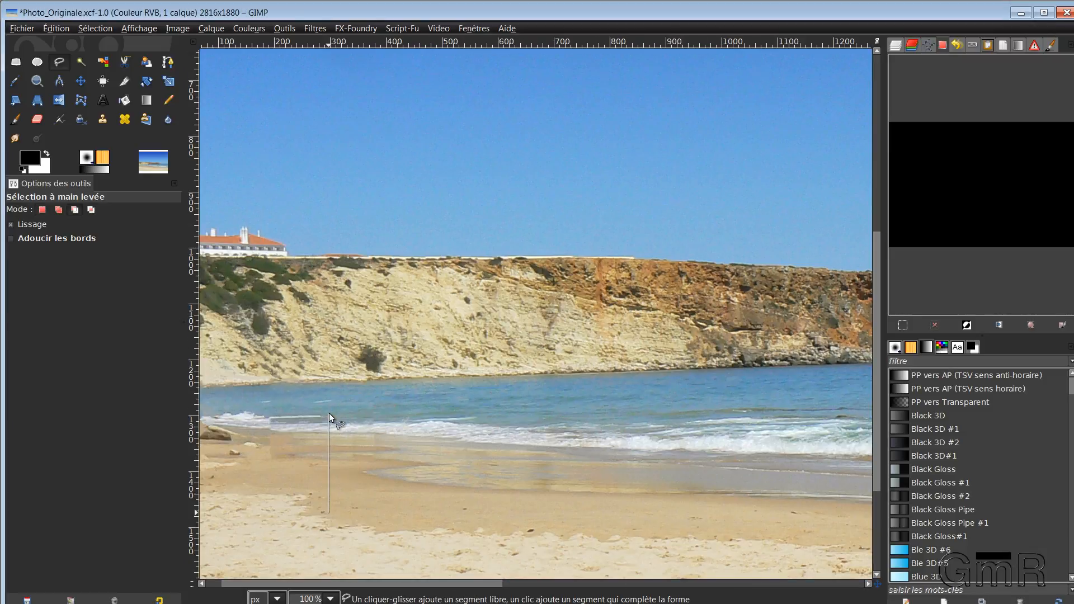
Start a Free Select outline around the blotchy patch in the left shallows
{"action": "left_click", "coordinate": [370, 467]}
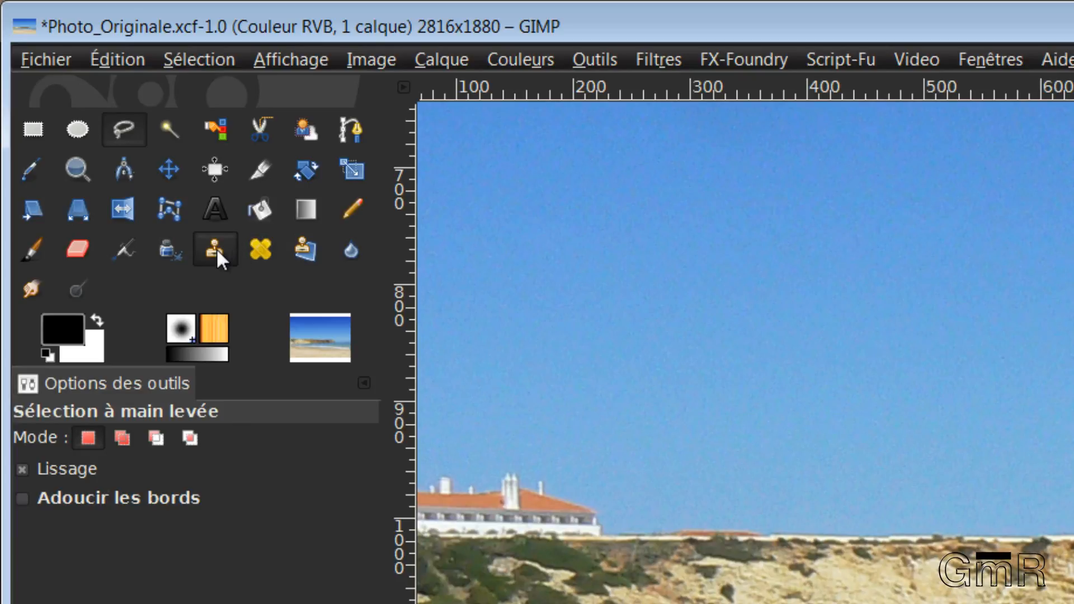
Clone faint sand and water over the blotchy left shoreline at about 26 opacity and size 48
{"action": "left_click", "coordinate": [215, 248]}
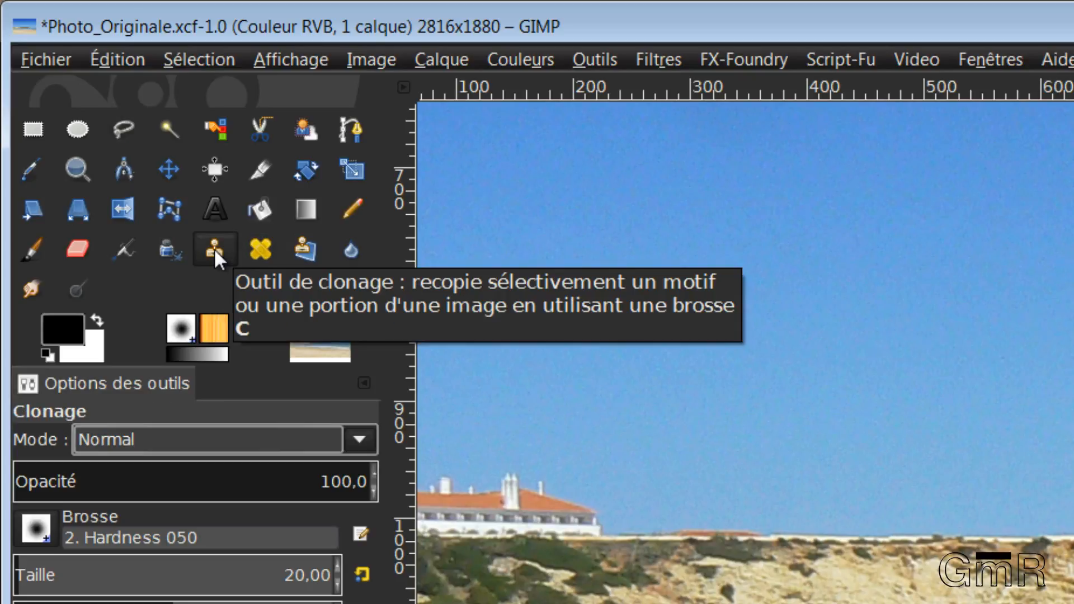
{"action": "left_click", "coordinate": [214, 248]}
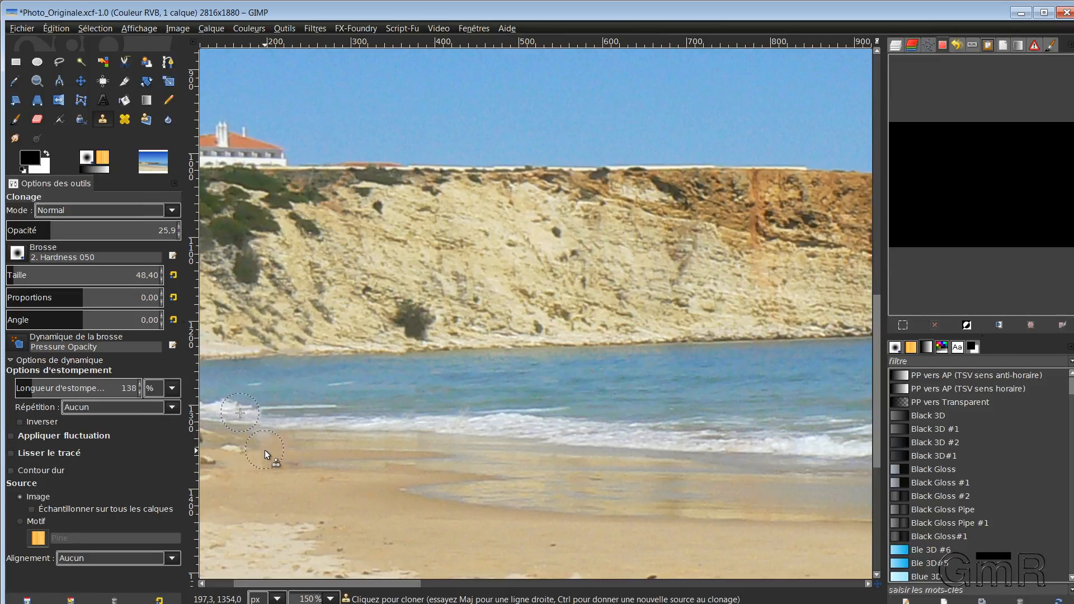
{"action": "mouse_move", "coordinate": [271, 471]}
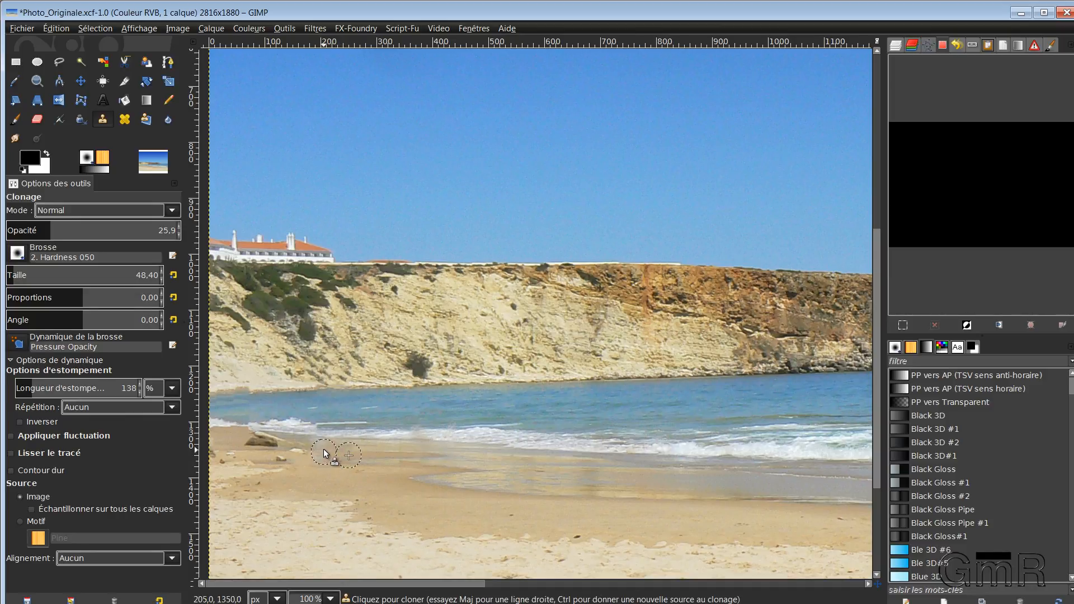
{"action": "left_click", "coordinate": [172, 557]}
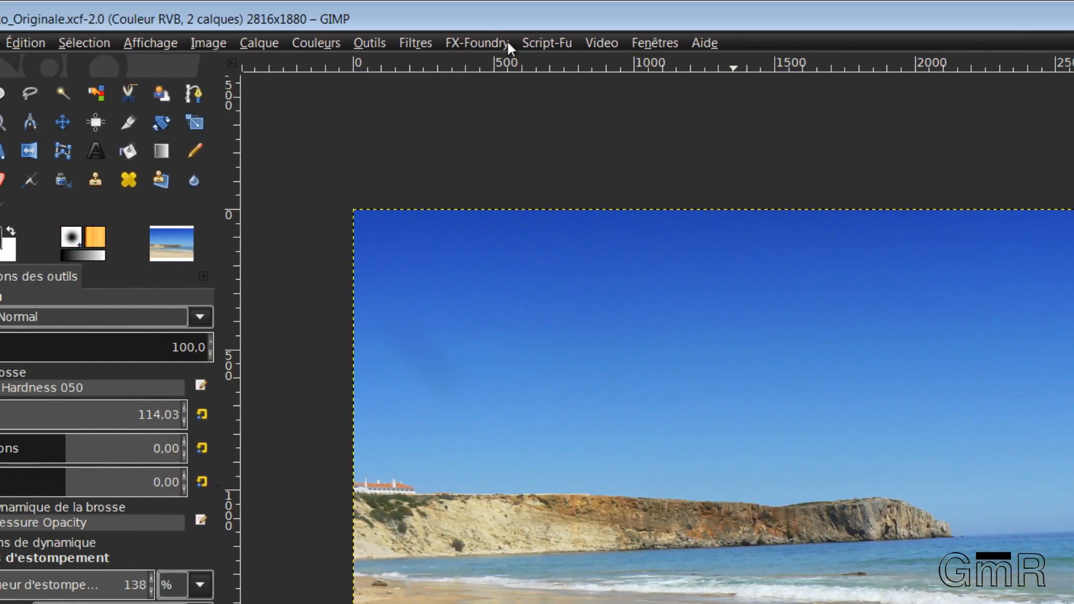
In Liquid Rescale, enable Preserve features and create a new preservation mask layer
{"action": "left_click", "coordinate": [259, 43]}
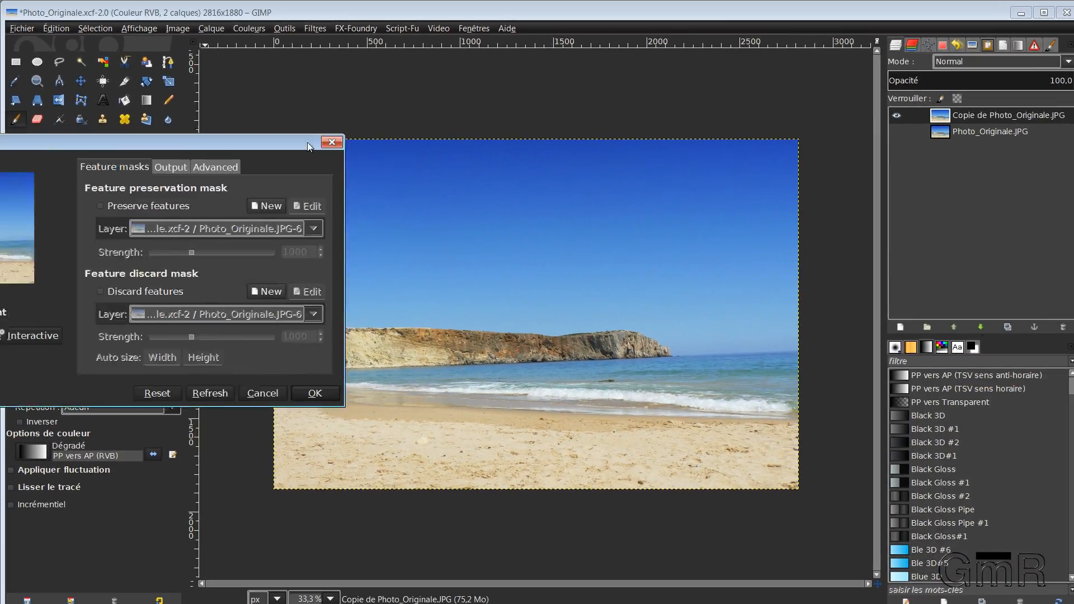
{"action": "left_click_drag", "start_coordinate": [306, 142], "coordinate": [587, 157]}
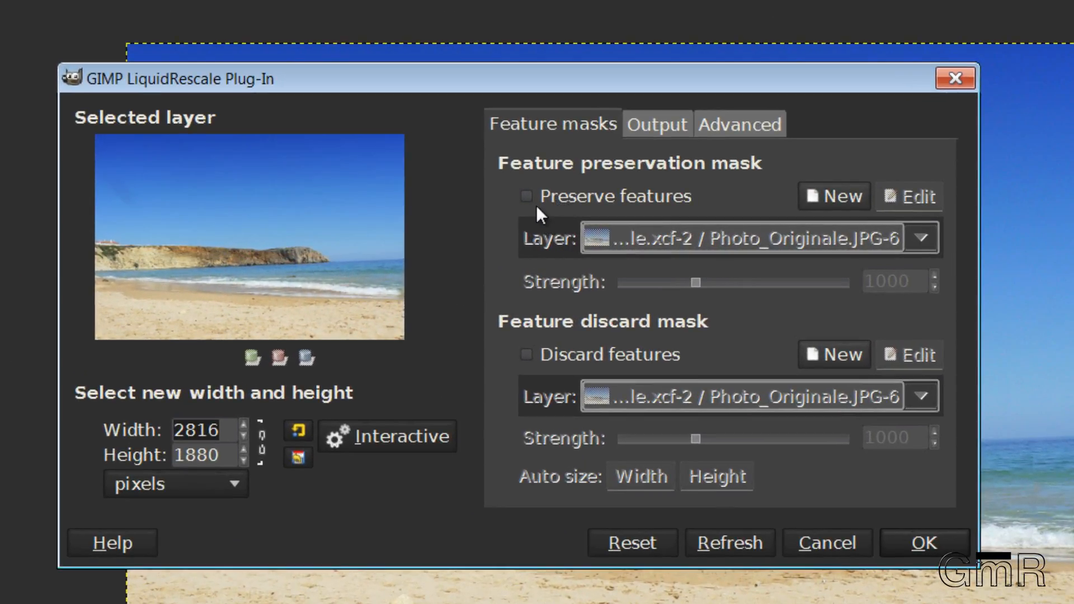
{"action": "mouse_move", "coordinate": [527, 196]}
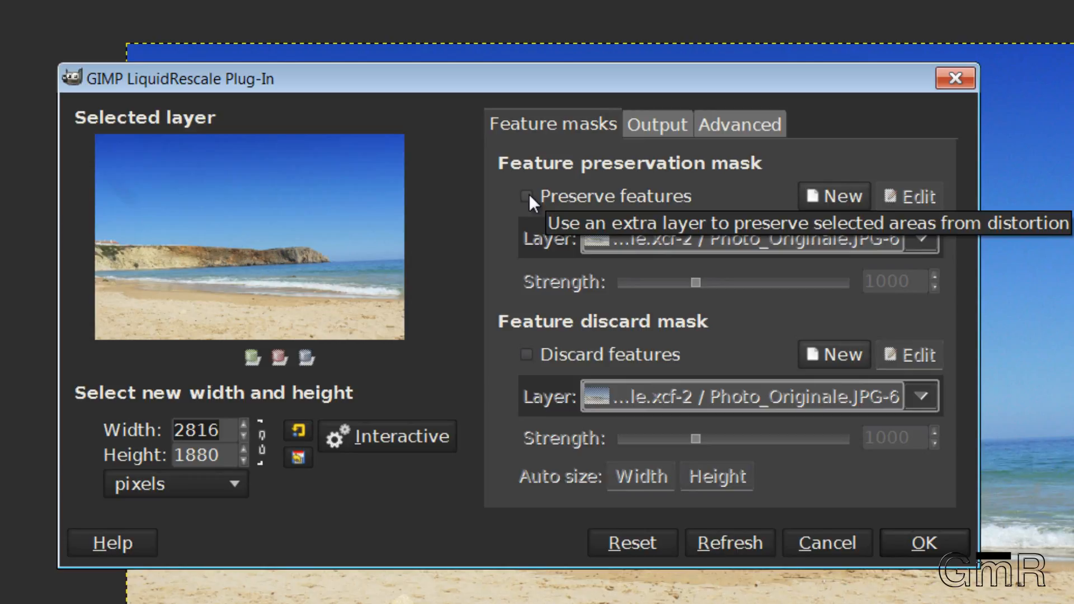
{"action": "mouse_move", "coordinate": [545, 208]}
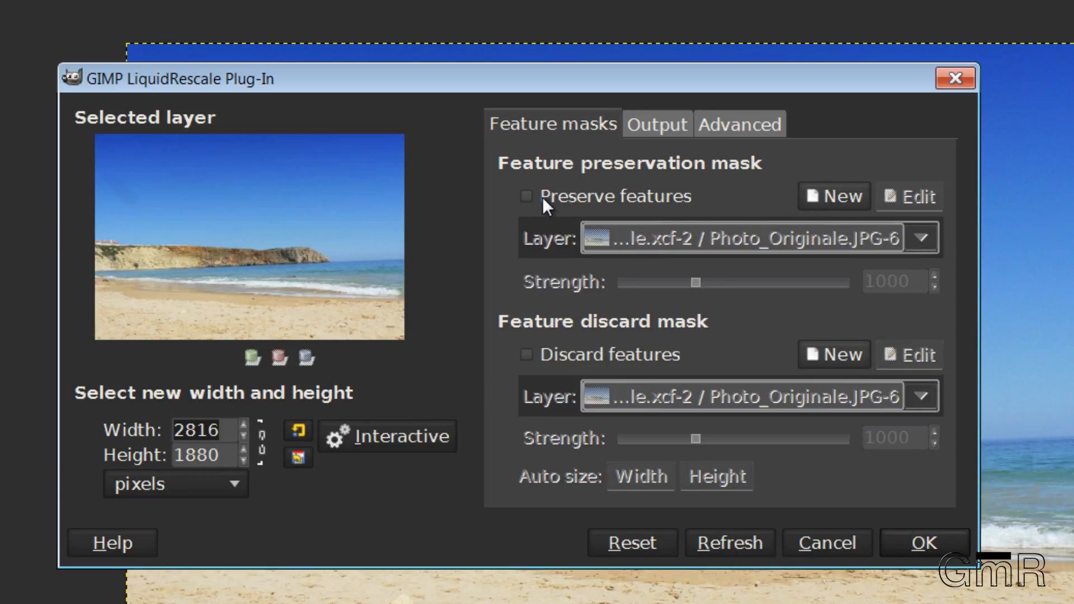
{"action": "left_click", "coordinate": [527, 196]}
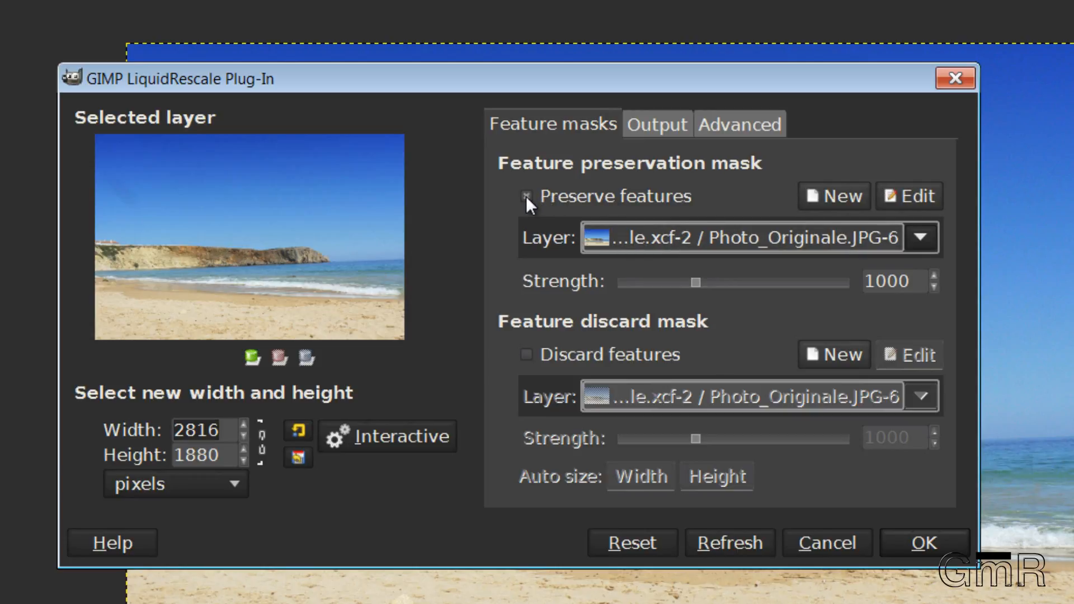
{"action": "left_click", "coordinate": [526, 197]}
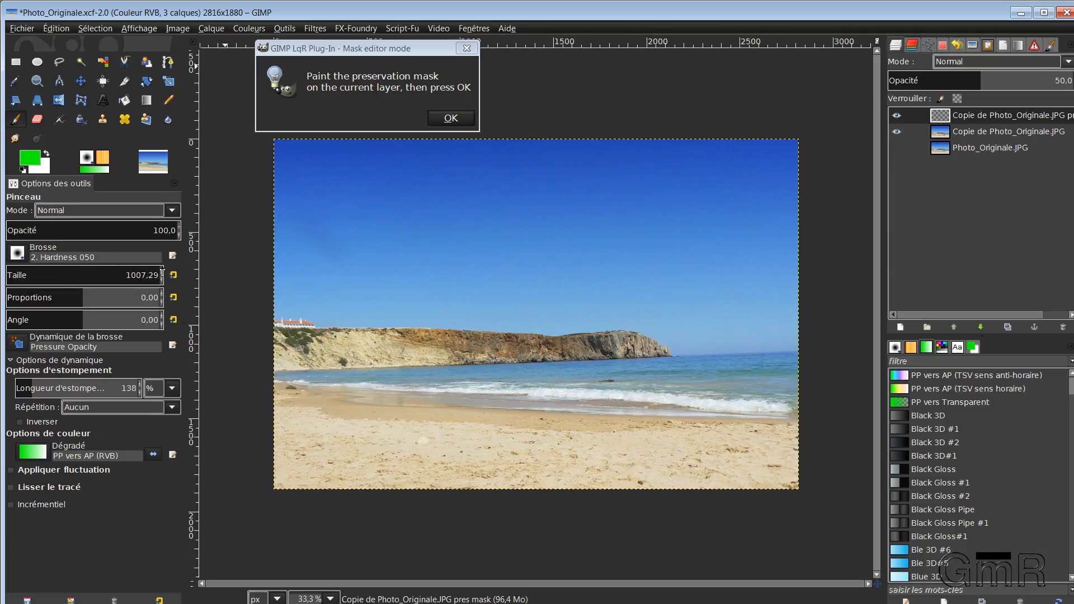
Paint green protection over the cliff, far headland, shore and left sky on the mask
{"action": "left_click", "coordinate": [332, 349]}
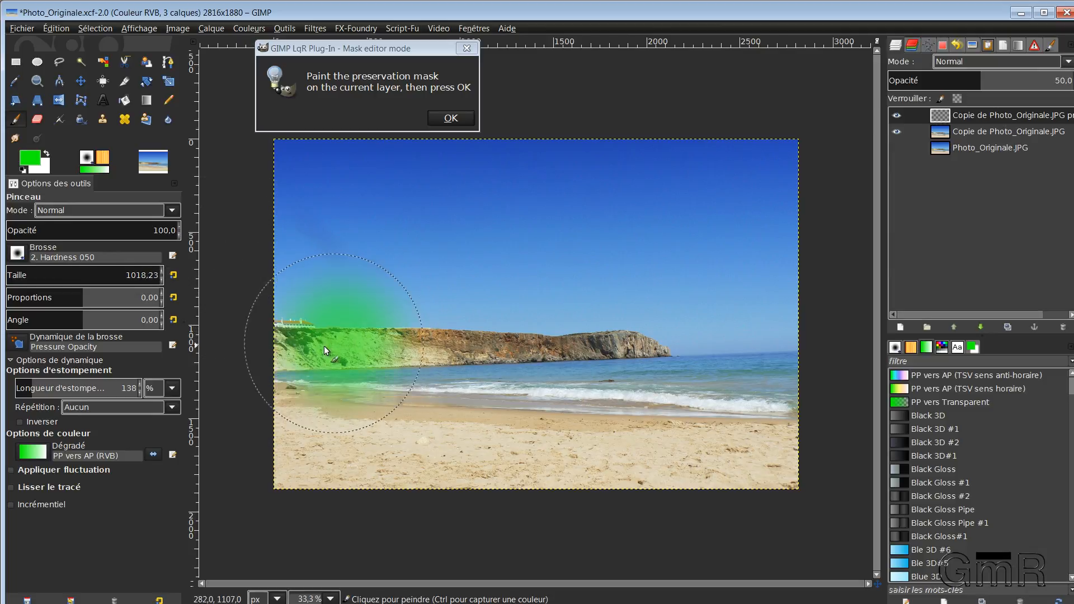
{"action": "left_click_drag", "start_coordinate": [336, 349], "coordinate": [510, 349]}
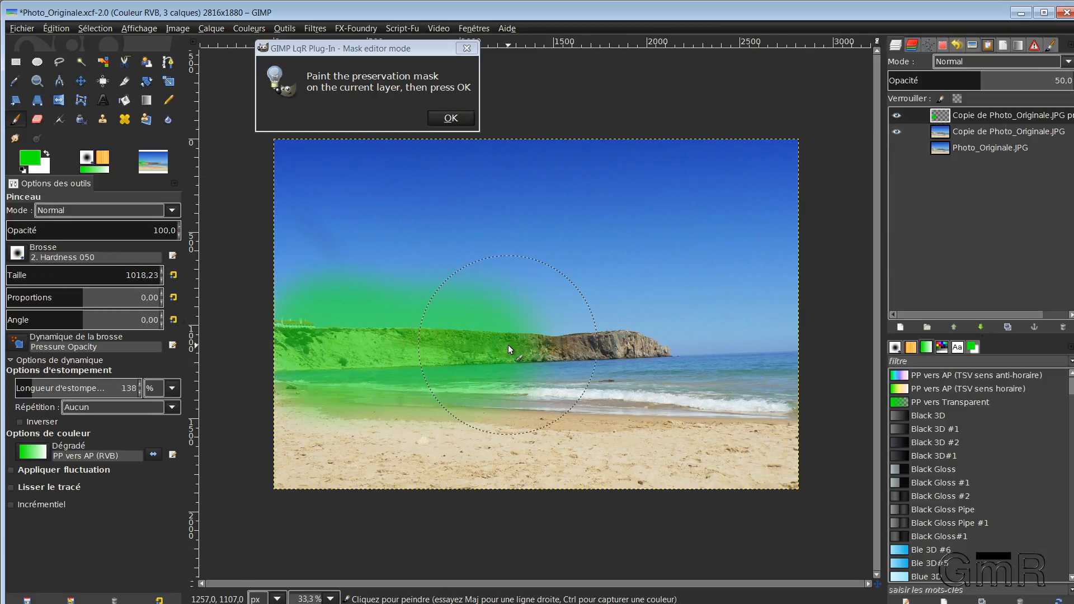
{"action": "left_click_drag", "start_coordinate": [510, 348], "coordinate": [581, 352]}
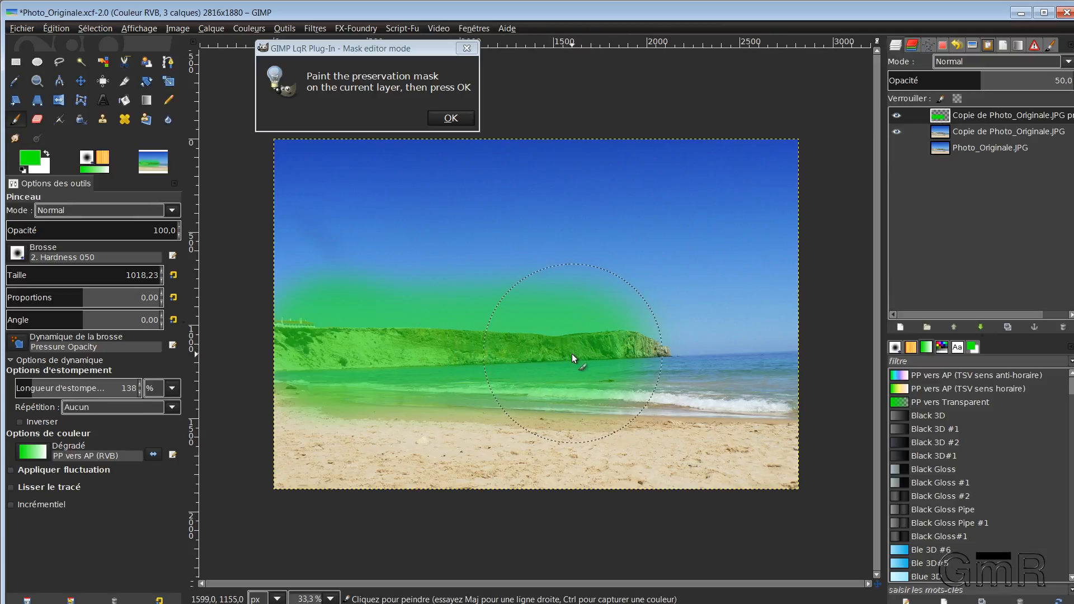
{"action": "left_click_drag", "start_coordinate": [572, 356], "coordinate": [261, 446]}
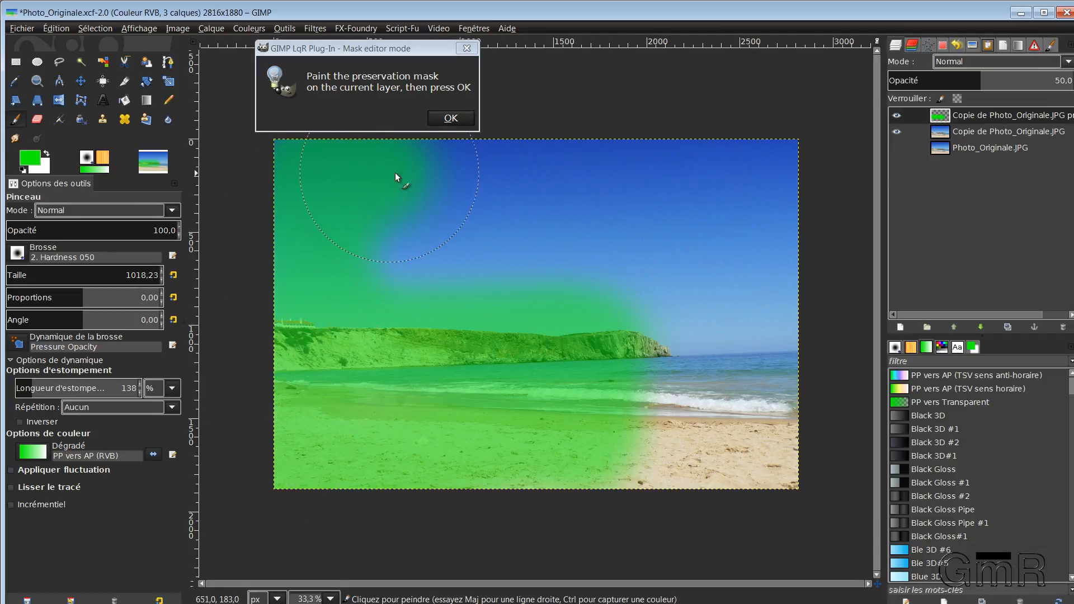
{"action": "left_click_drag", "start_coordinate": [395, 176], "coordinate": [587, 244]}
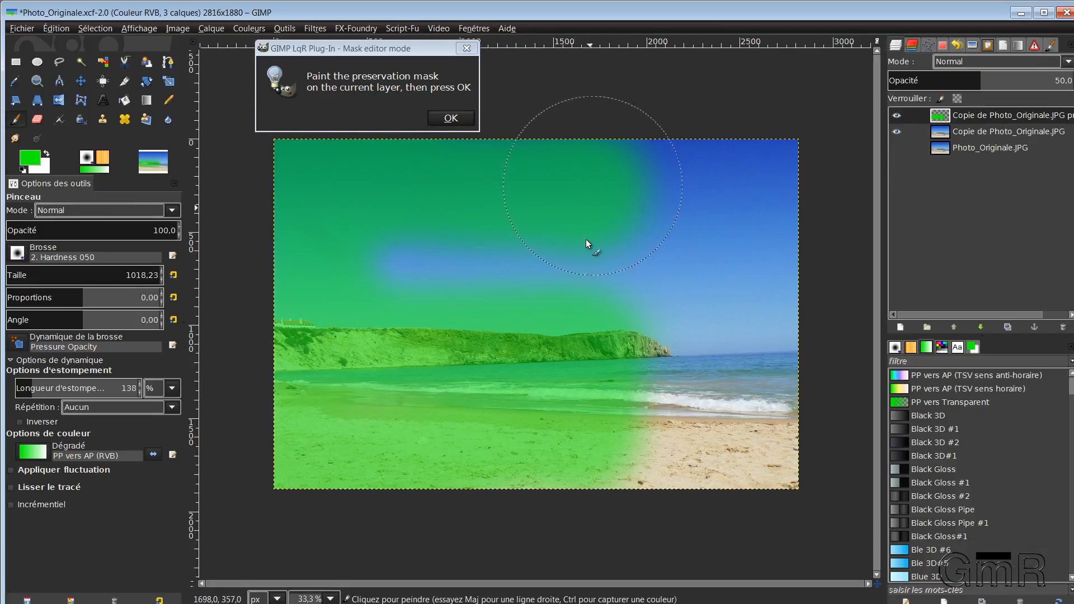
{"action": "left_click_drag", "start_coordinate": [585, 245], "coordinate": [513, 242]}
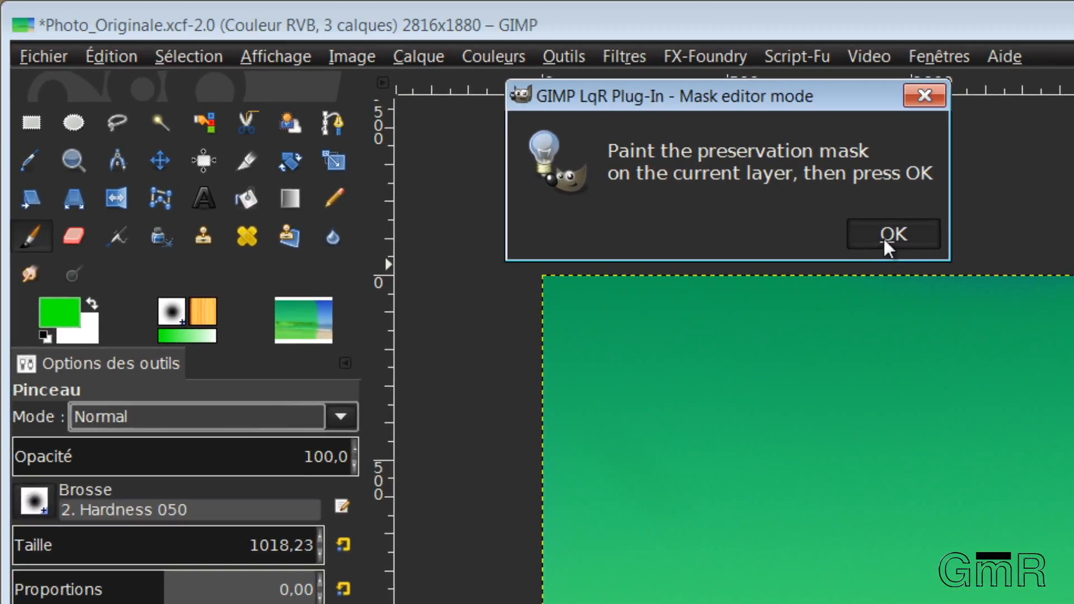
Confirm Liquid Rescale with the preservation mask and a target width of 3100 px
{"action": "left_click", "coordinate": [892, 233]}
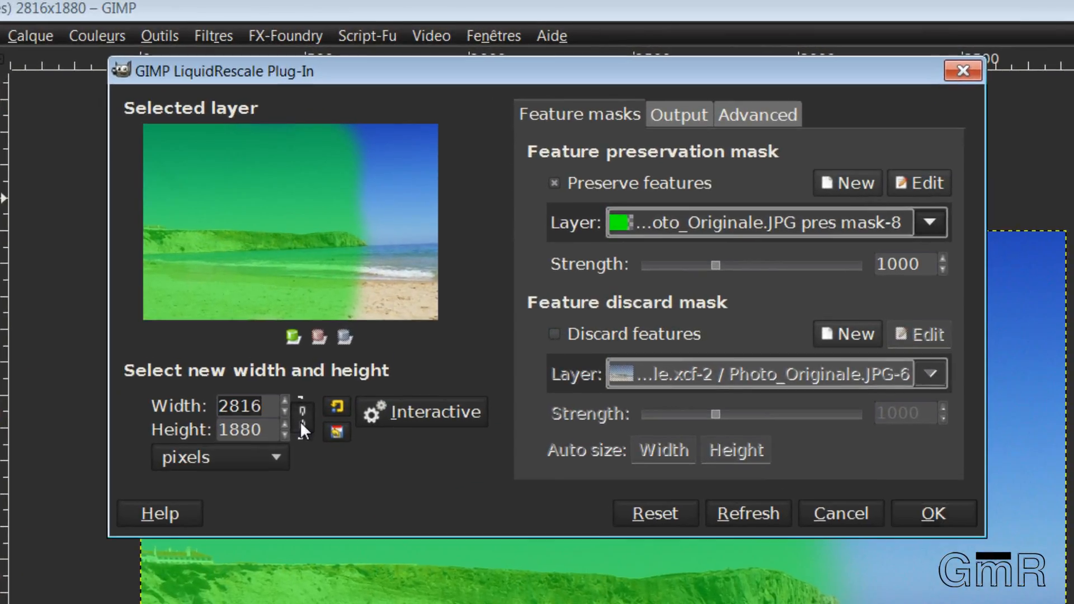
{"action": "left_click", "coordinate": [246, 405]}
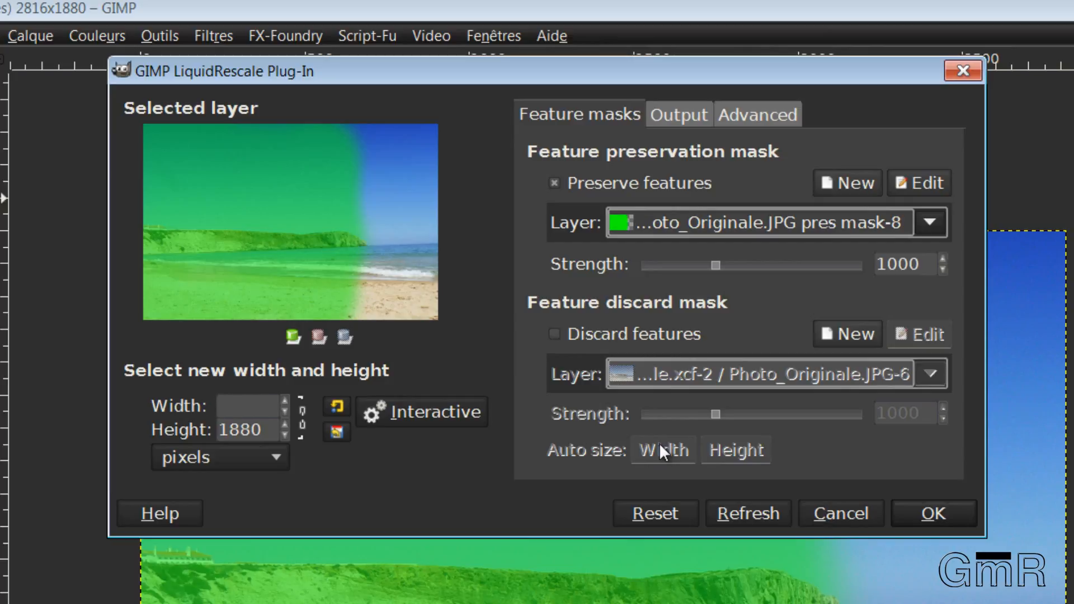
{"action": "type", "text": "3"}
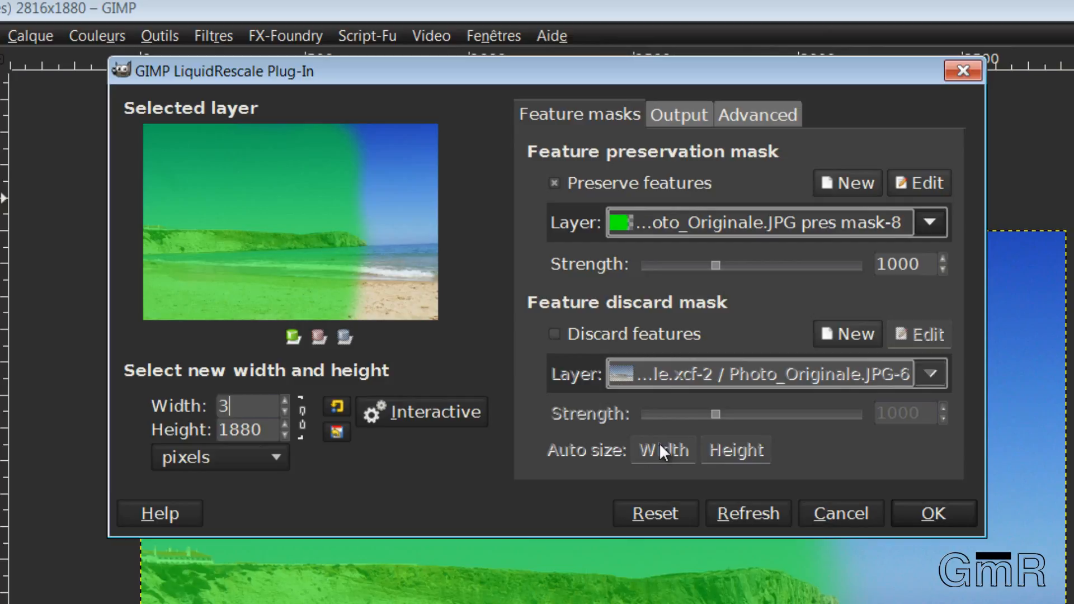
{"action": "type", "text": "100"}
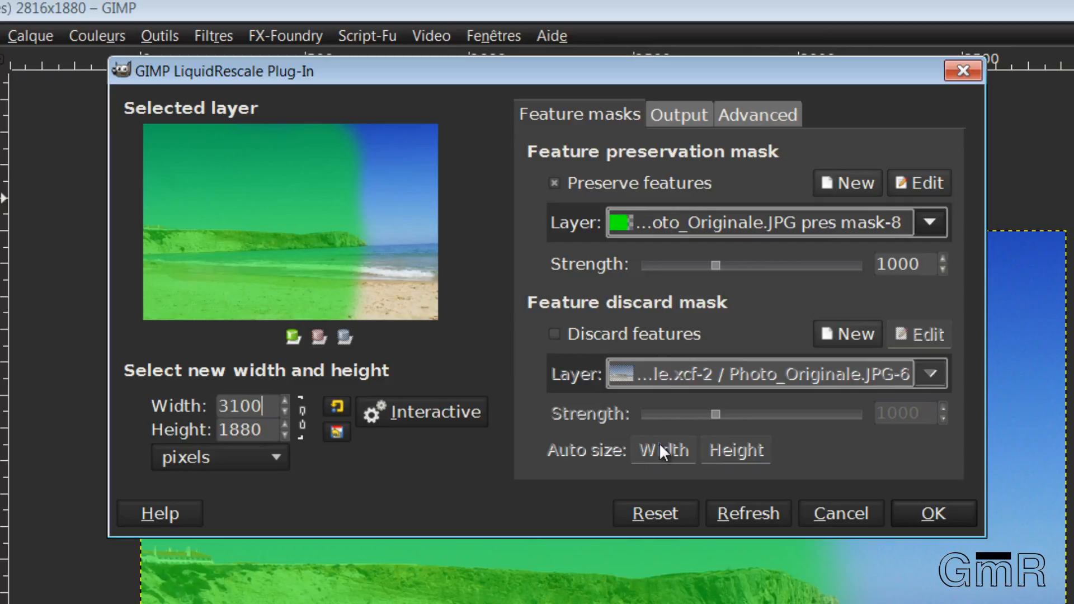
{"action": "mouse_move", "coordinate": [932, 524]}
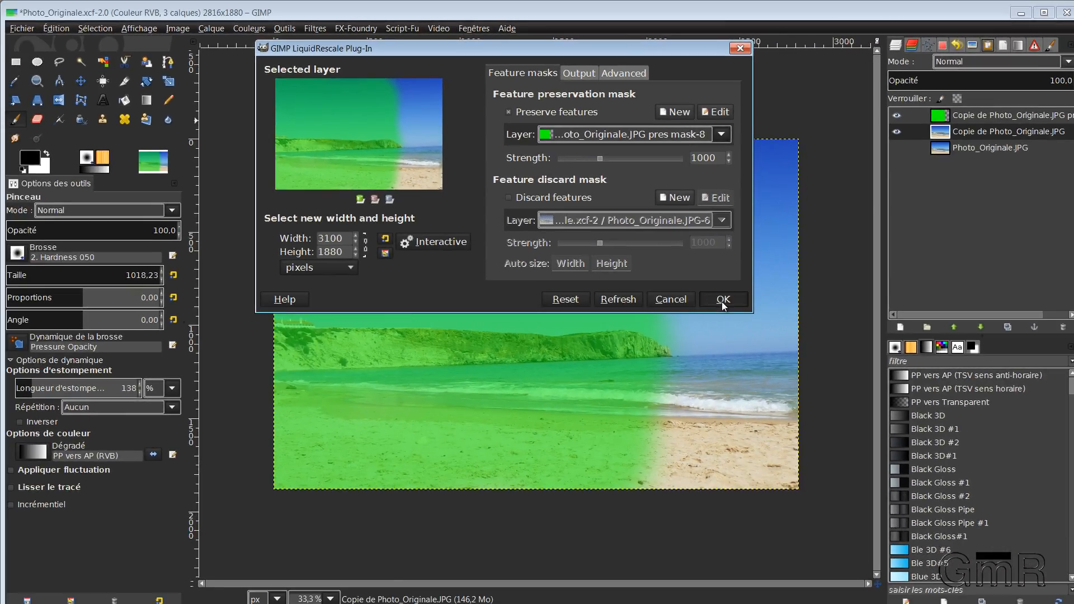
{"action": "left_click", "coordinate": [722, 300]}
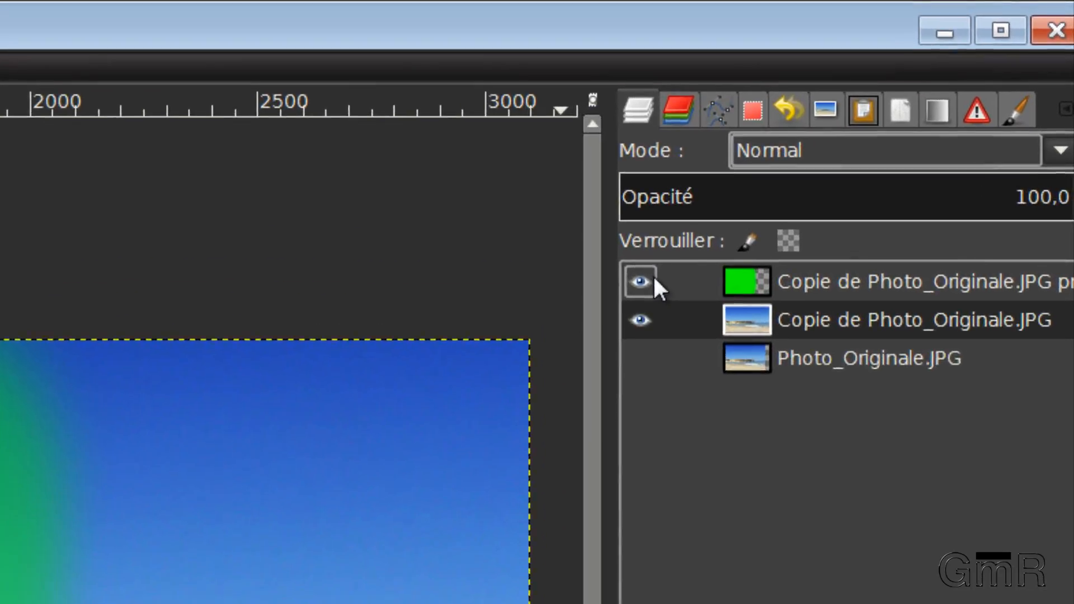
Hide the green mask layer and toggle the widened copy to compare it with the original
{"action": "left_click", "coordinate": [639, 282]}
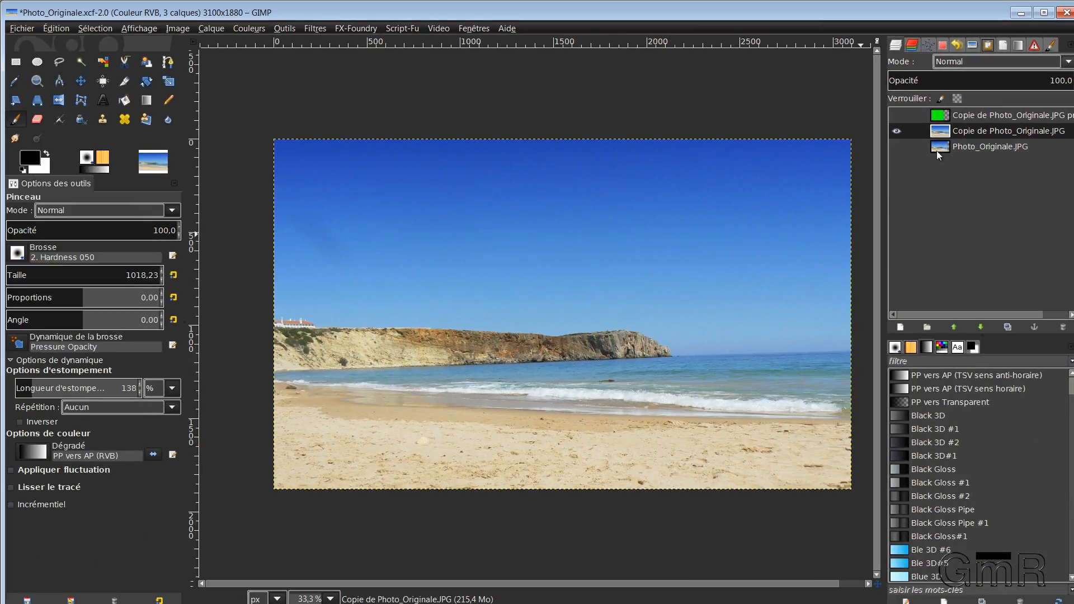
{"action": "left_click", "coordinate": [895, 130]}
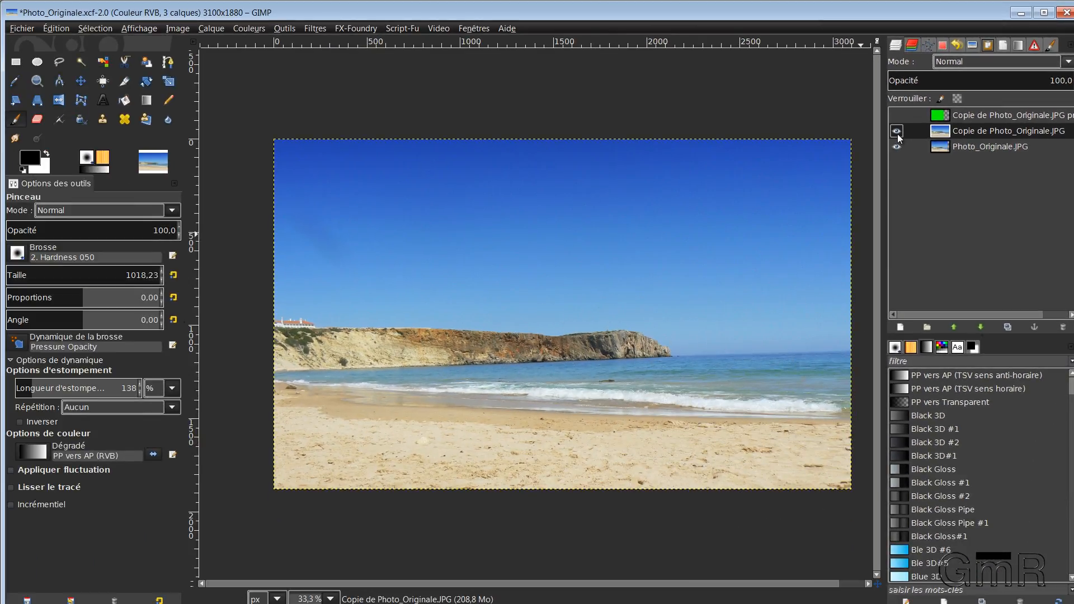
{"action": "left_click", "coordinate": [896, 130]}
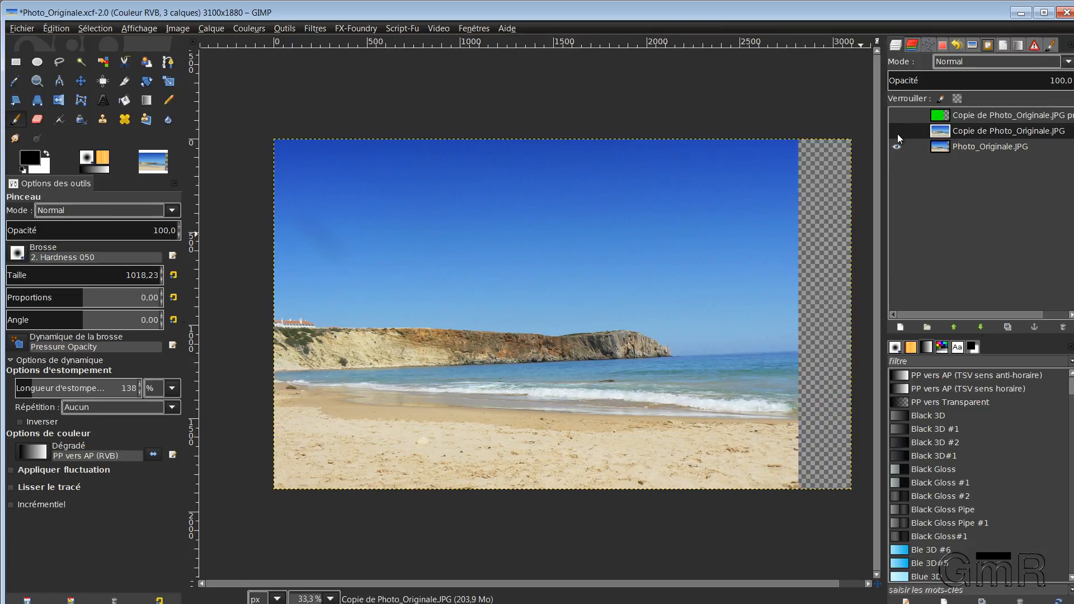
{"action": "left_click", "coordinate": [896, 130]}
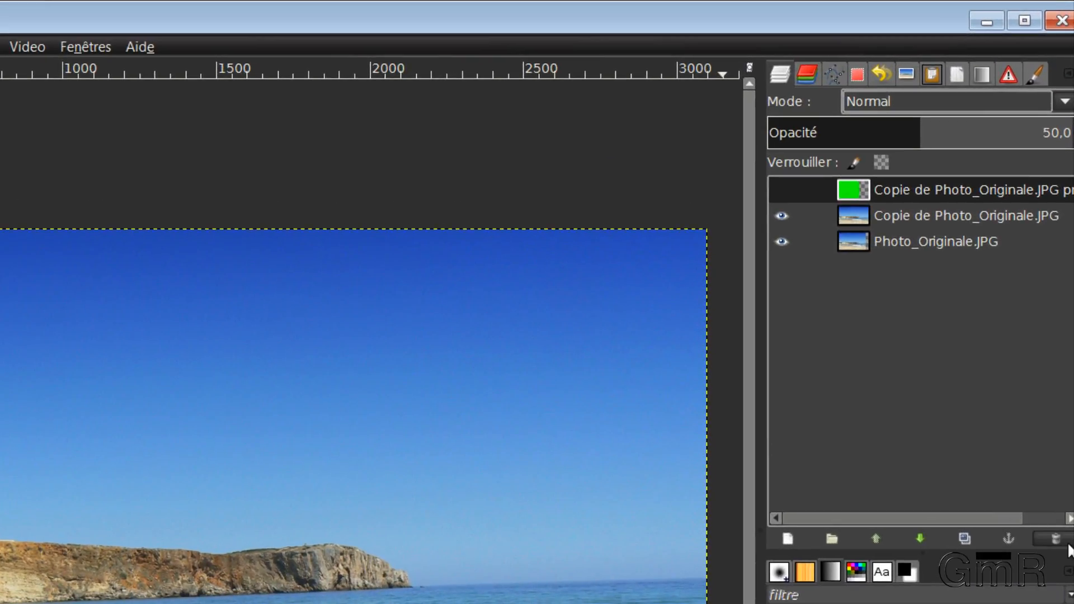
{"action": "mouse_move", "coordinate": [900, 210]}
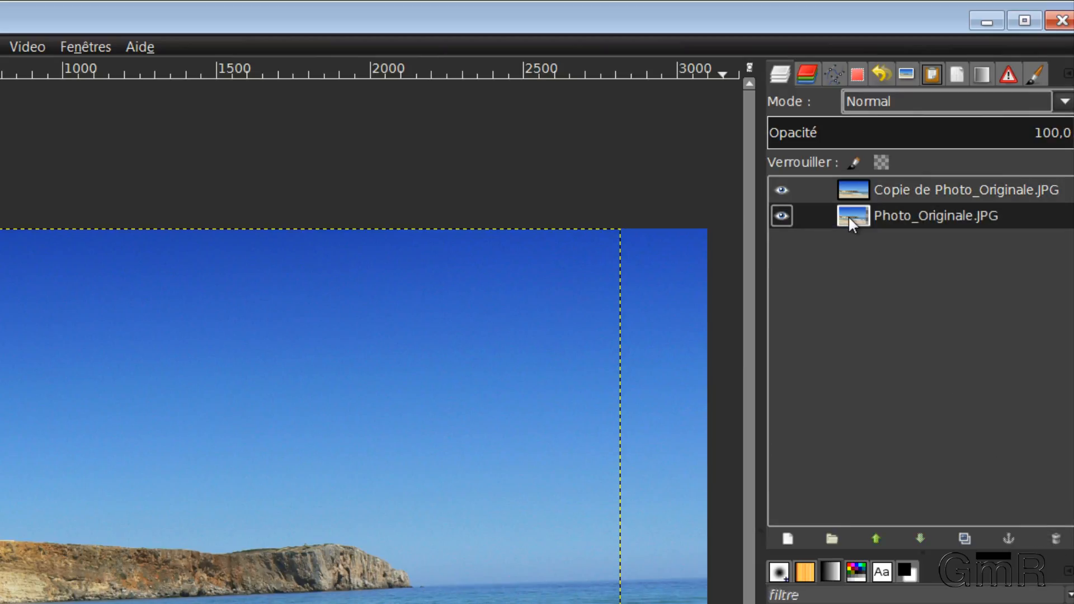
Hide Photo_Originale.JPG and make the widened copy the active layer
{"action": "left_click", "coordinate": [781, 216]}
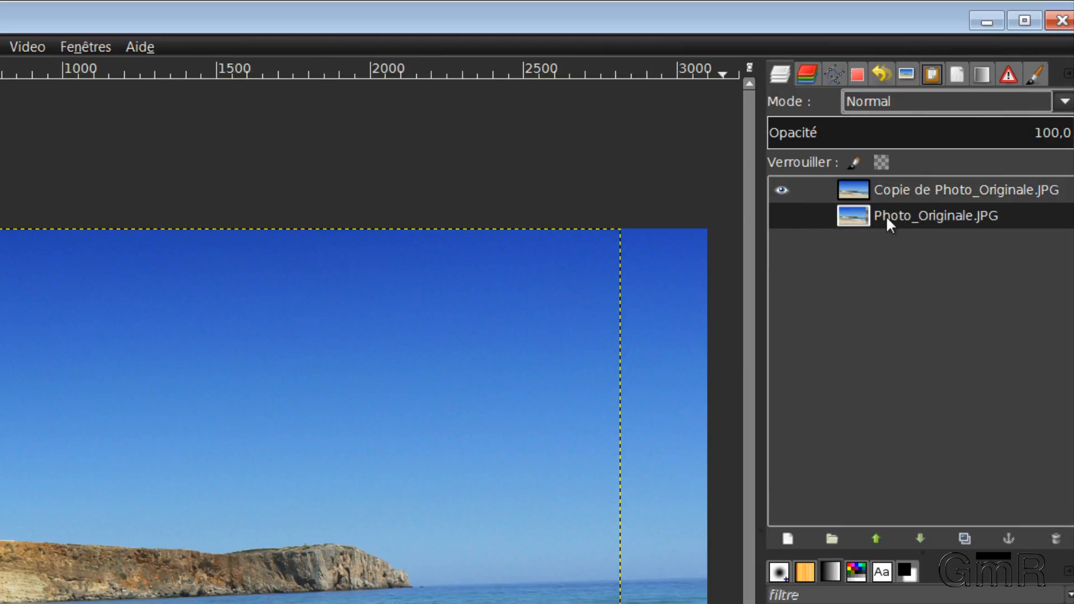
{"action": "left_click", "coordinate": [966, 190]}
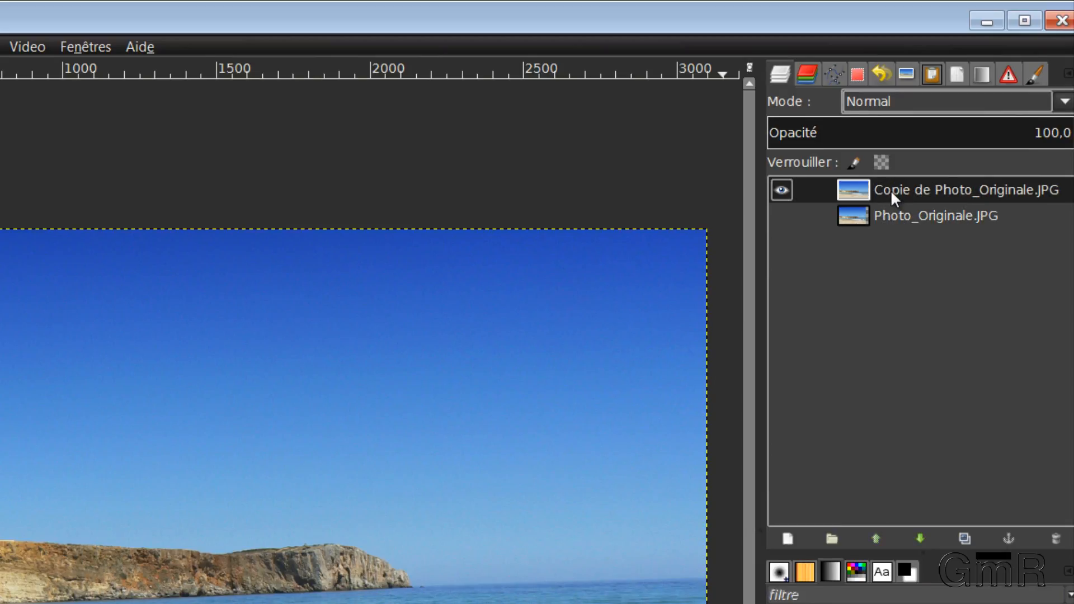
{"action": "left_click", "coordinate": [21, 28]}
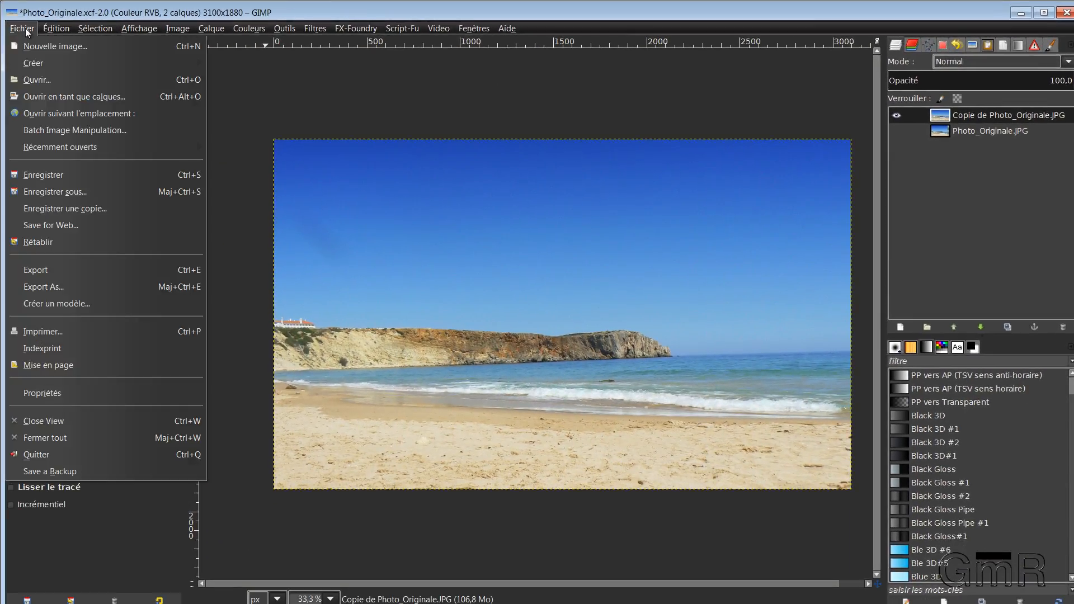
{"action": "mouse_move", "coordinate": [43, 174]}
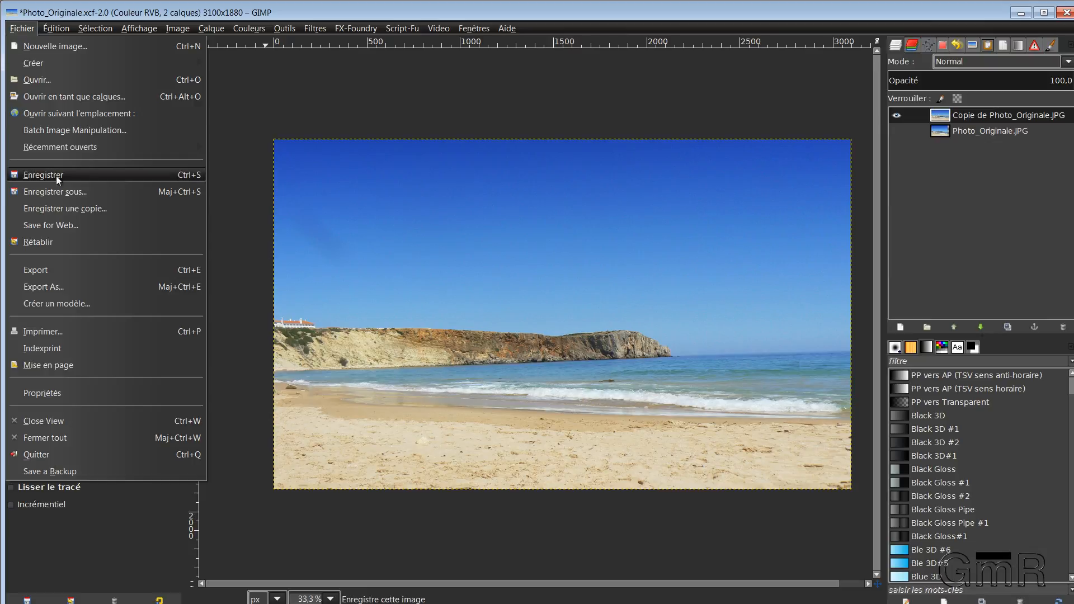
Save the Photo_Originale.xcf project via Fichier > Enregistrer
{"action": "left_click", "coordinate": [43, 174]}
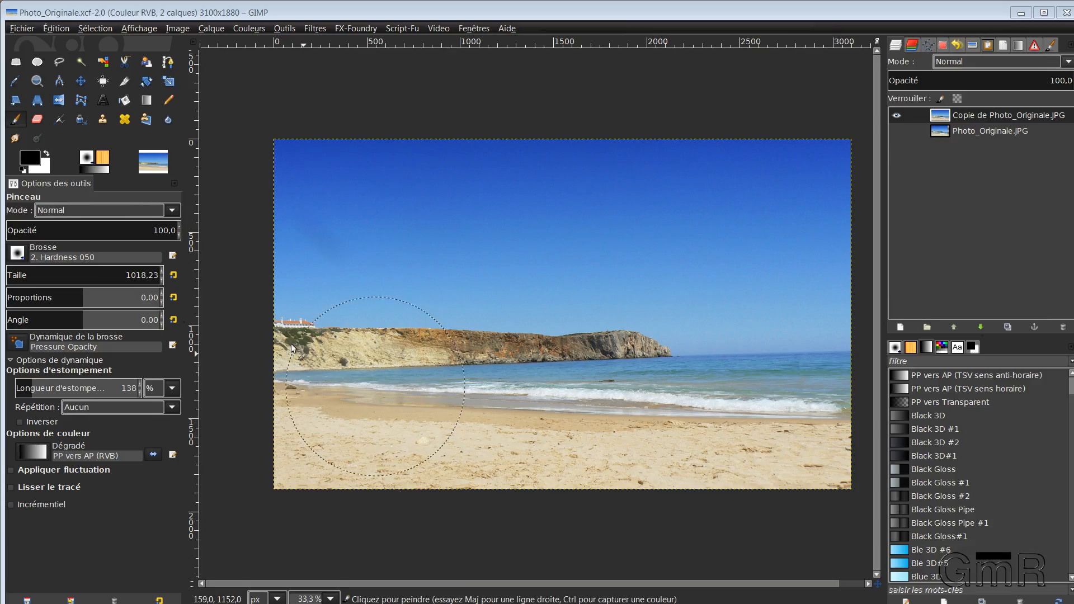
{"action": "mouse_move", "coordinate": [240, 319]}
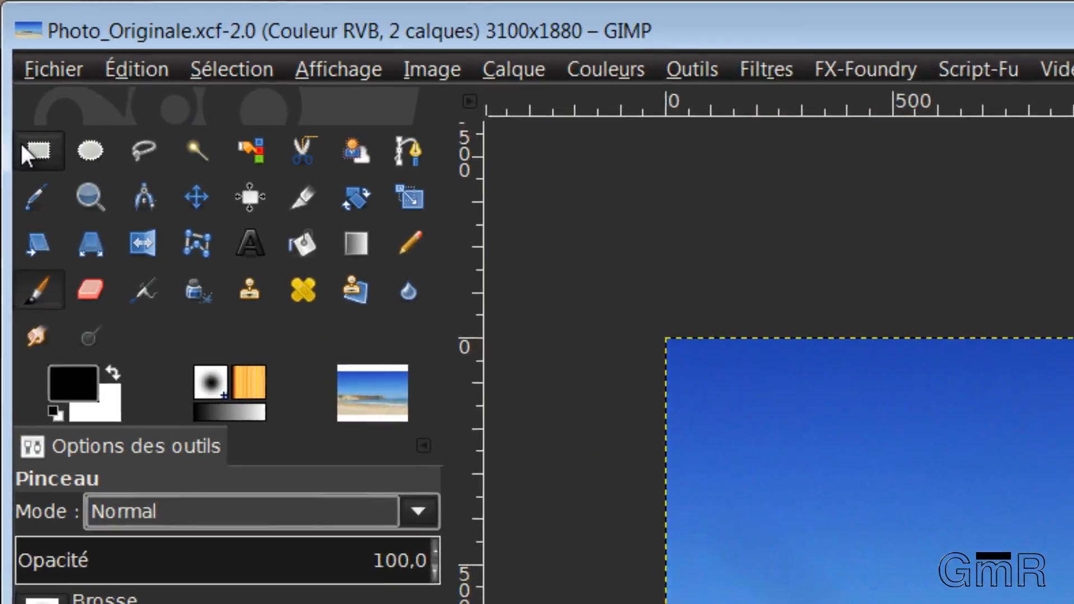
{"action": "mouse_move", "coordinate": [39, 151]}
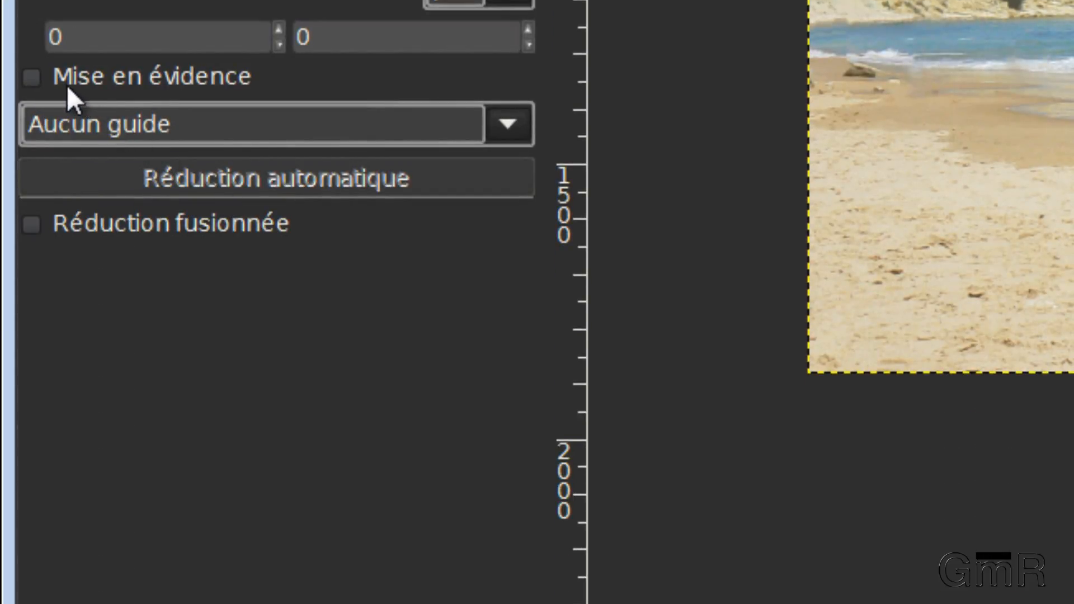
Enable Mise en évidence and Règle des tiers guides for the Rectangle Select tool
{"action": "left_click", "coordinate": [32, 77]}
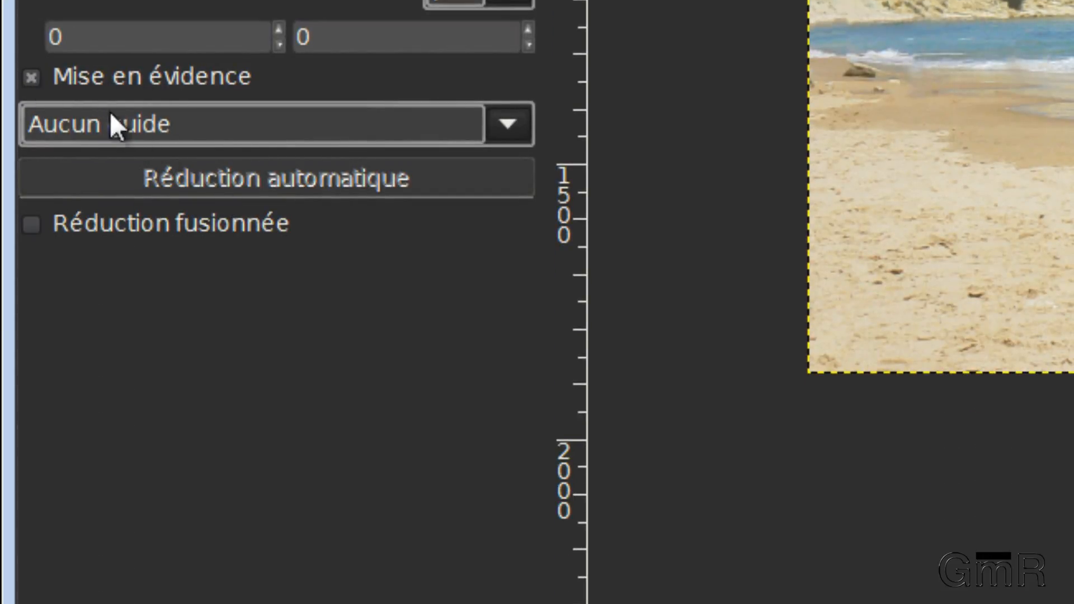
{"action": "left_click", "coordinate": [505, 124]}
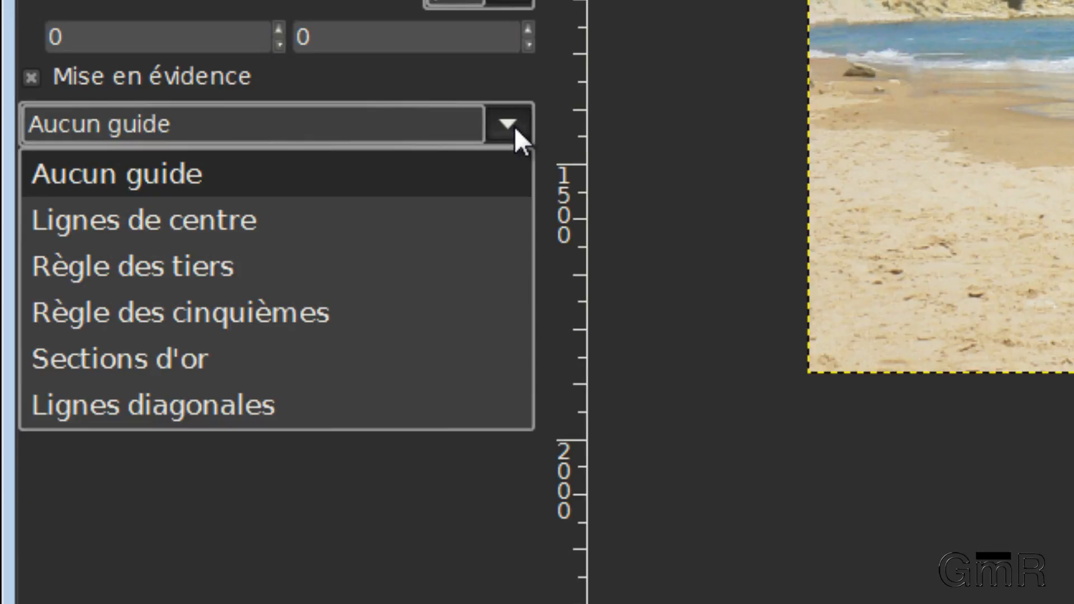
{"action": "mouse_move", "coordinate": [132, 203]}
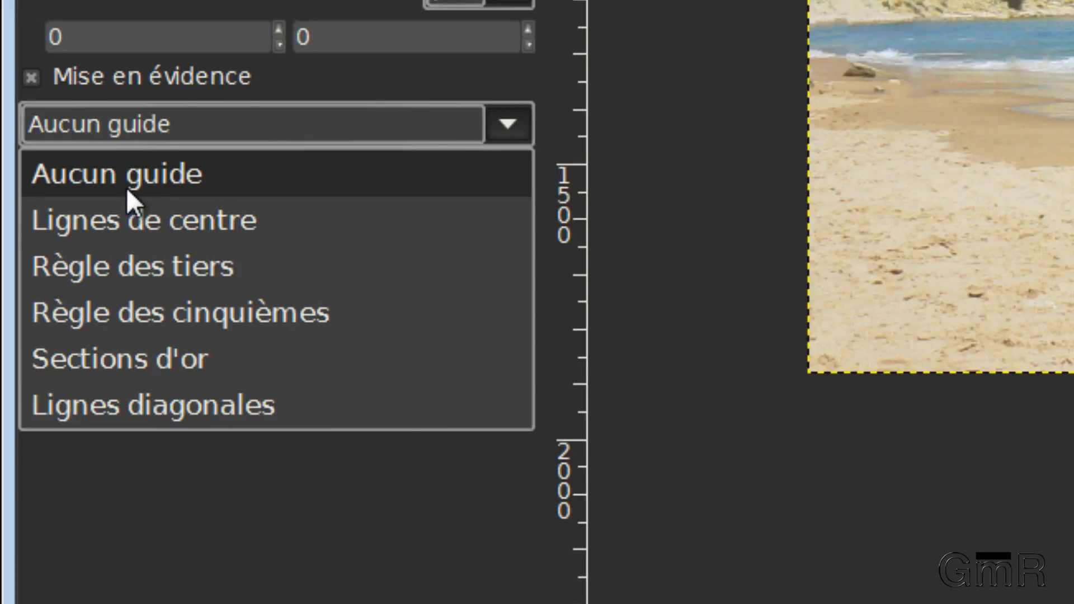
{"action": "mouse_move", "coordinate": [145, 266]}
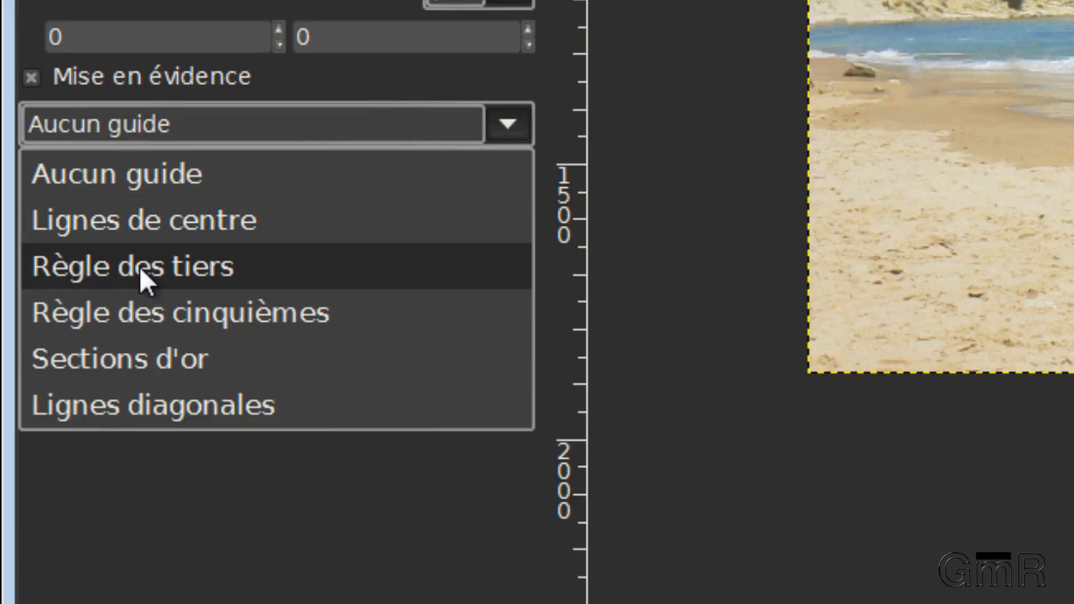
{"action": "mouse_move", "coordinate": [226, 284]}
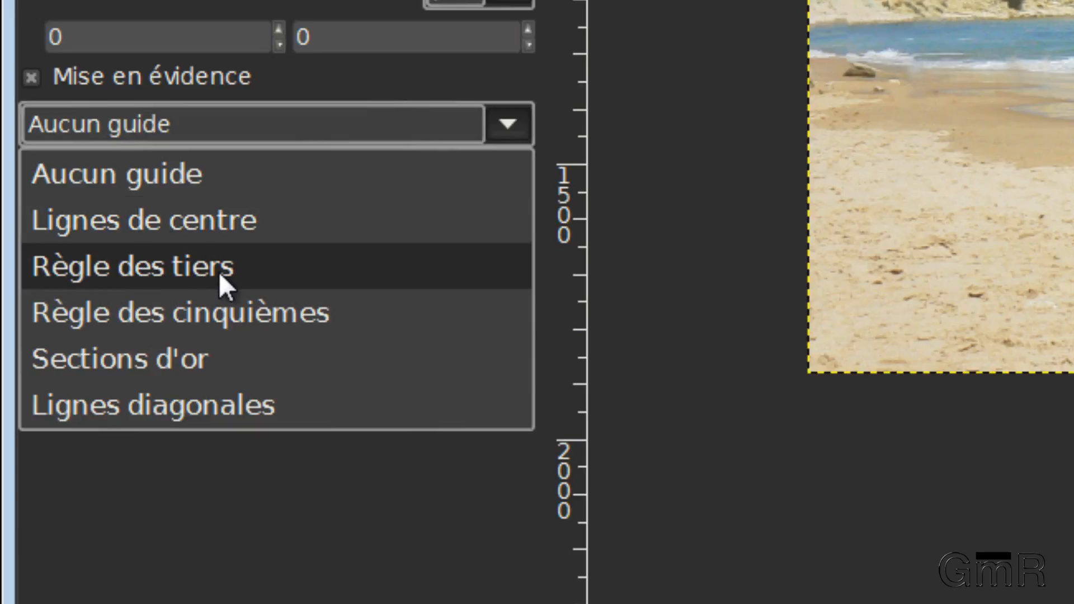
{"action": "mouse_move", "coordinate": [260, 312]}
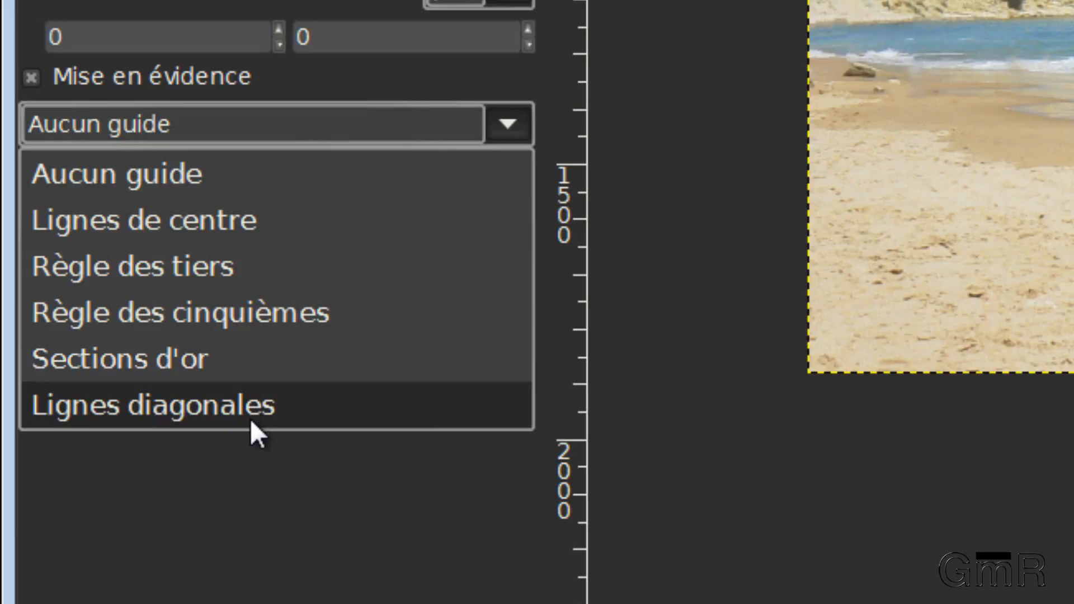
{"action": "mouse_move", "coordinate": [213, 287]}
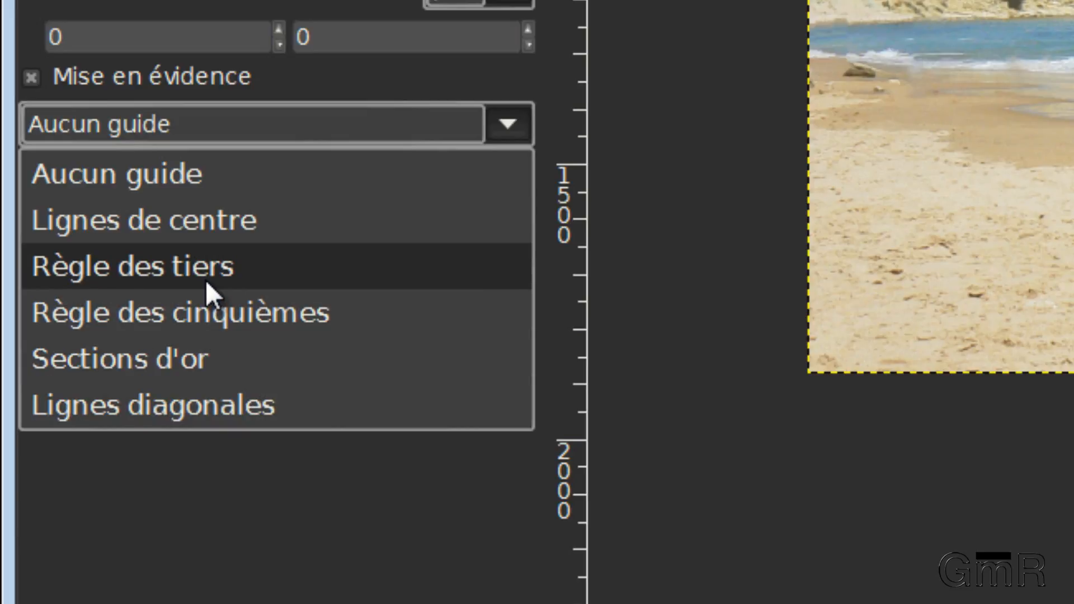
{"action": "left_click", "coordinate": [130, 266]}
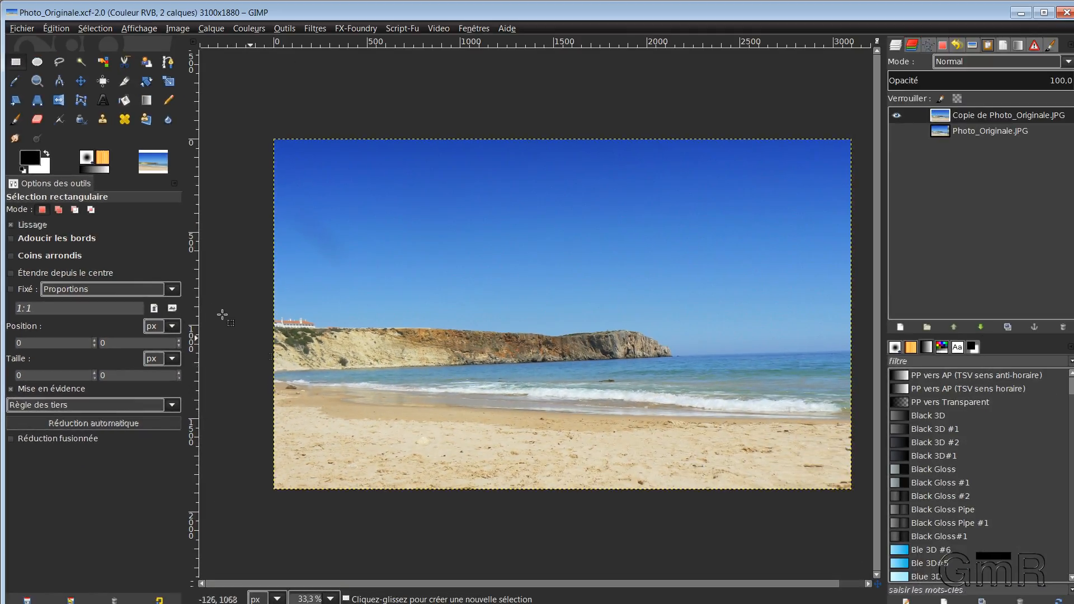
Draw and refine a roughly 3006×1257 rectangle framing the horizon, excluding the photo's edges
{"action": "left_click_drag", "start_coordinate": [275, 143], "coordinate": [413, 230]}
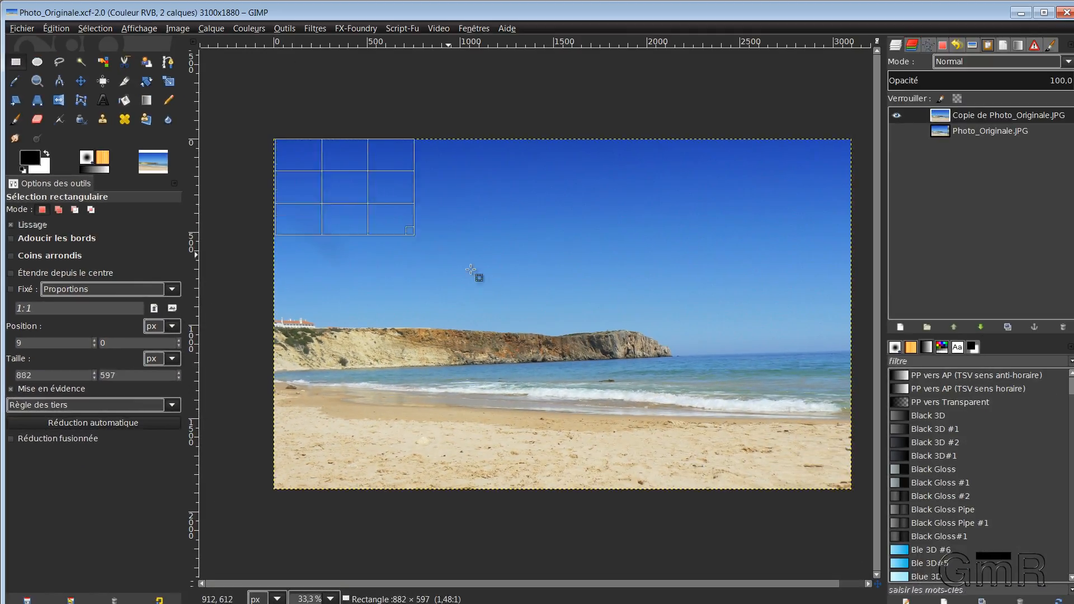
{"action": "left_click_drag", "start_coordinate": [413, 231], "coordinate": [853, 489]}
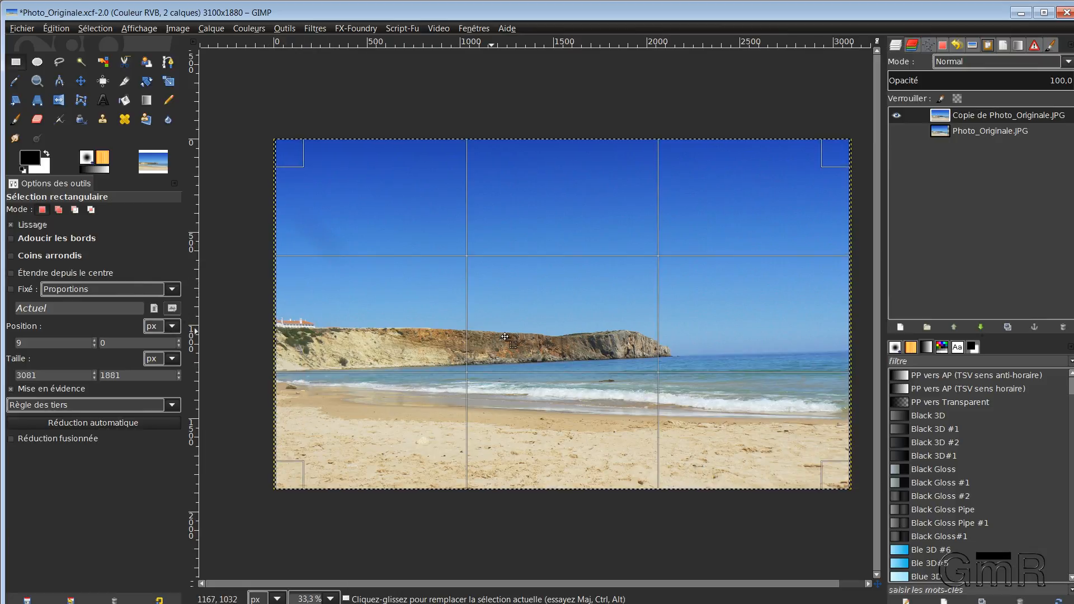
{"action": "mouse_move", "coordinate": [671, 342]}
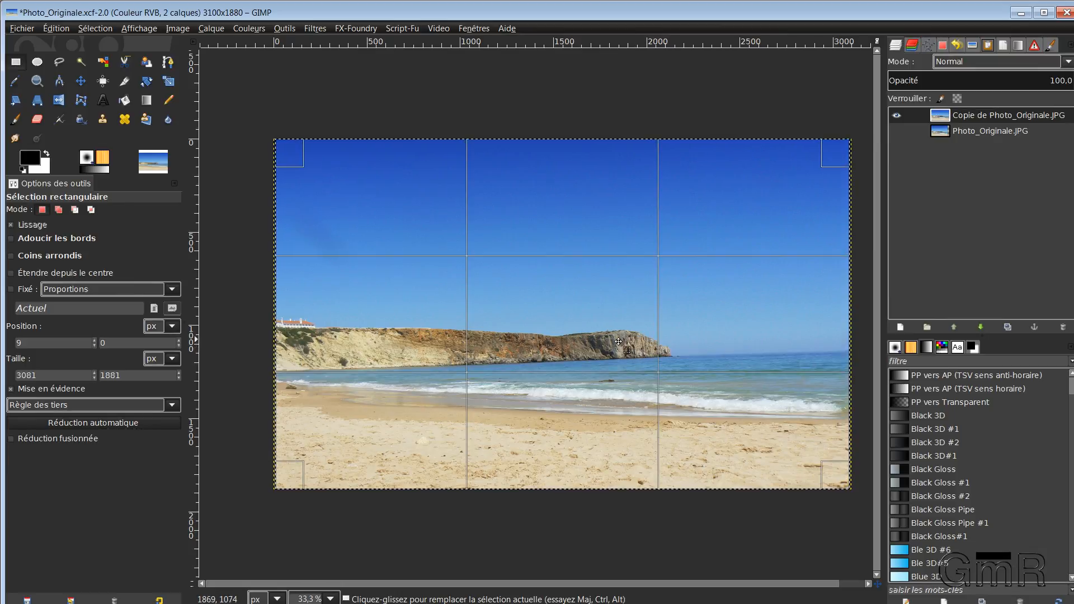
{"action": "mouse_move", "coordinate": [624, 335]}
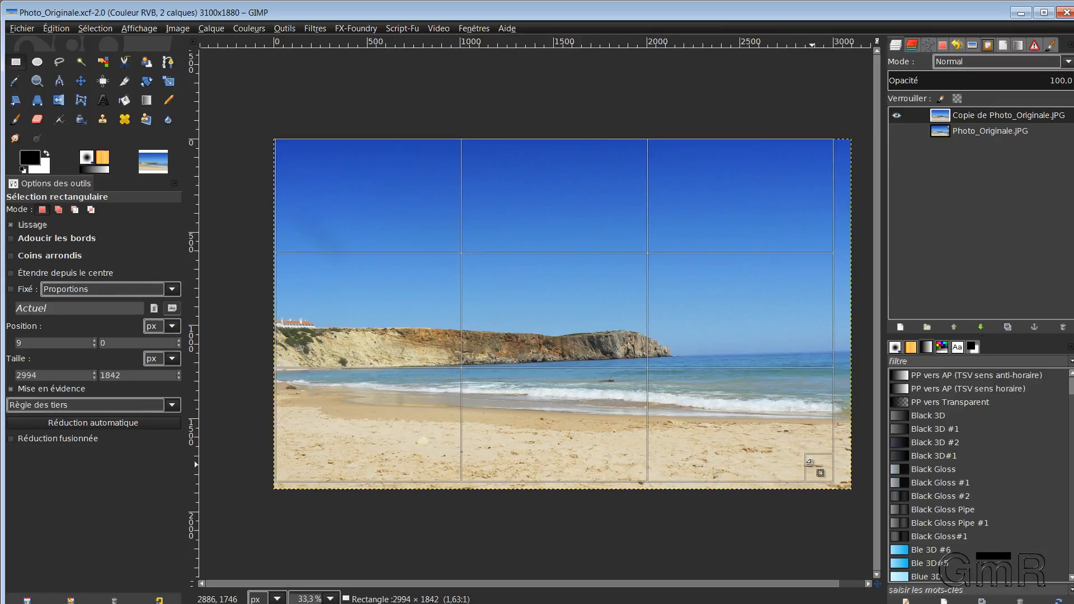
{"action": "left_click_drag", "start_coordinate": [819, 472], "coordinate": [807, 436]}
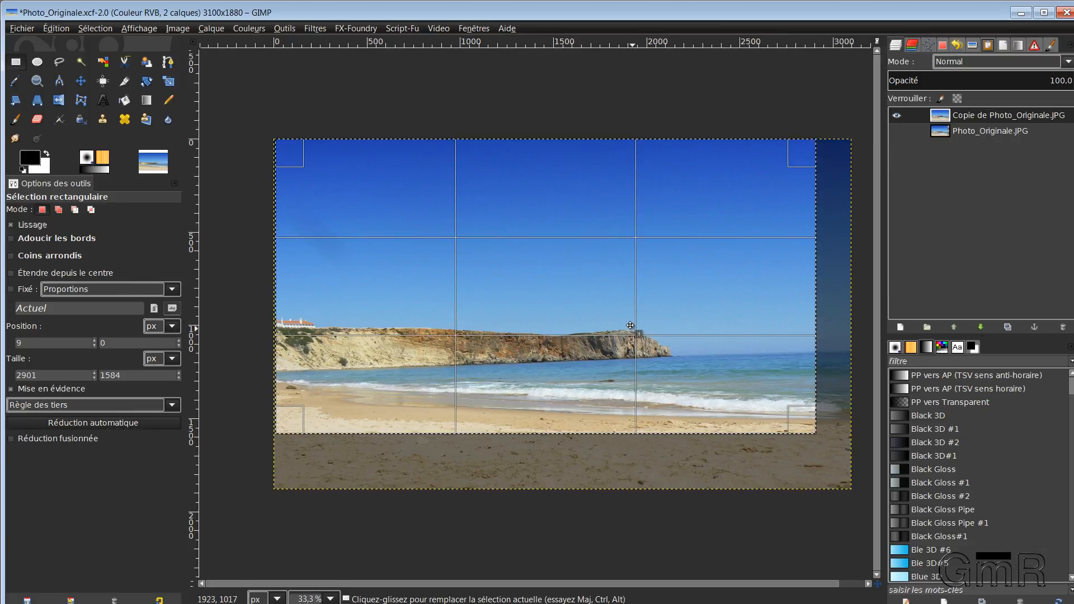
{"action": "mouse_move", "coordinate": [512, 368]}
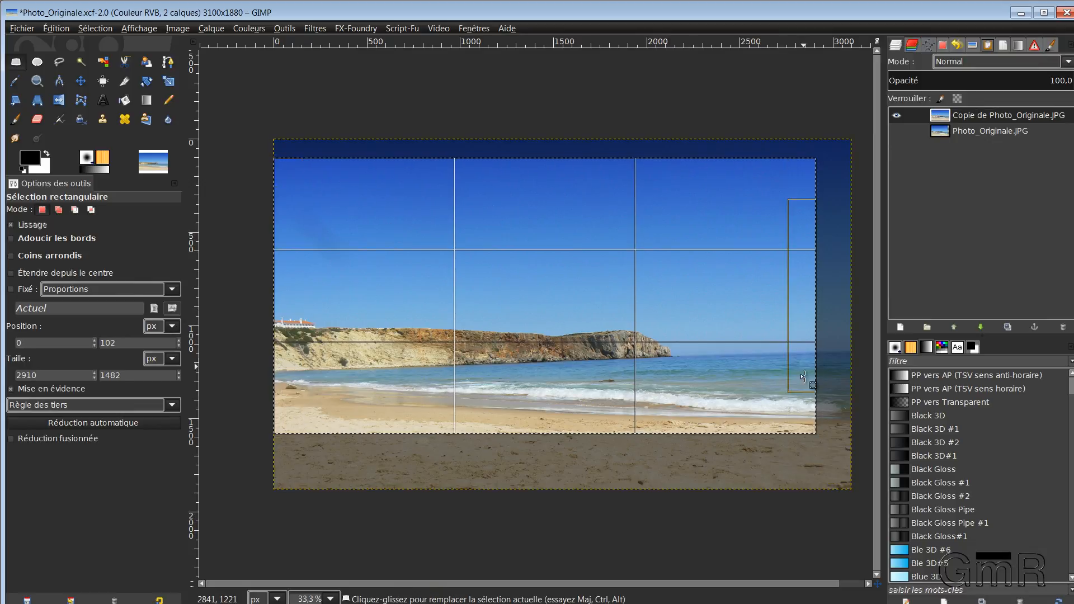
{"action": "left_click_drag", "start_coordinate": [812, 384], "coordinate": [829, 428]}
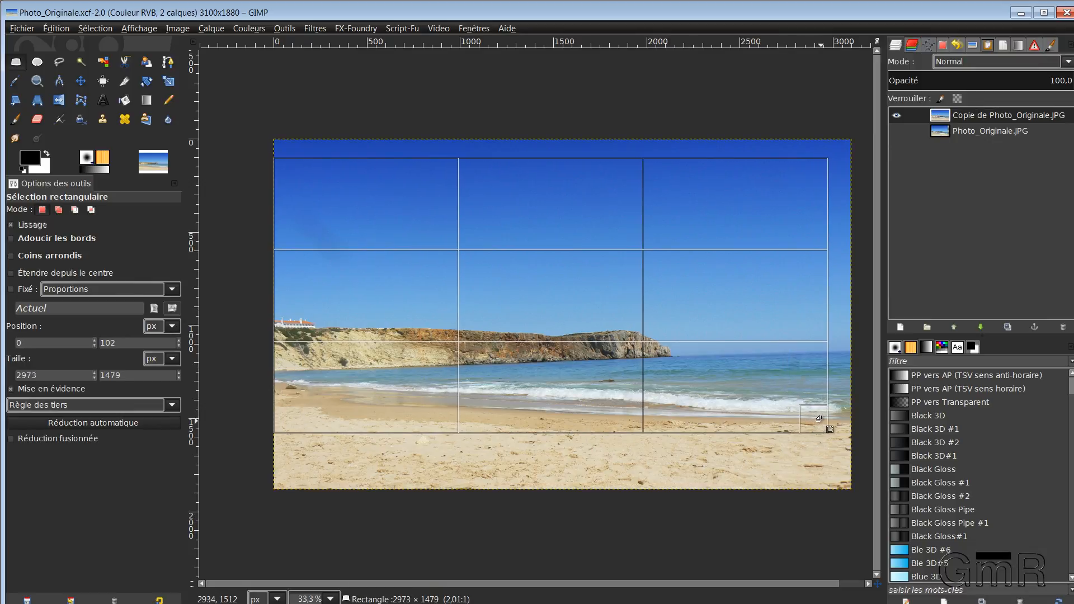
{"action": "left_click_drag", "start_coordinate": [829, 426], "coordinate": [836, 426]}
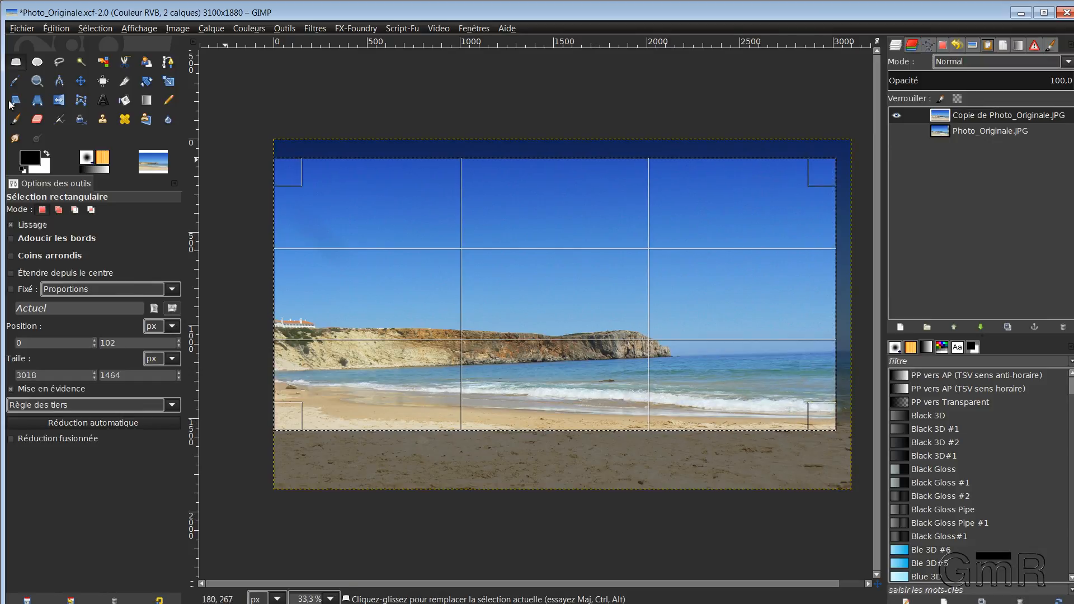
{"action": "left_click_drag", "start_coordinate": [286, 171], "coordinate": [290, 203]}
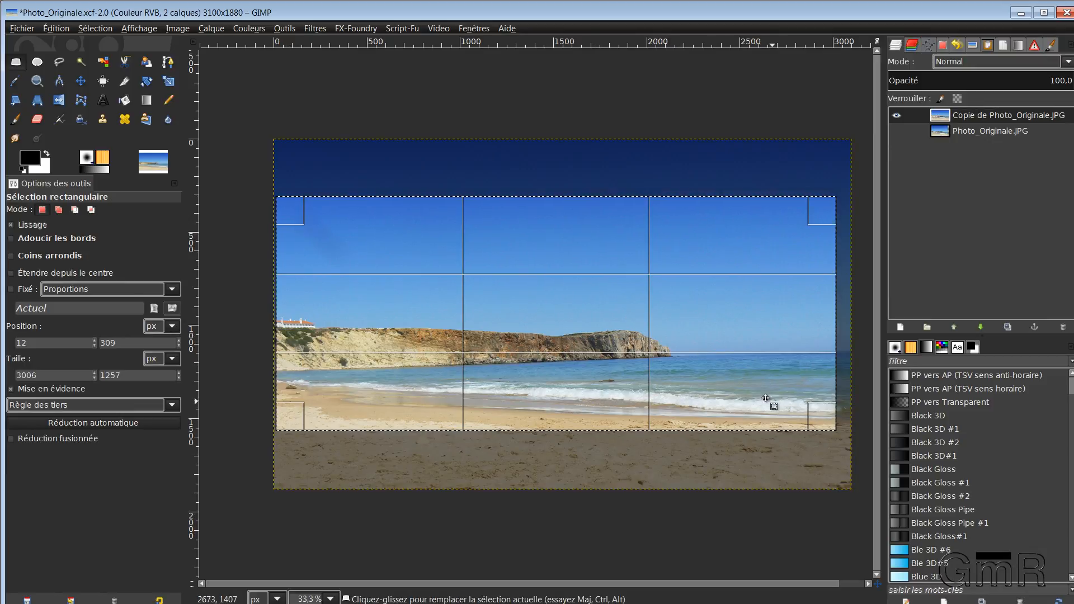
{"action": "mouse_move", "coordinate": [421, 294]}
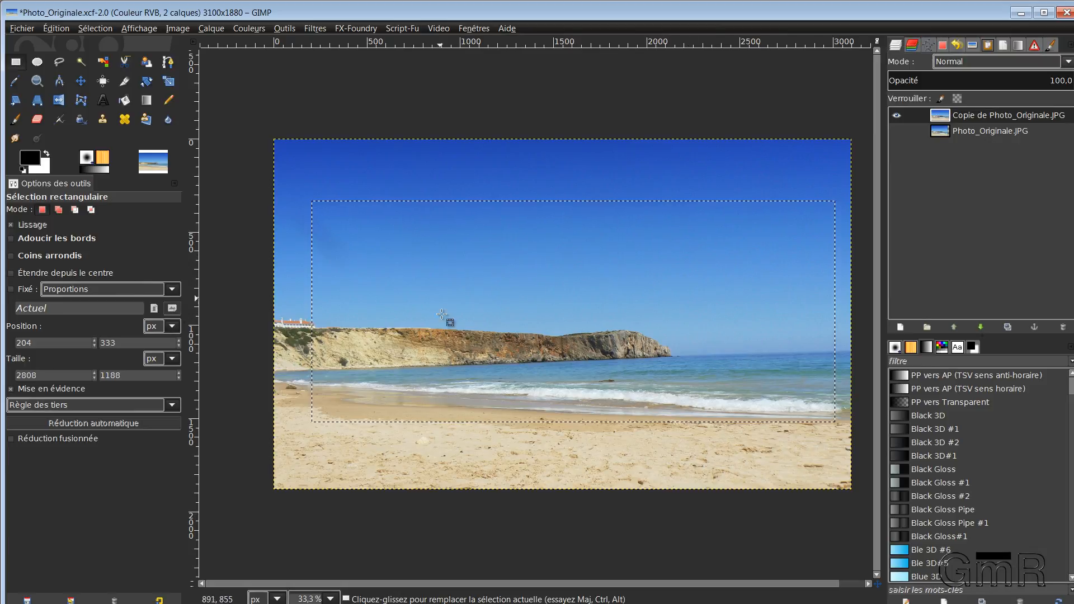
{"action": "mouse_move", "coordinate": [647, 331]}
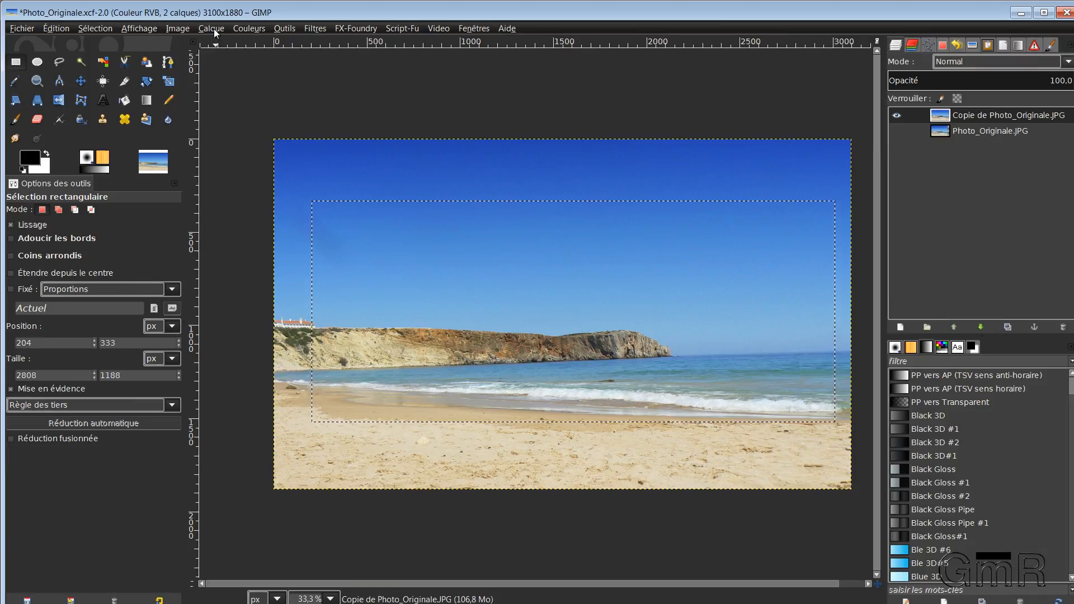
{"action": "mouse_move", "coordinate": [124, 82]}
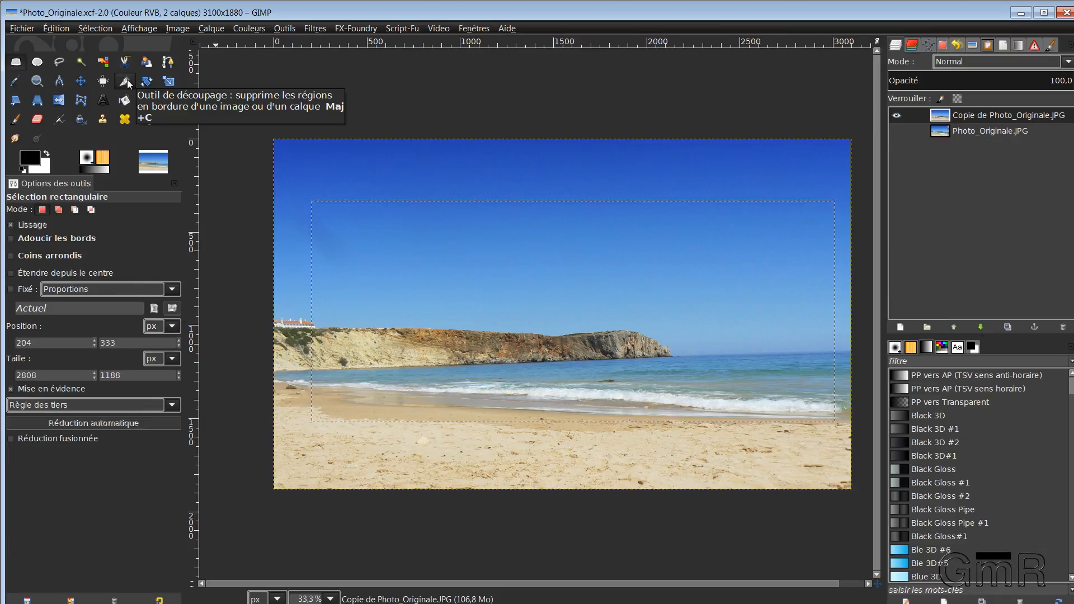
Crop the image to the selection, leaving a 2808×1188 panorama of cliffs, sea and beach
{"action": "left_click", "coordinate": [124, 82]}
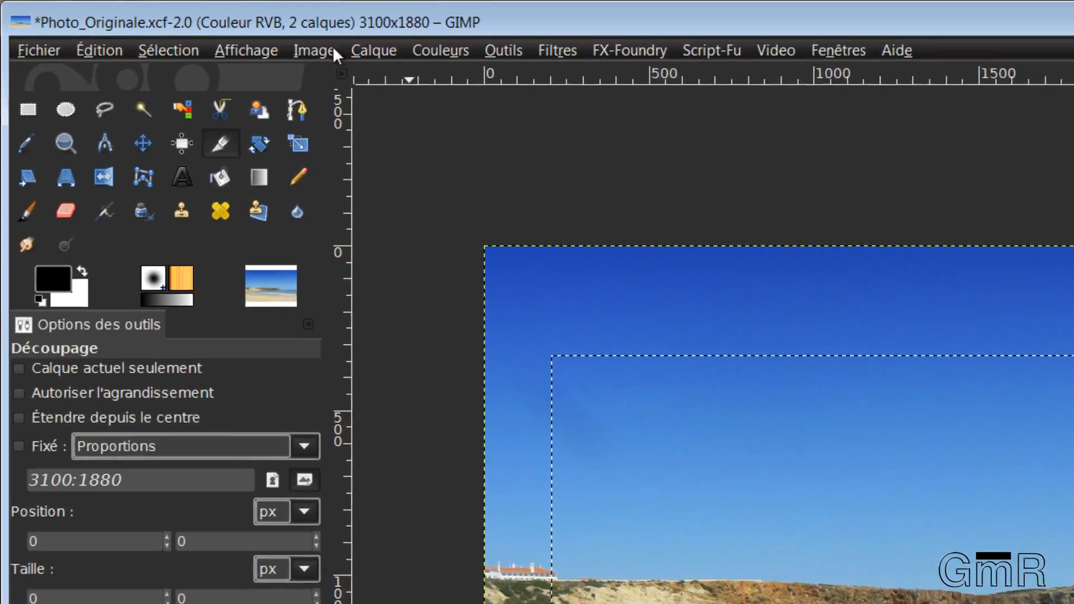
{"action": "left_click", "coordinate": [313, 49]}
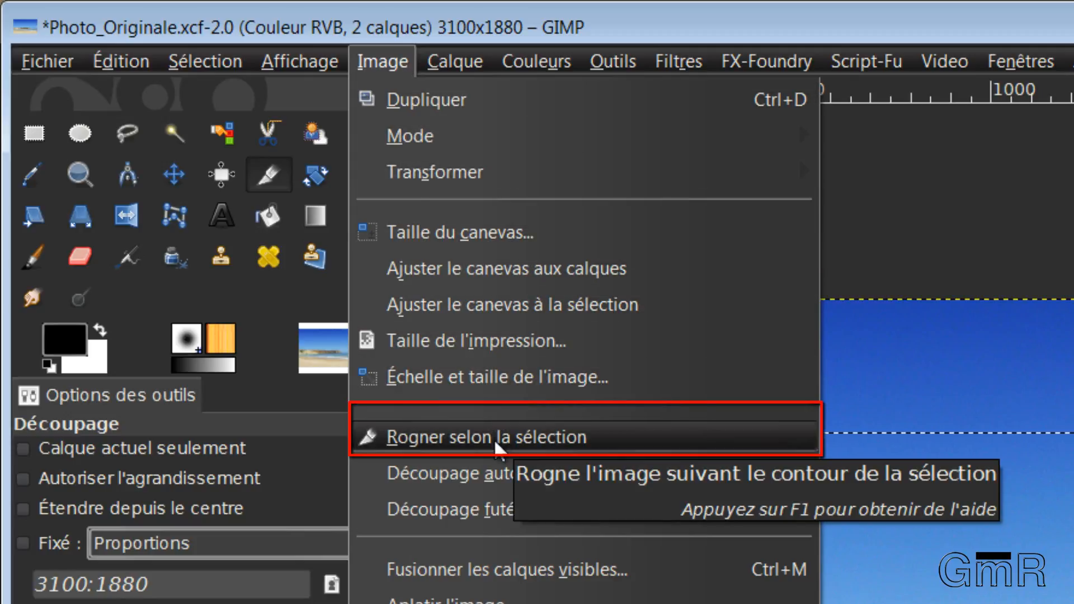
{"action": "left_click", "coordinate": [480, 437]}
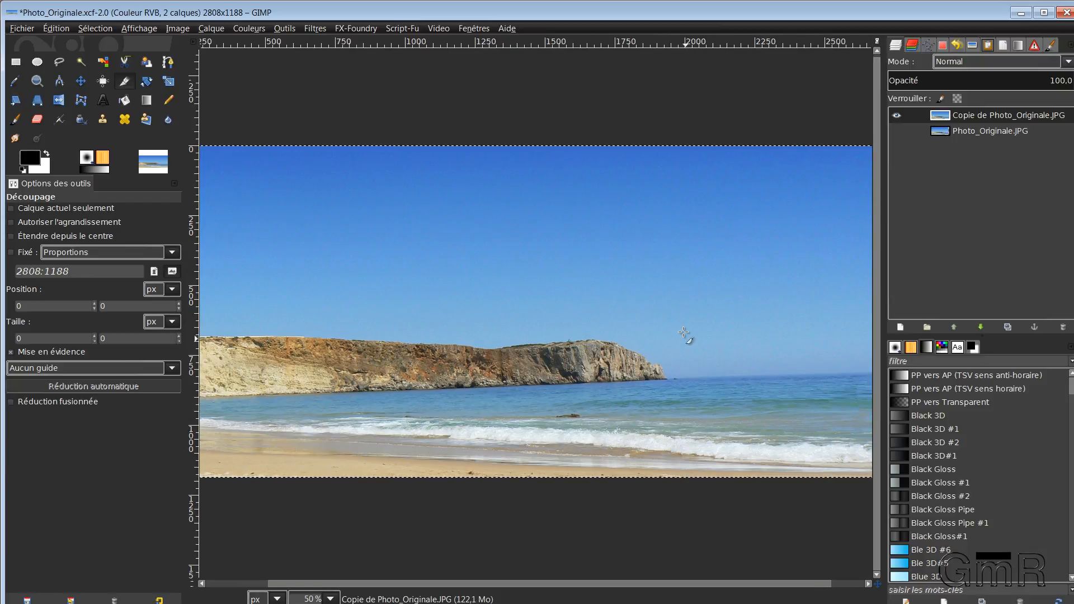
{"action": "mouse_move", "coordinate": [613, 360]}
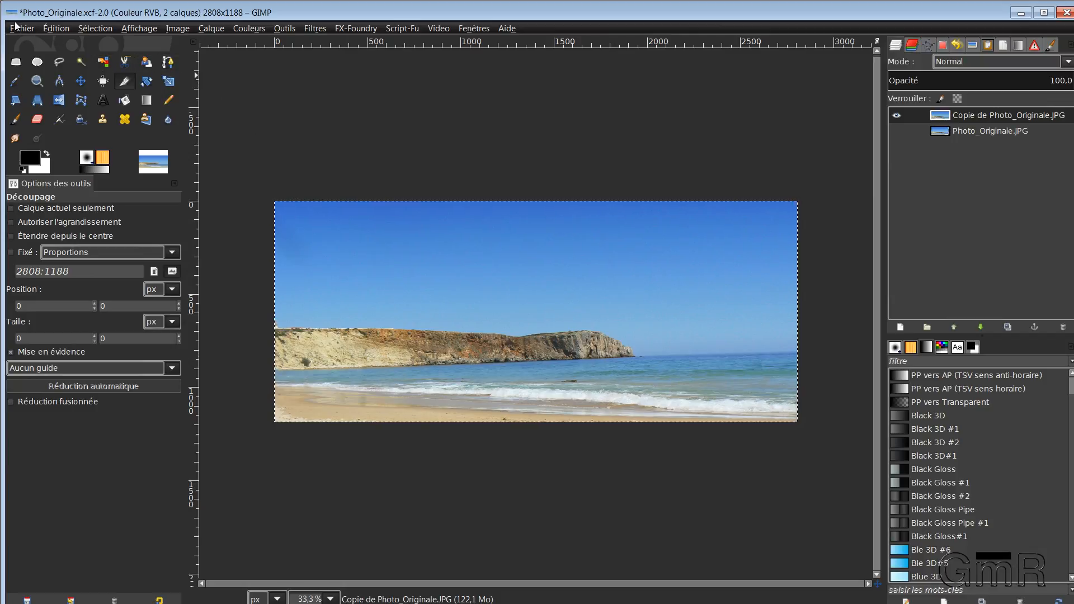
{"action": "left_click", "coordinate": [20, 28]}
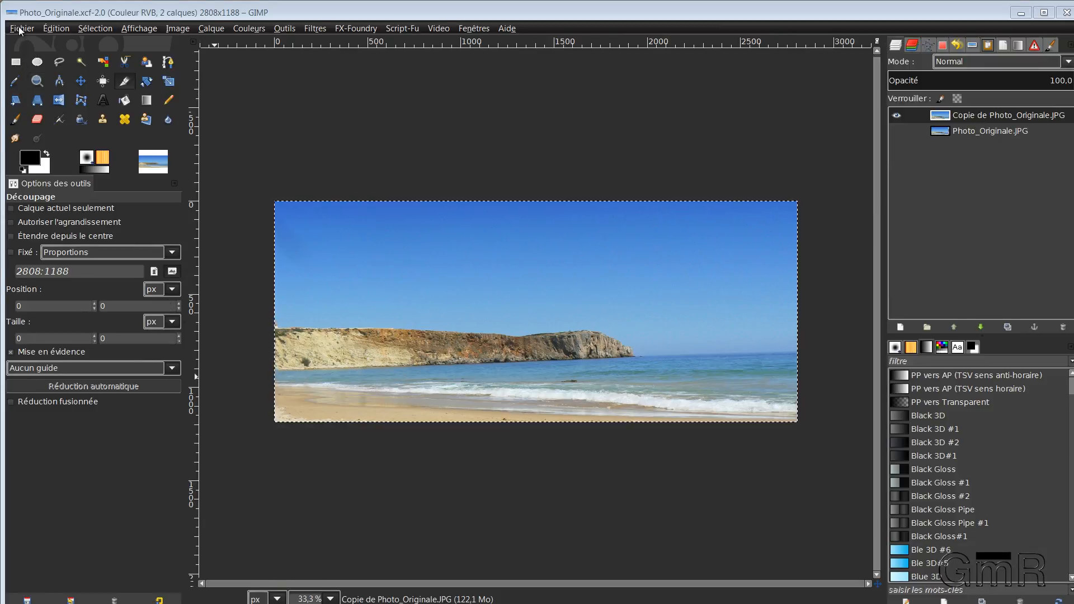
Start Export As with the name photo-finale.png and show the file type list
{"action": "left_click", "coordinate": [22, 28]}
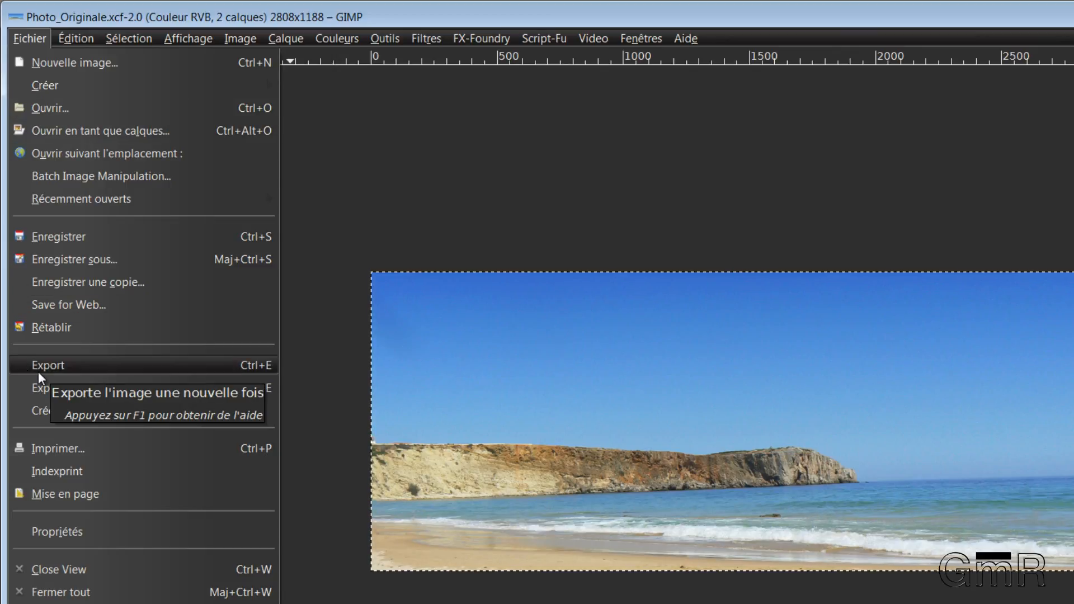
{"action": "left_click", "coordinate": [47, 365]}
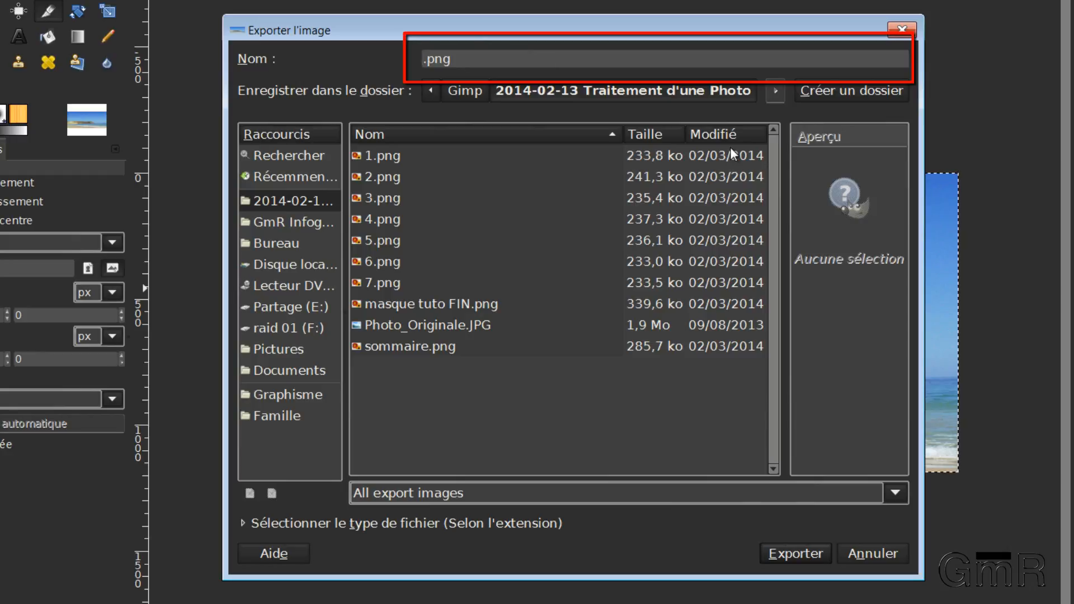
{"action": "type", "text": "p"}
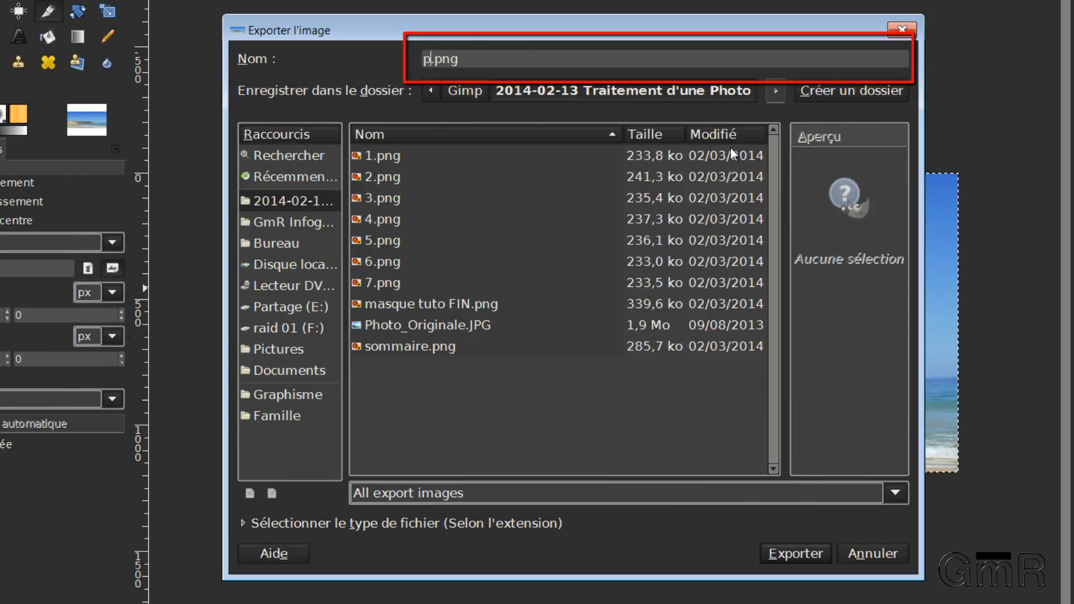
{"action": "type", "text": "hoto-finale"}
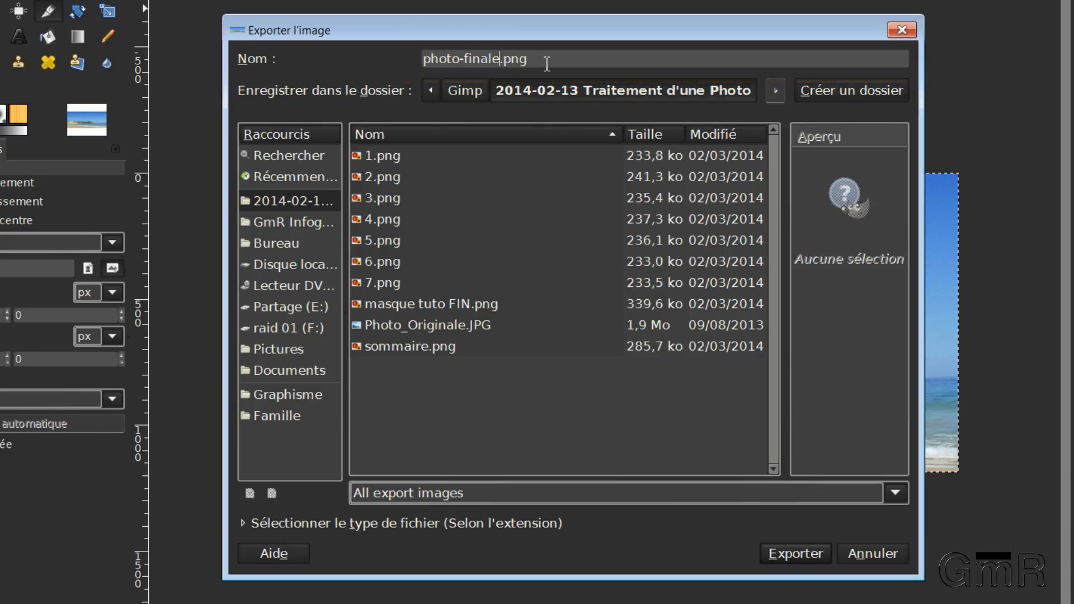
{"action": "mouse_move", "coordinate": [883, 500]}
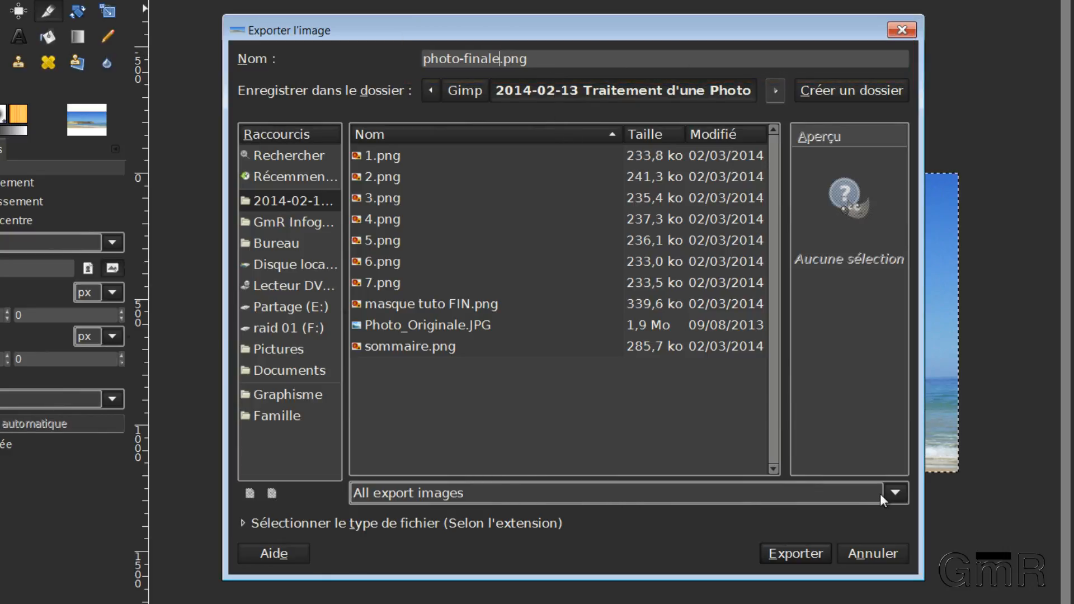
{"action": "left_click", "coordinate": [894, 492]}
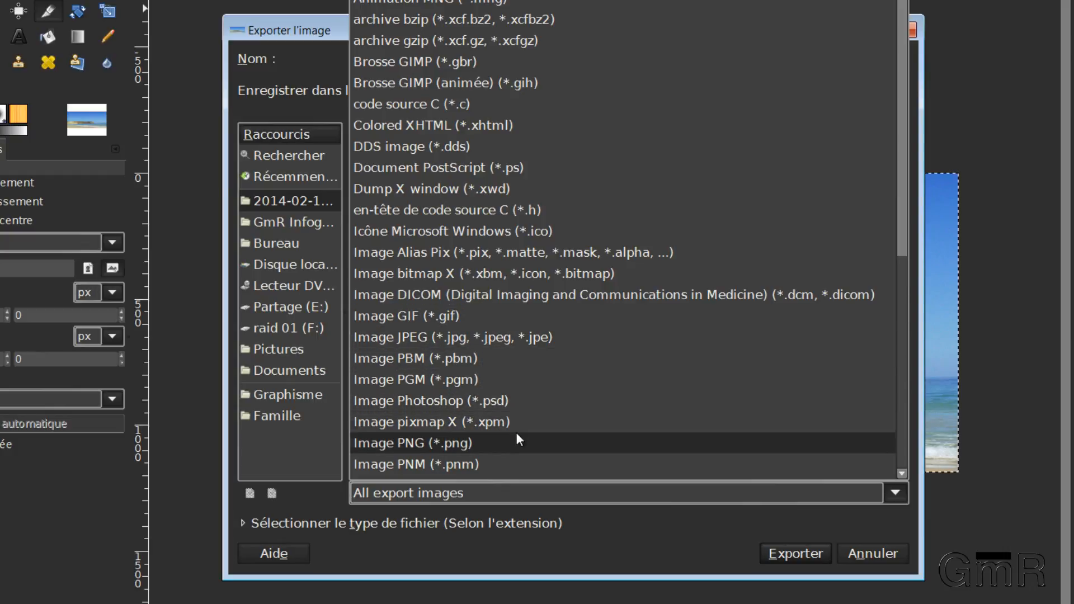
{"action": "mouse_move", "coordinate": [416, 103]}
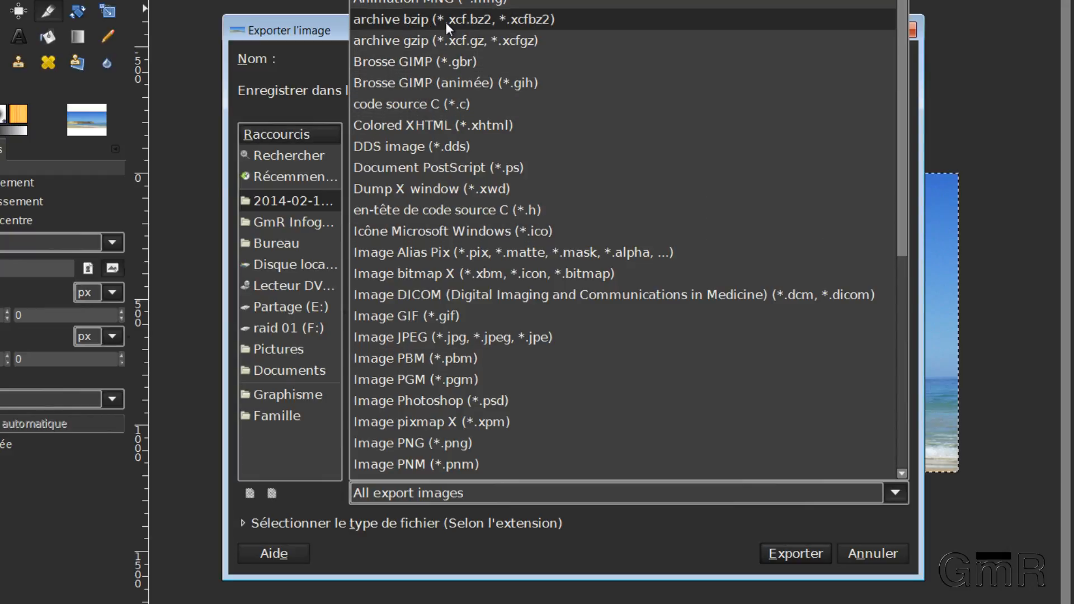
{"action": "mouse_move", "coordinate": [390, 61]}
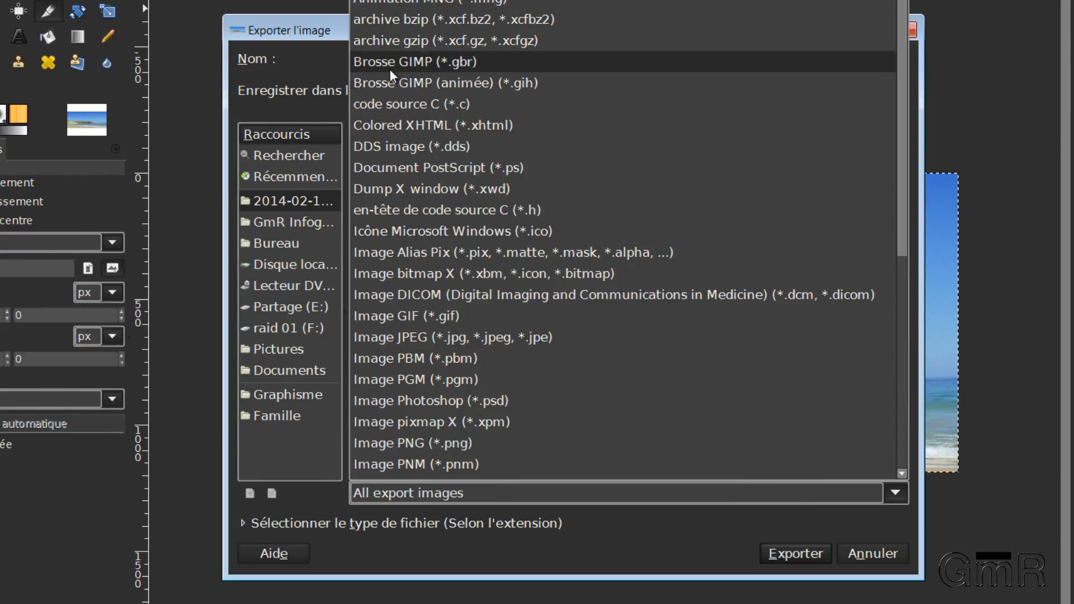
{"action": "mouse_move", "coordinate": [458, 75]}
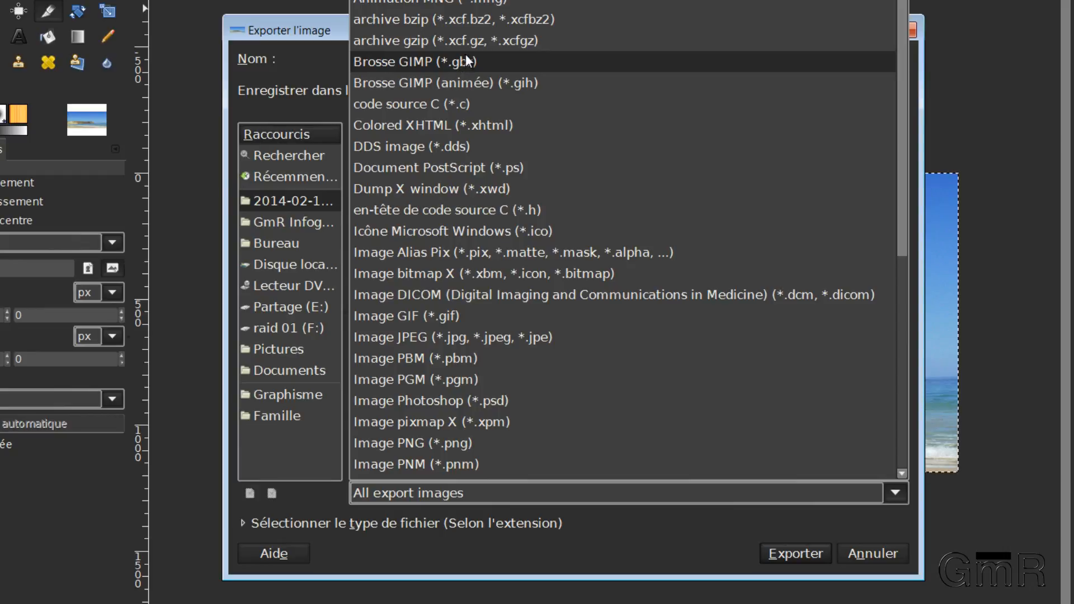
{"action": "mouse_move", "coordinate": [471, 56]}
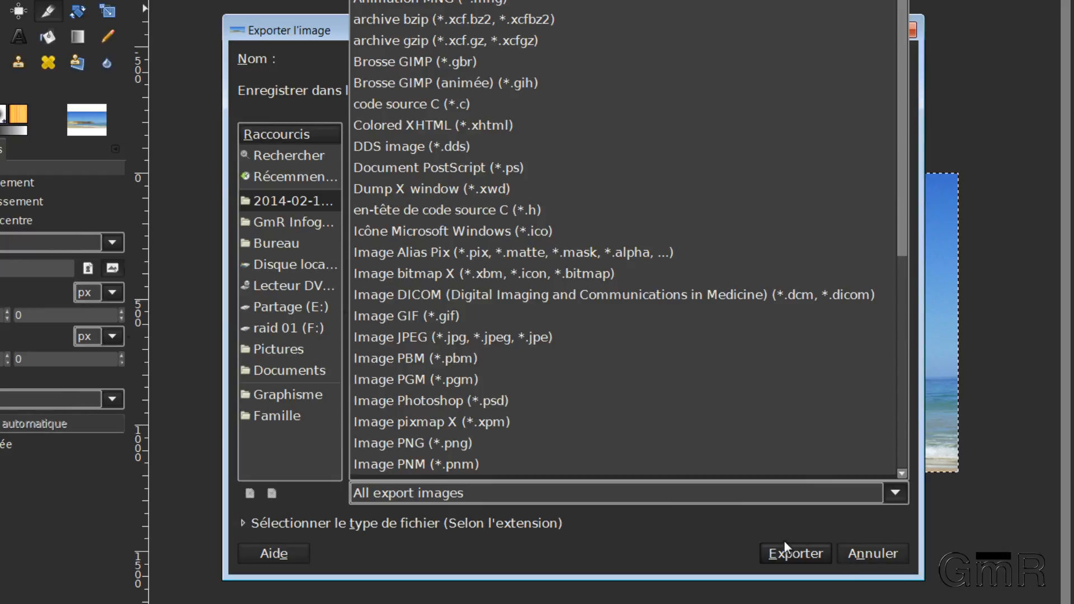
{"action": "mouse_move", "coordinate": [630, 497]}
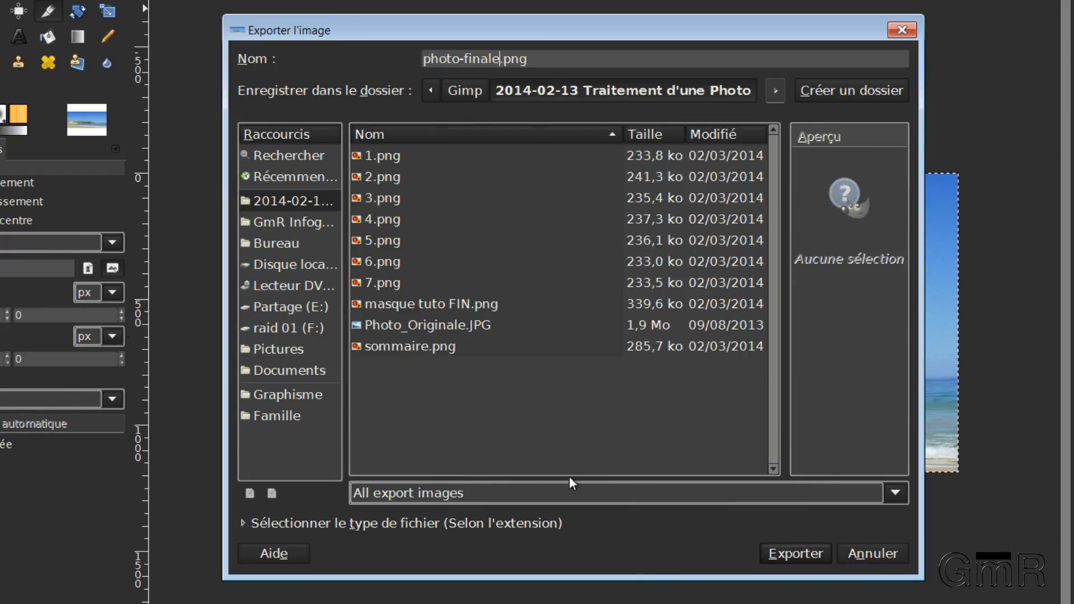
{"action": "mouse_move", "coordinate": [452, 499]}
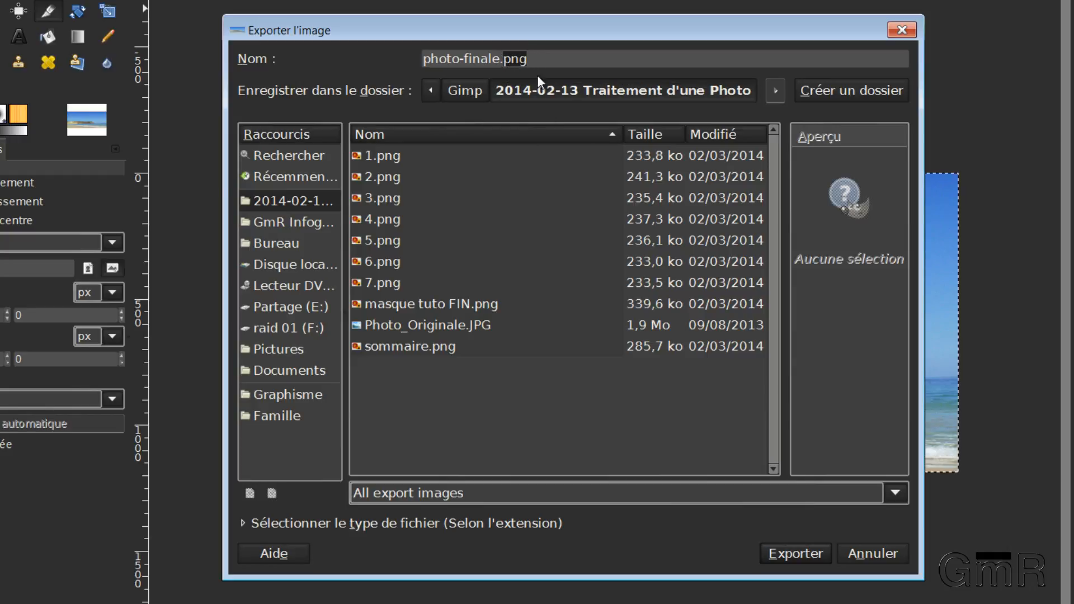
{"action": "mouse_move", "coordinate": [771, 515]}
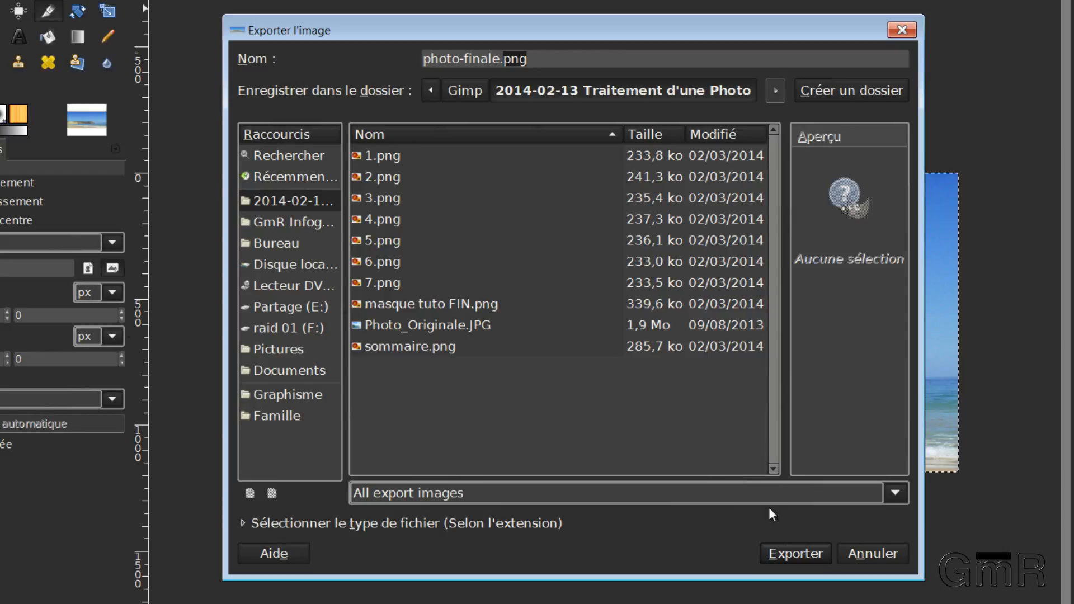
{"action": "mouse_move", "coordinate": [451, 188]}
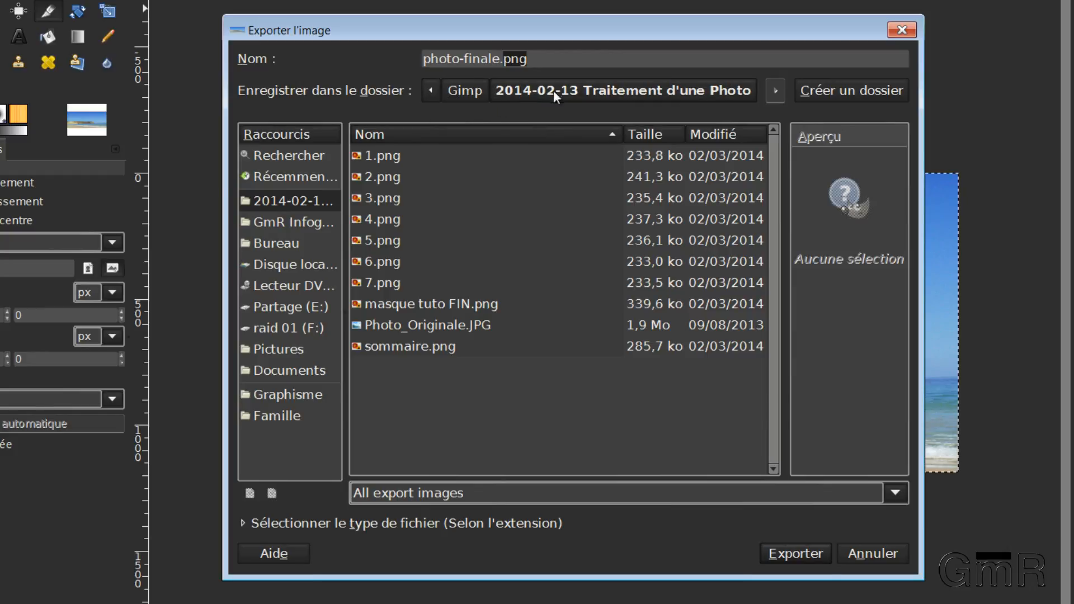
{"action": "mouse_move", "coordinate": [820, 116]}
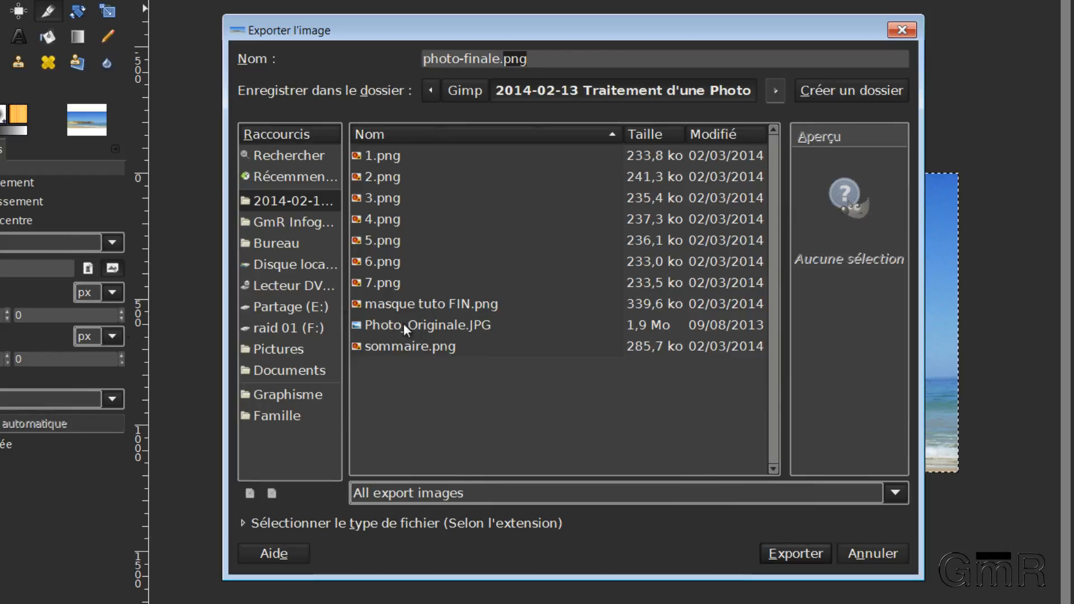
{"action": "mouse_move", "coordinate": [548, 268]}
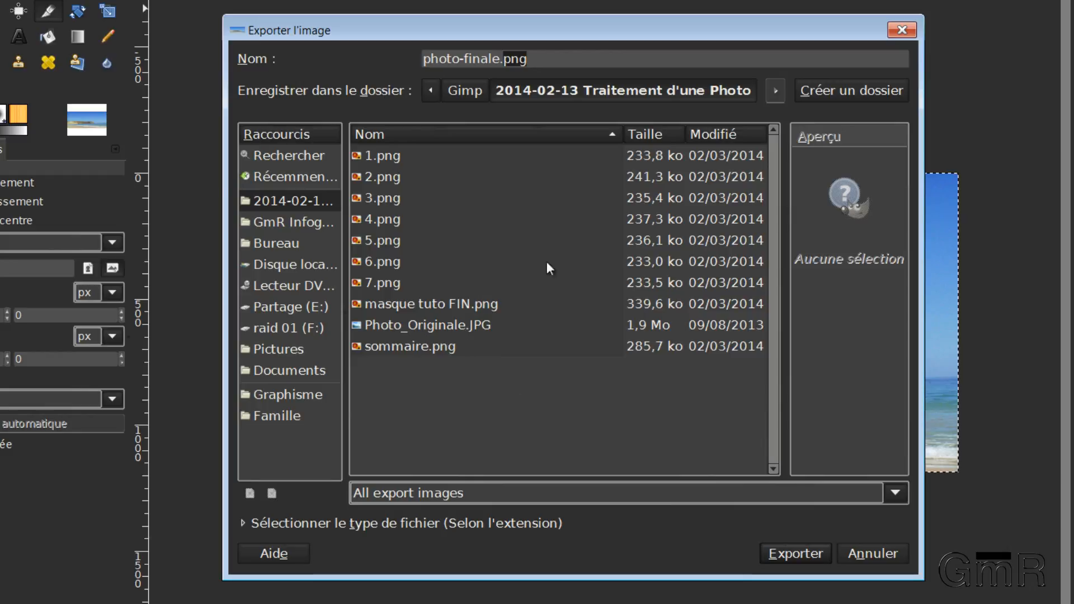
{"action": "mouse_move", "coordinate": [363, 275]}
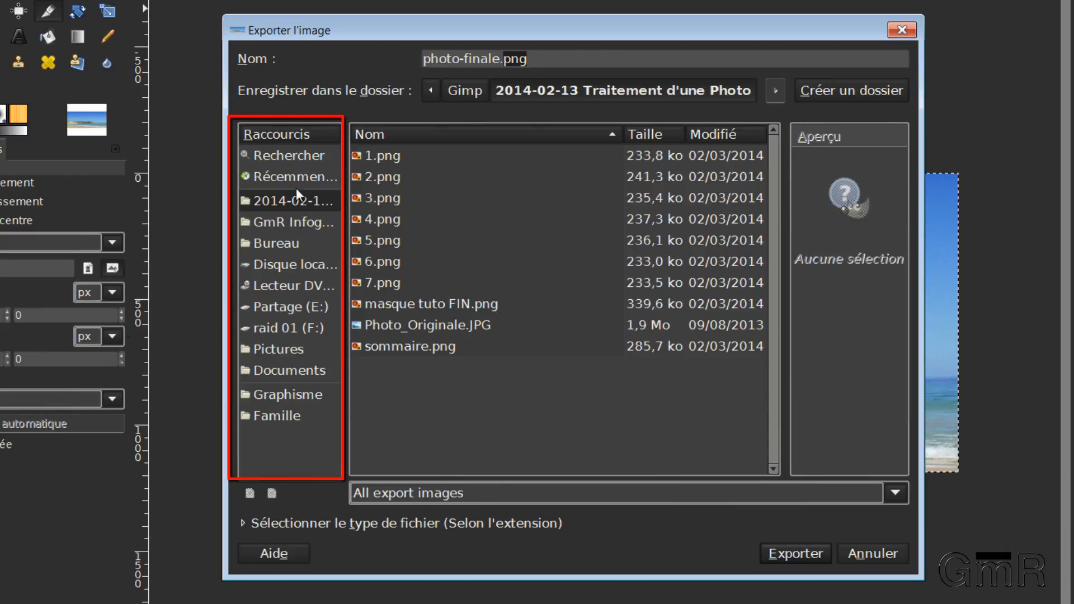
{"action": "mouse_move", "coordinate": [295, 397]}
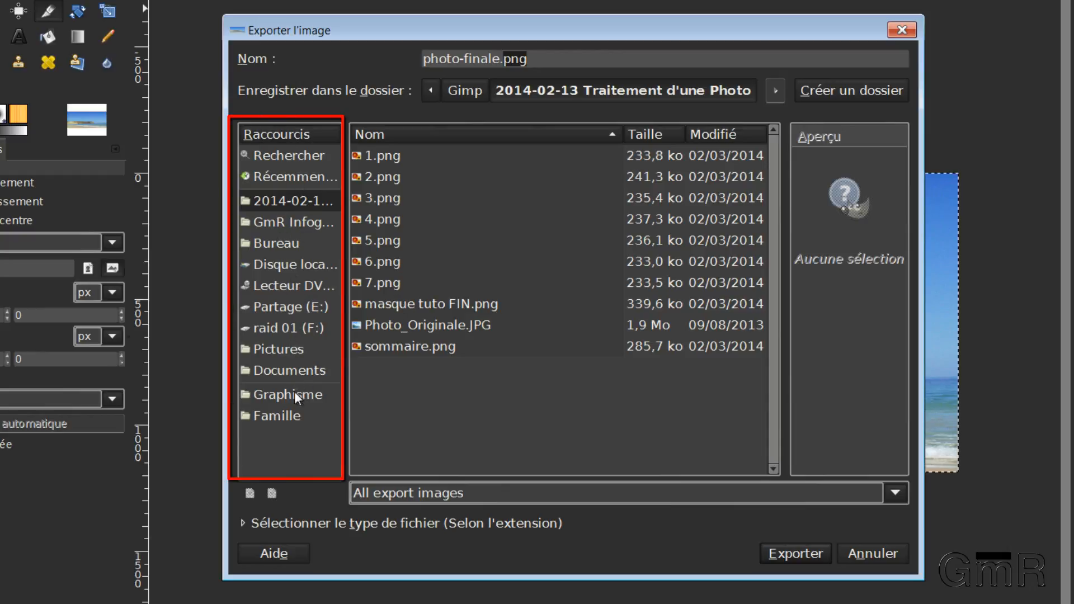
{"action": "mouse_move", "coordinate": [282, 412]}
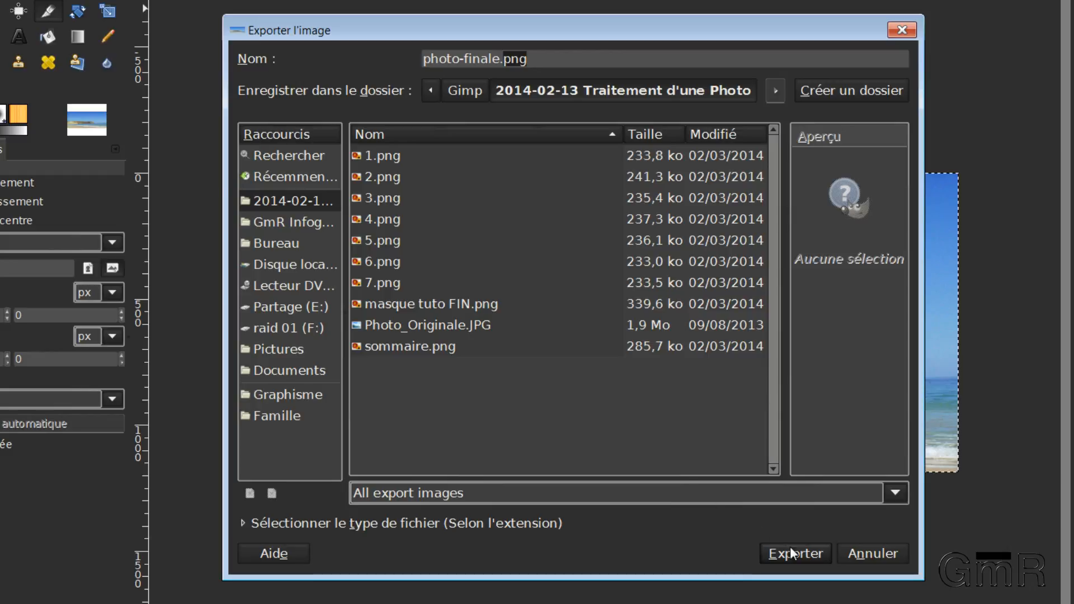
Start exporting the image as photo-finale.png from the Export dialog
{"action": "left_click", "coordinate": [794, 554]}
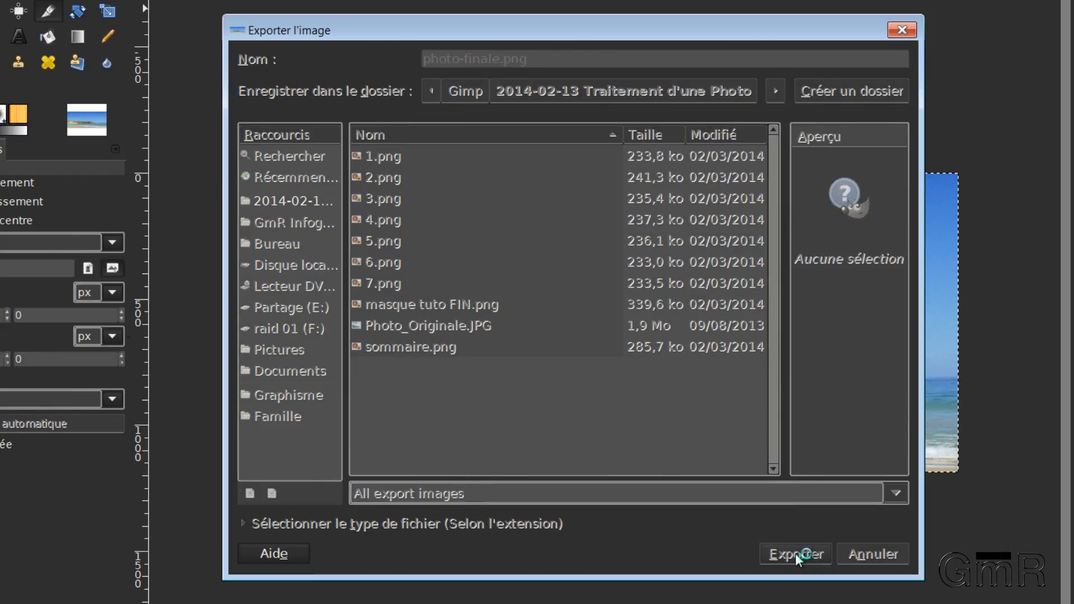
Confirm the PNG settings and finish writing photo-finale.png (2.1 Mo) to the Traitement d'une Photo folder
{"action": "left_click", "coordinate": [794, 554]}
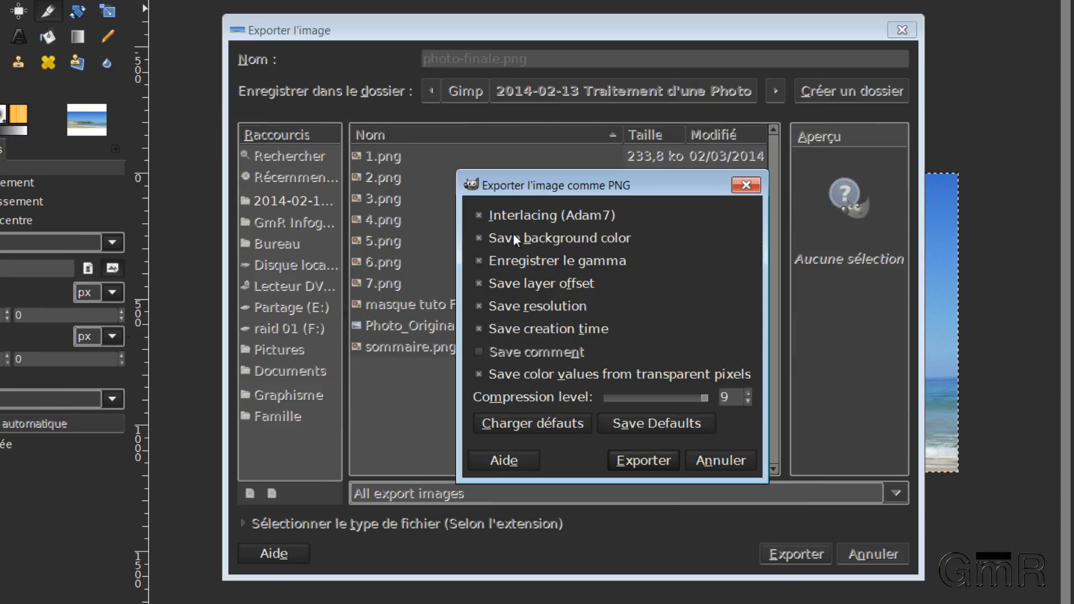
{"action": "mouse_move", "coordinate": [489, 252]}
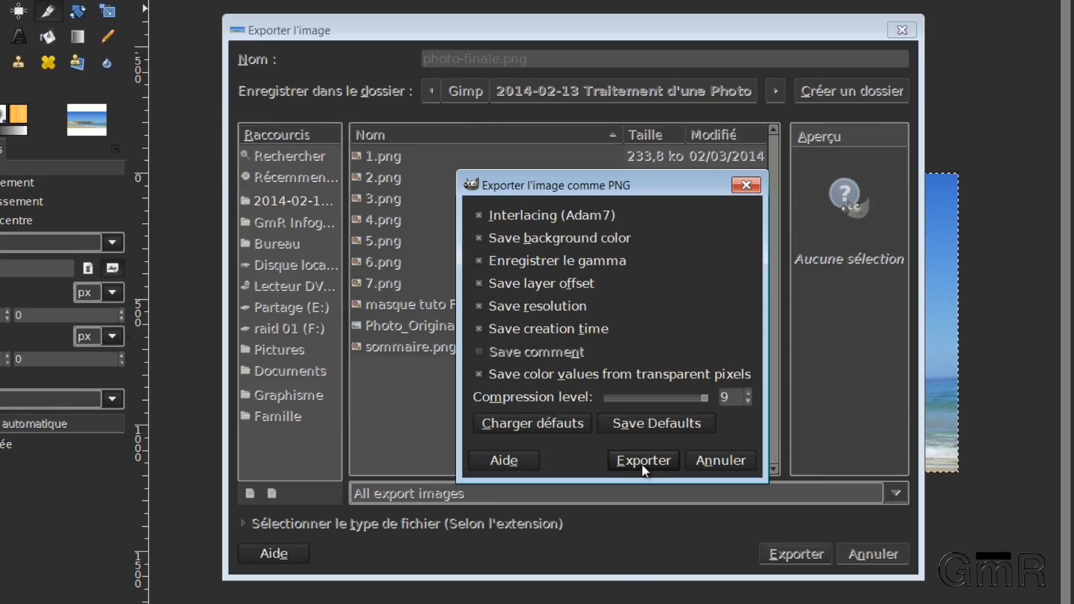
{"action": "left_click", "coordinate": [641, 460]}
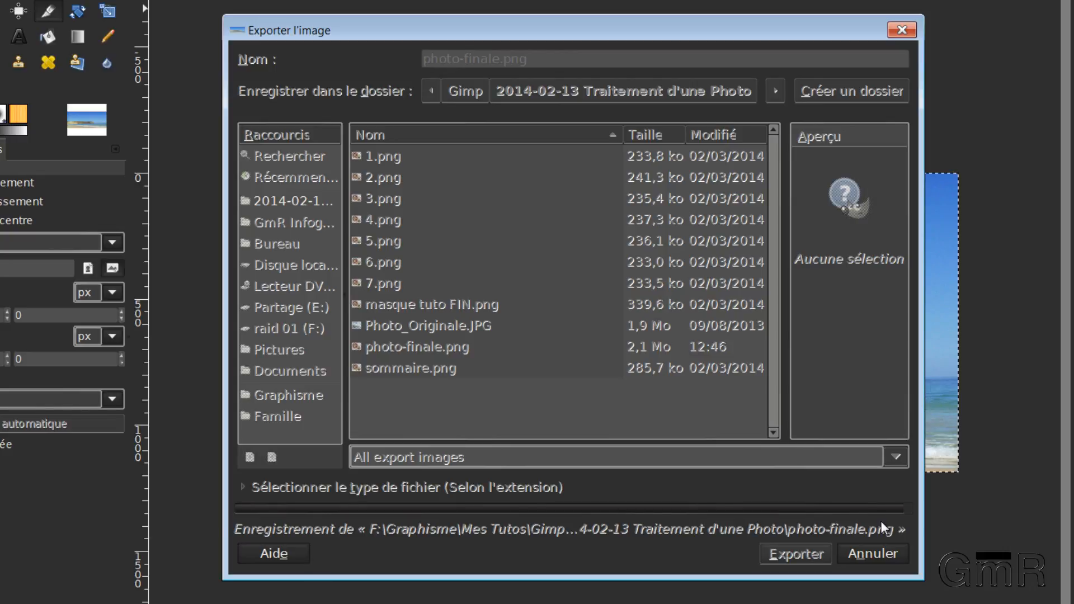
{"action": "left_click", "coordinate": [794, 554]}
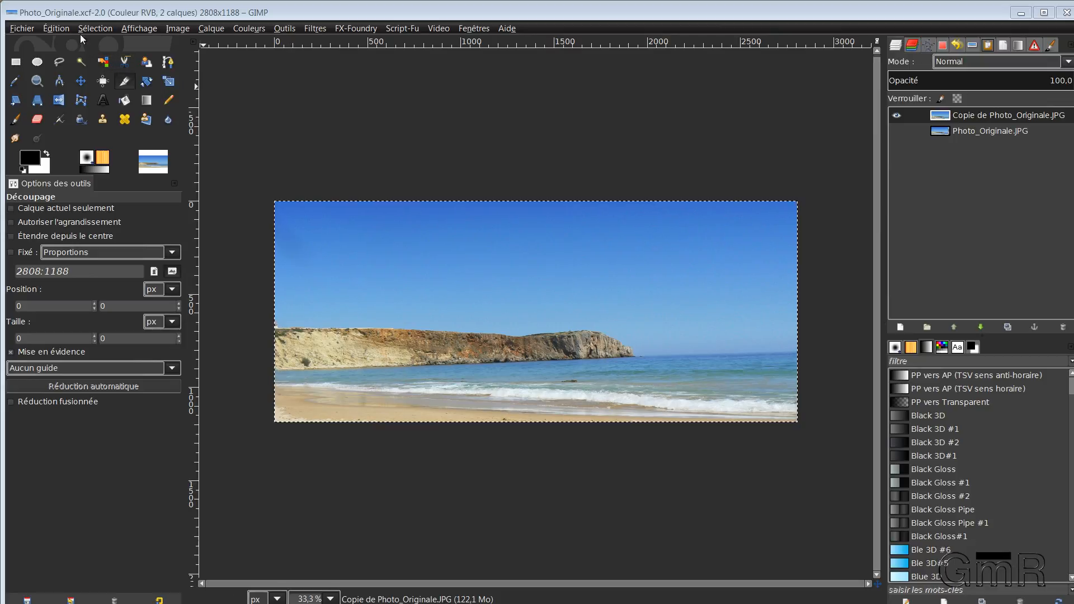
{"action": "left_click", "coordinate": [22, 28]}
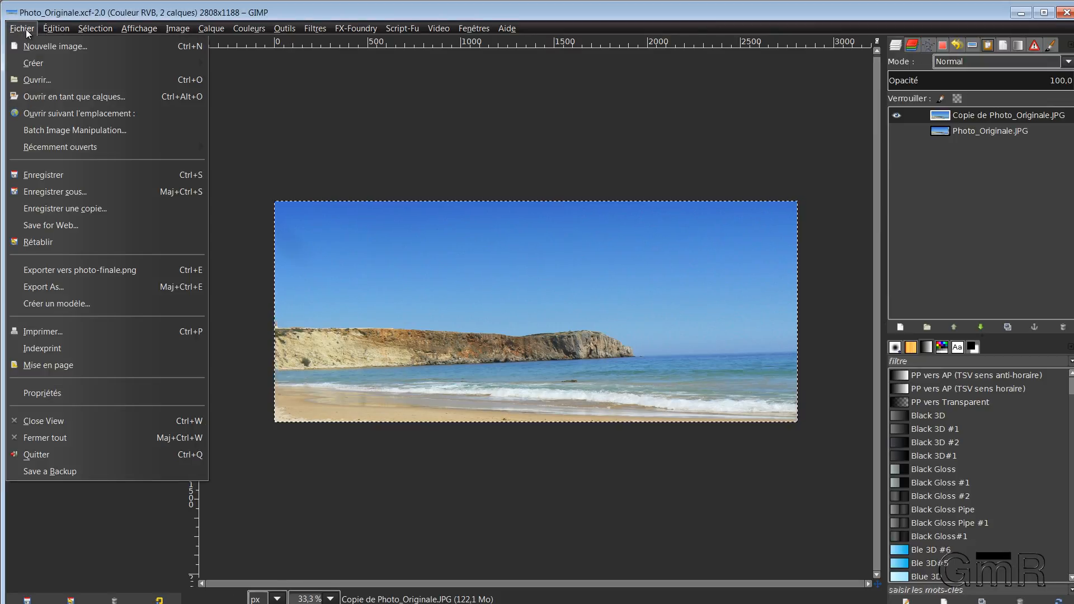
{"action": "mouse_move", "coordinate": [78, 113]}
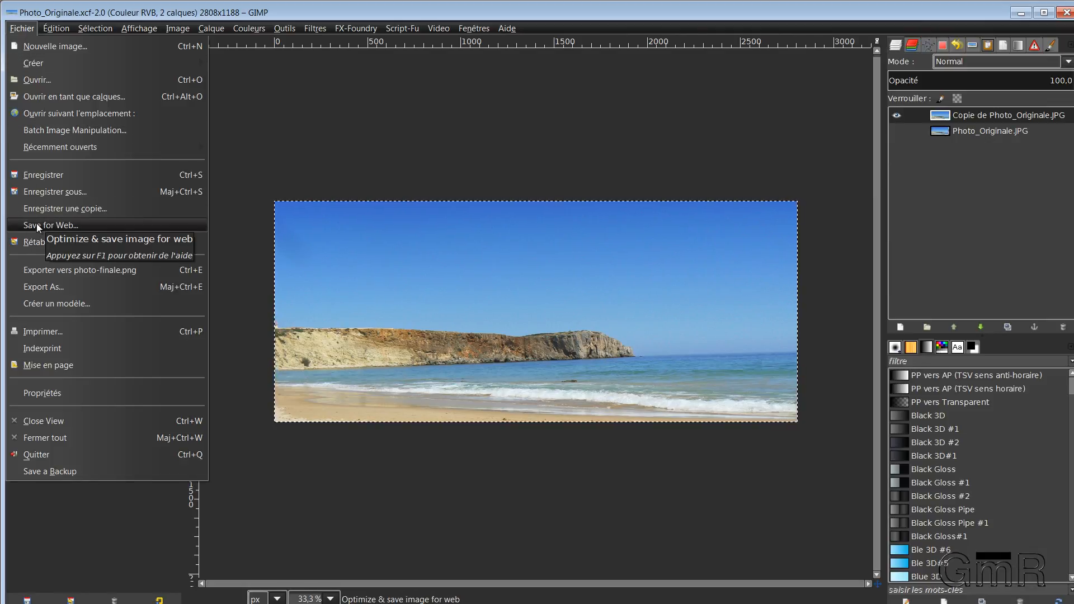
{"action": "left_click", "coordinate": [49, 224]}
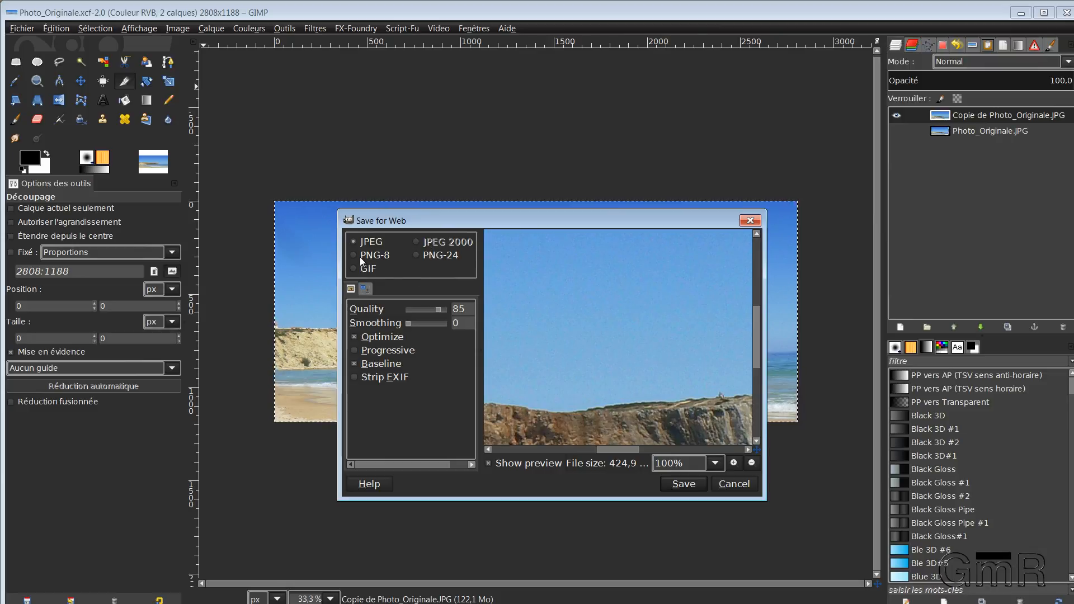
{"action": "left_click", "coordinate": [356, 255]}
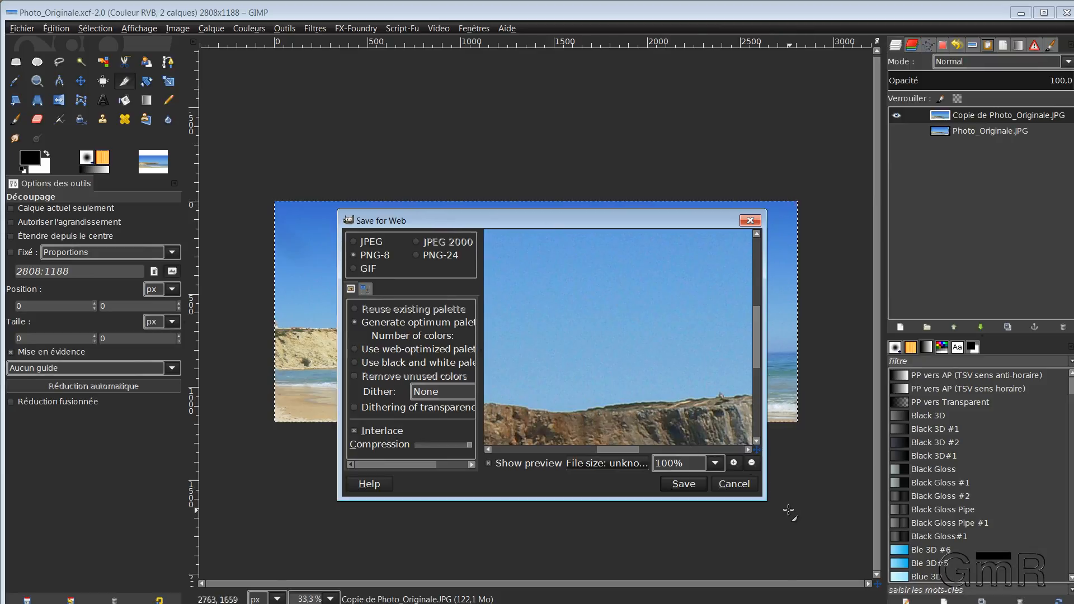
{"action": "left_click", "coordinate": [732, 483]}
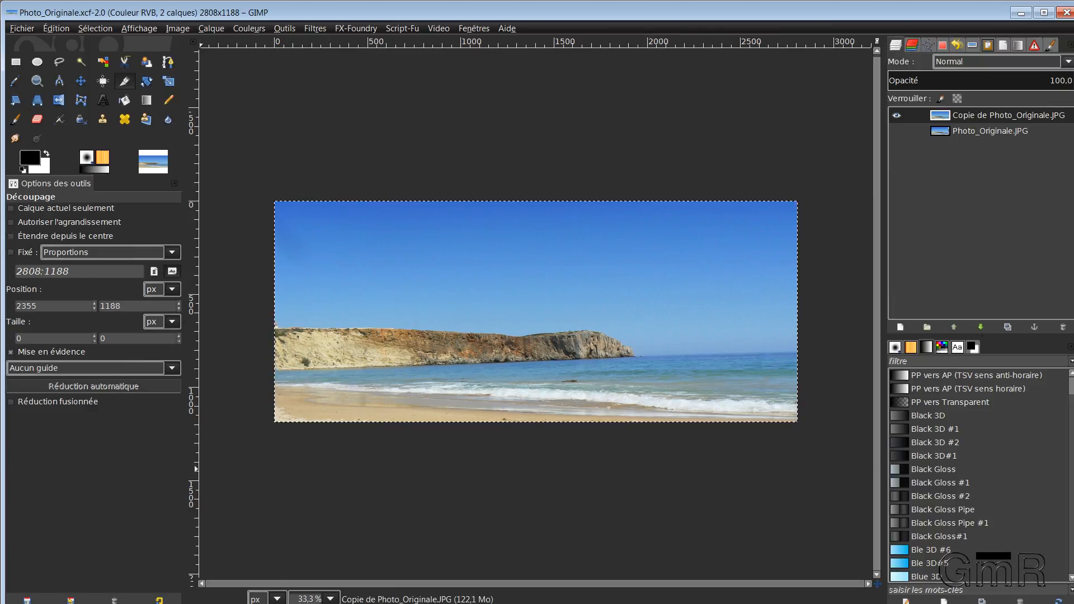
{"action": "mouse_move", "coordinate": [58, 35]}
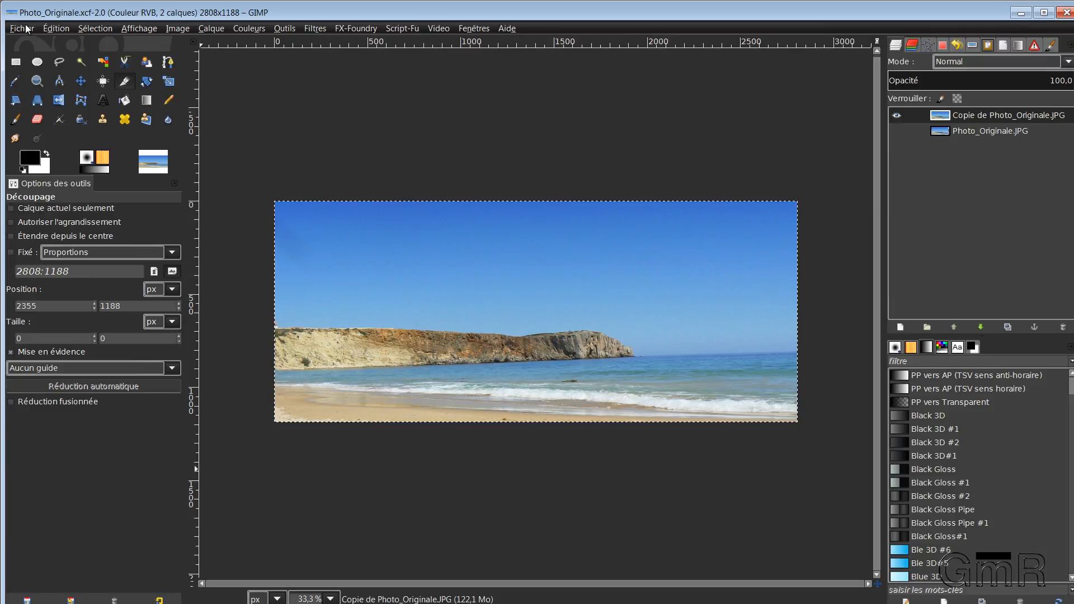
Reopen Save for Web and view the preview at 25% then back at 100%
{"action": "left_click", "coordinate": [20, 28]}
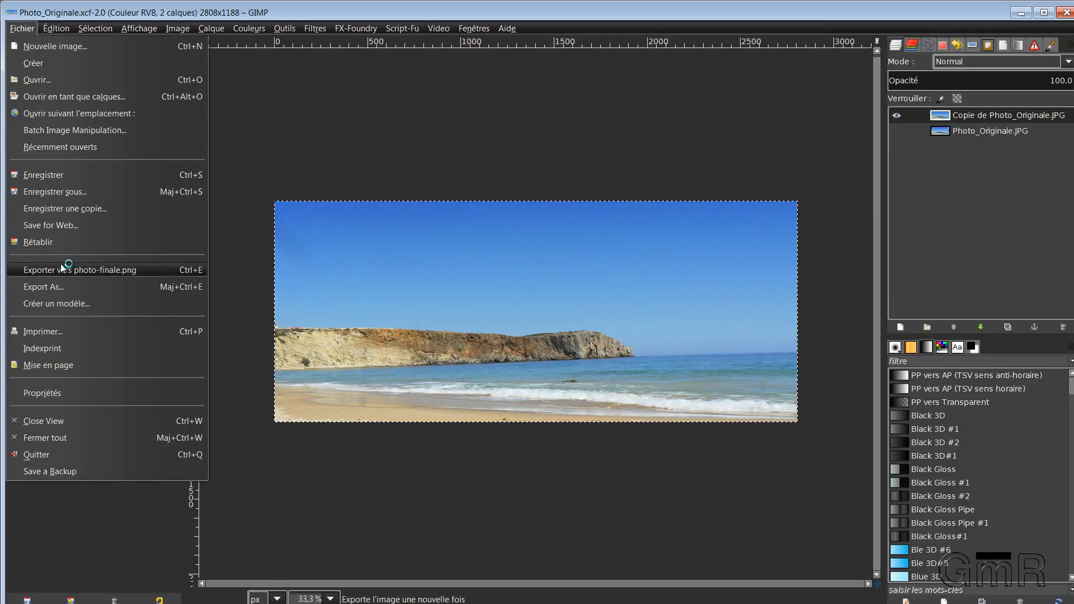
{"action": "mouse_move", "coordinate": [51, 225]}
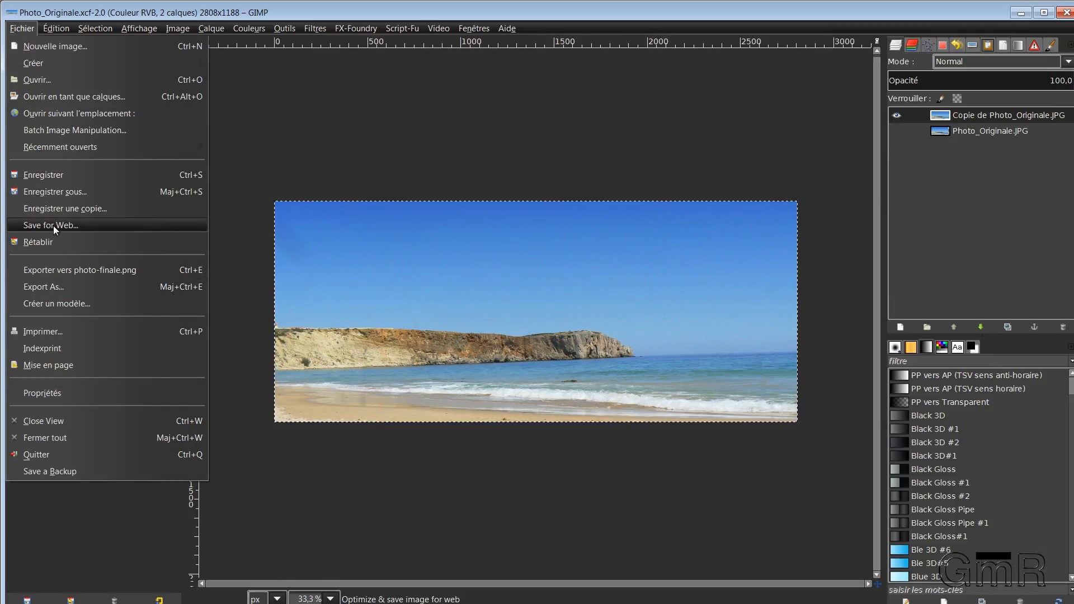
{"action": "left_click", "coordinate": [50, 225]}
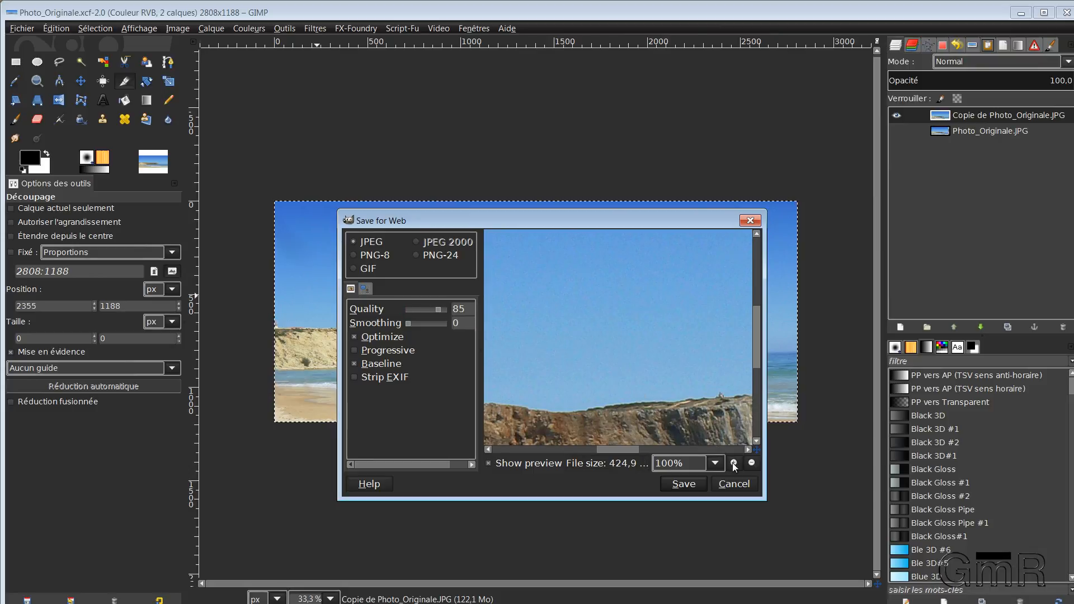
{"action": "left_click", "coordinate": [713, 463]}
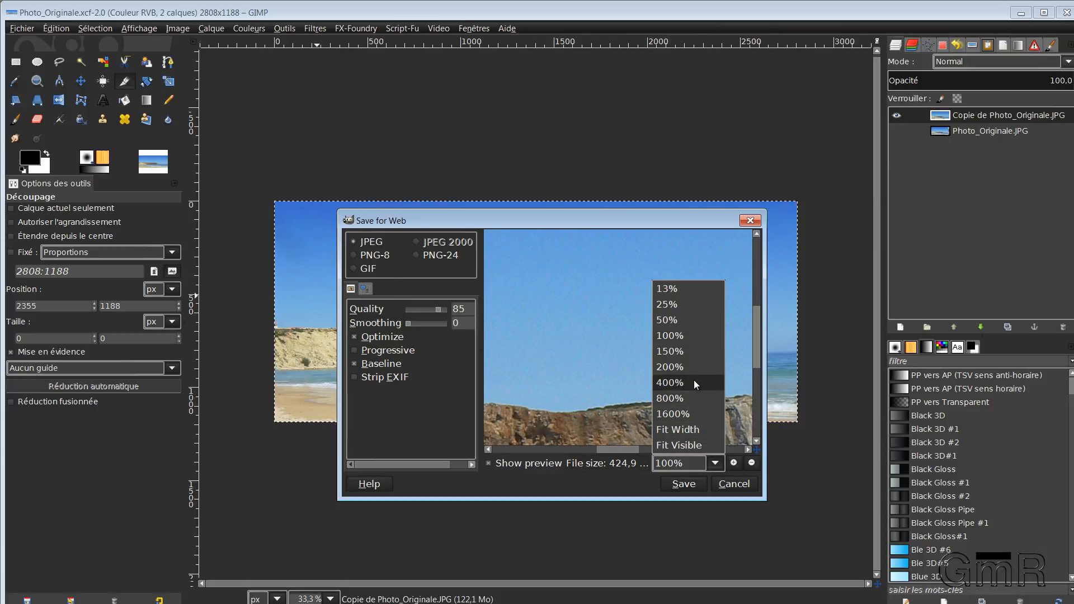
{"action": "mouse_move", "coordinate": [675, 305]}
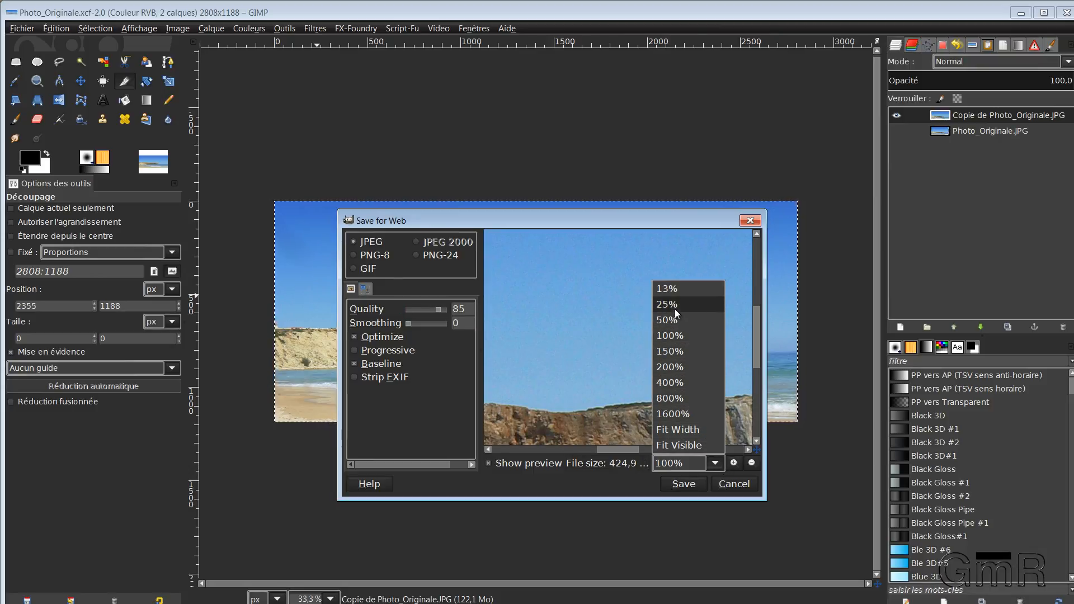
{"action": "left_click", "coordinate": [665, 304]}
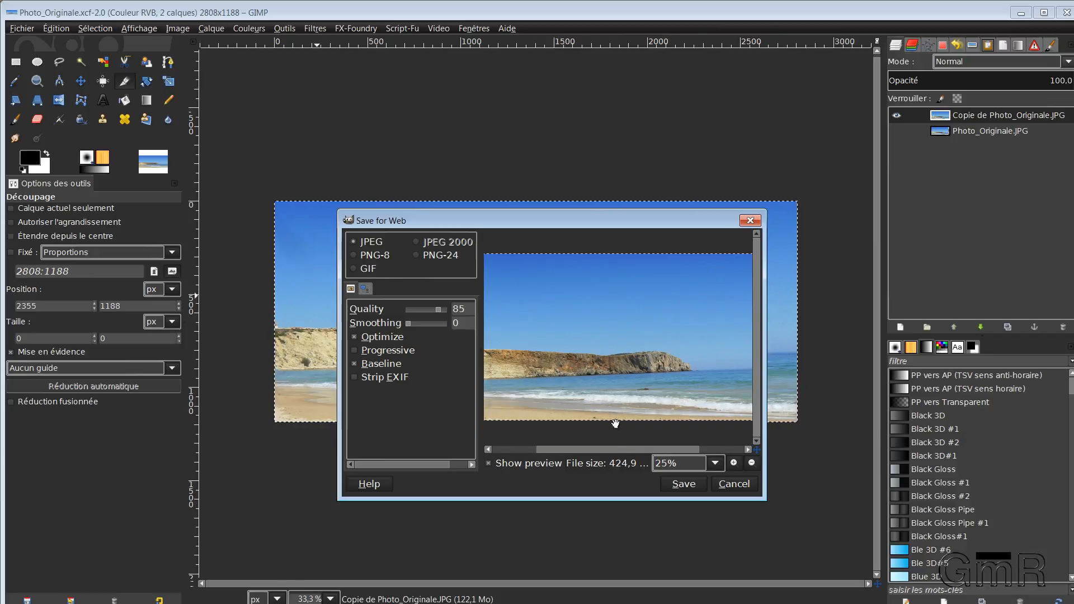
{"action": "mouse_move", "coordinate": [337, 437]}
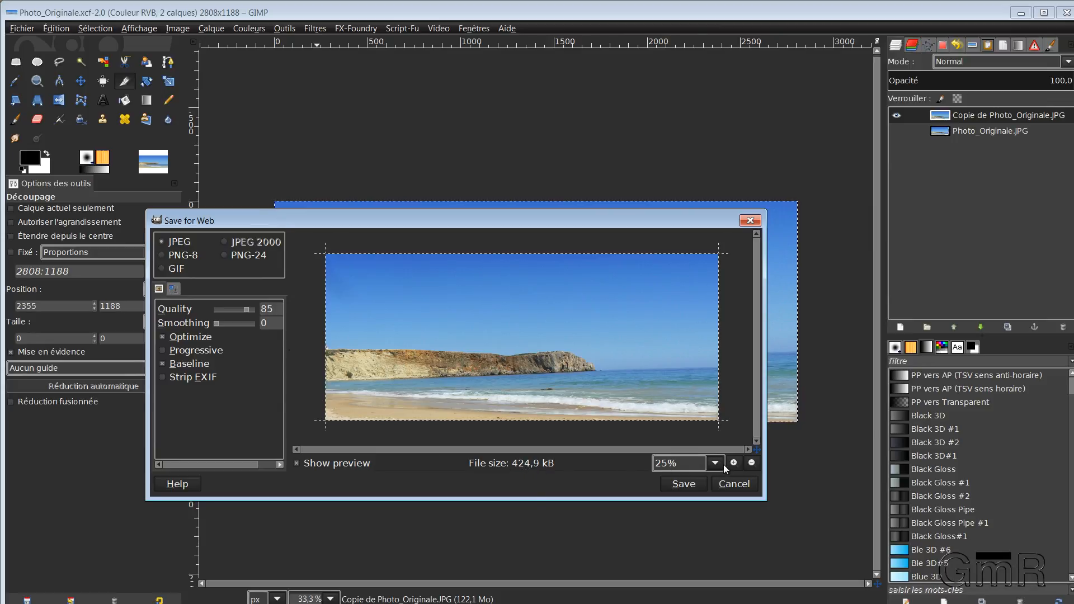
{"action": "left_click", "coordinate": [715, 463]}
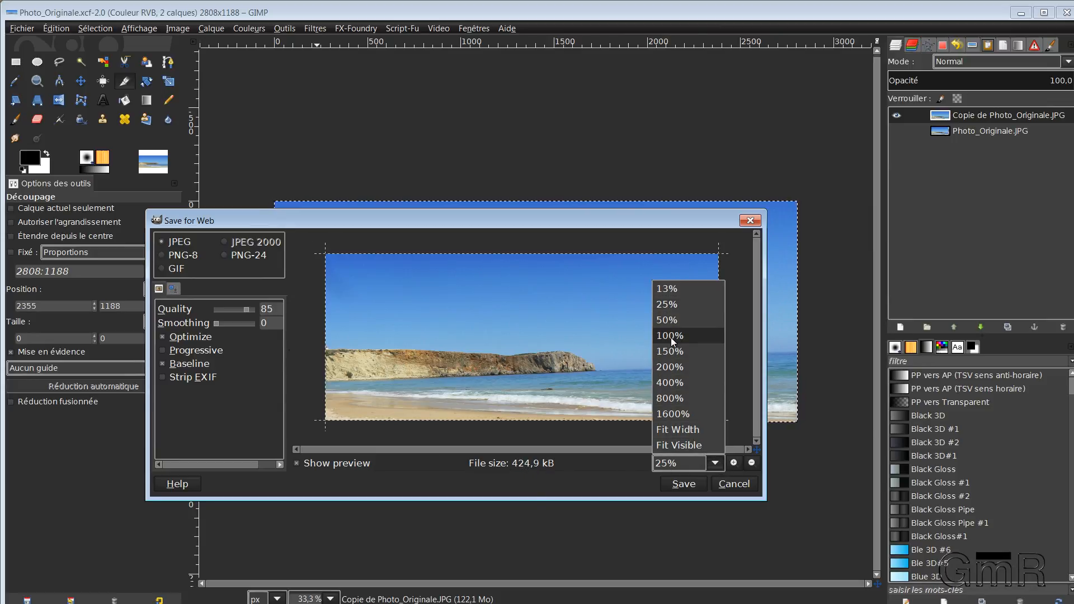
{"action": "left_click", "coordinate": [669, 335]}
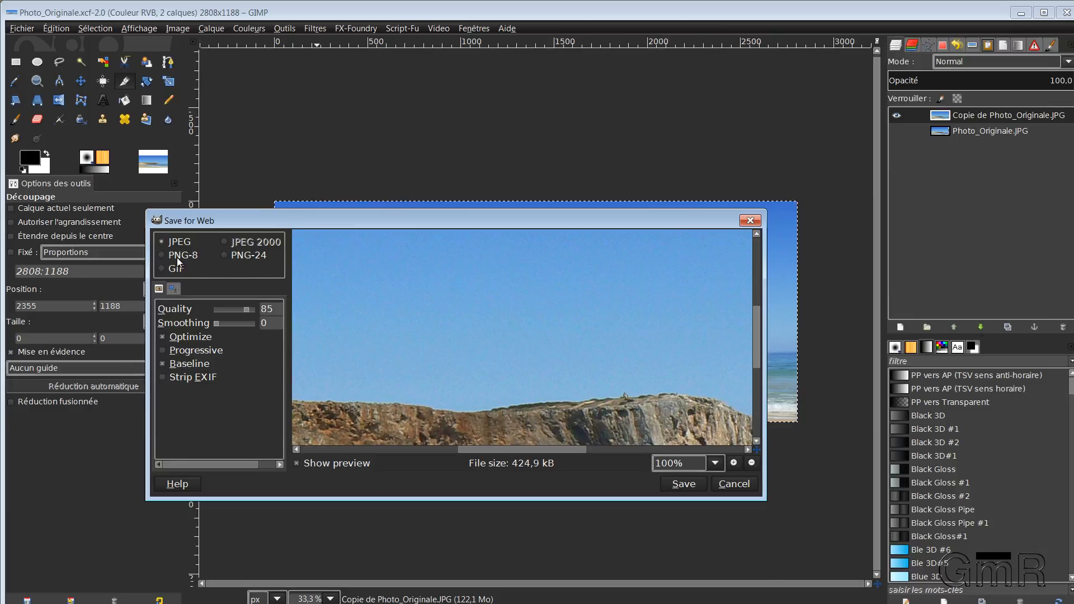
Switch the web output format from JPEG through PNG-24 to PNG-8, then cancel the preview
{"action": "left_click", "coordinate": [231, 255]}
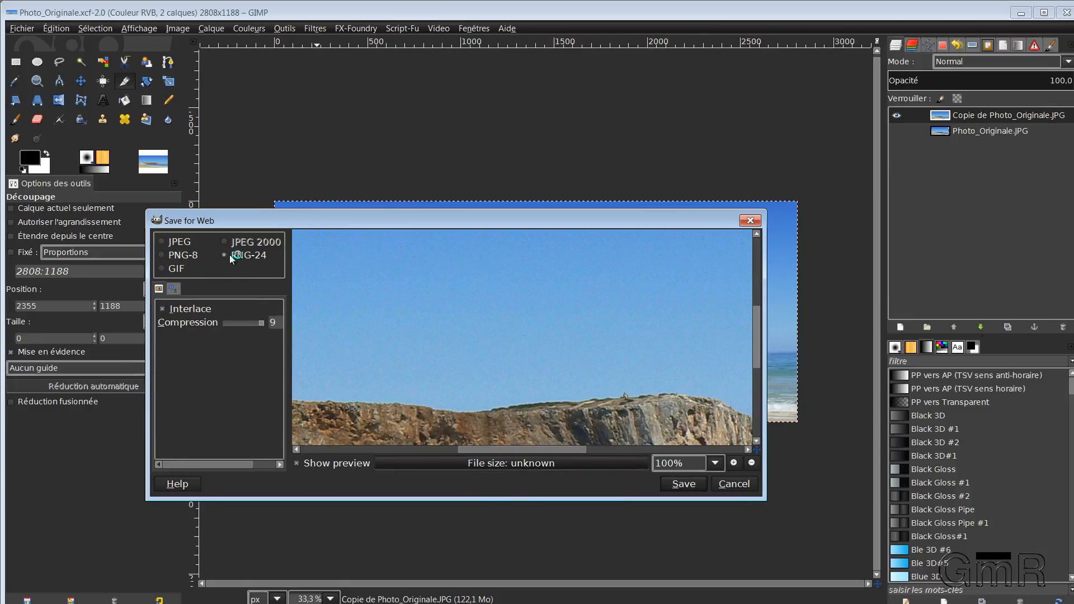
{"action": "left_click", "coordinate": [226, 255]}
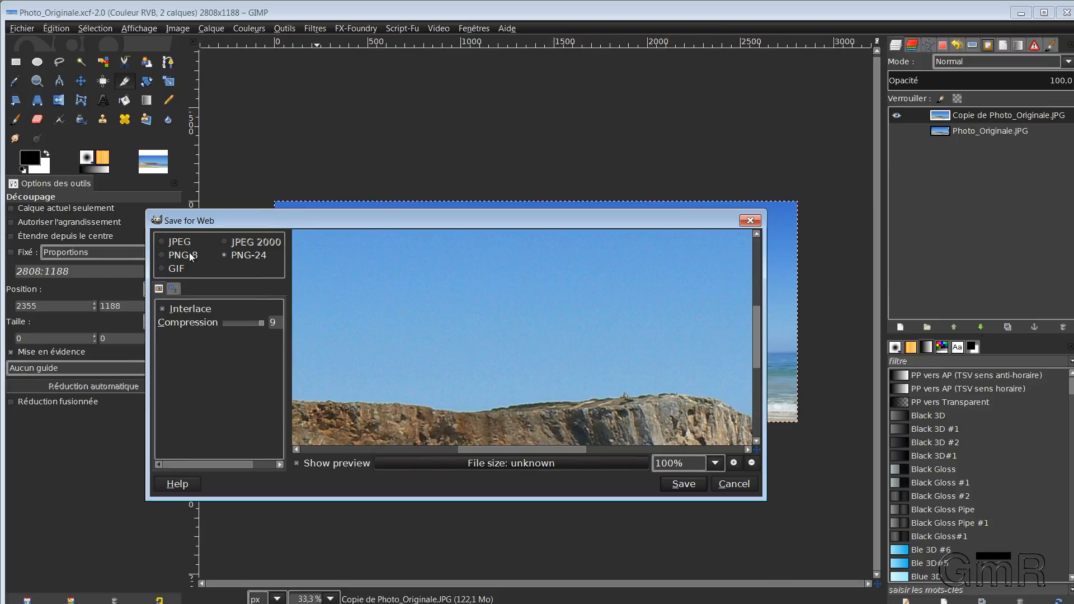
{"action": "left_click", "coordinate": [162, 255]}
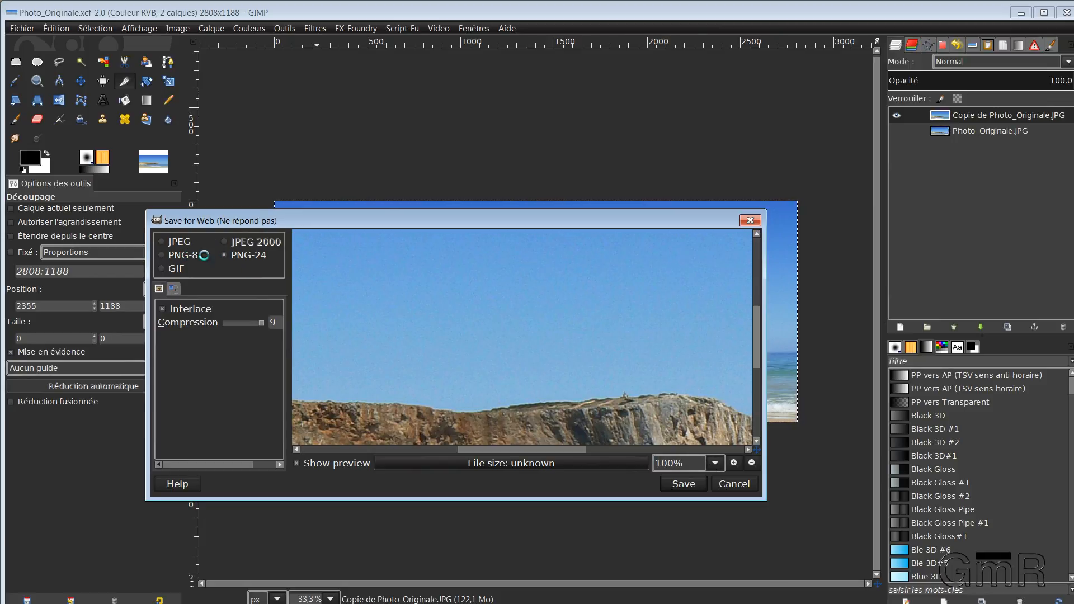
{"action": "left_click", "coordinate": [225, 255]}
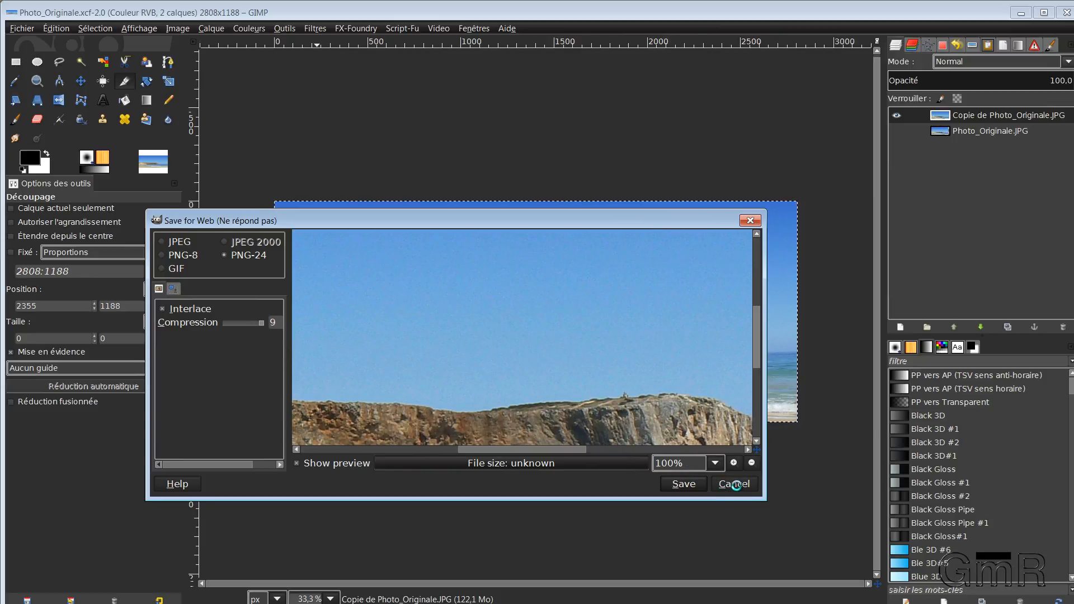
{"action": "left_click", "coordinate": [165, 255]}
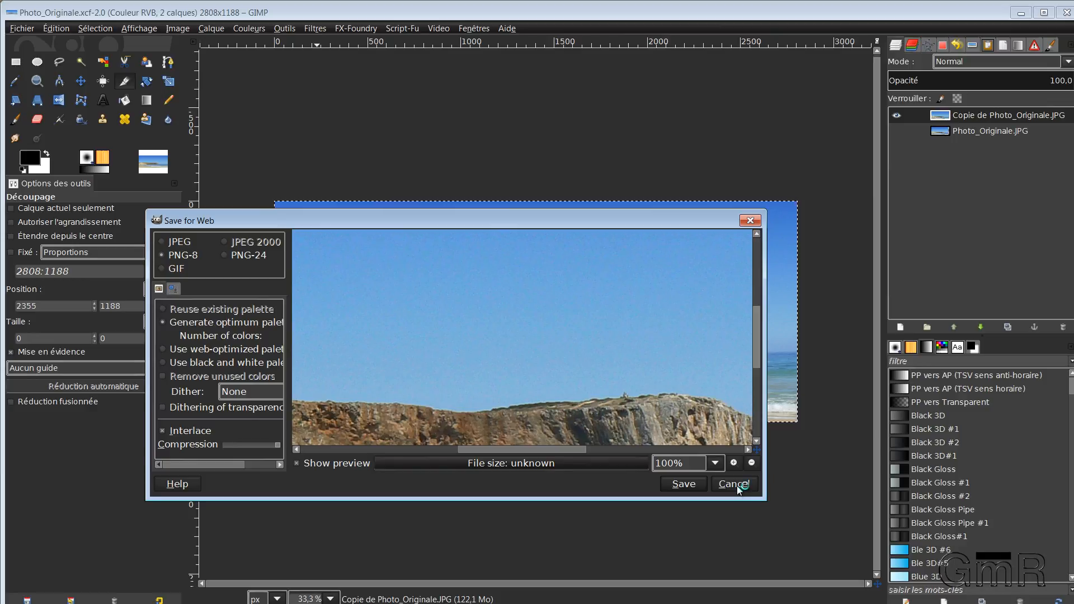
{"action": "left_click", "coordinate": [732, 484]}
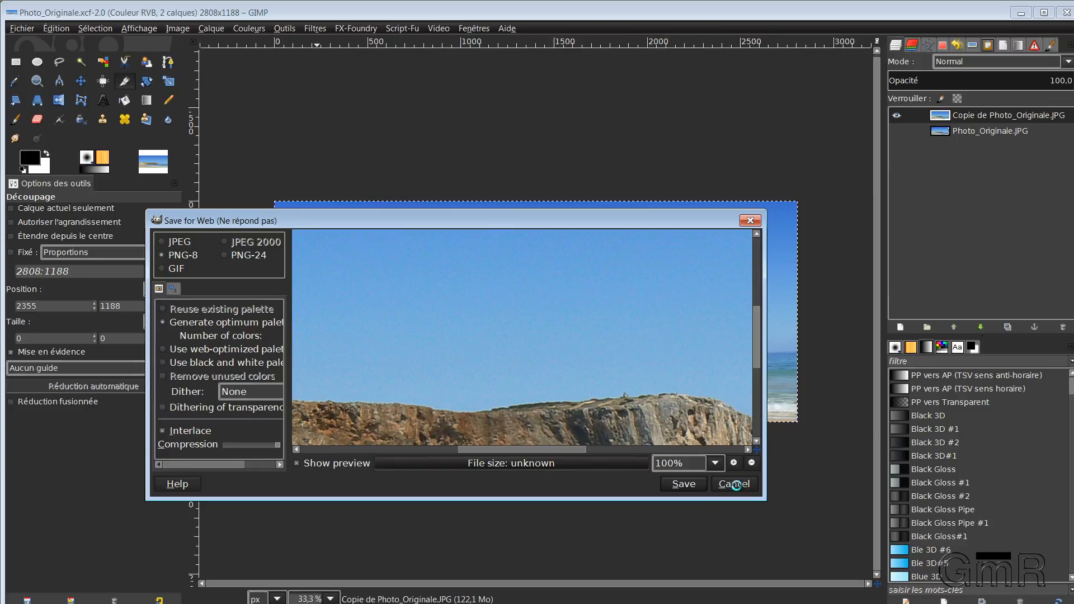